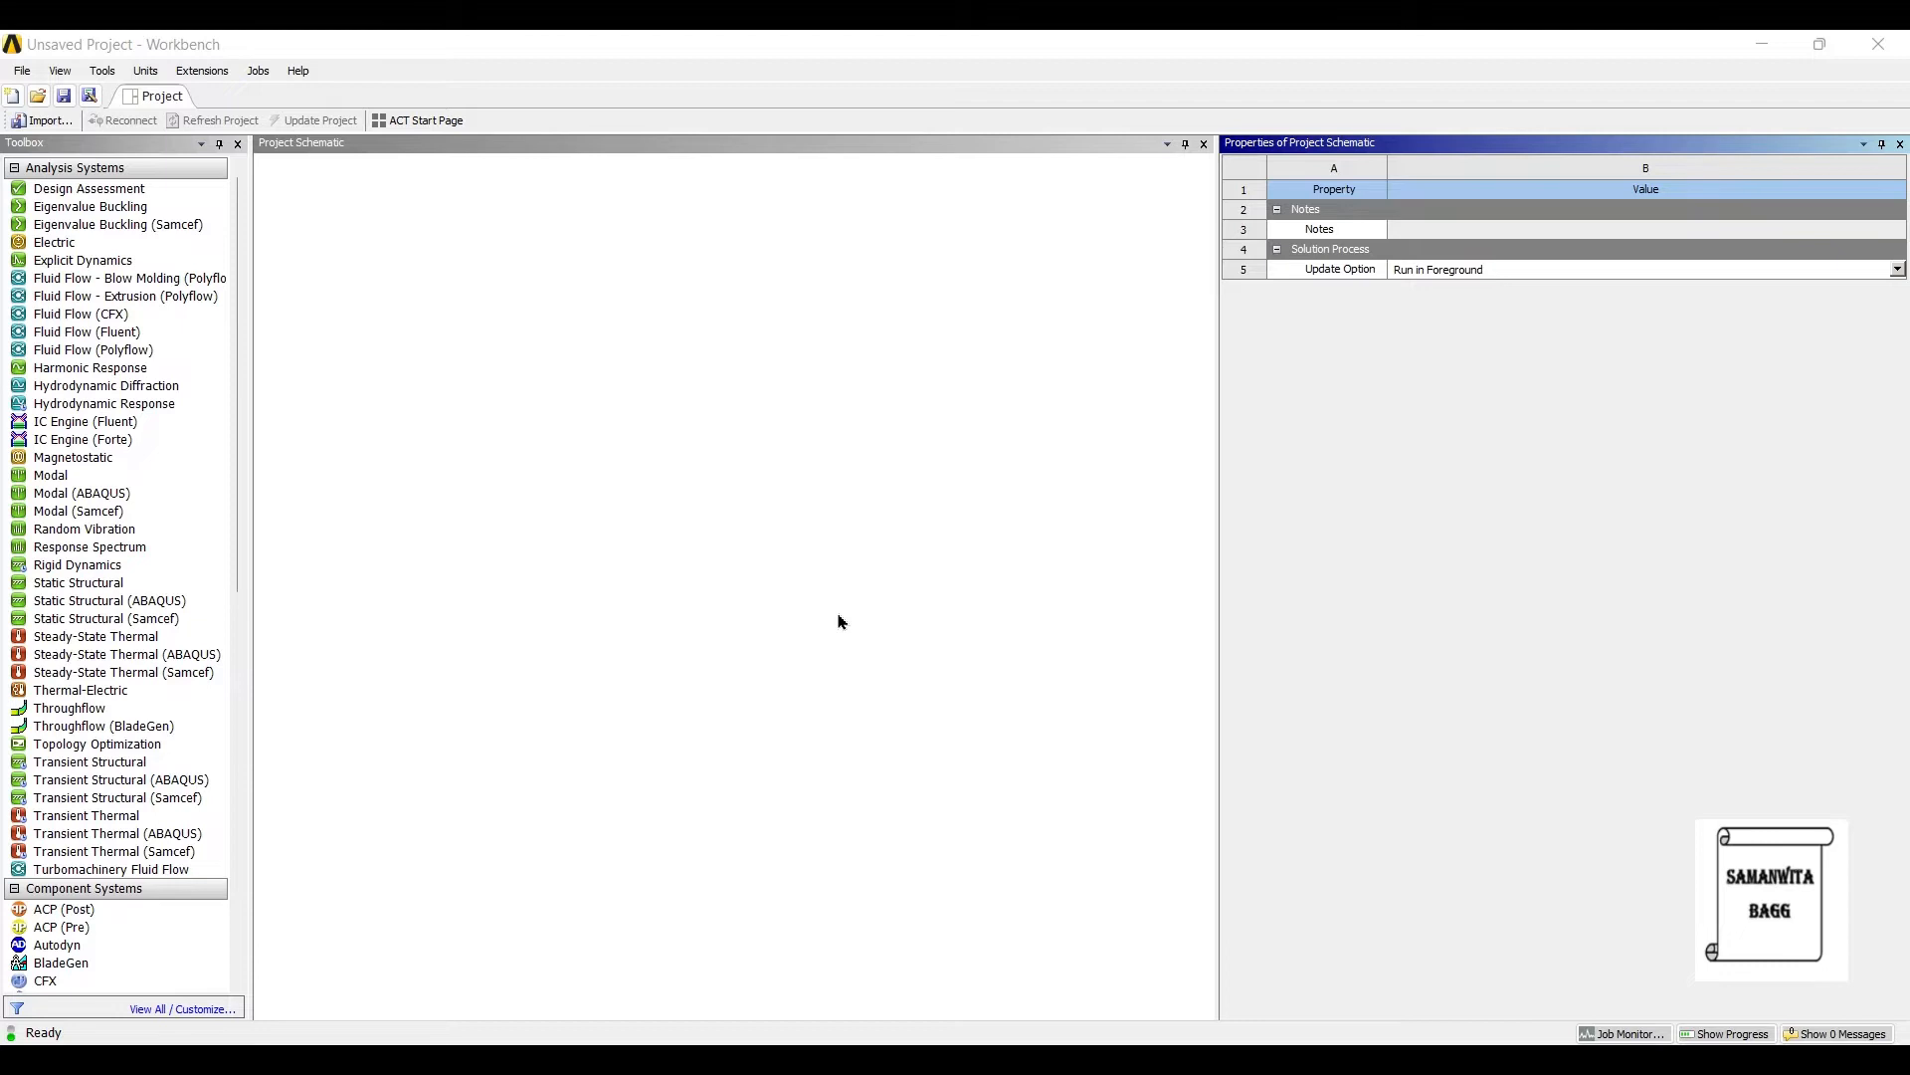
Step: Add a Static Structural system from the Toolbox, keeping its default name
left_click(78, 583)
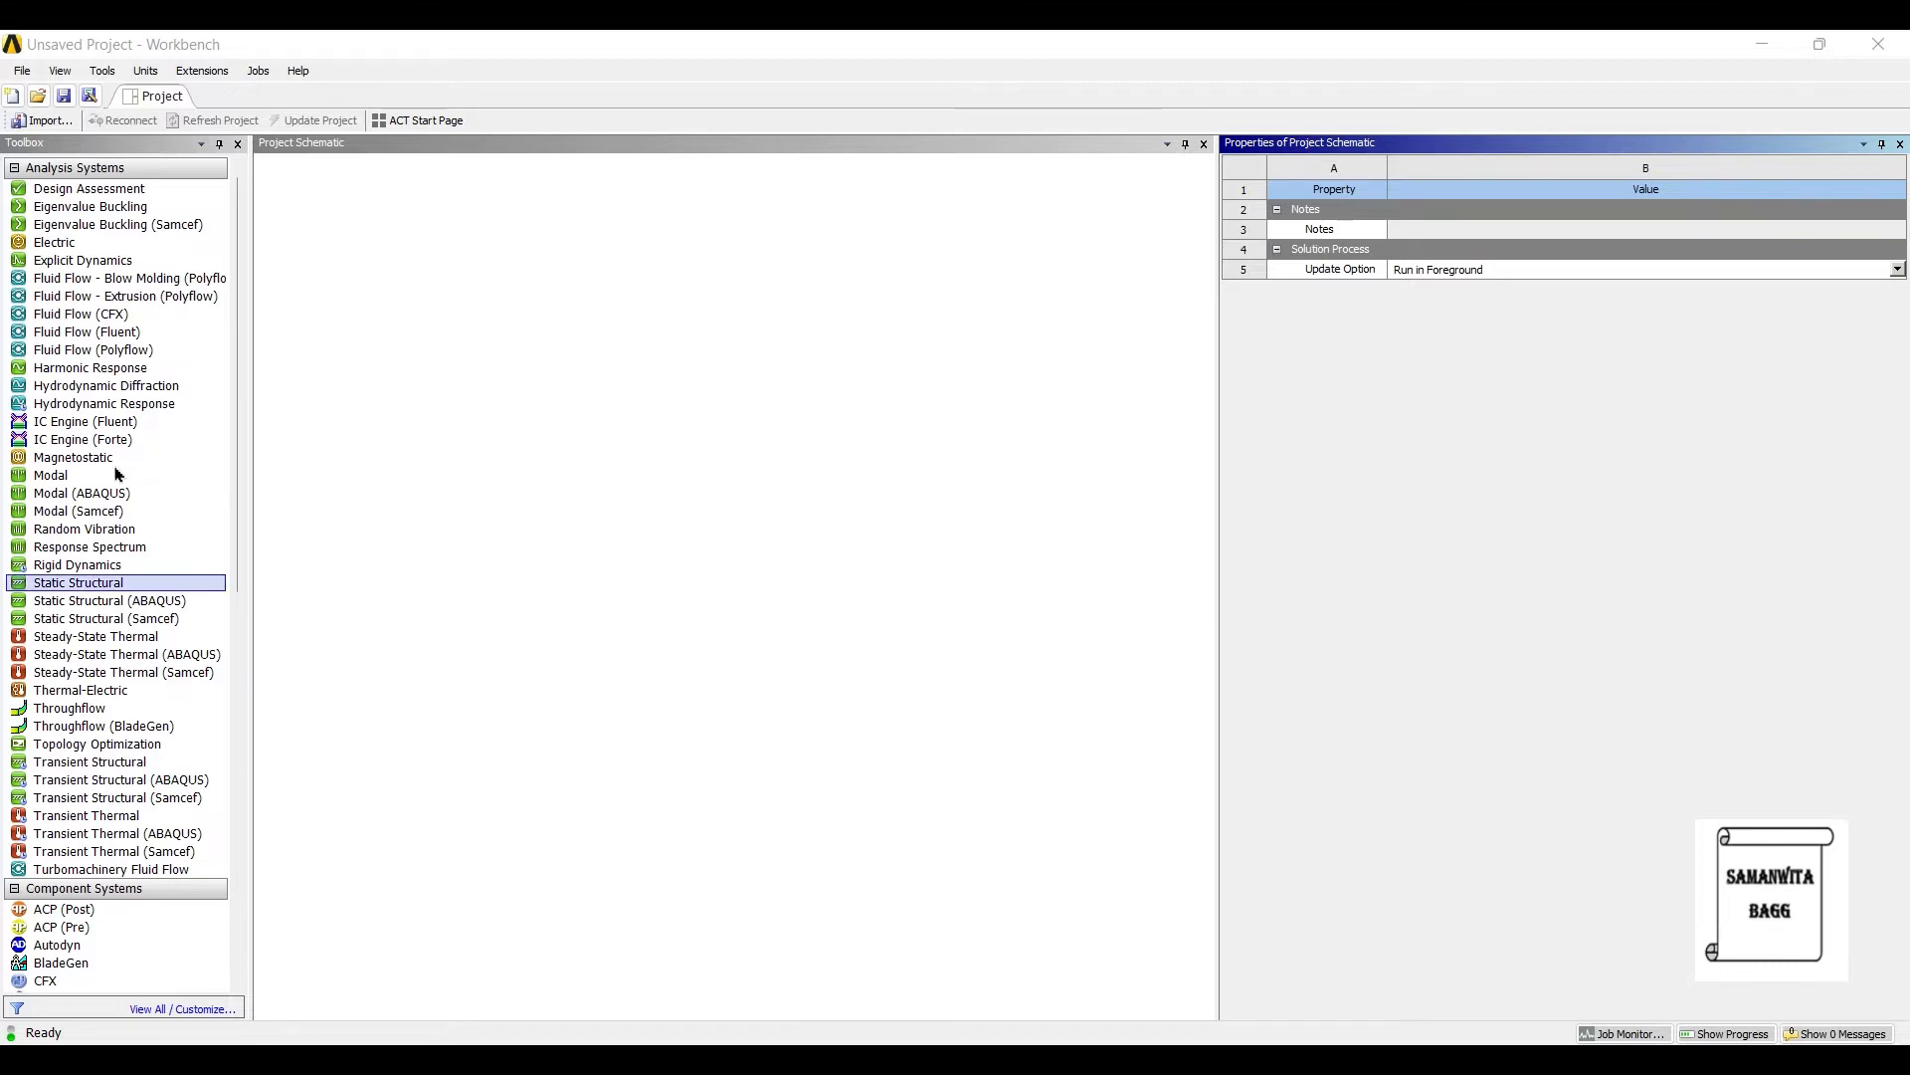
double_click(78, 581)
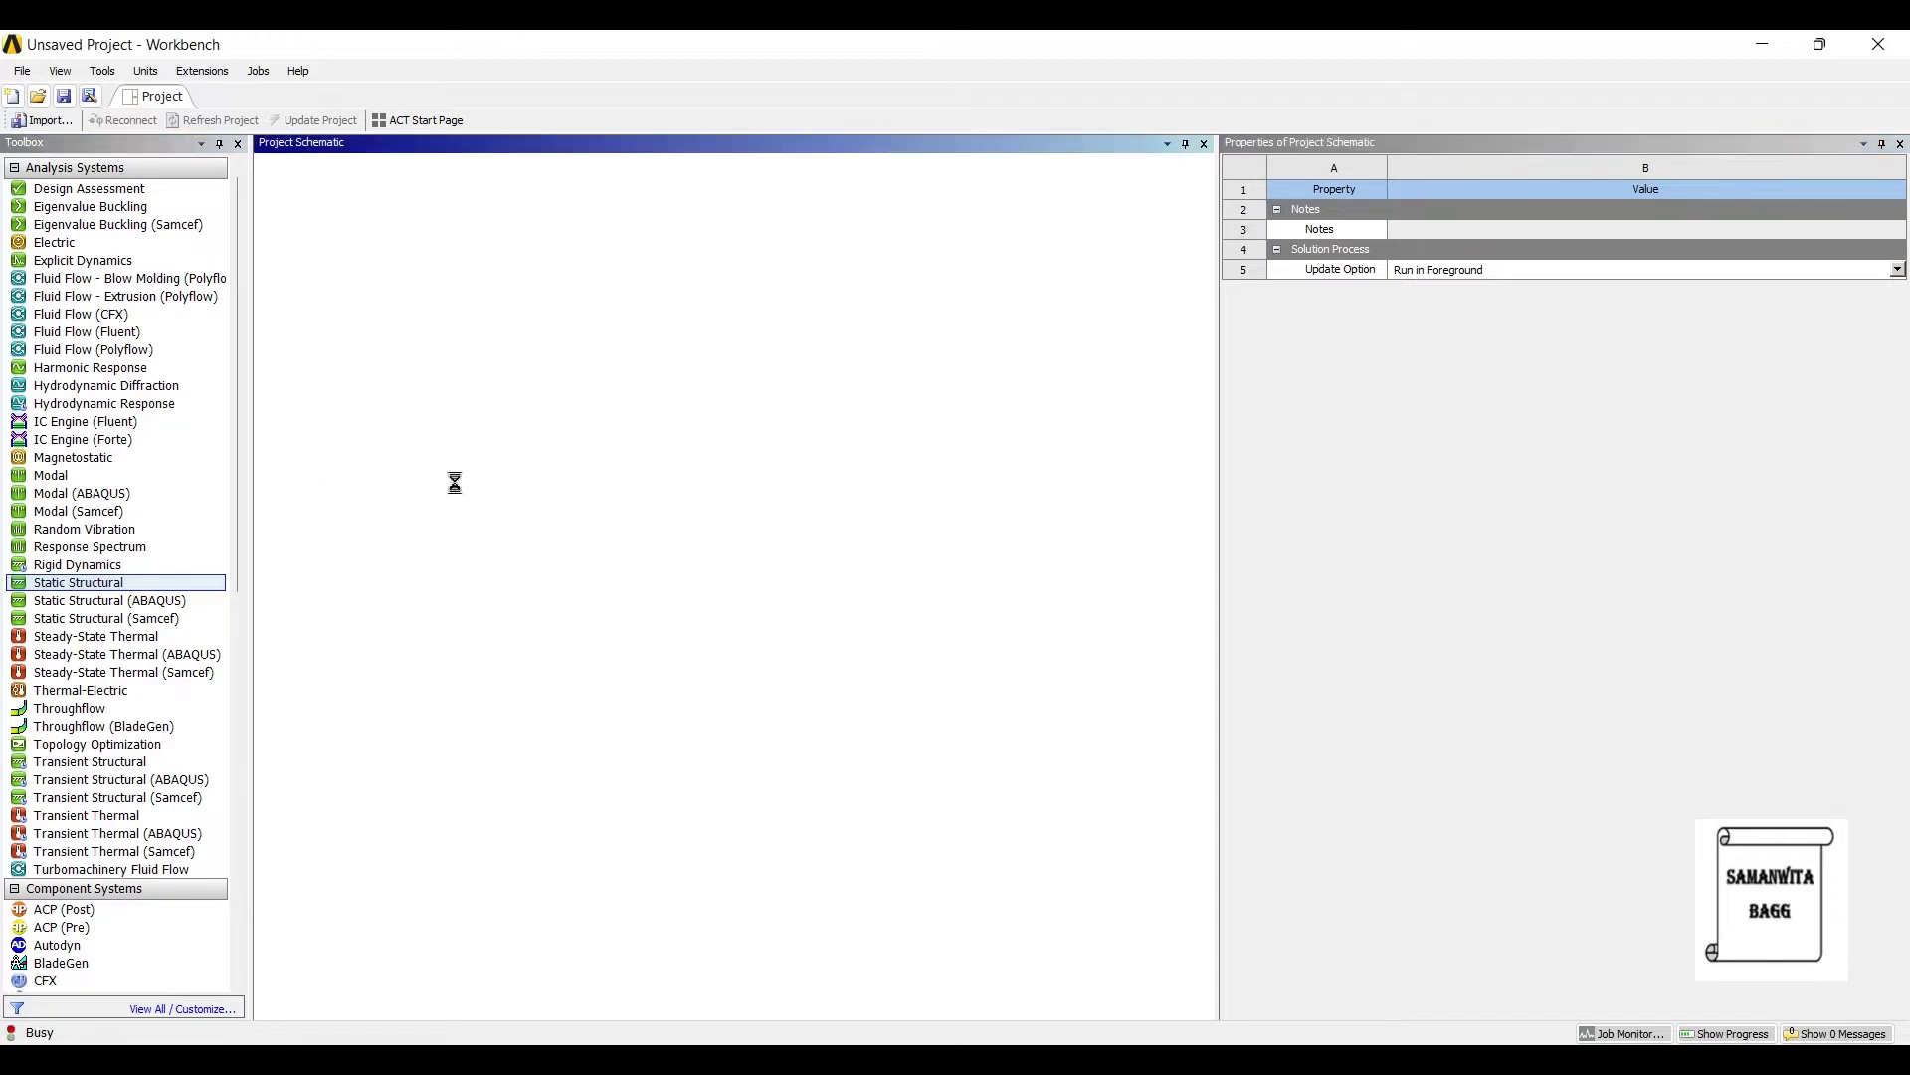
double_click(78, 581)
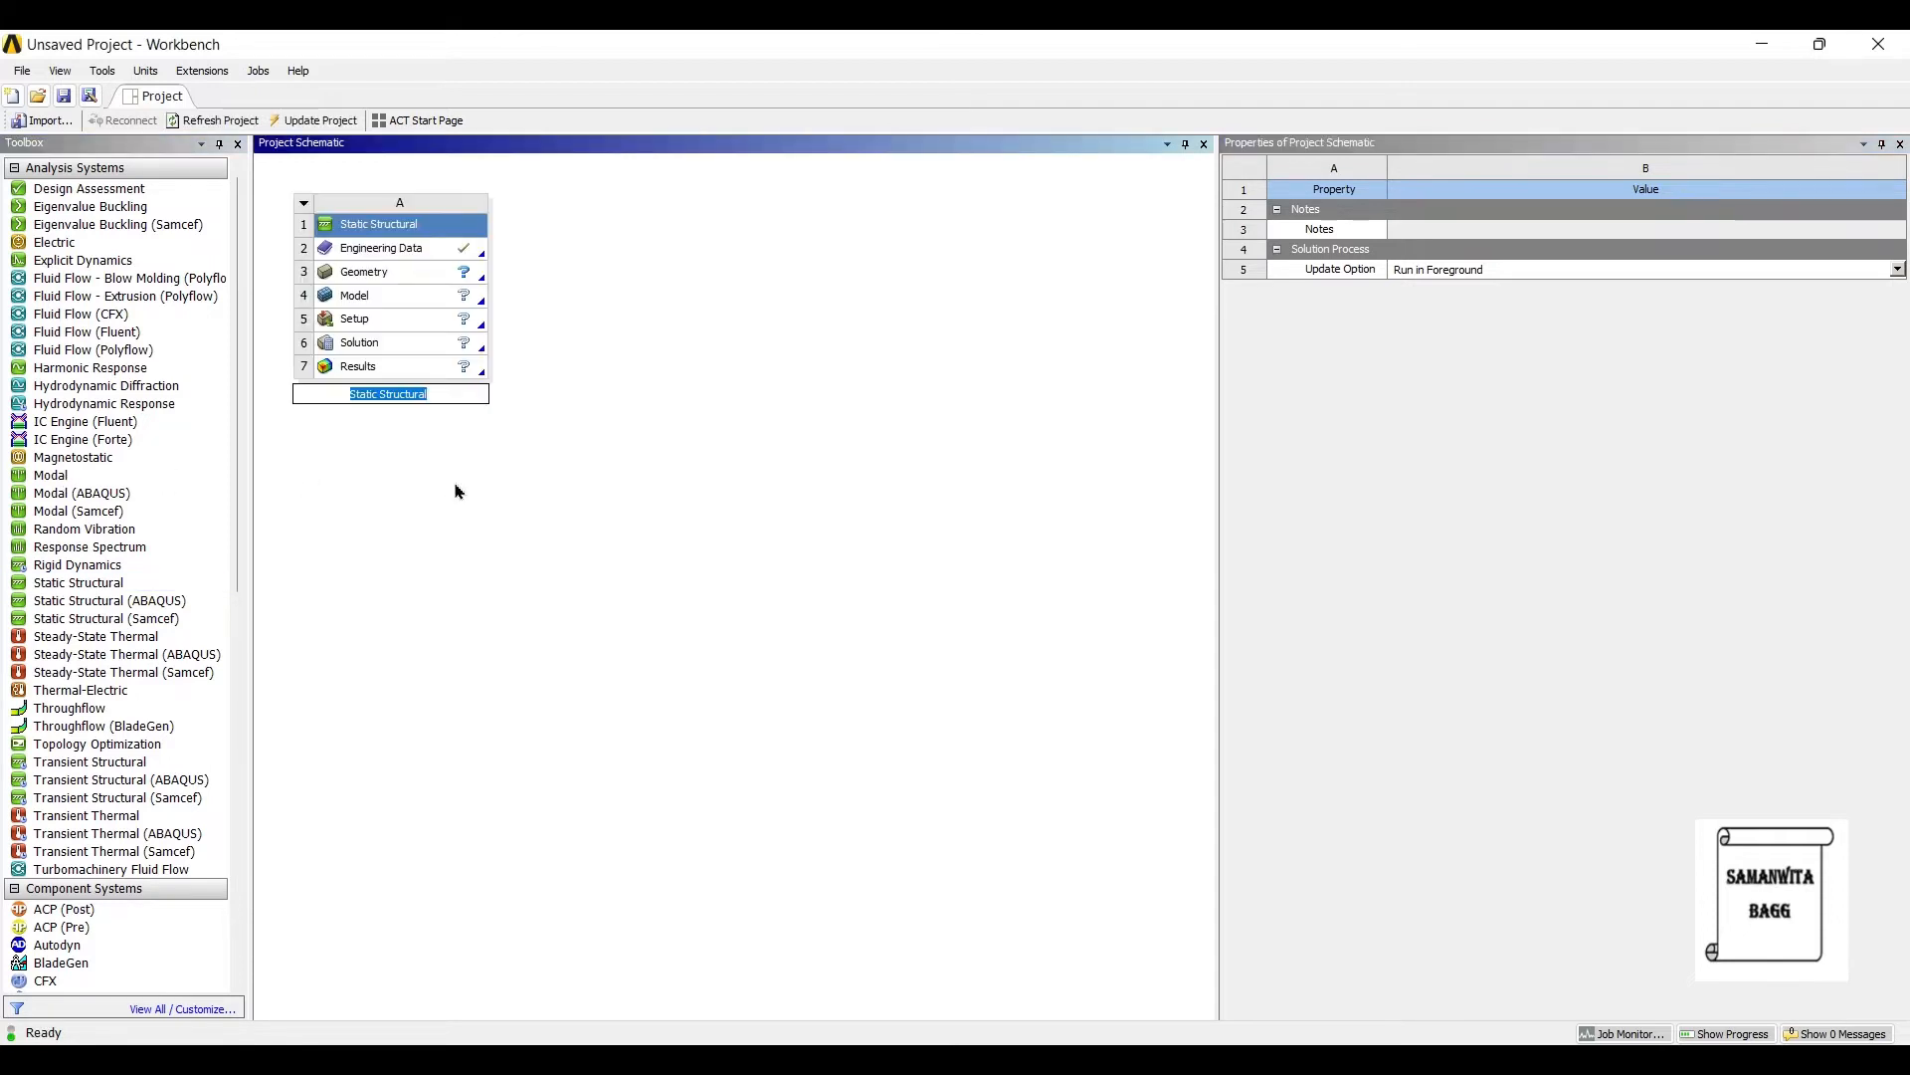
left_click(362, 270)
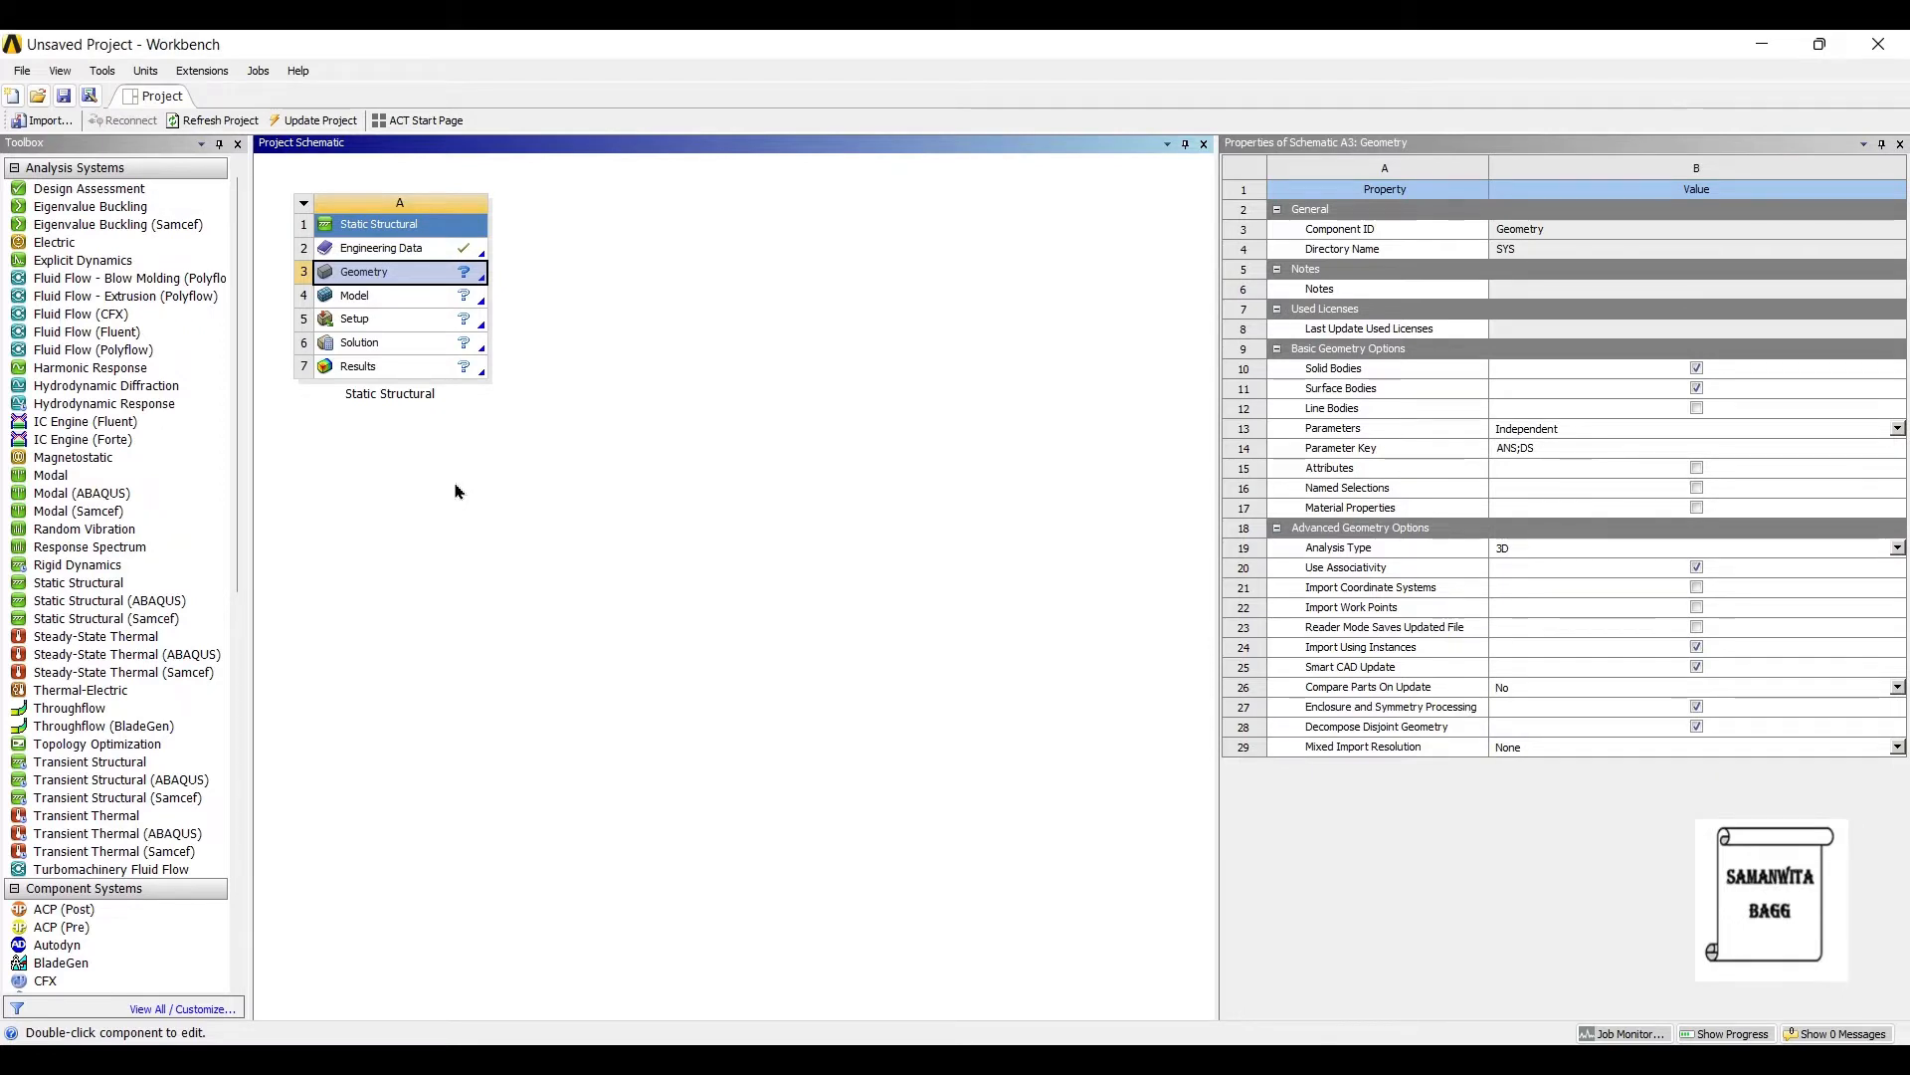
Step: Review the Engineering Data and Geometry cell properties
left_click(382, 247)
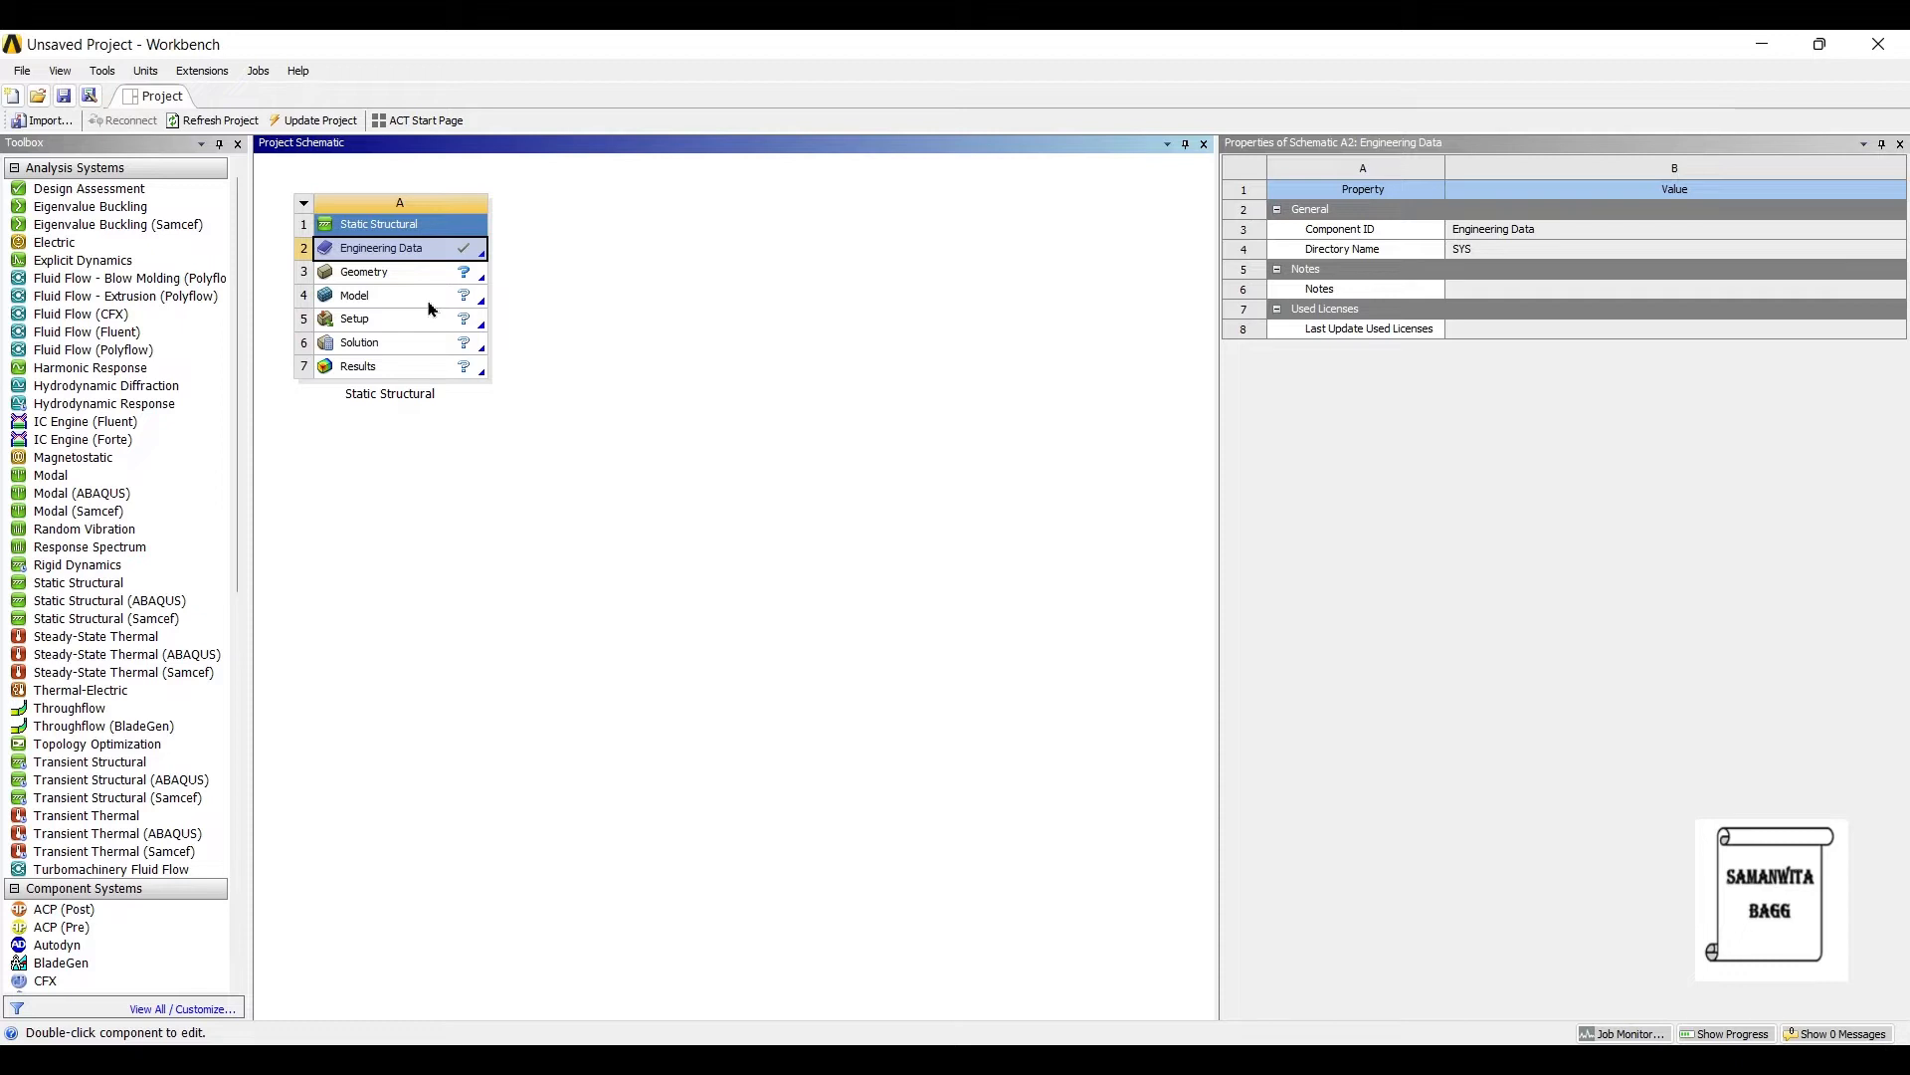
left_click(362, 271)
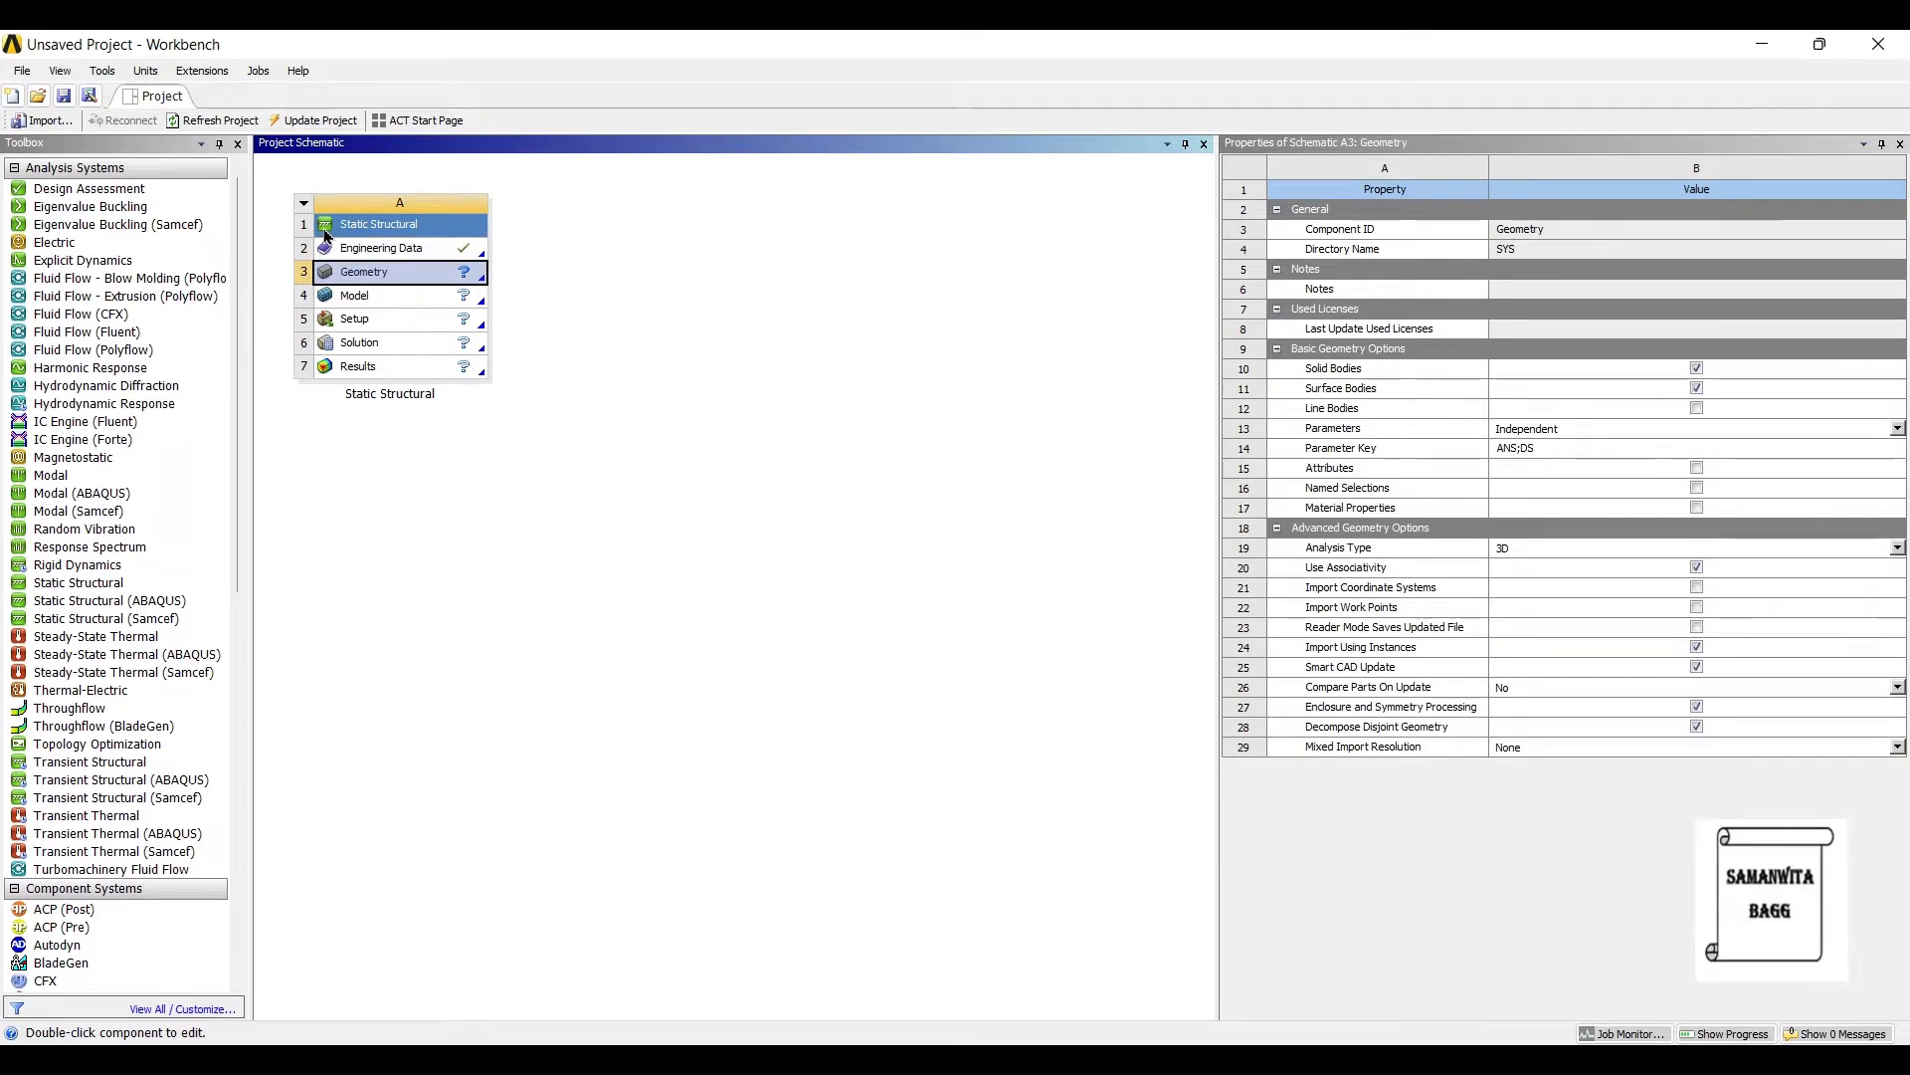
Step: Start a new DesignModeler geometry with model units set to millimetres
right_click(363, 271)
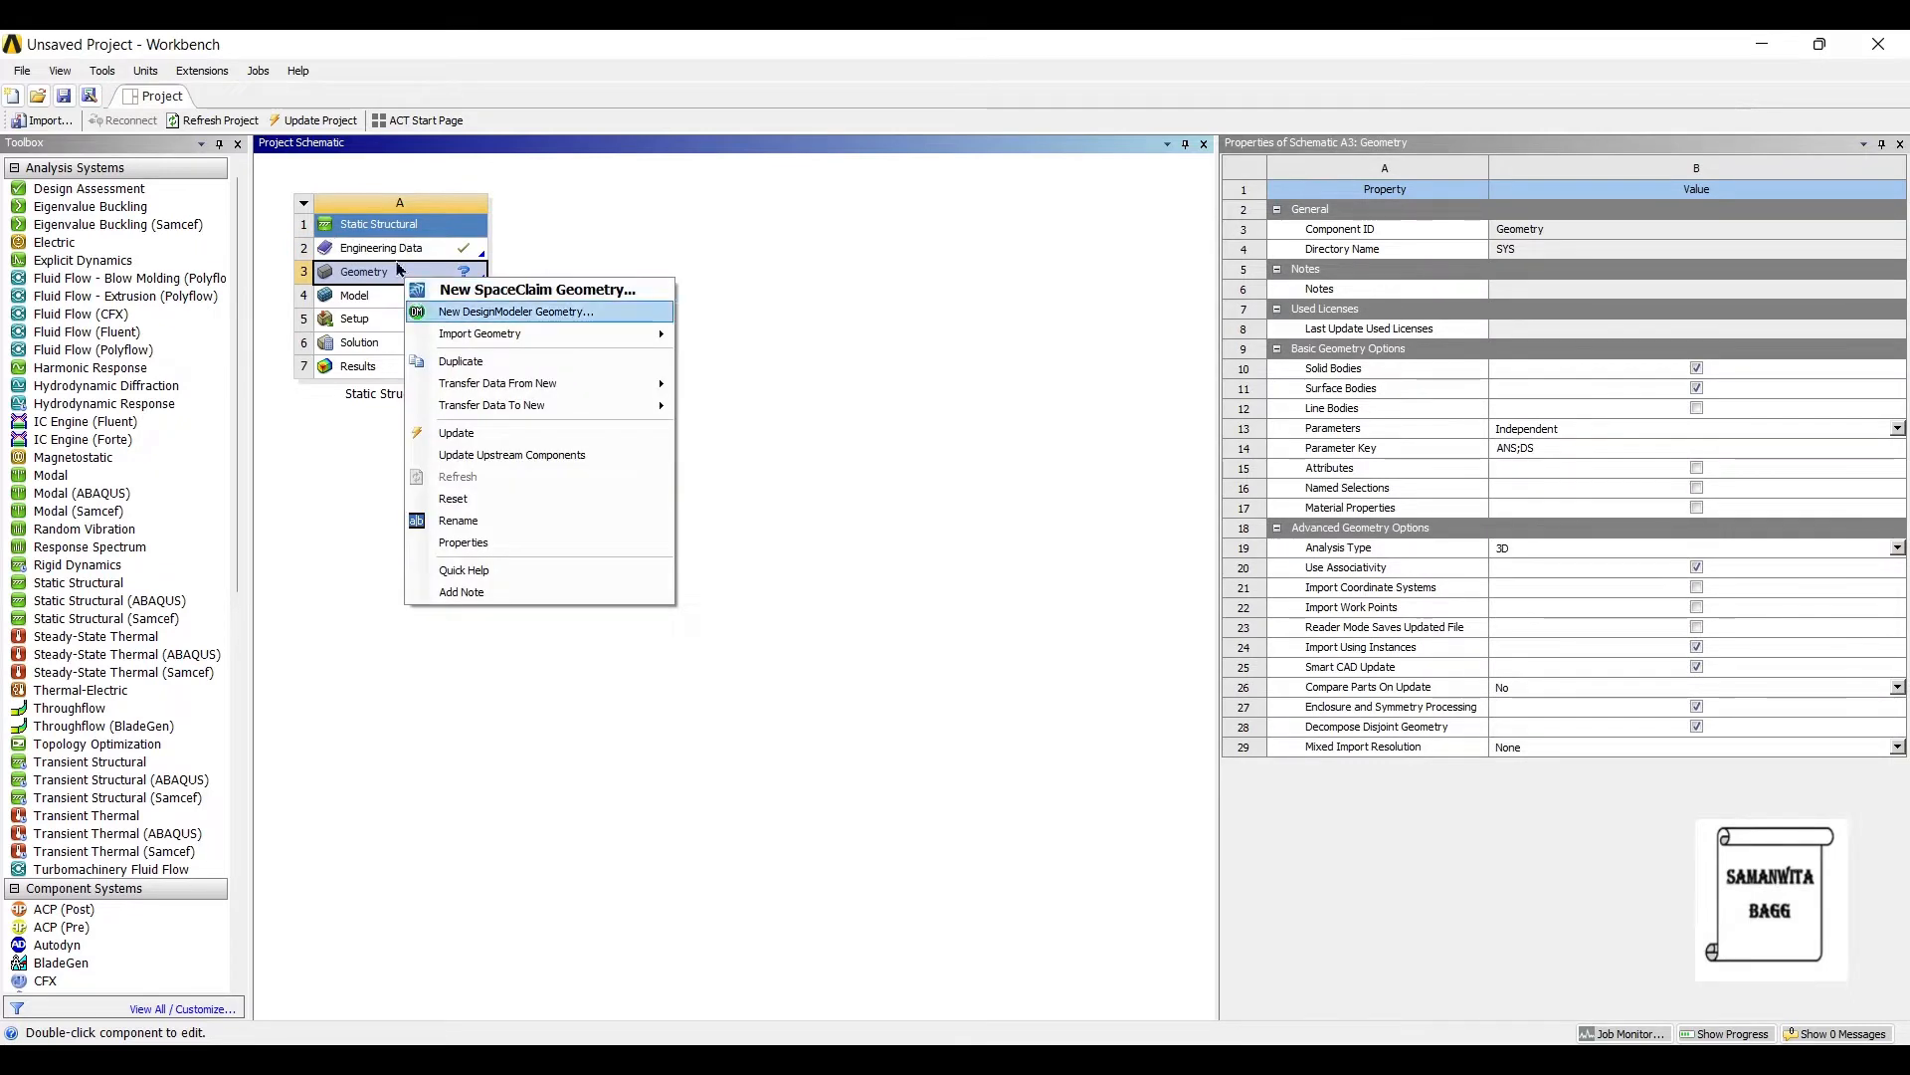
left_click(516, 311)
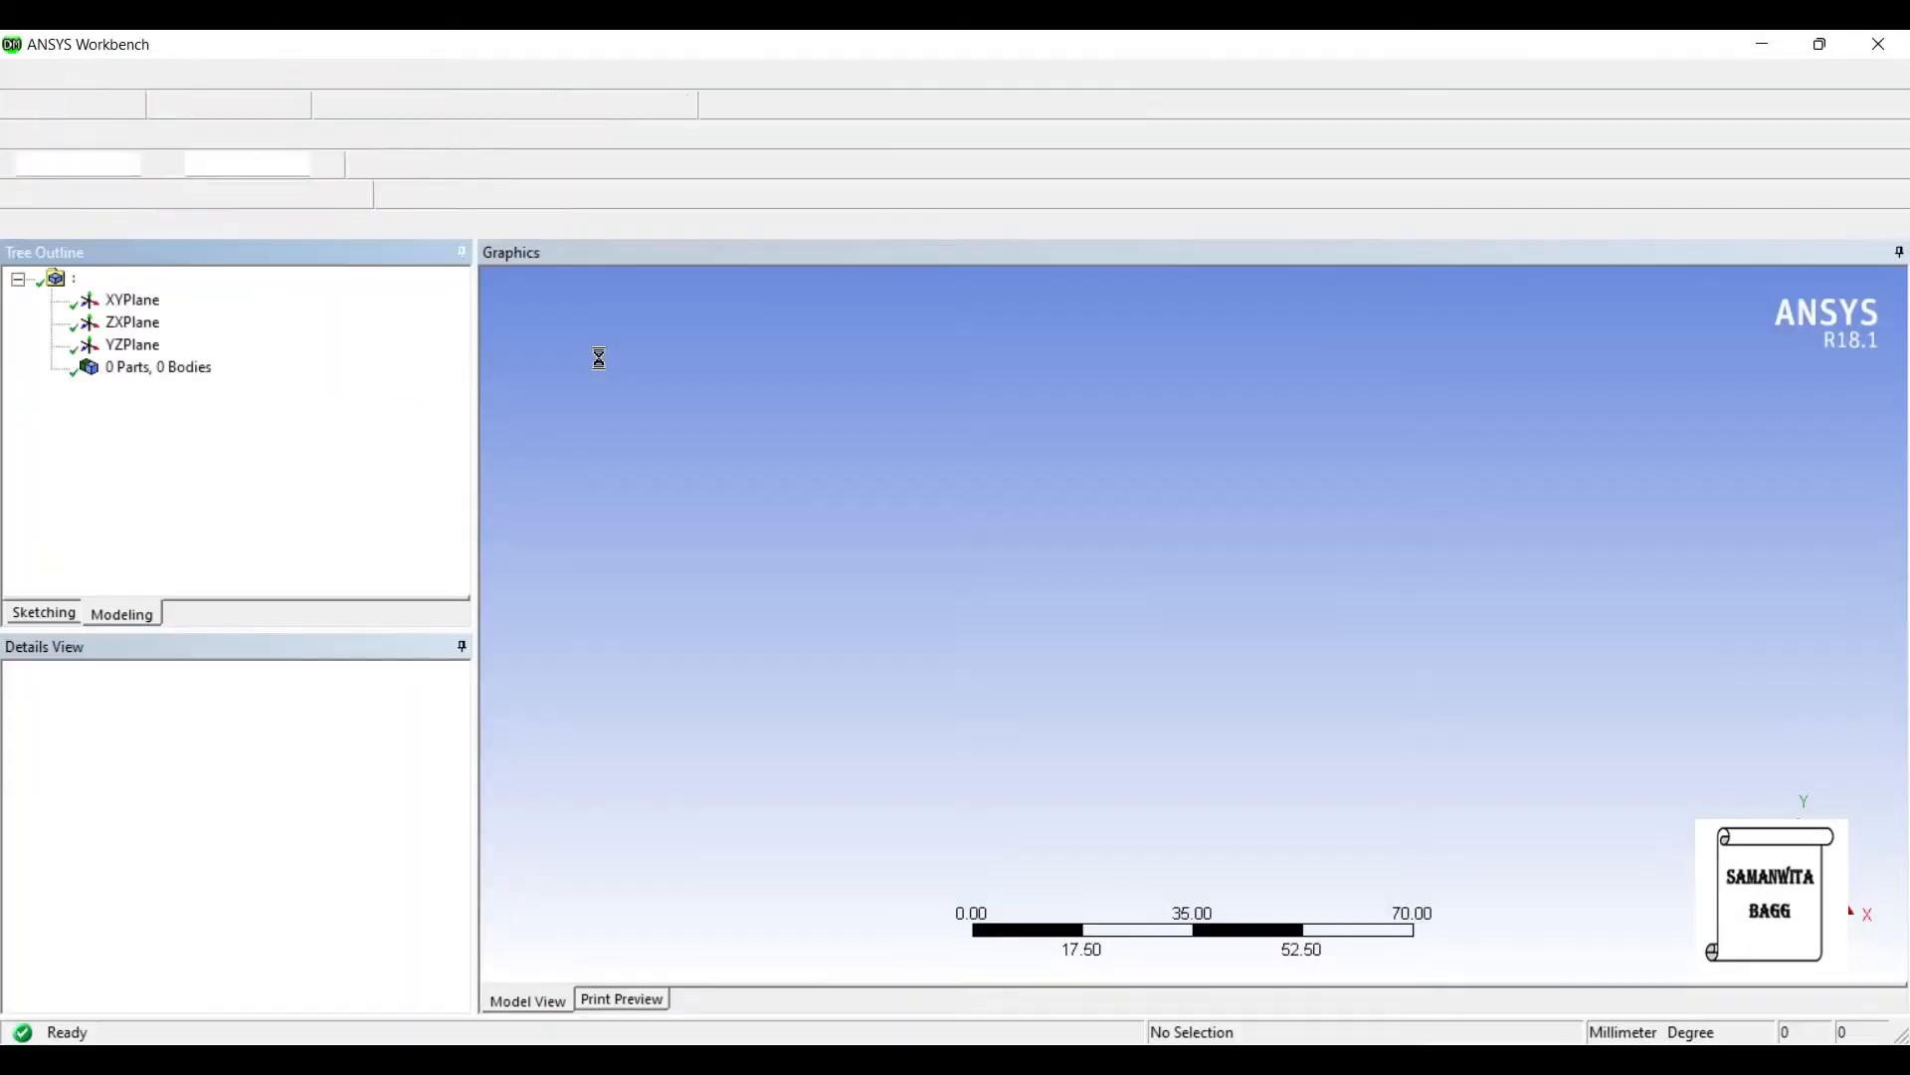
left_click(271, 103)
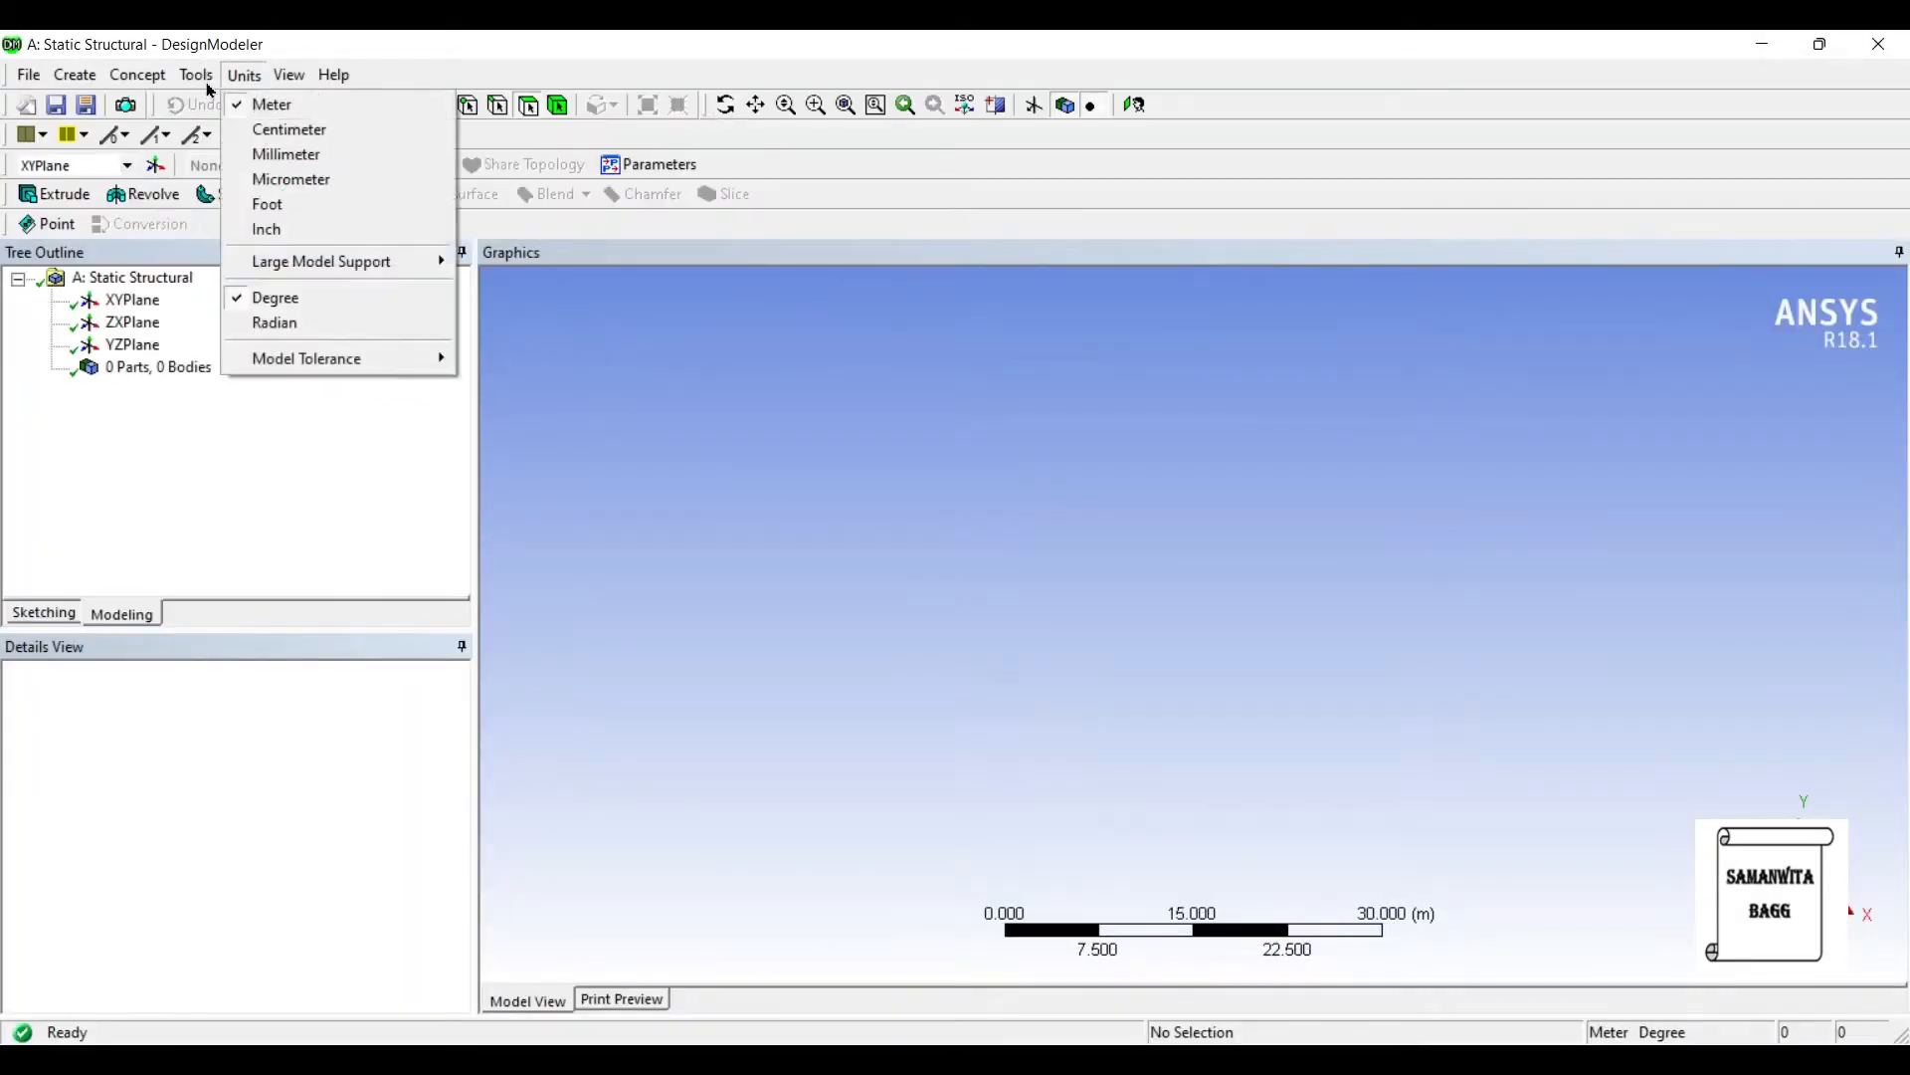
left_click(286, 153)
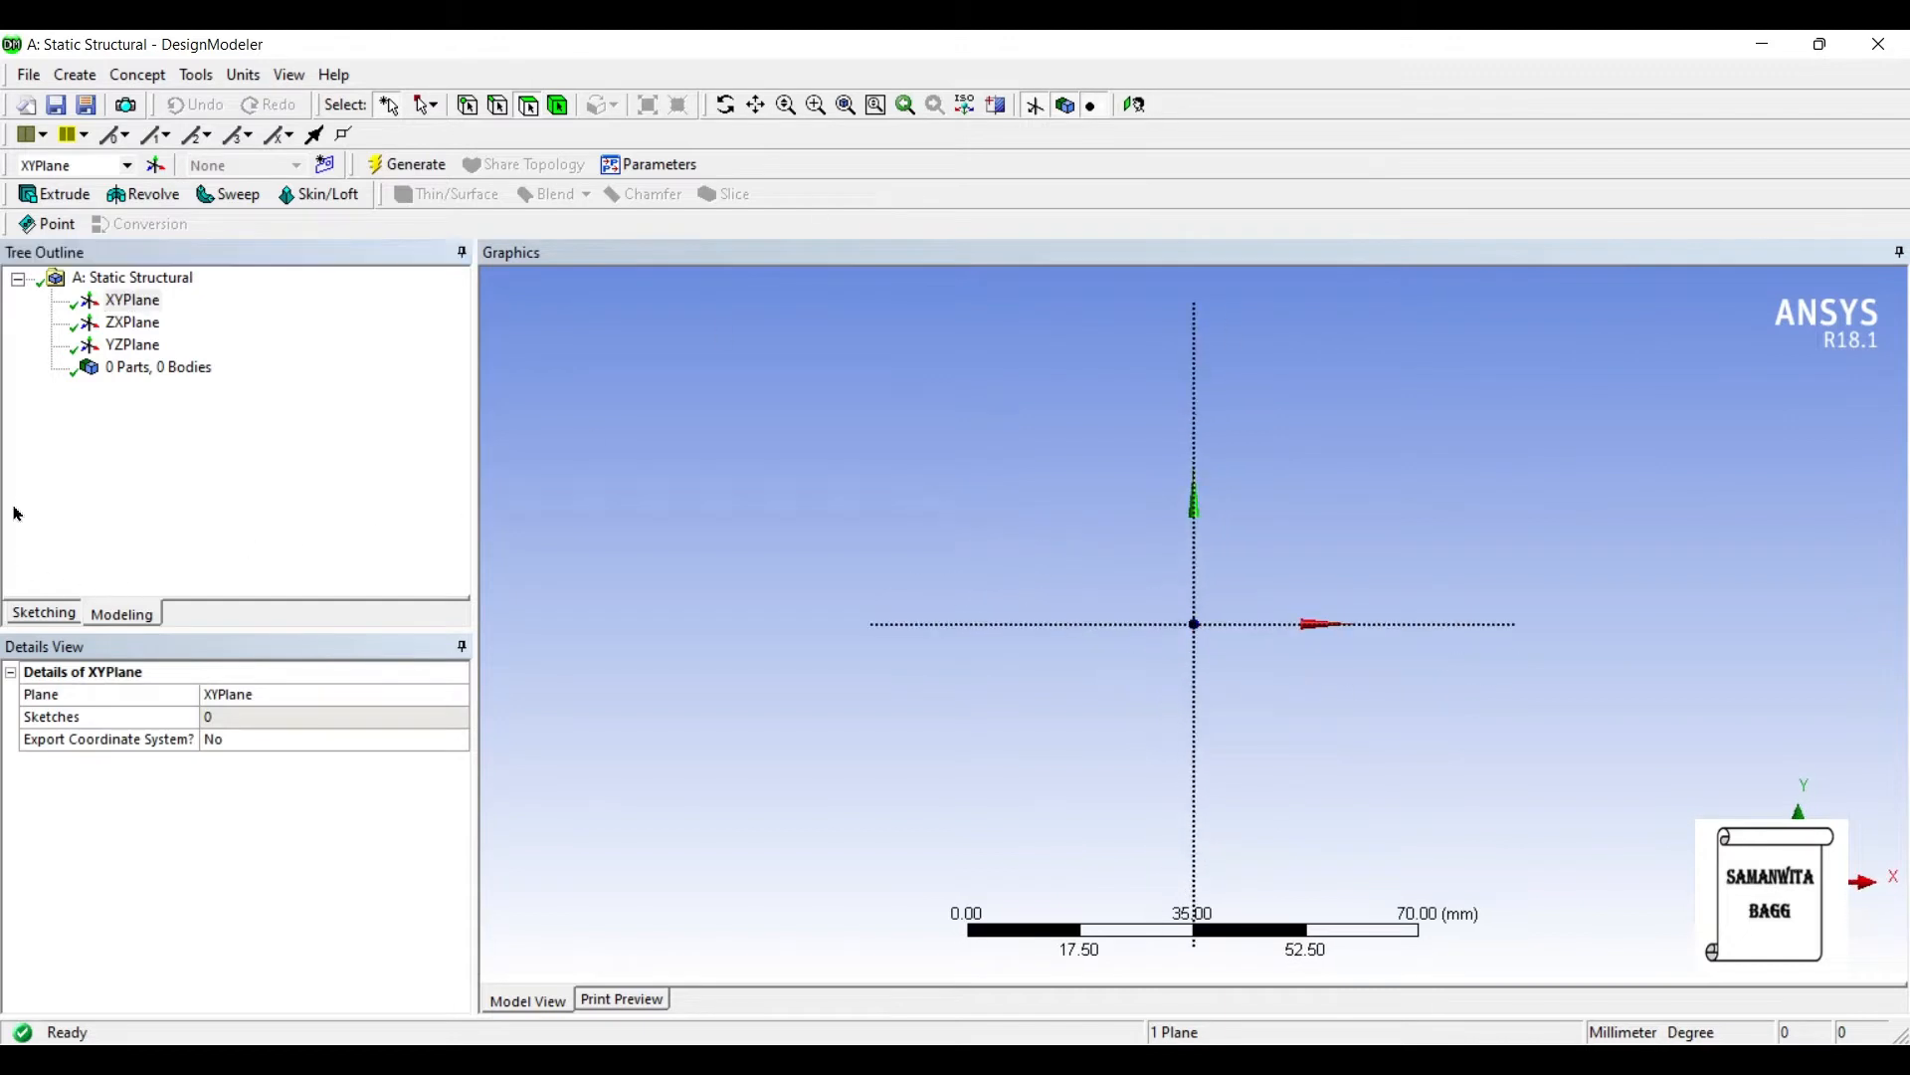
Step: Sketch a rectangle on the XY plane and extrude Sketch1 30 mm into a solid bar
left_click(42, 613)
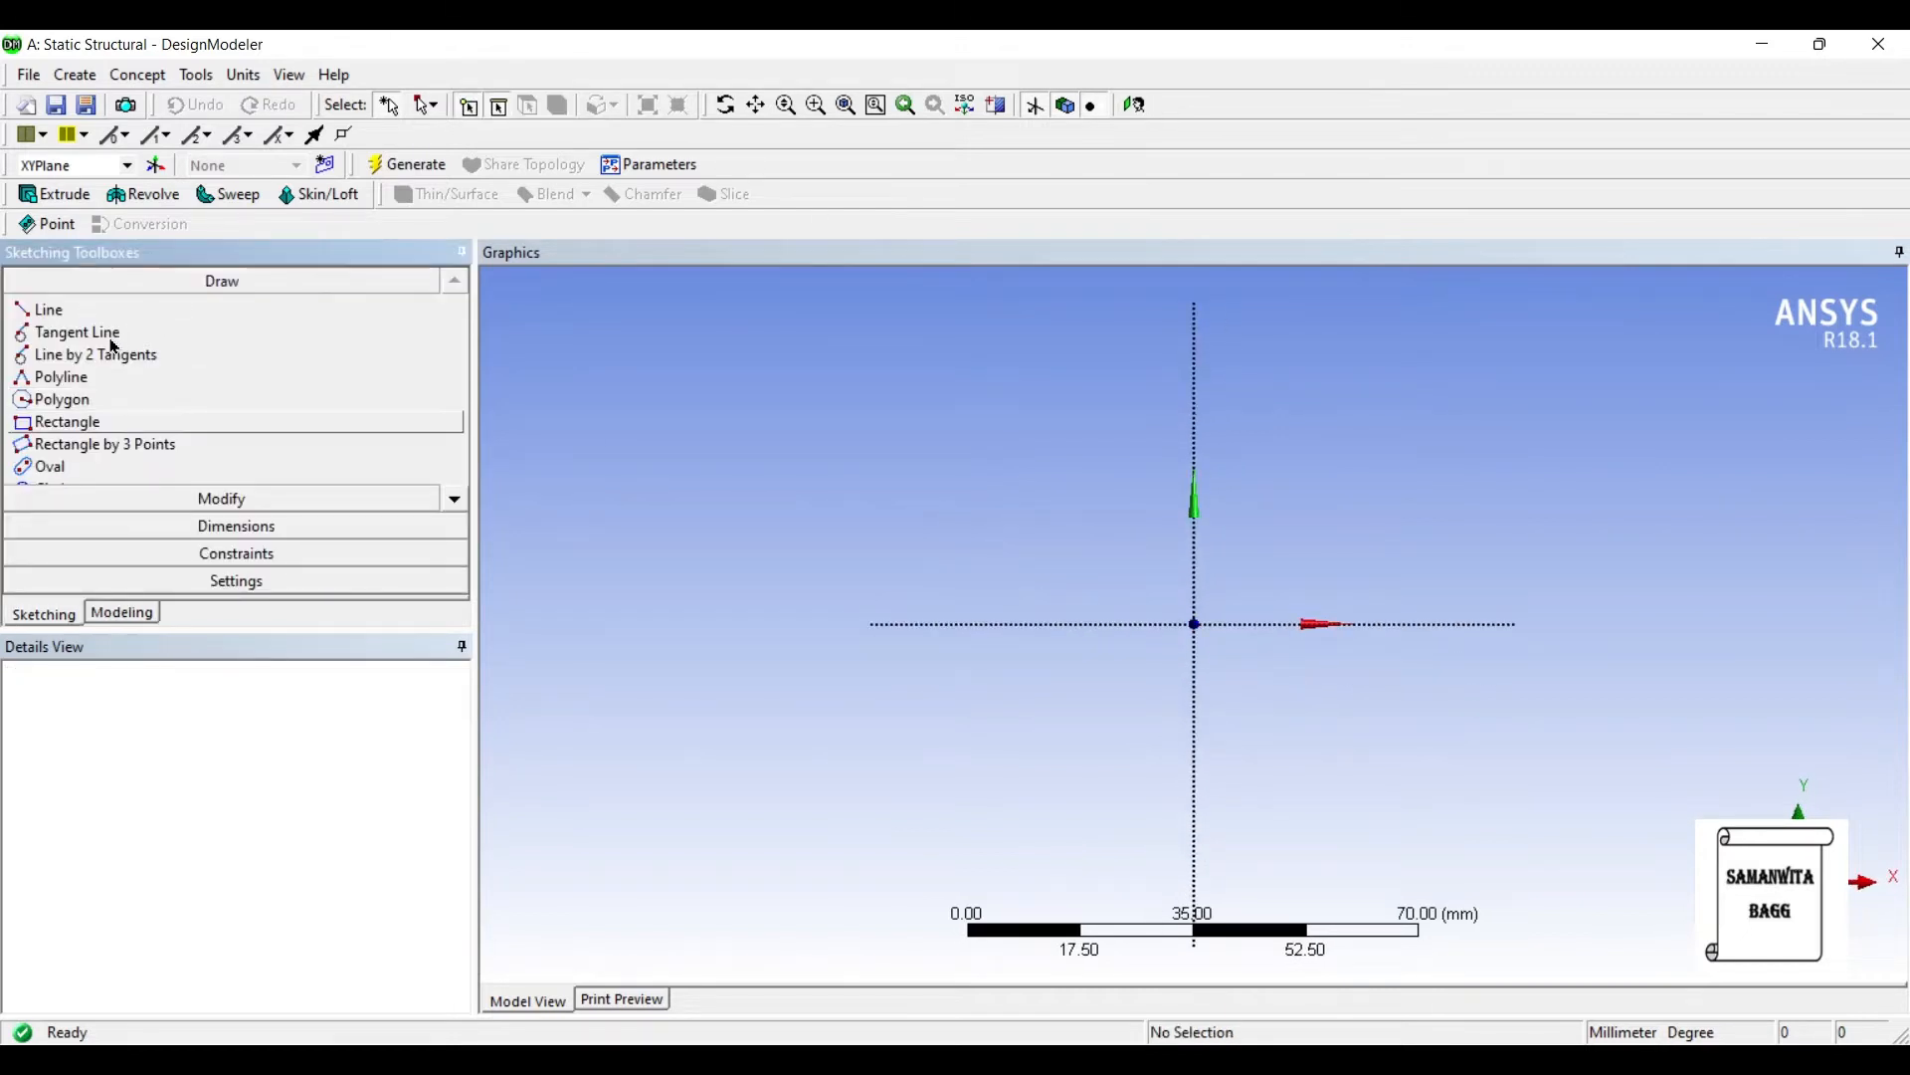
left_click(68, 420)
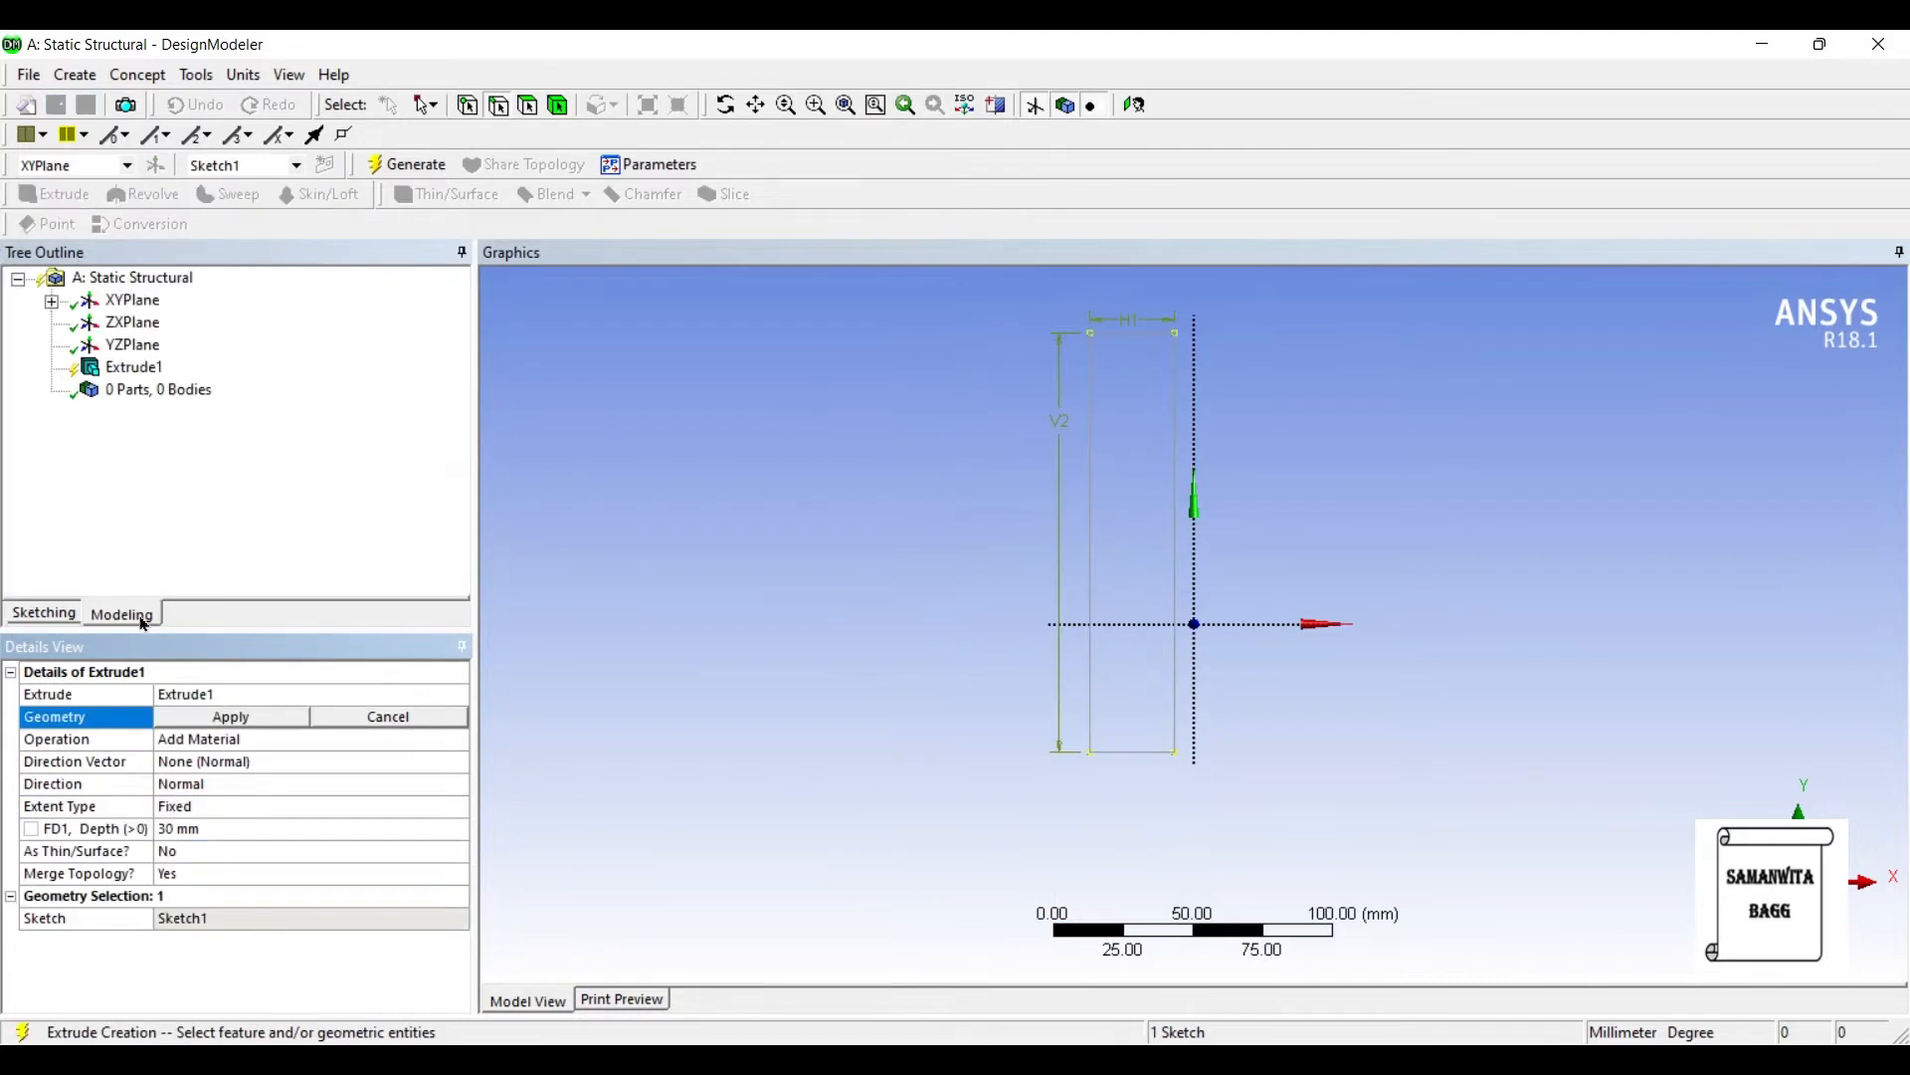
left_click(228, 716)
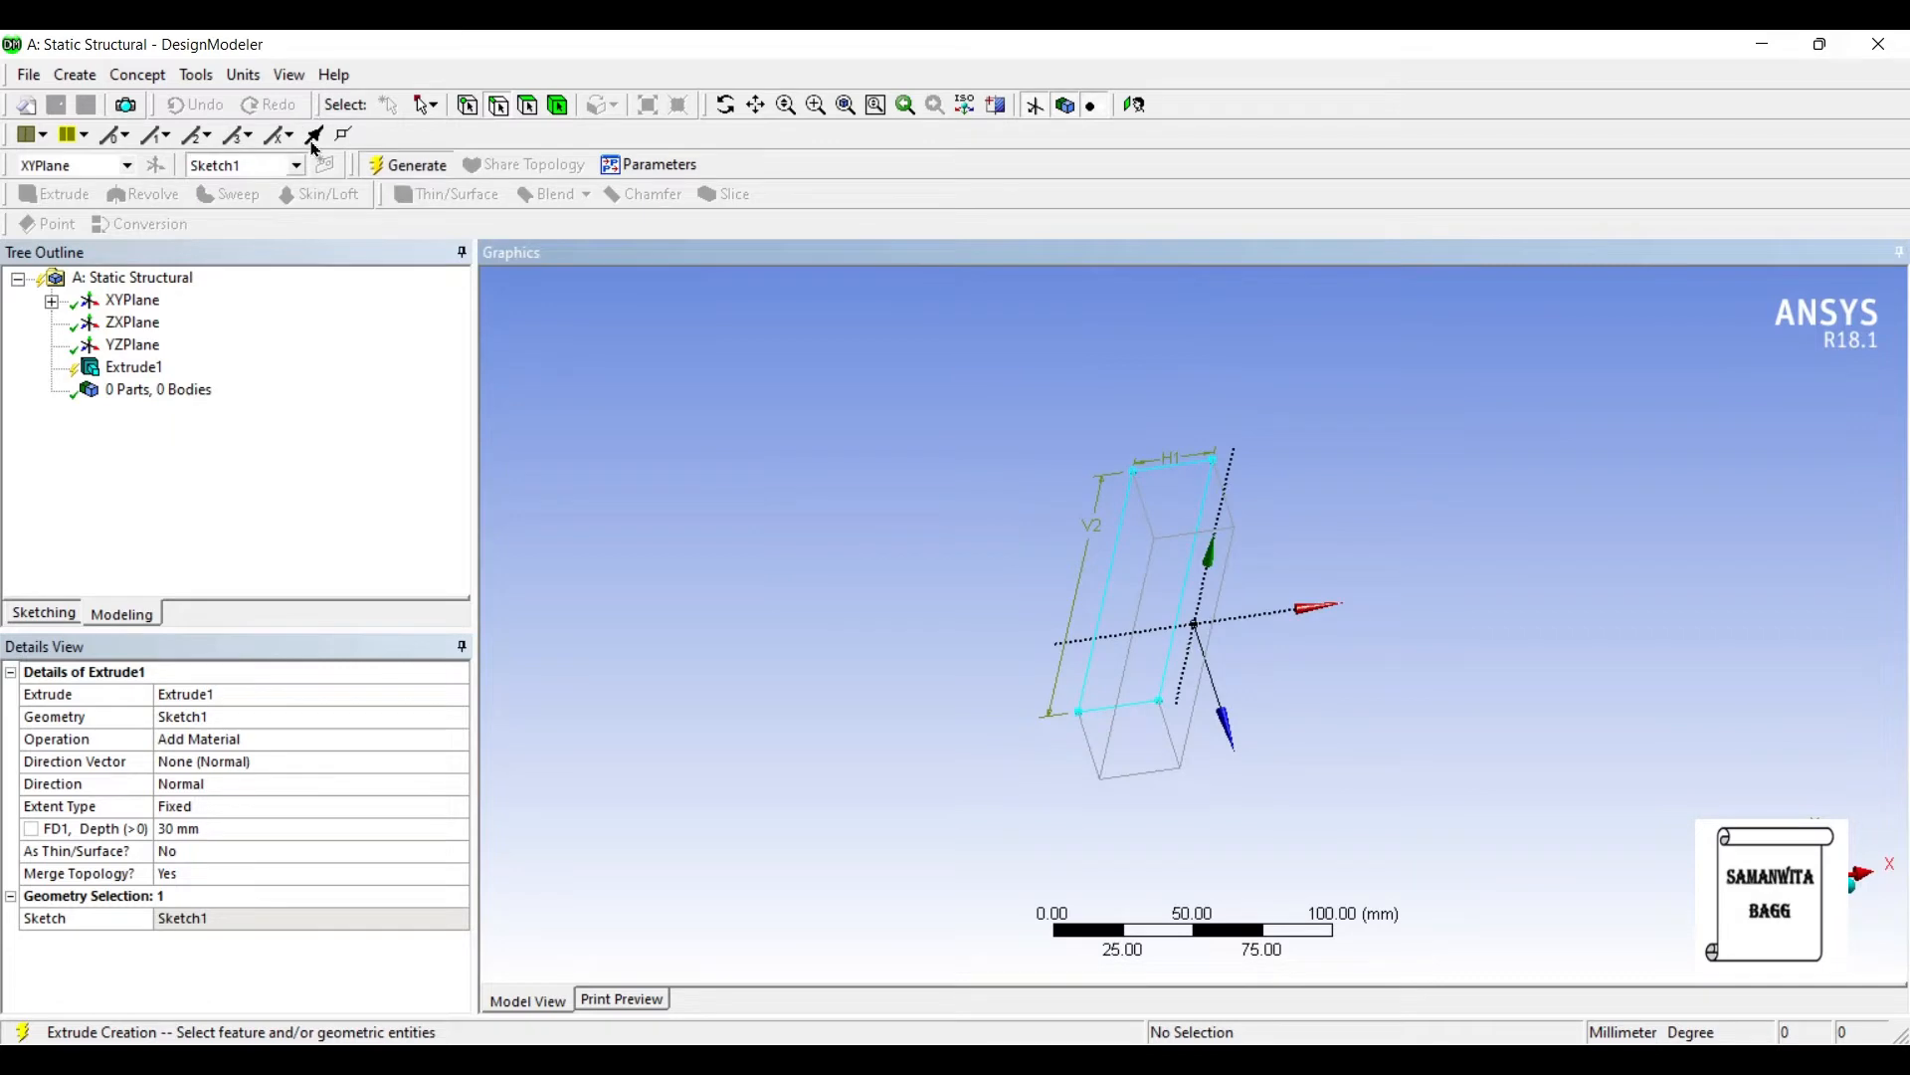
left_click(414, 165)
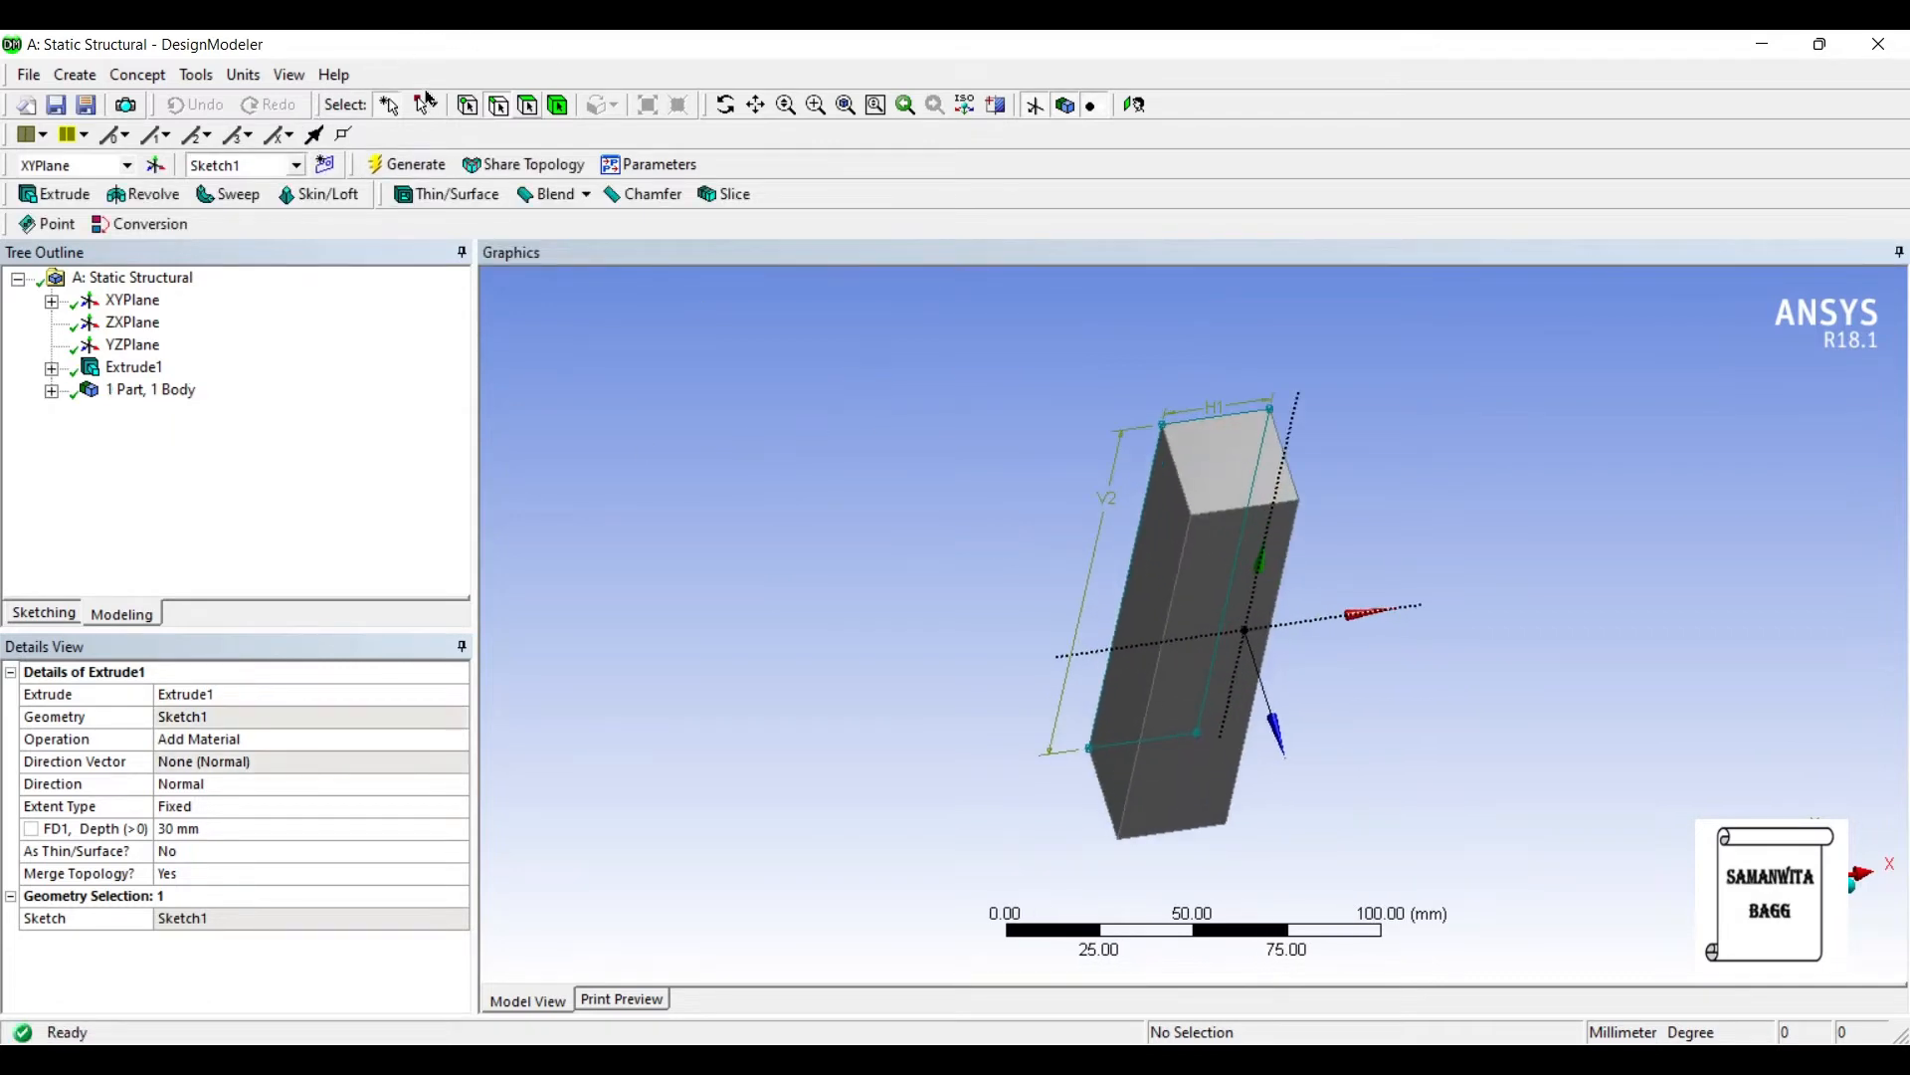
Step: On a new end-face plane, sketch a 24 mm square offset 3 mm from the edges and start Extrude
left_click(1223, 458)
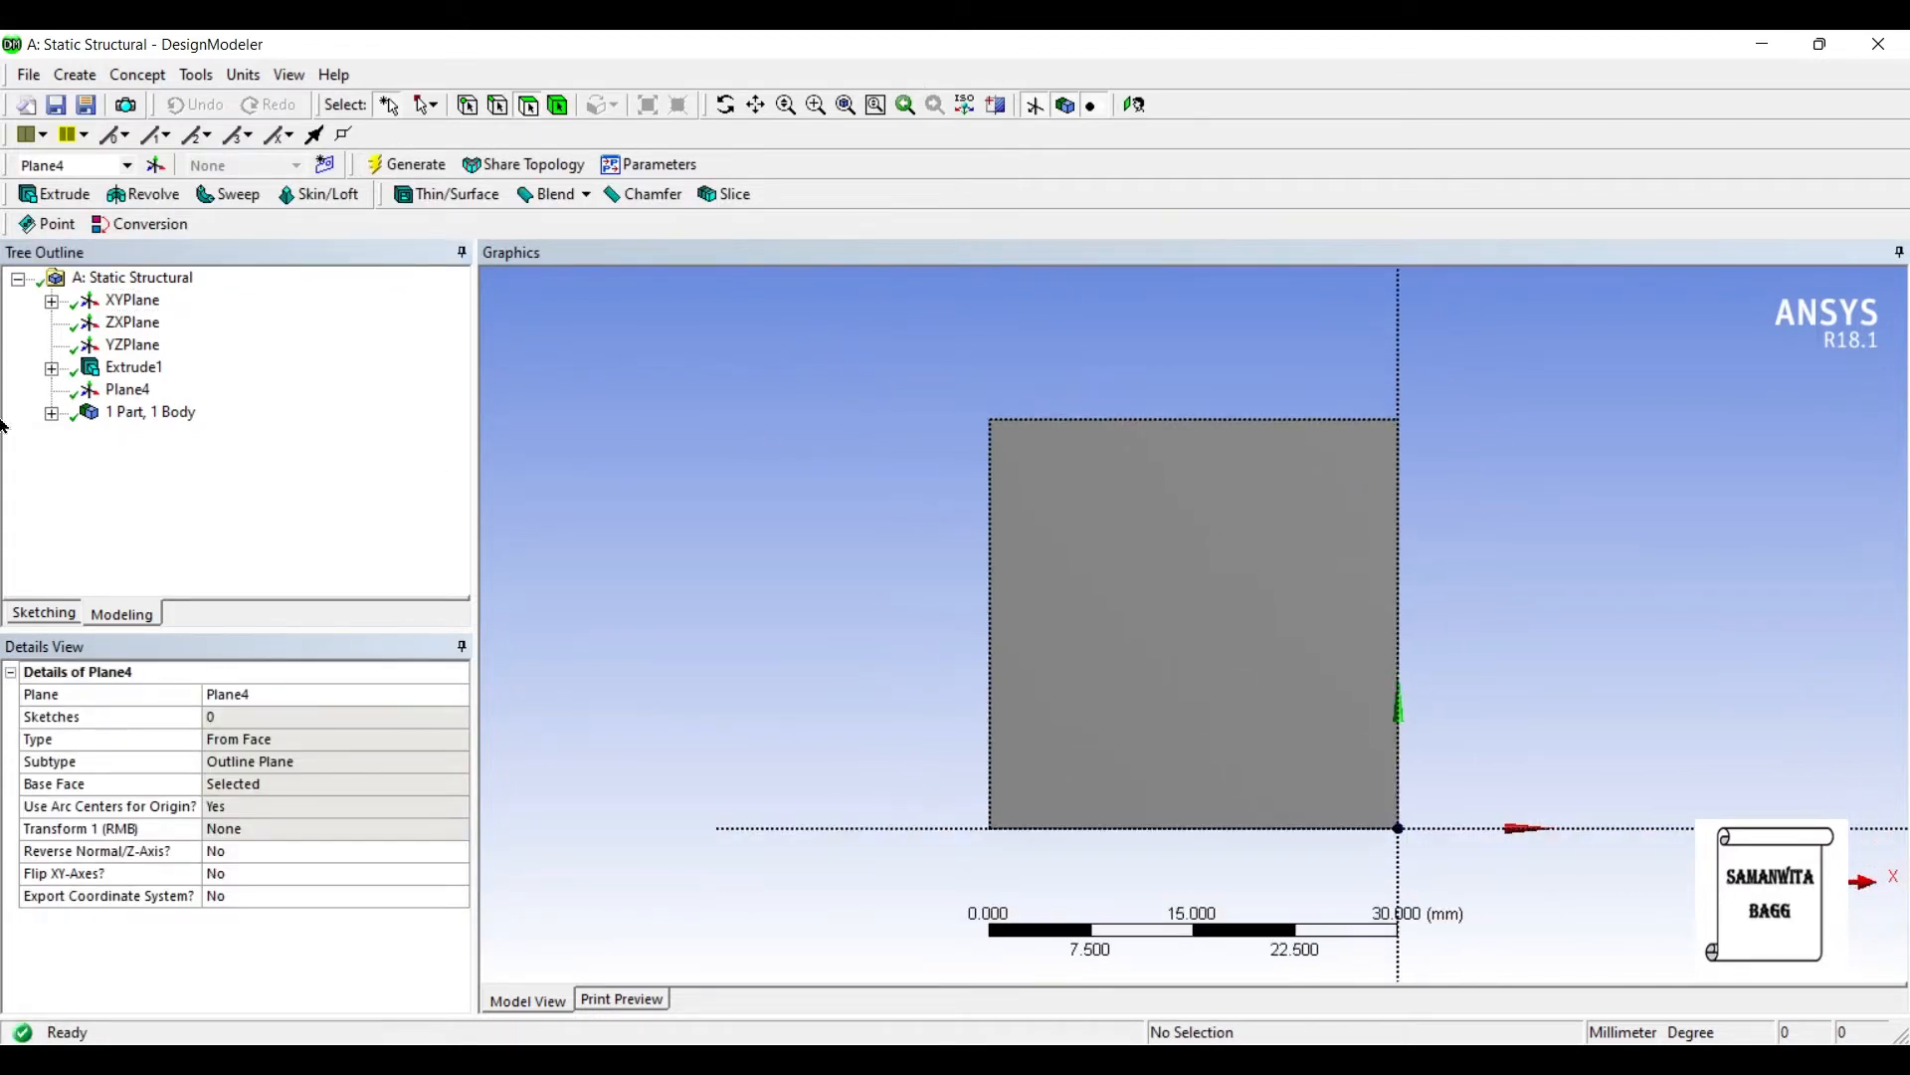
left_click(42, 612)
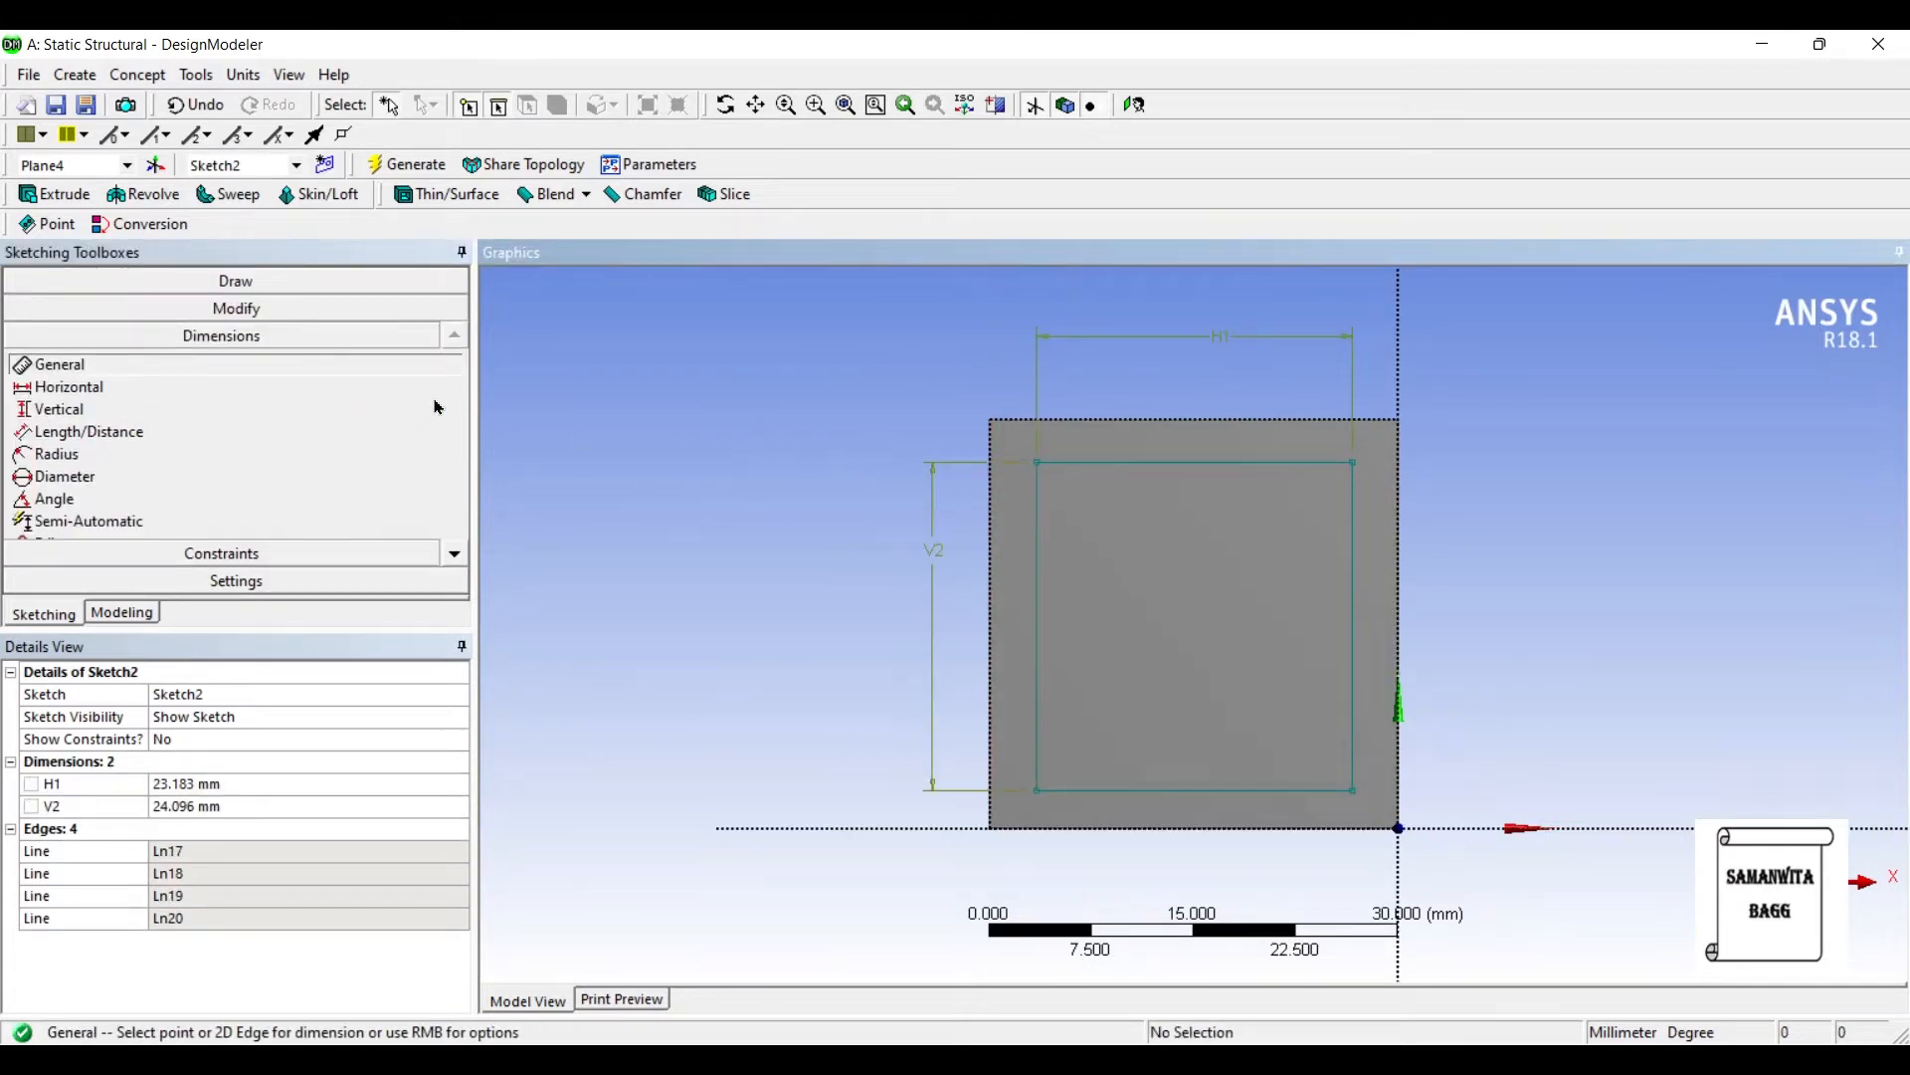
left_click(209, 782)
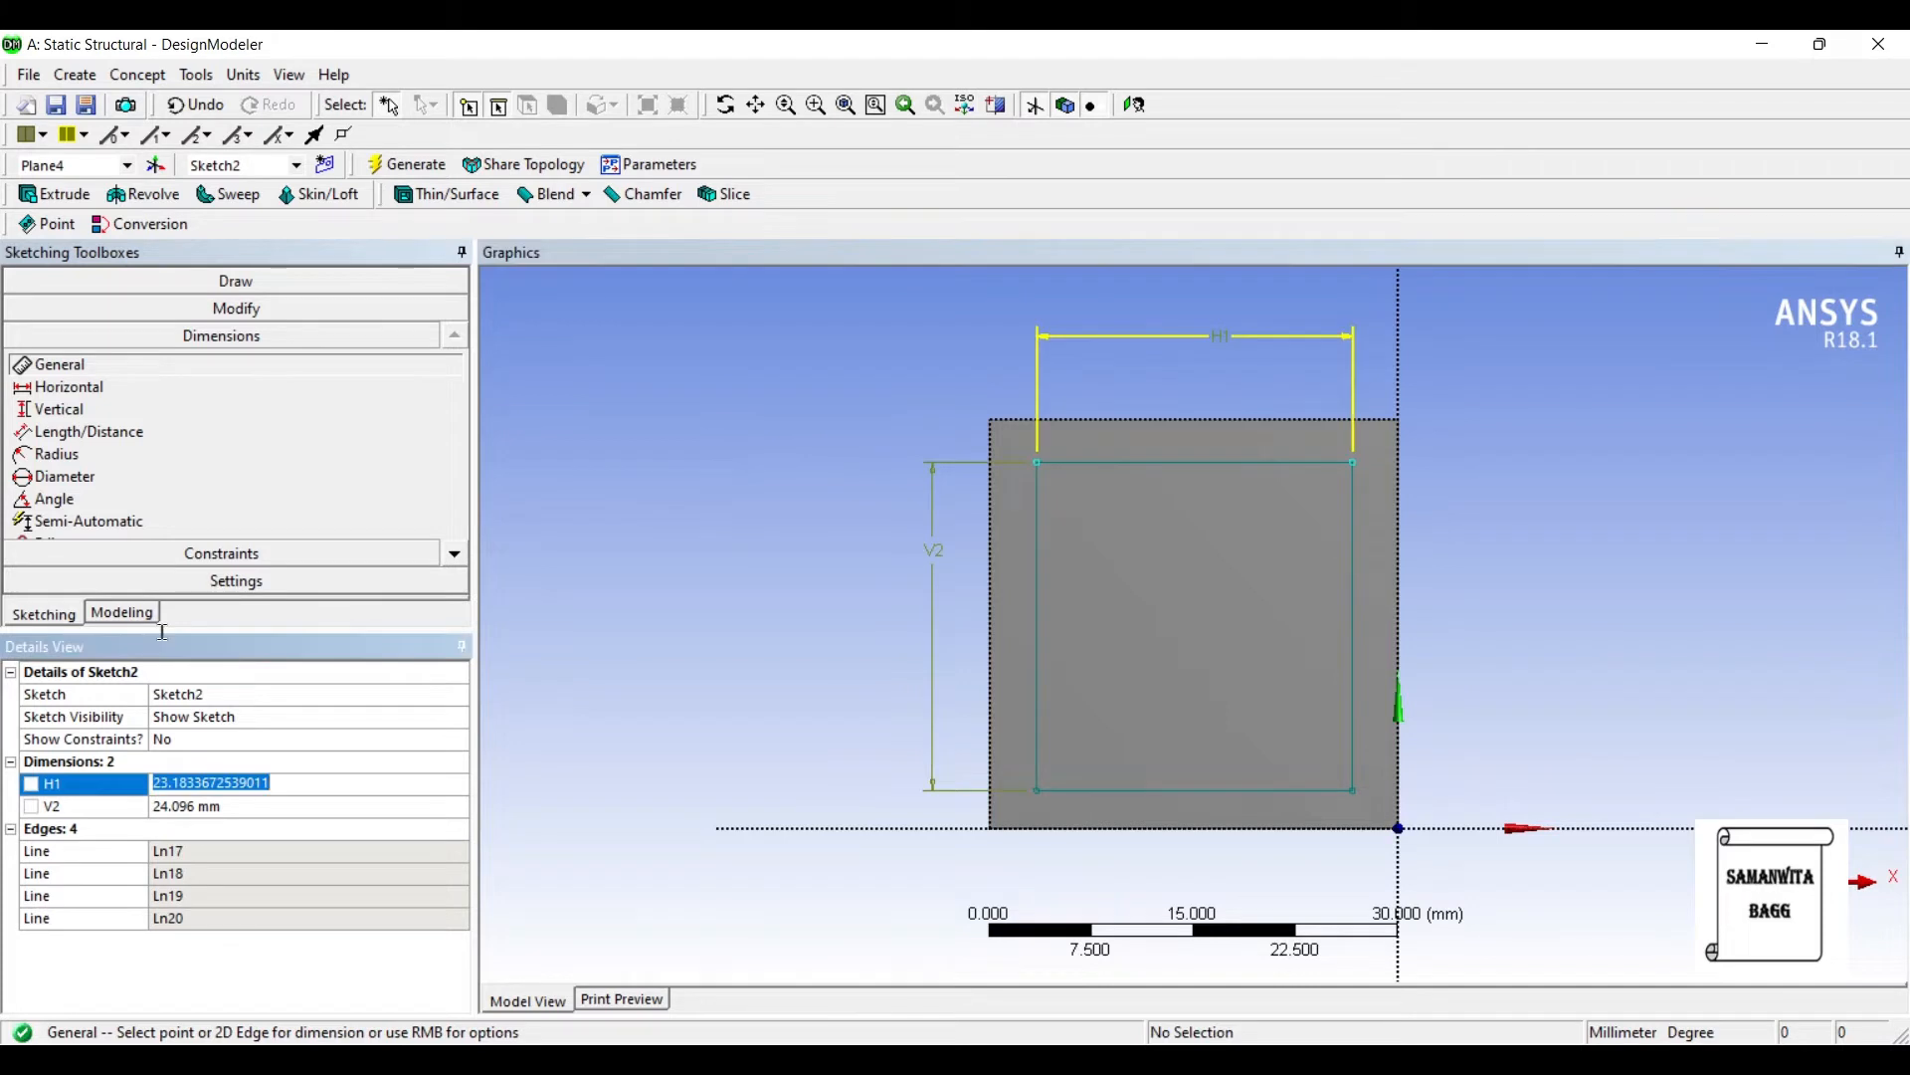
type("24 mm")
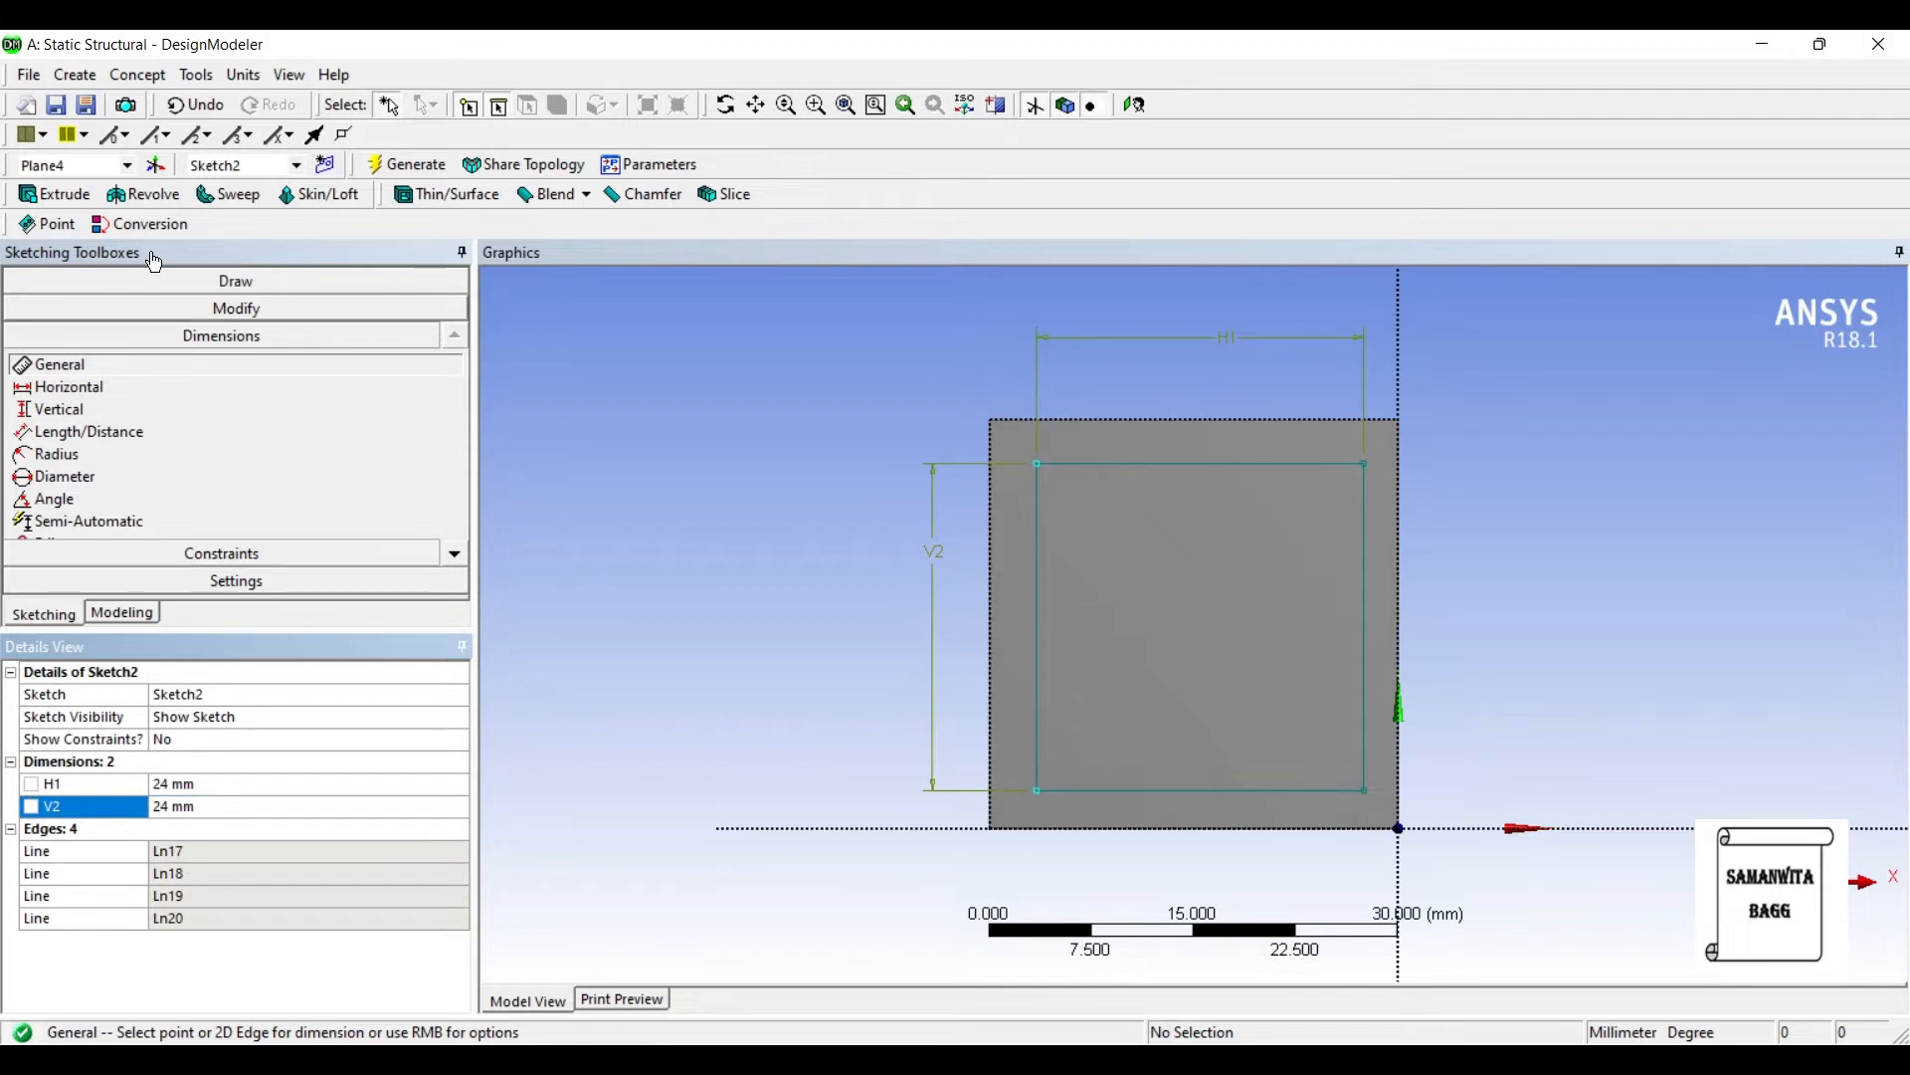
left_click(67, 386)
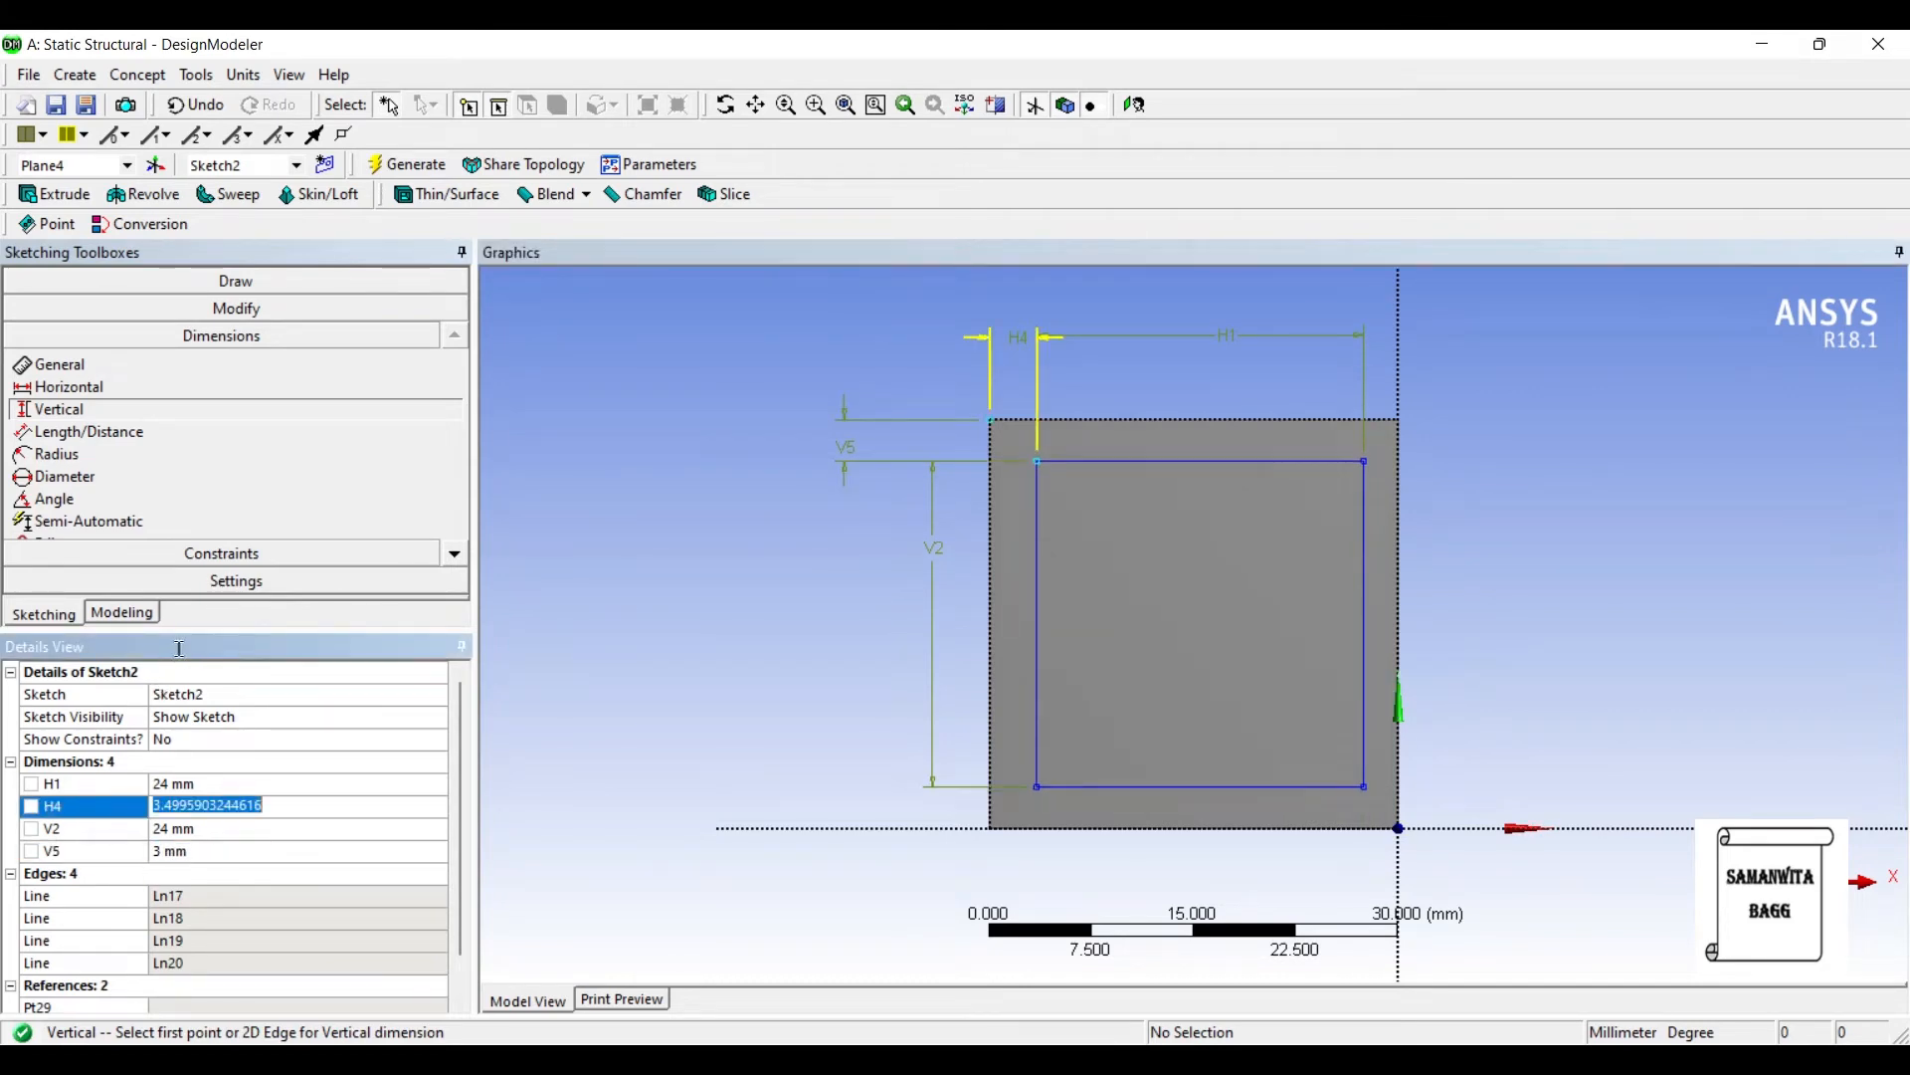
type("3 mm")
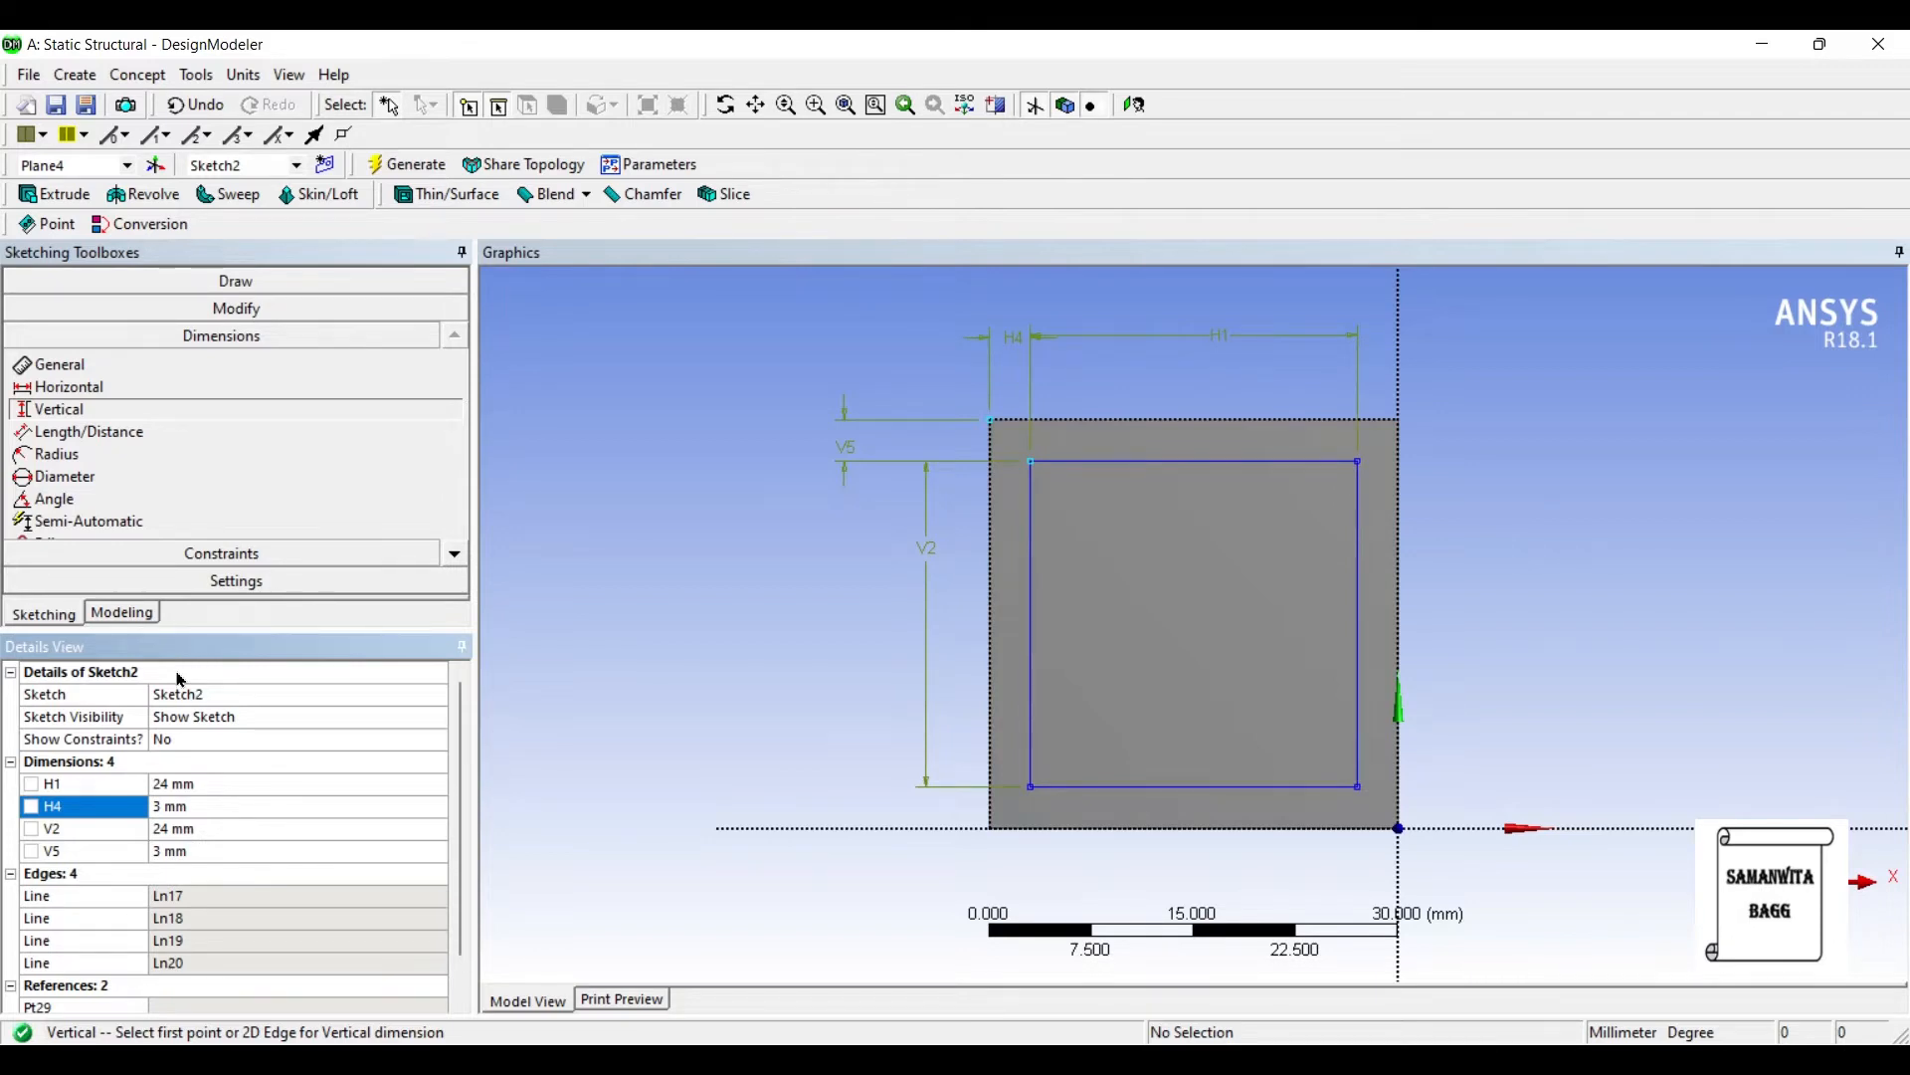
left_click(54, 193)
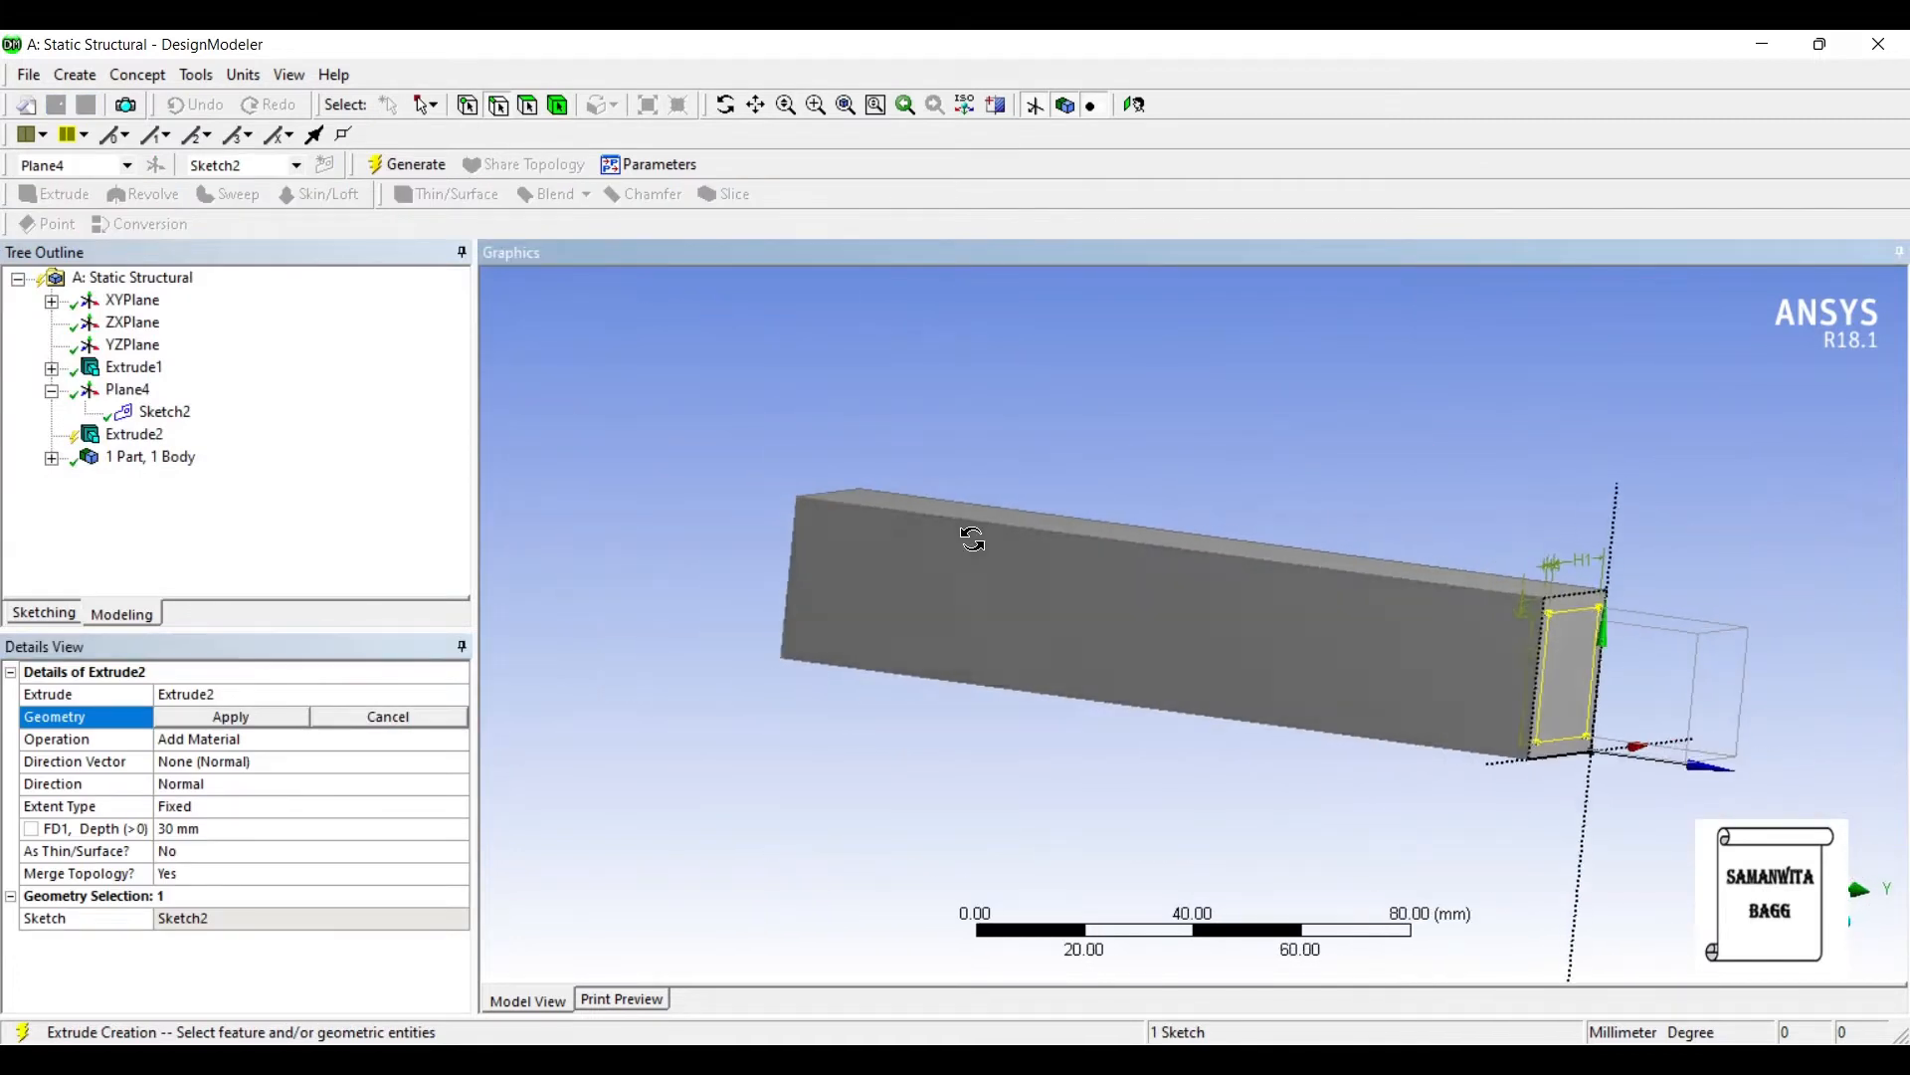
Step: Extrude Sketch2 as a reversed 150 mm Cut Material, hollowing the bar into a square tube
left_click(229, 714)
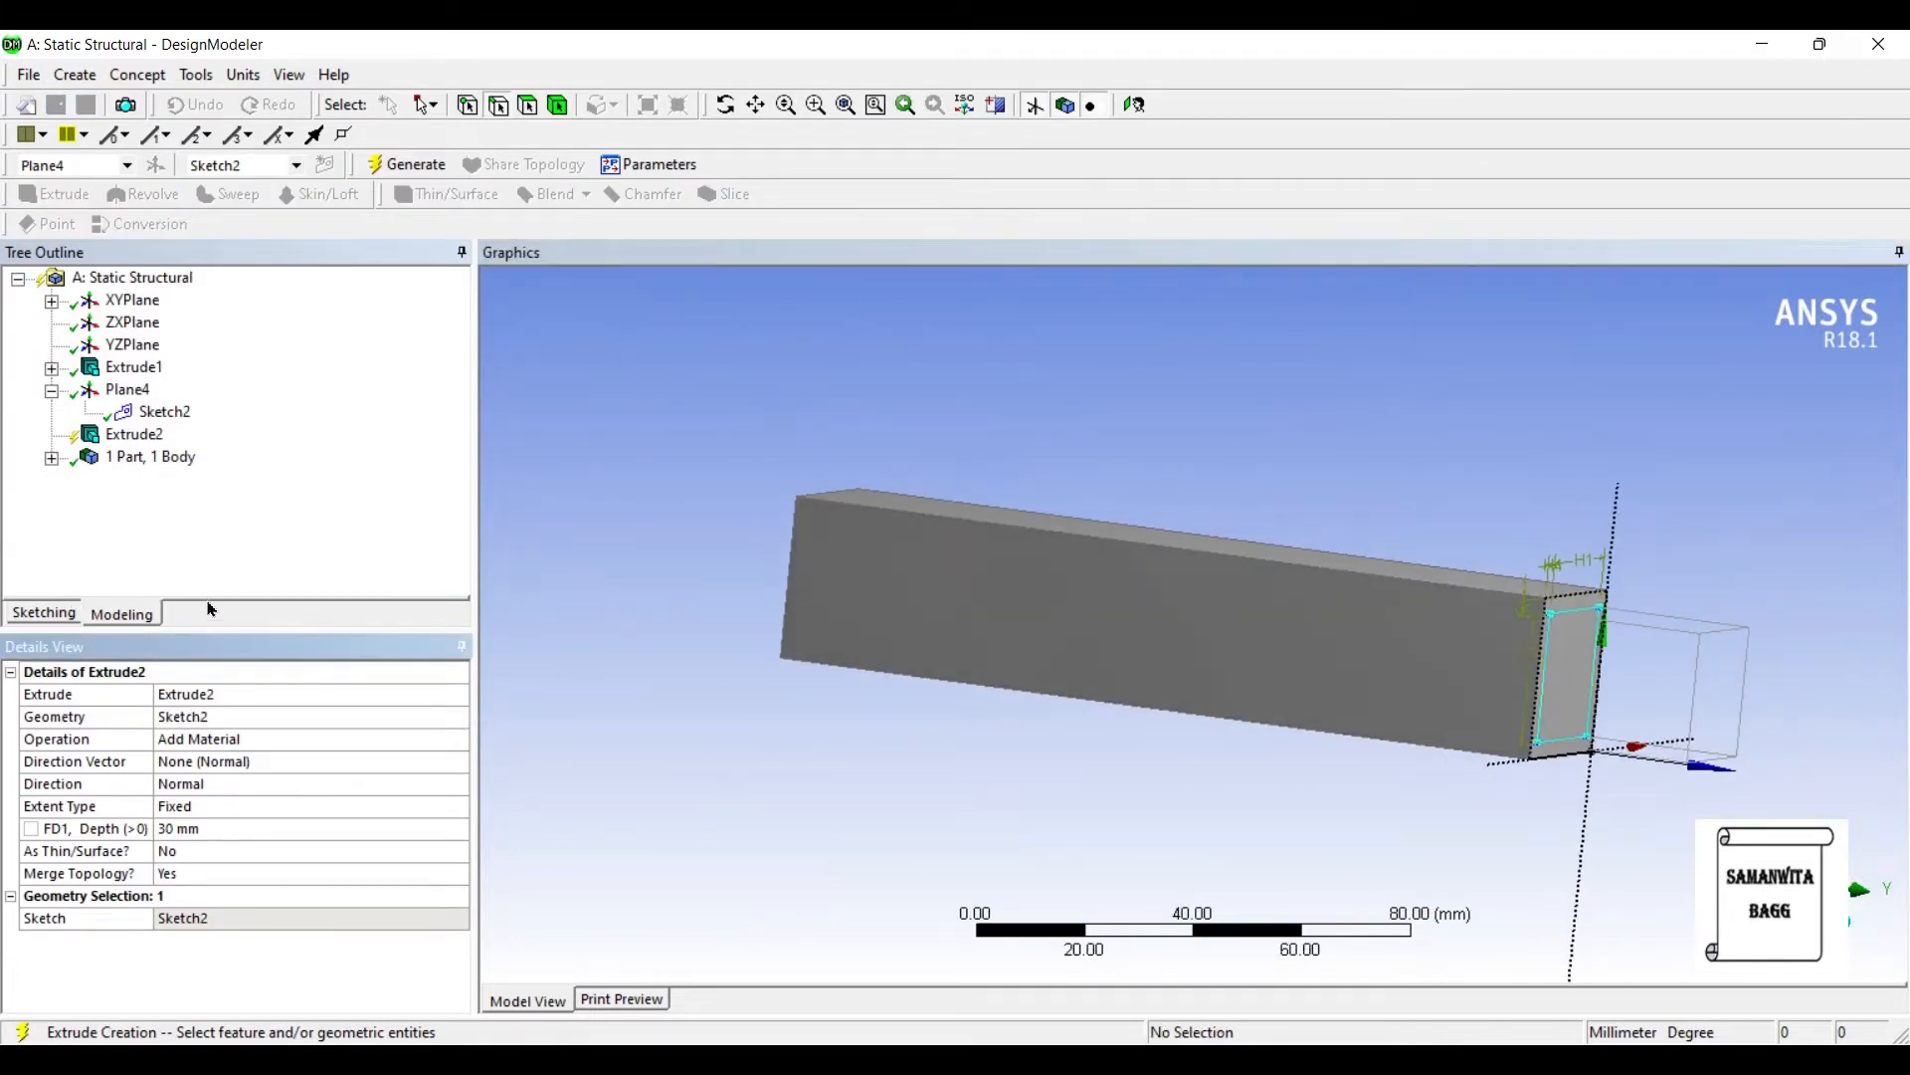
left_click(310, 739)
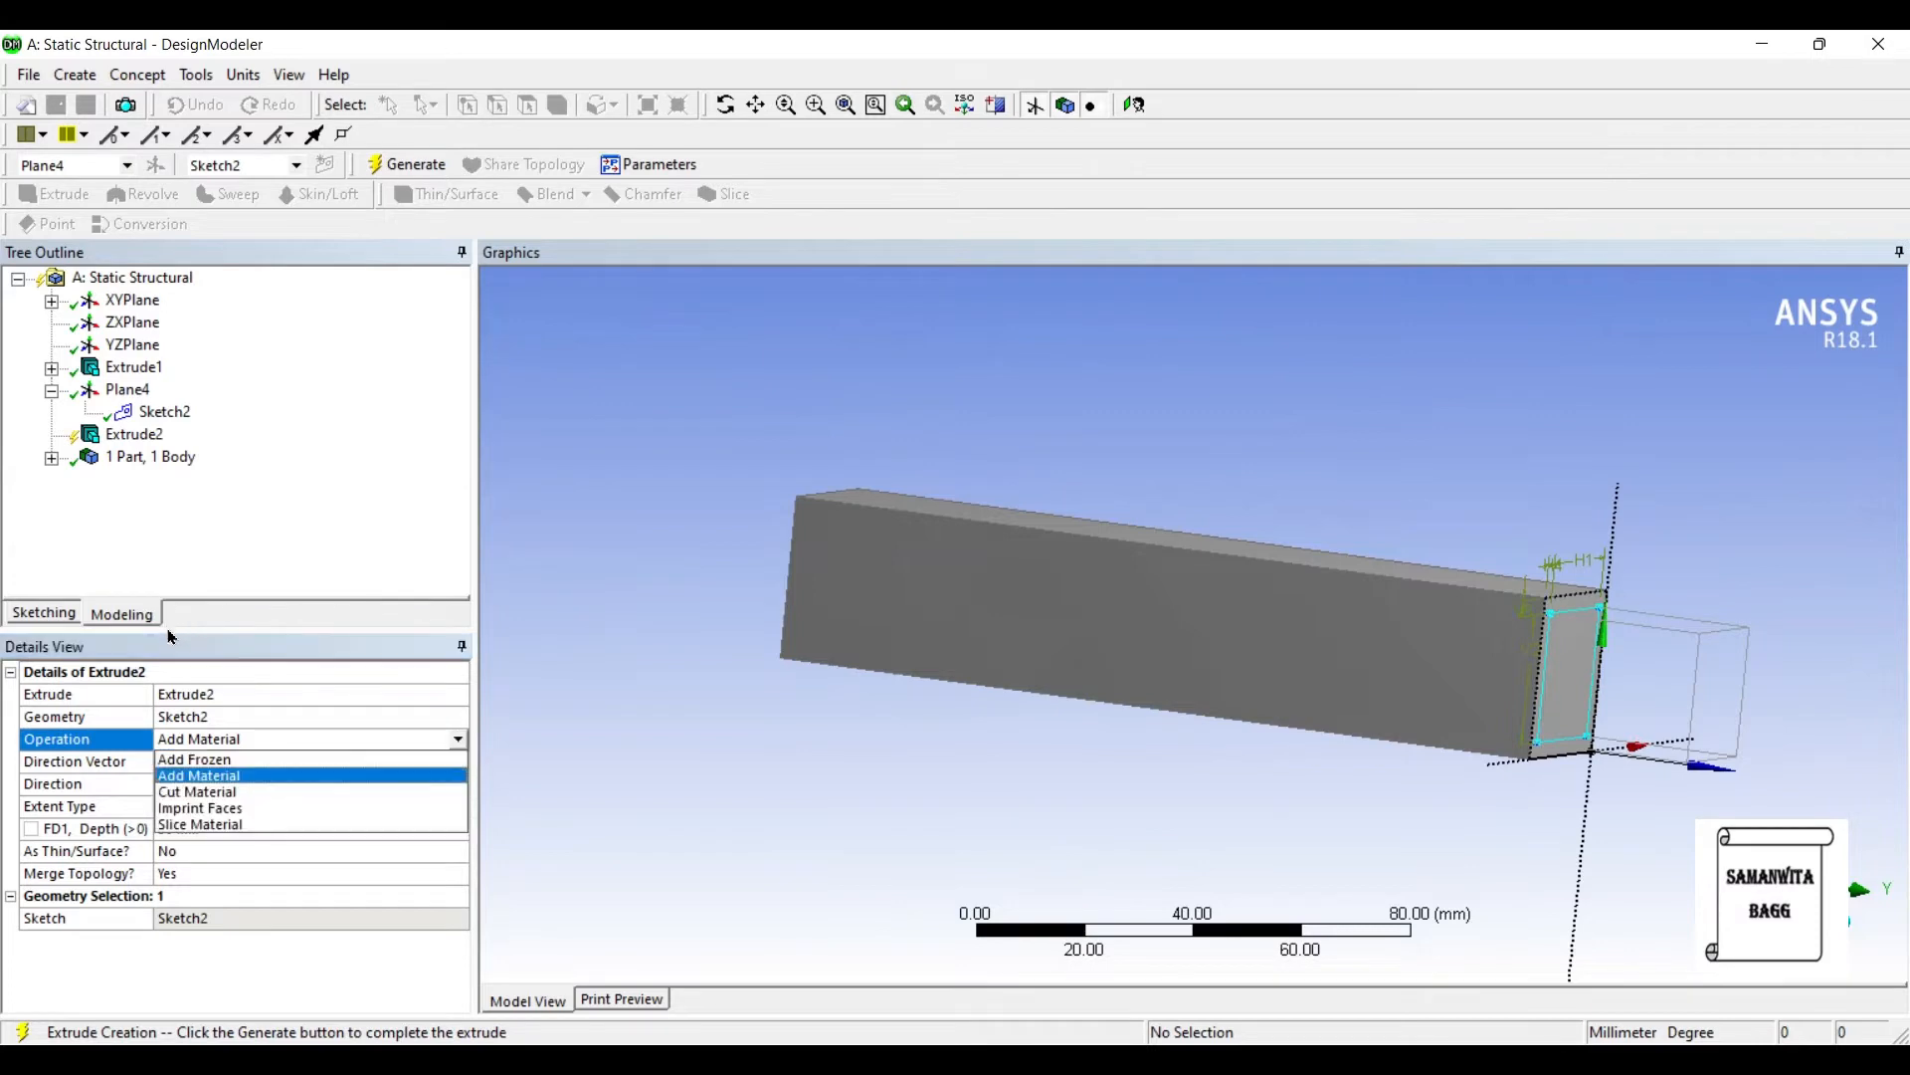
left_click(197, 790)
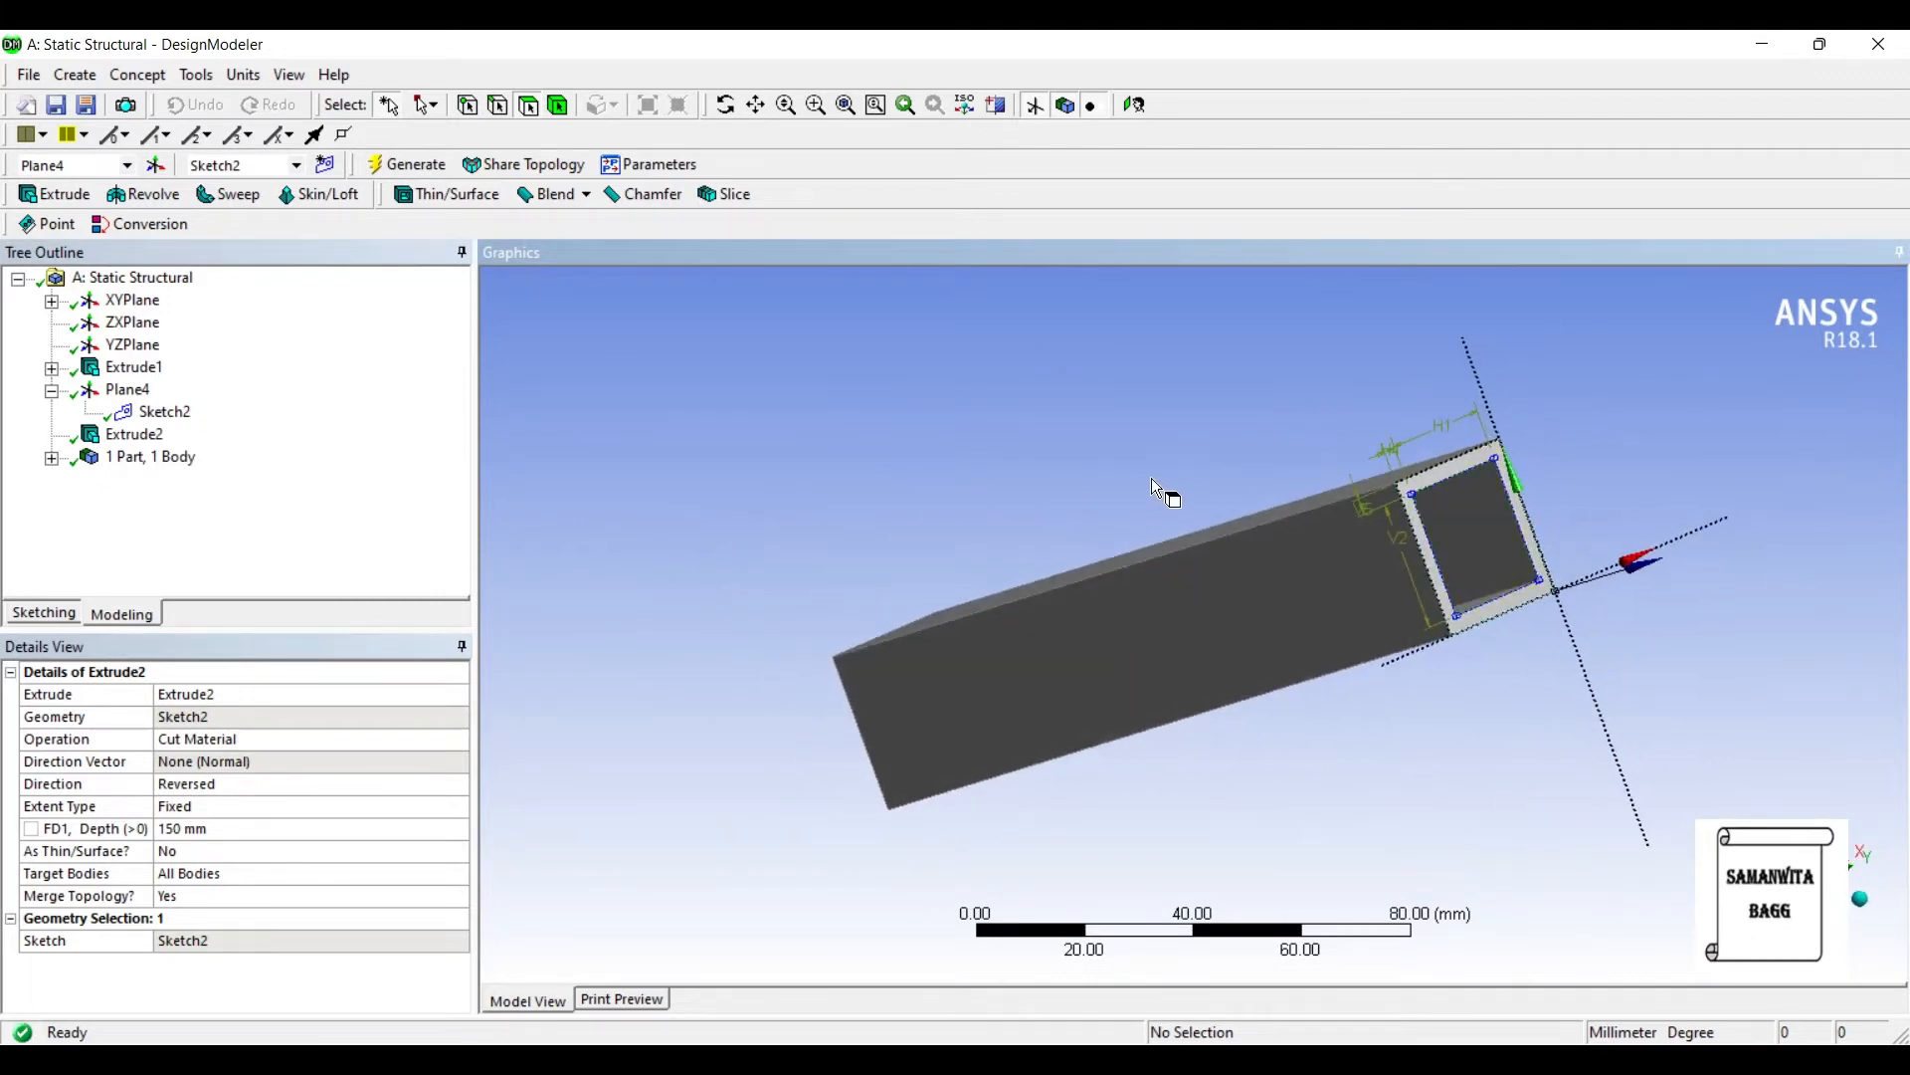
left_click_drag(1158, 487, 952, 437)
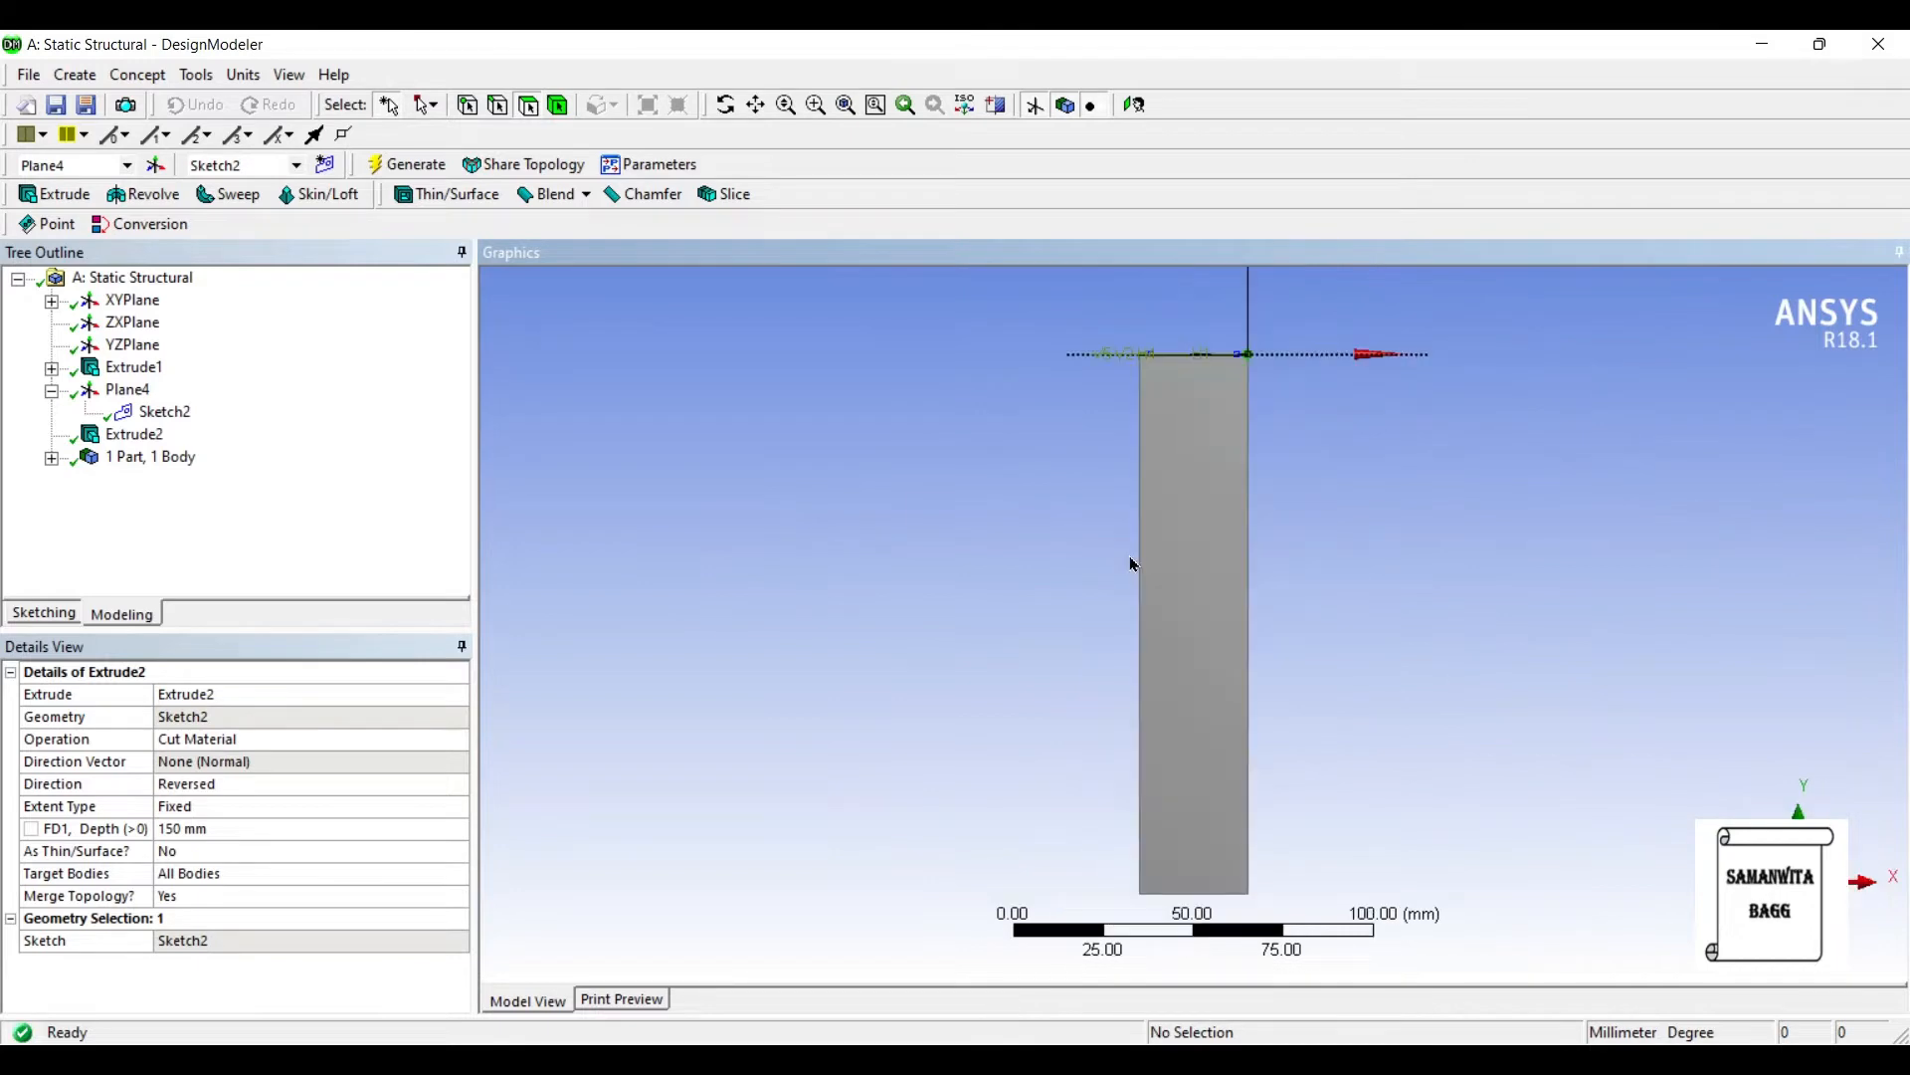
mouse_move(456, 452)
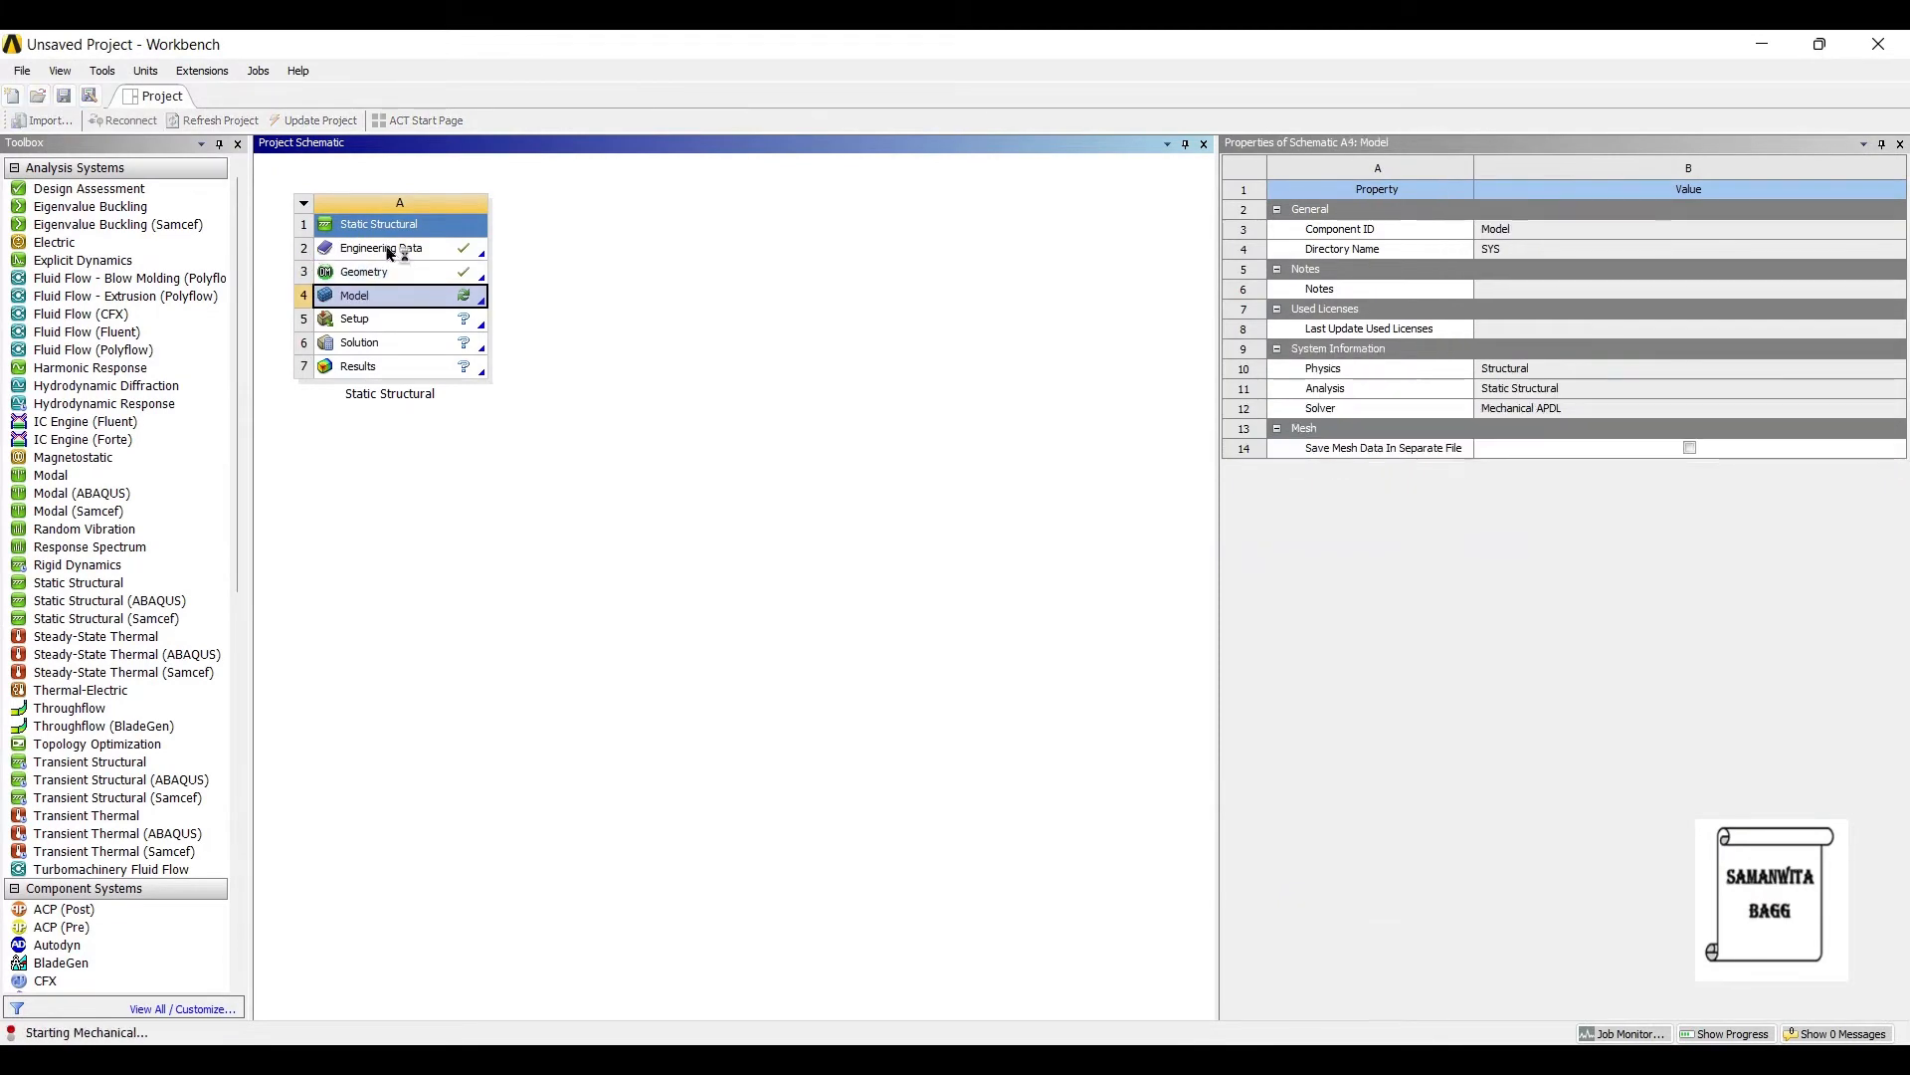
Step: Open the model in Mechanical, apply a Hex Dominant method to the body and generate the mesh
double_click(354, 295)
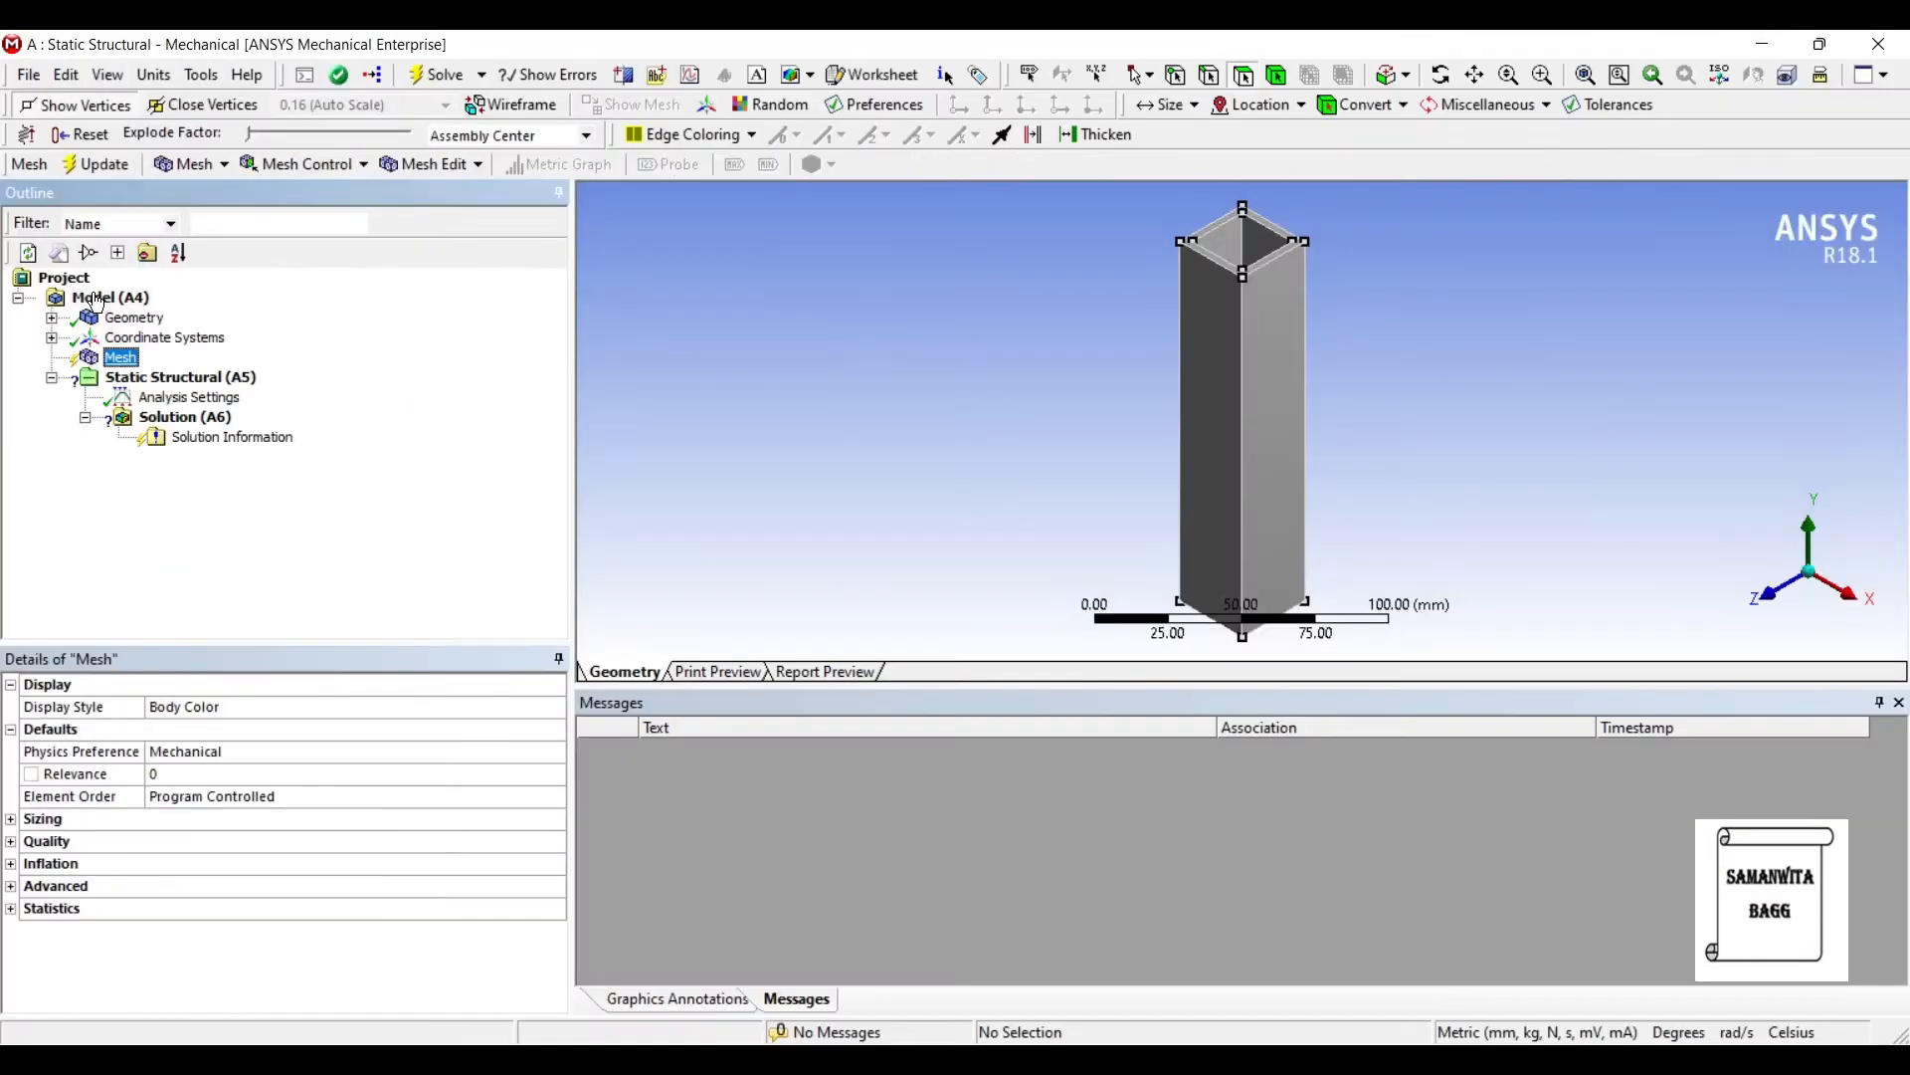
right_click(120, 356)
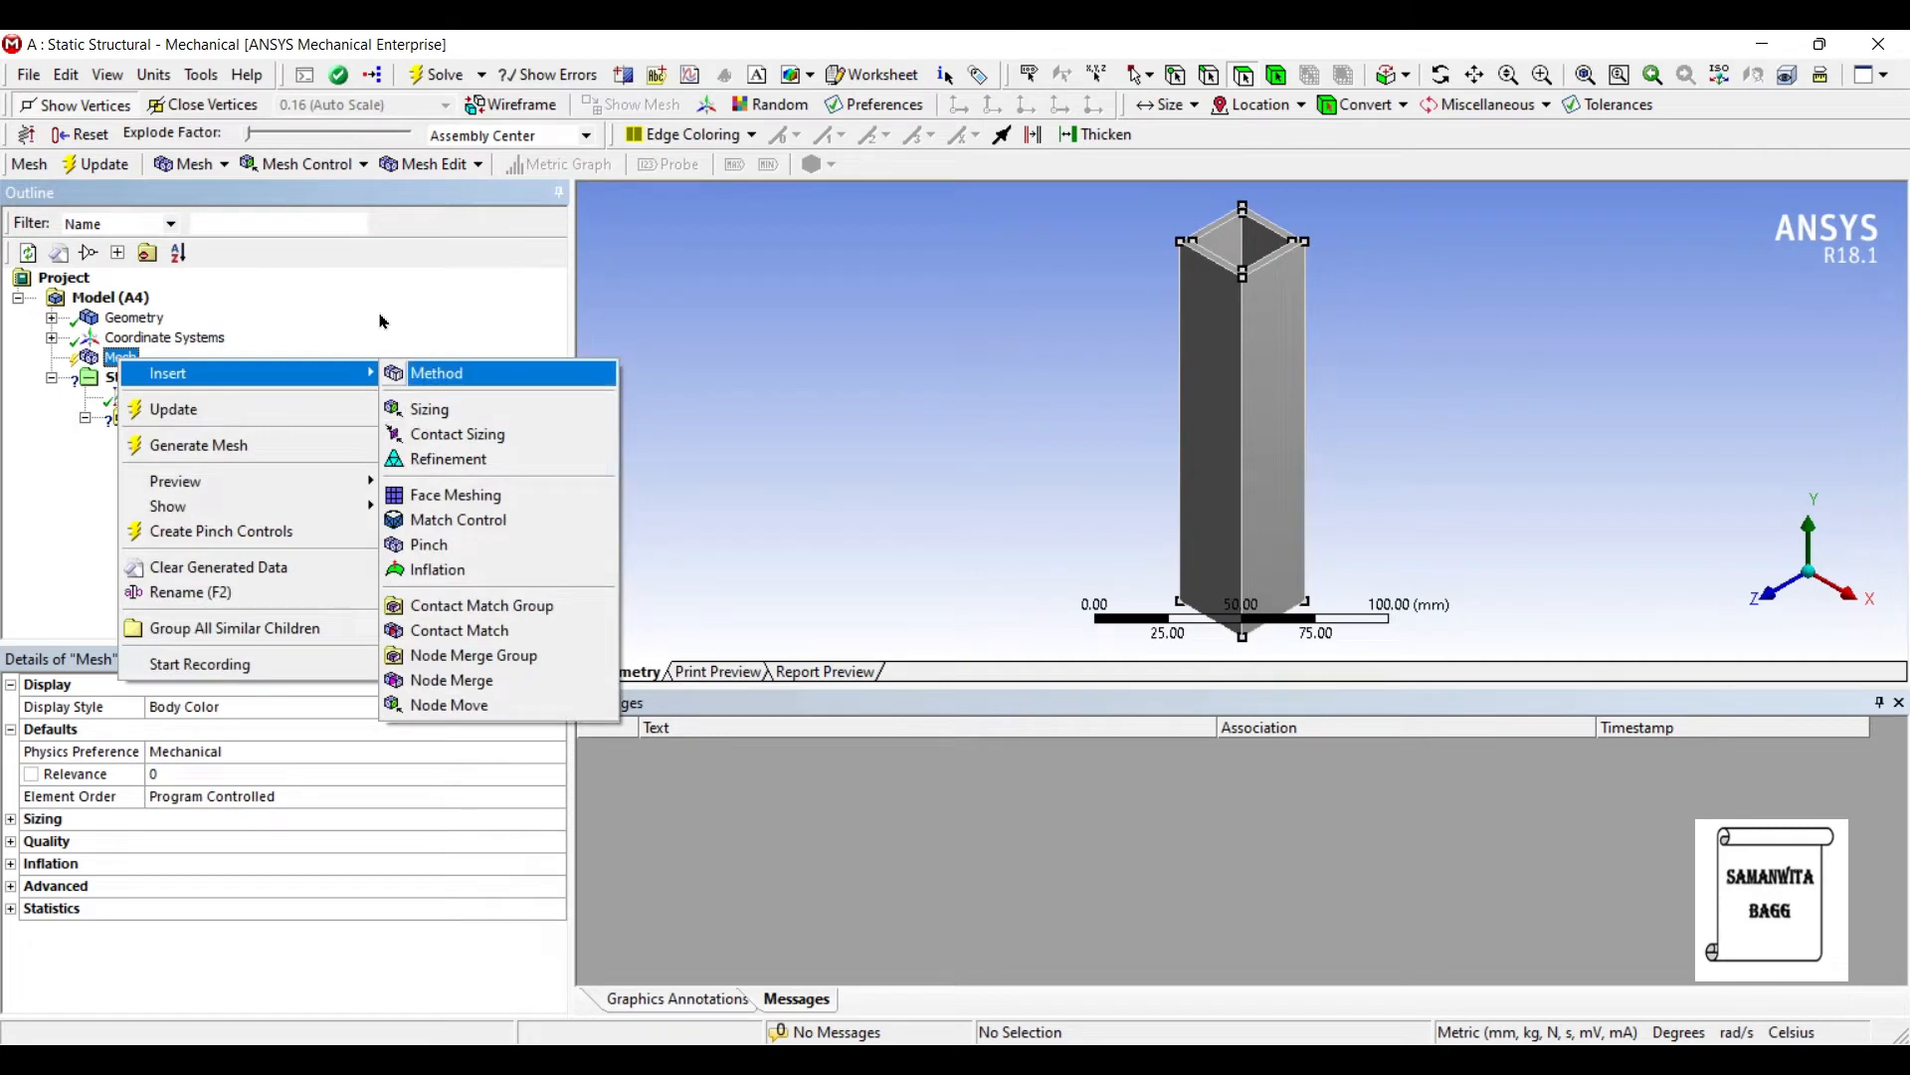
left_click(436, 372)
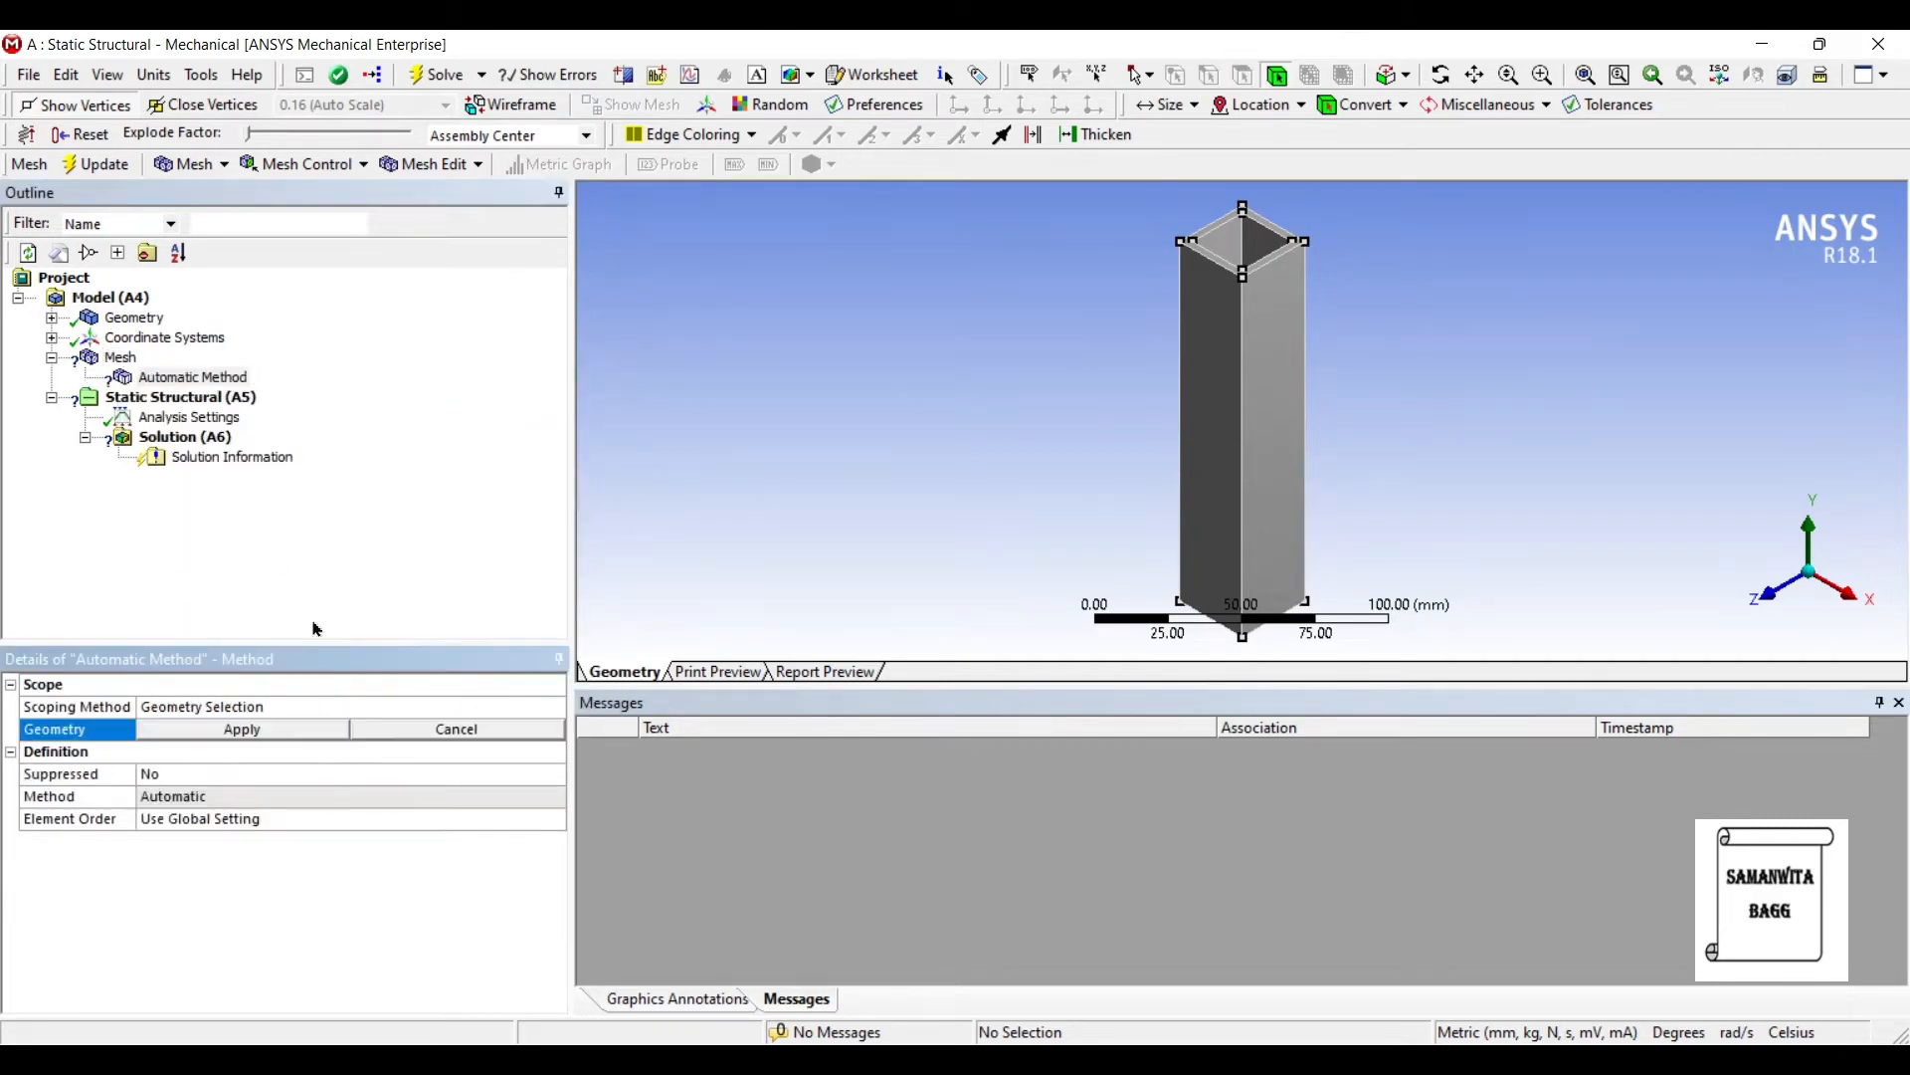
left_click(1240, 426)
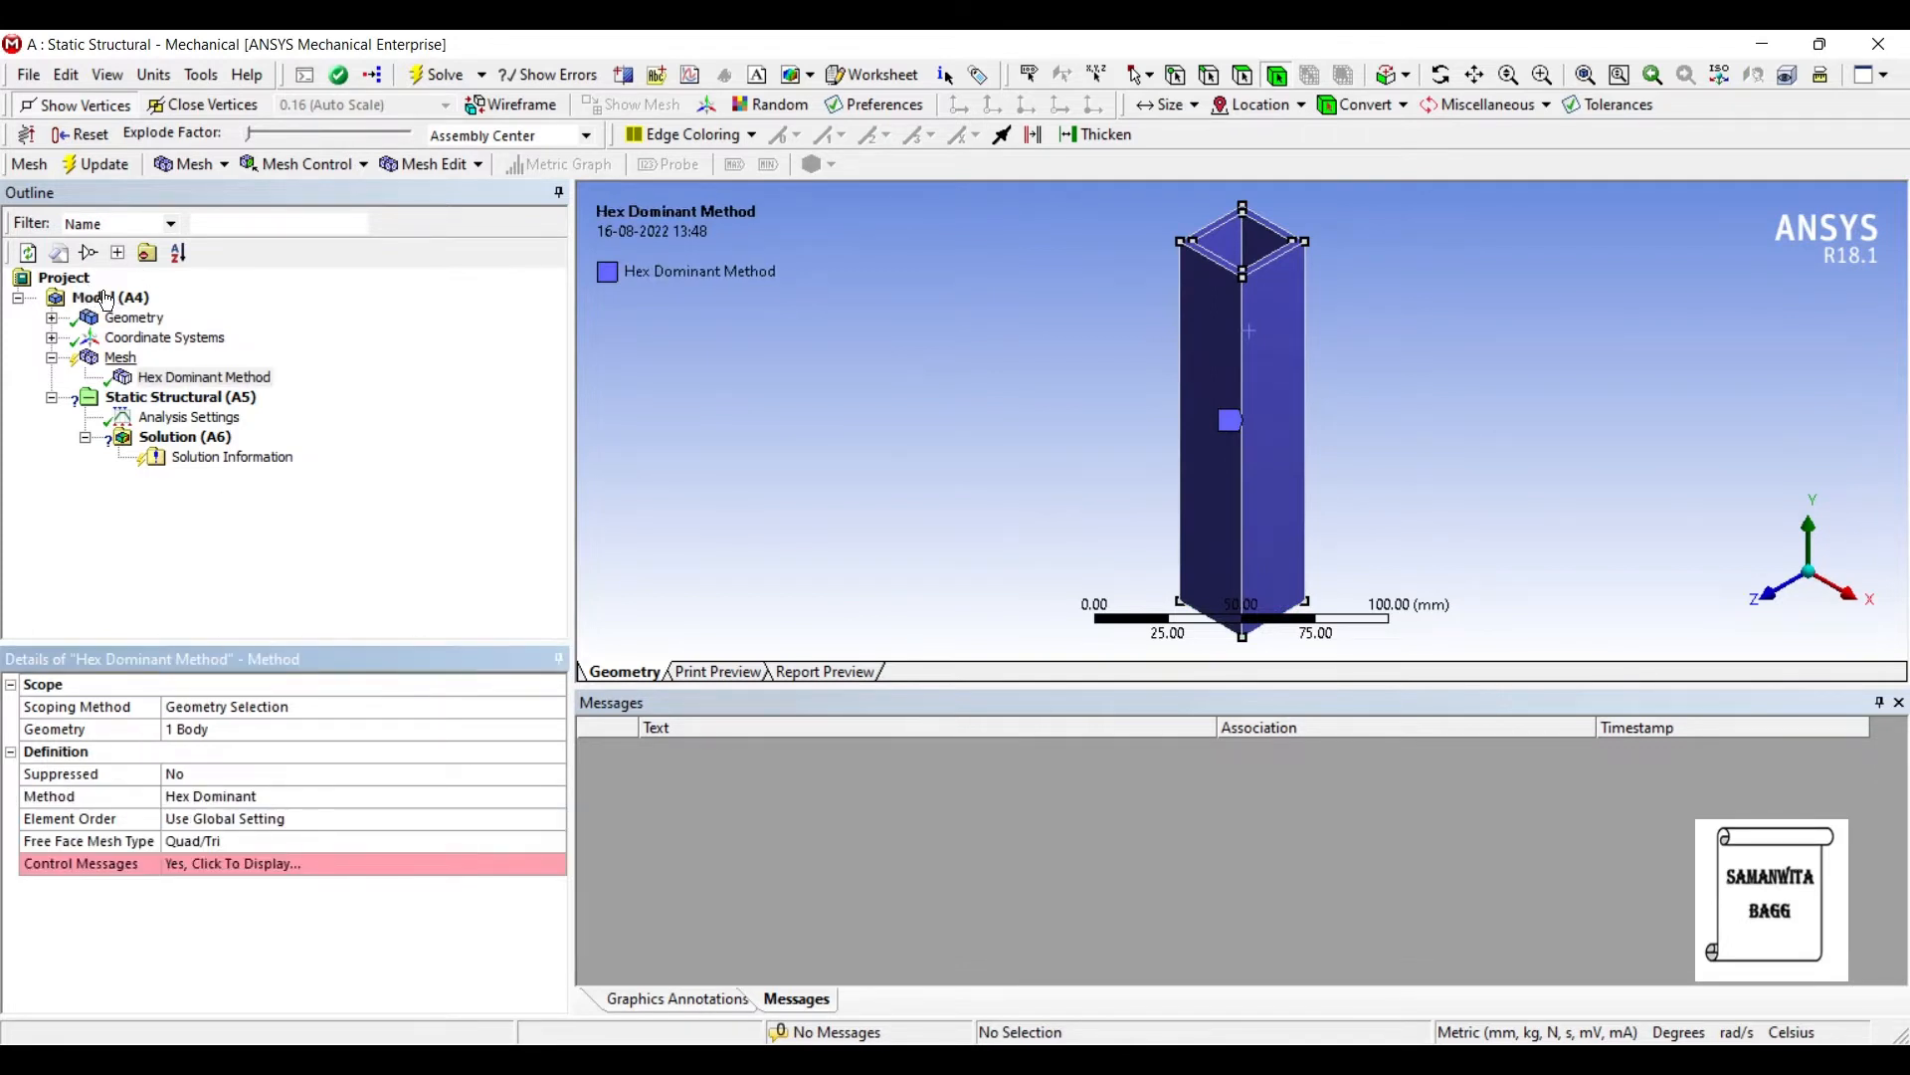
left_click(120, 356)
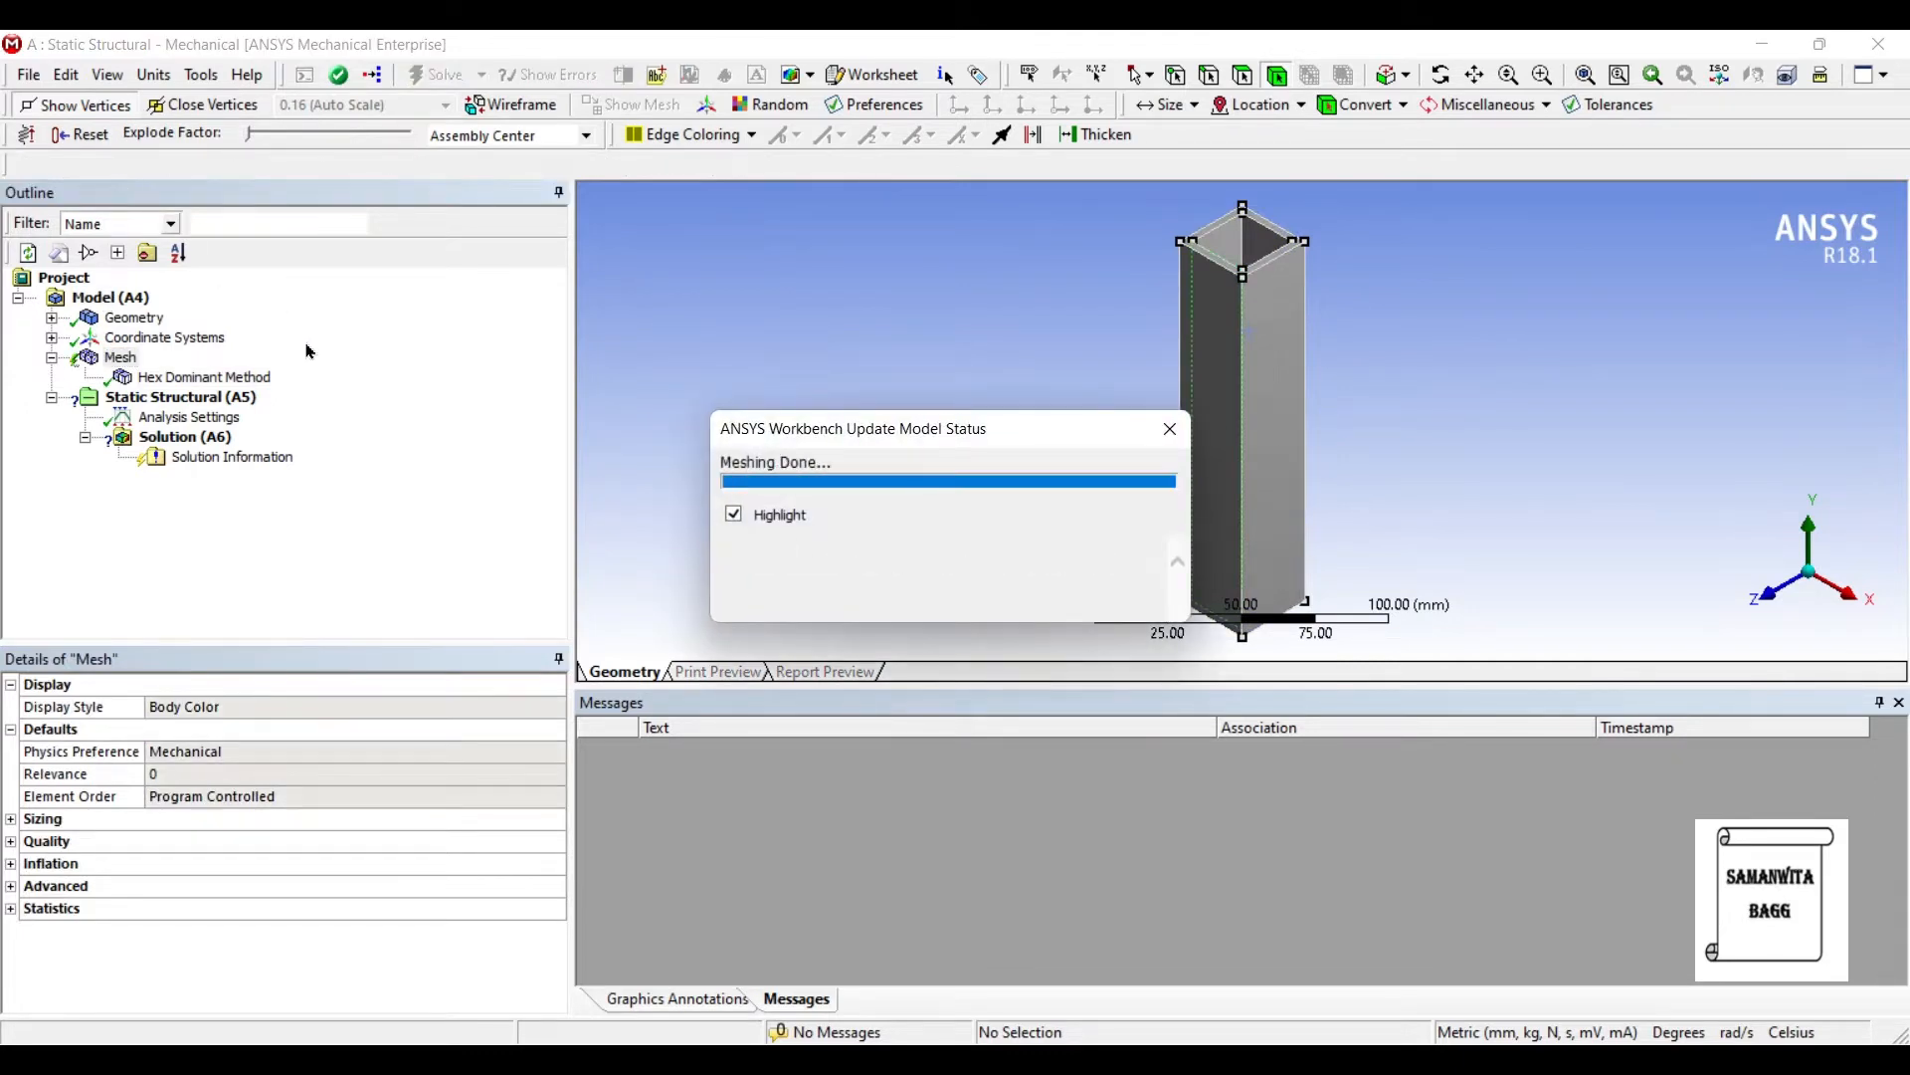
Step: Add a Body Sizing control with a 2 mm element size on the column
right_click(120, 356)
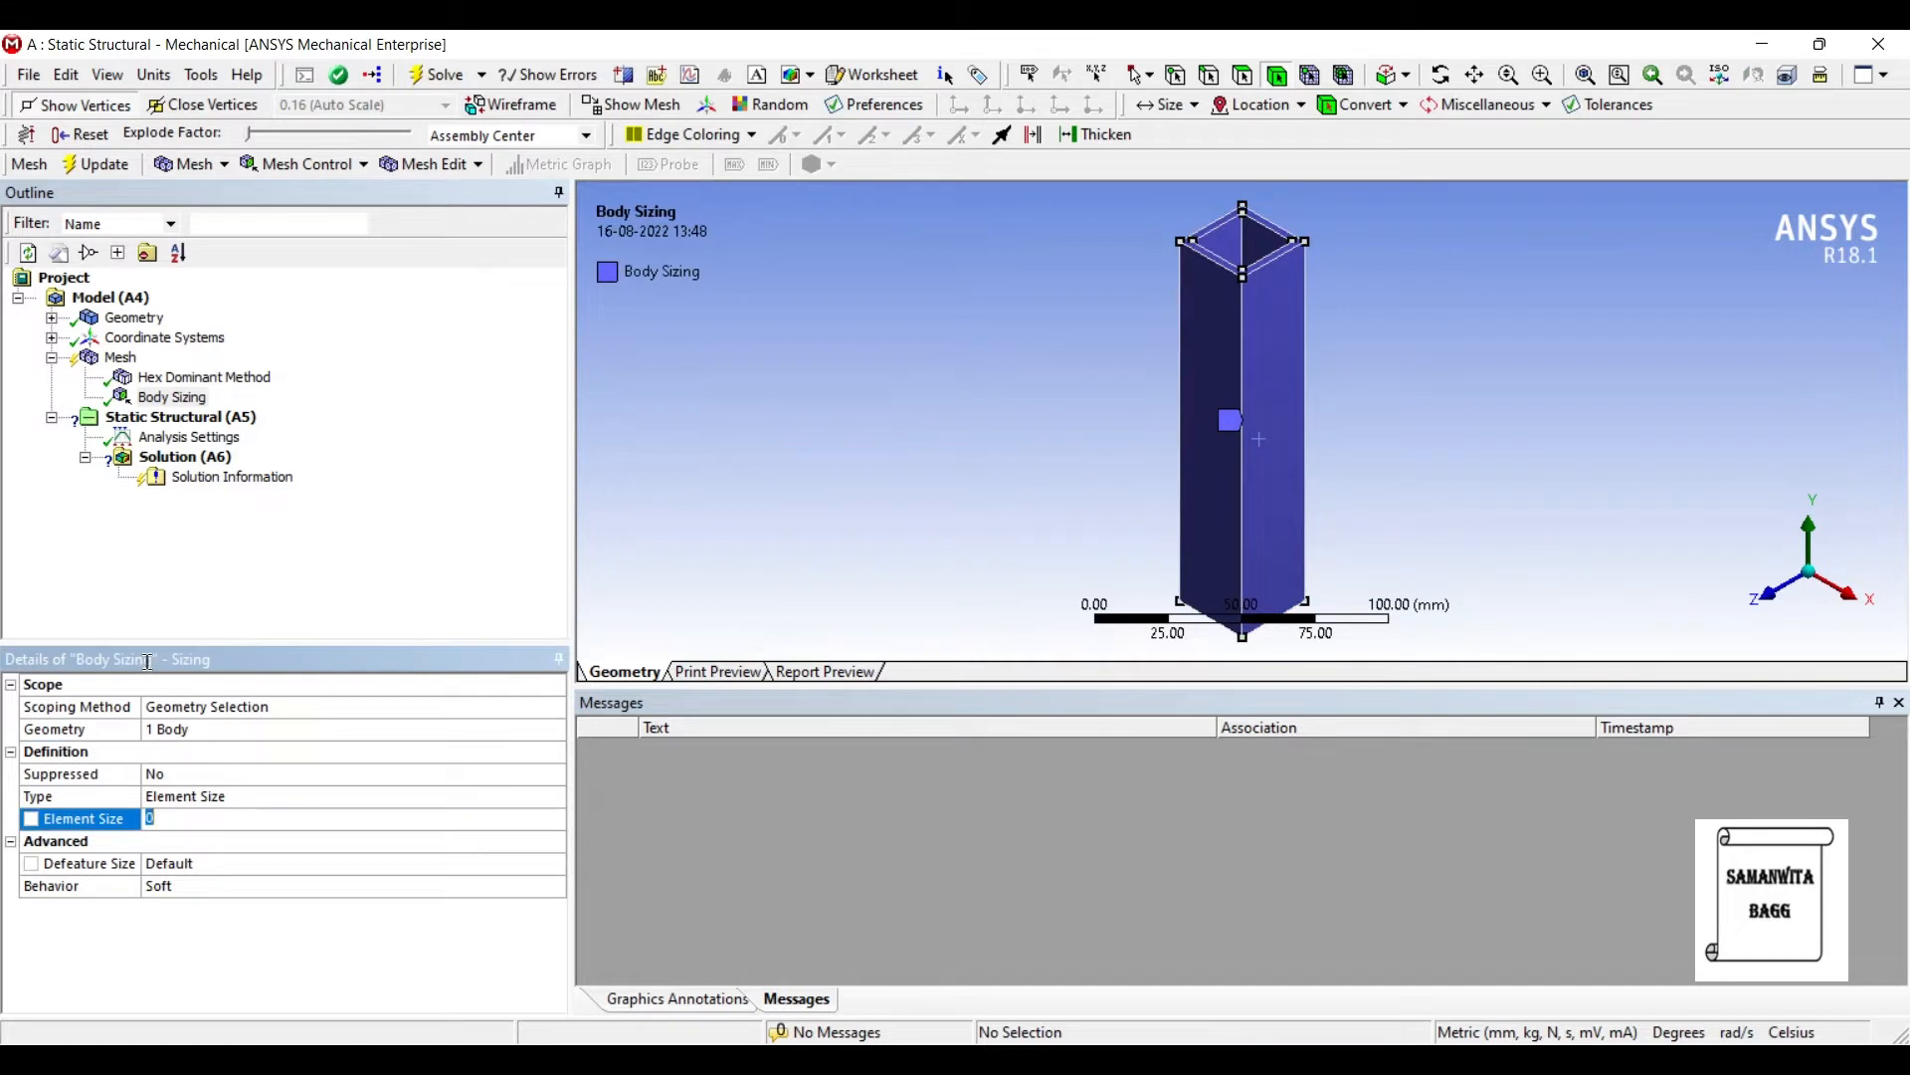
type("2. mm")
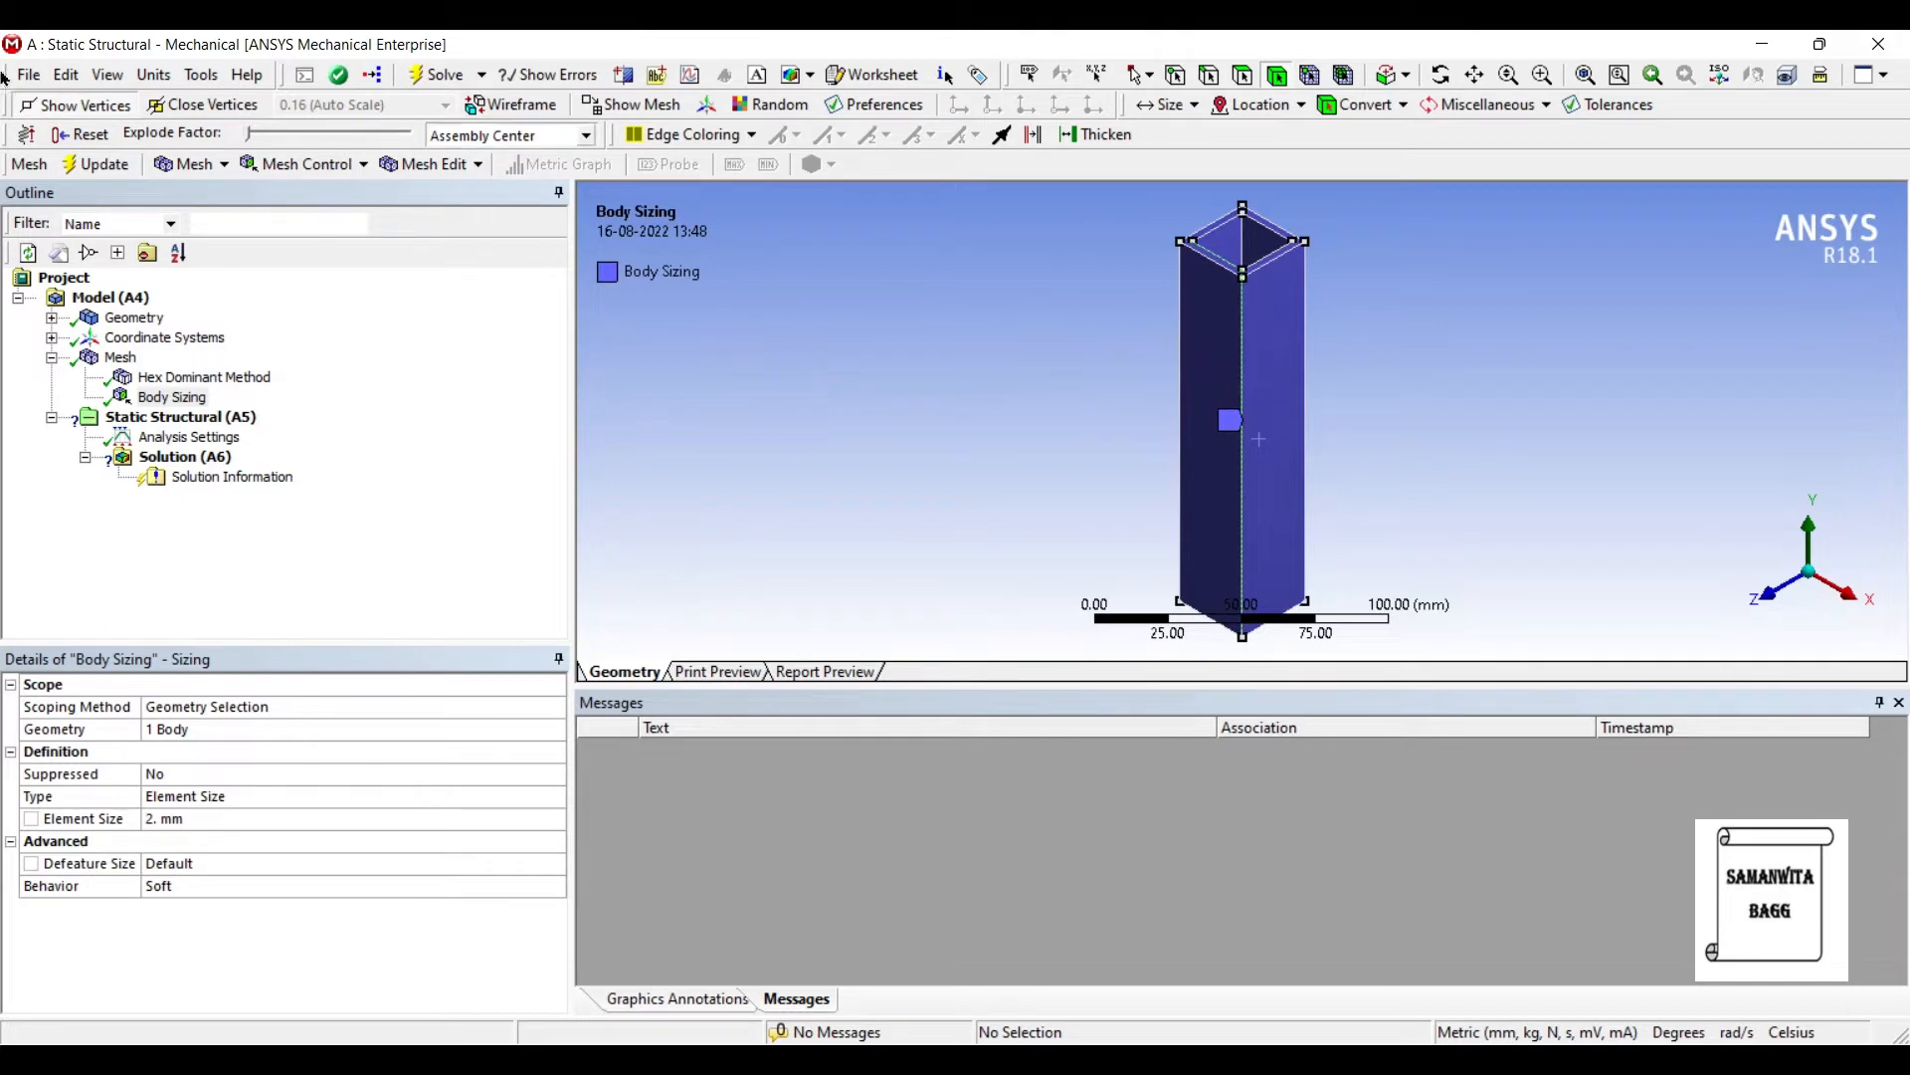
Step: Fix the bottom face and apply a -5000 N Y-component force to the top face
left_click(179, 416)
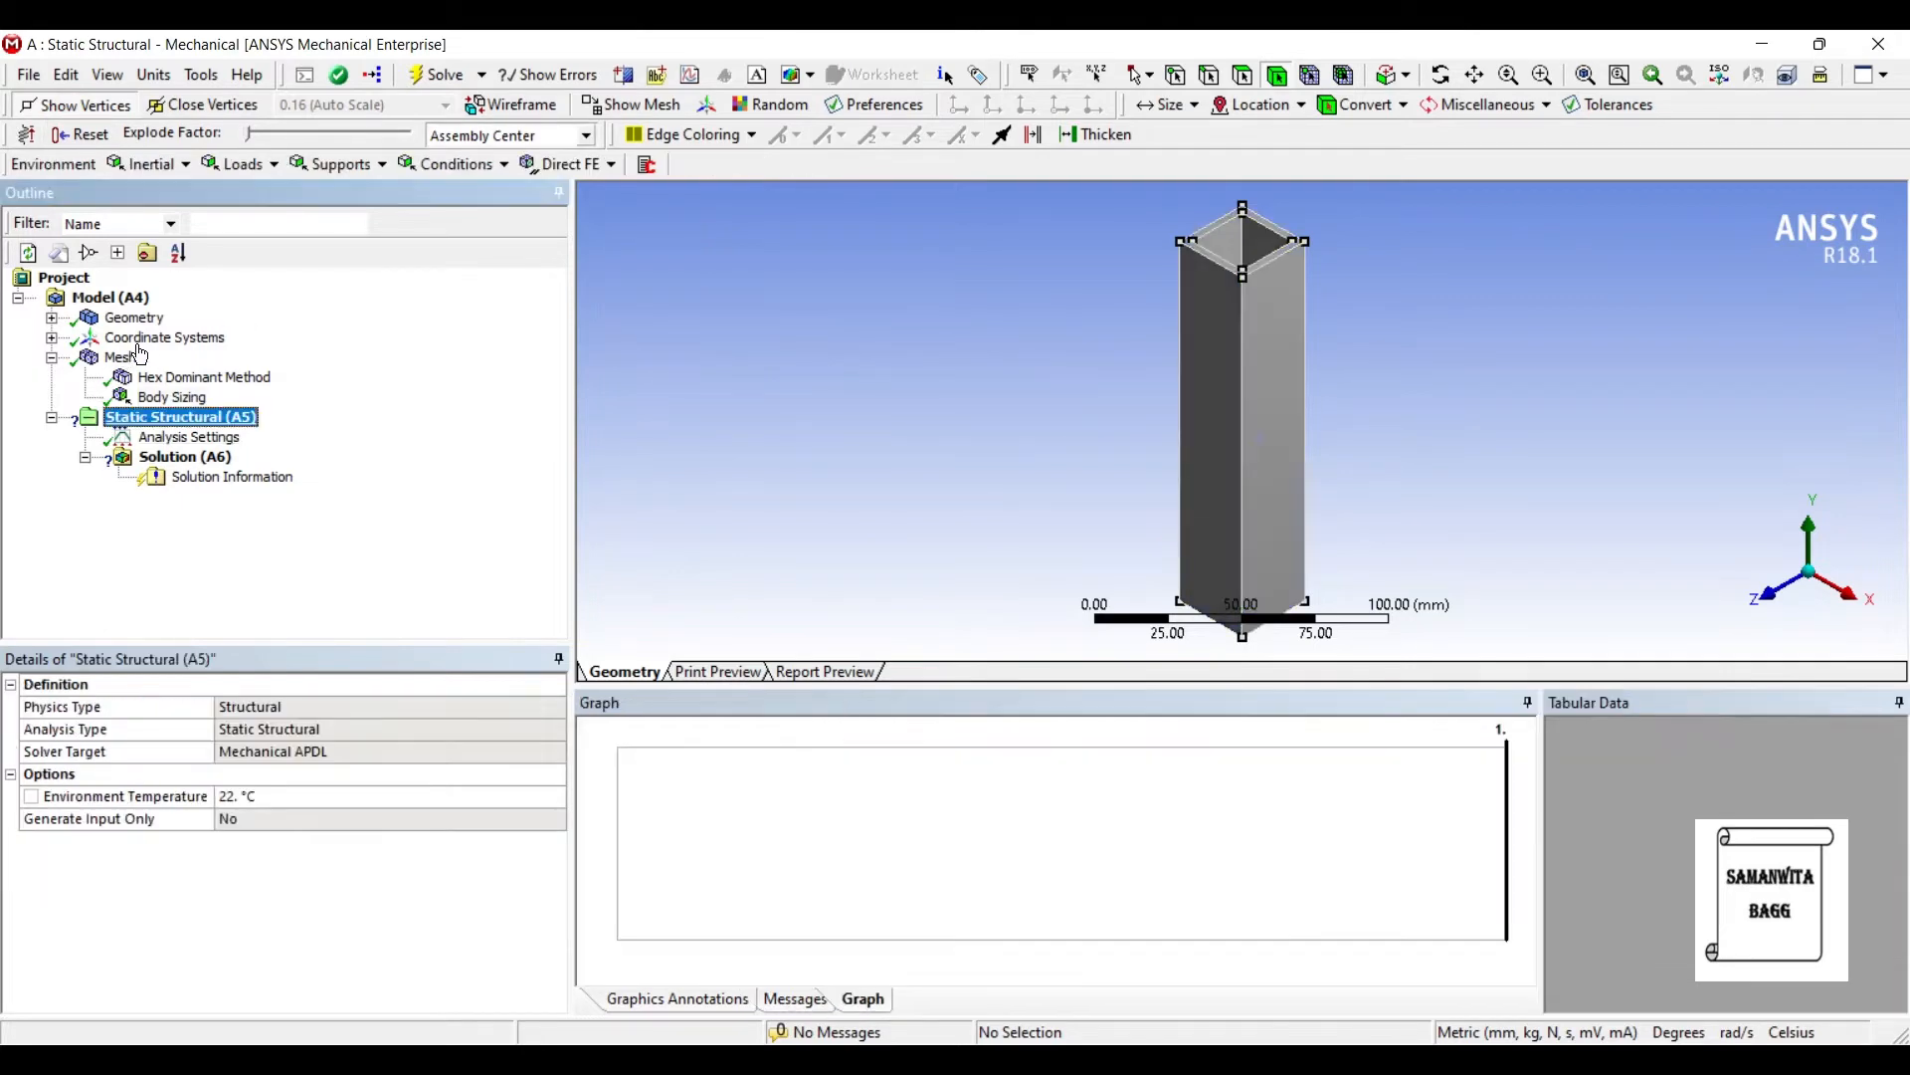
right_click(181, 416)
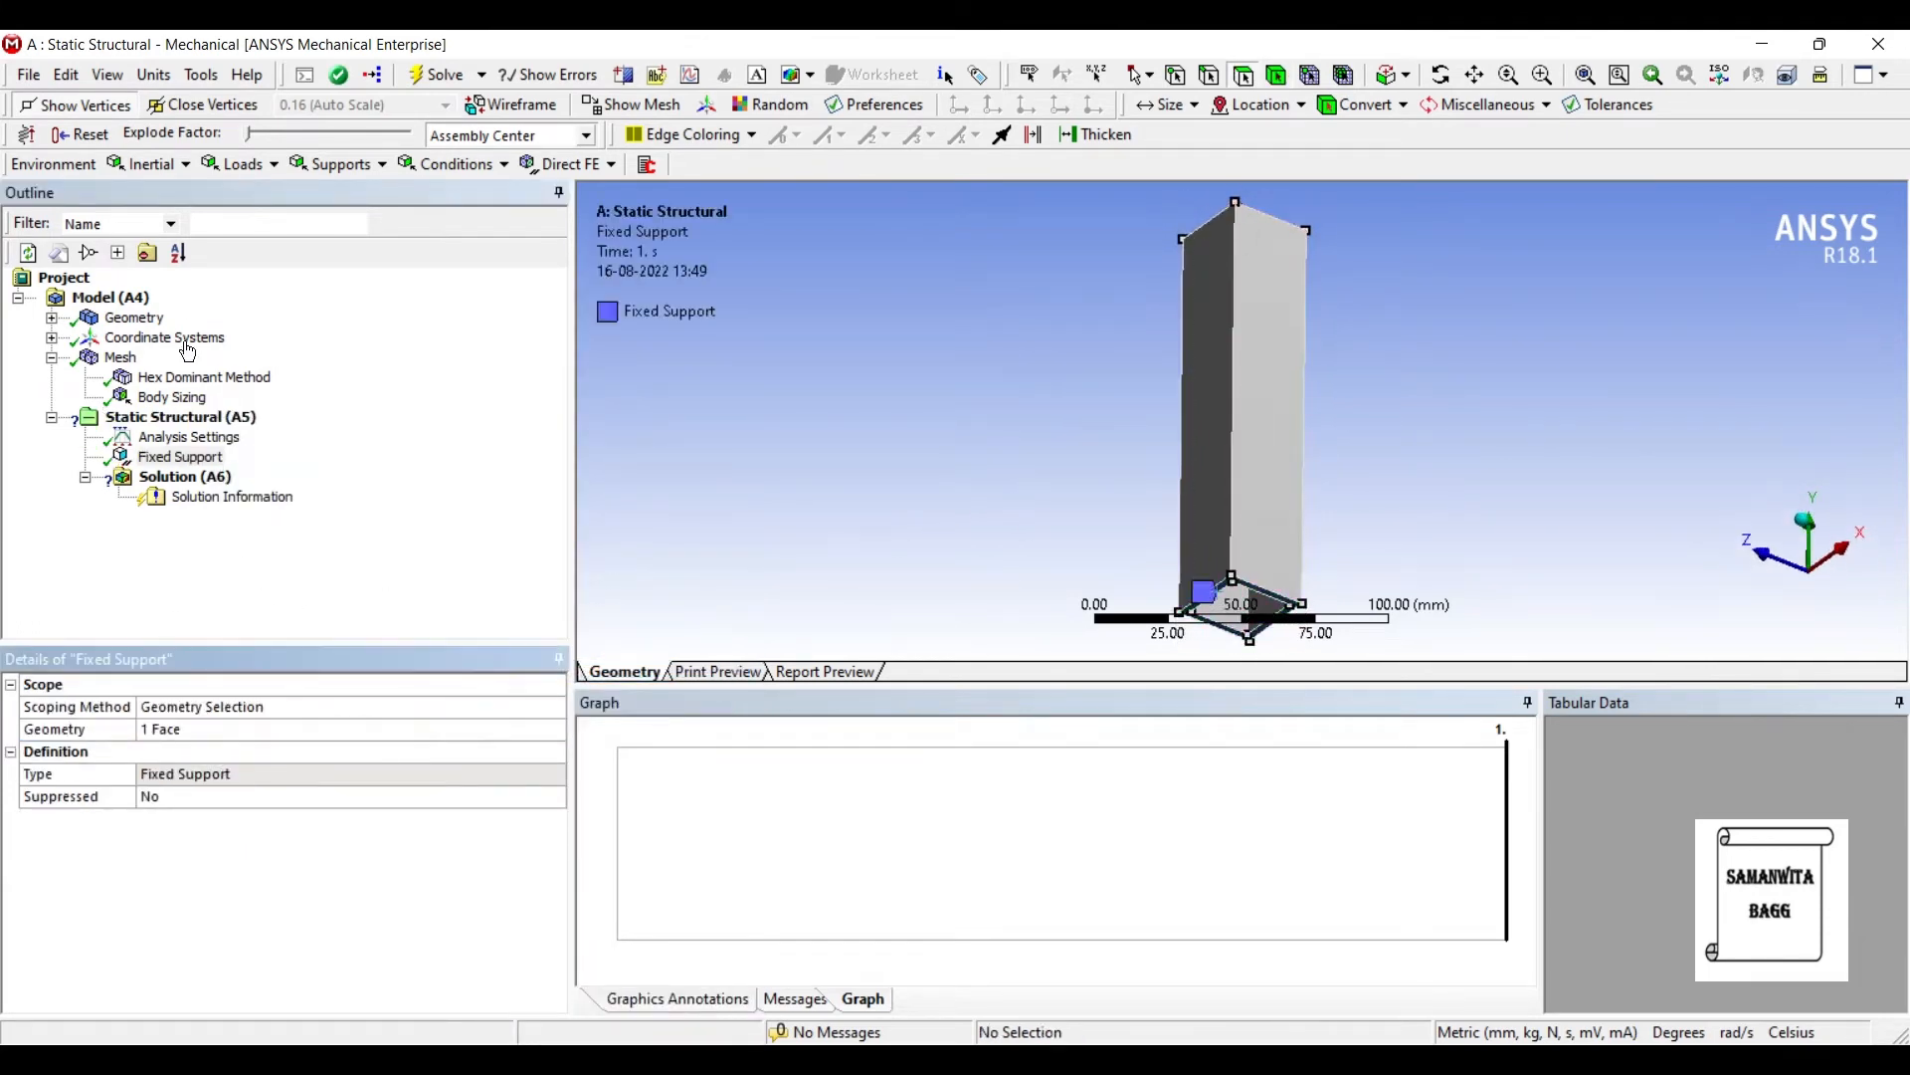
right_click(177, 416)
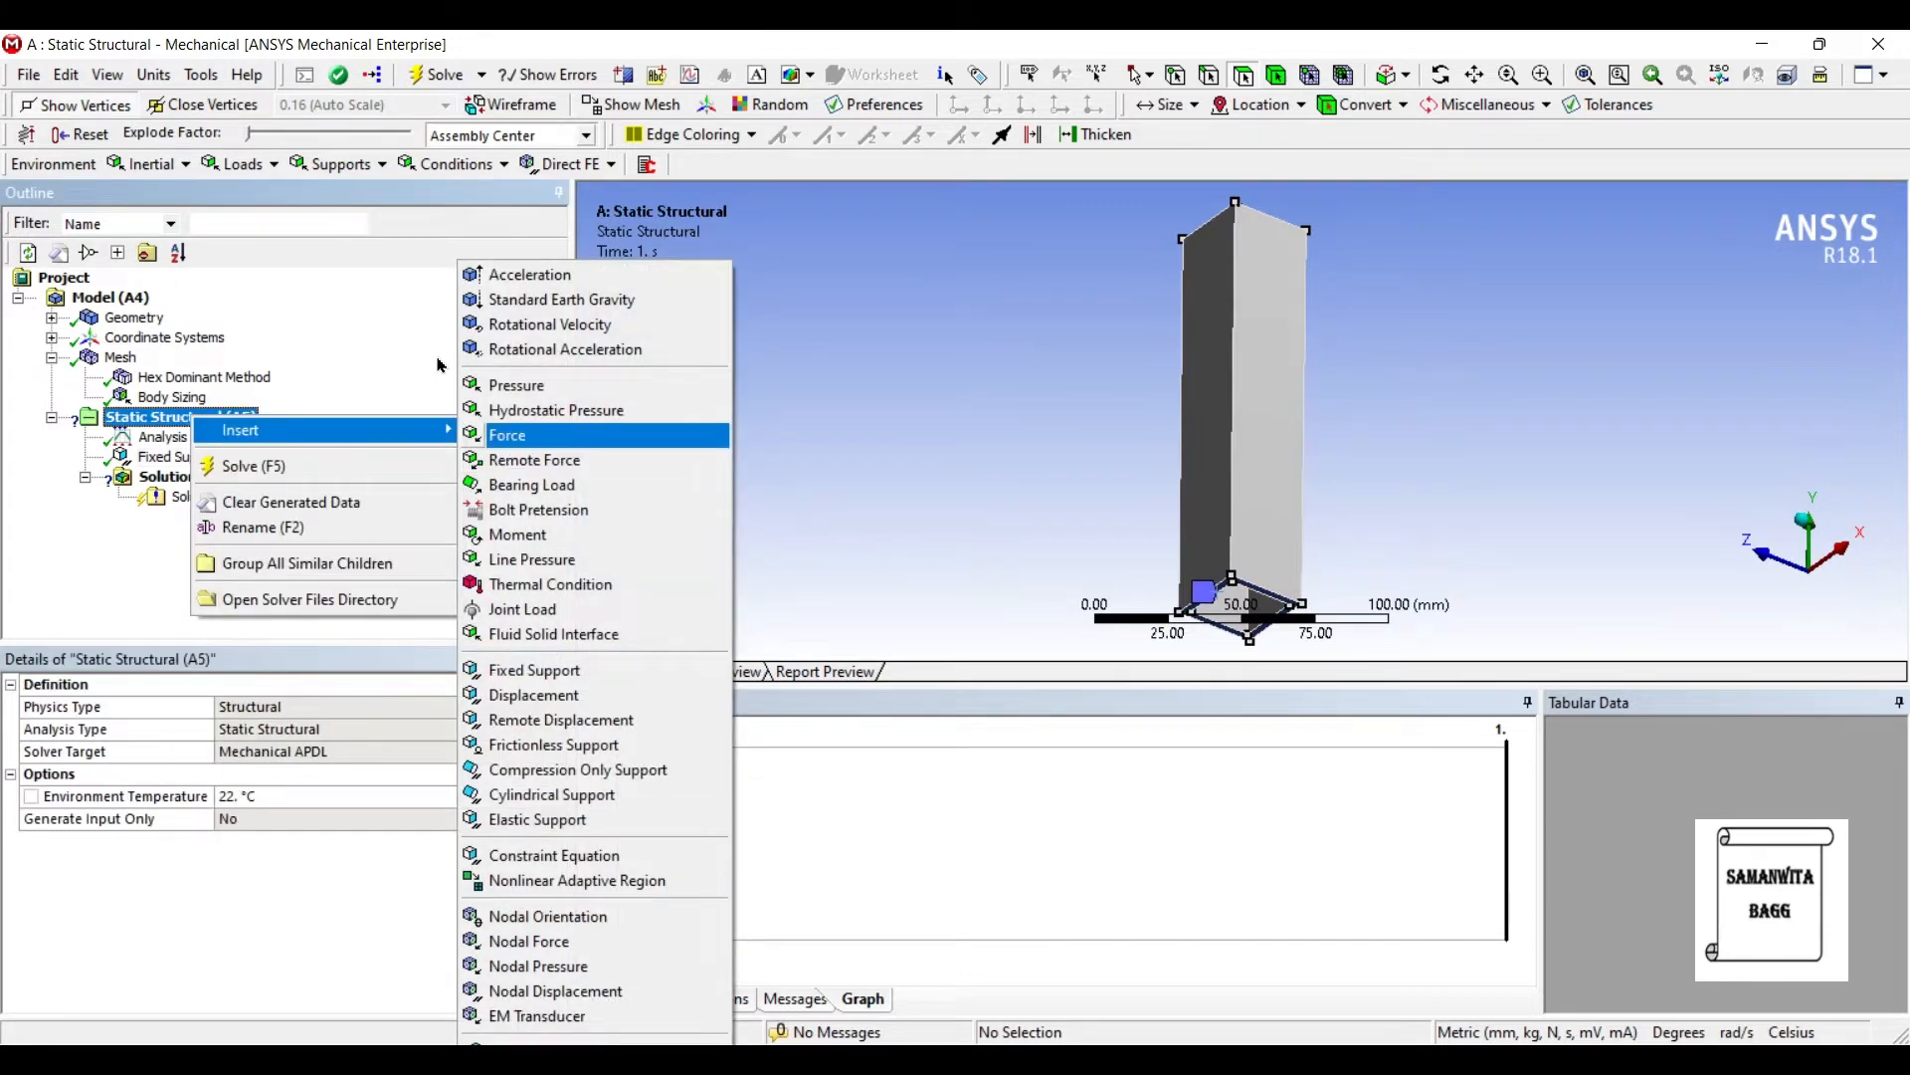
left_click(508, 436)
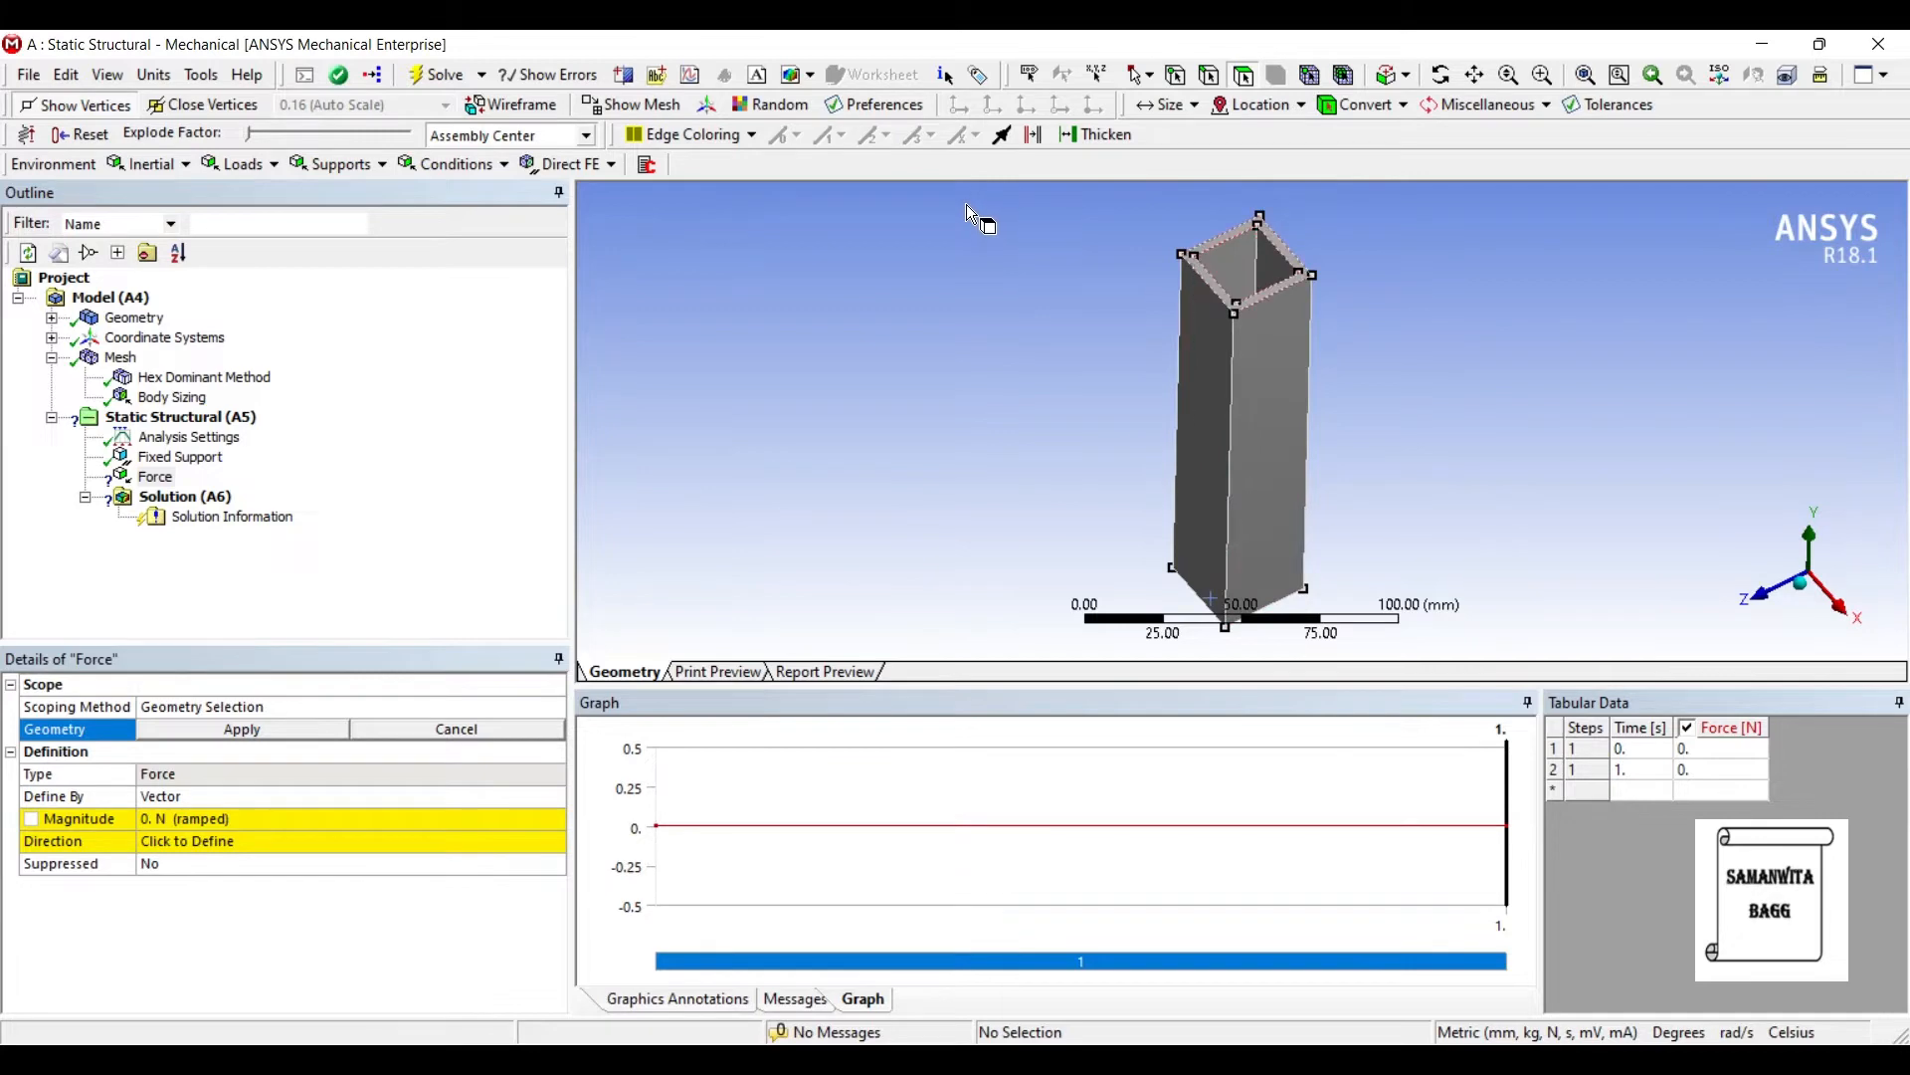
left_click(1242, 263)
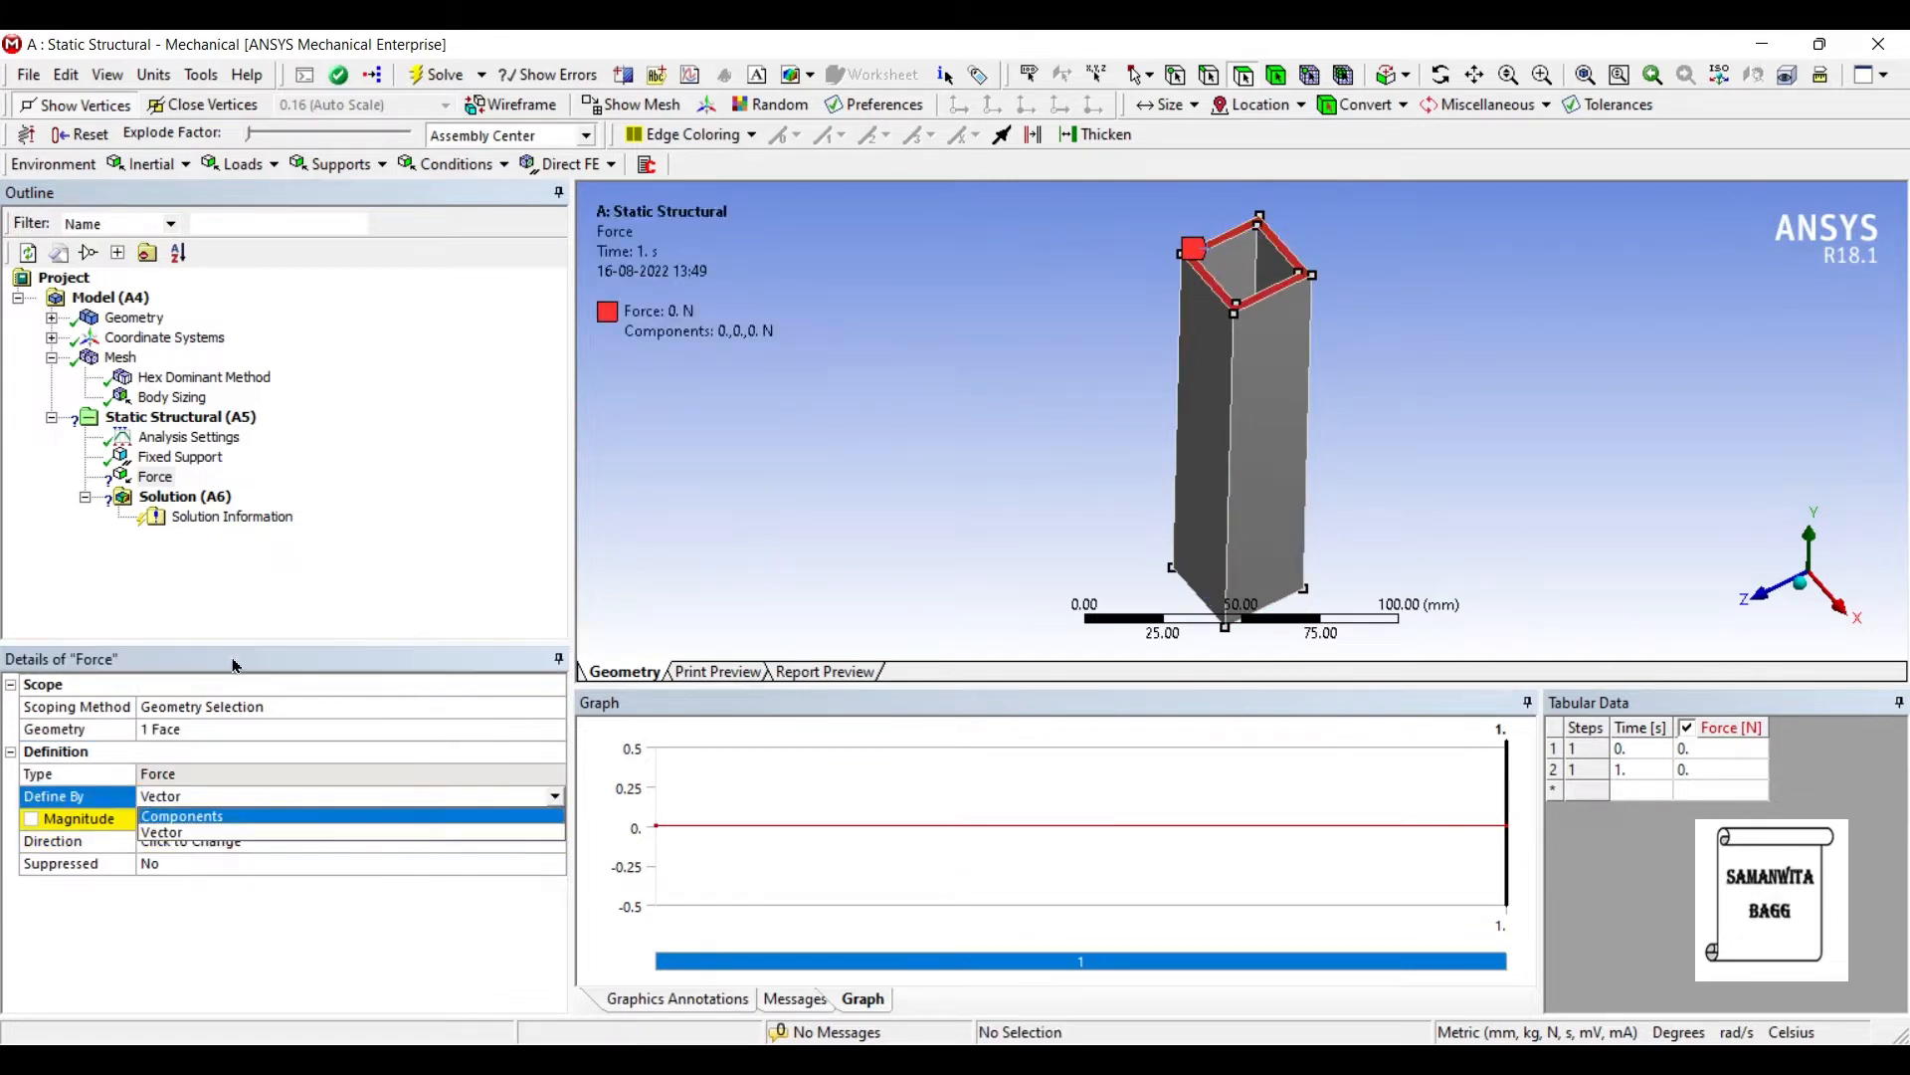
left_click(181, 815)
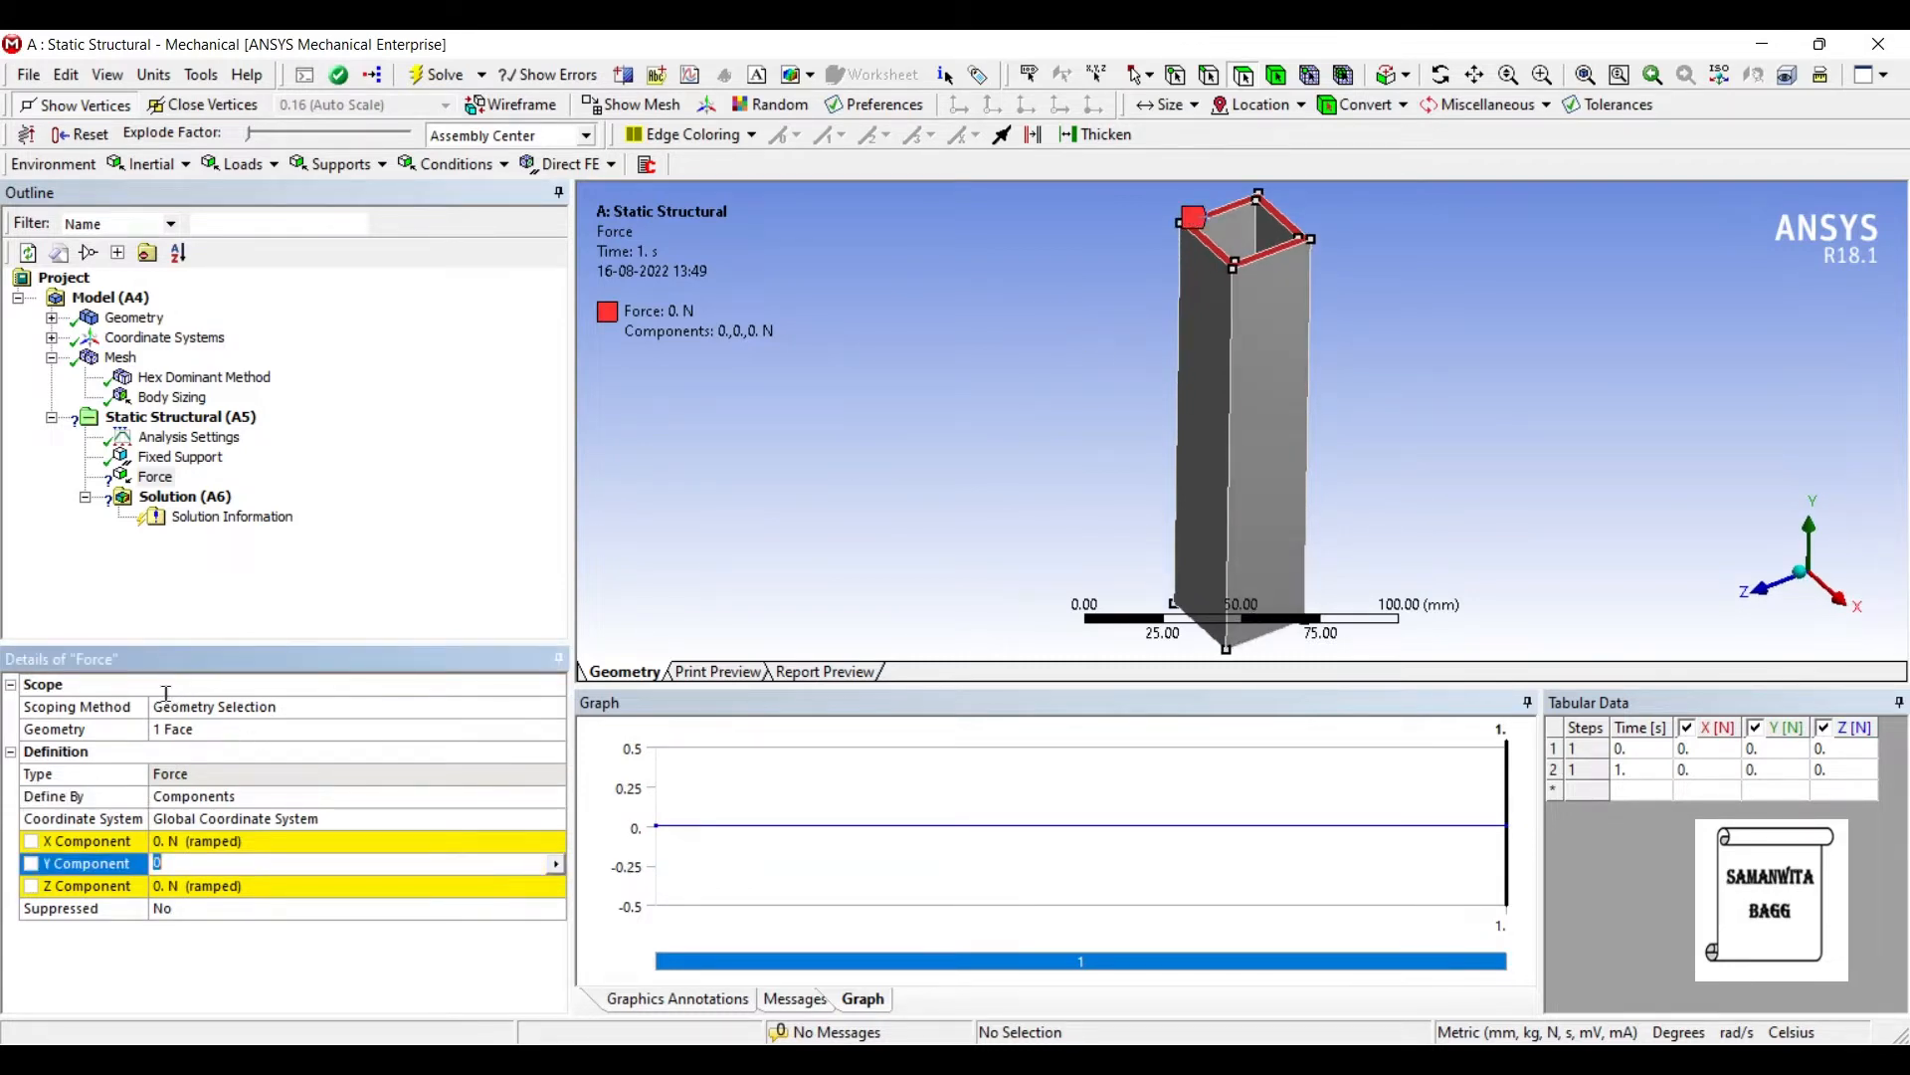
type("-5000. N  (ramped")
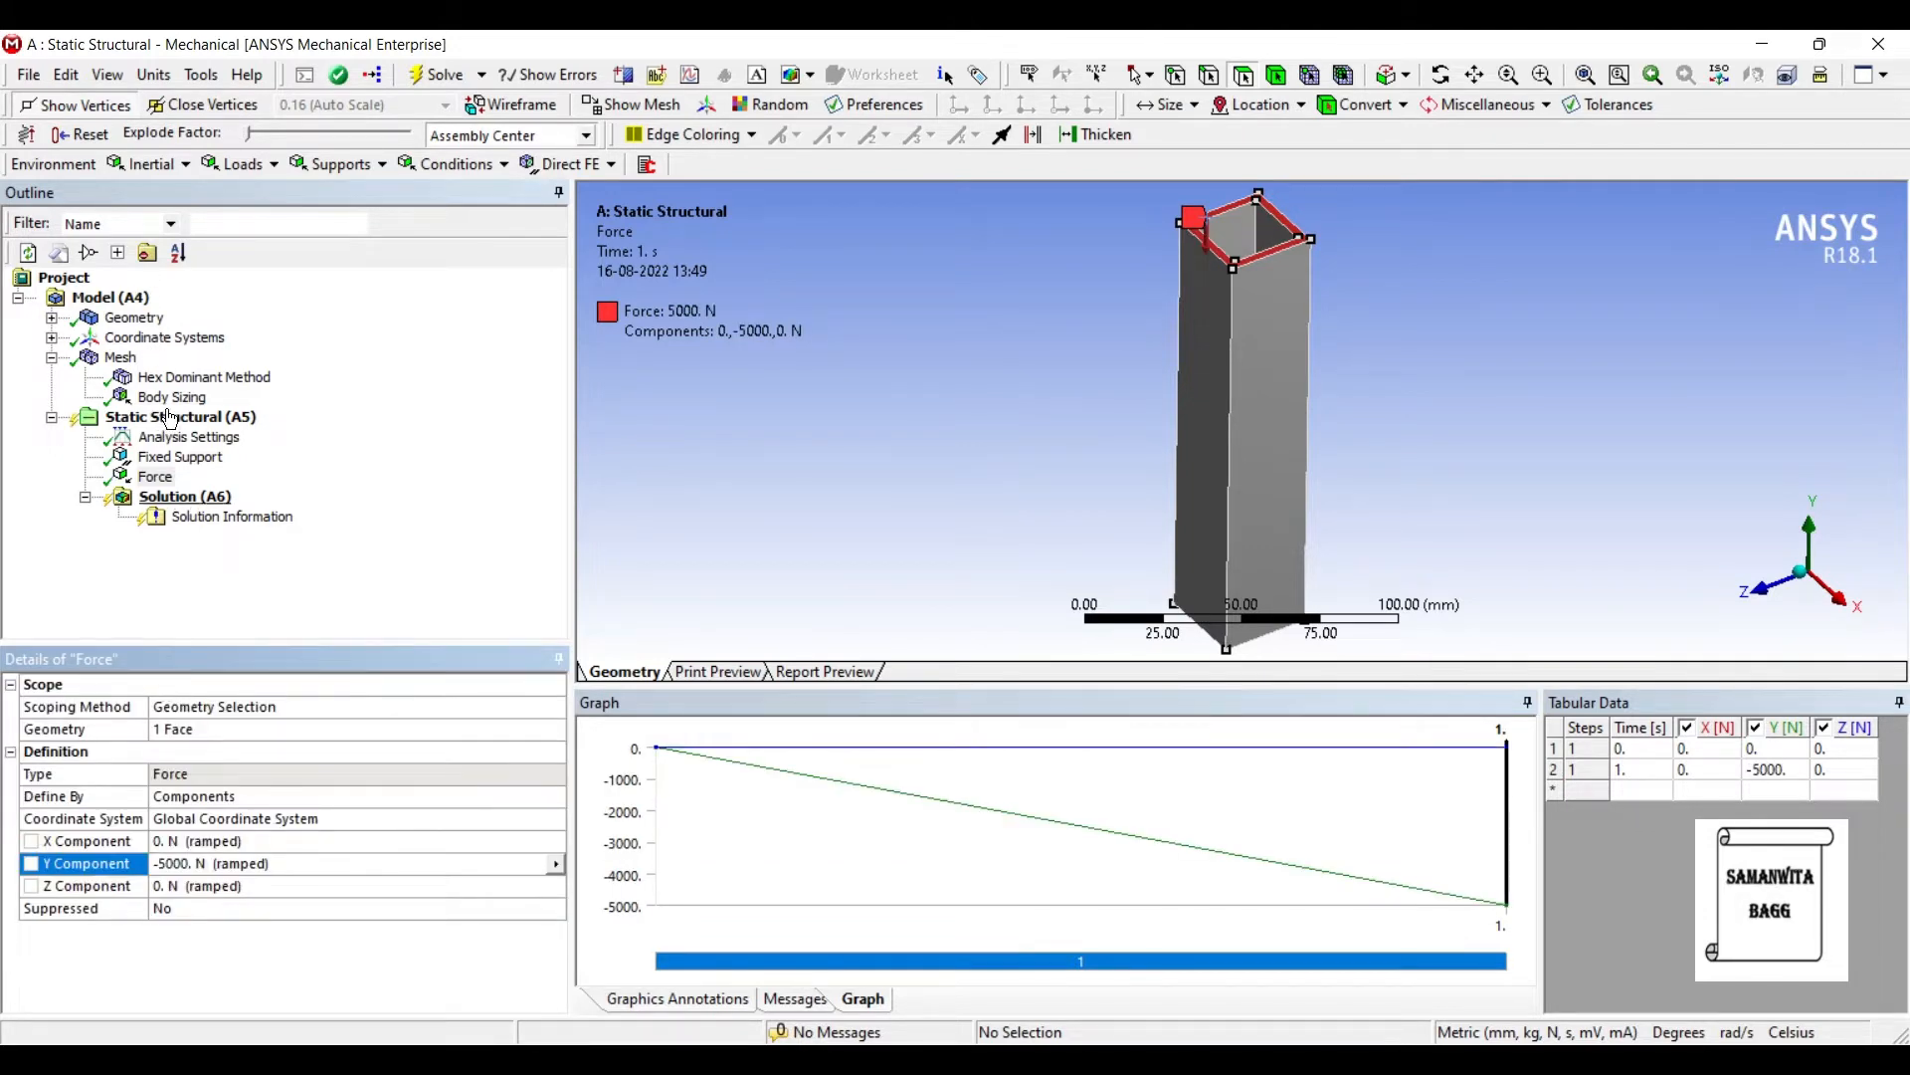
Step: Insert directional and total deformation, equivalent stress and equivalent elastic strain under Solution
right_click(183, 495)
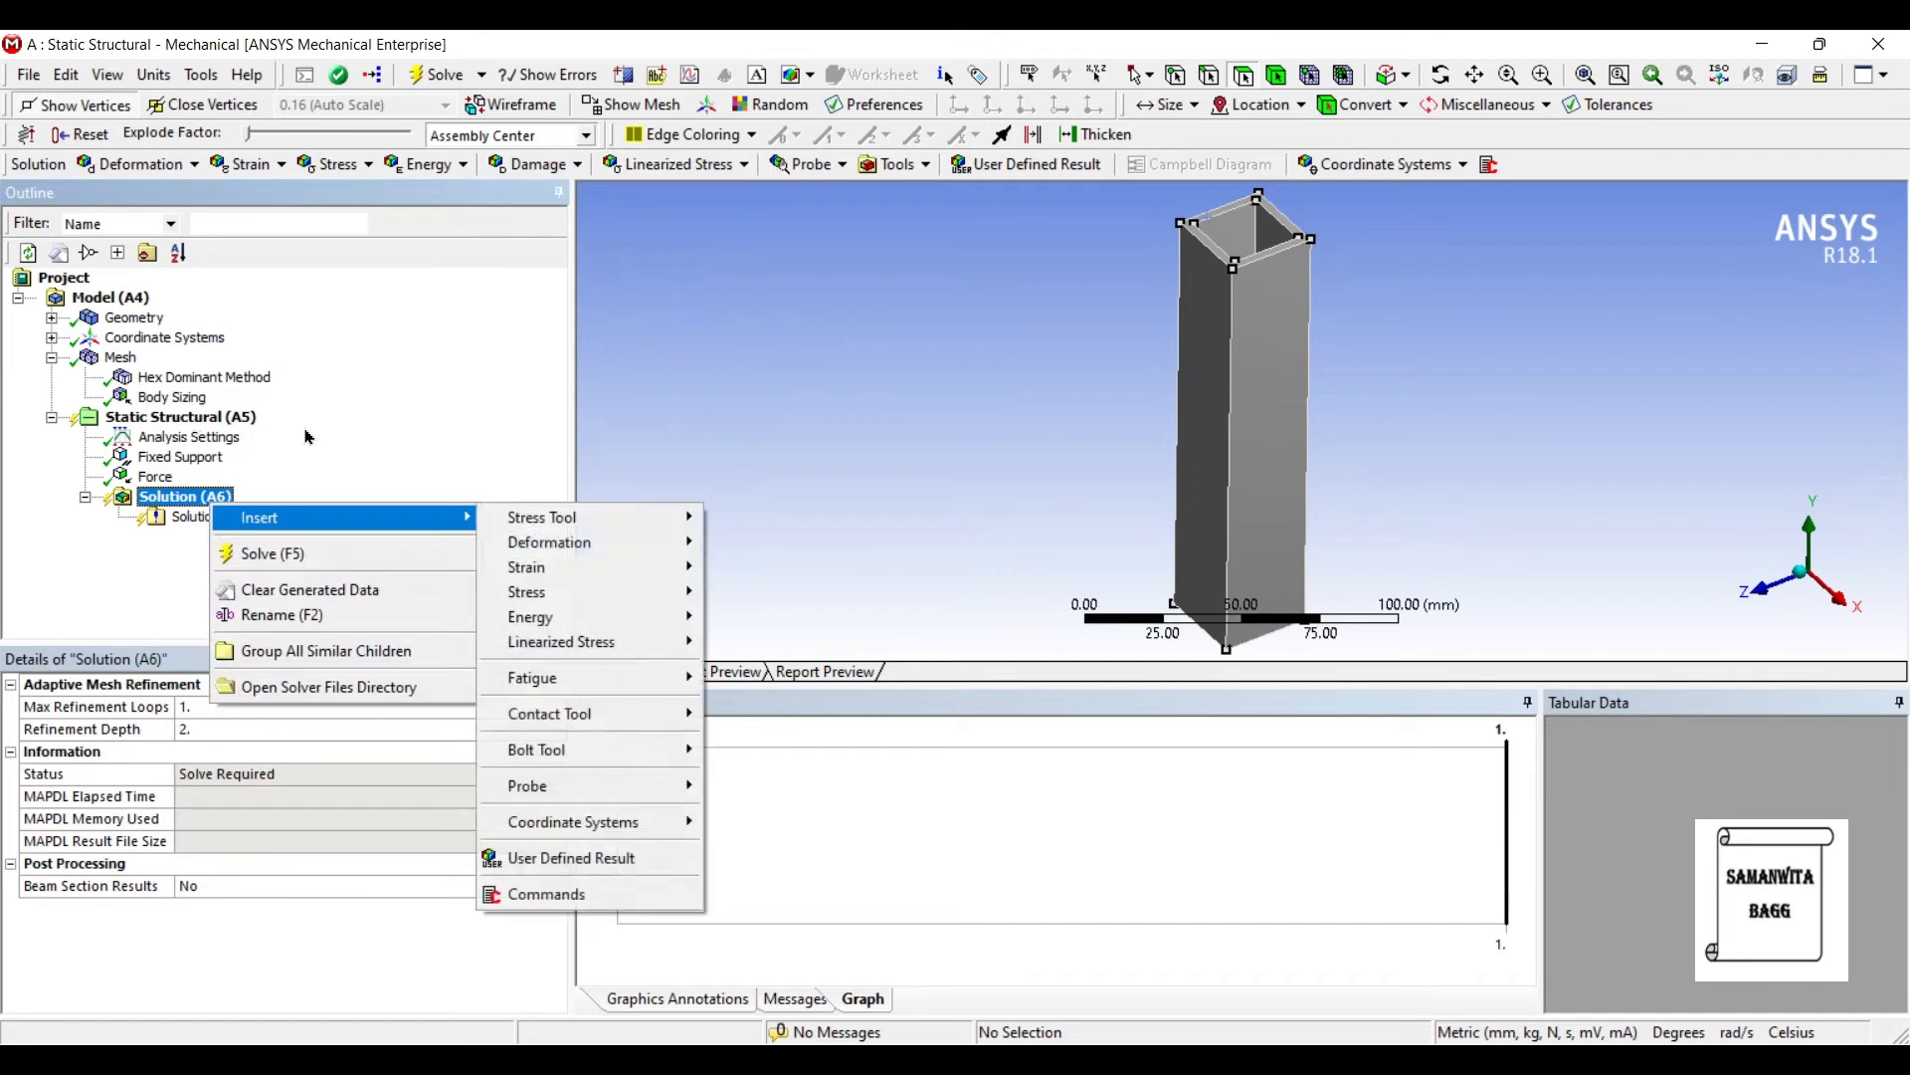
left_click(549, 542)
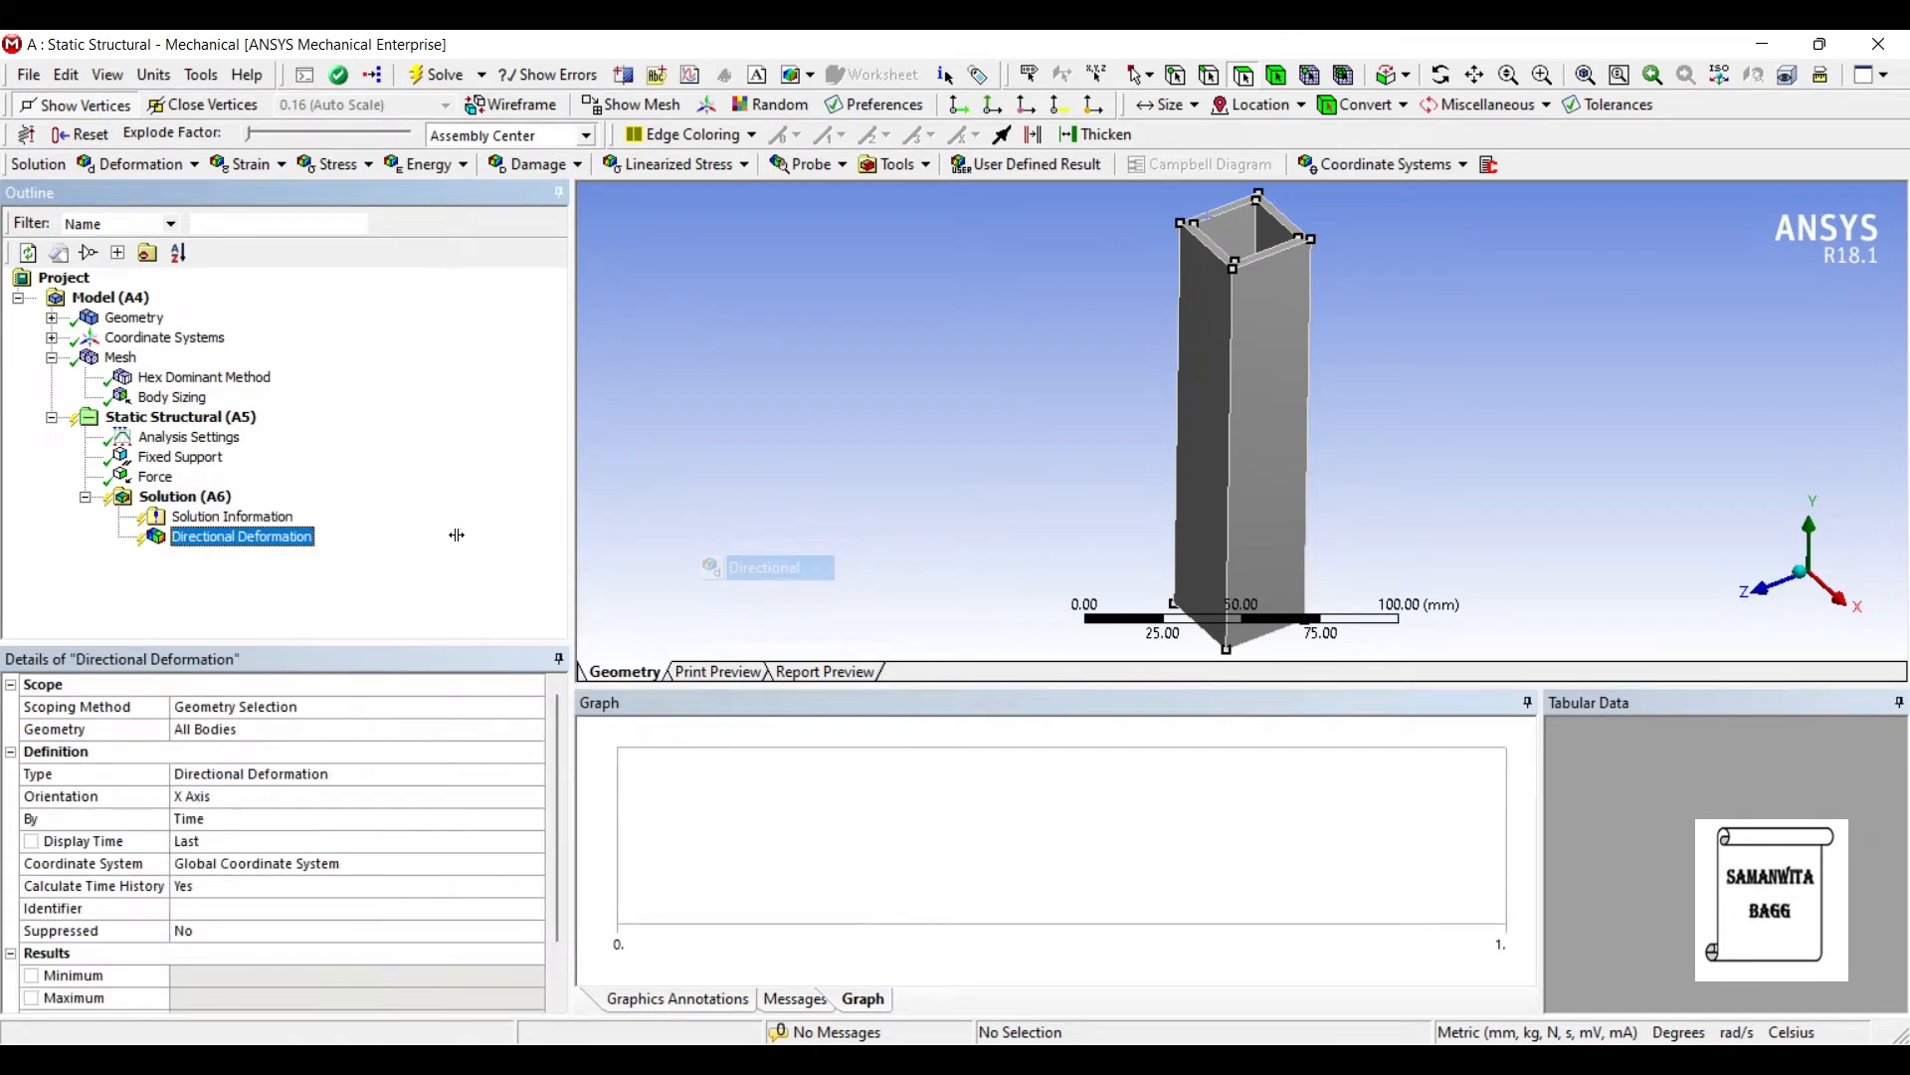
left_click(530, 796)
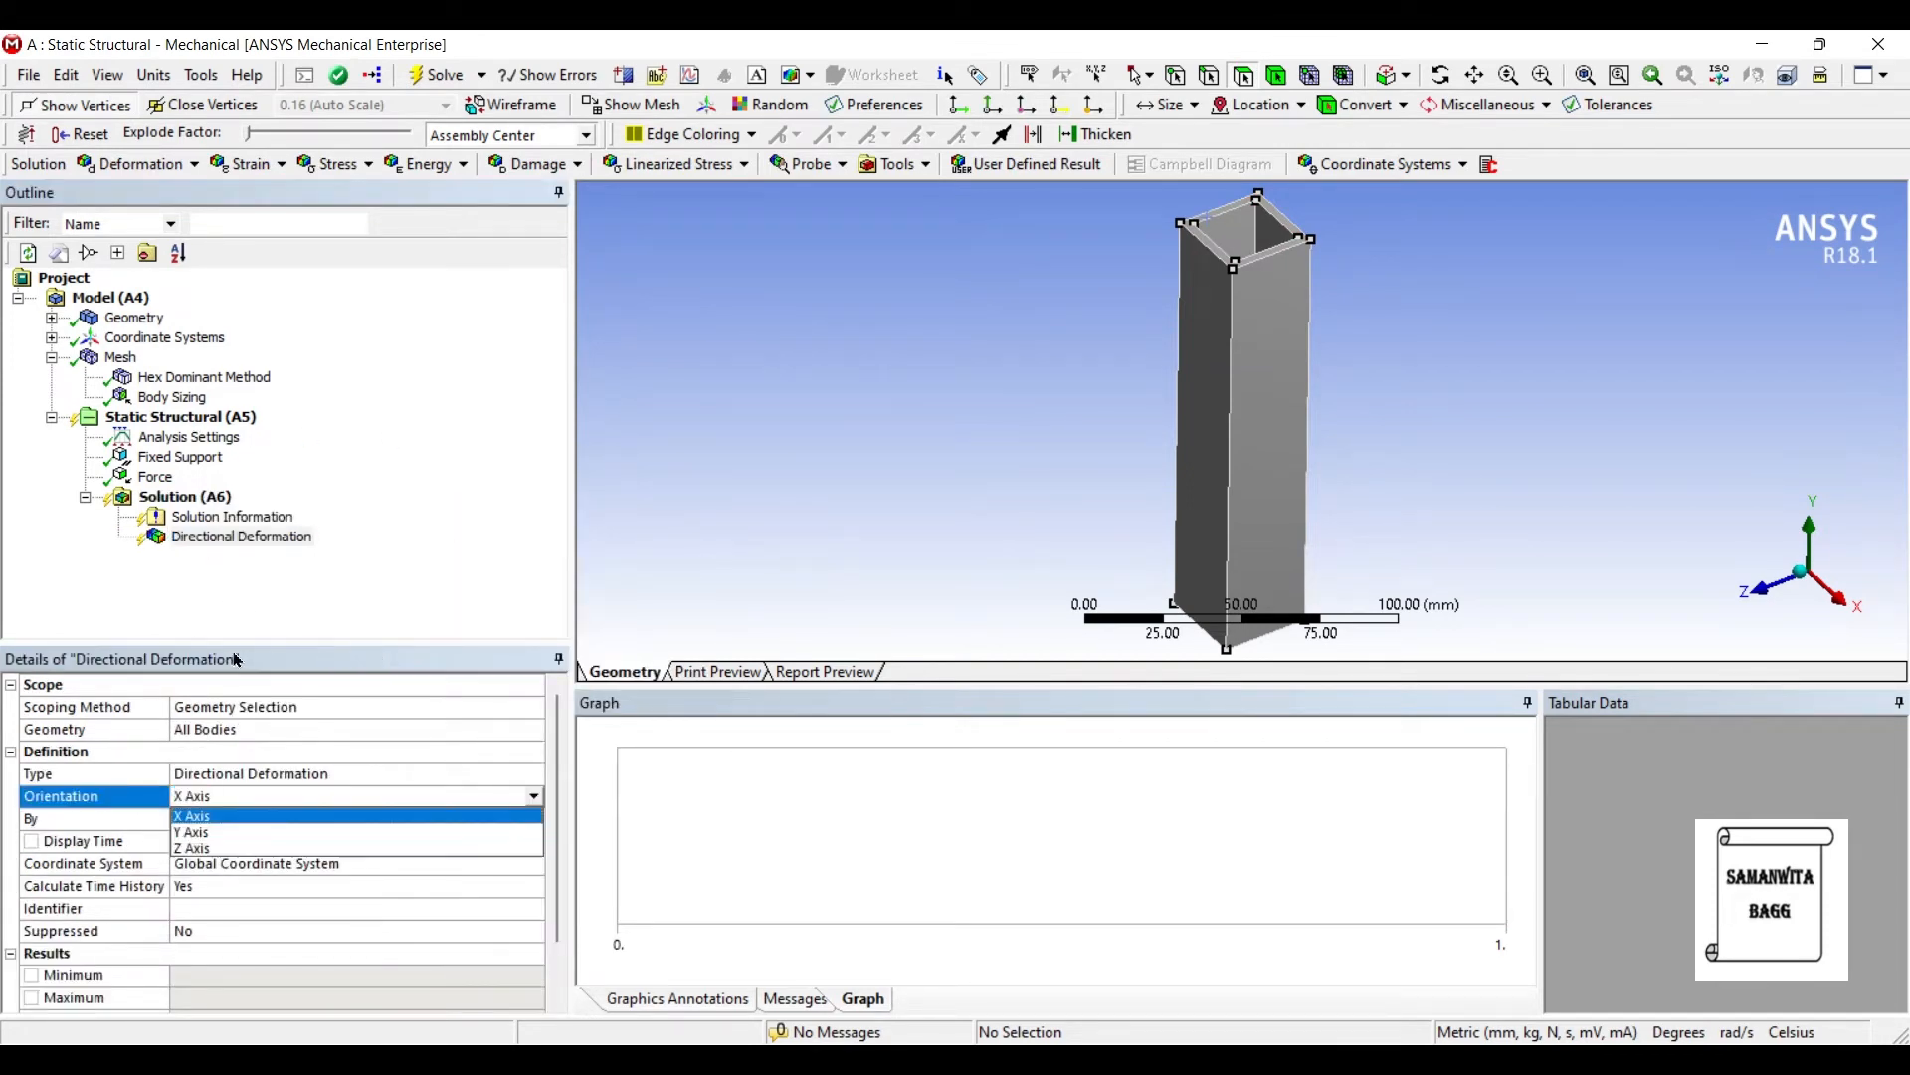
right_click(167, 496)
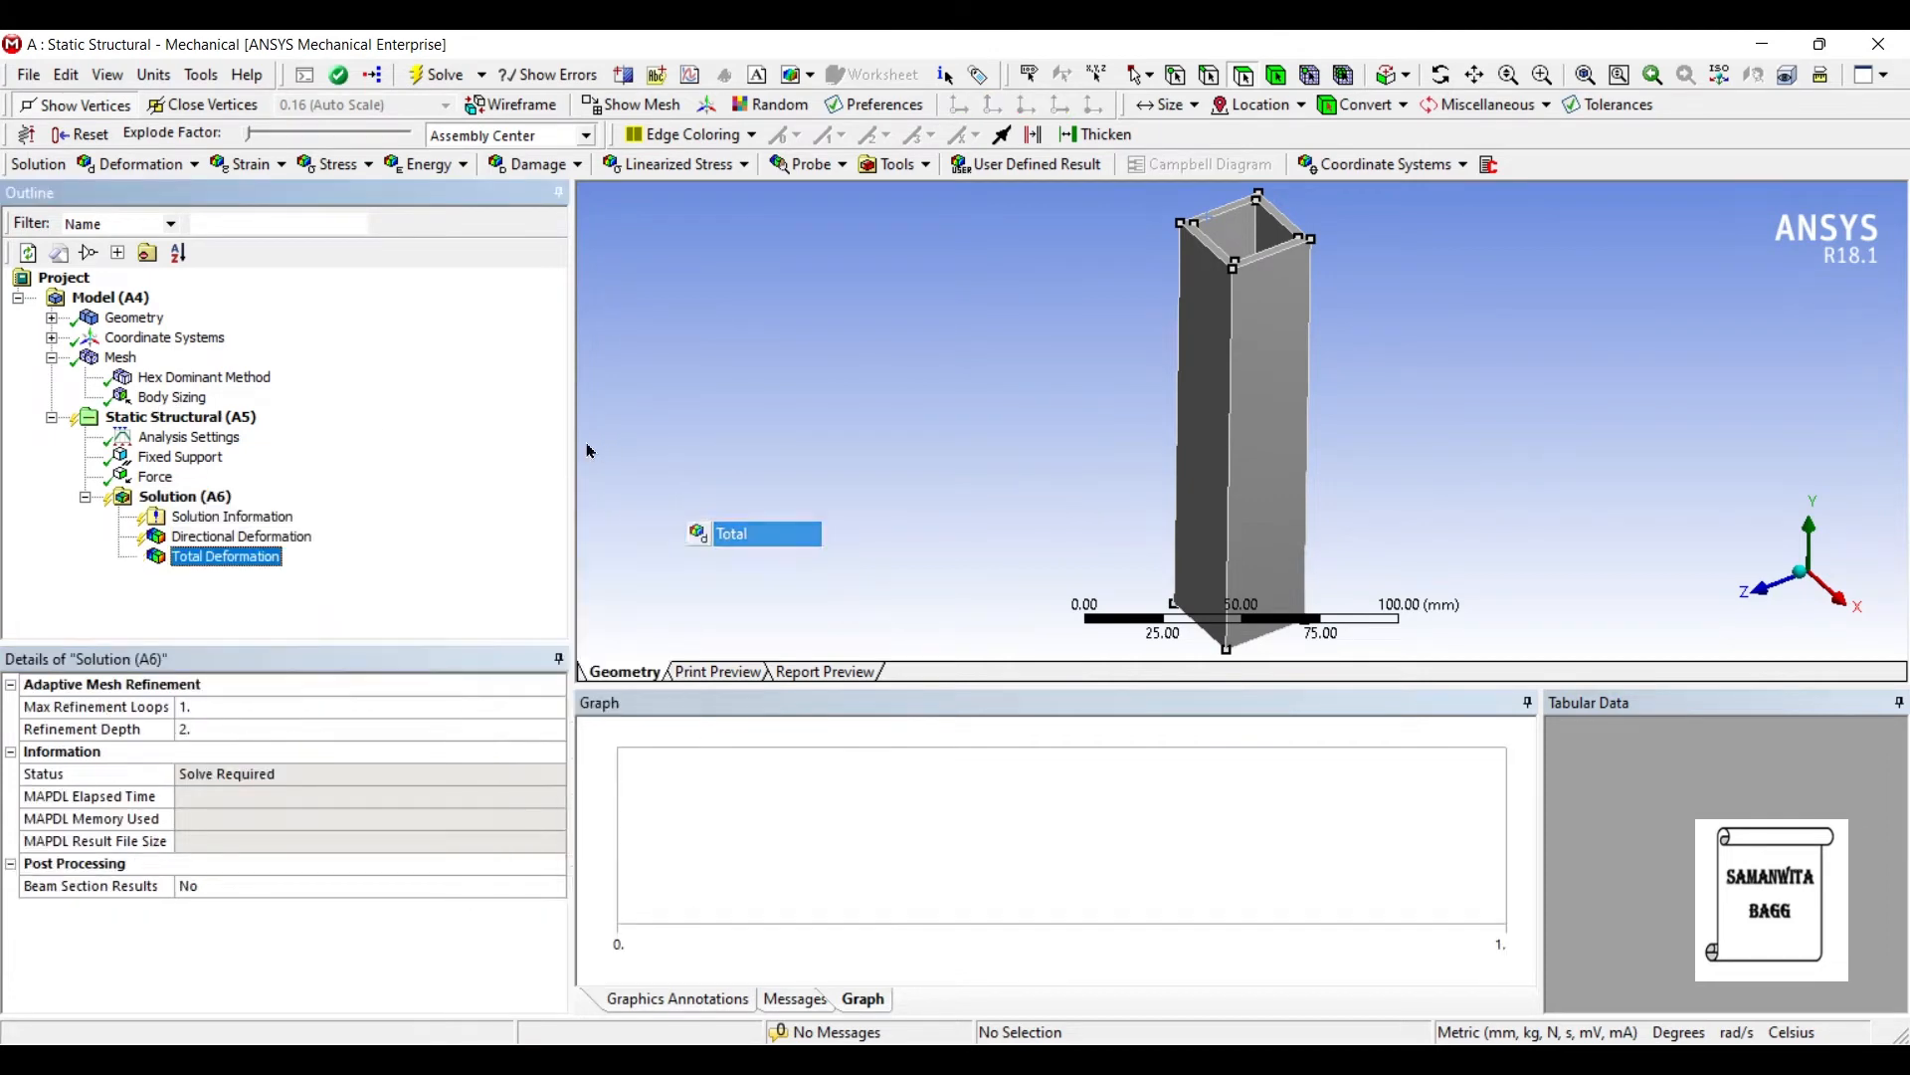
right_click(184, 496)
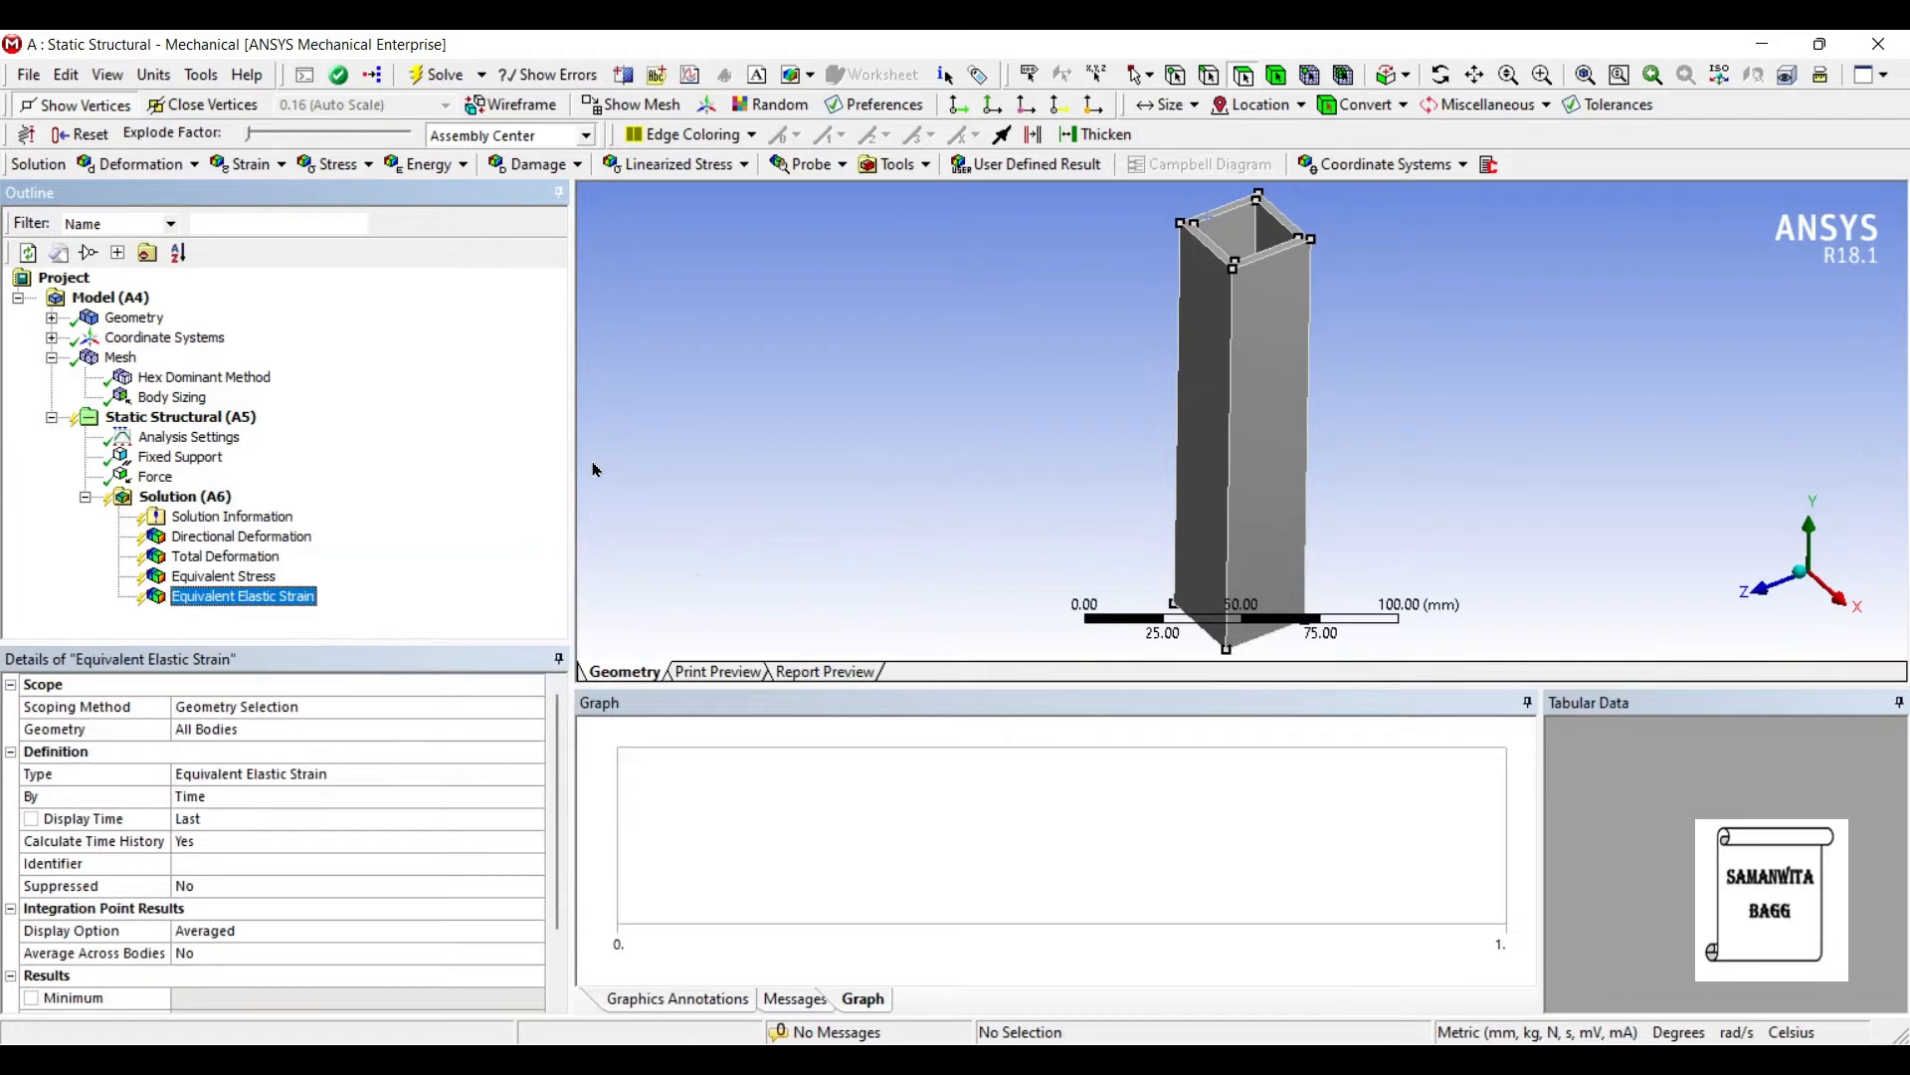
right_click(183, 495)
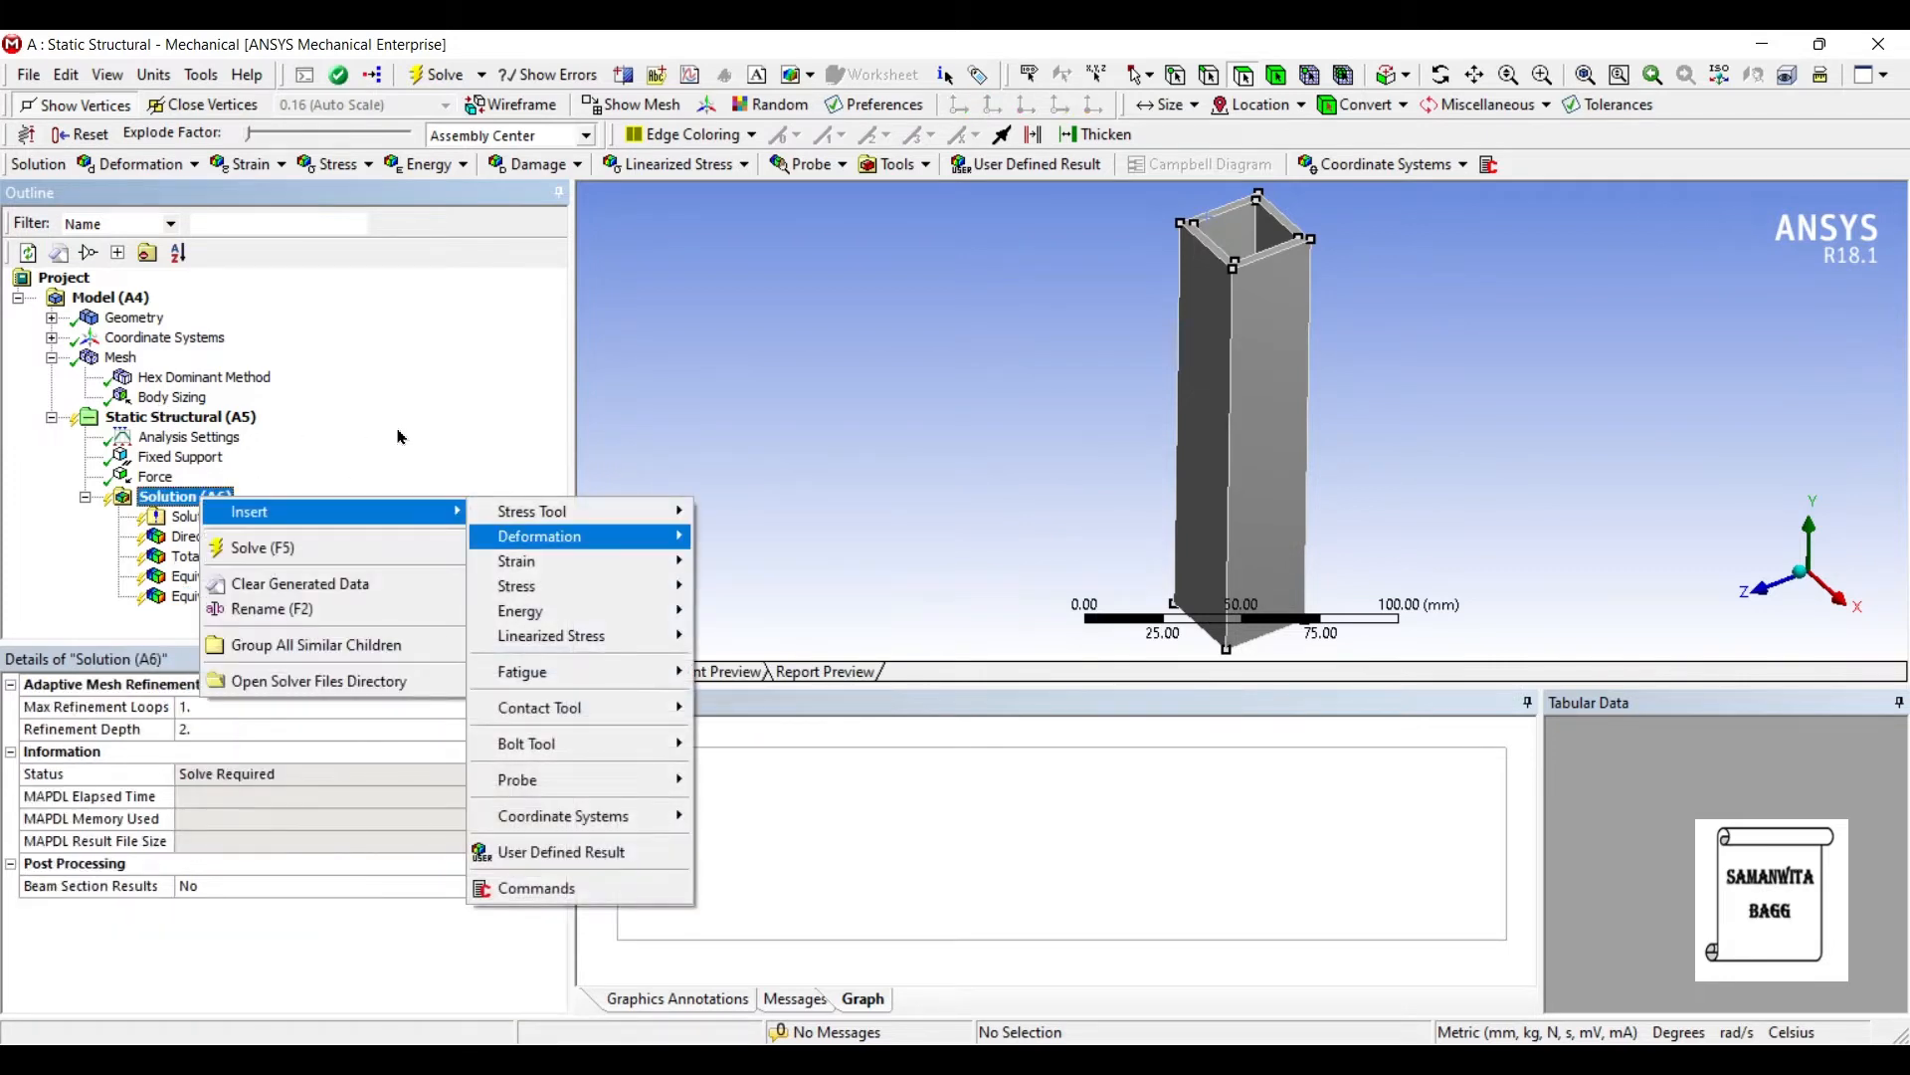
mouse_move(522, 670)
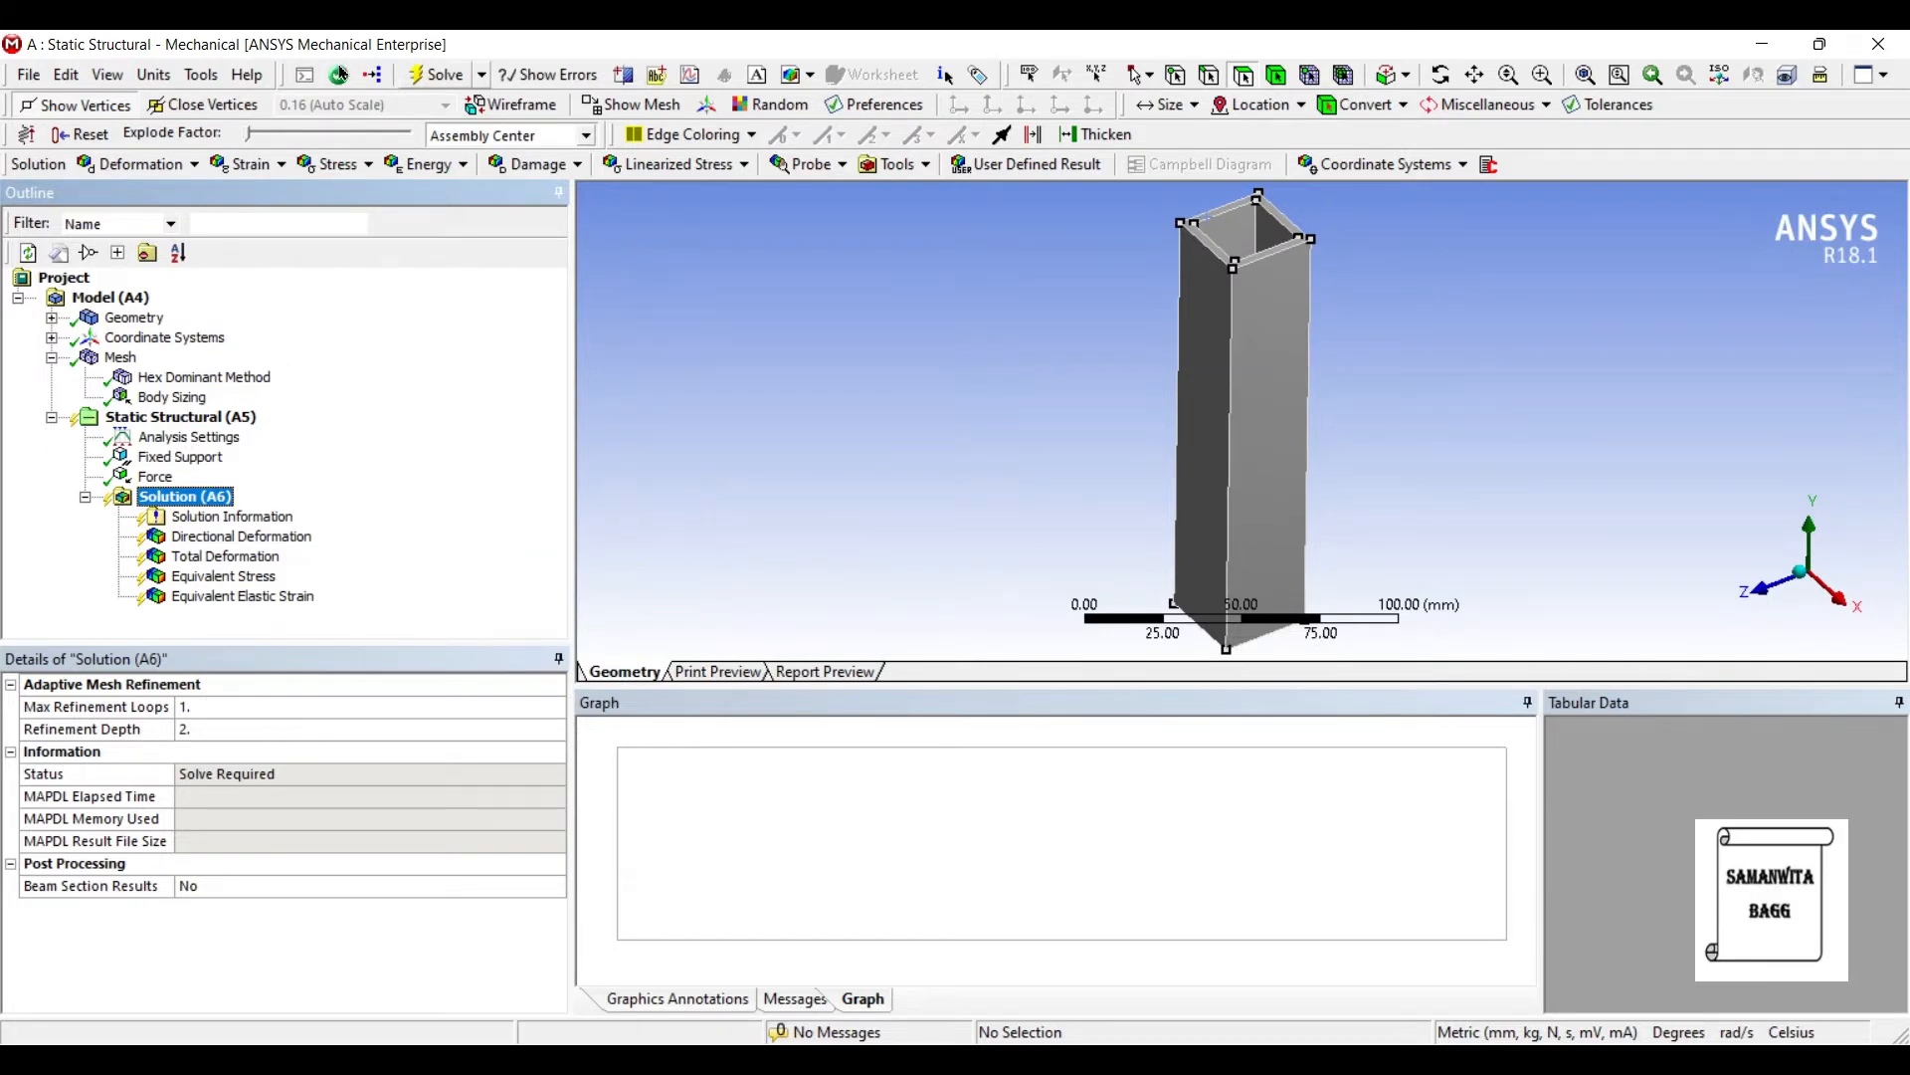
Step: Solve the analysis and animate the directional deformation (about 0.0115 mm)
left_click(436, 73)
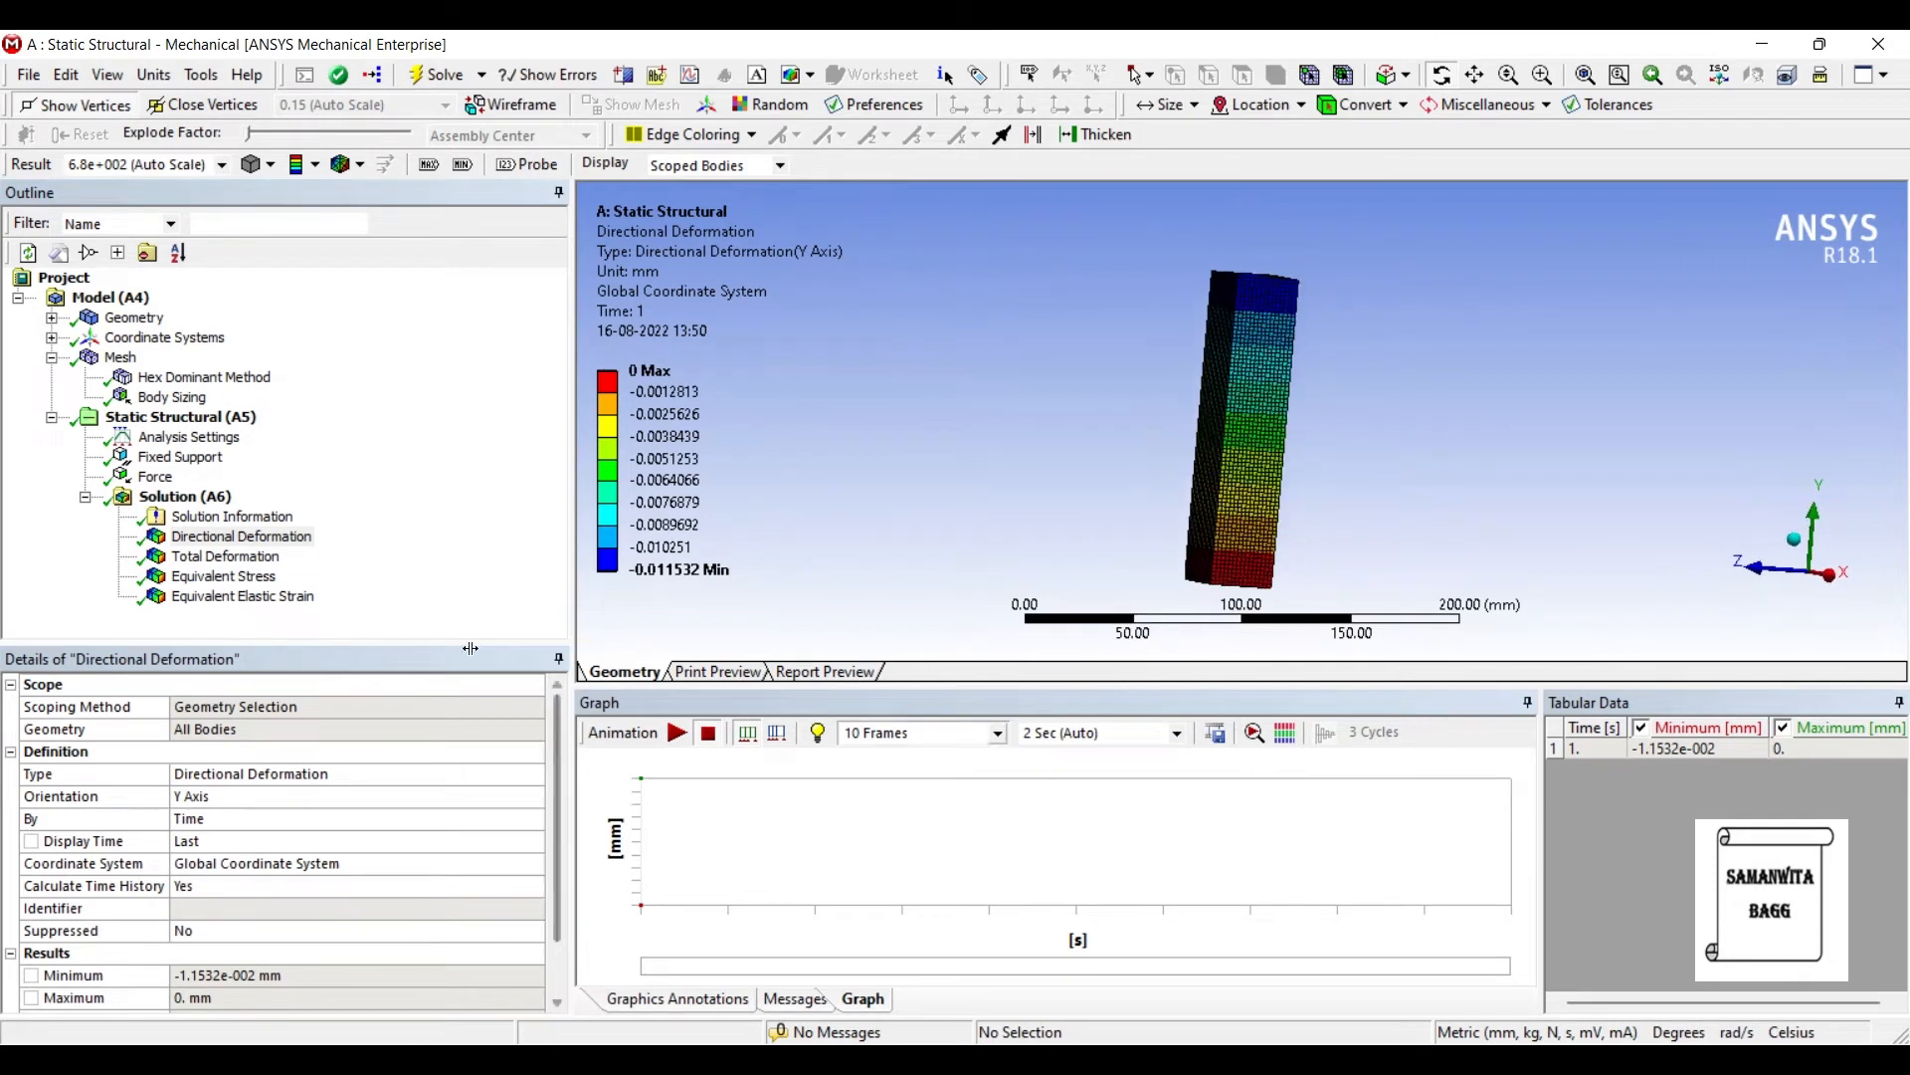
left_click(677, 732)
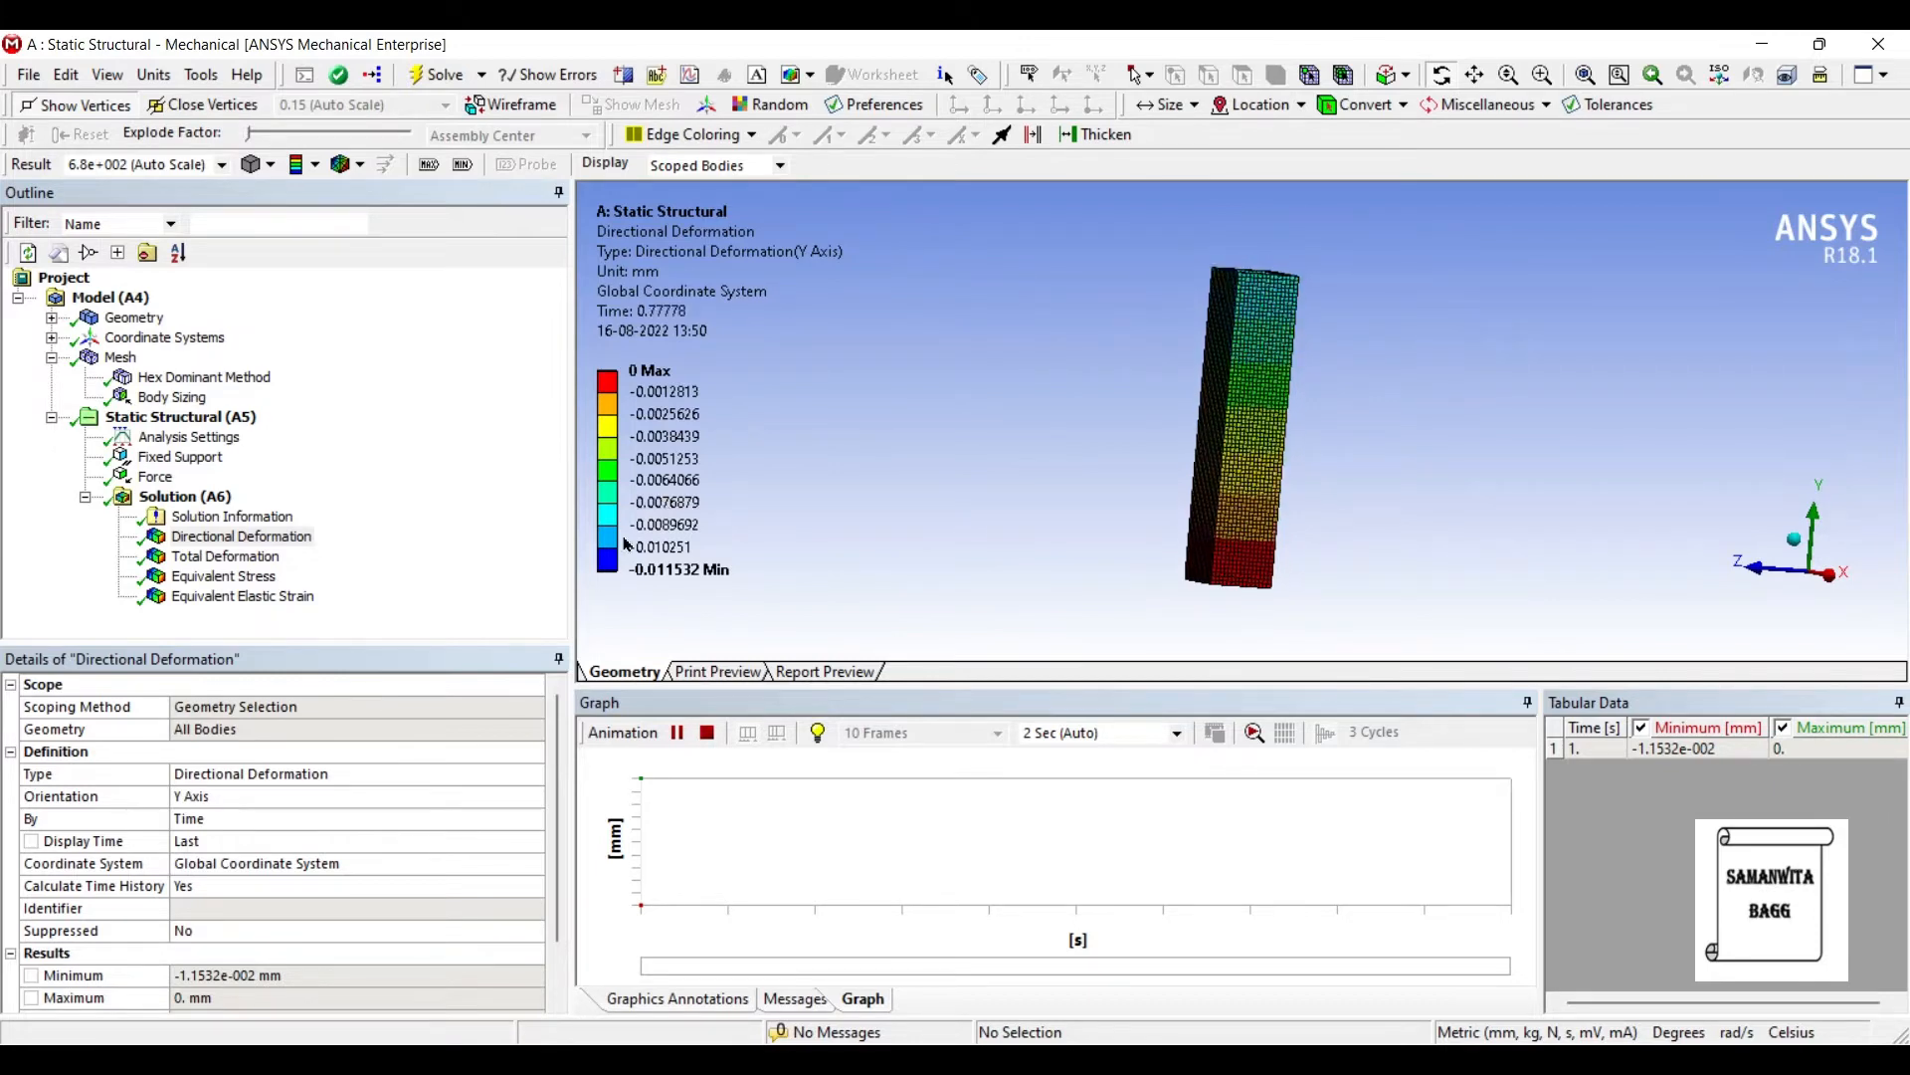
left_click(676, 732)
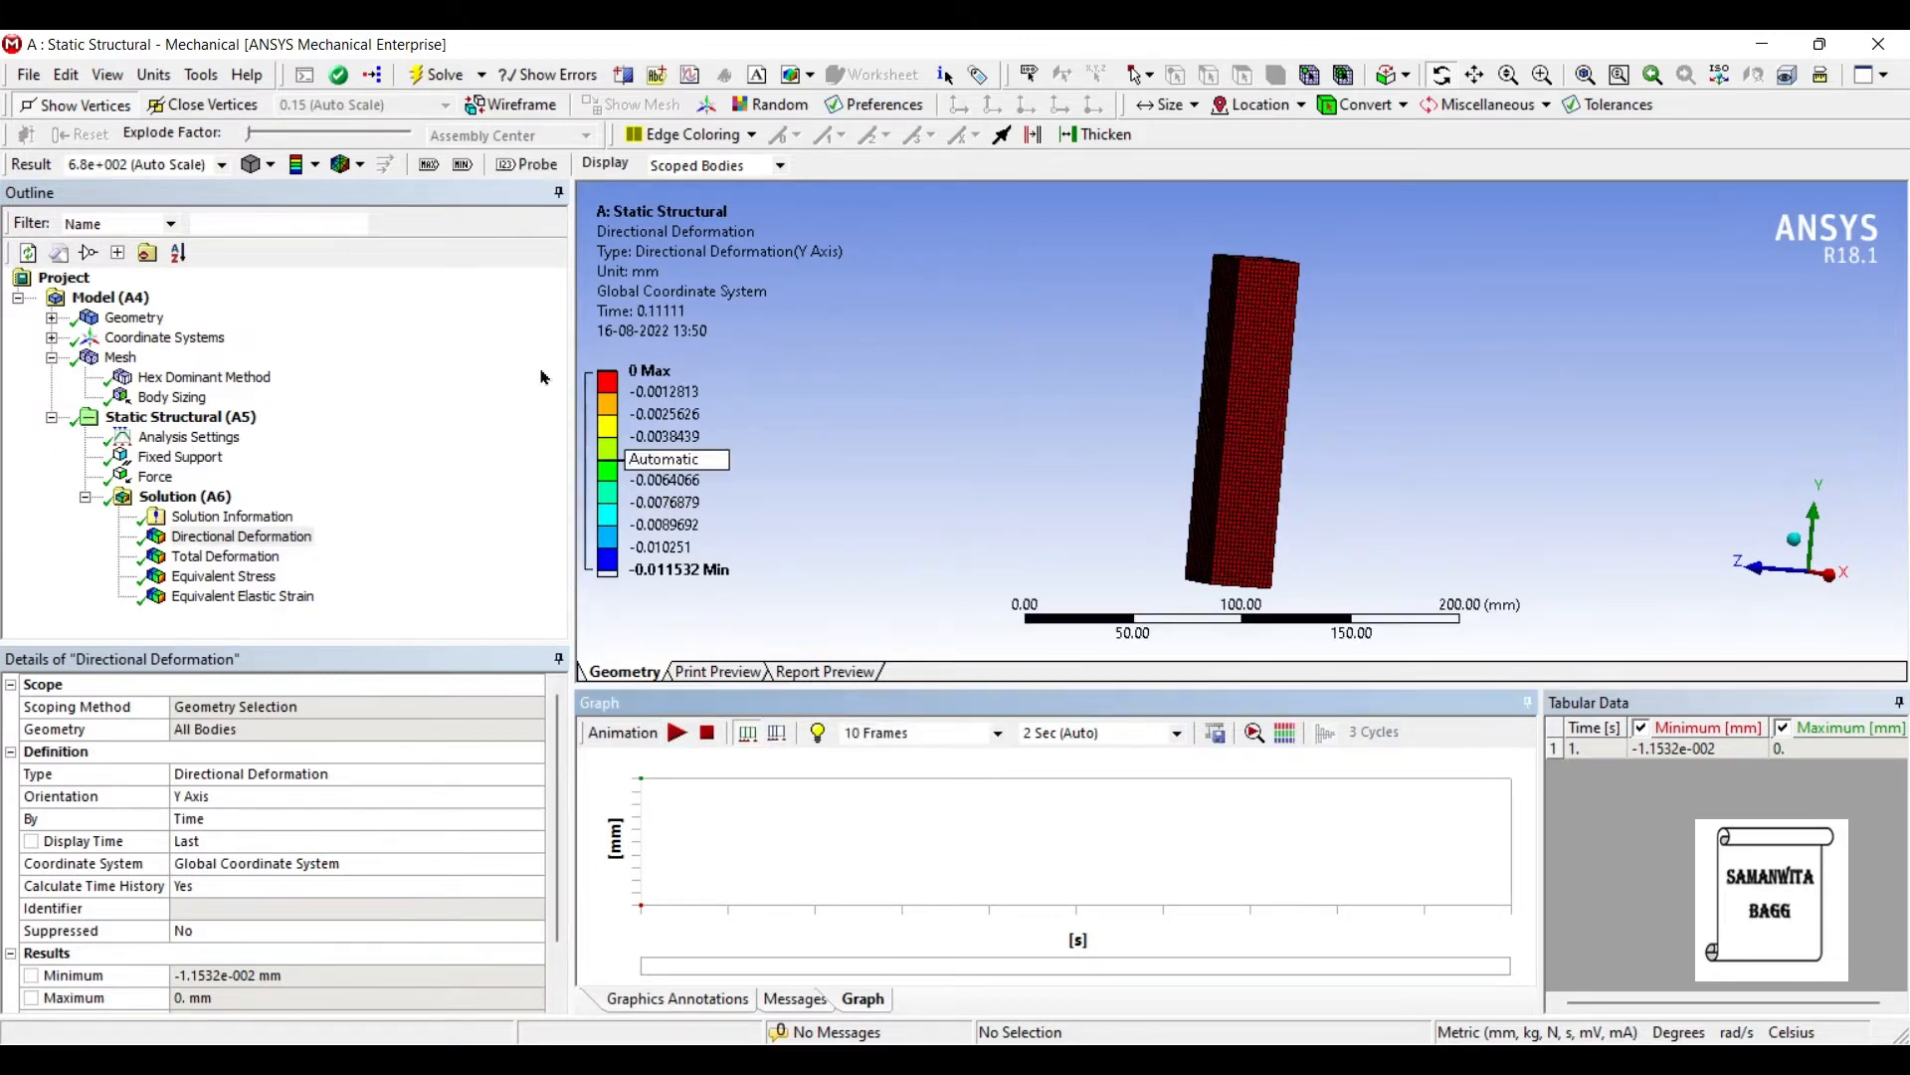
Step: Animate the total deformation and equivalent stress results, peaking near 30.75 MPa
left_click(224, 556)
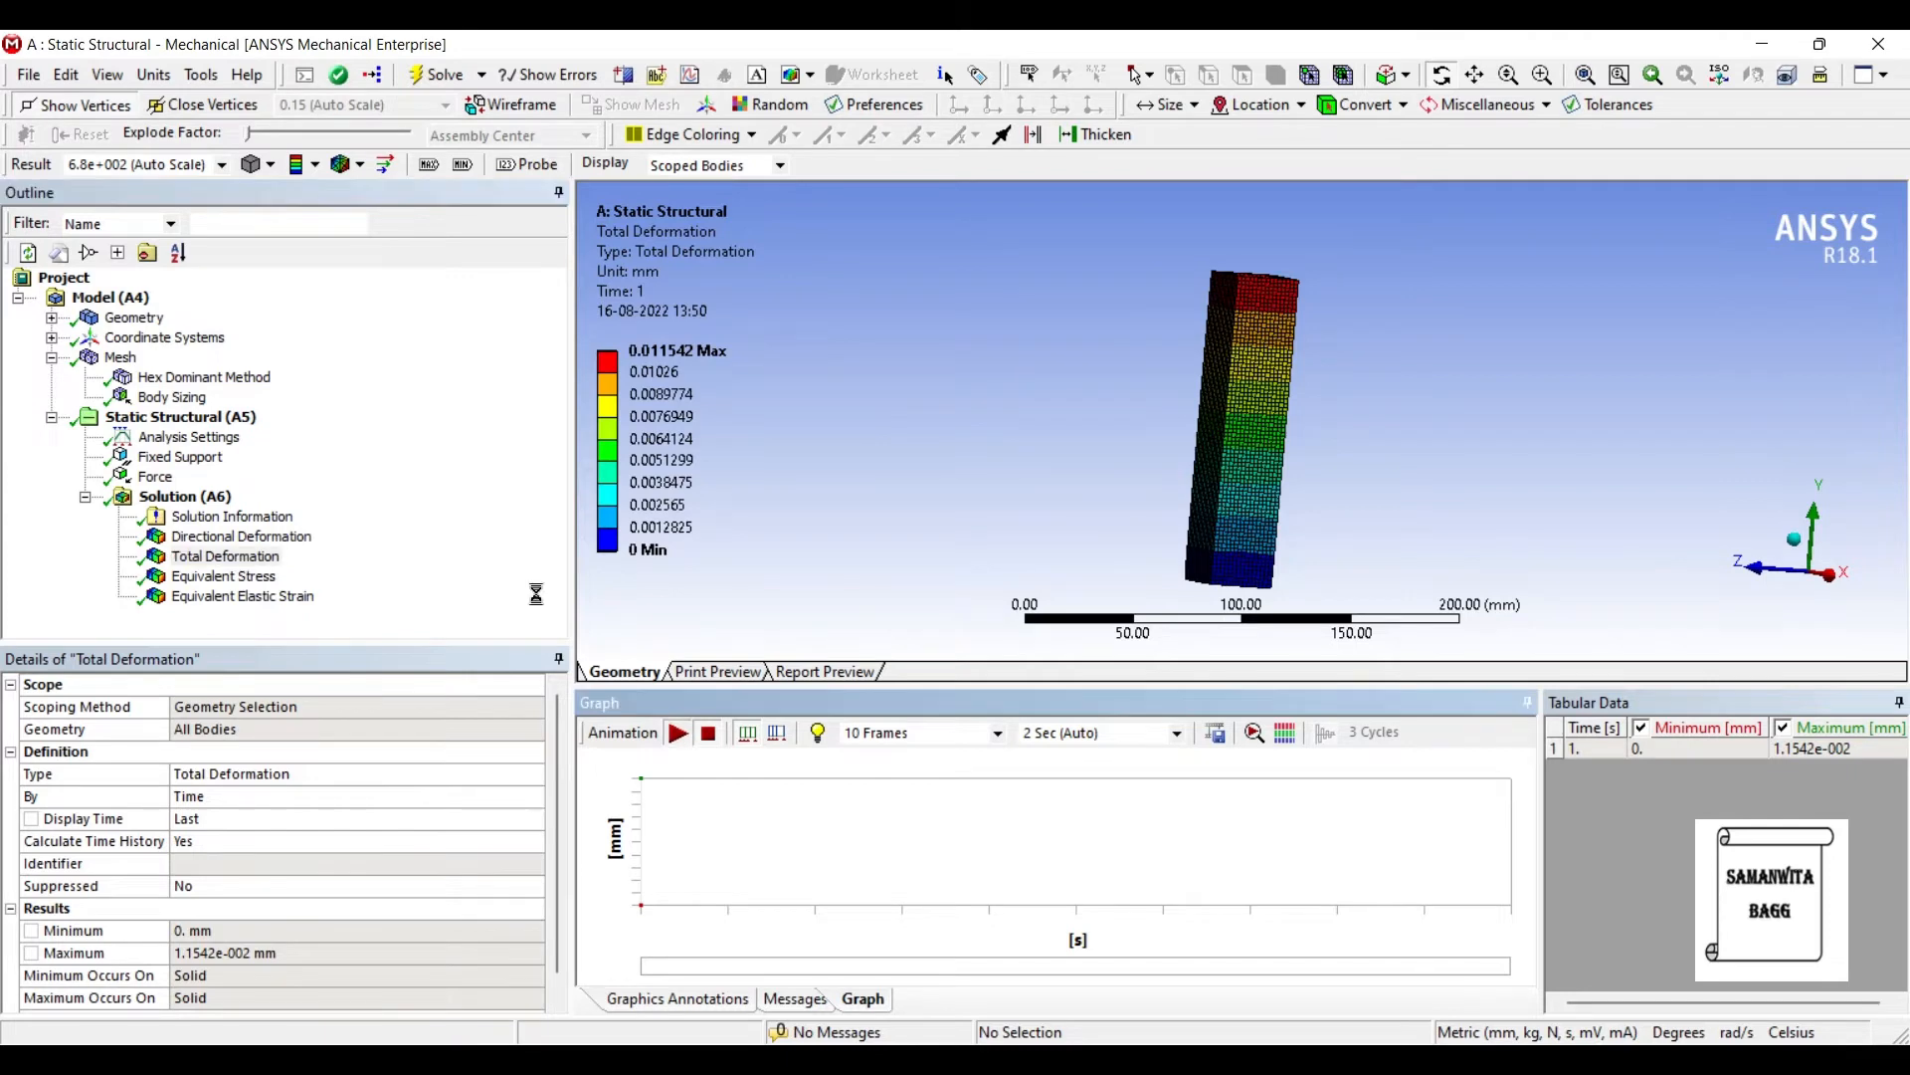
left_click(676, 732)
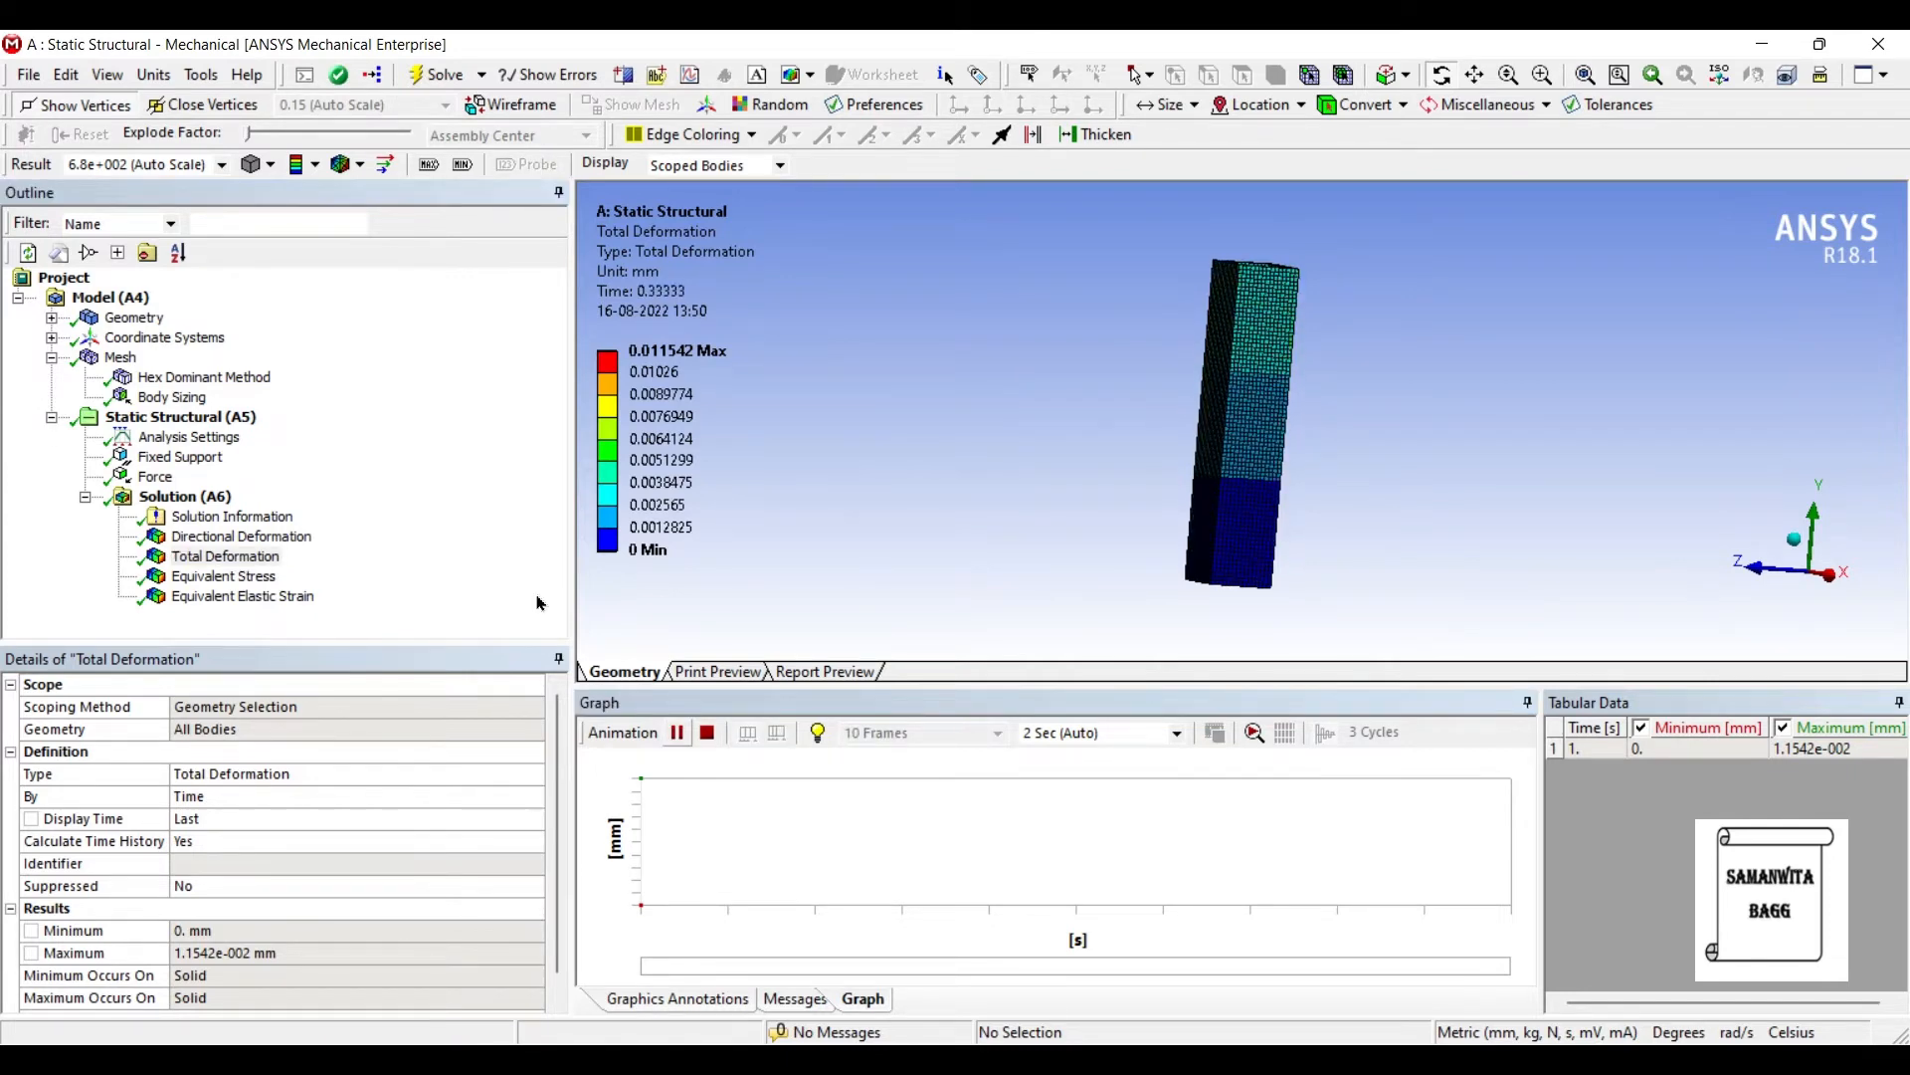
left_click(675, 733)
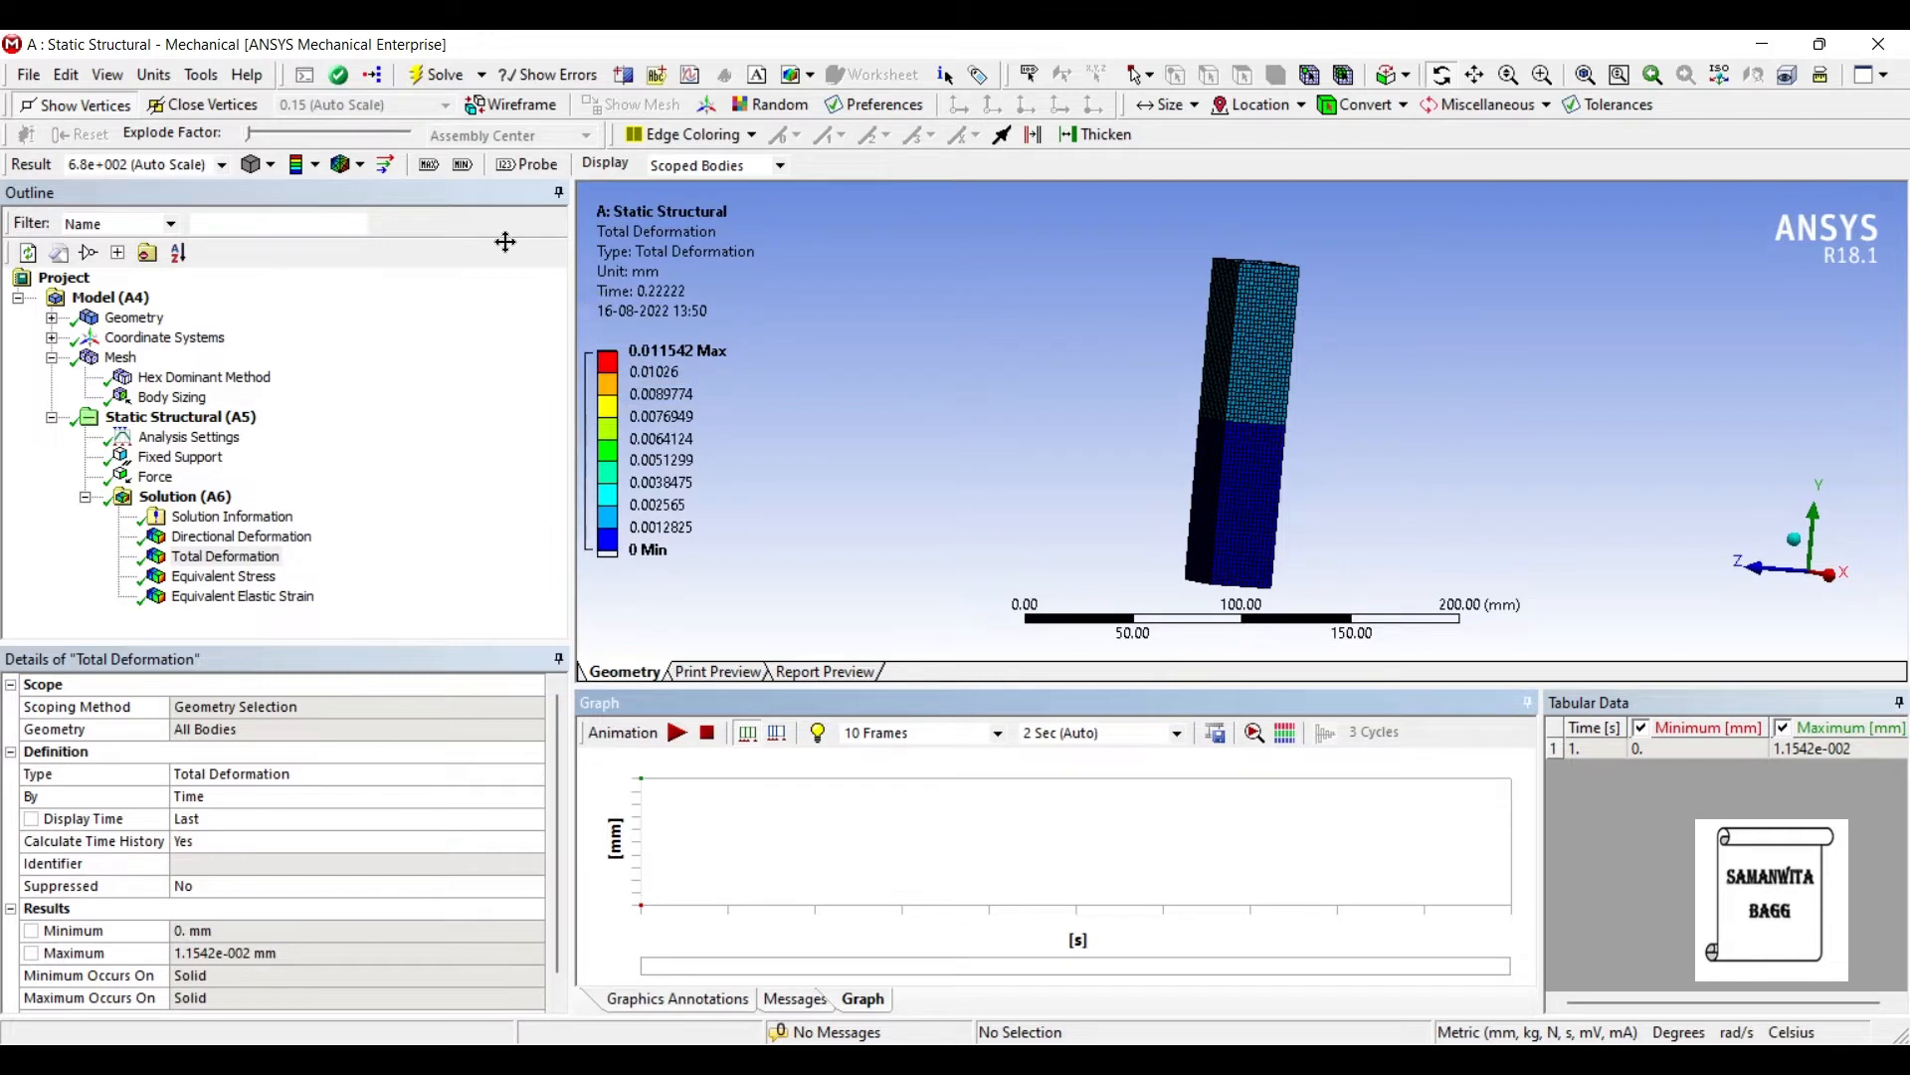
left_click(223, 575)
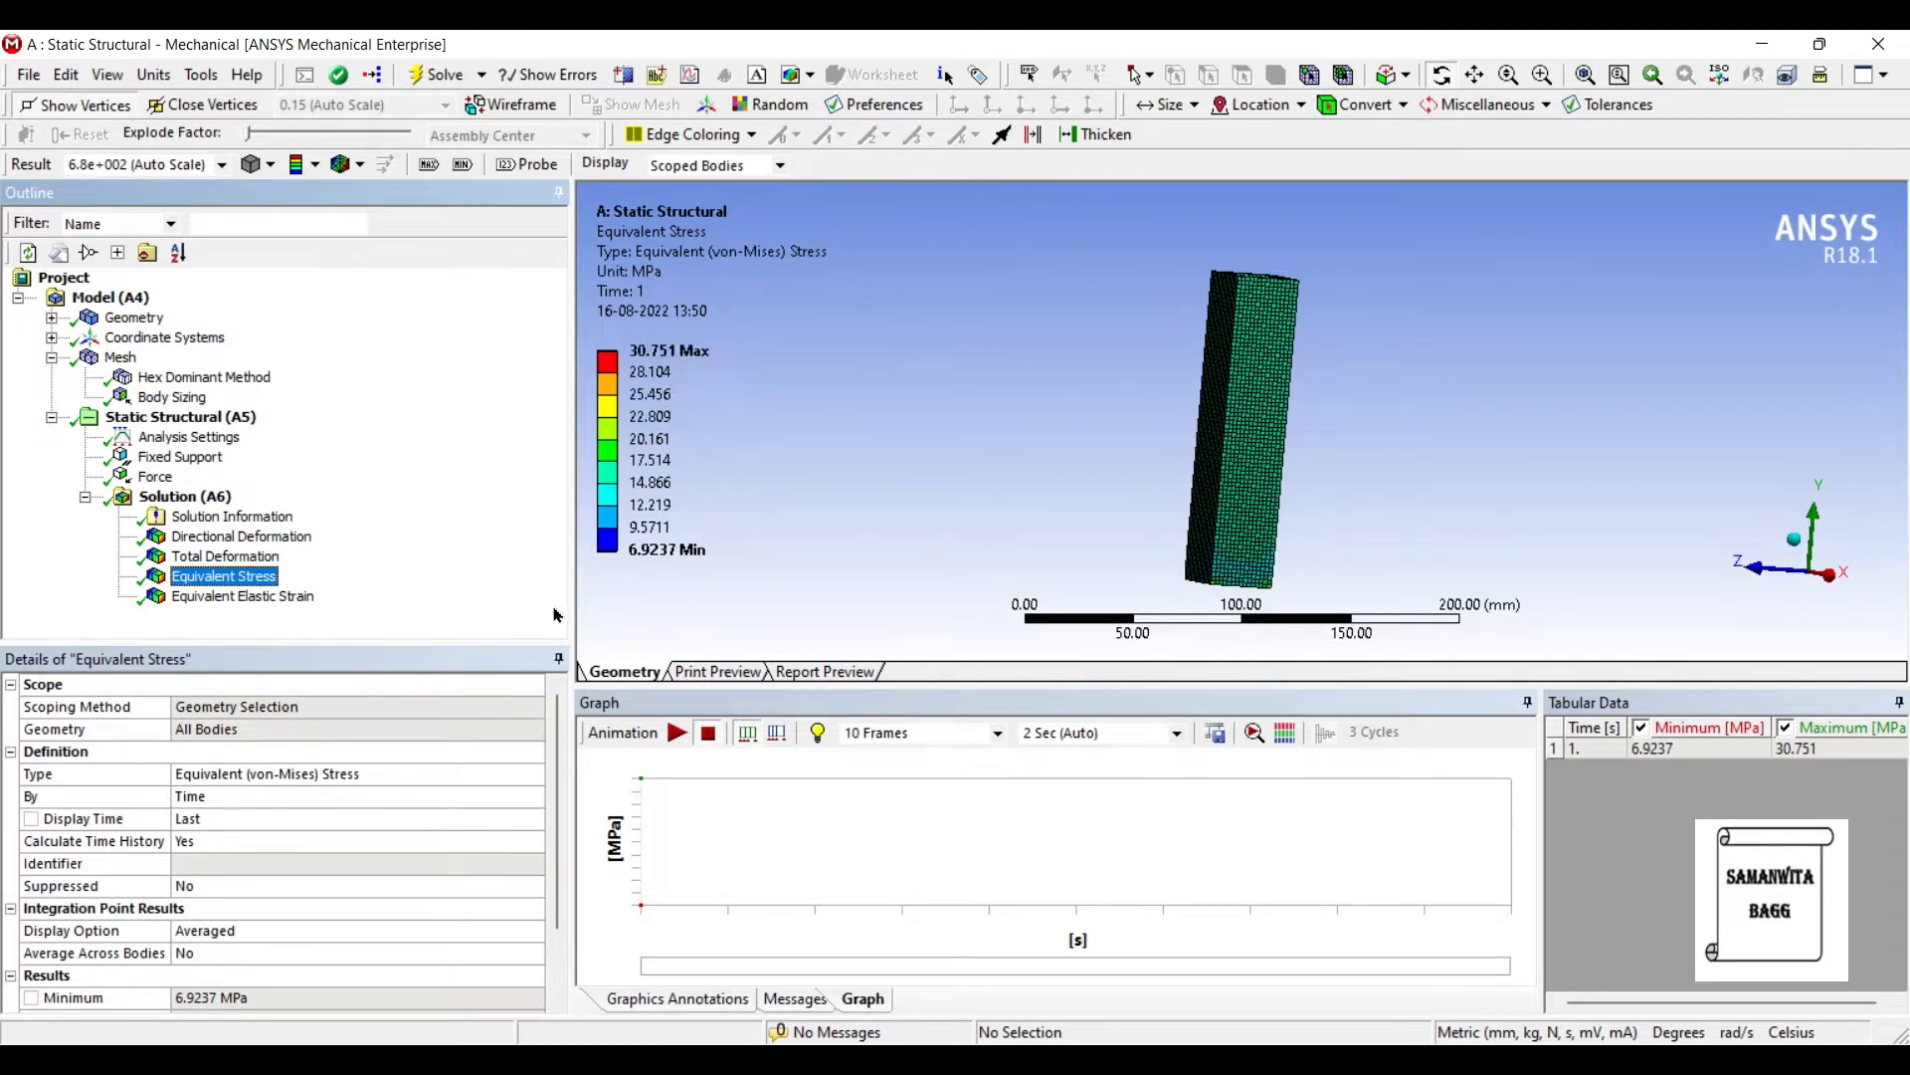
left_click(675, 732)
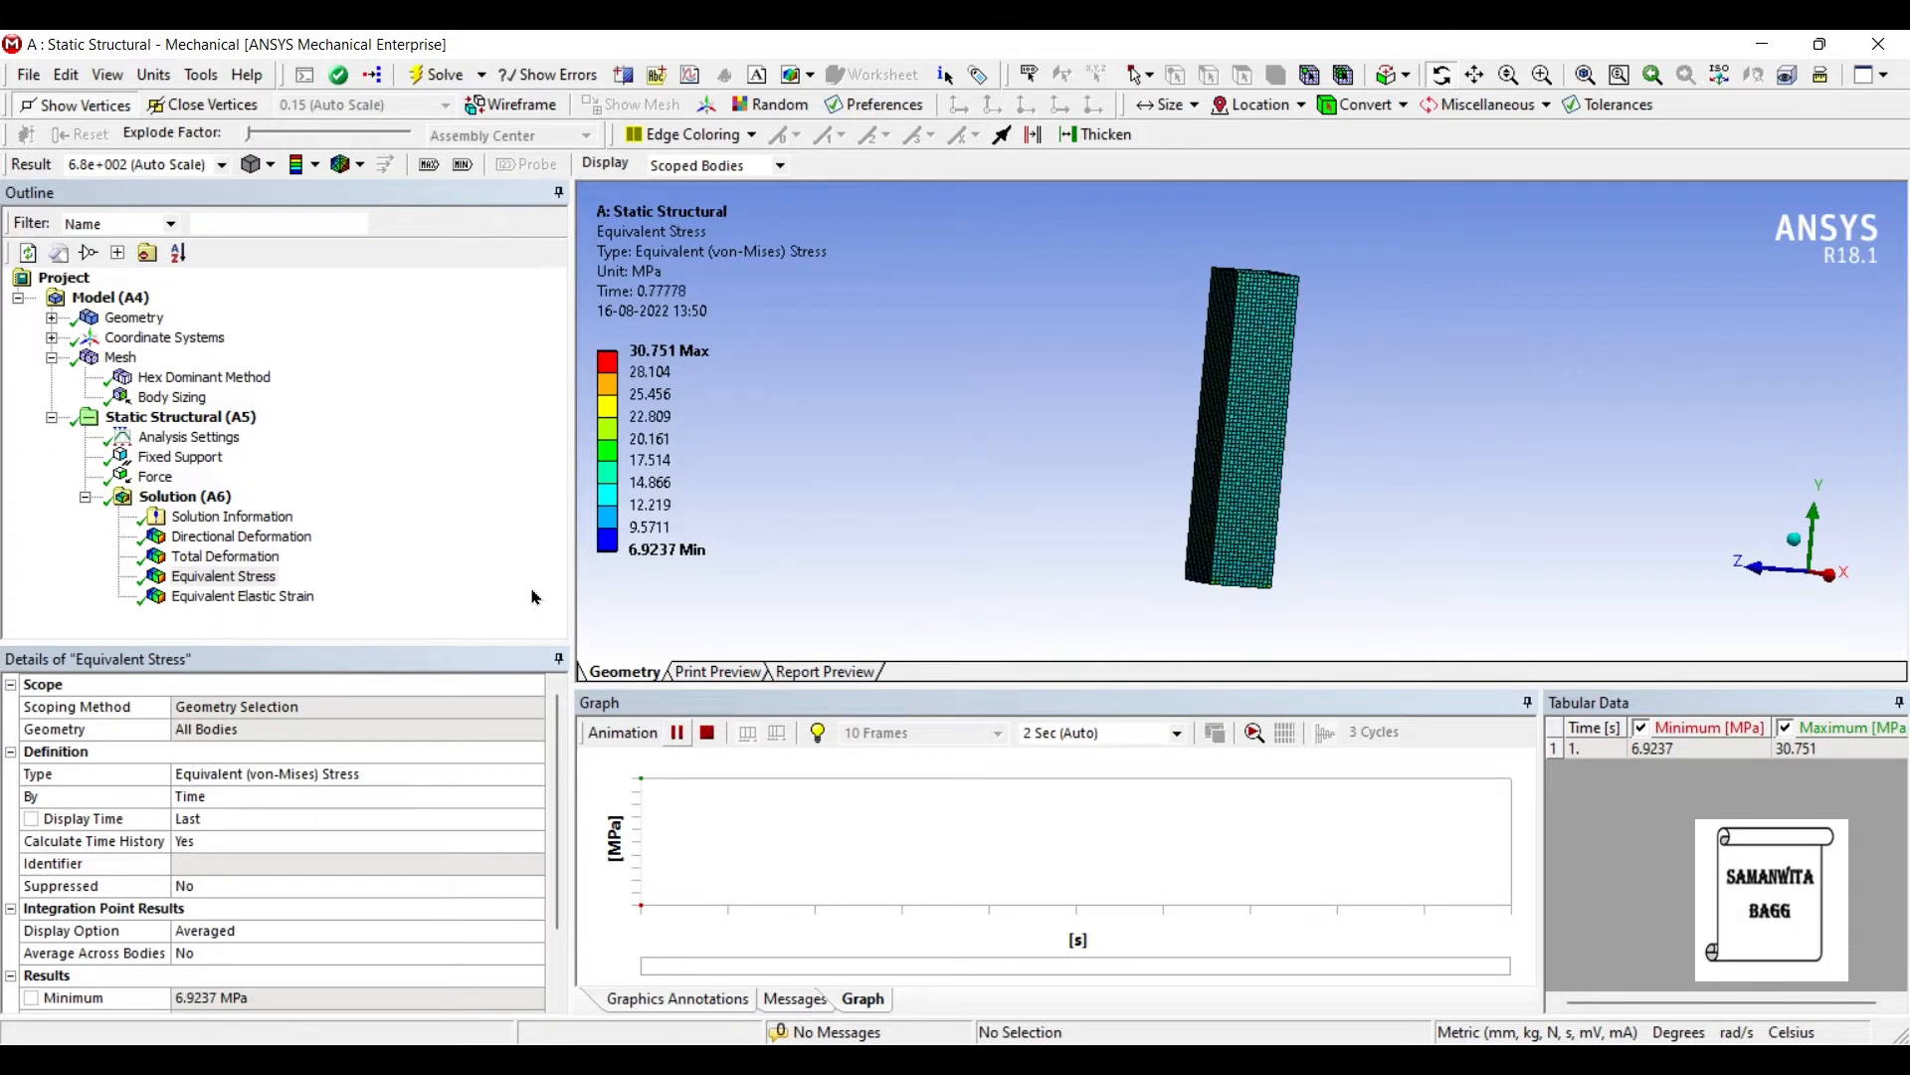
left_click(241, 595)
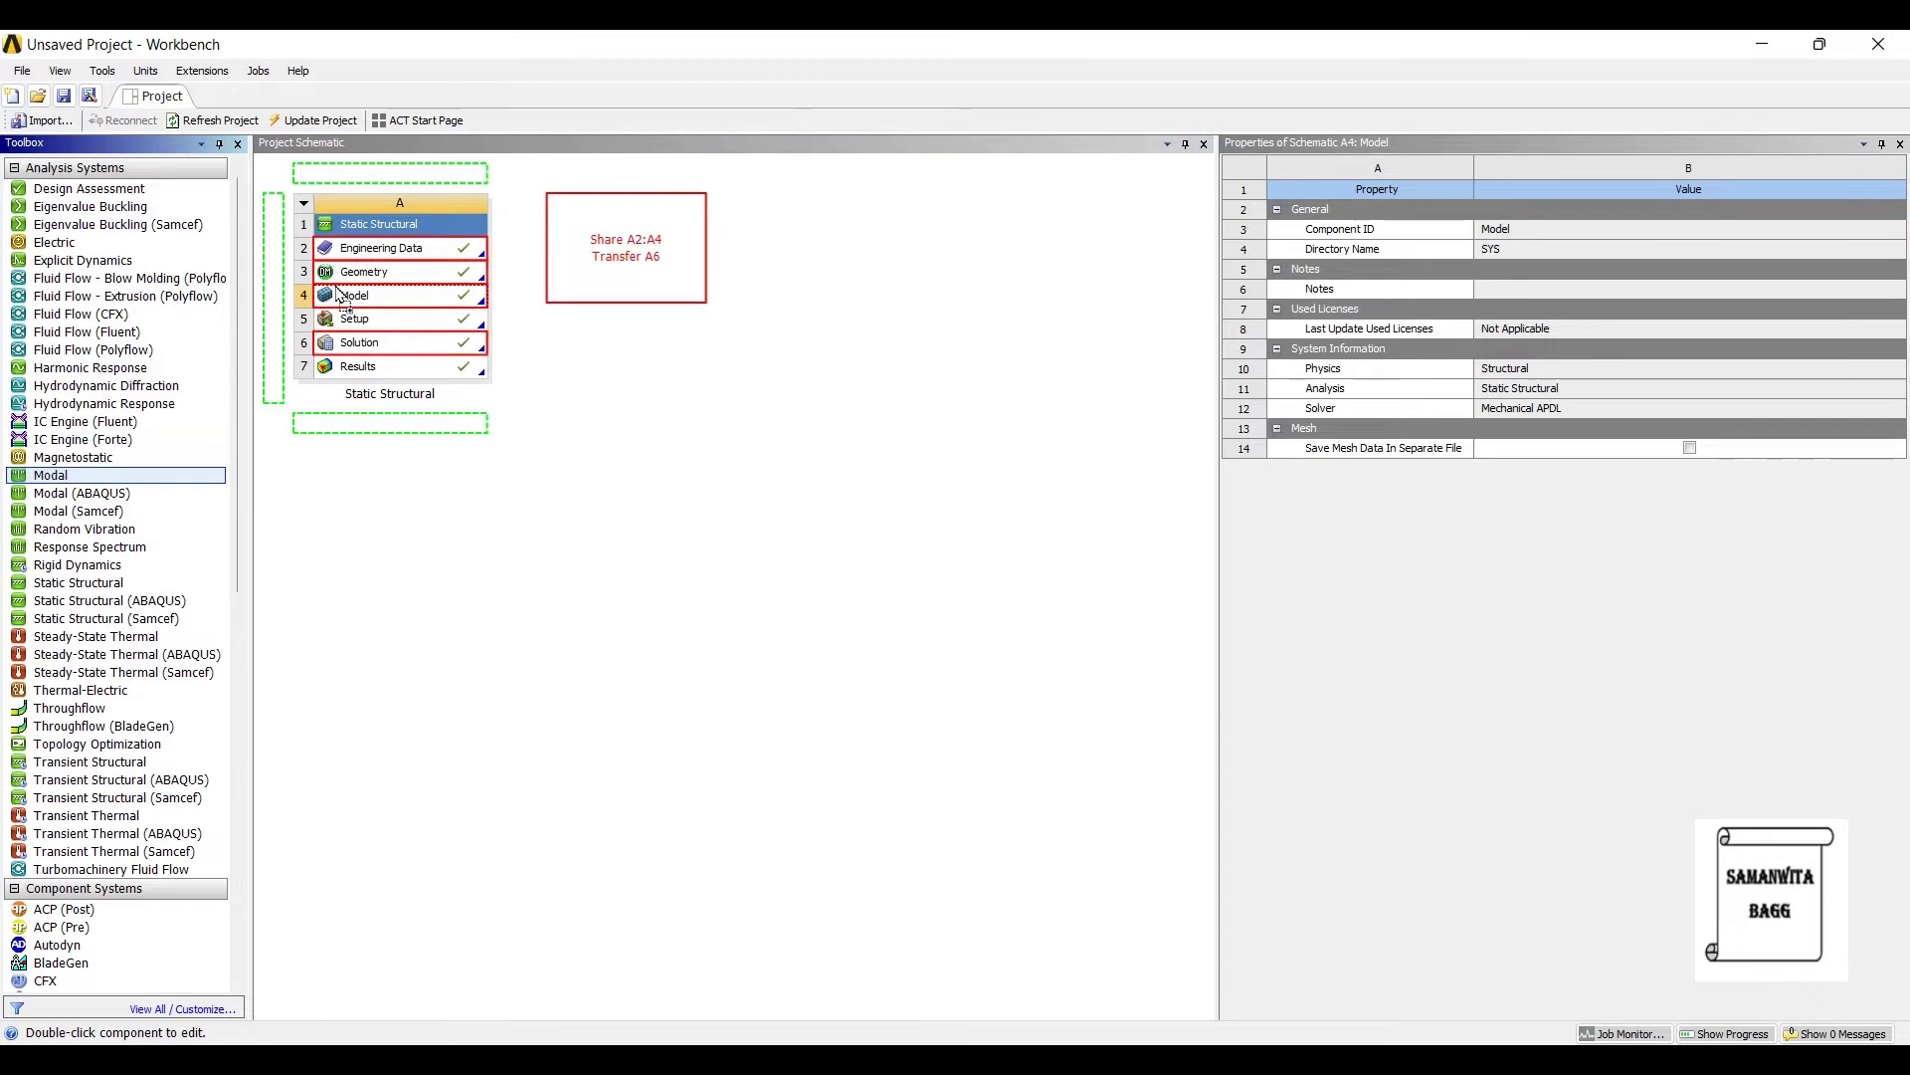
Step: Link a Modal system to the Static Structural solution and open its setup in Mechanical
double_click(354, 294)
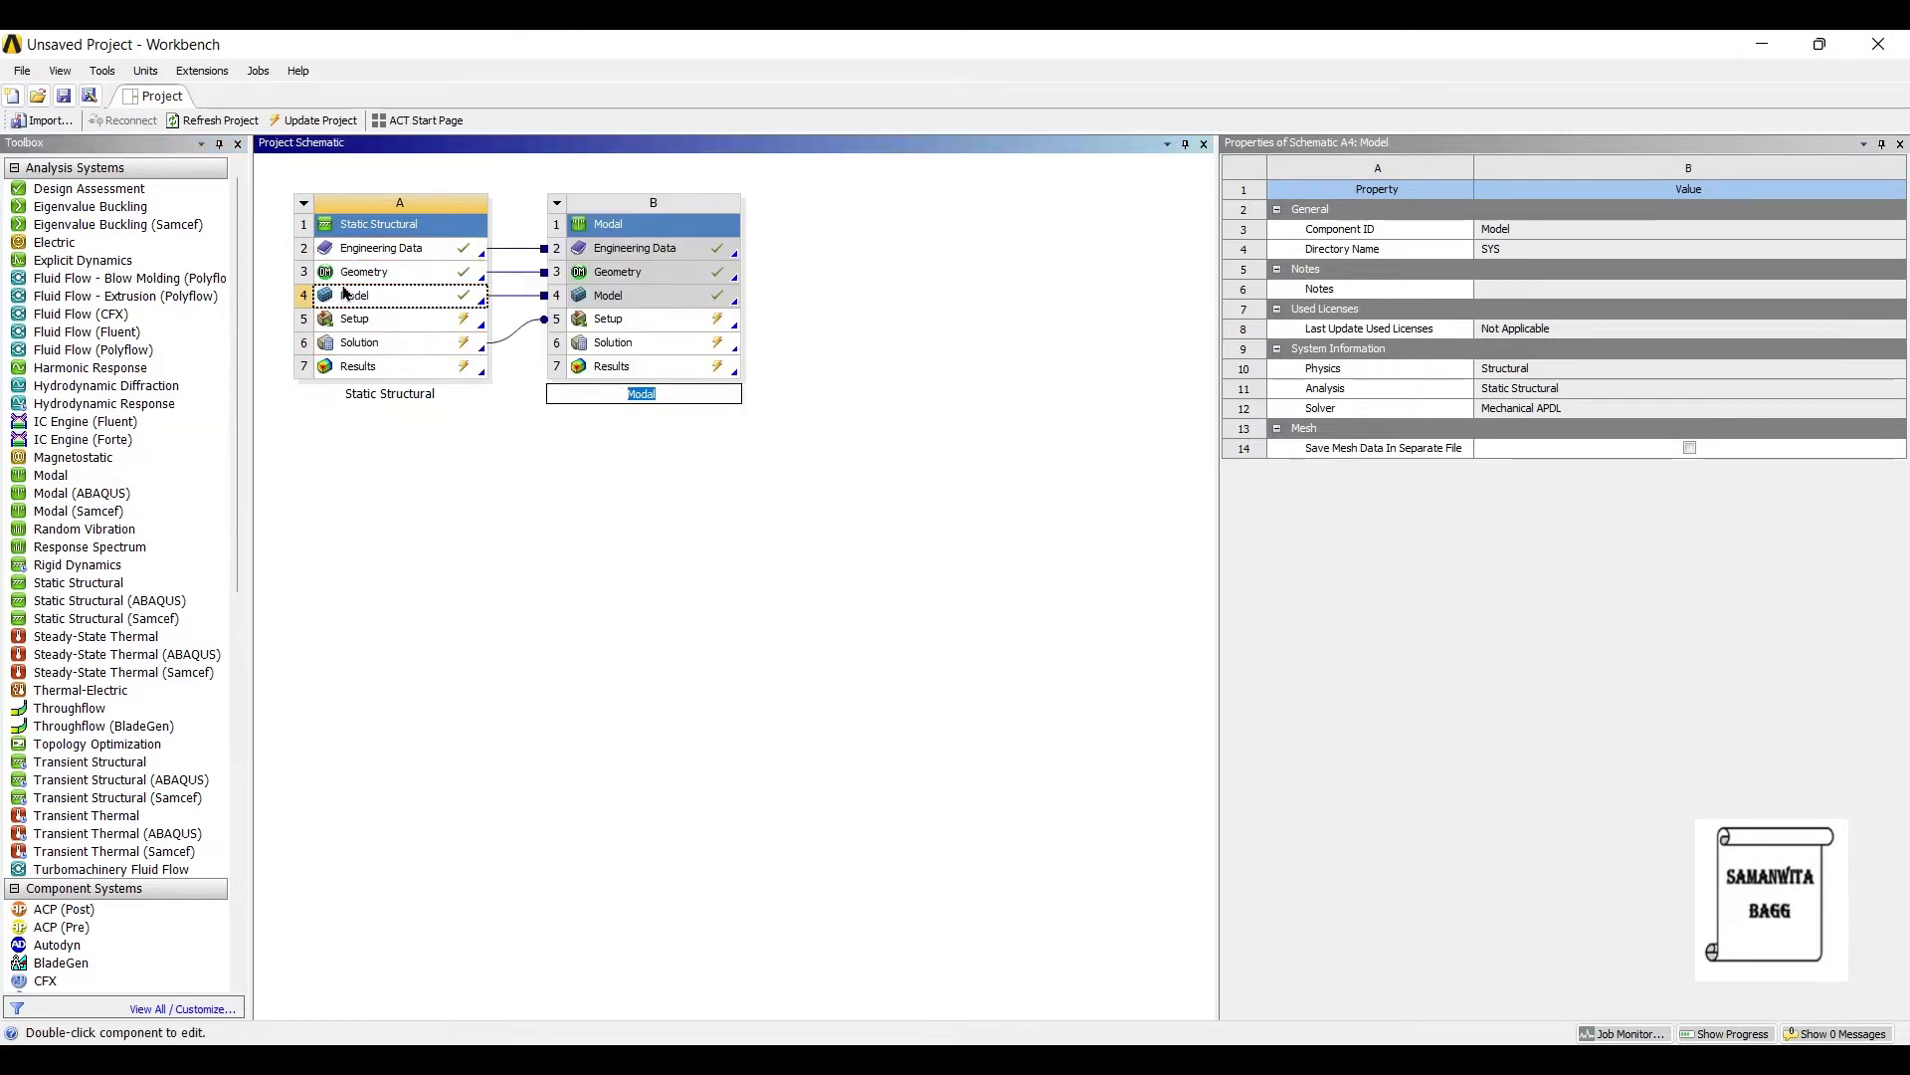
left_click(608, 319)
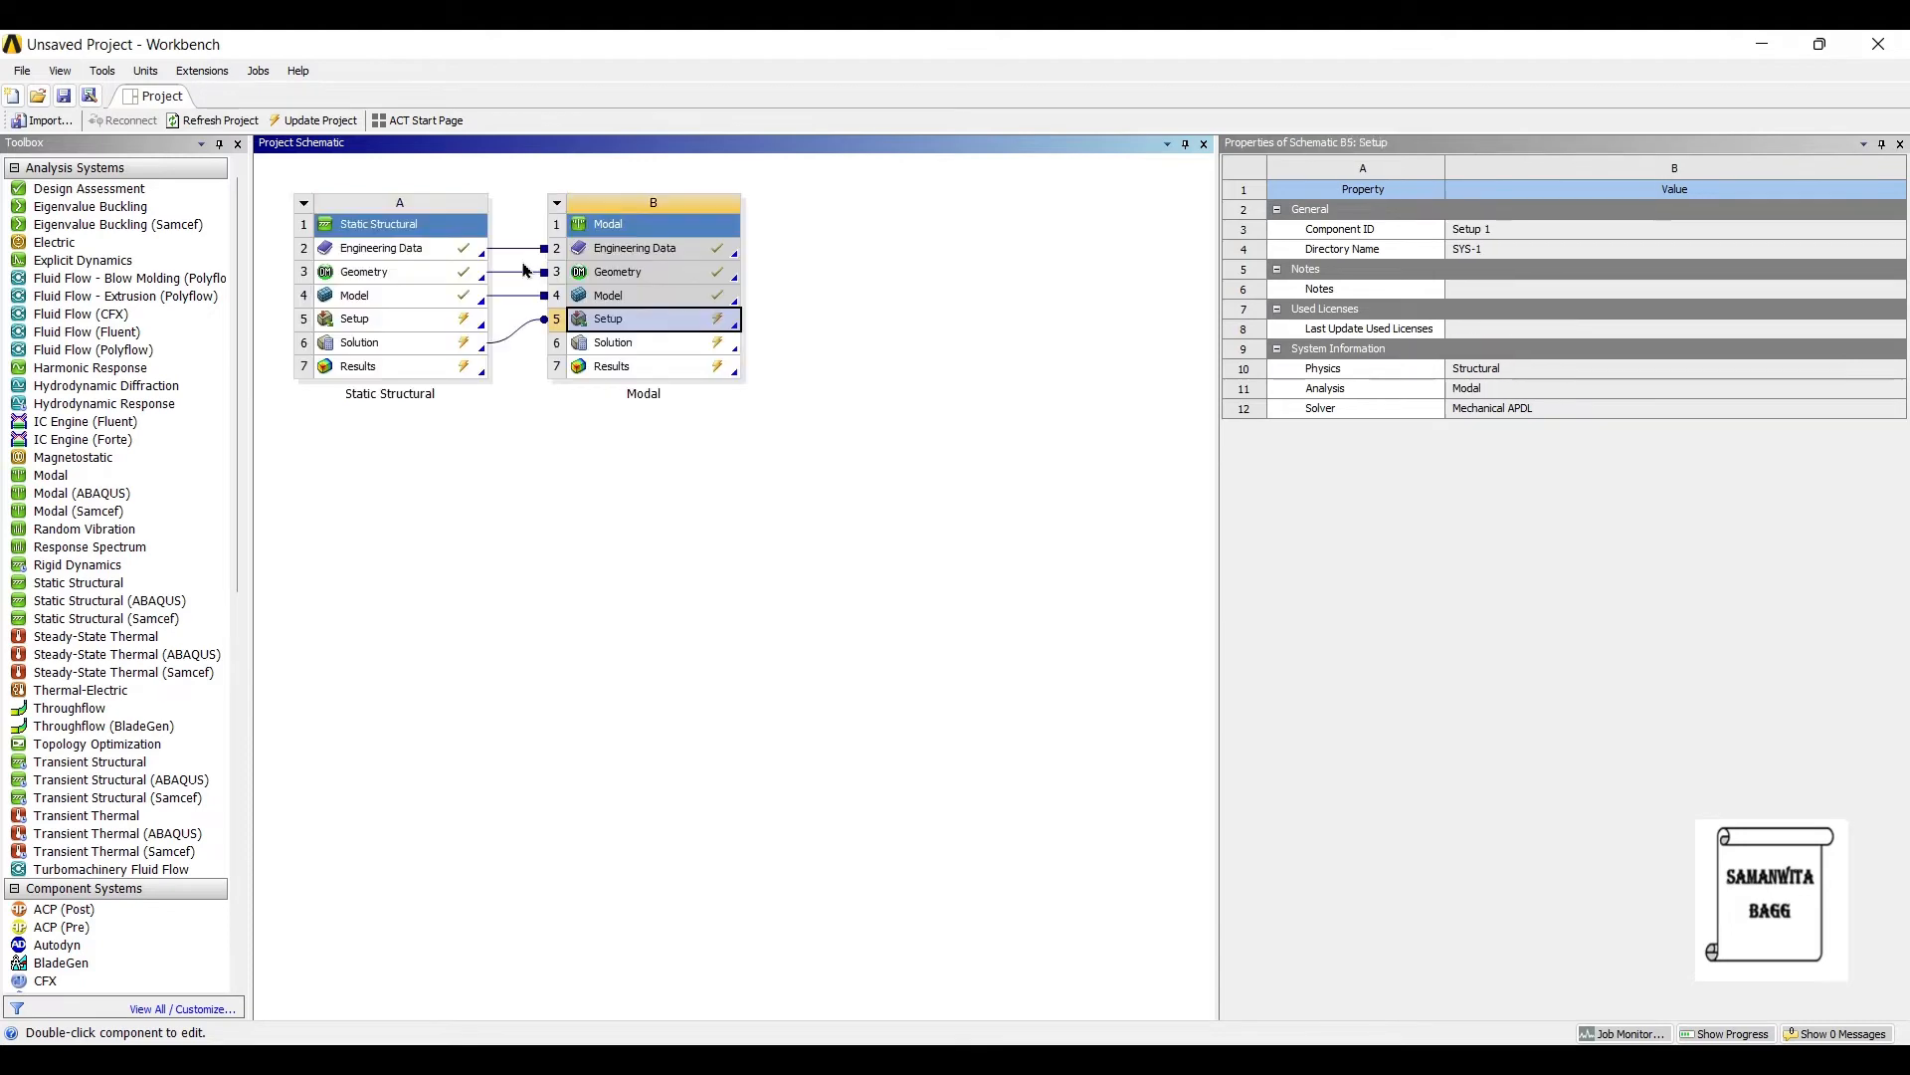
double_click(607, 319)
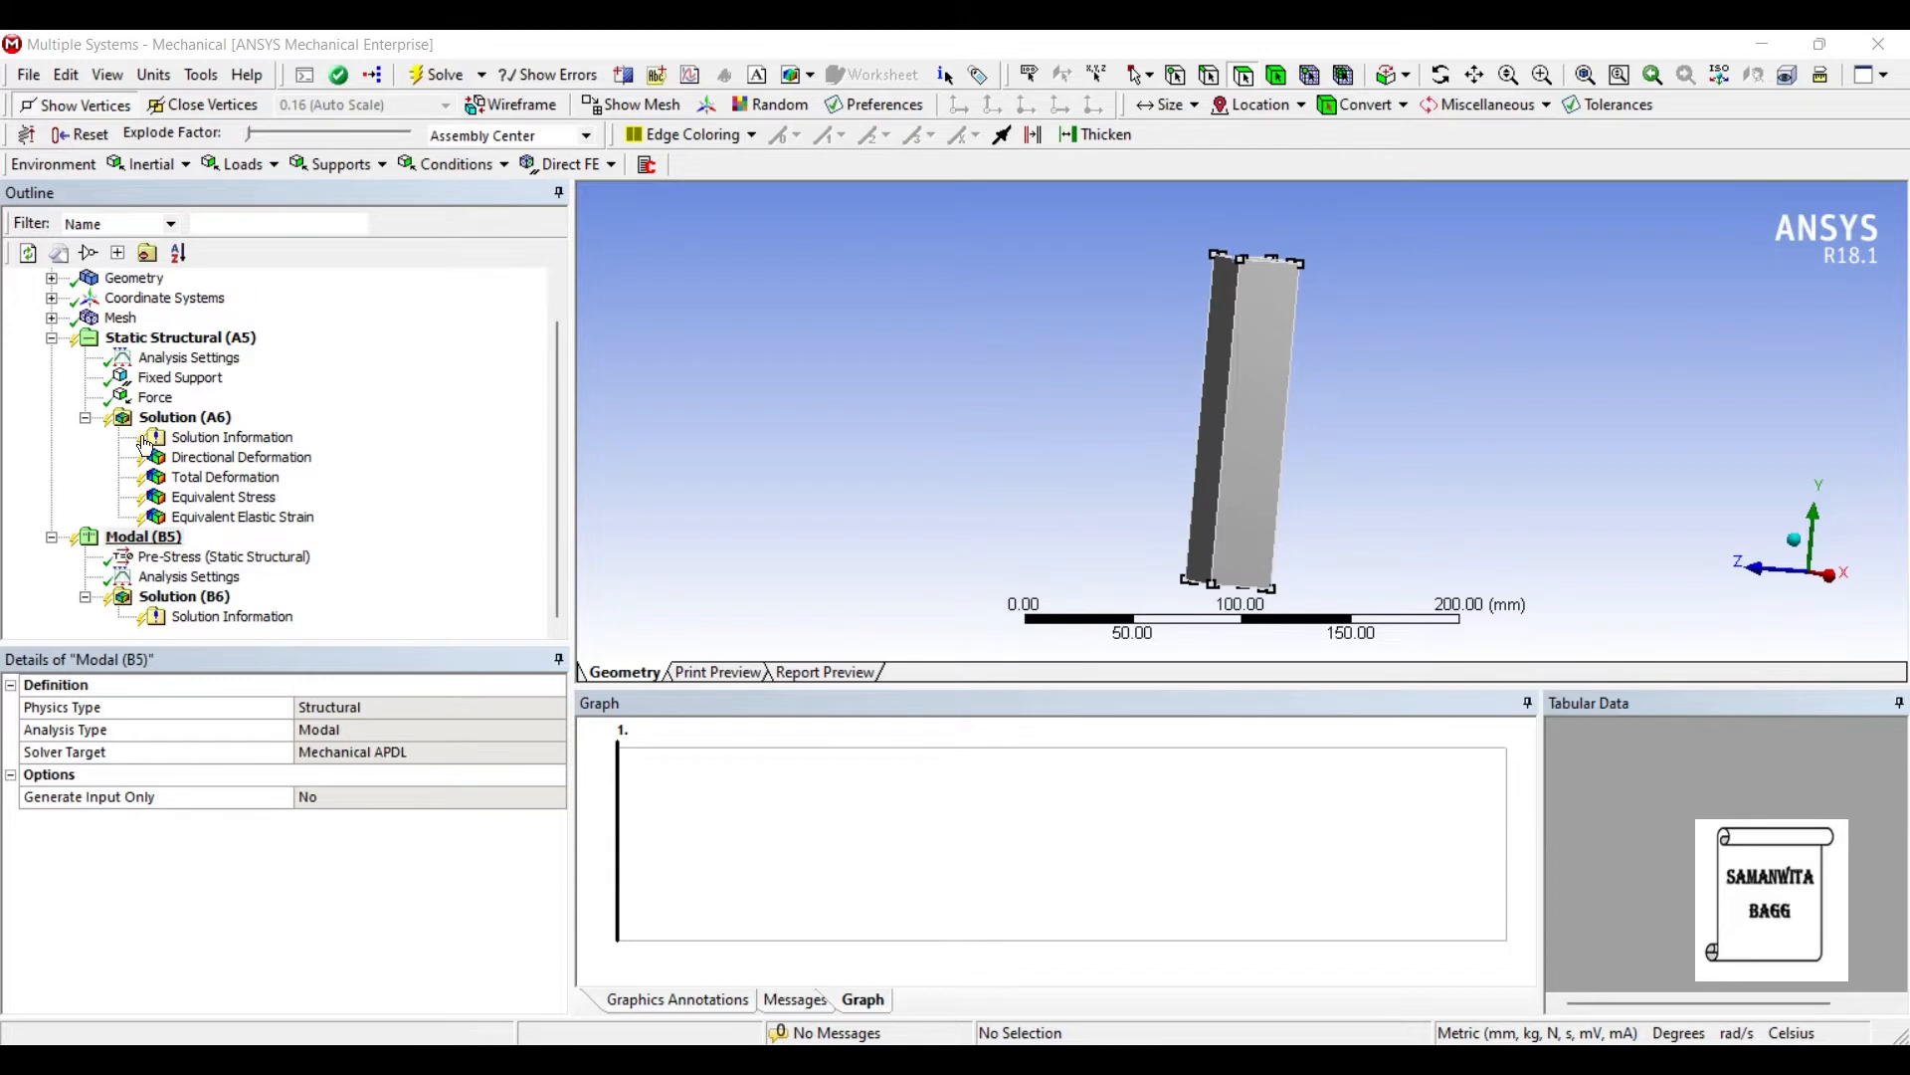
Step: Solve the modal analysis, giving six modes from 1290.5 to 6019.3 Hz, and show the first mode shape
left_click(185, 595)
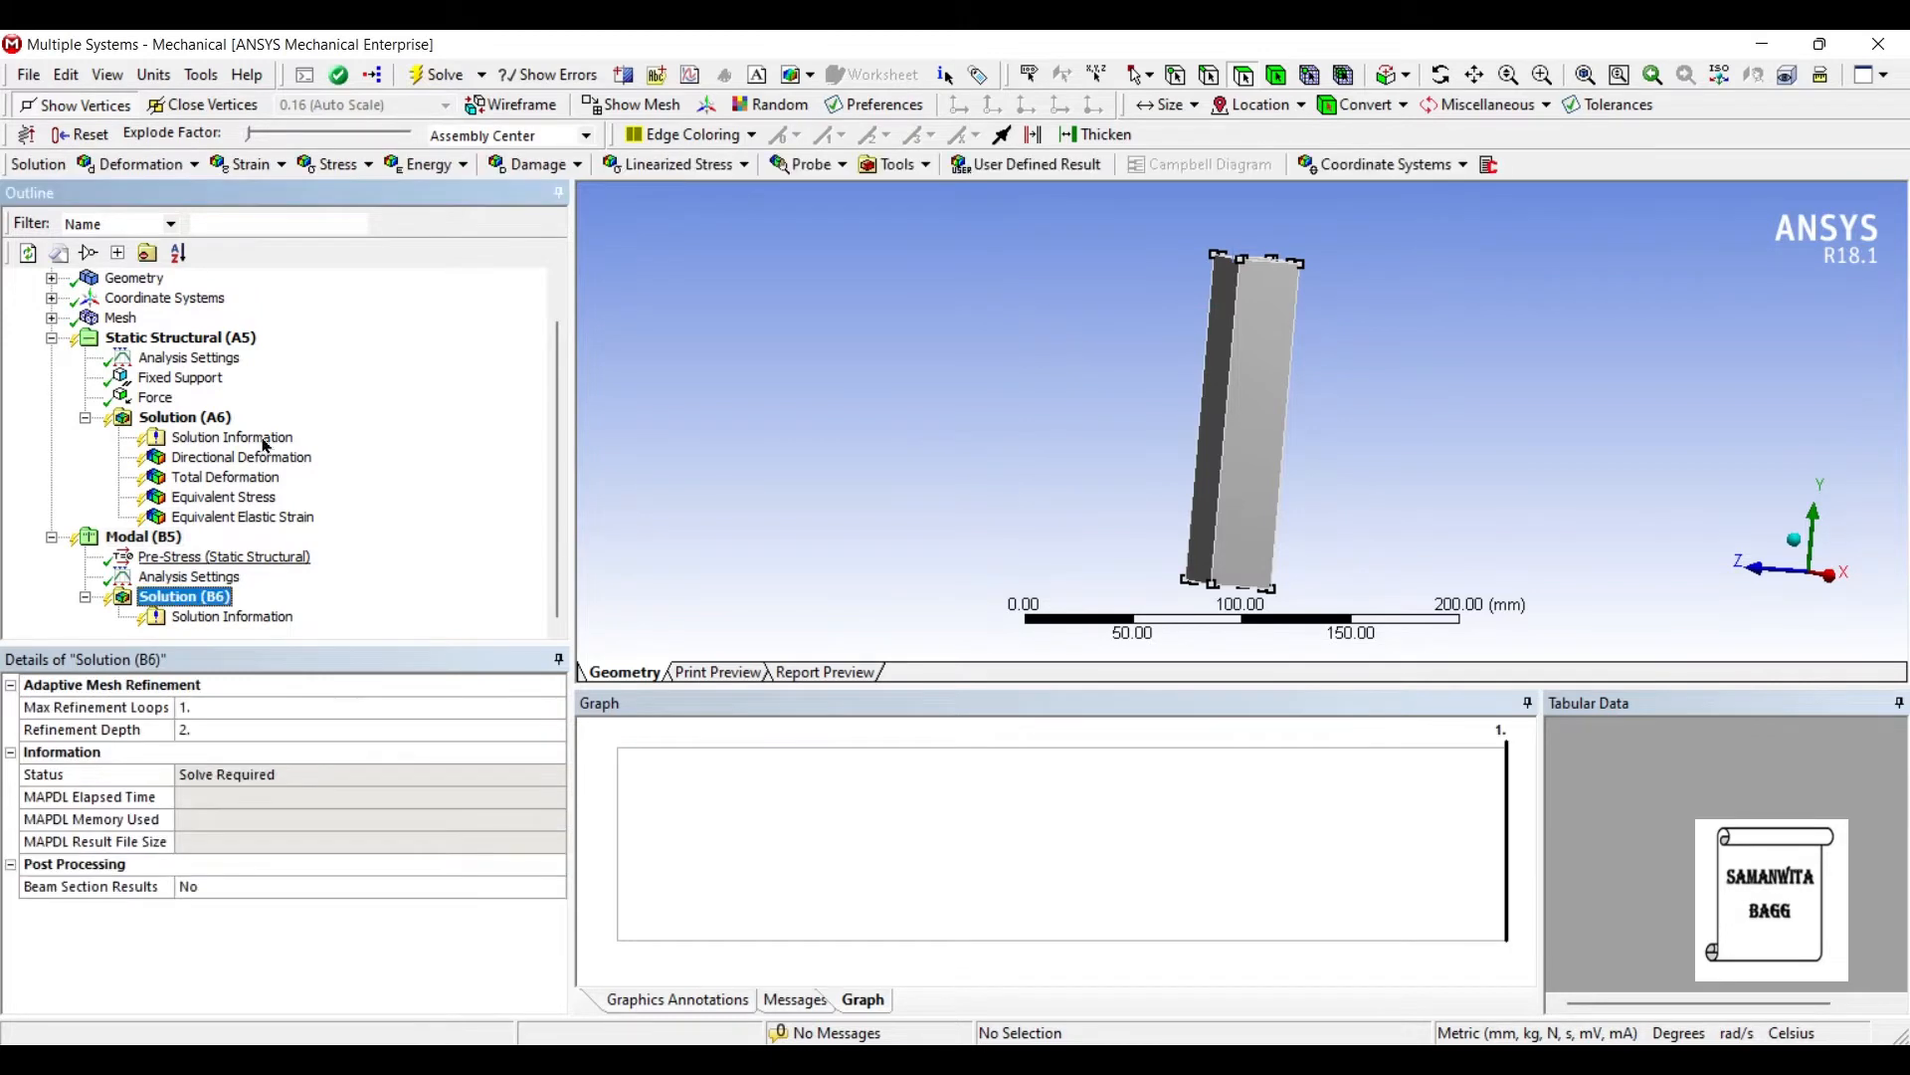
left_click(443, 73)
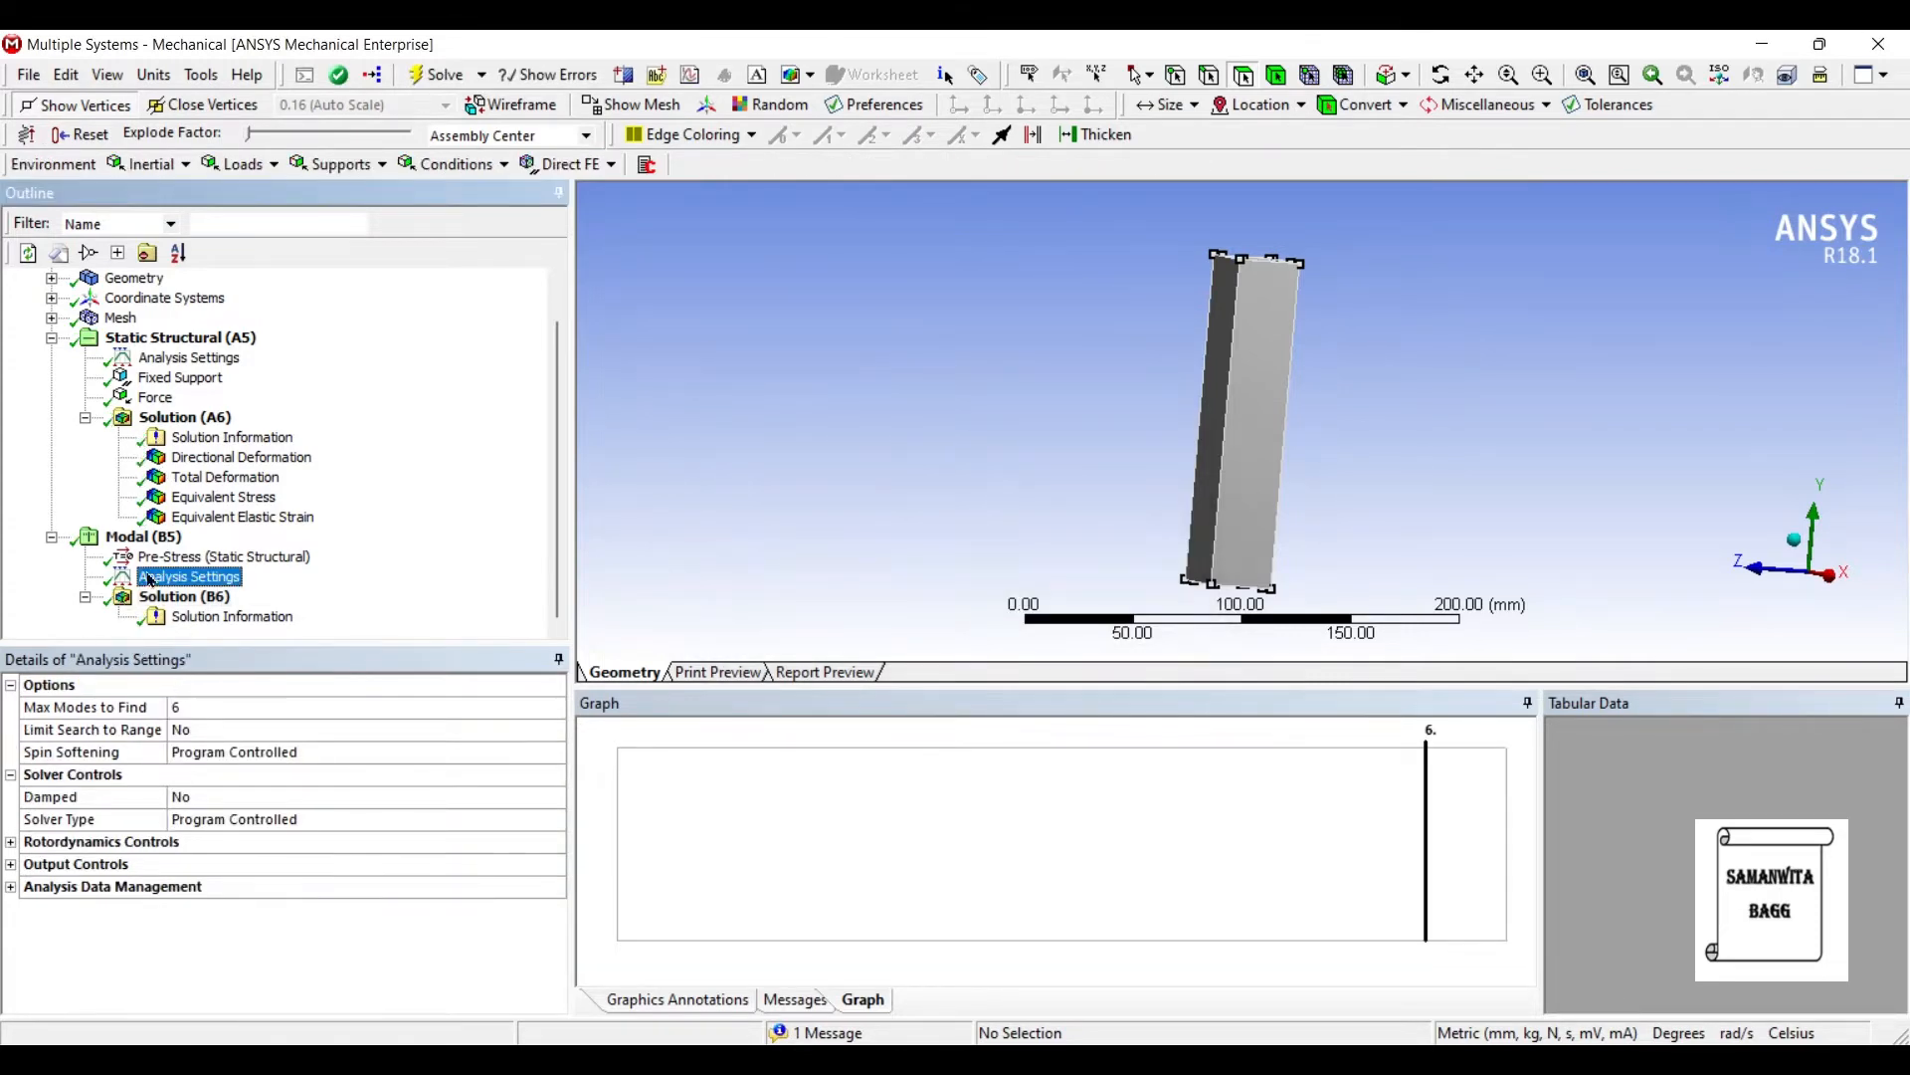
left_click(185, 595)
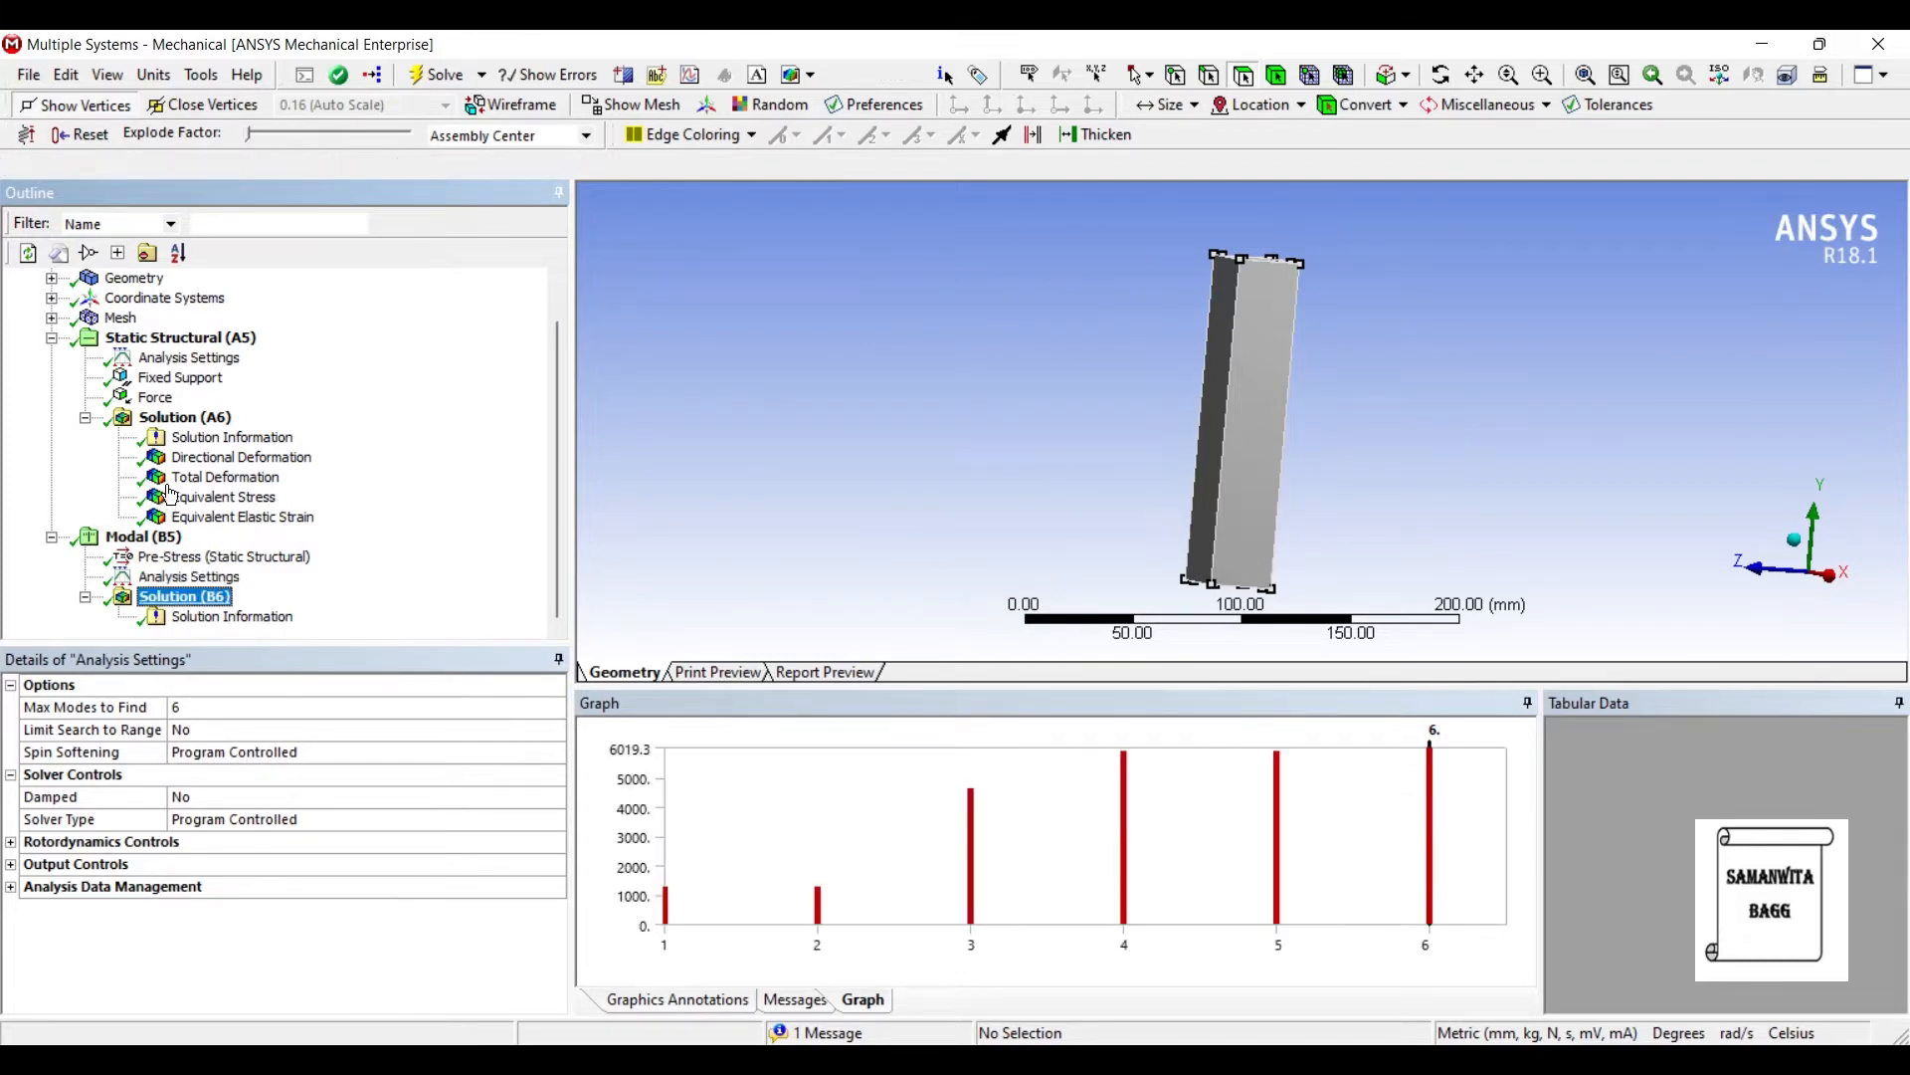
left_click(183, 595)
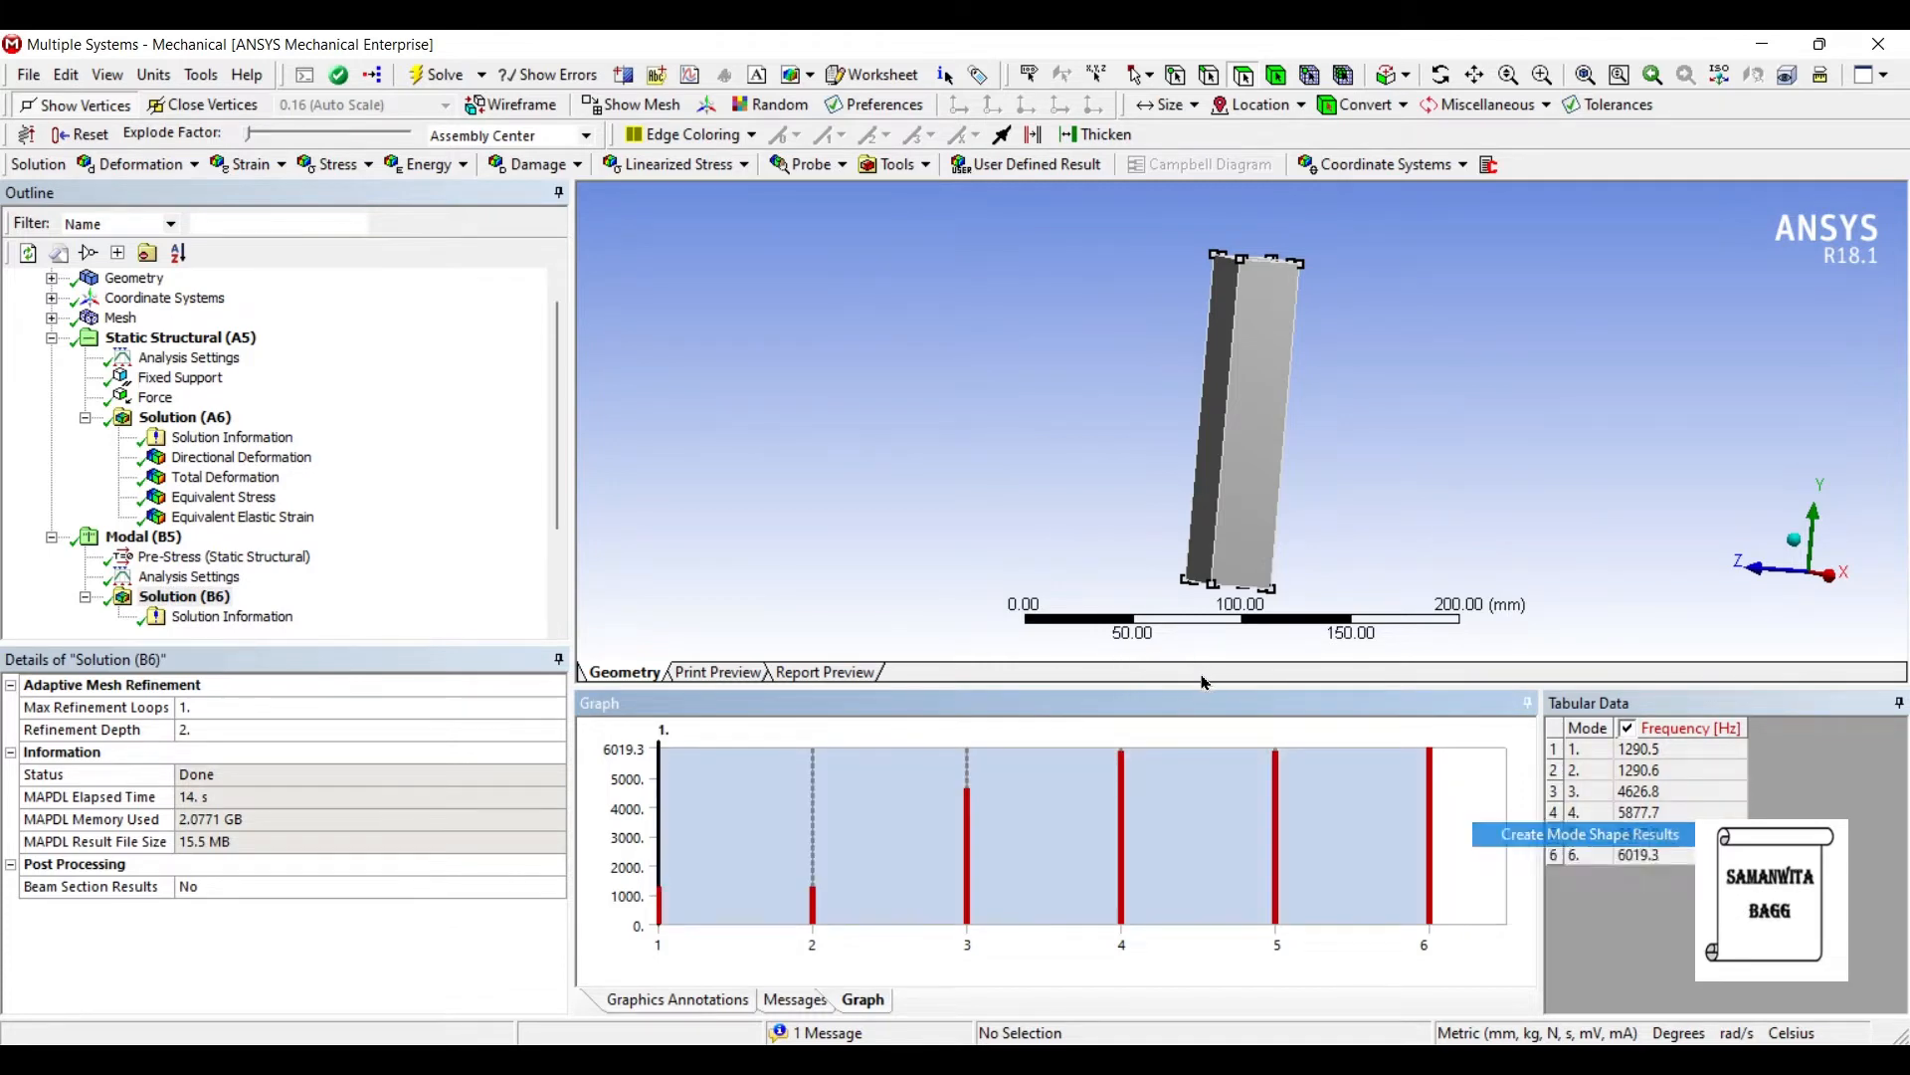
left_click(1588, 833)
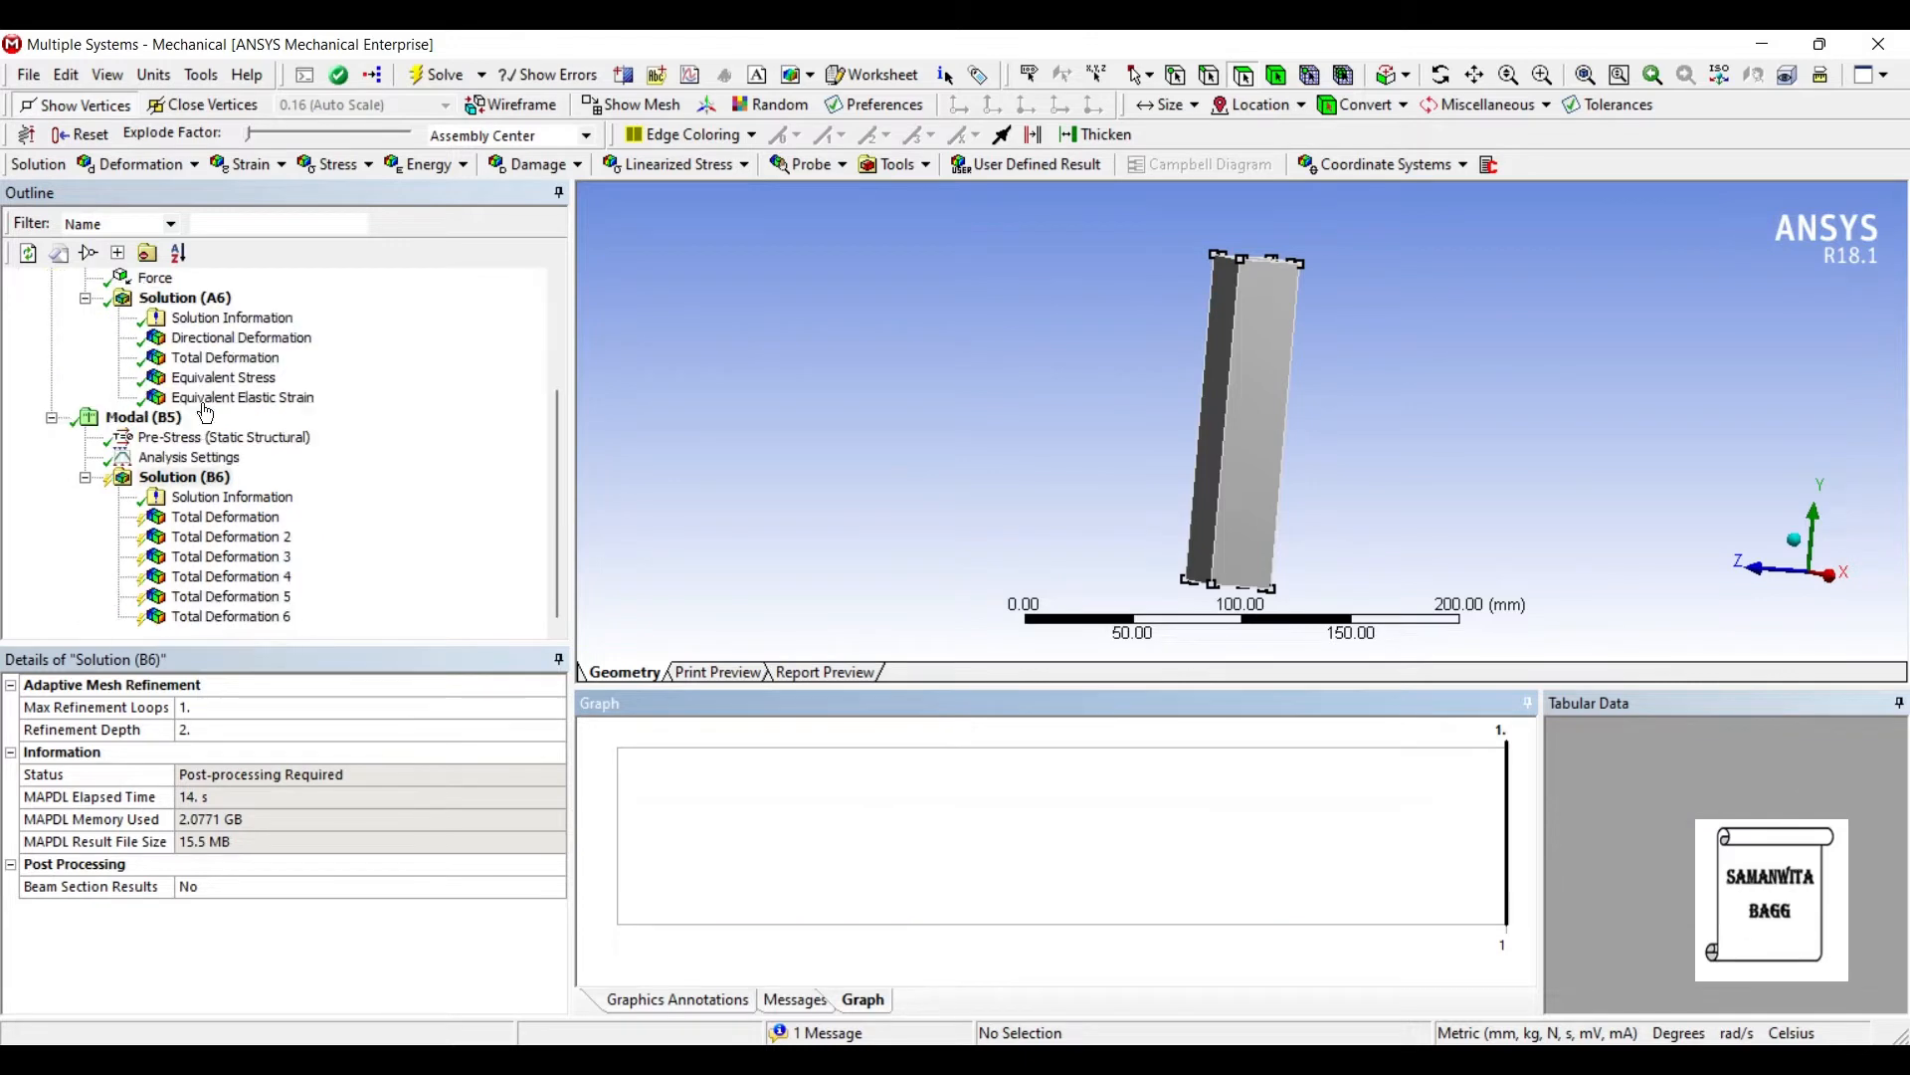
left_click(183, 475)
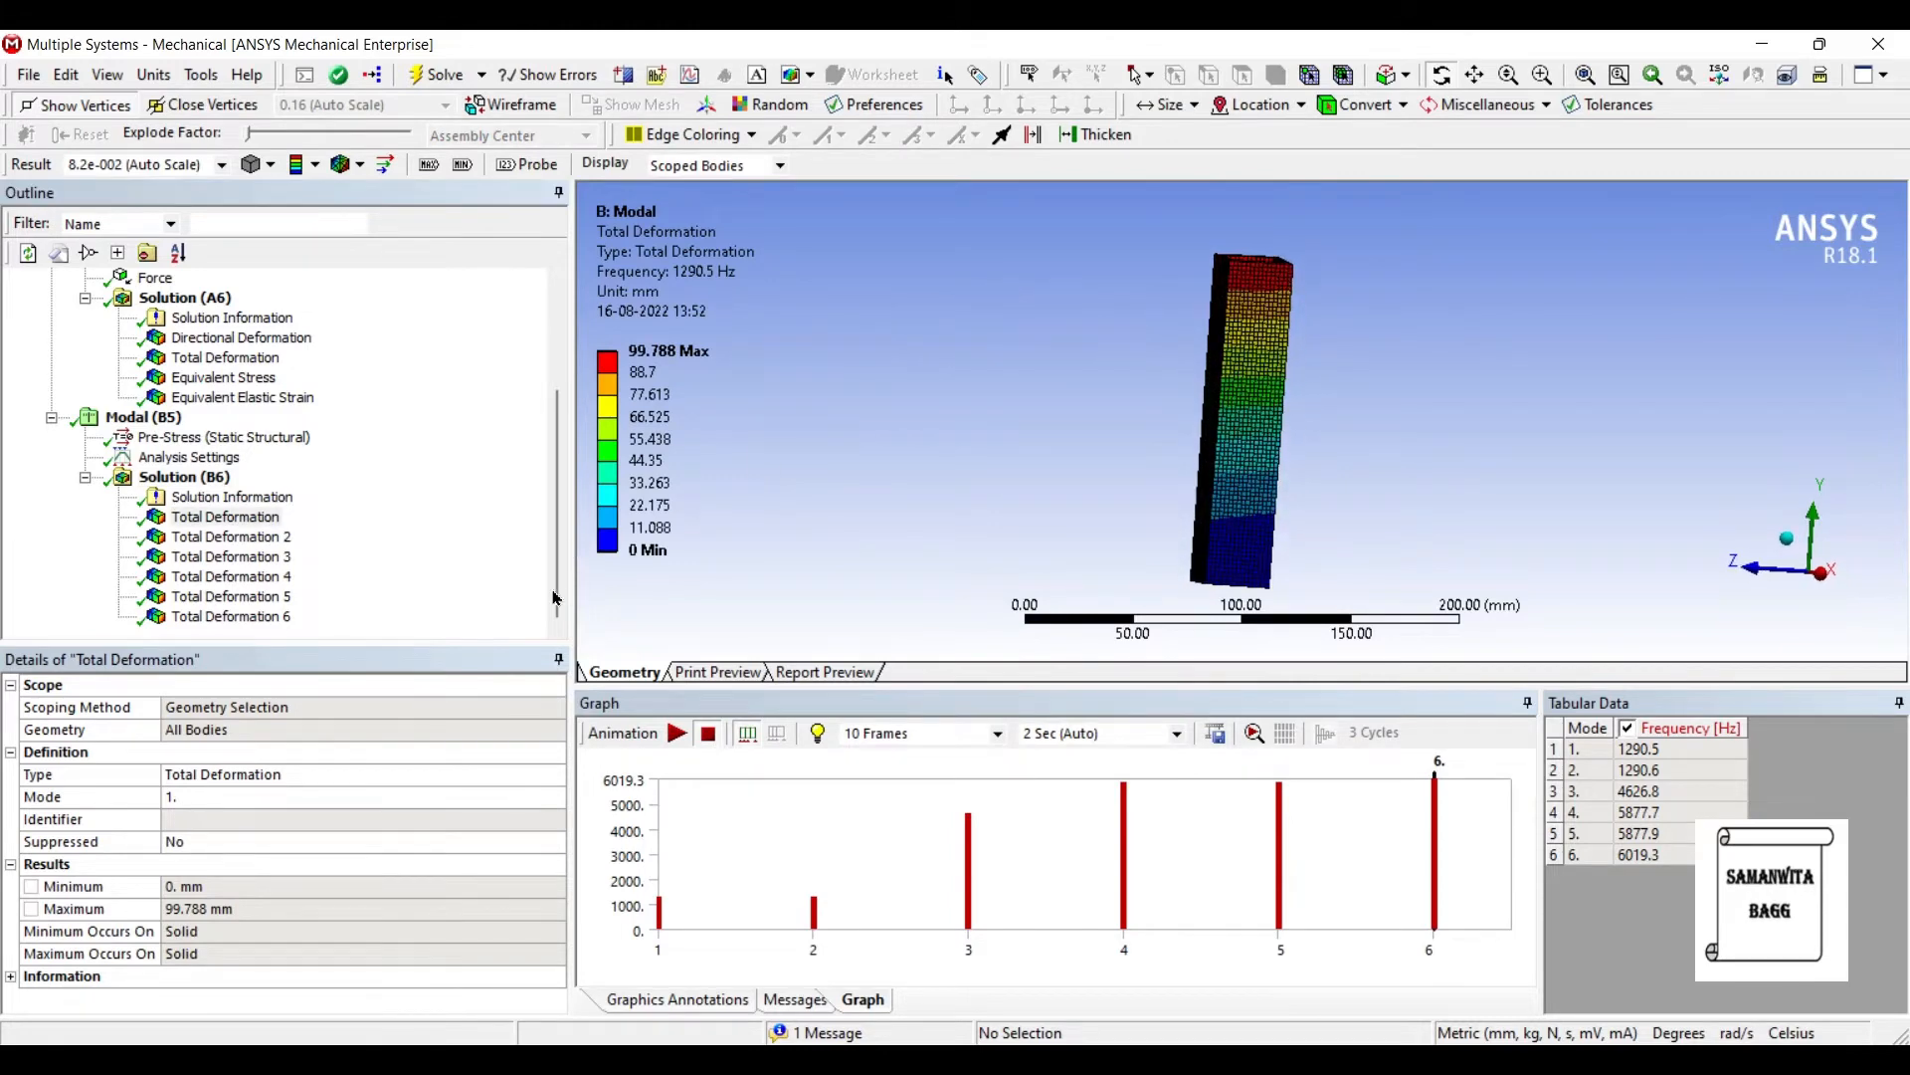
Step: Animate and review mode shapes 1 to 3, starting at 1290.5 Hz
left_click(677, 732)
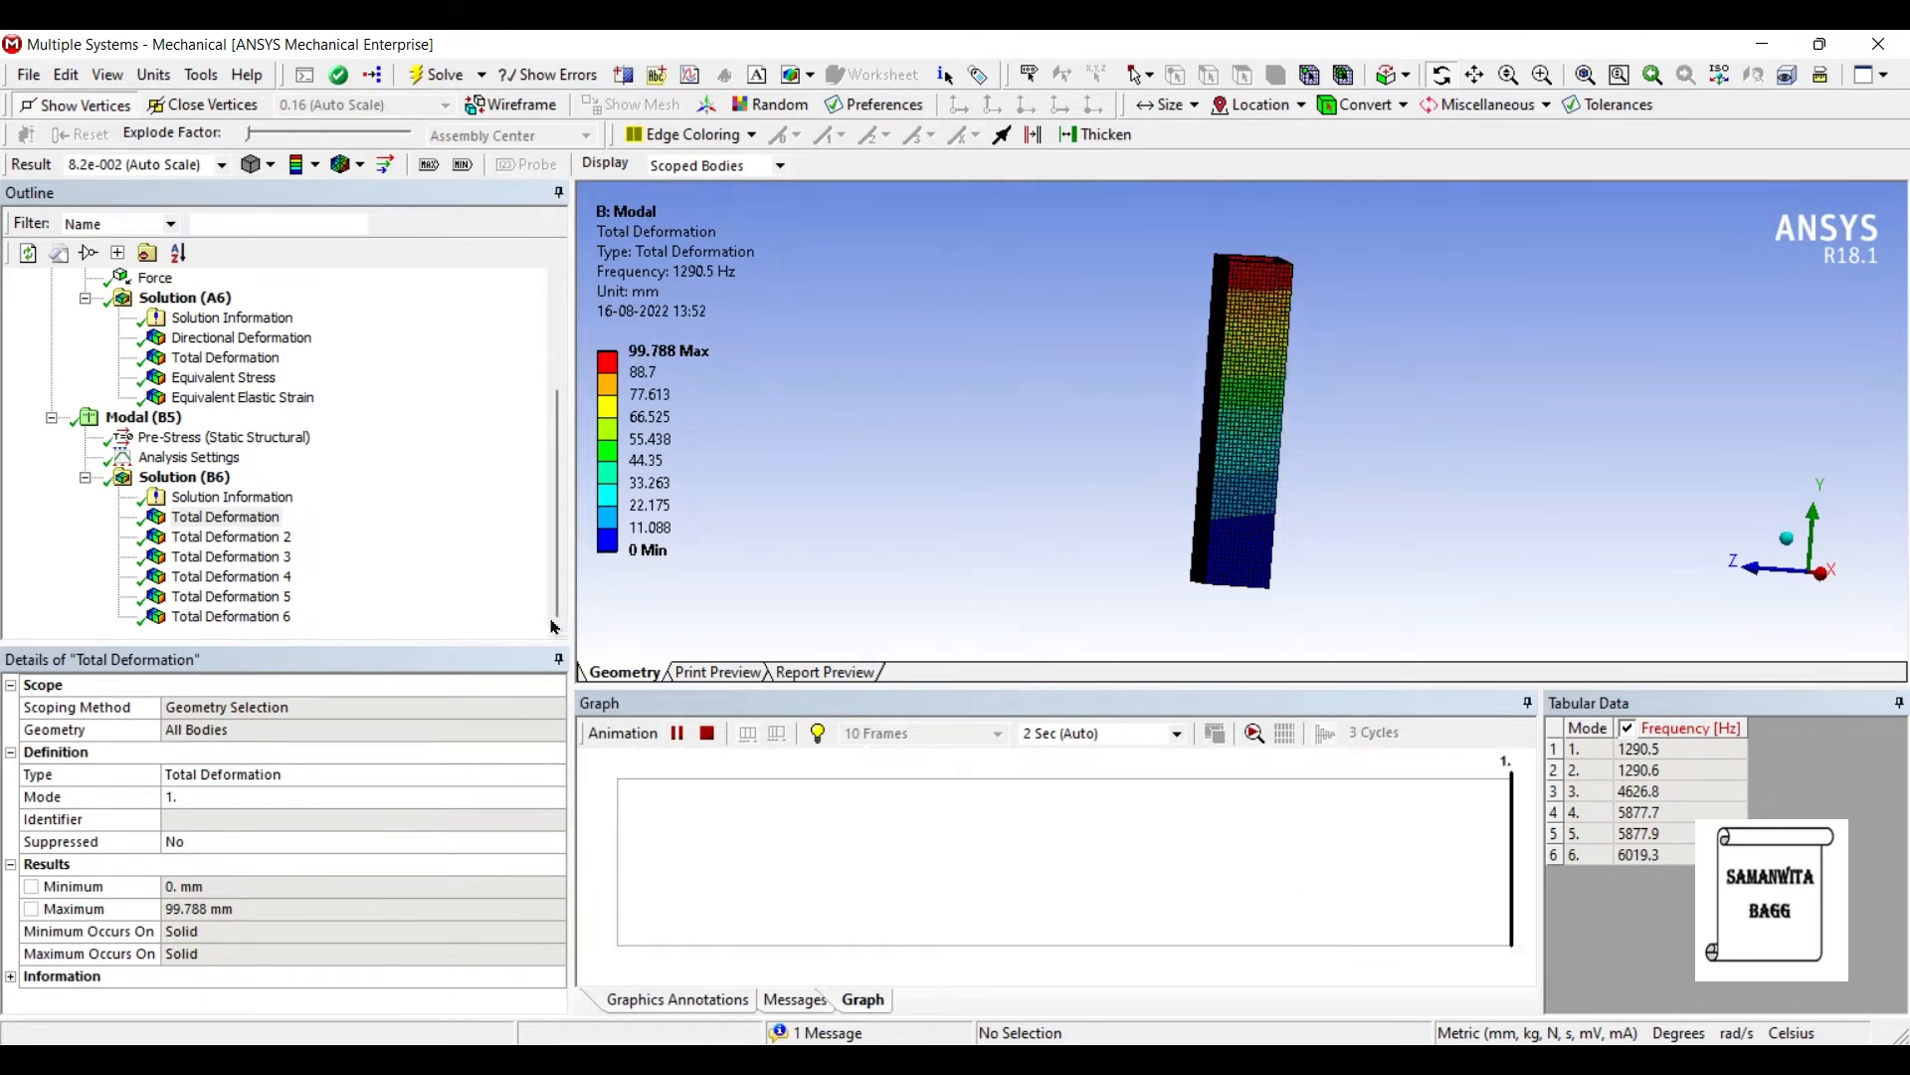
left_click(676, 732)
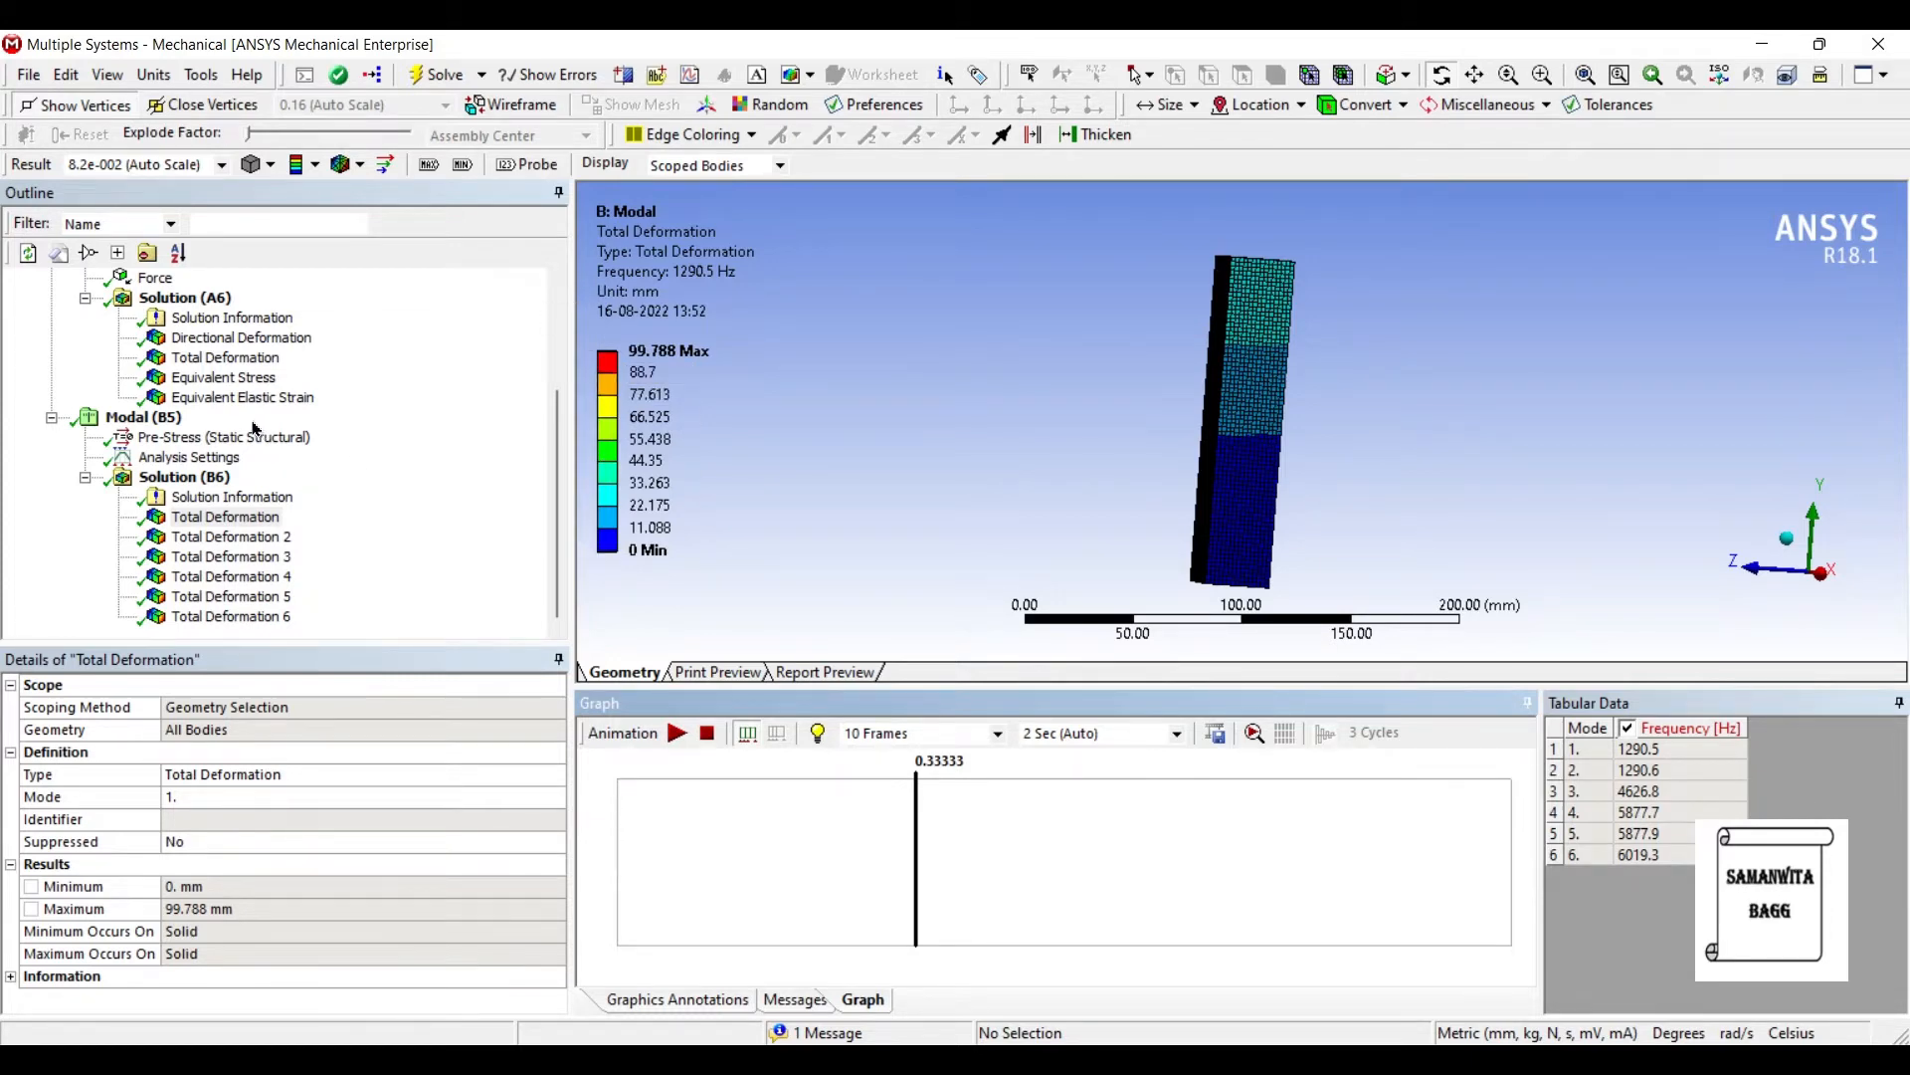
left_click(231, 536)
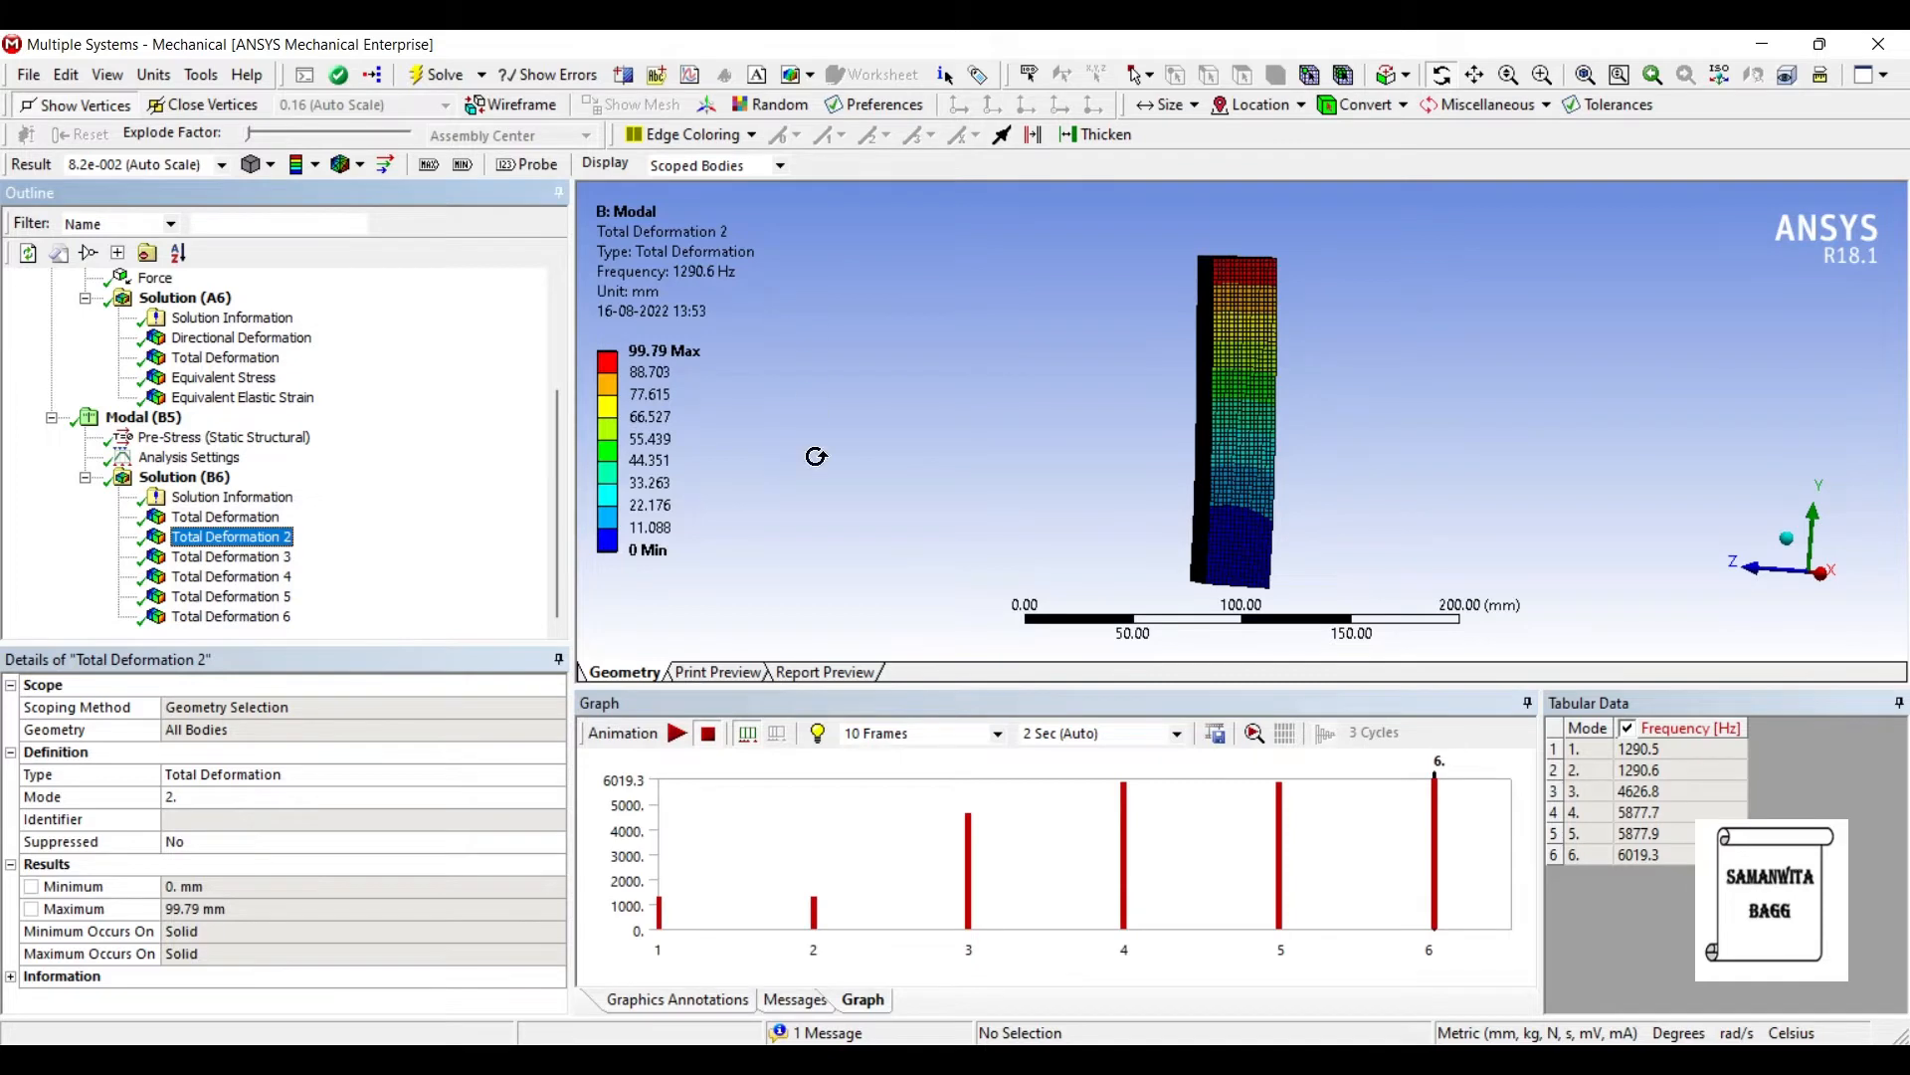
left_click(676, 733)
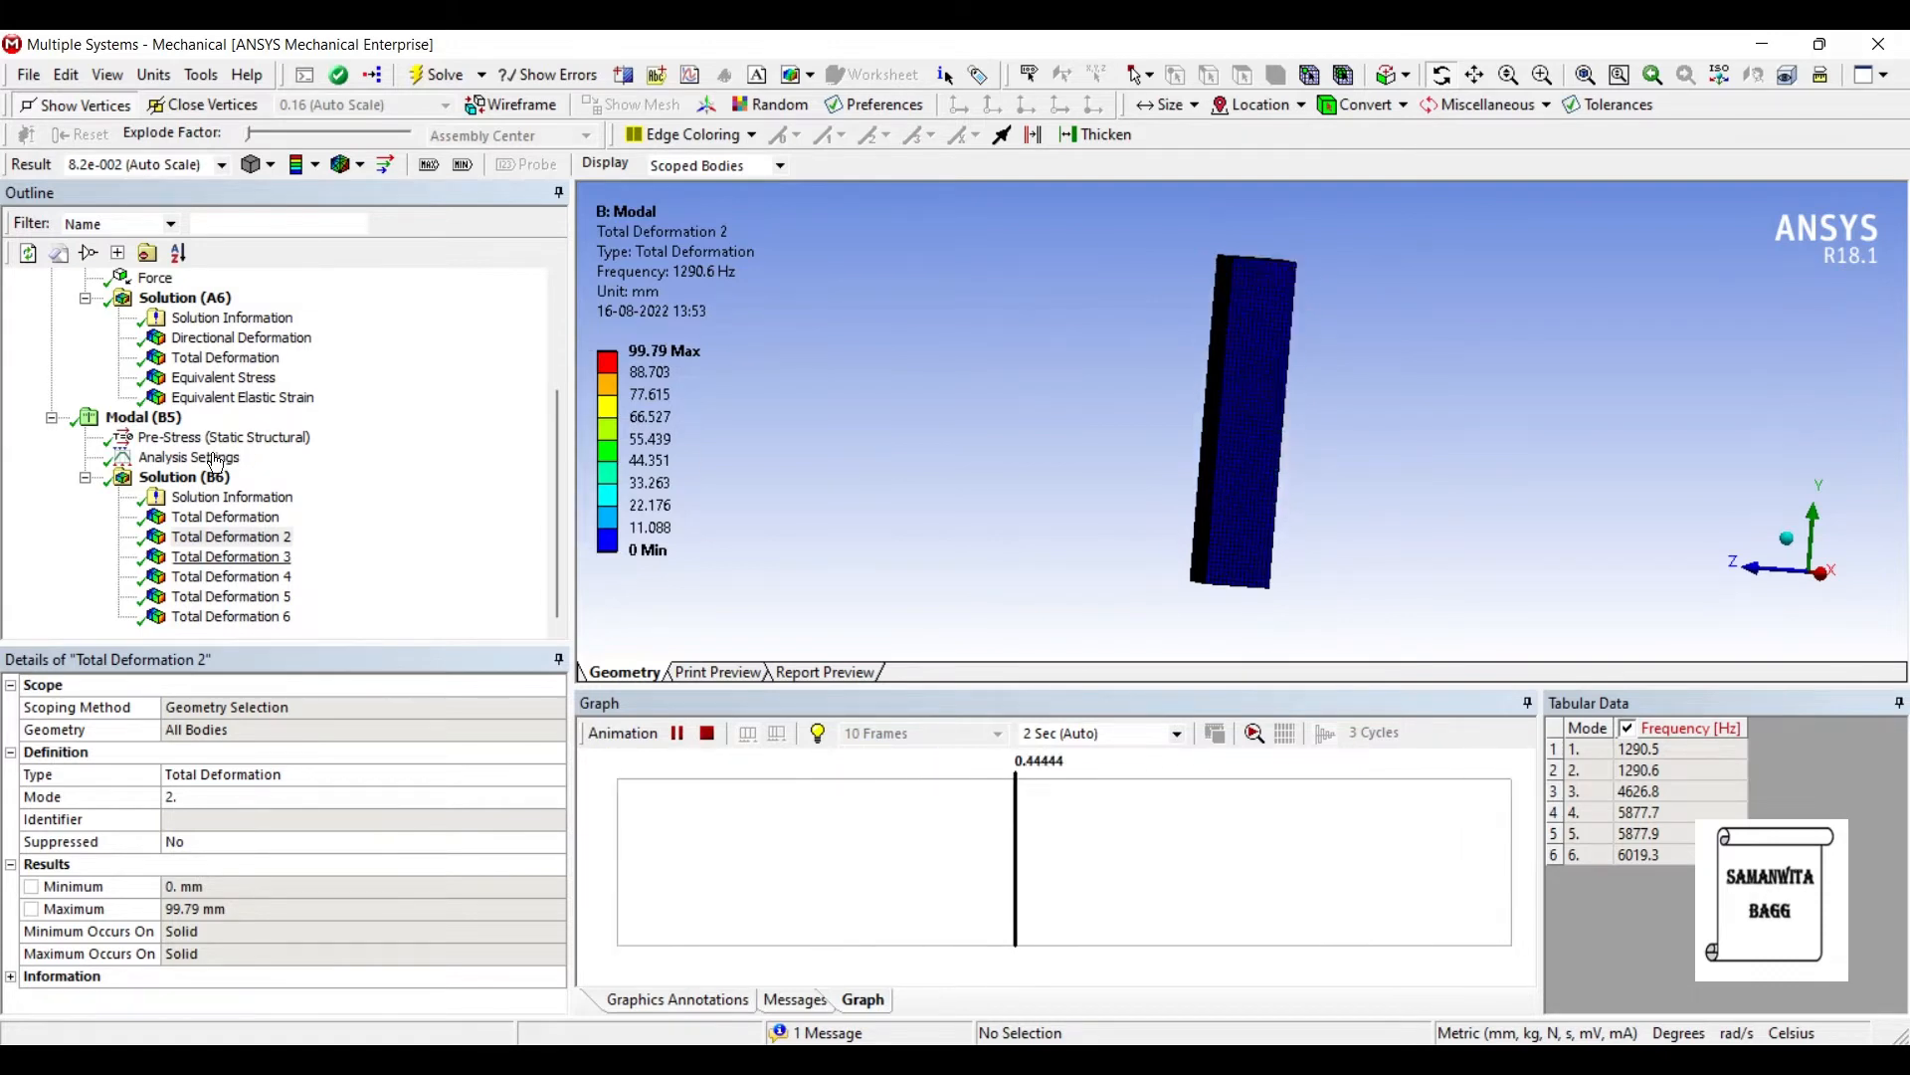
left_click(231, 557)
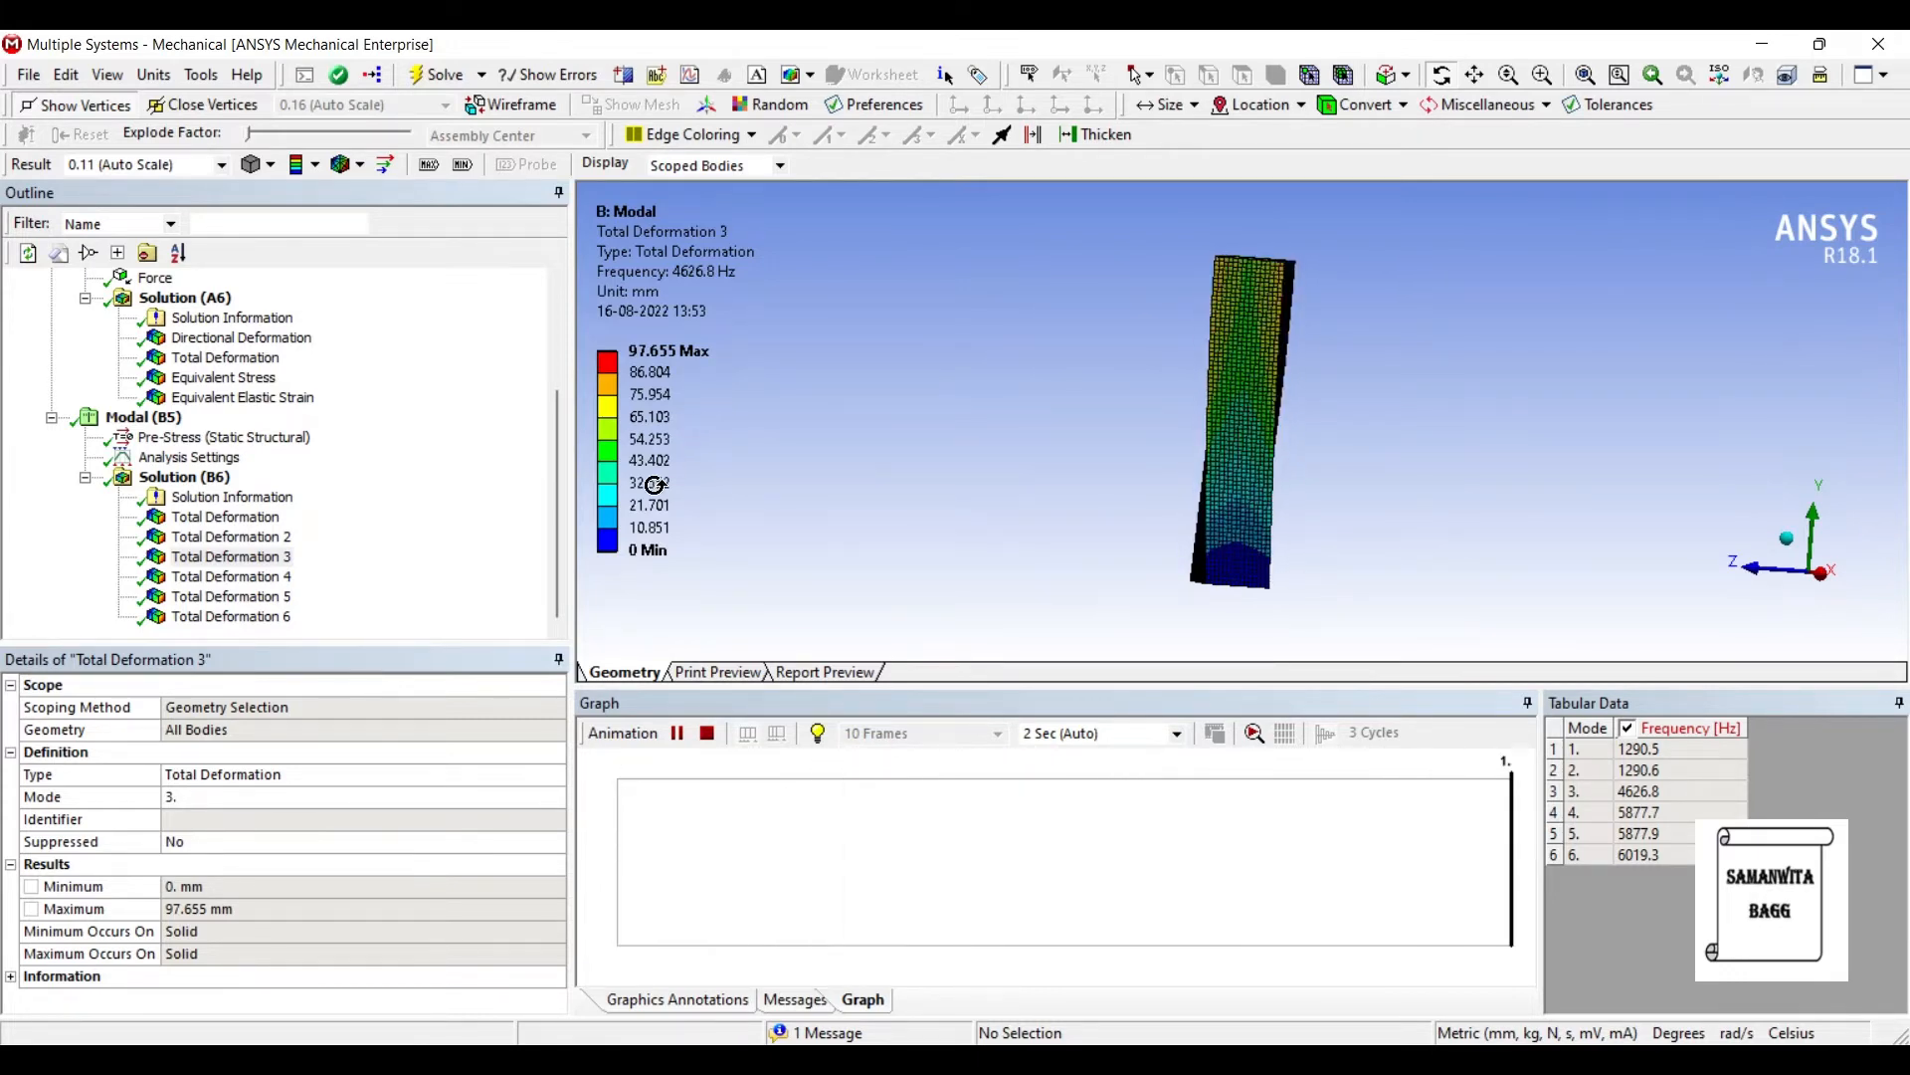
left_click(676, 732)
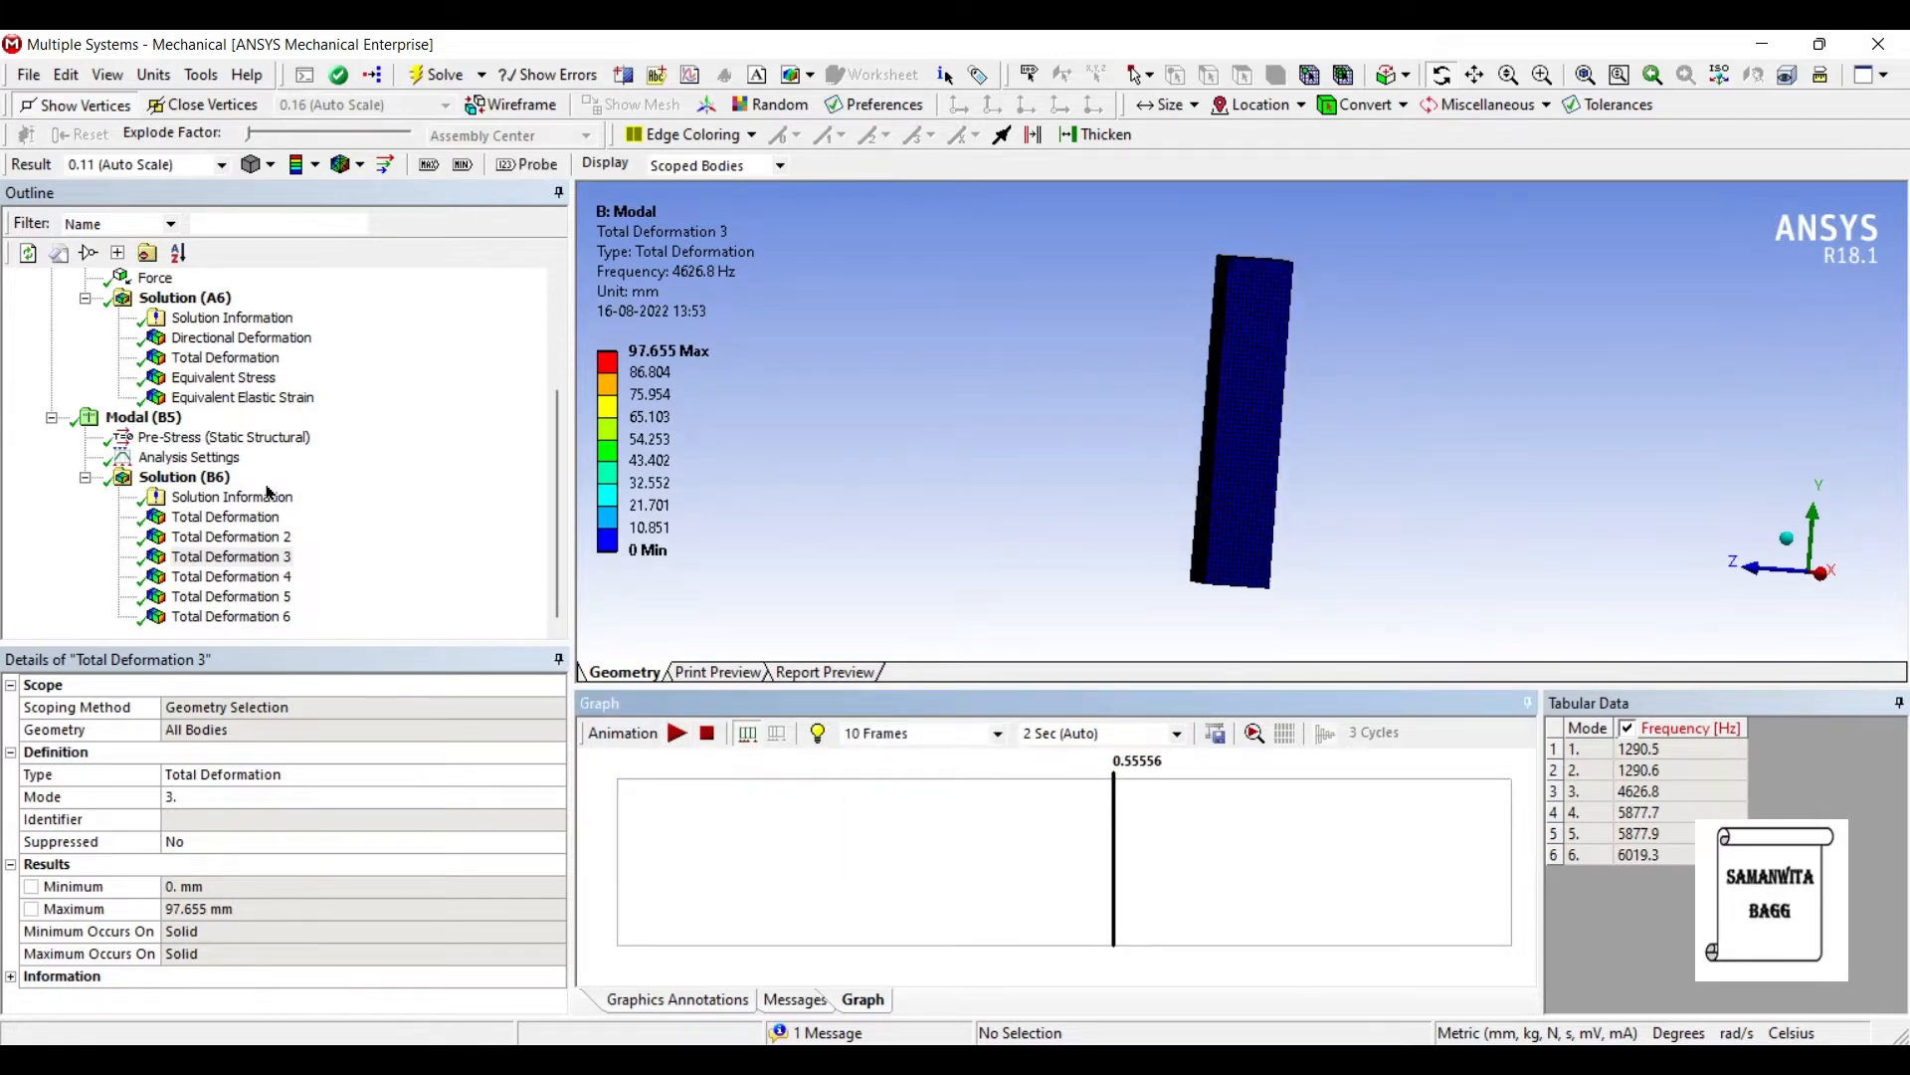
Step: Animate and review mode shapes 4 to 6, up to 6019.3 Hz and 120.12 mm
left_click(231, 576)
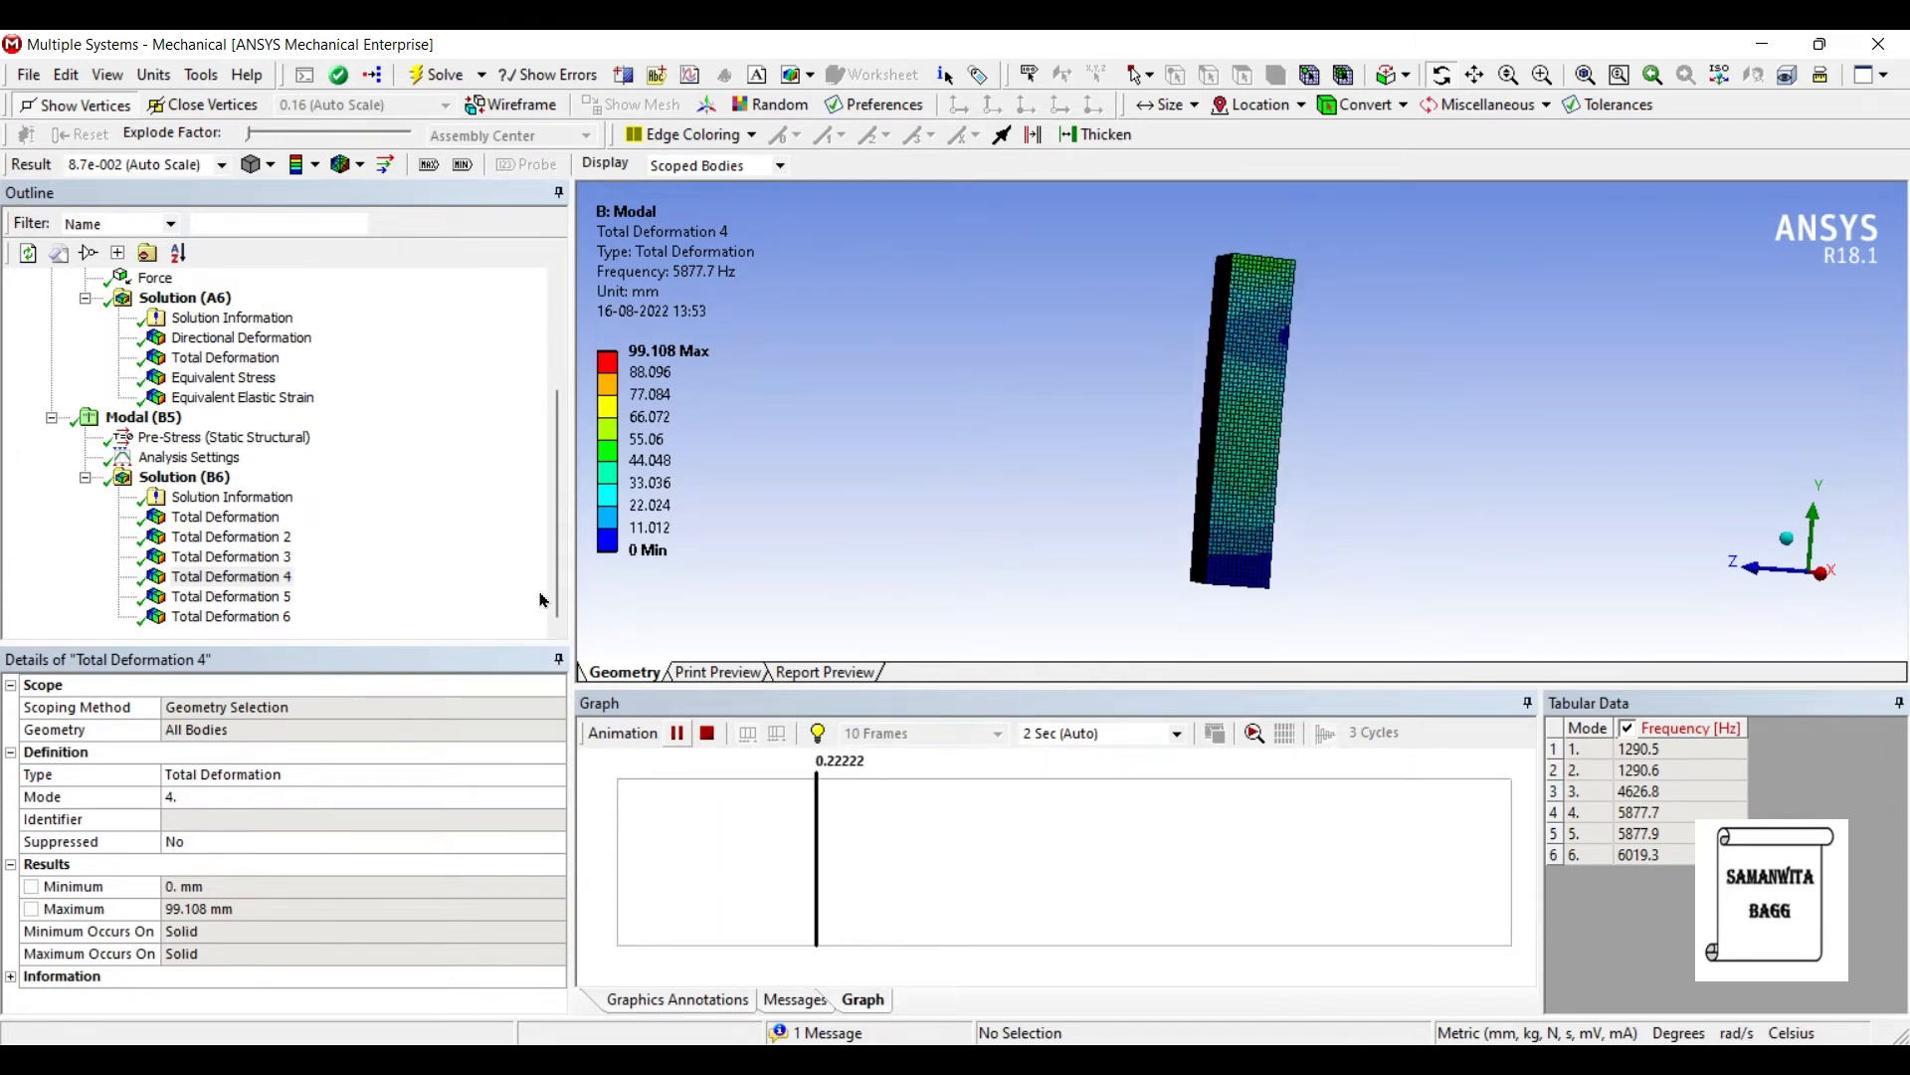
left_click(231, 595)
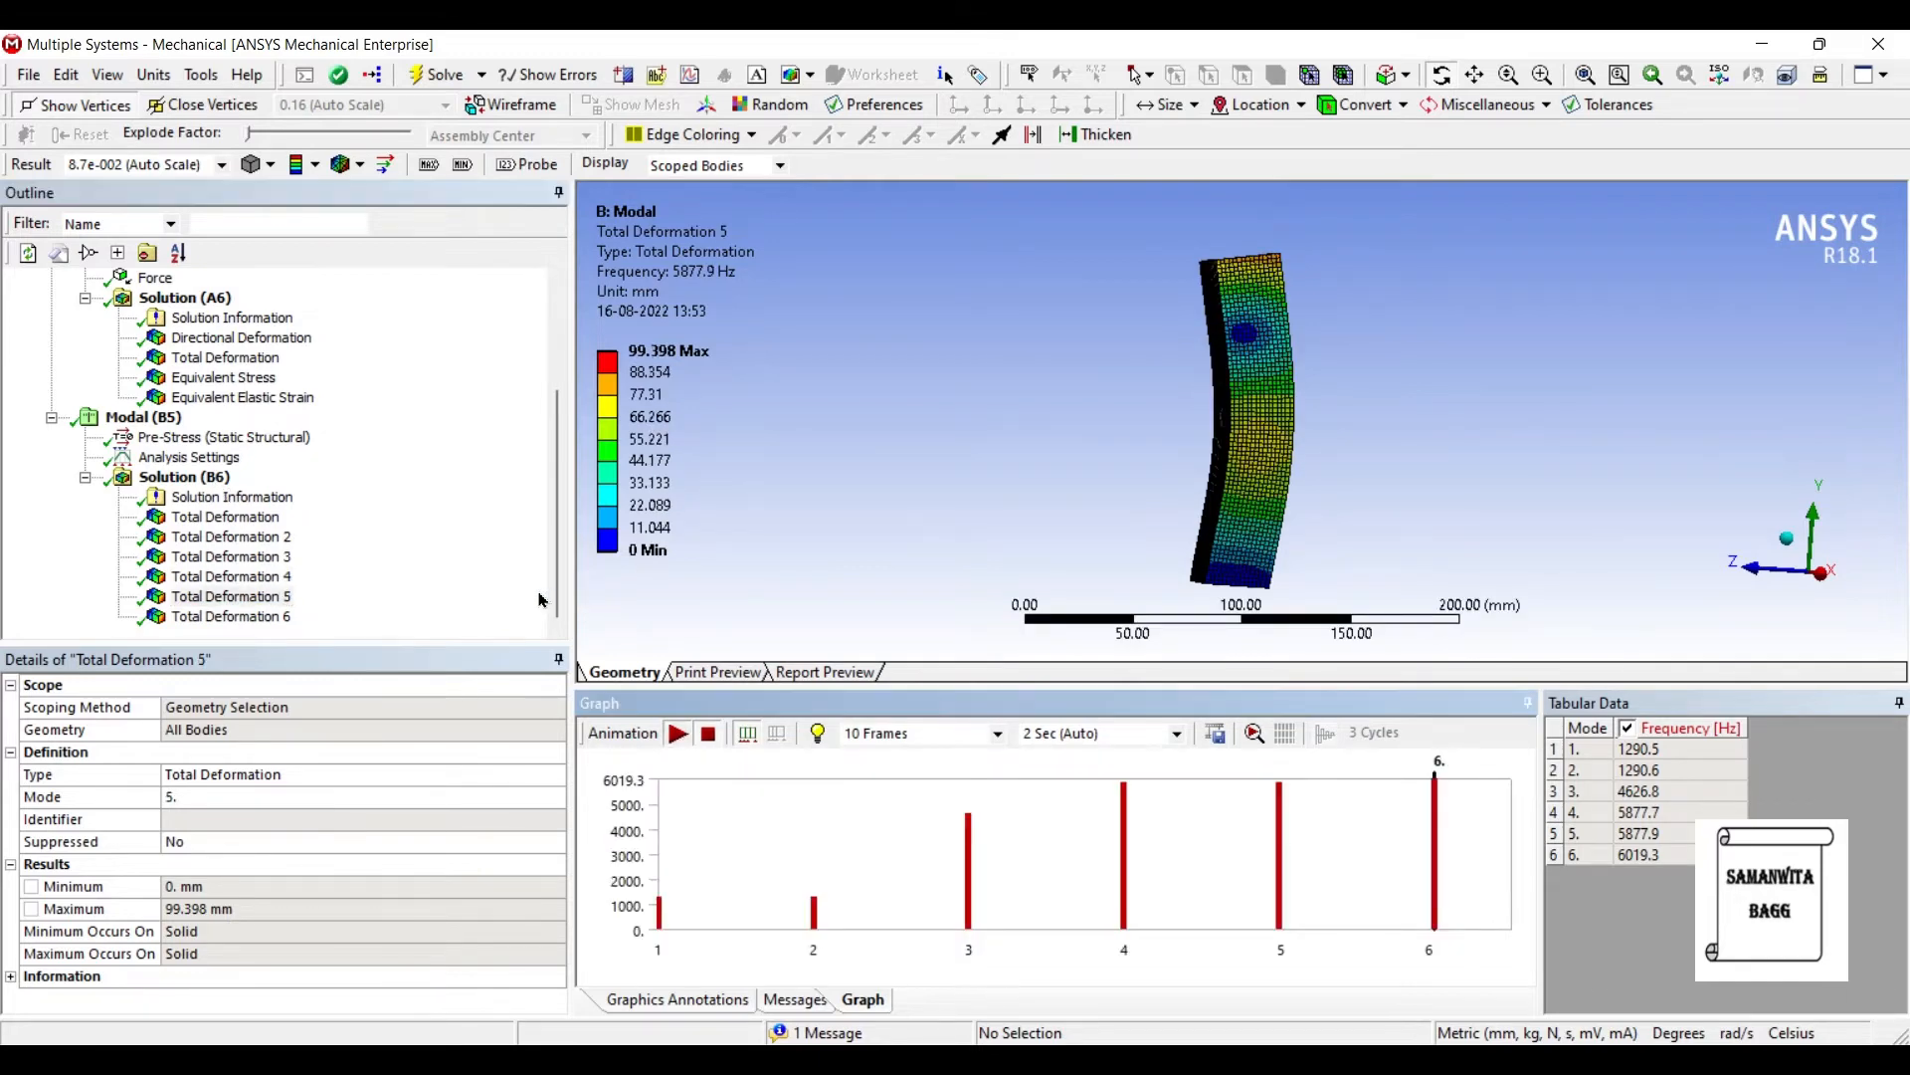
left_click(677, 732)
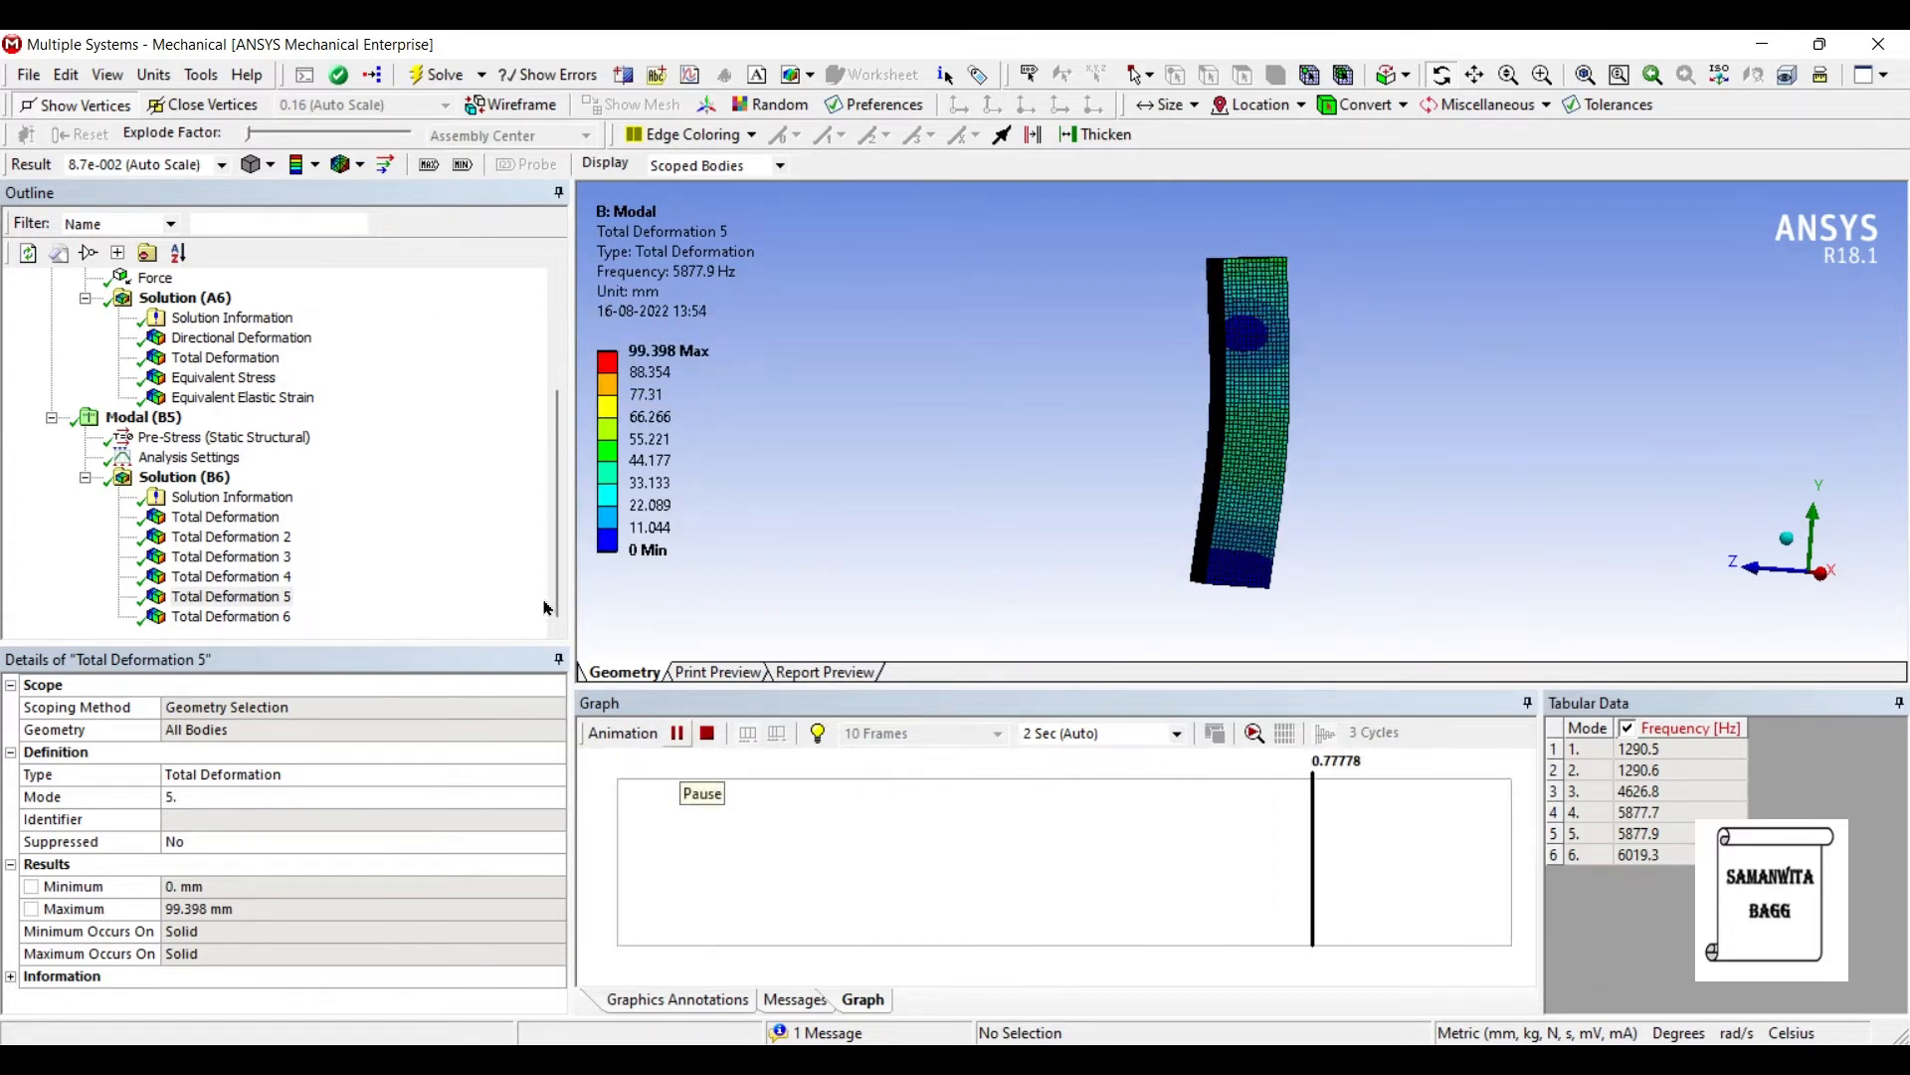
left_click(677, 732)
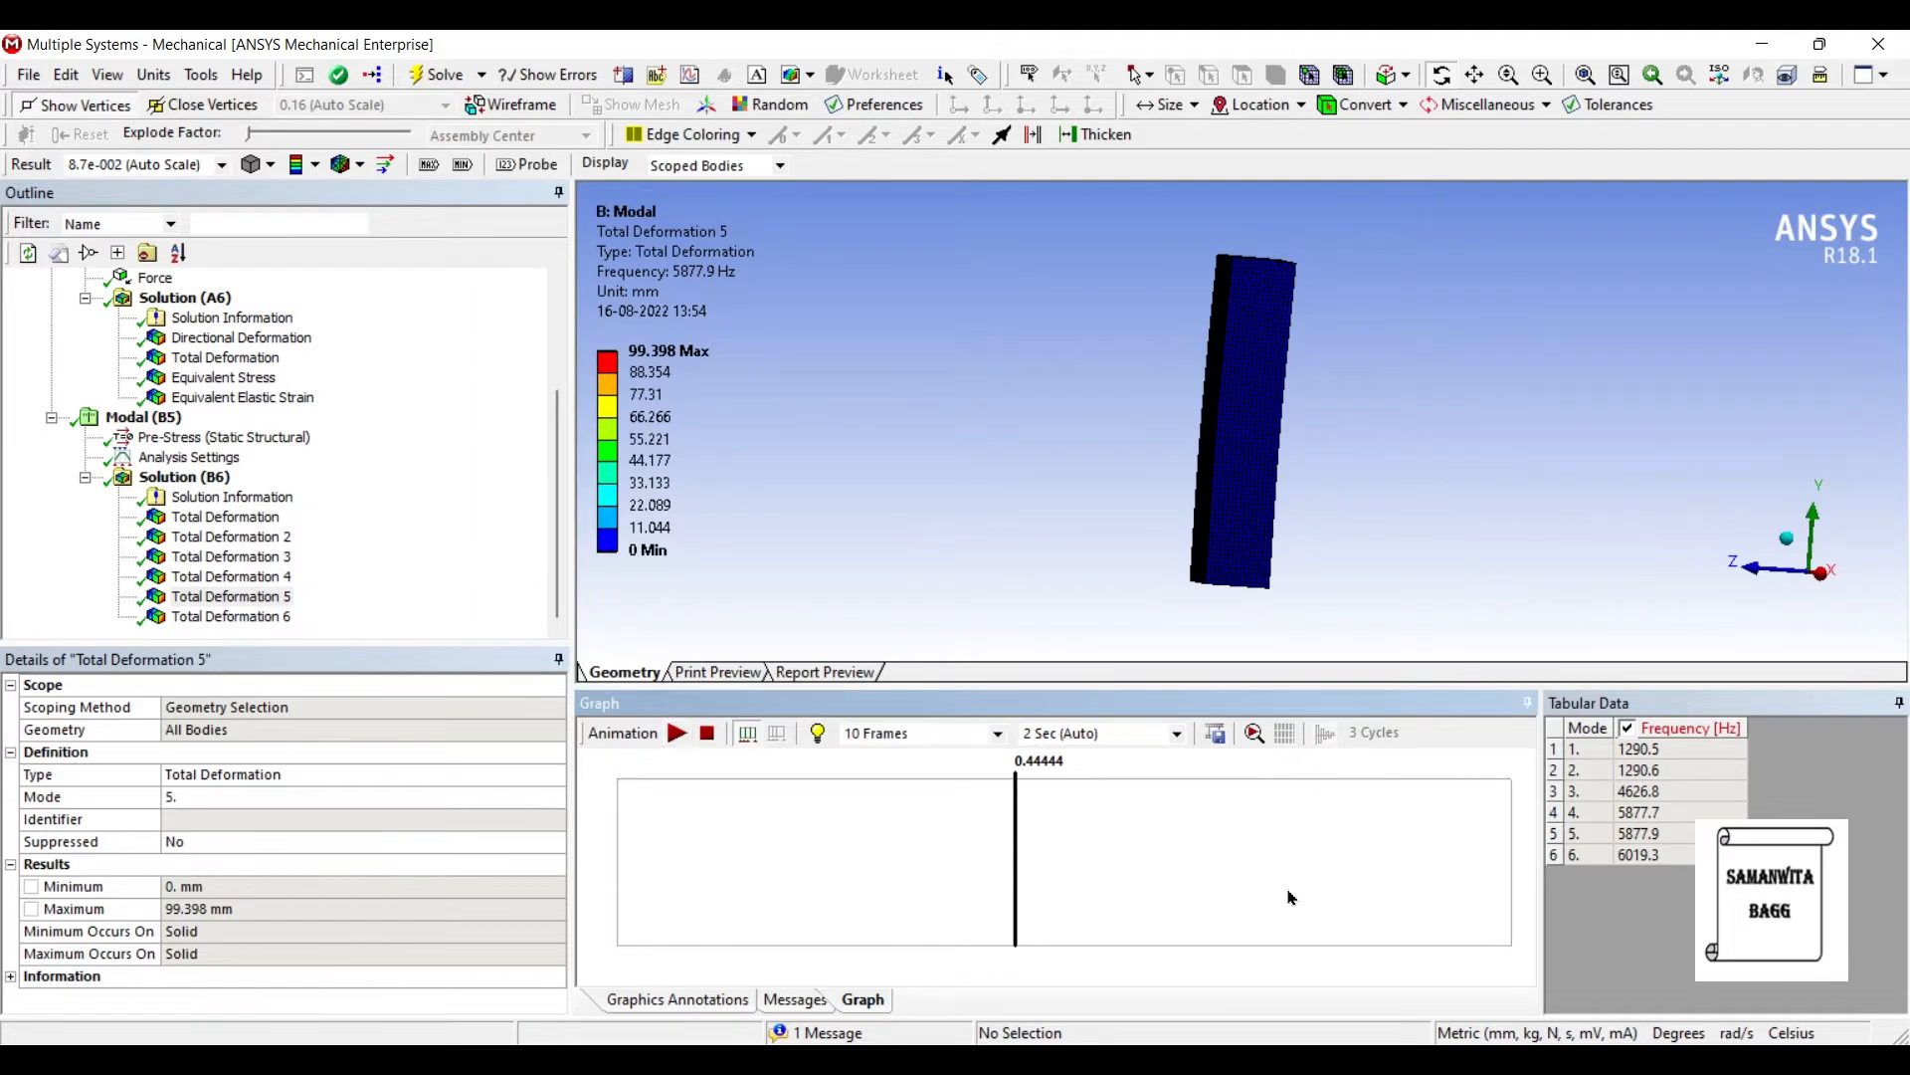
left_click(231, 615)
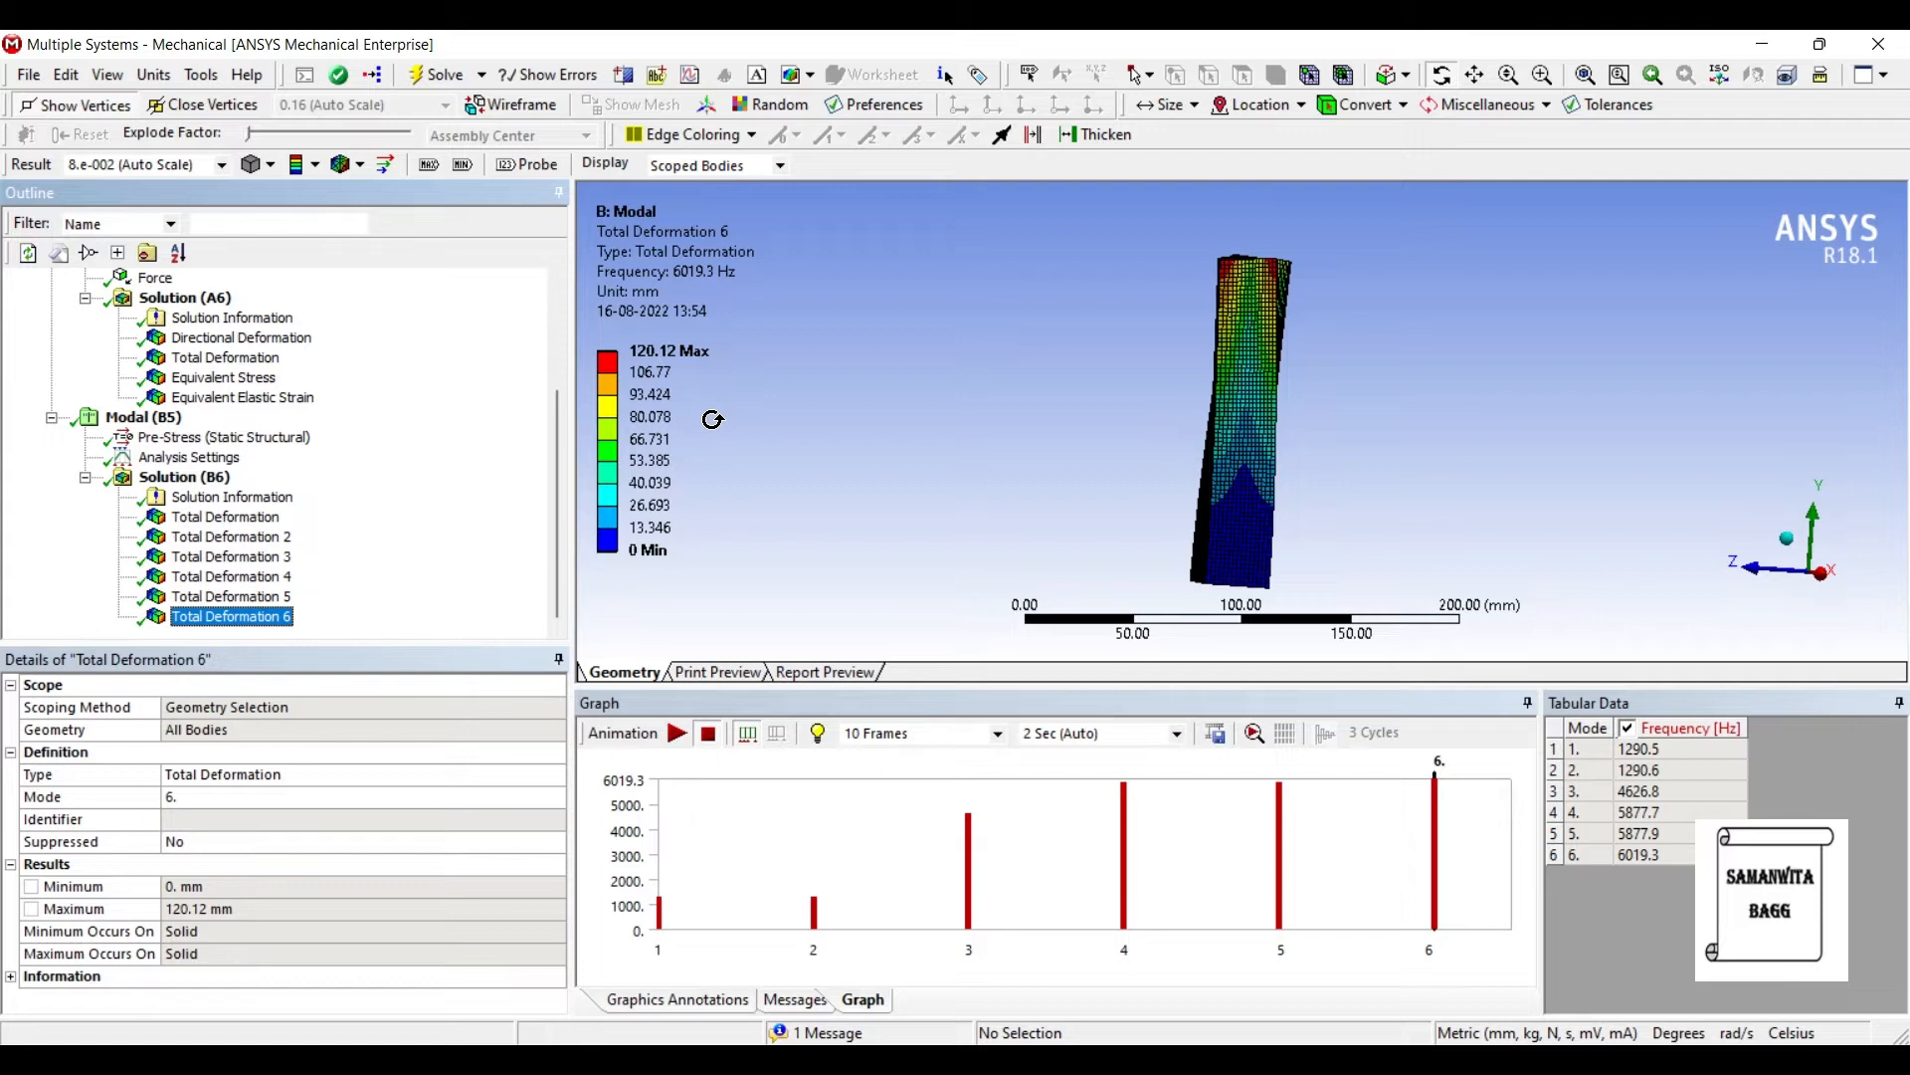
left_click(189, 456)
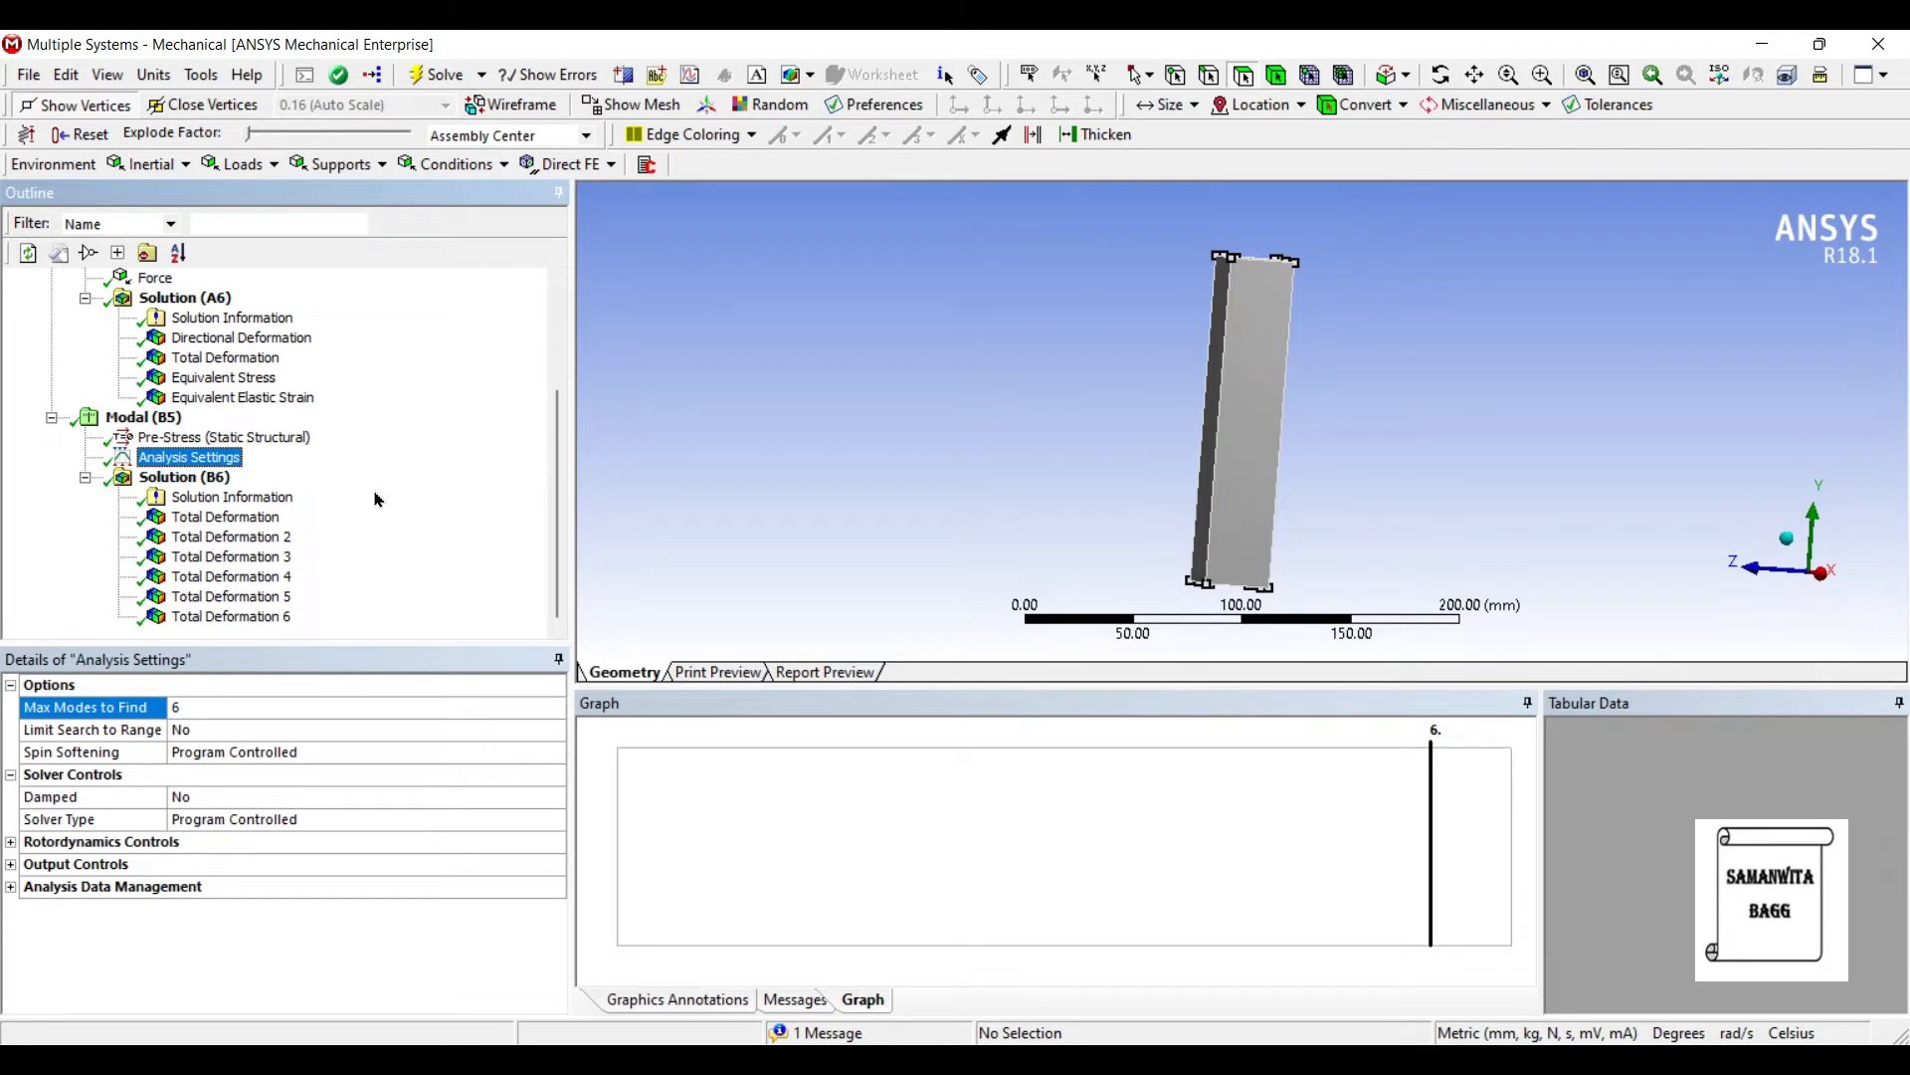
mouse_move(1182, 376)
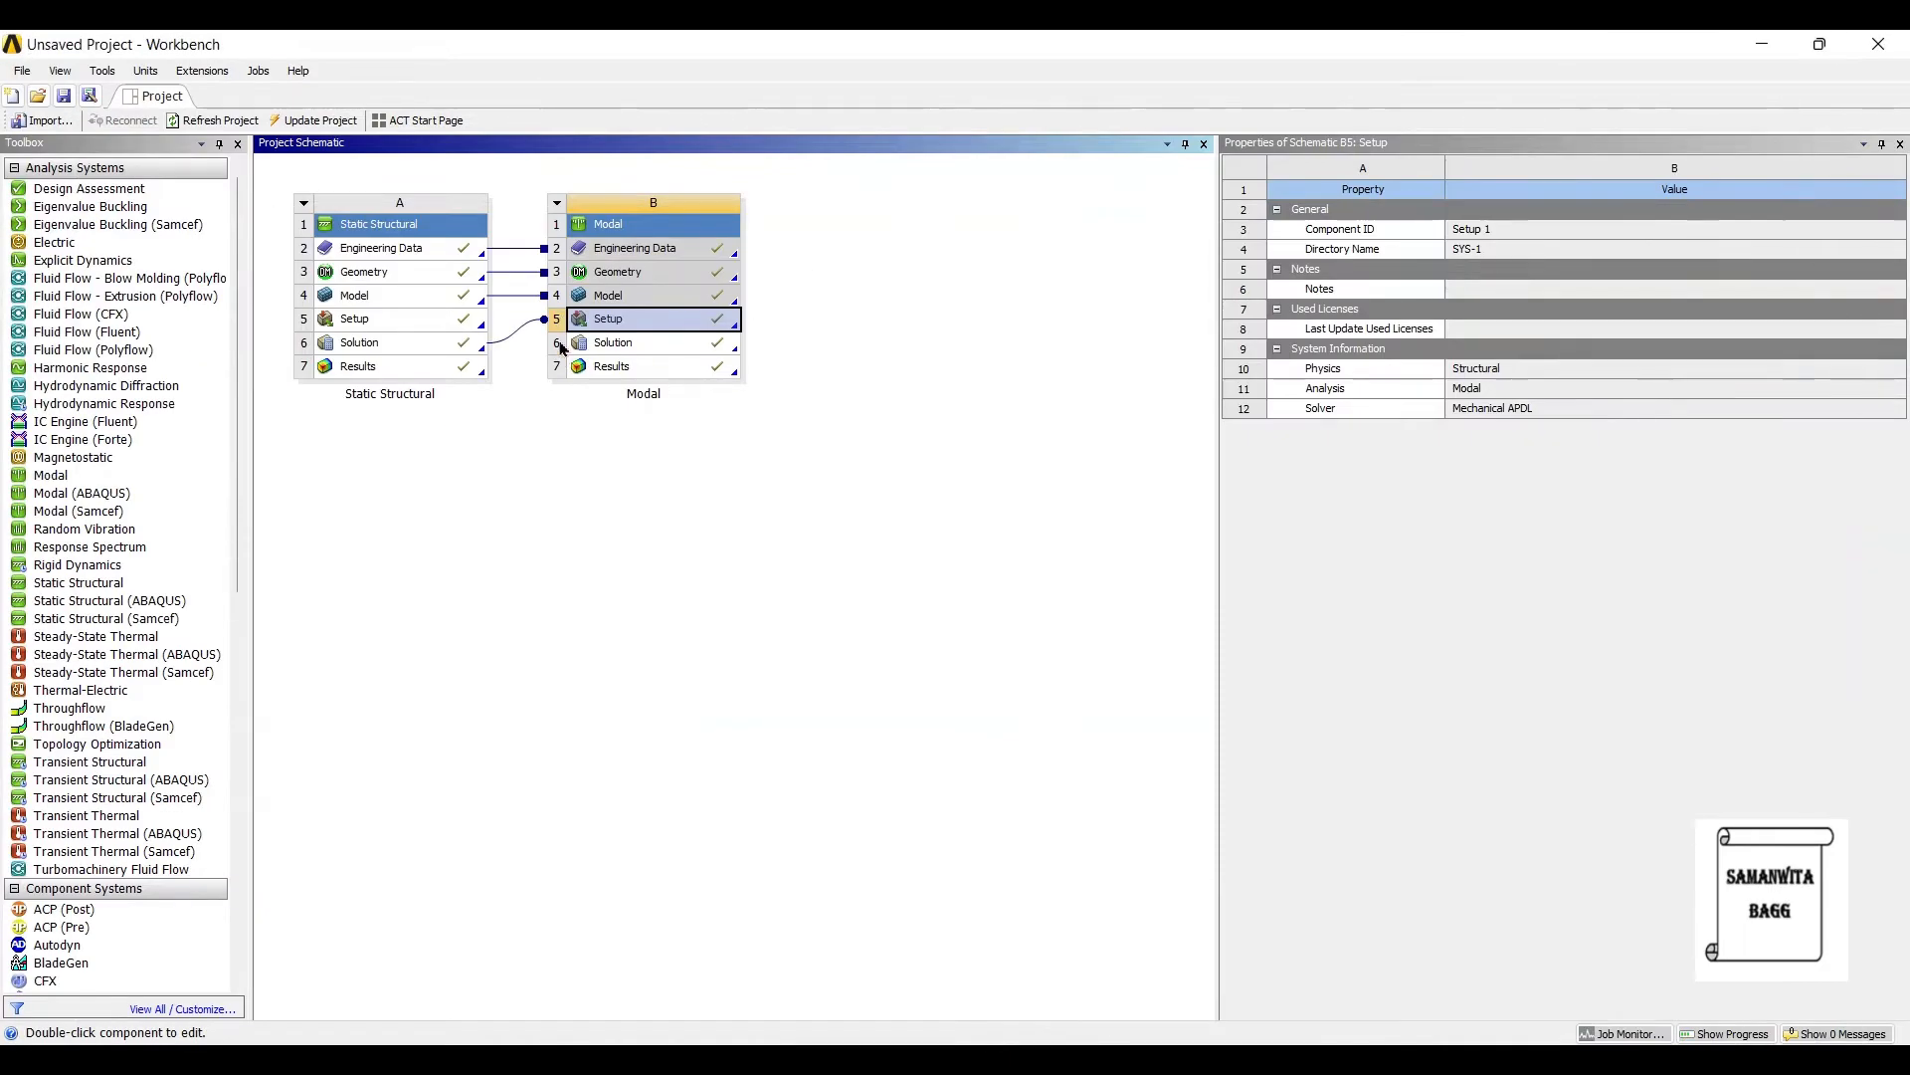
mouse_move(589, 422)
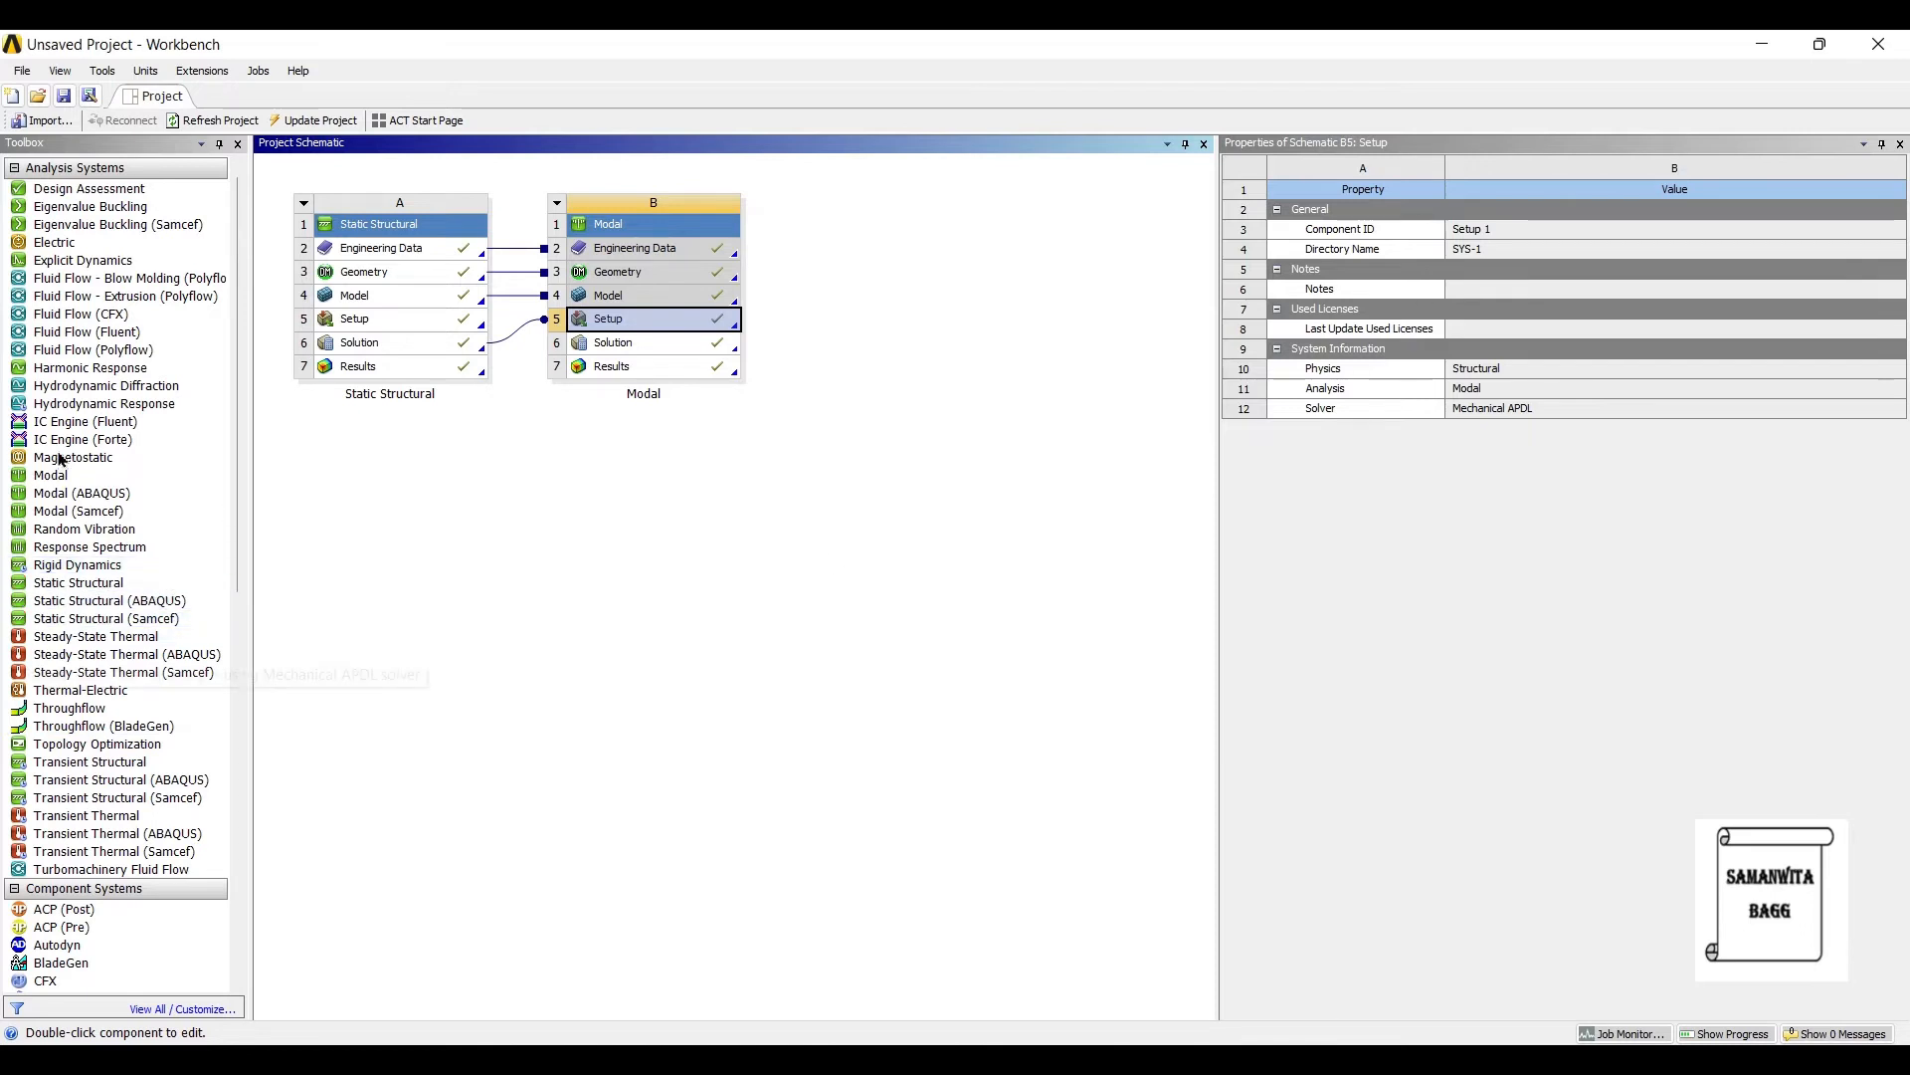
mouse_move(83, 527)
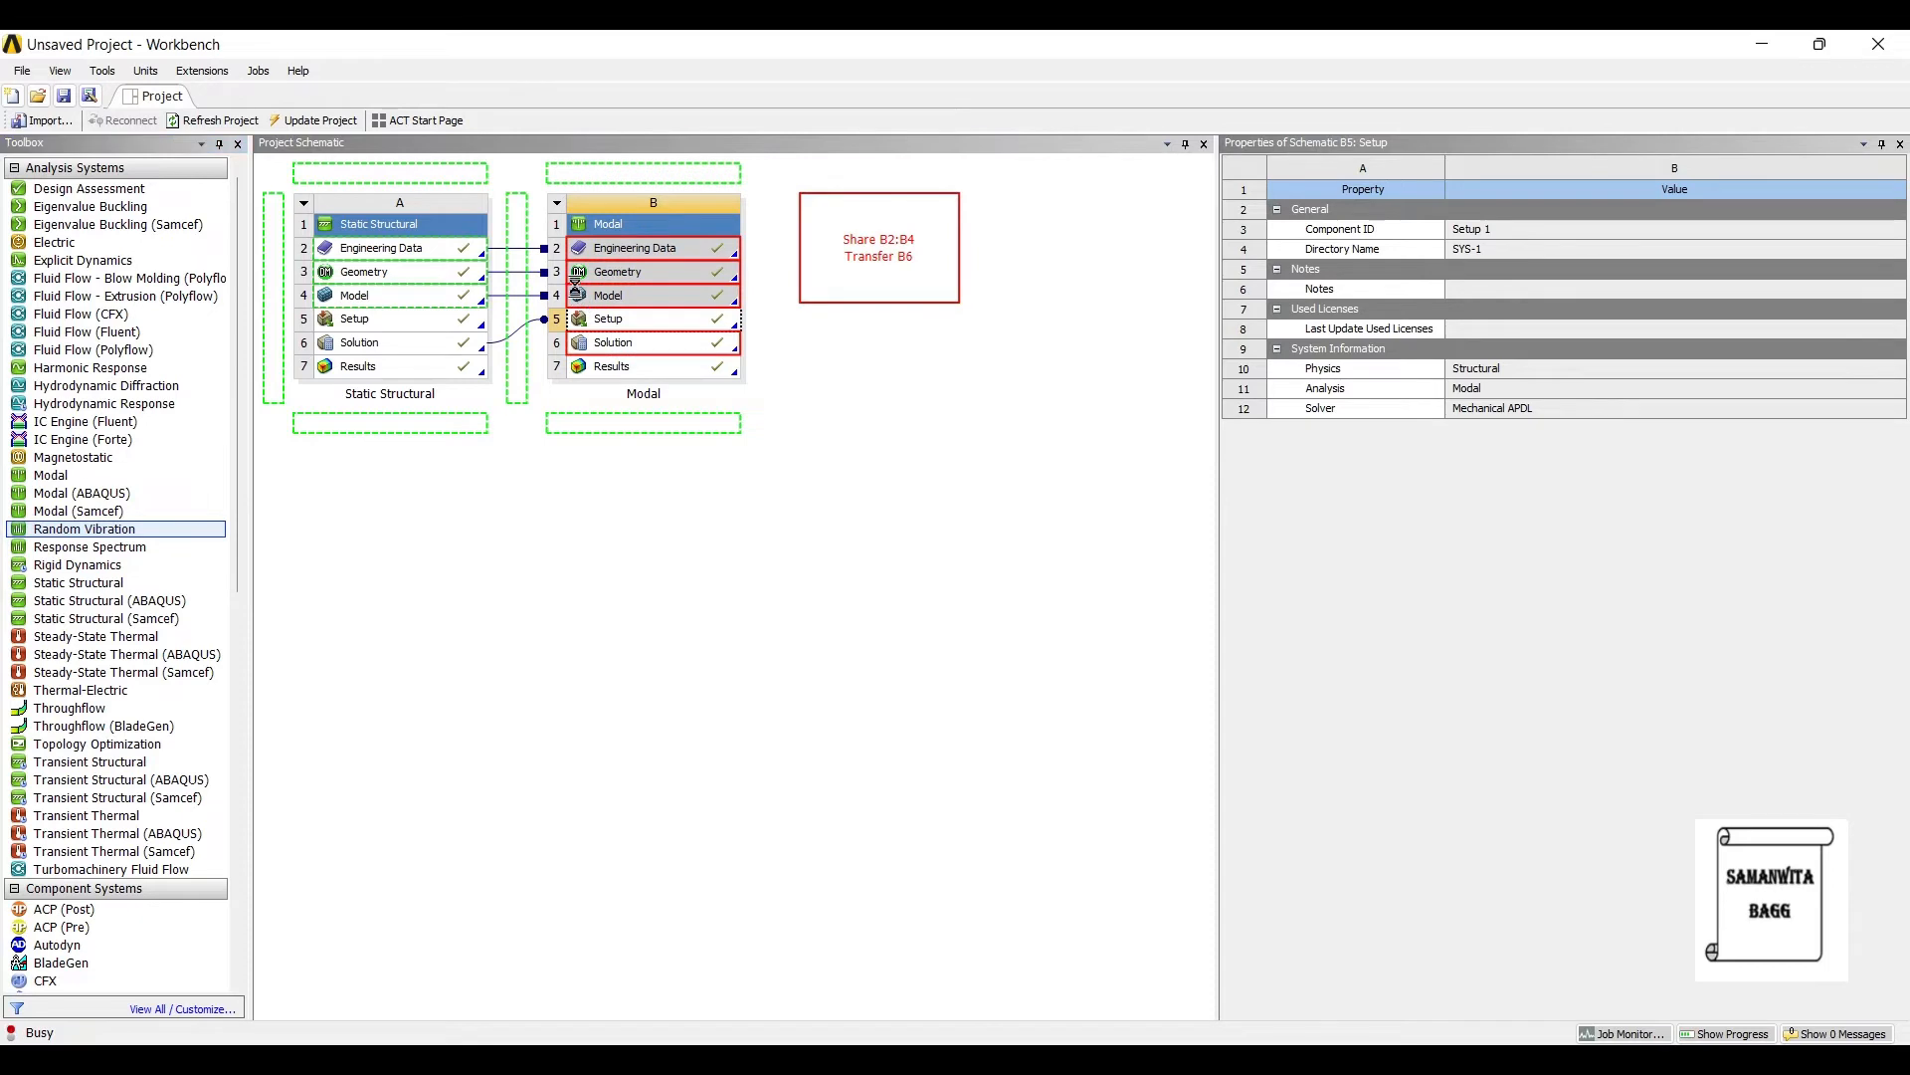
Step: Drop a Random Vibration system onto the Modal Solution cell so it shares the model and solution
left_click(607, 319)
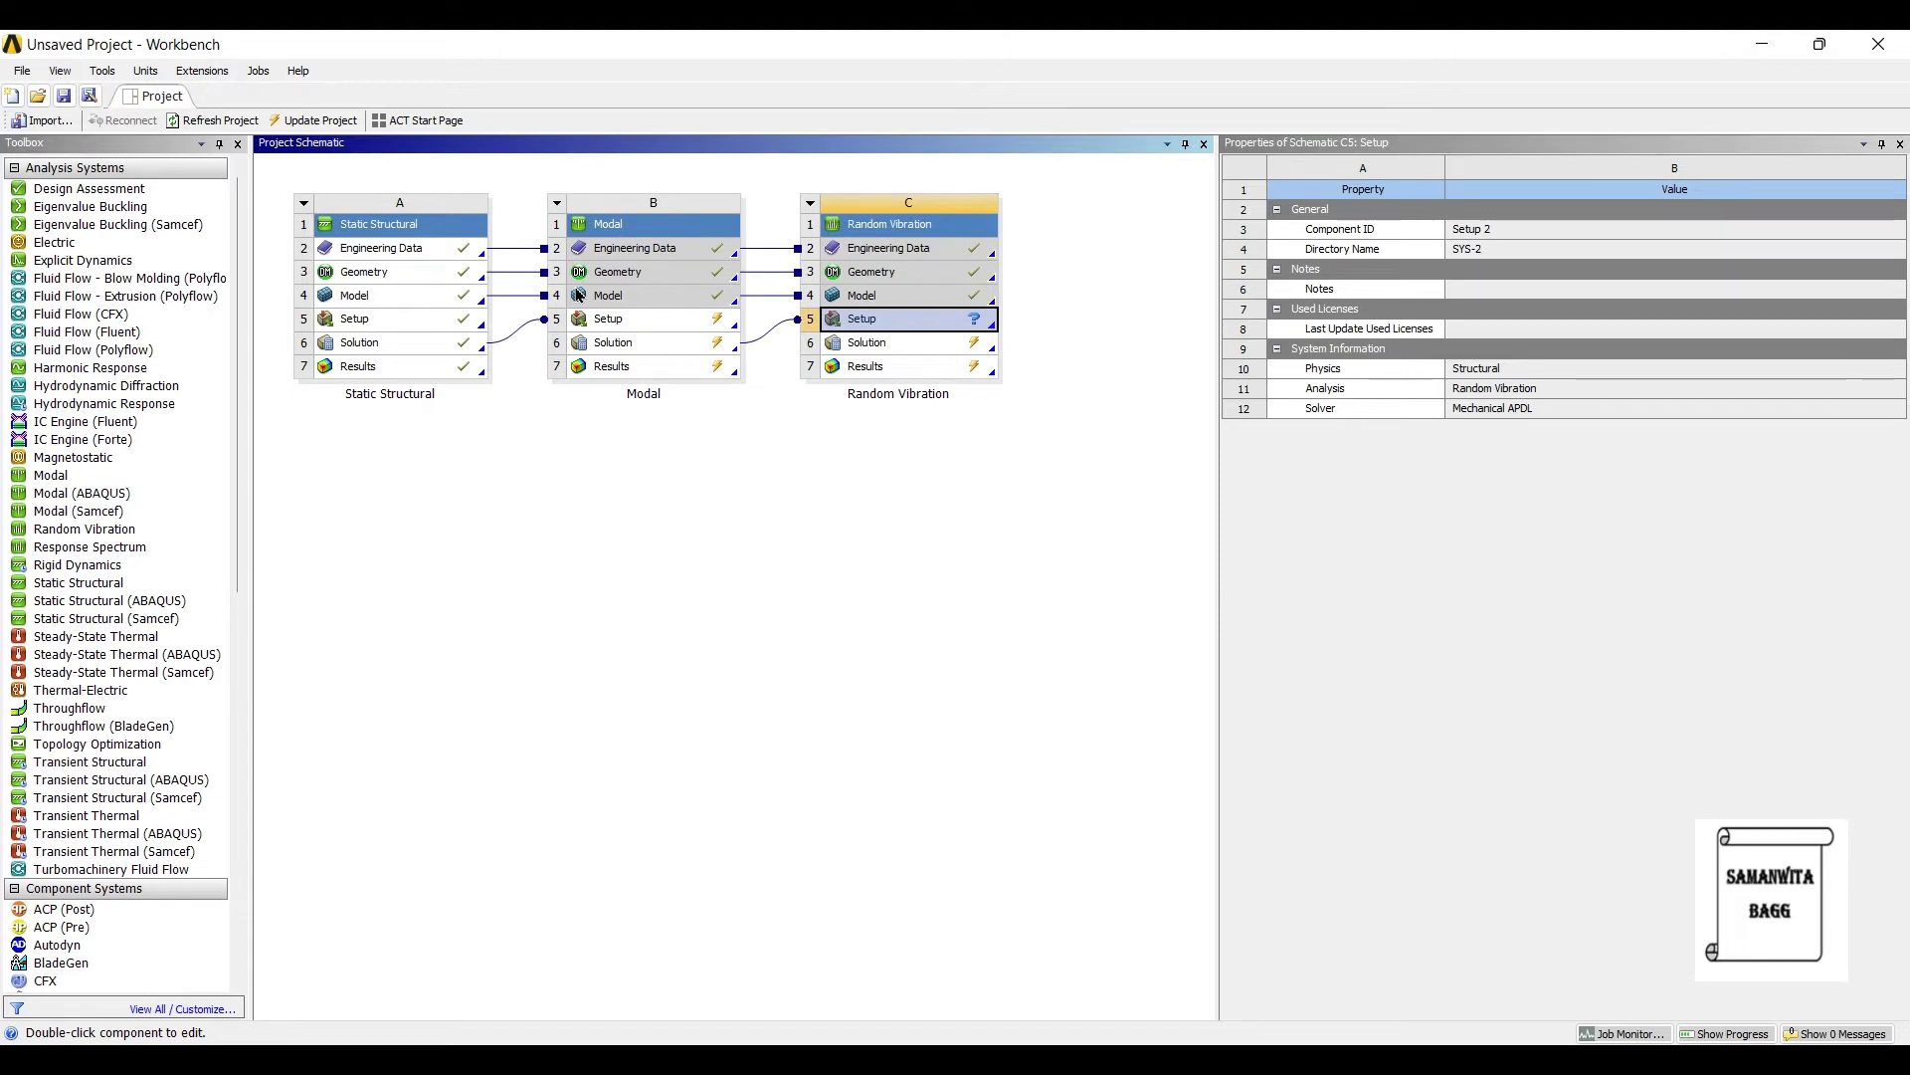
mouse_move(609, 429)
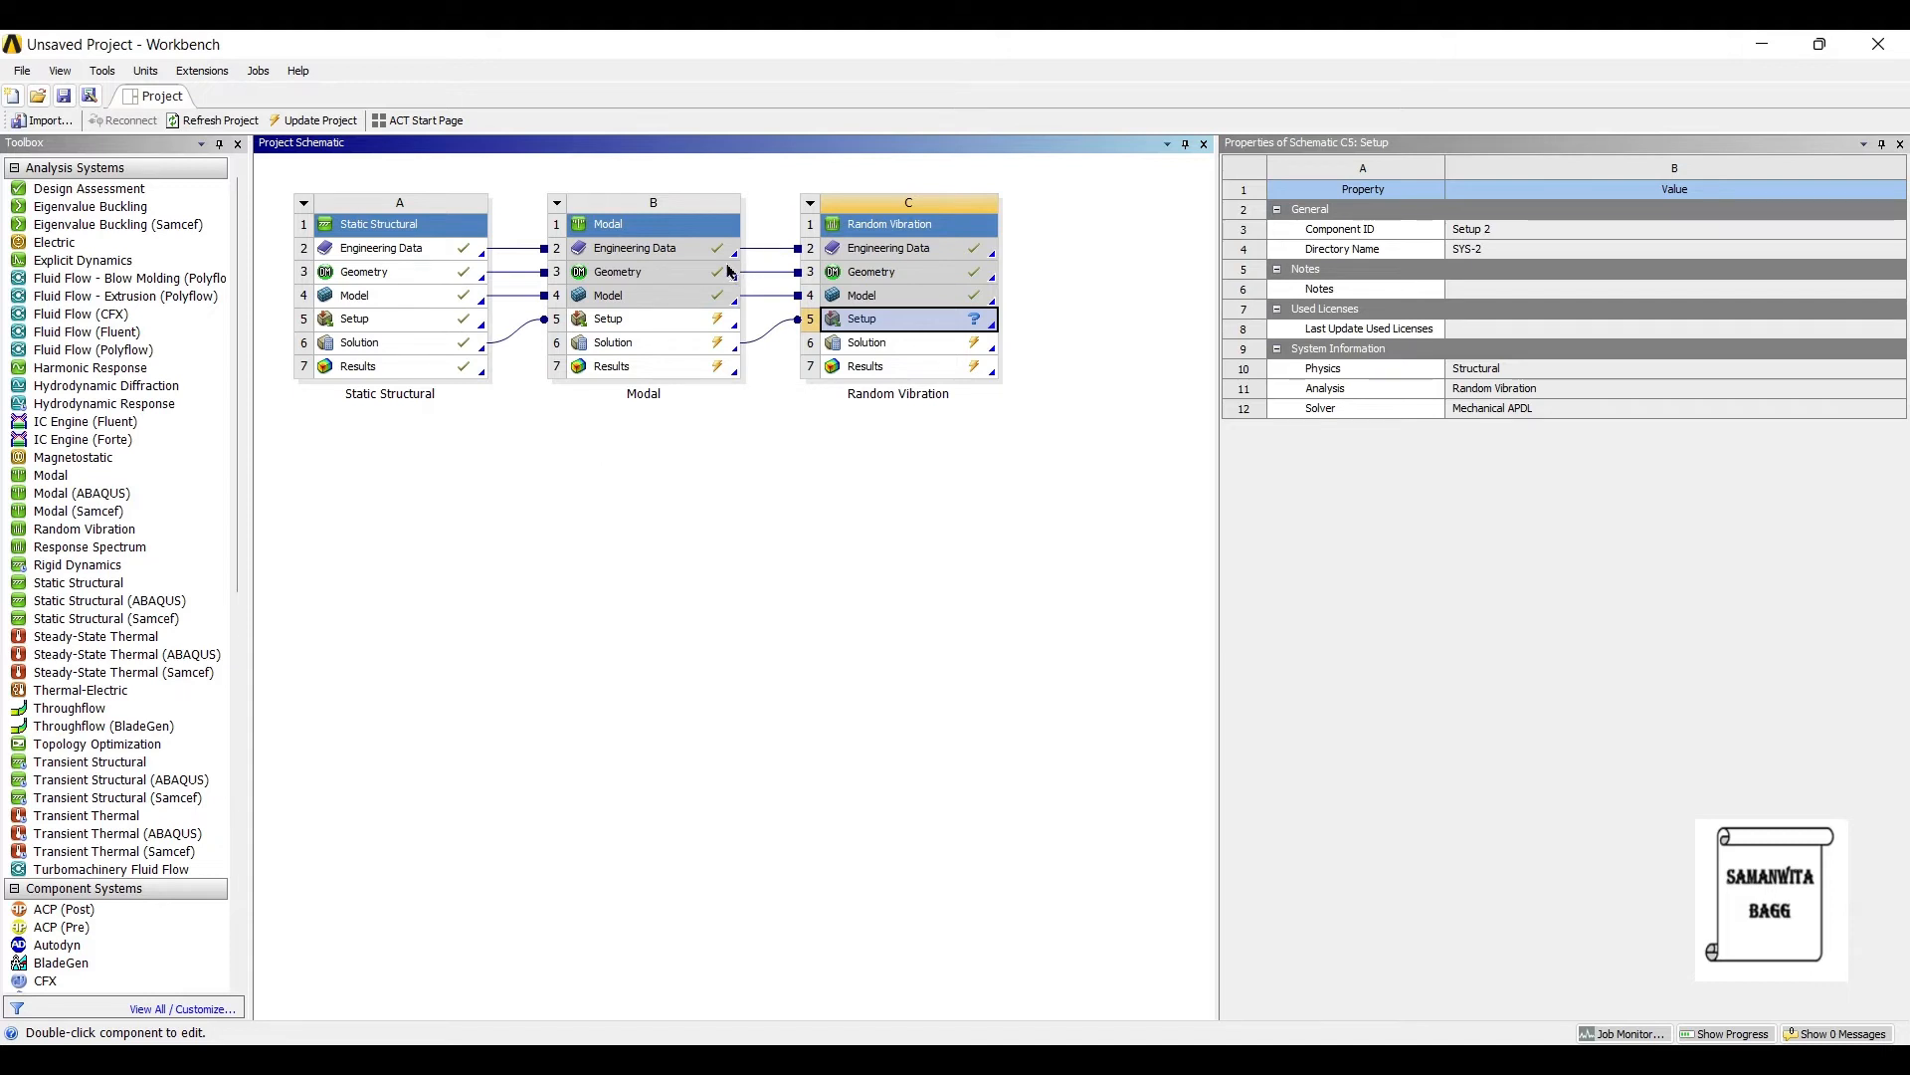
Step: Edit the Random Vibration setup in Mechanical and show its analysis settings using all modes
double_click(907, 319)
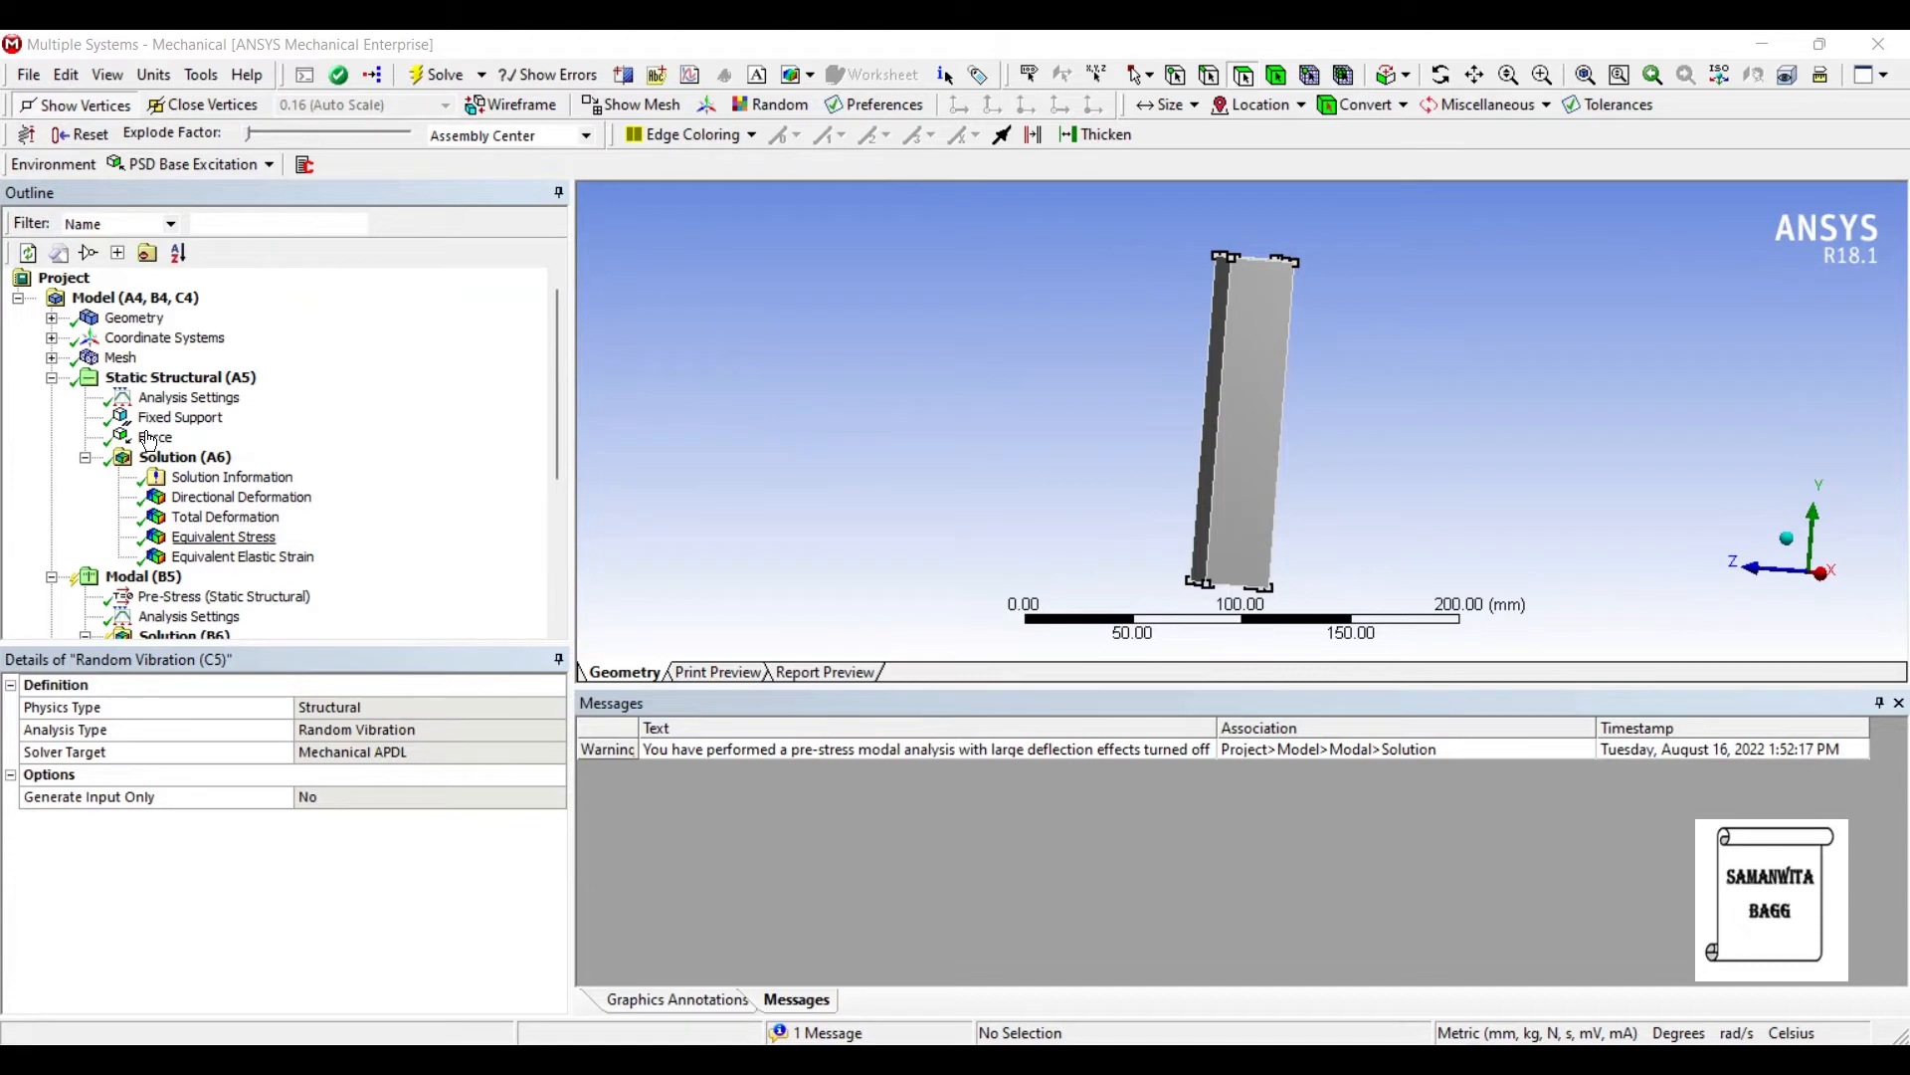
scroll("down", 3)
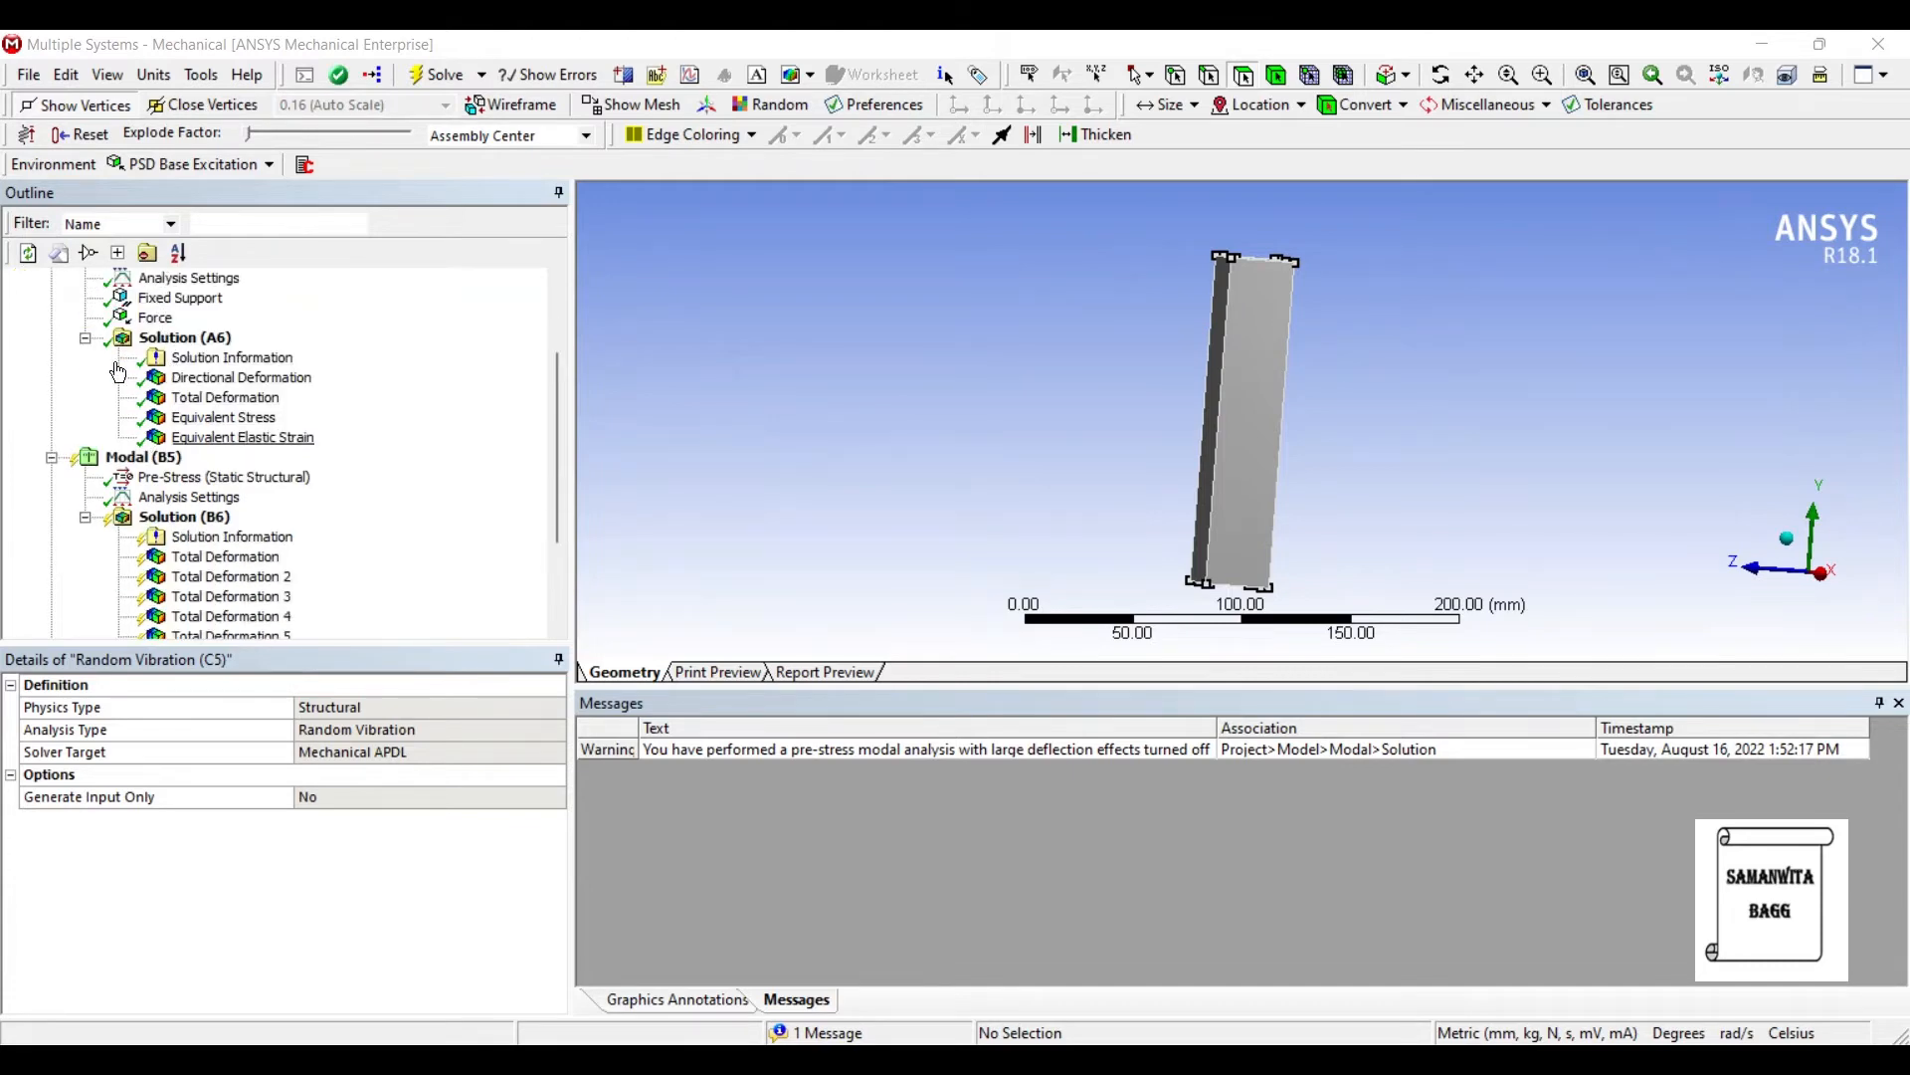
scroll("down", 3)
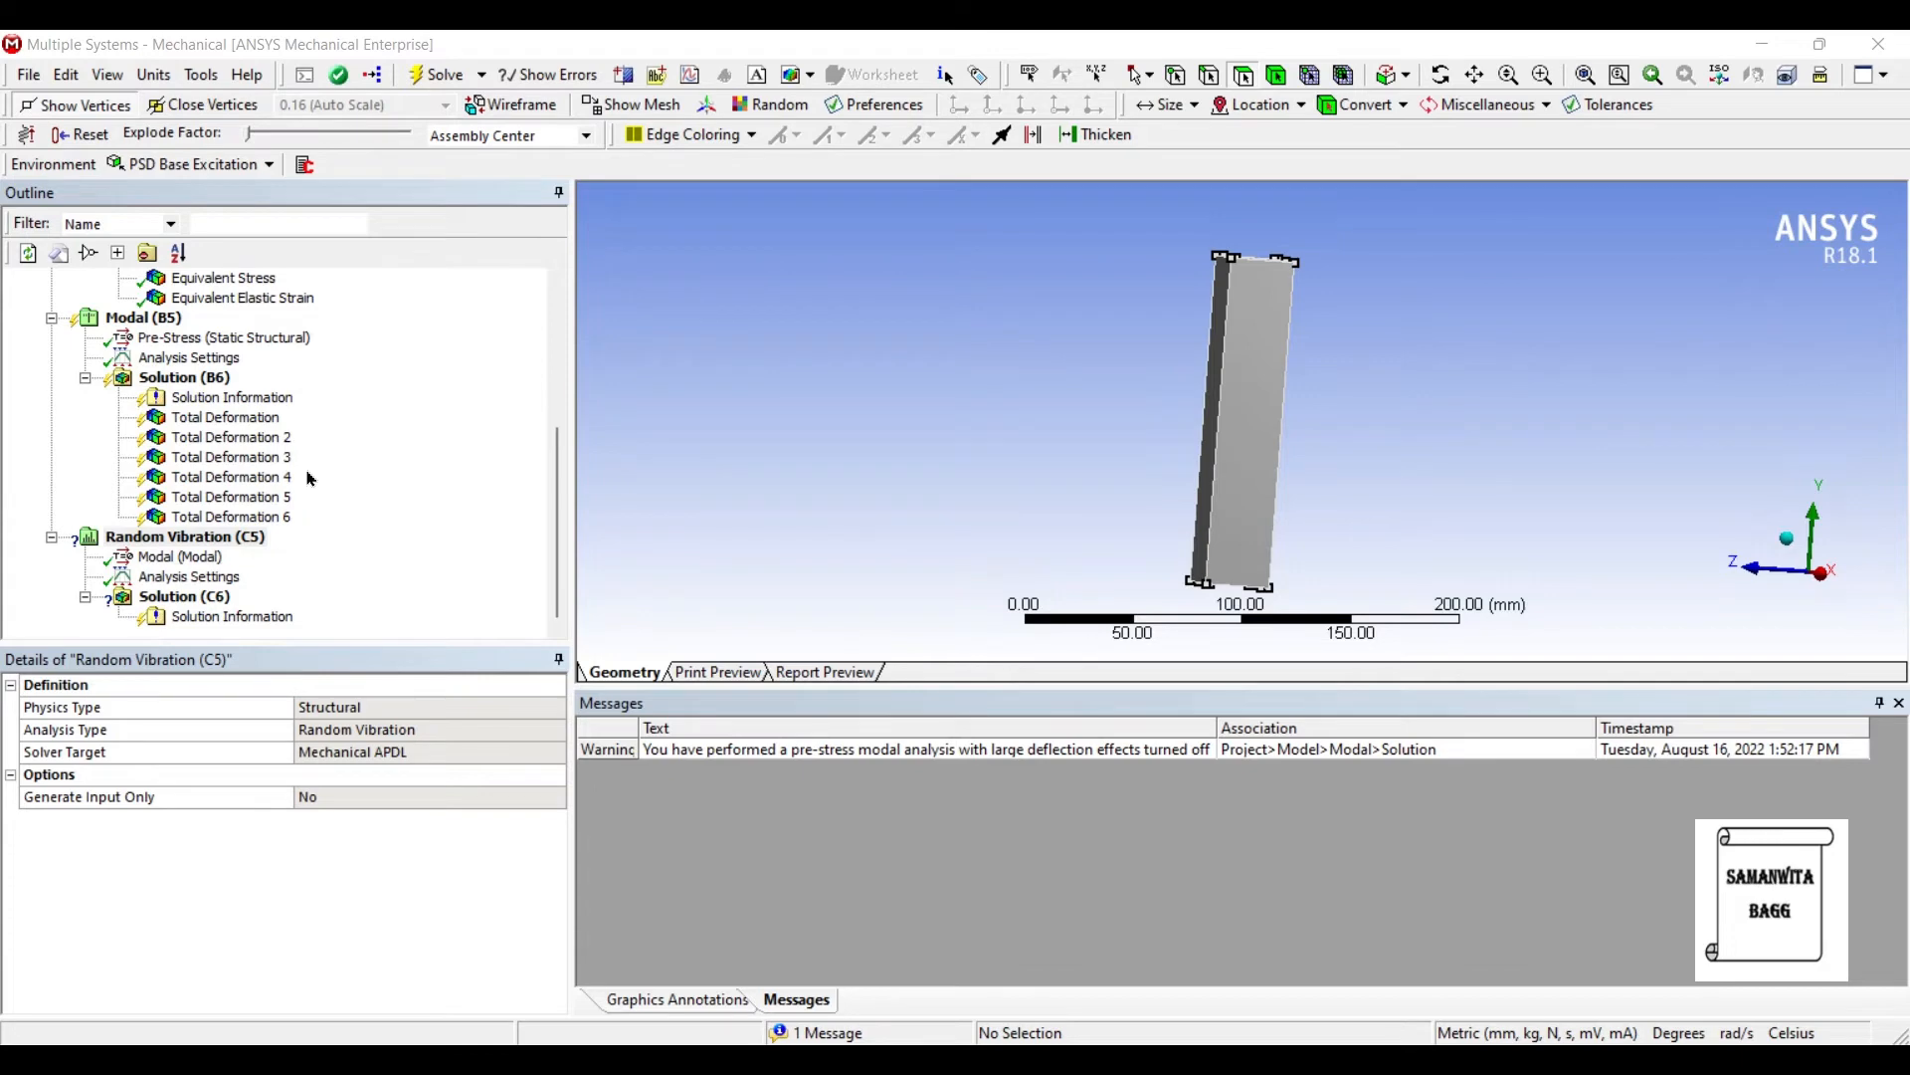
left_click(187, 575)
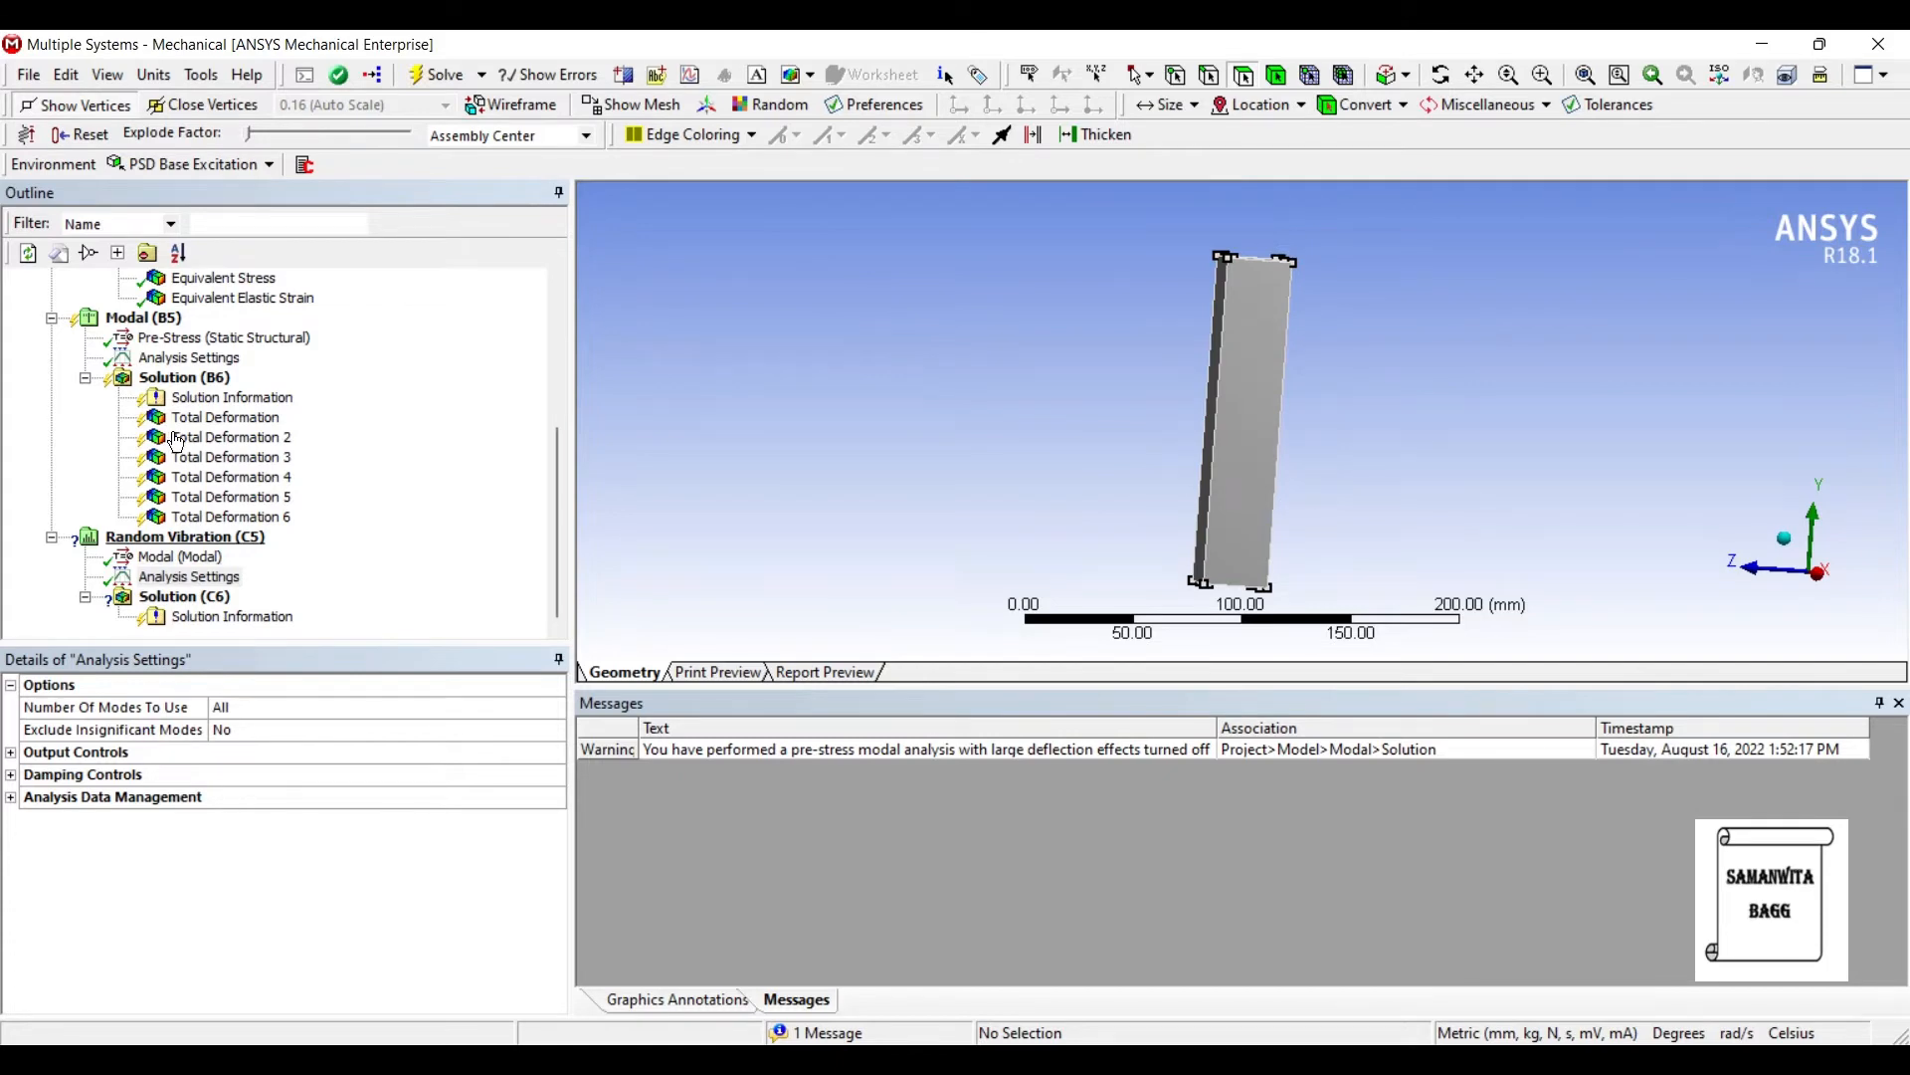
Step: Insert a PSD Displacement excitation with the Fixed Support as its boundary condition
right_click(187, 535)
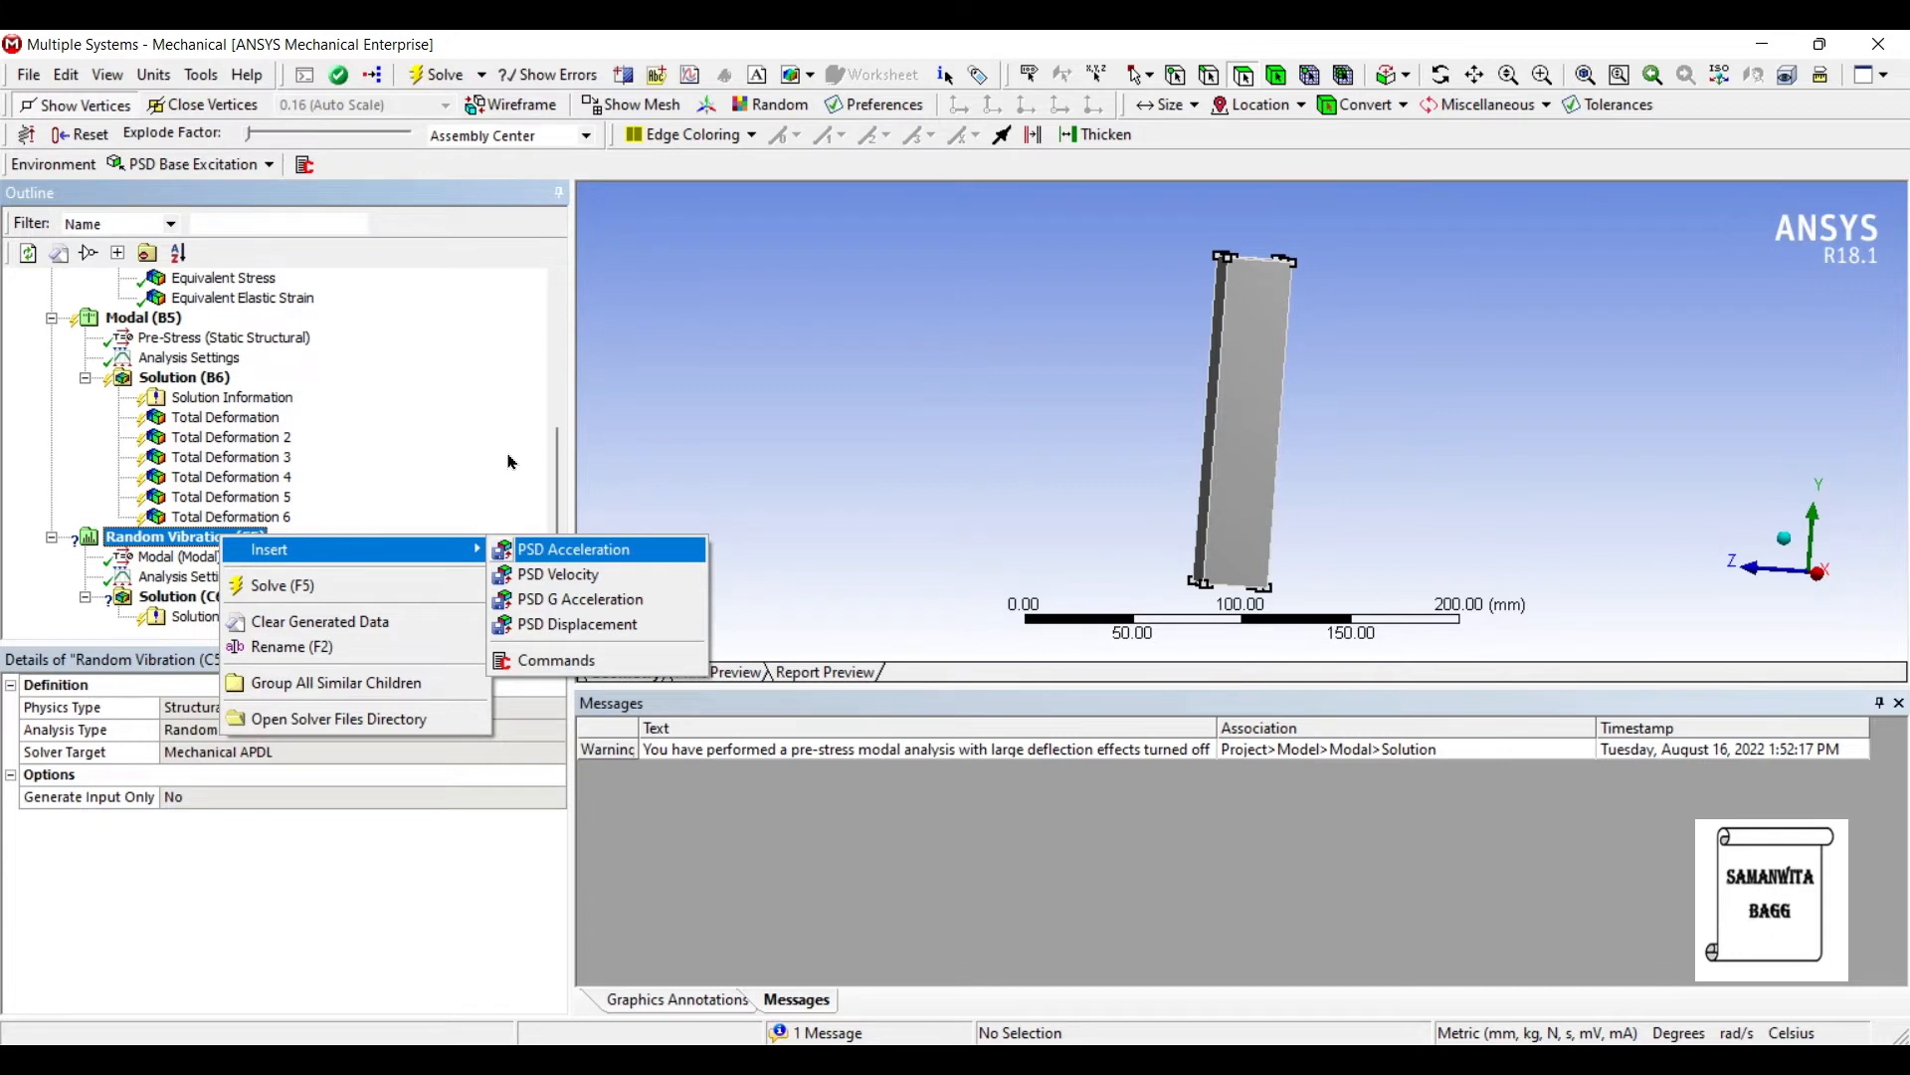
mouse_move(579, 599)
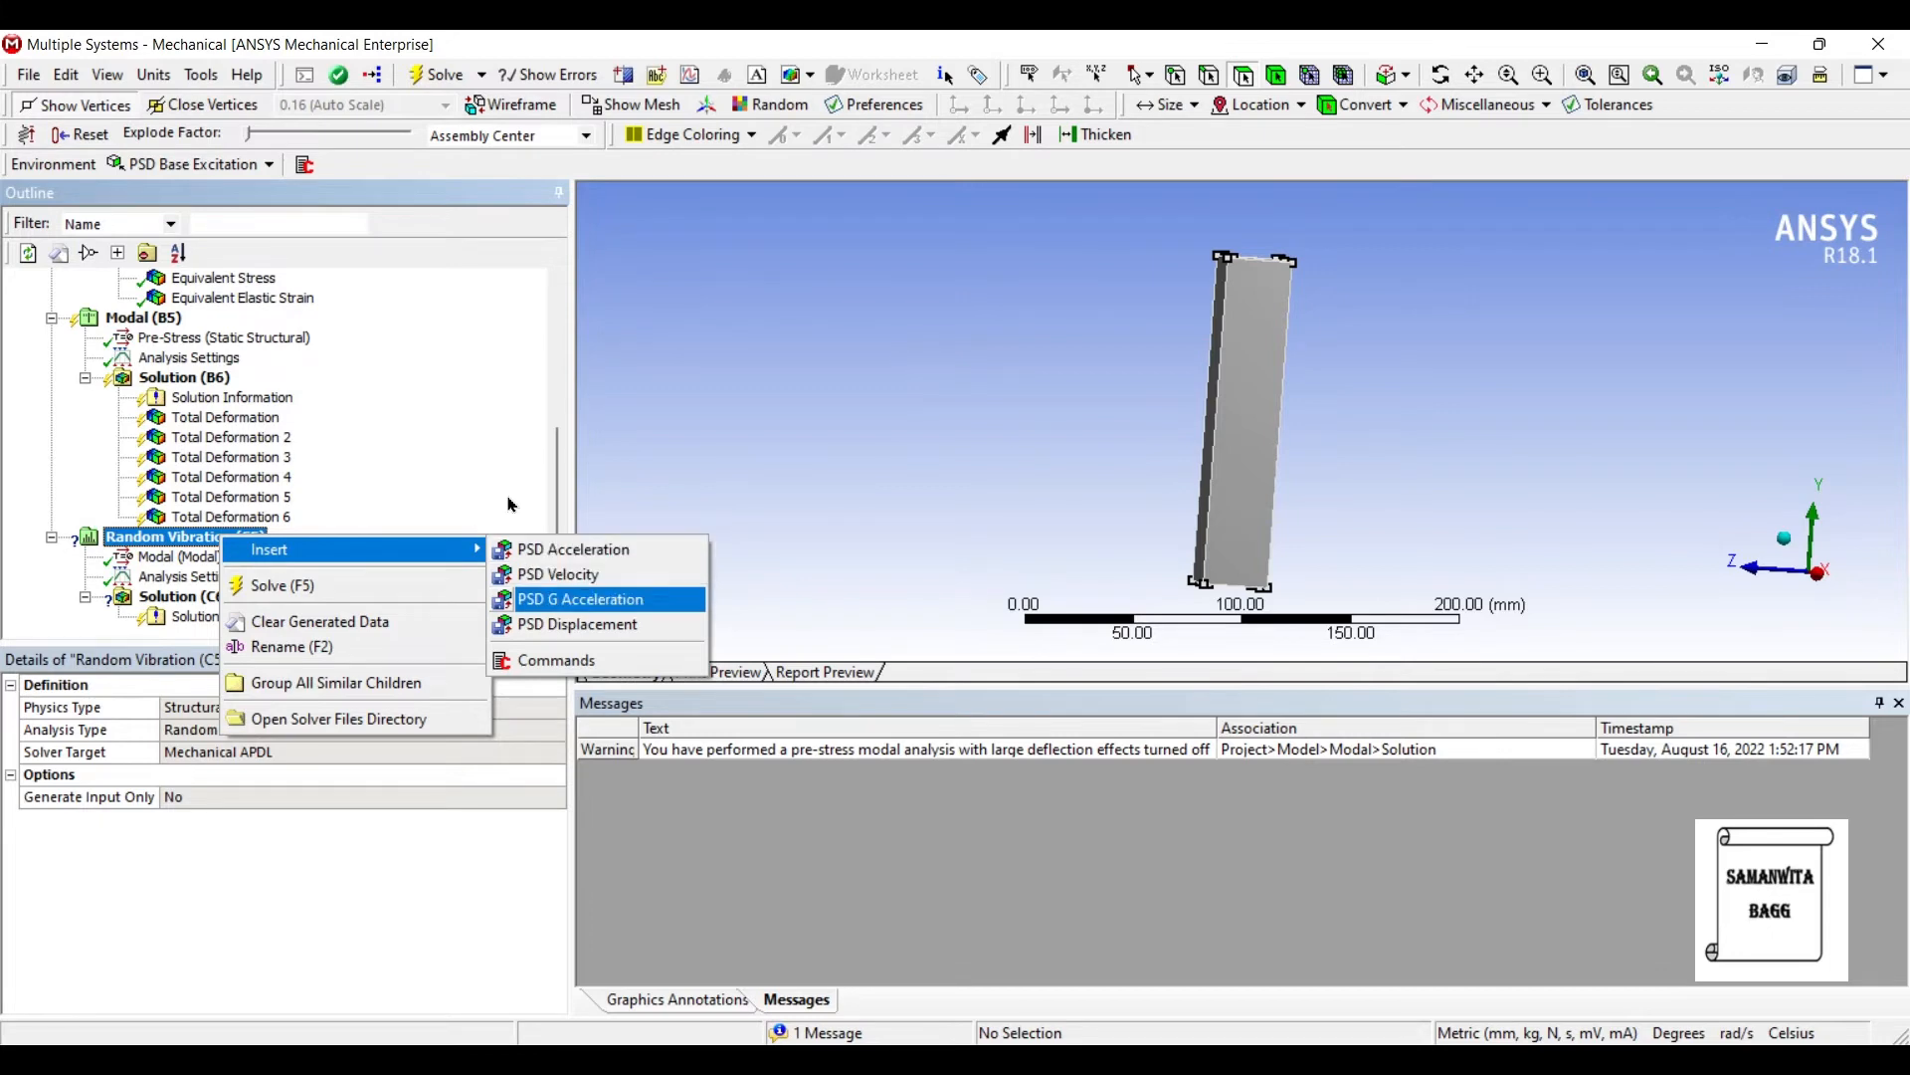
mouse_move(511, 496)
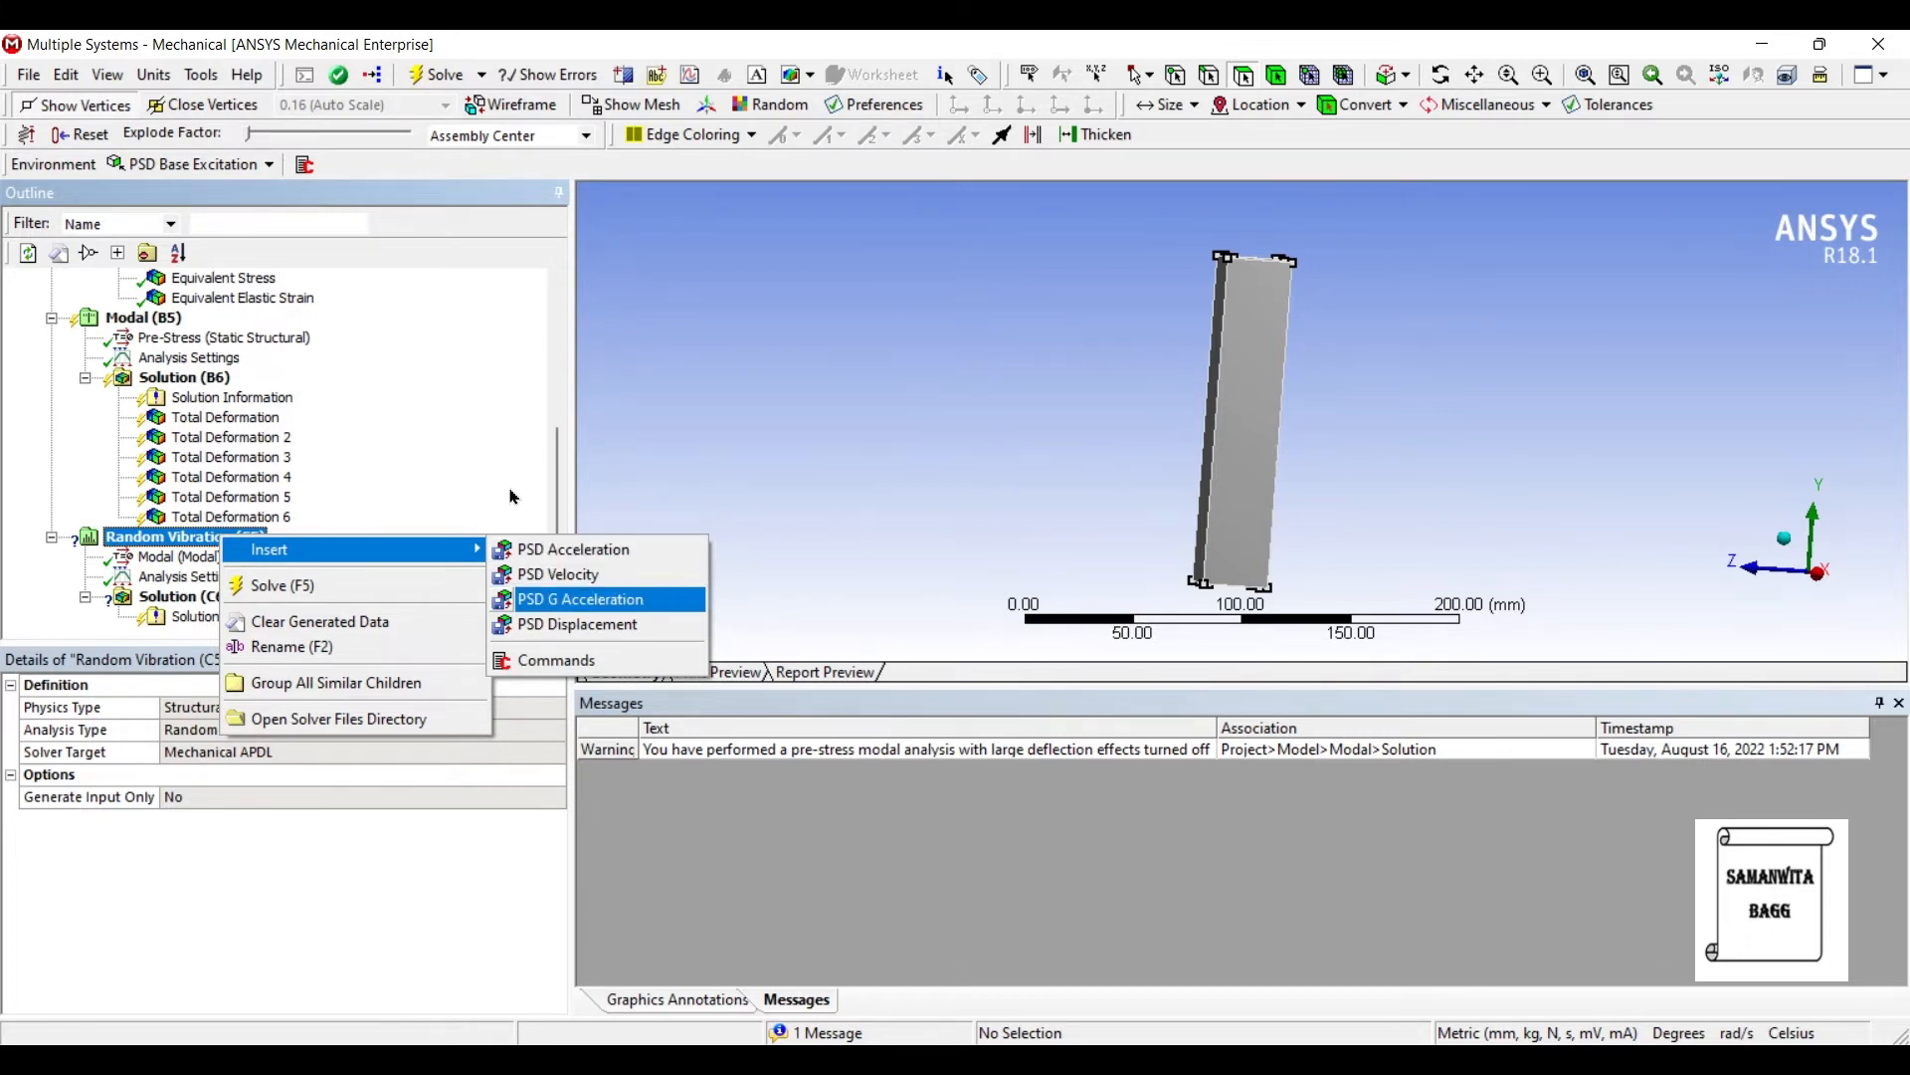
mouse_move(577, 623)
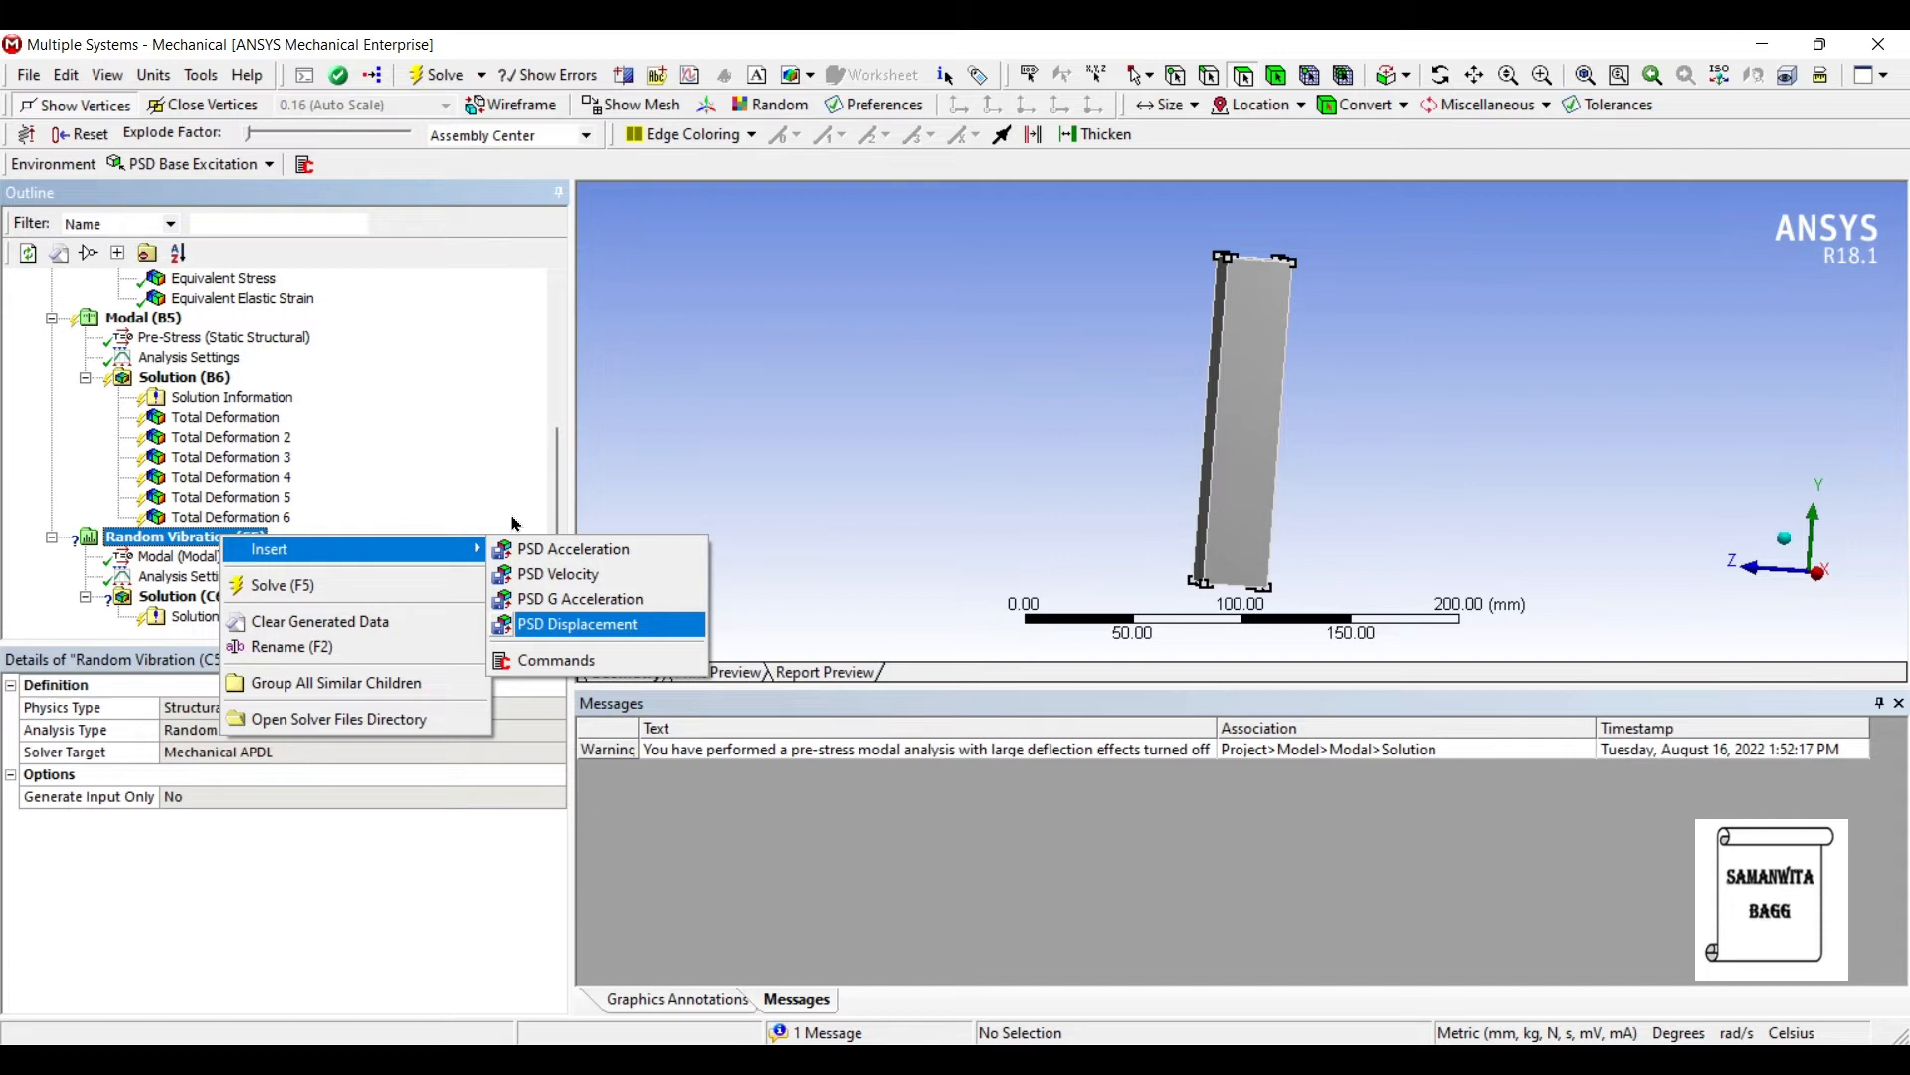
left_click(577, 623)
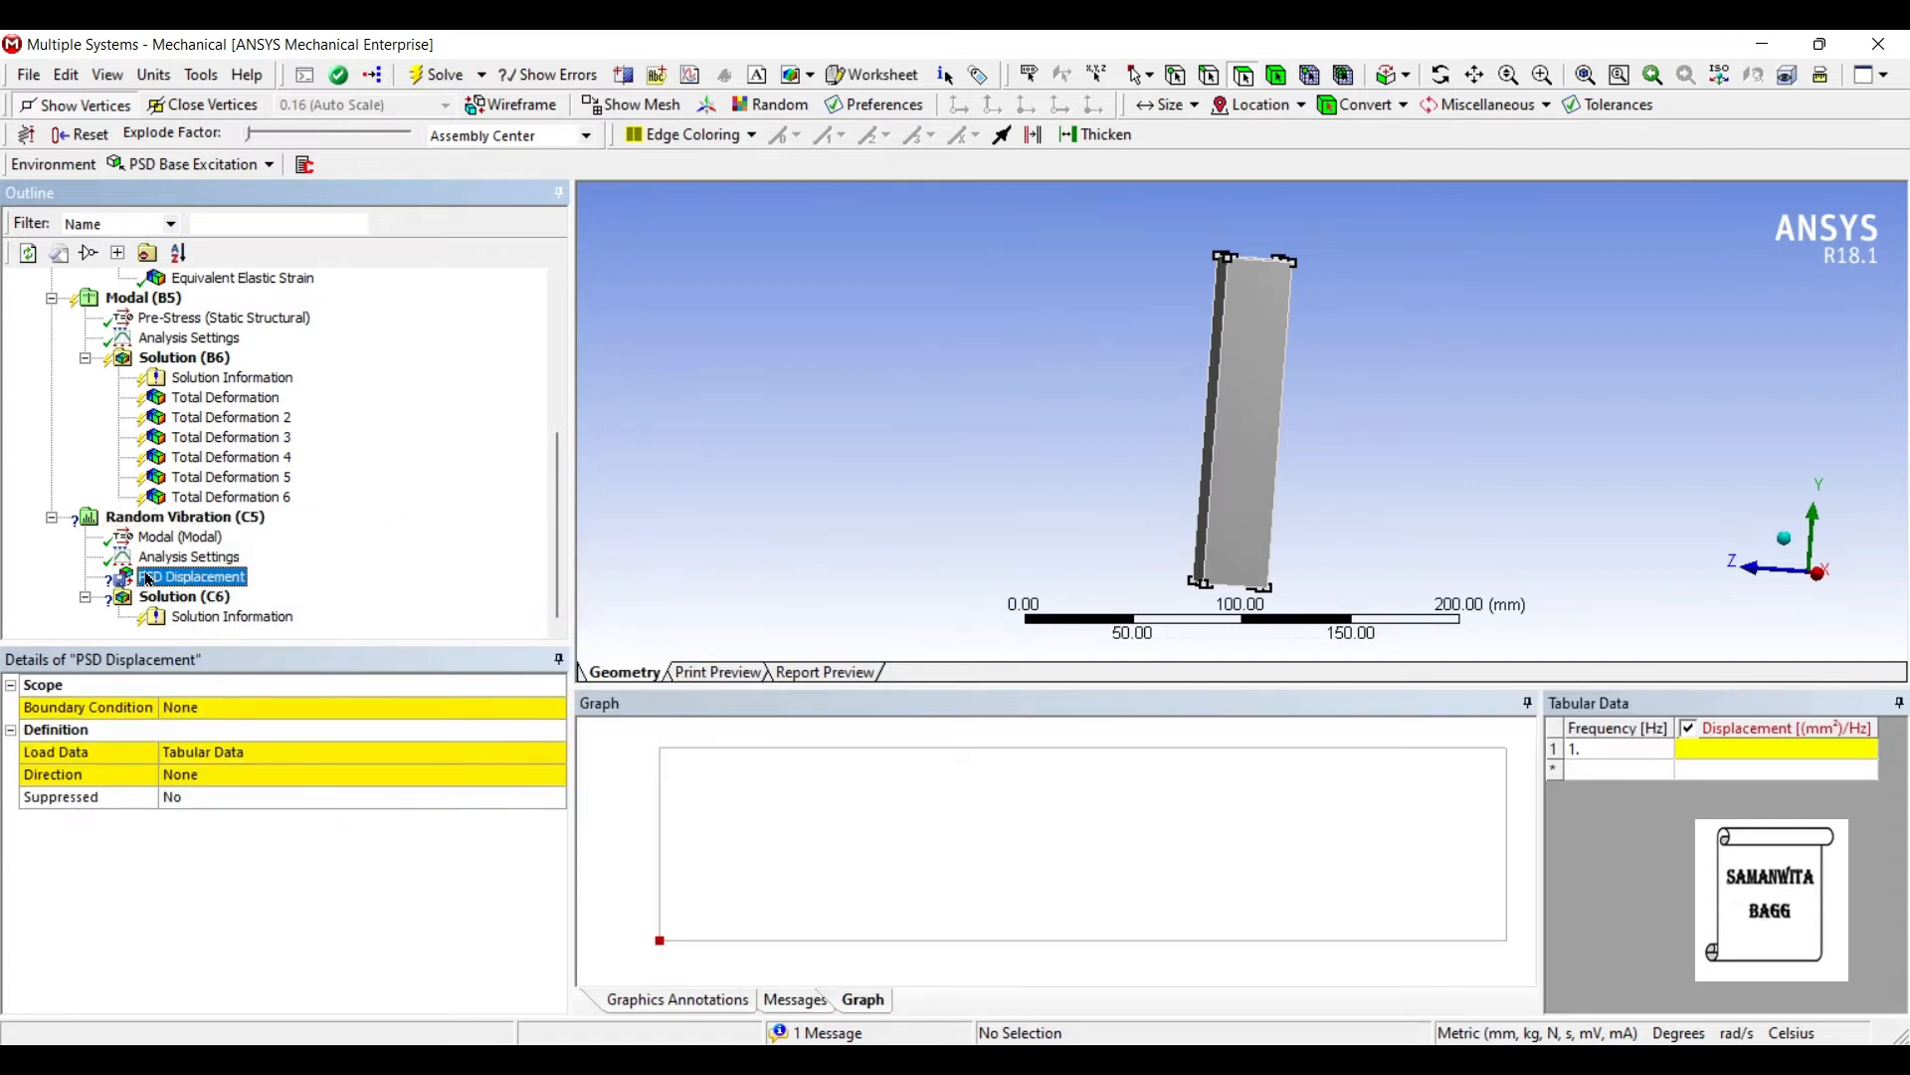
left_click(553, 707)
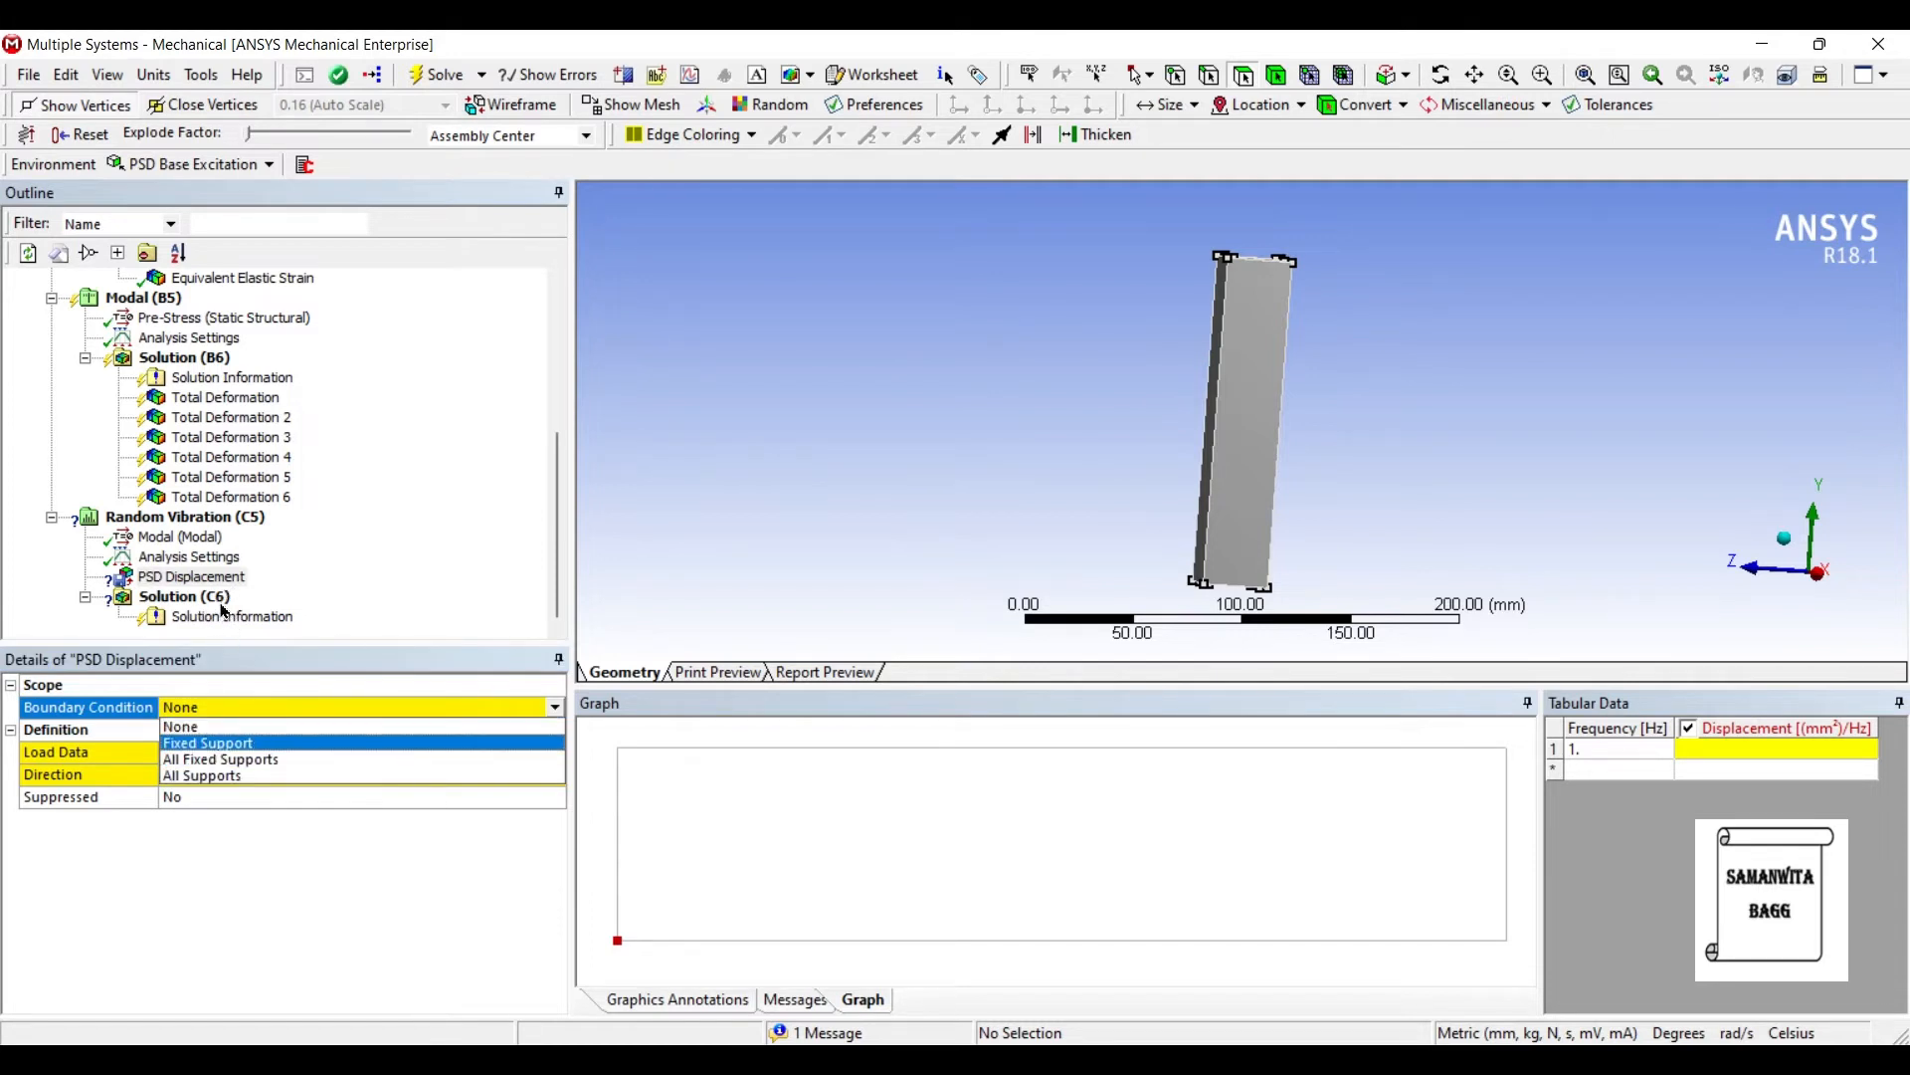
left_click(207, 742)
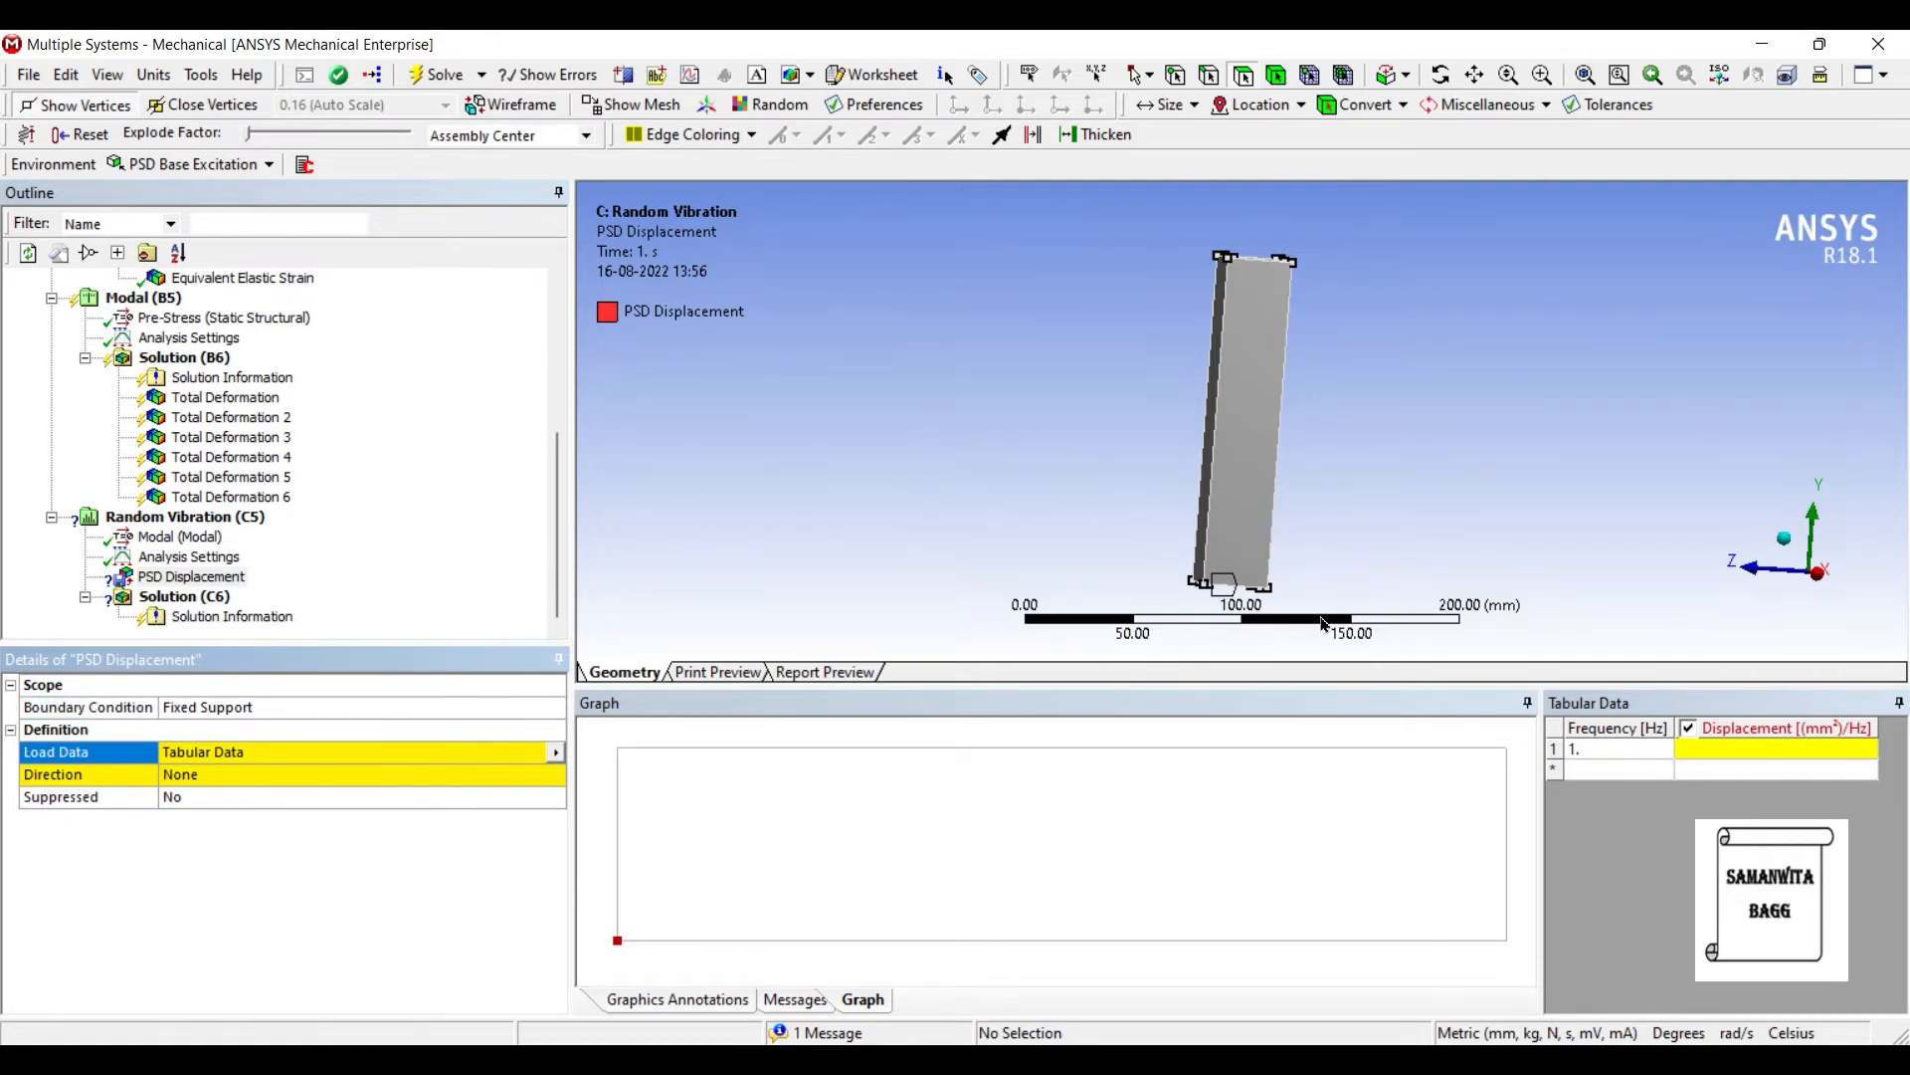
mouse_move(1321, 649)
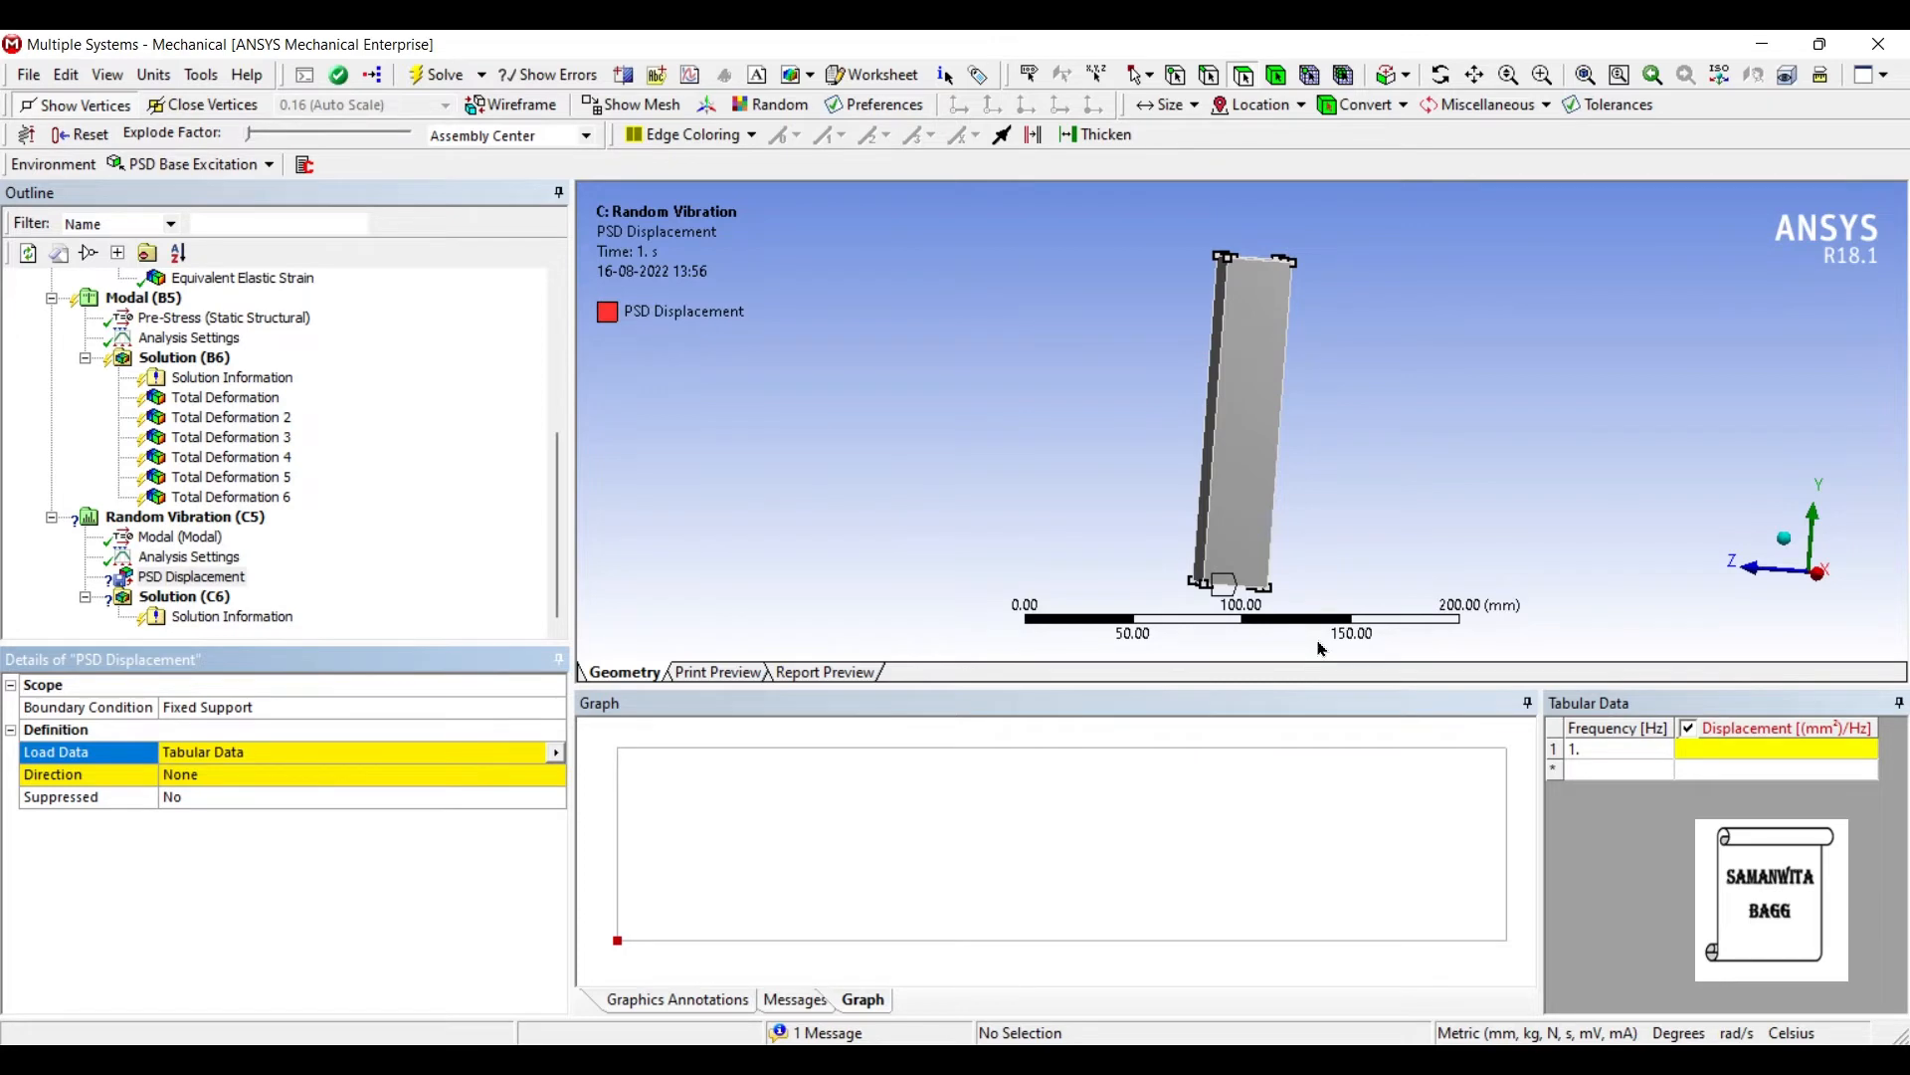
mouse_move(756, 850)
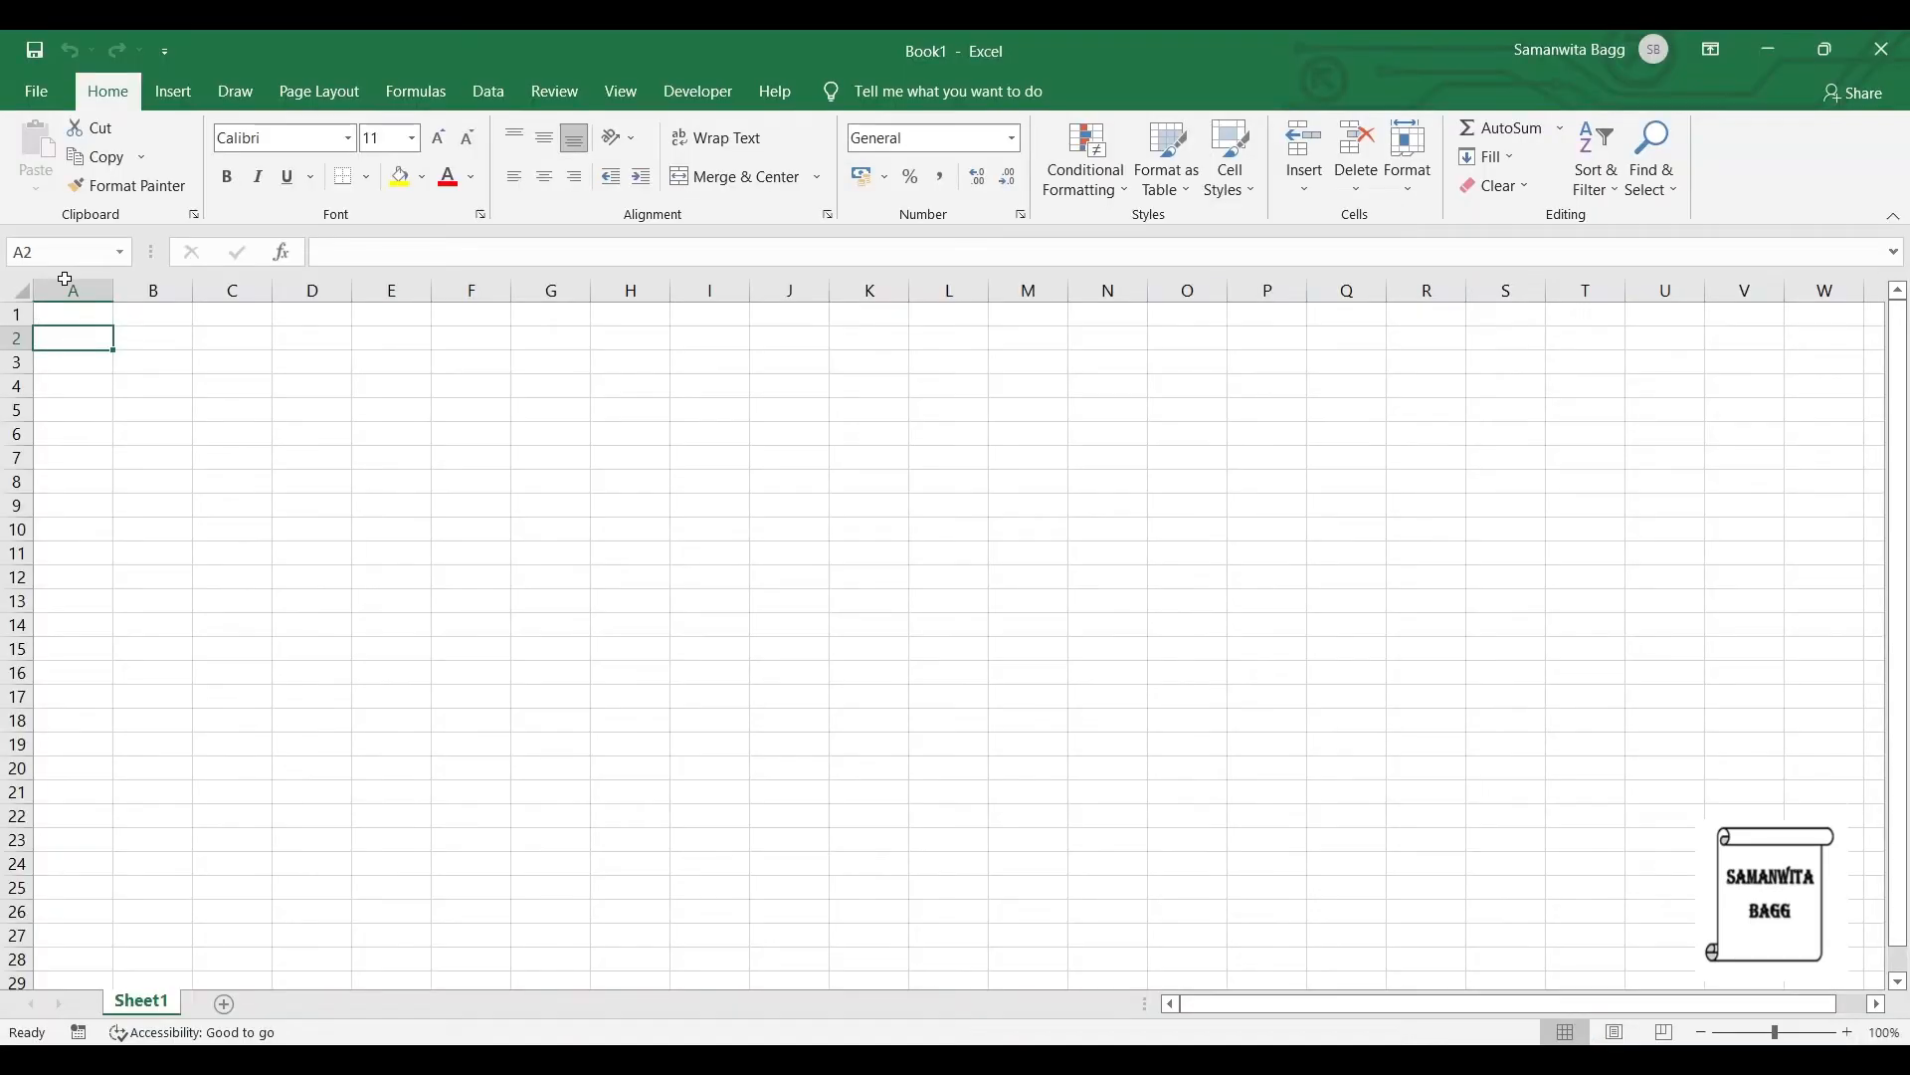
Step: Enter Modes and Frequency (Hz) headings in the Excel sheet and paste the modal data below
type("Modes")
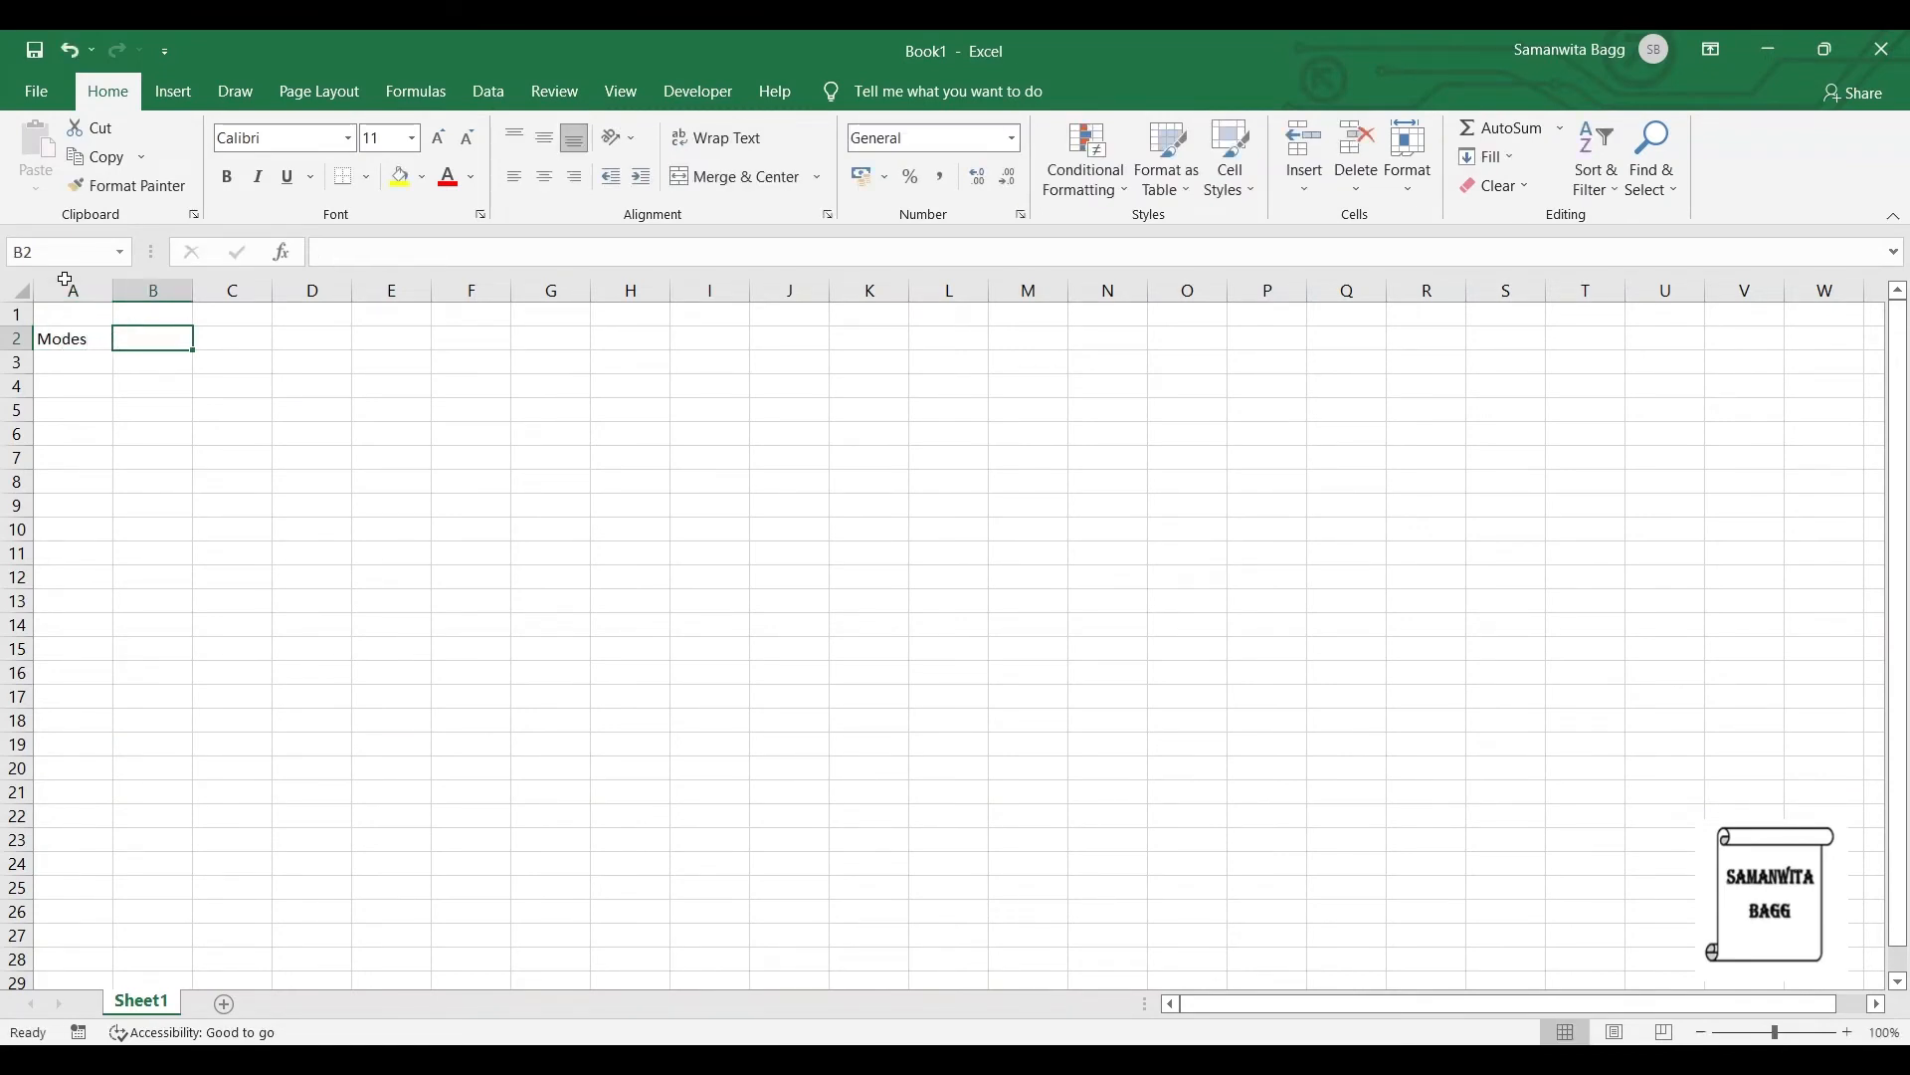
type("Frequency (")
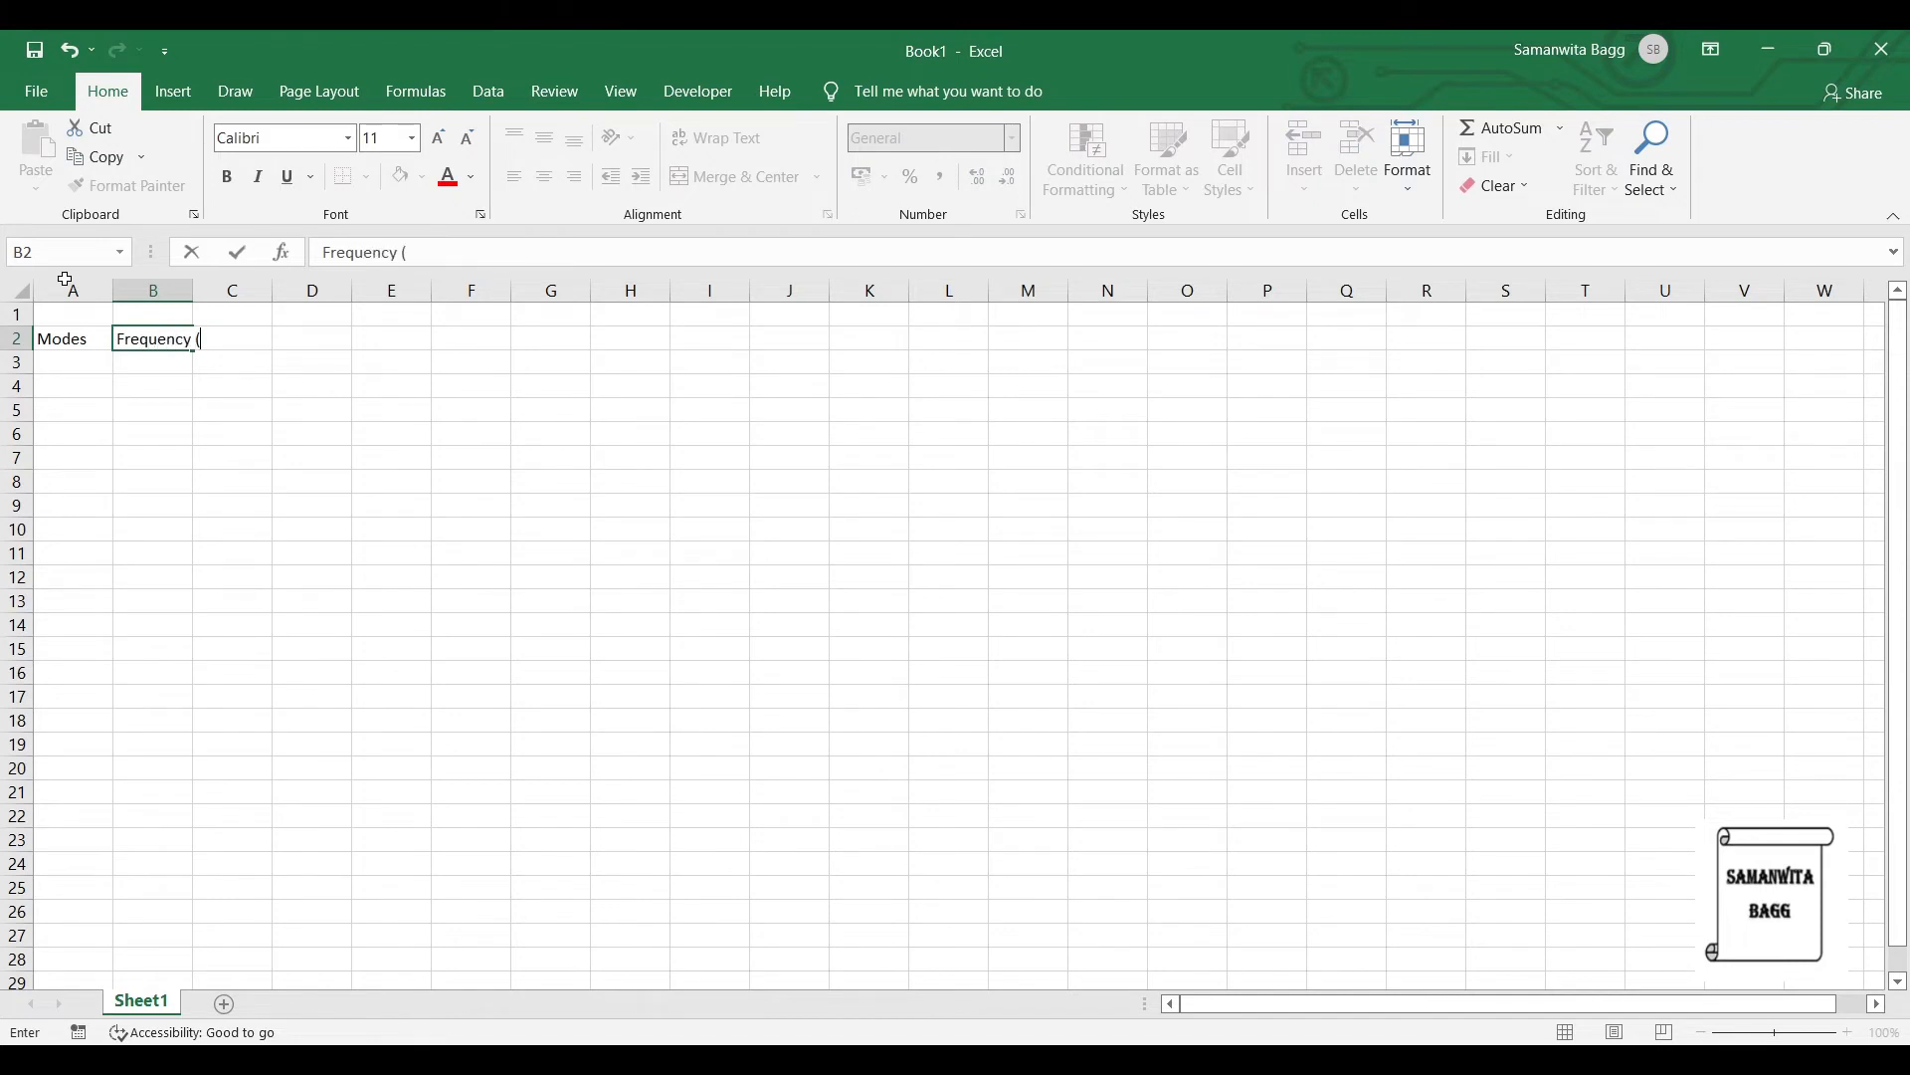
type("Hz)")
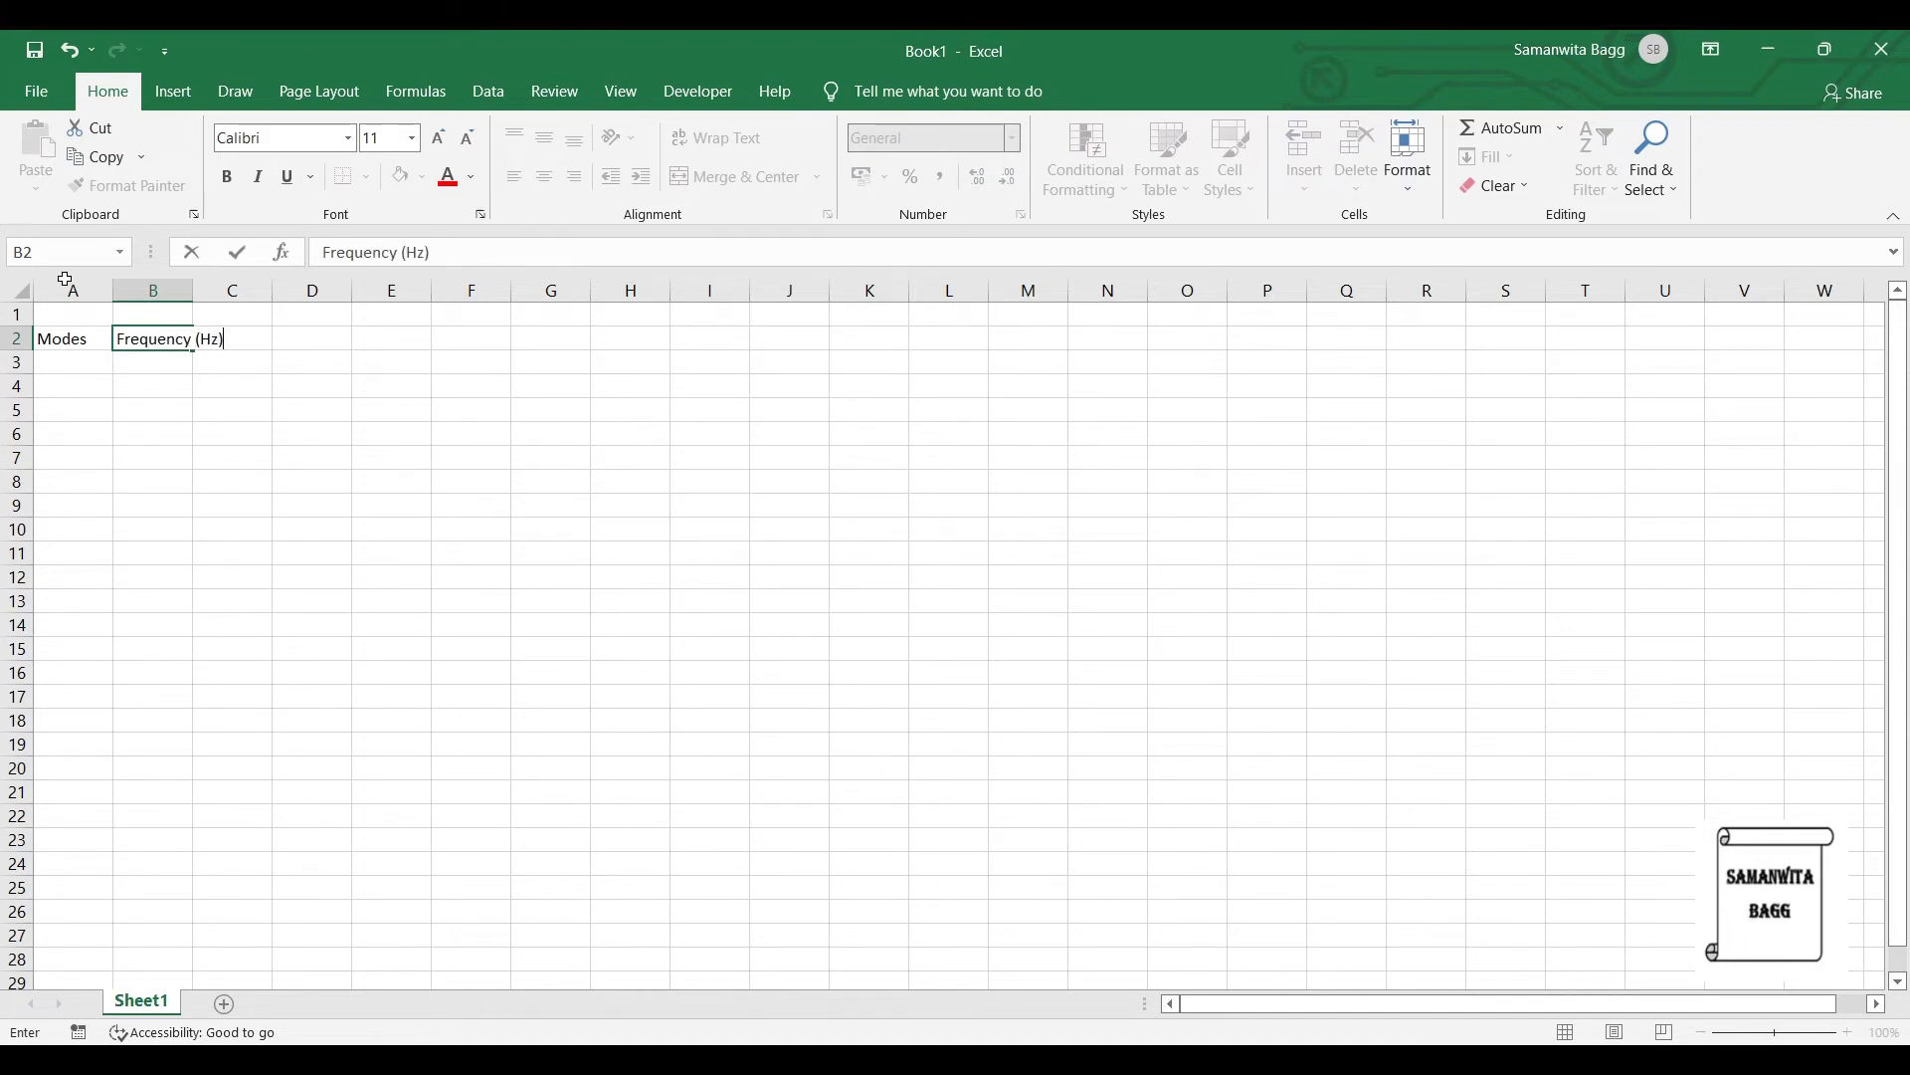
key("enter")
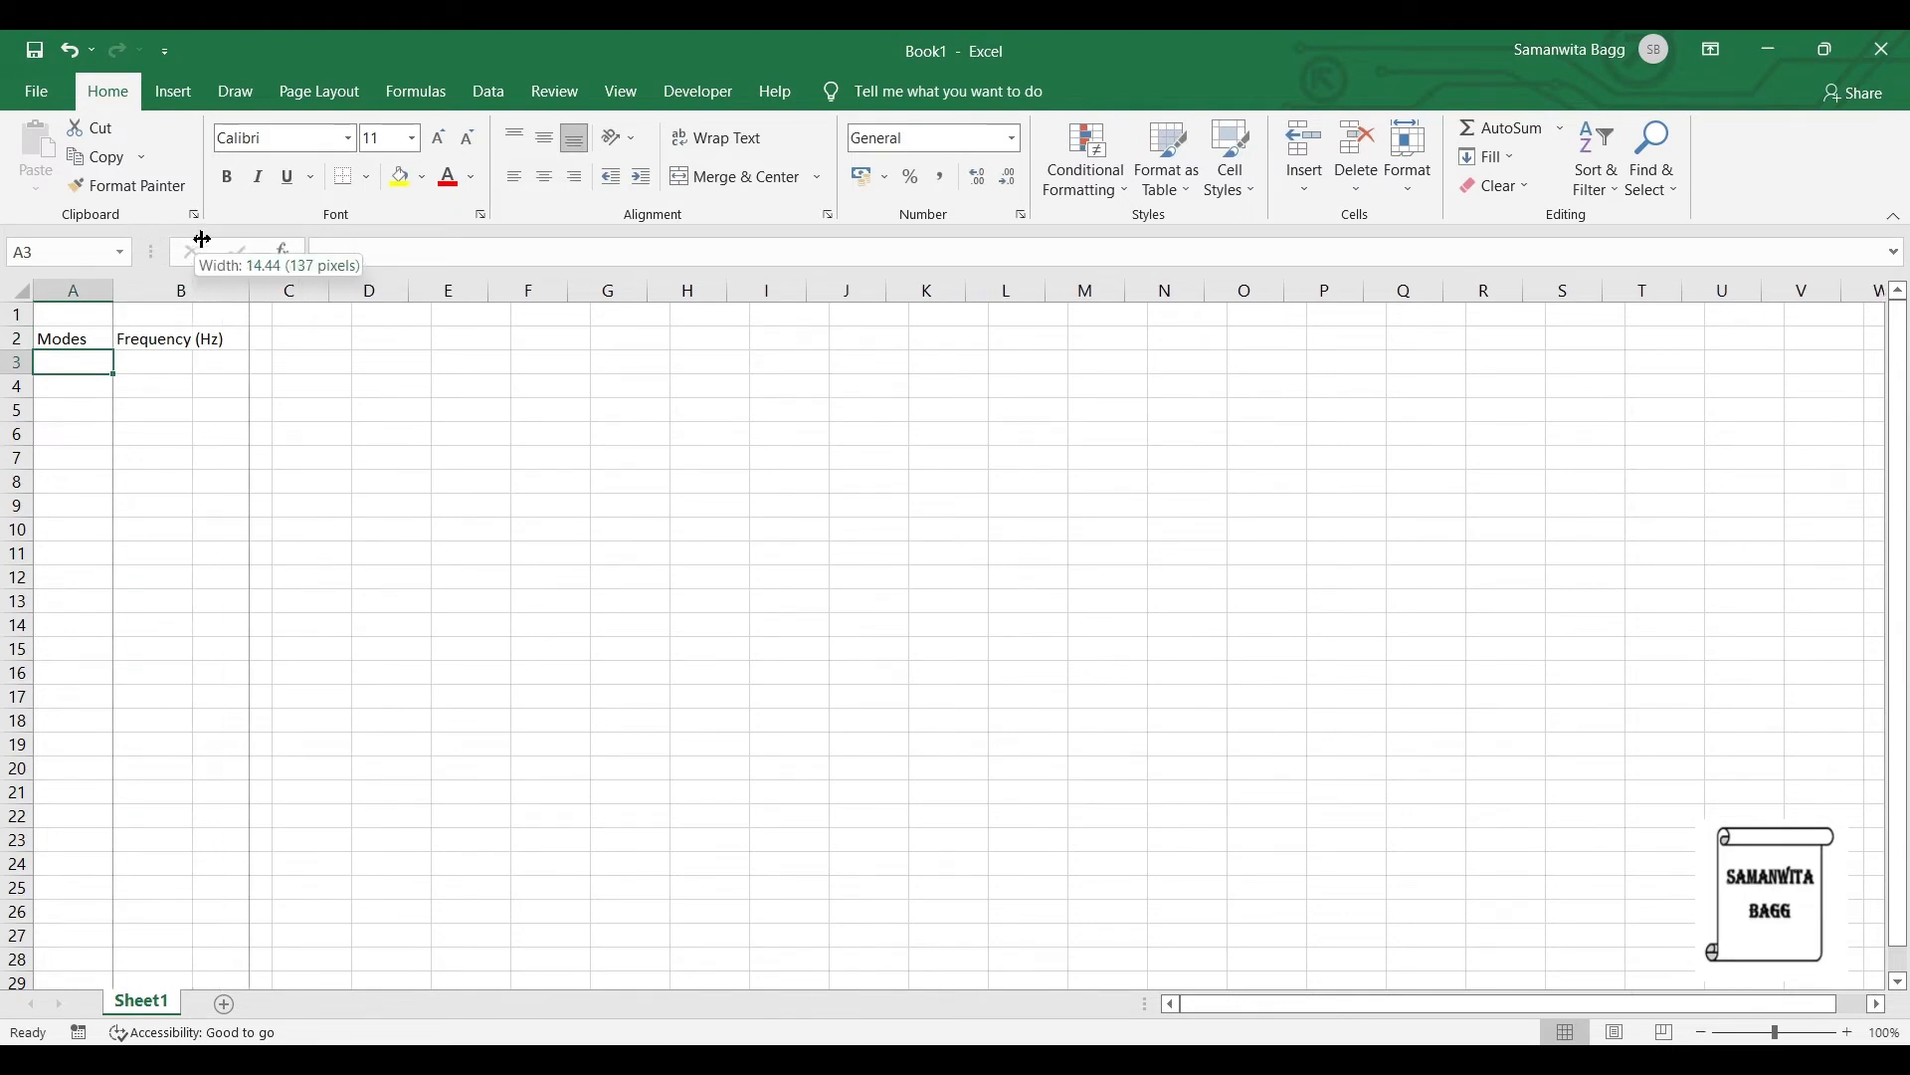
mouse_move(902, 858)
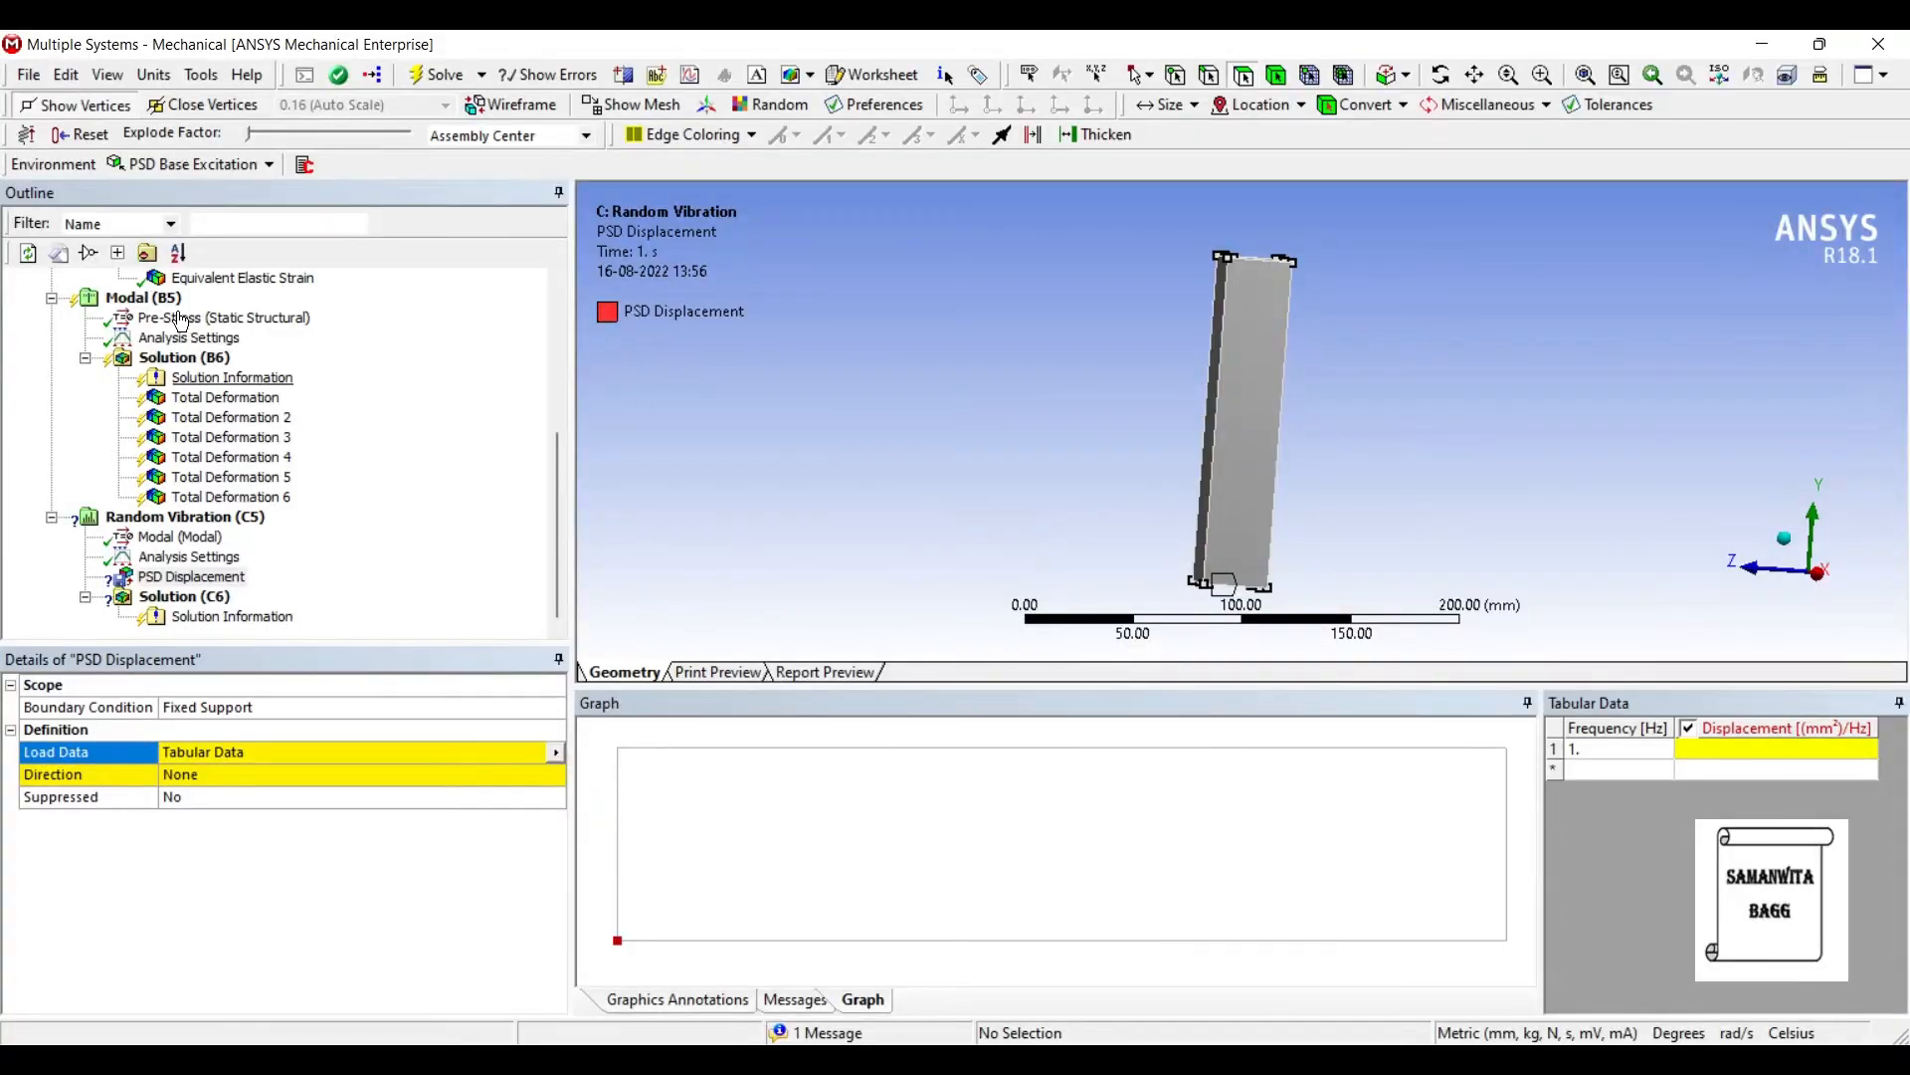
left_click(225, 398)
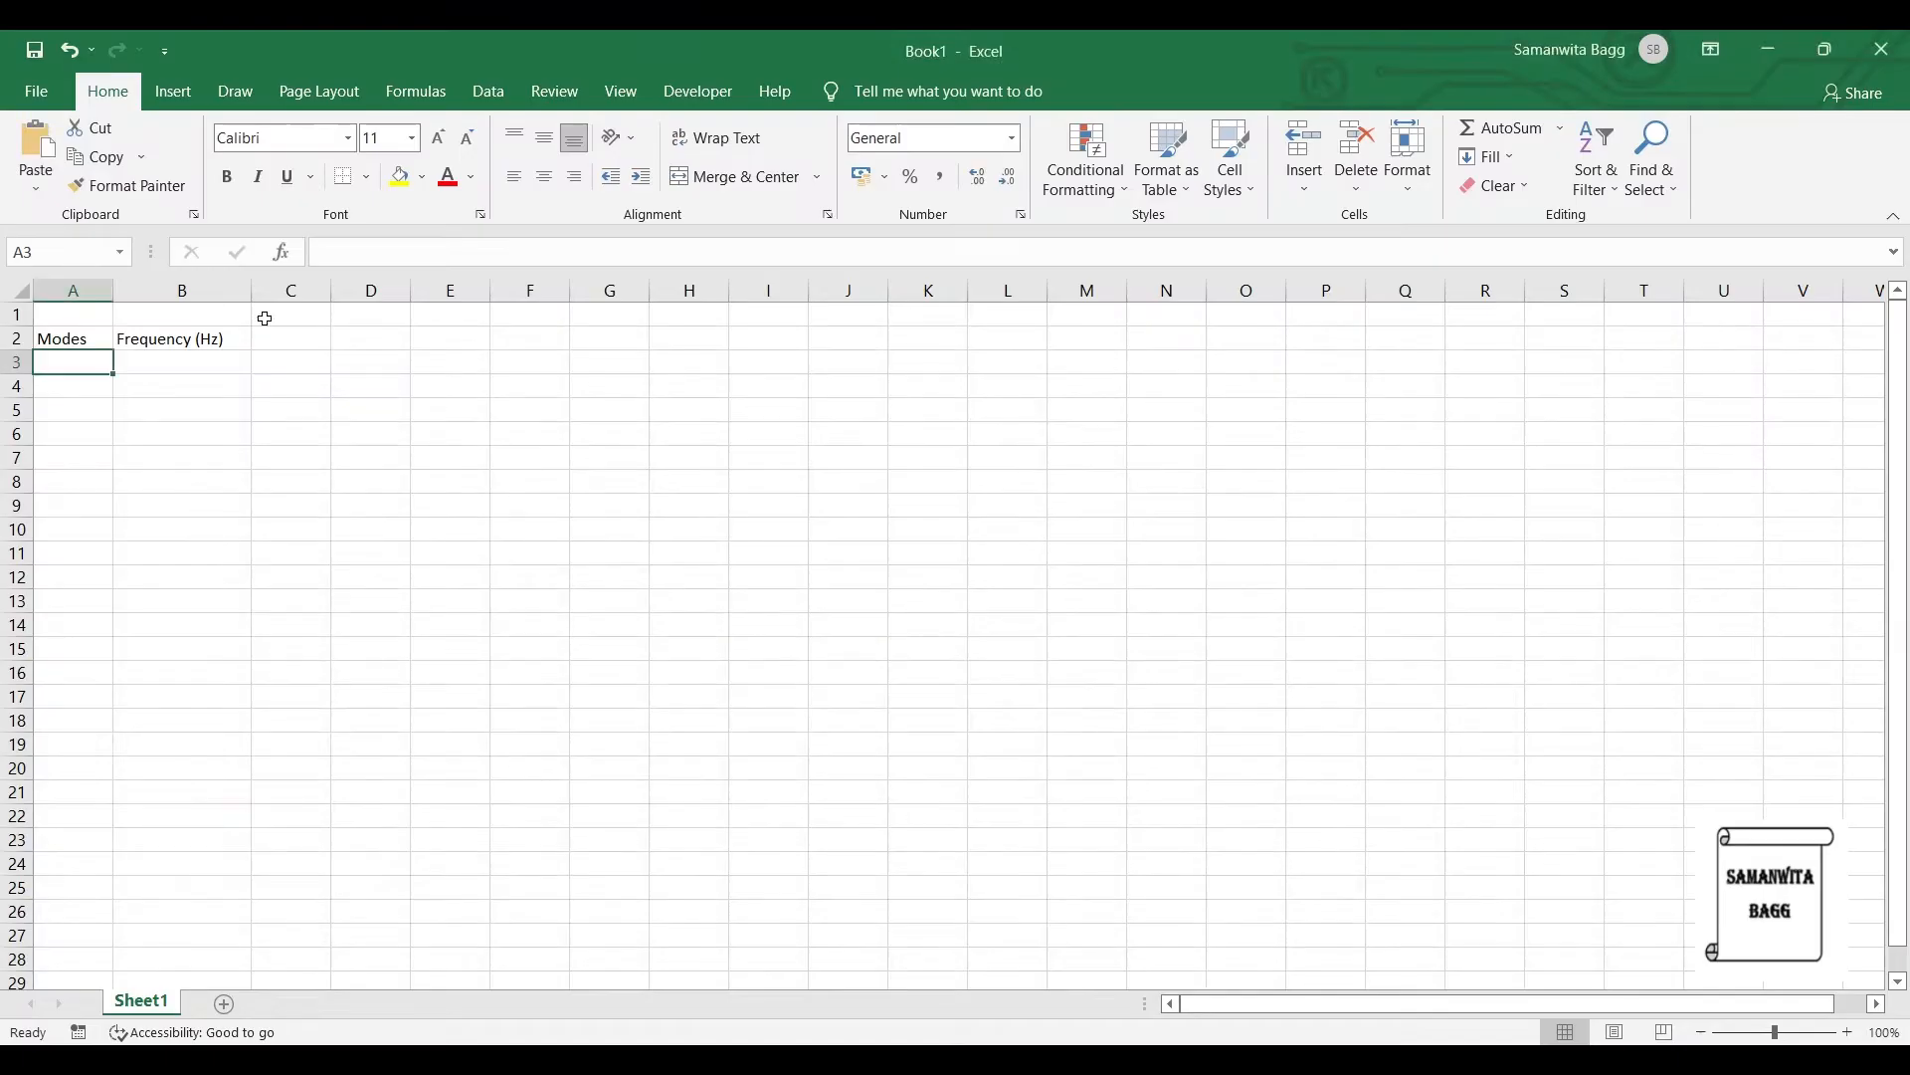
key("ctrl+v")
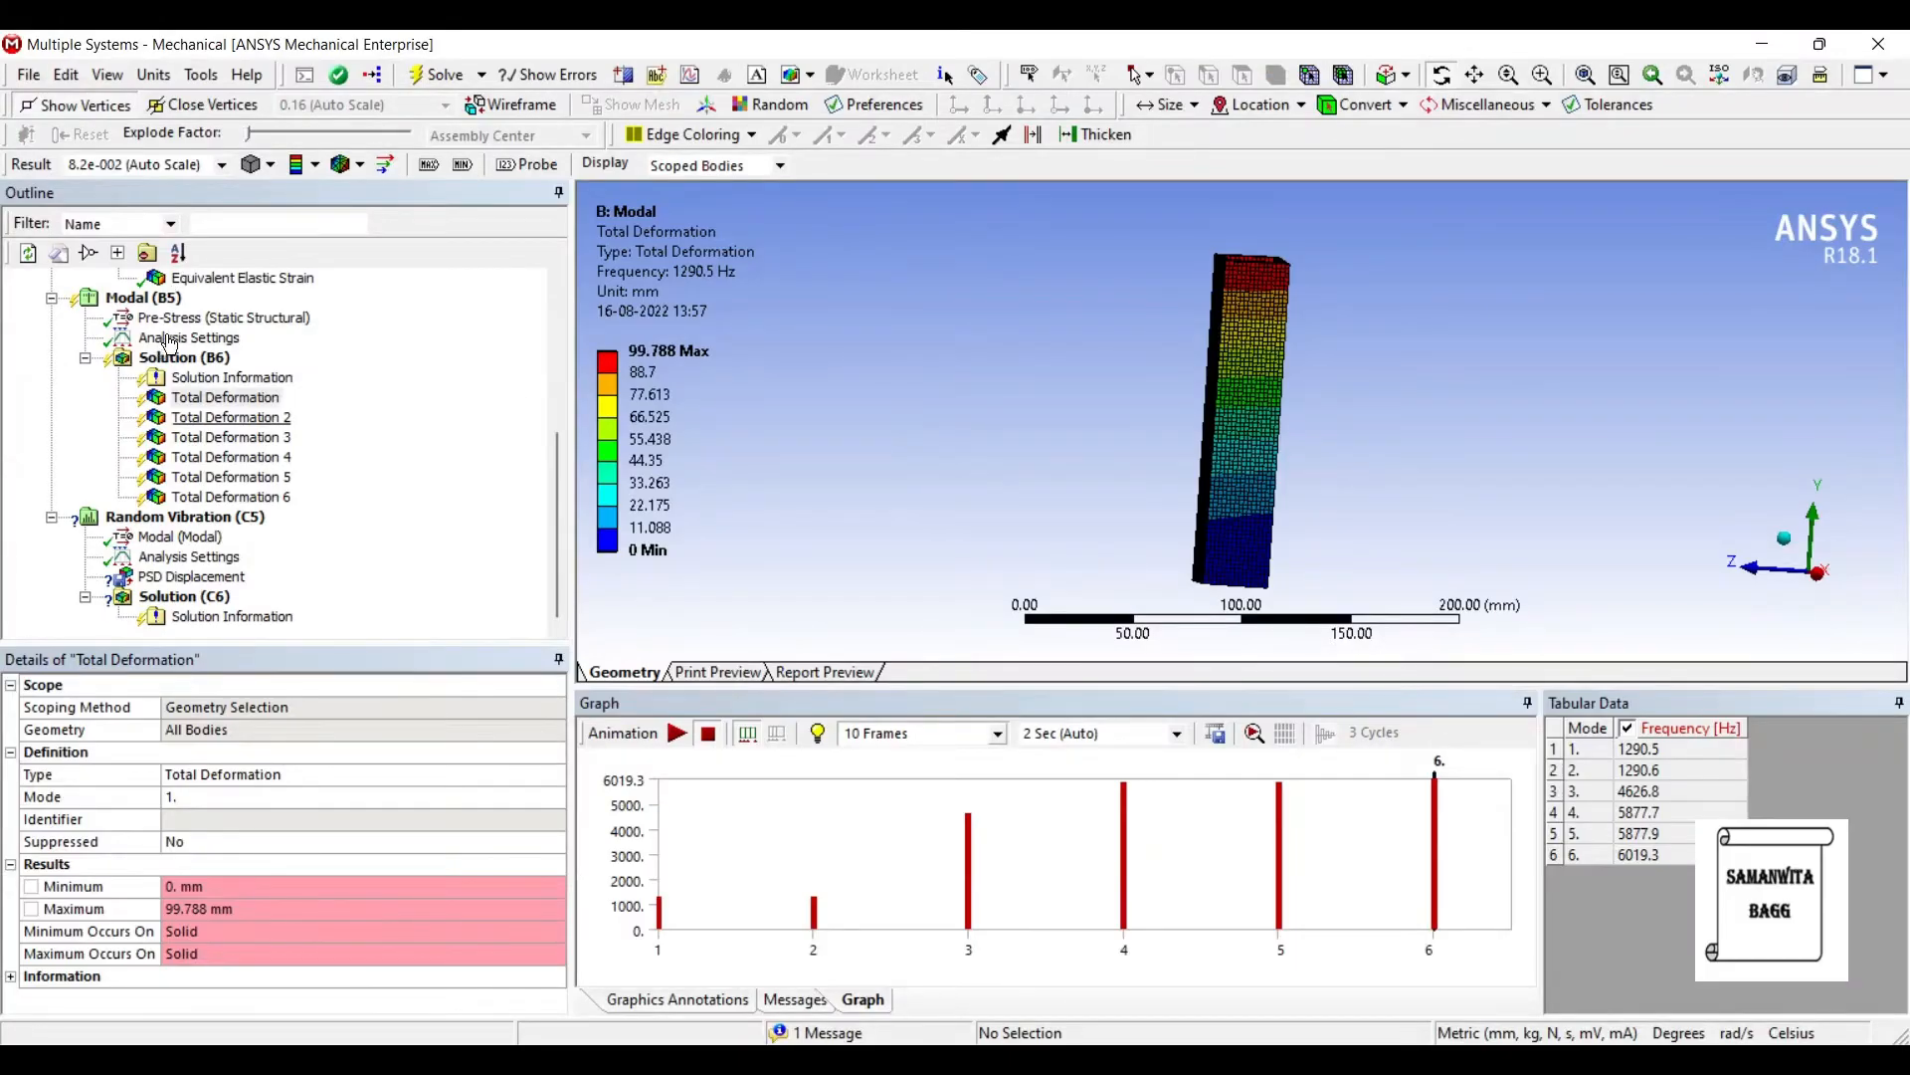
Step: Enter mode 1's displacement of 99.79 mm, then return to Mechanical's PSD Displacement setup
left_click(225, 398)
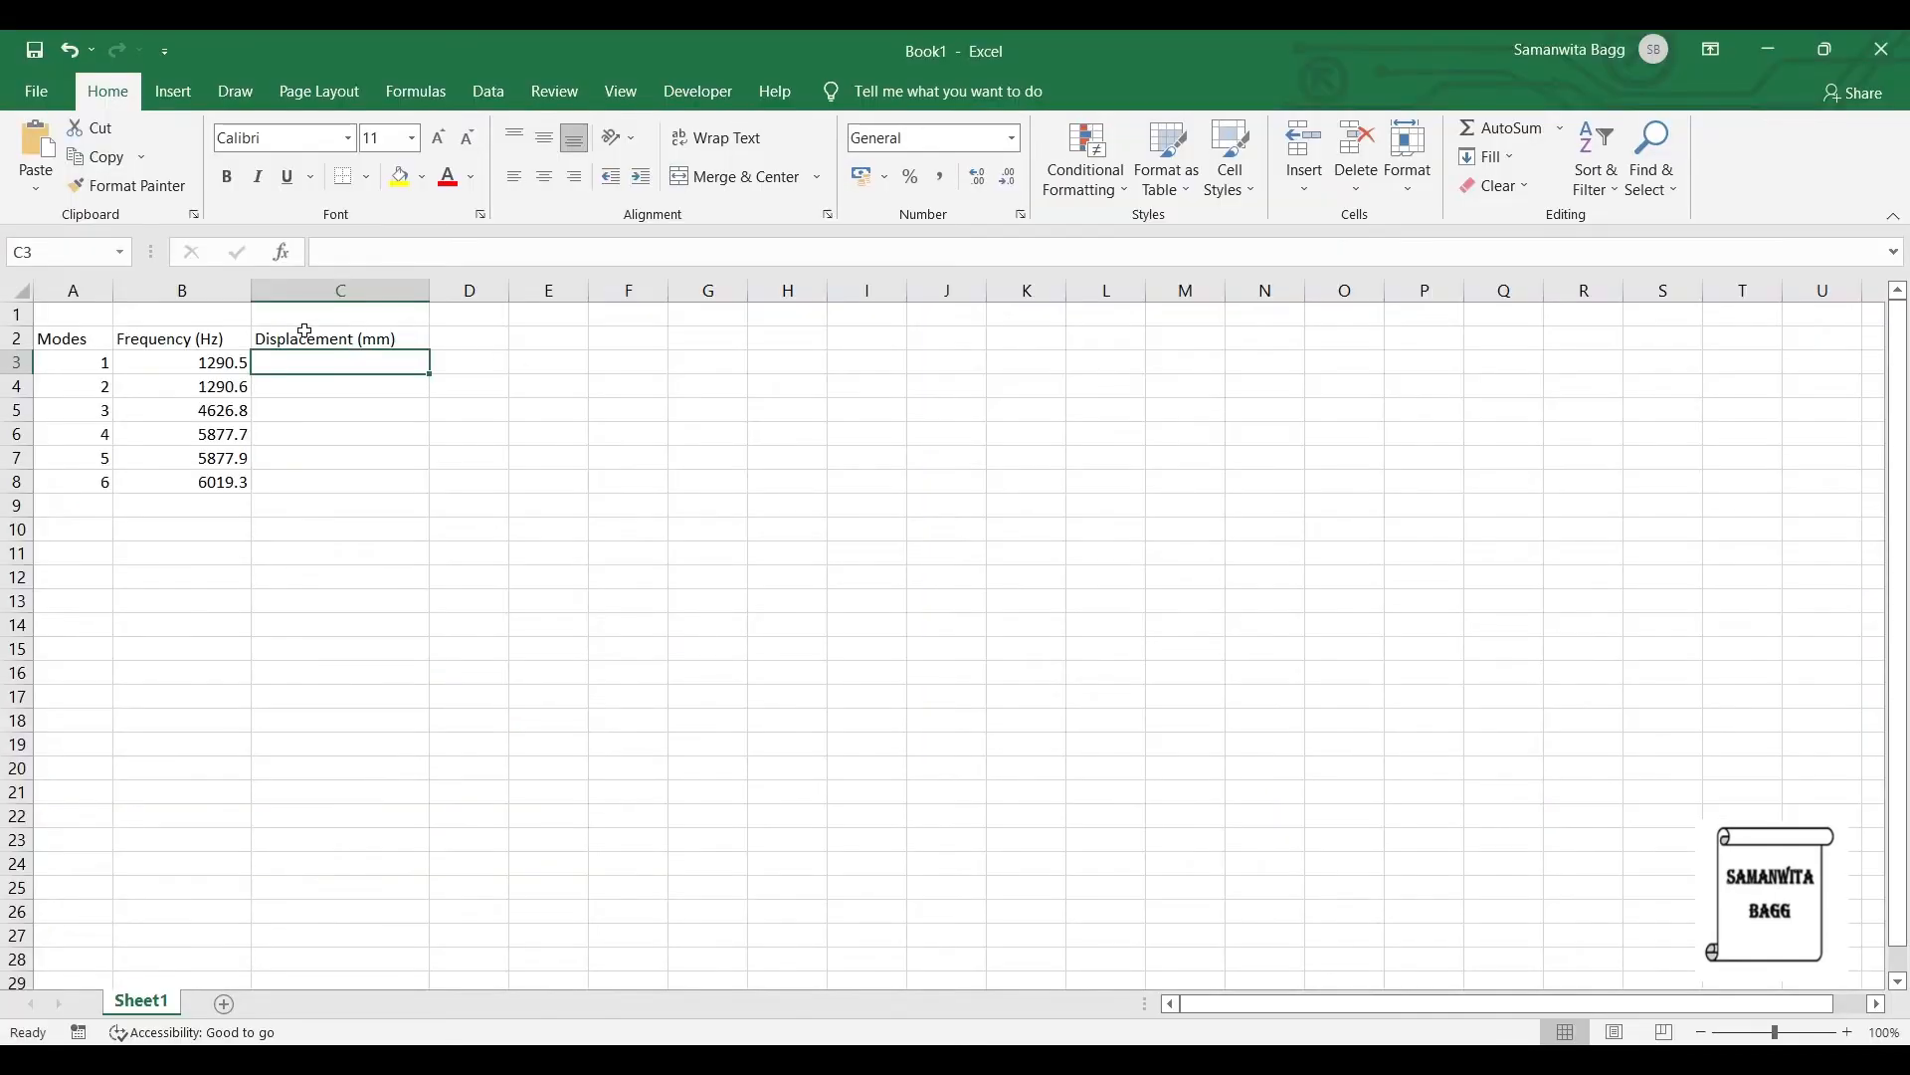
type("99.788")
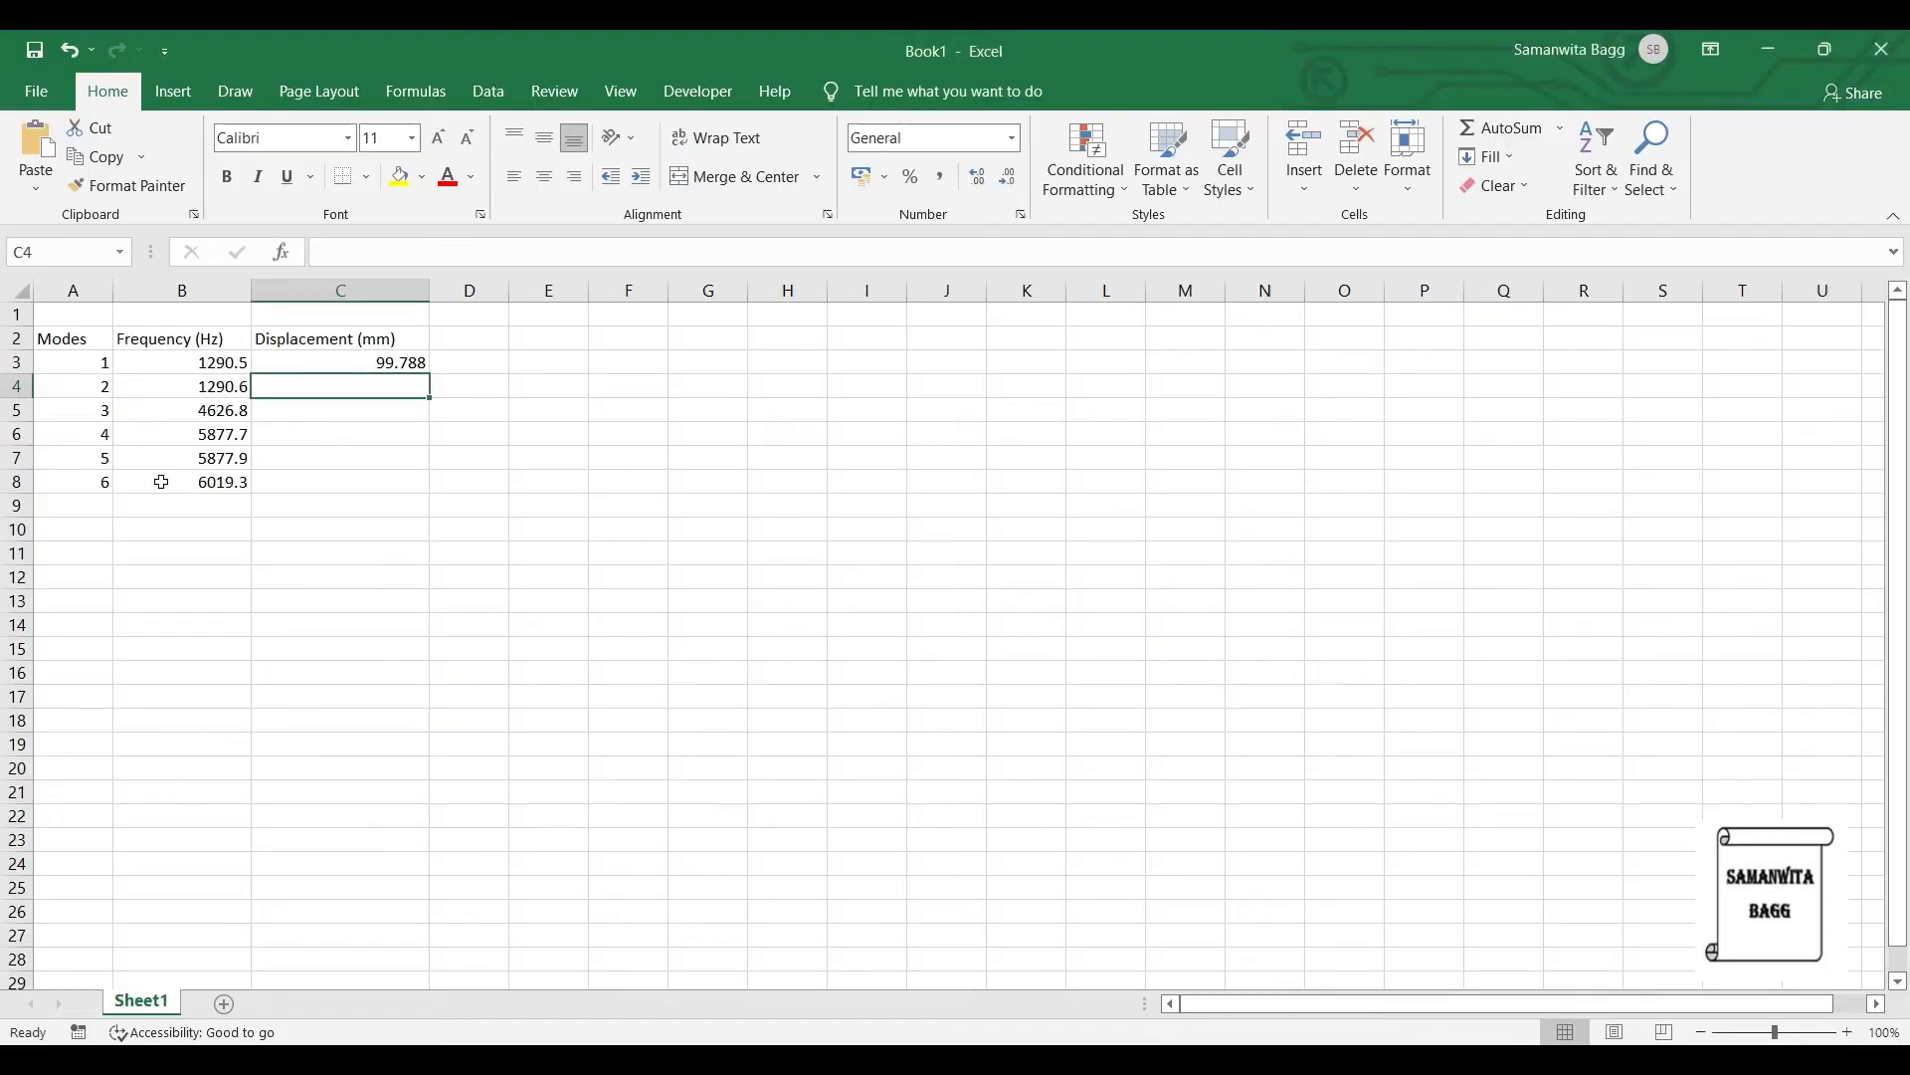
type("99.79")
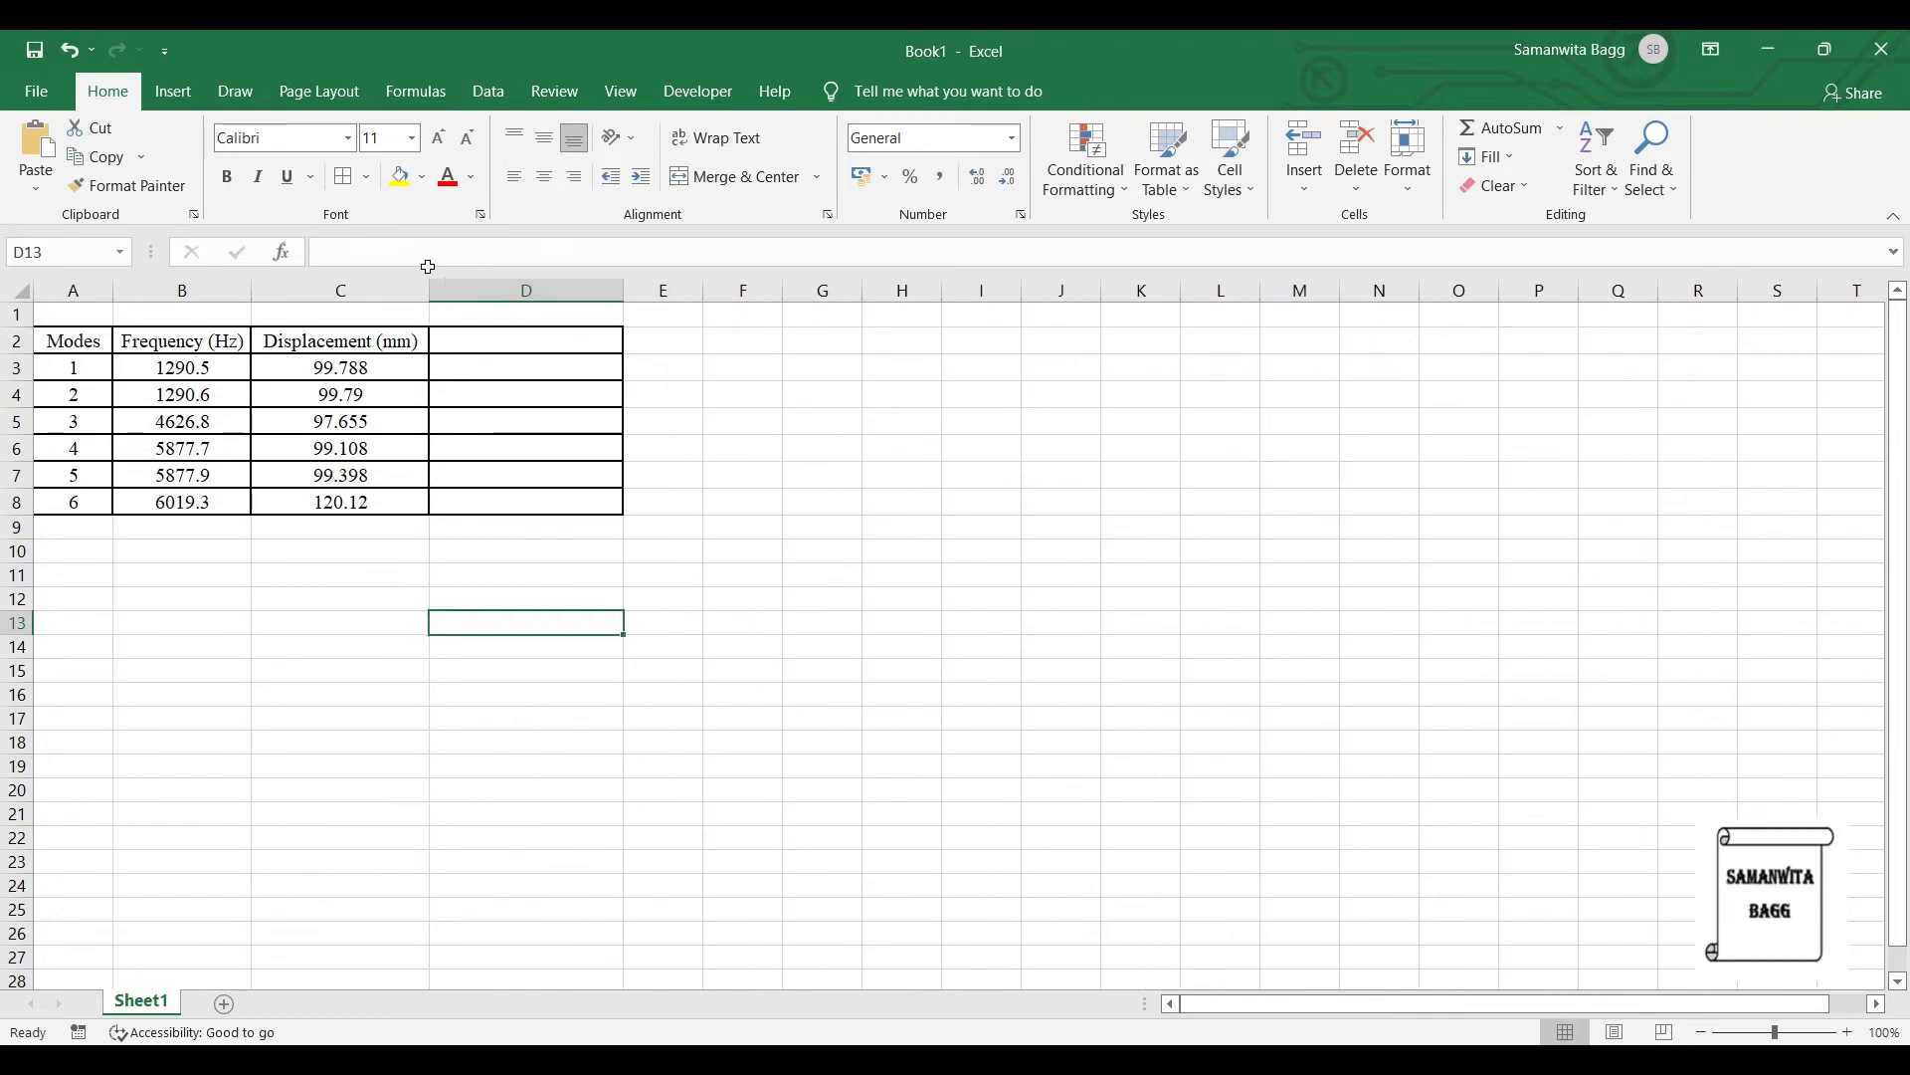
left_click(526, 340)
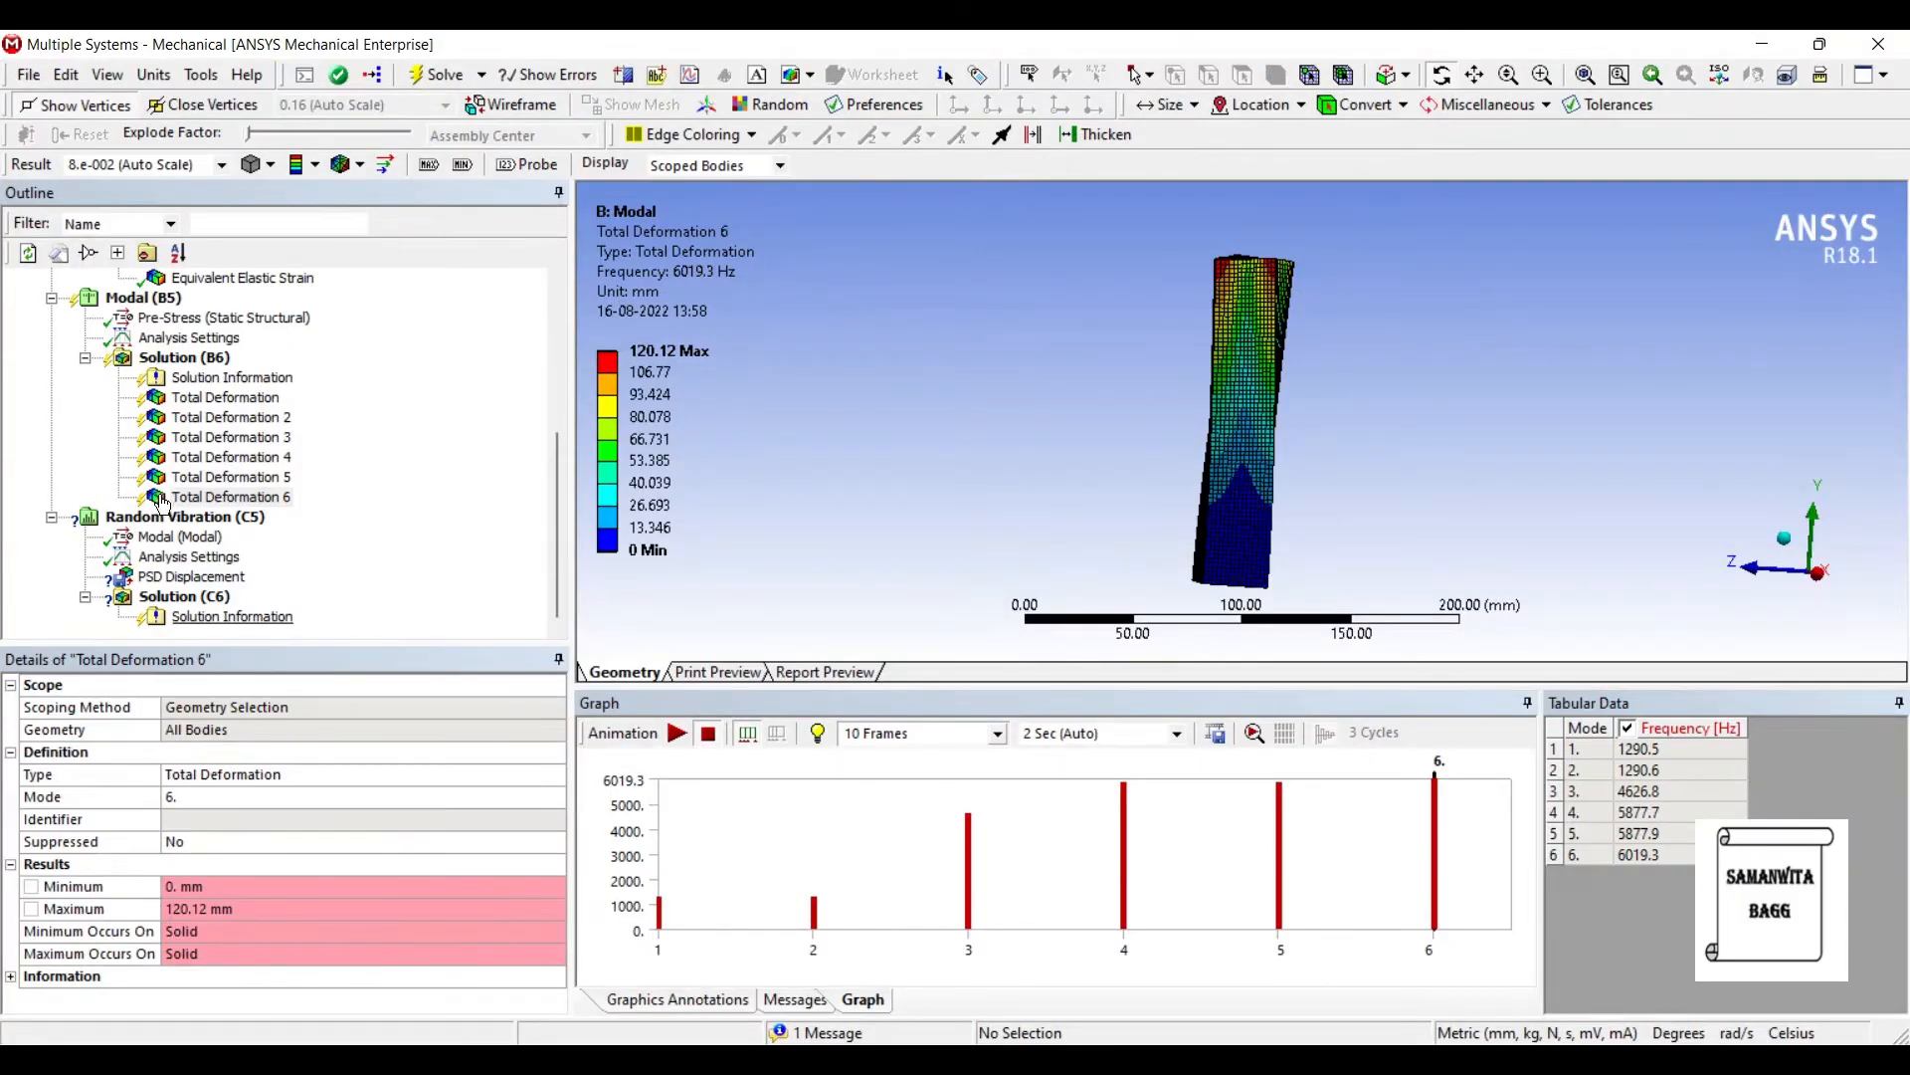
left_click(191, 577)
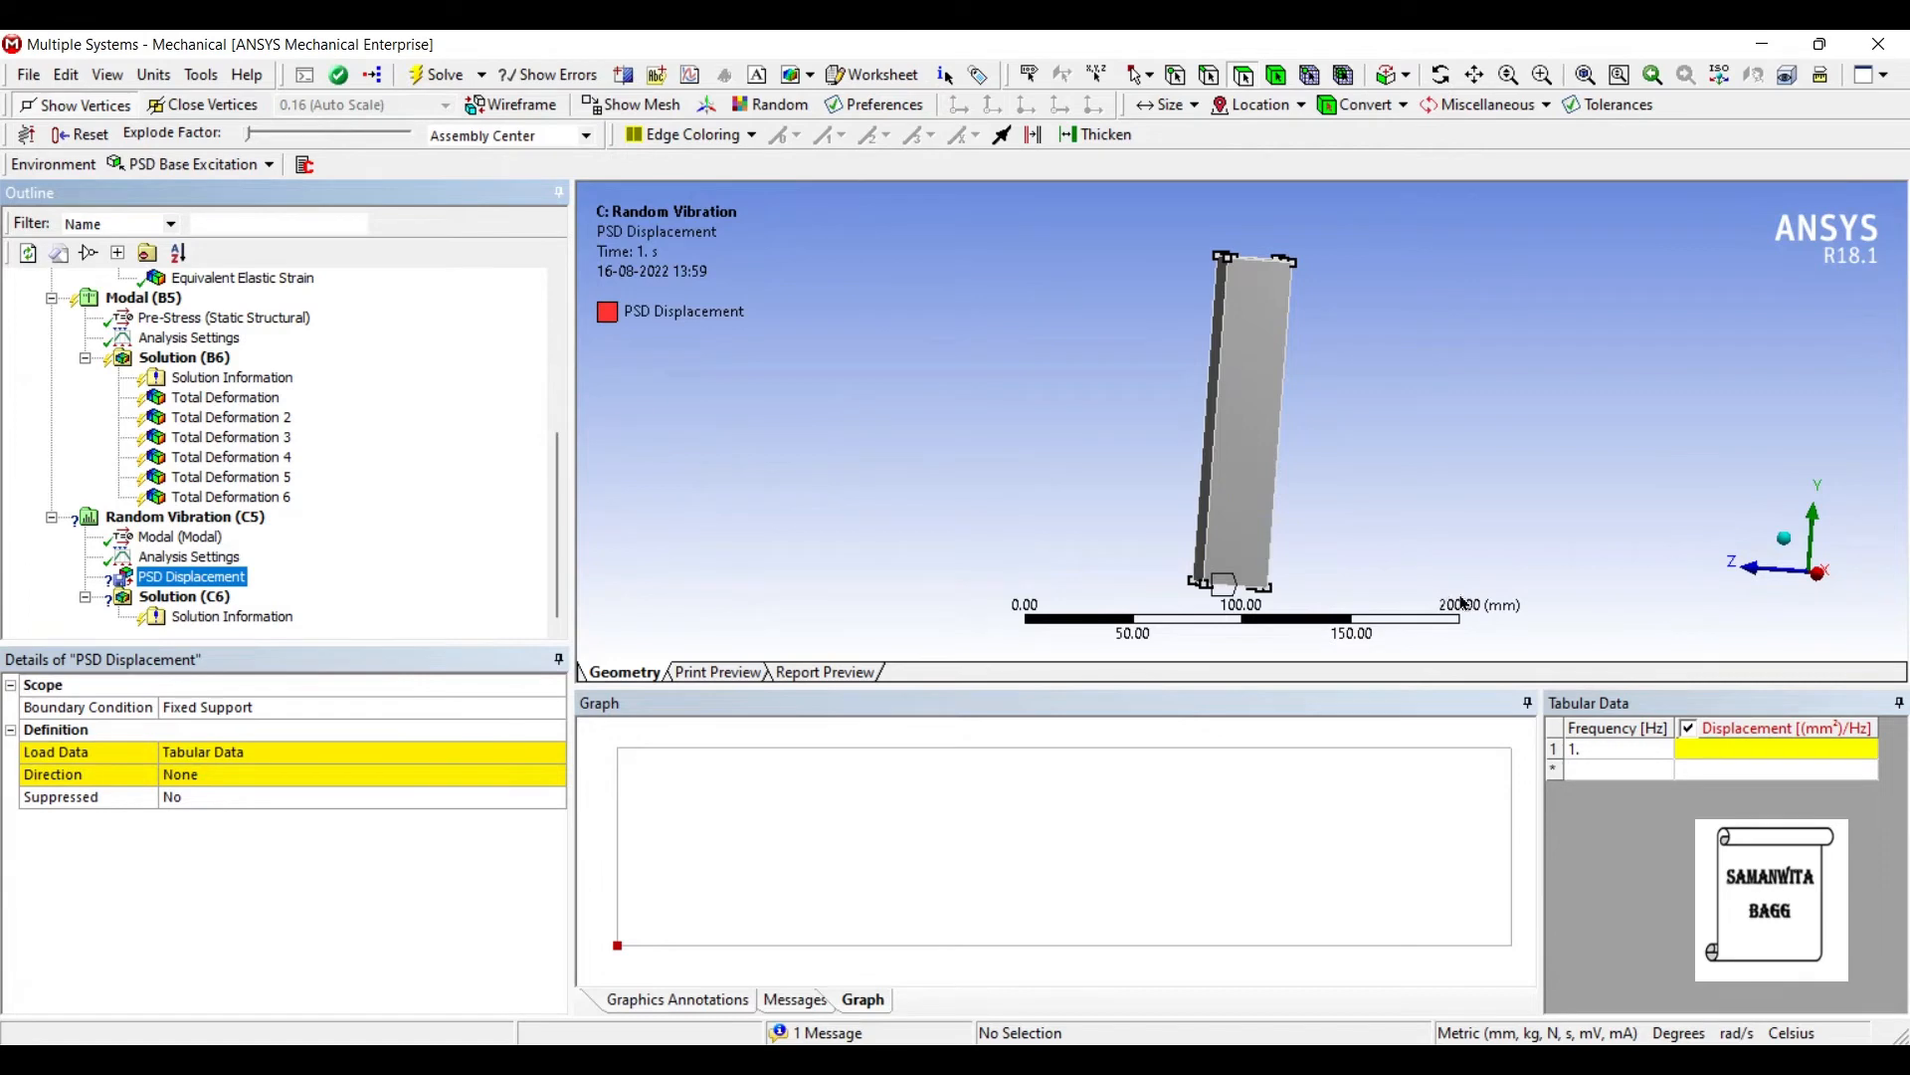
mouse_move(1299, 774)
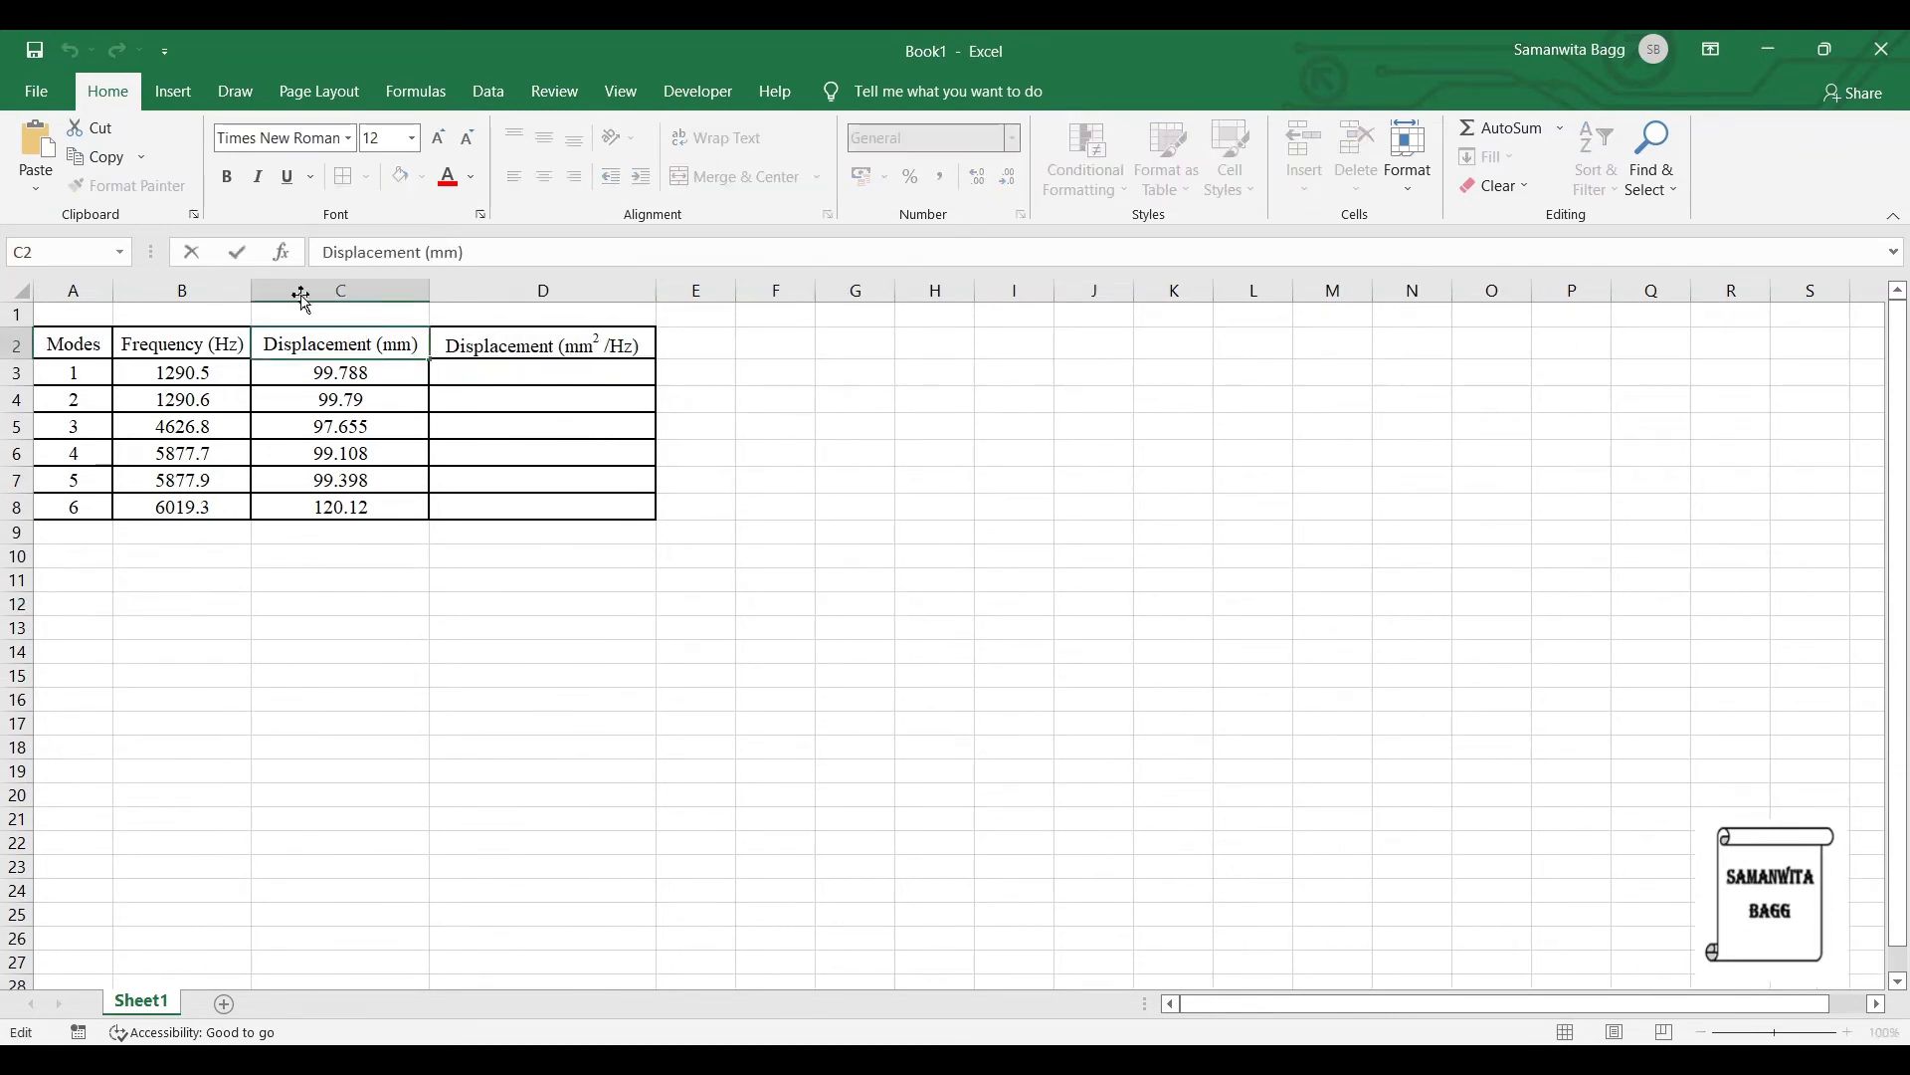
Step: Relabel column C Deformation (mm) and compute PSD as =(C3*C3)/B3 filled down for six modes
type("\\")
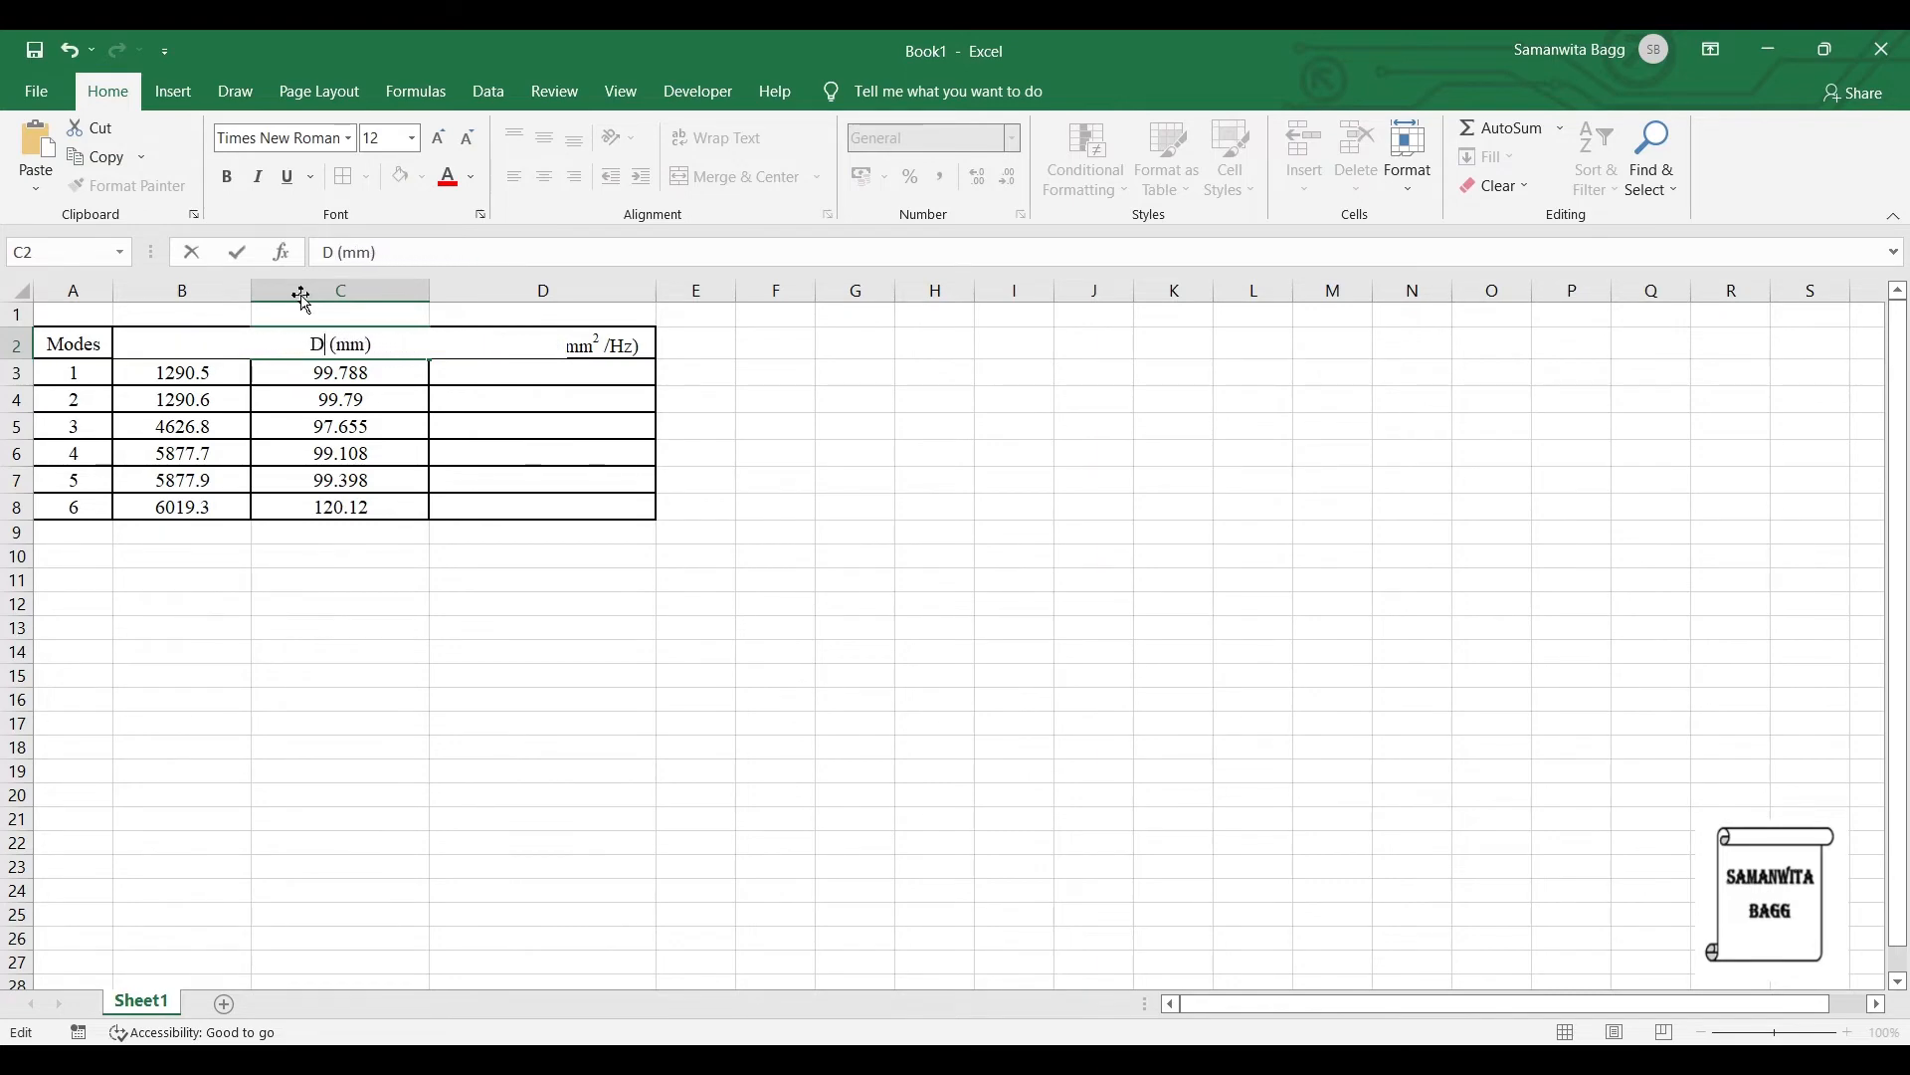
type("eformat")
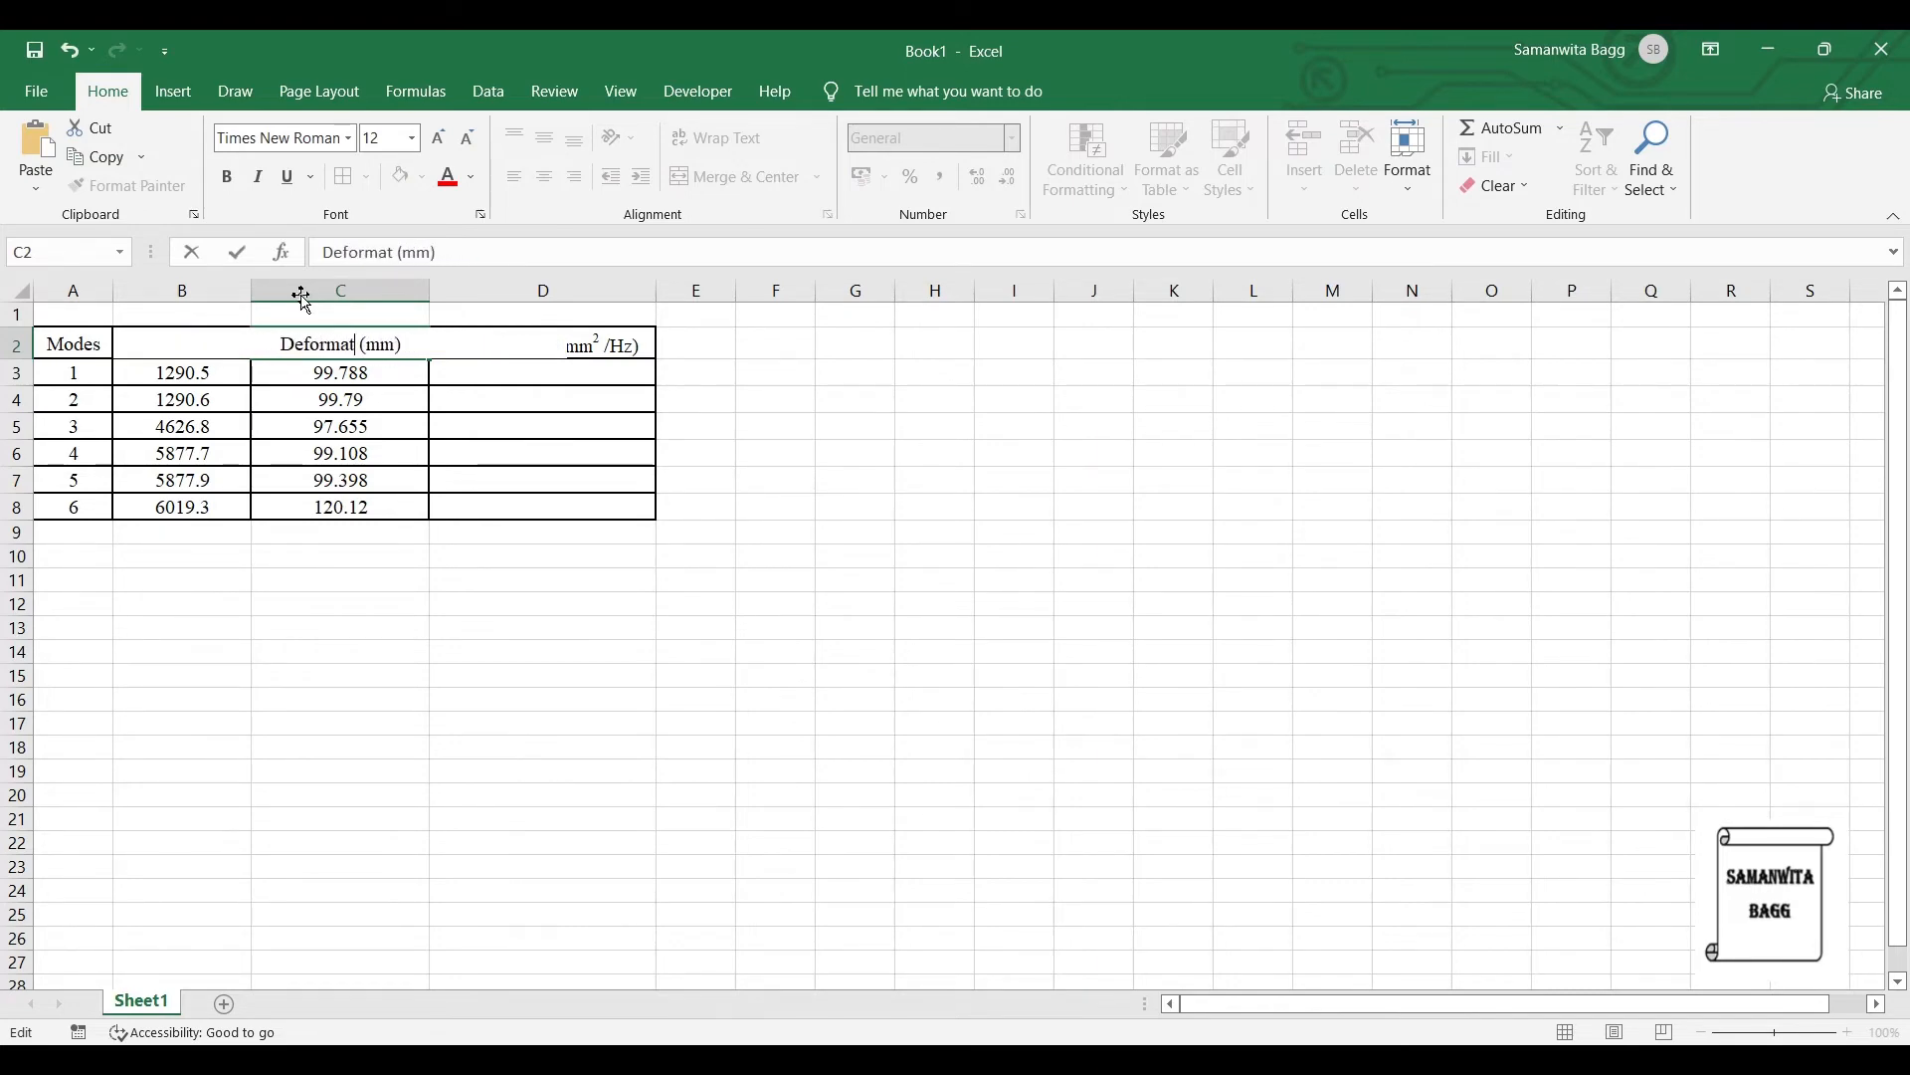
type("ion")
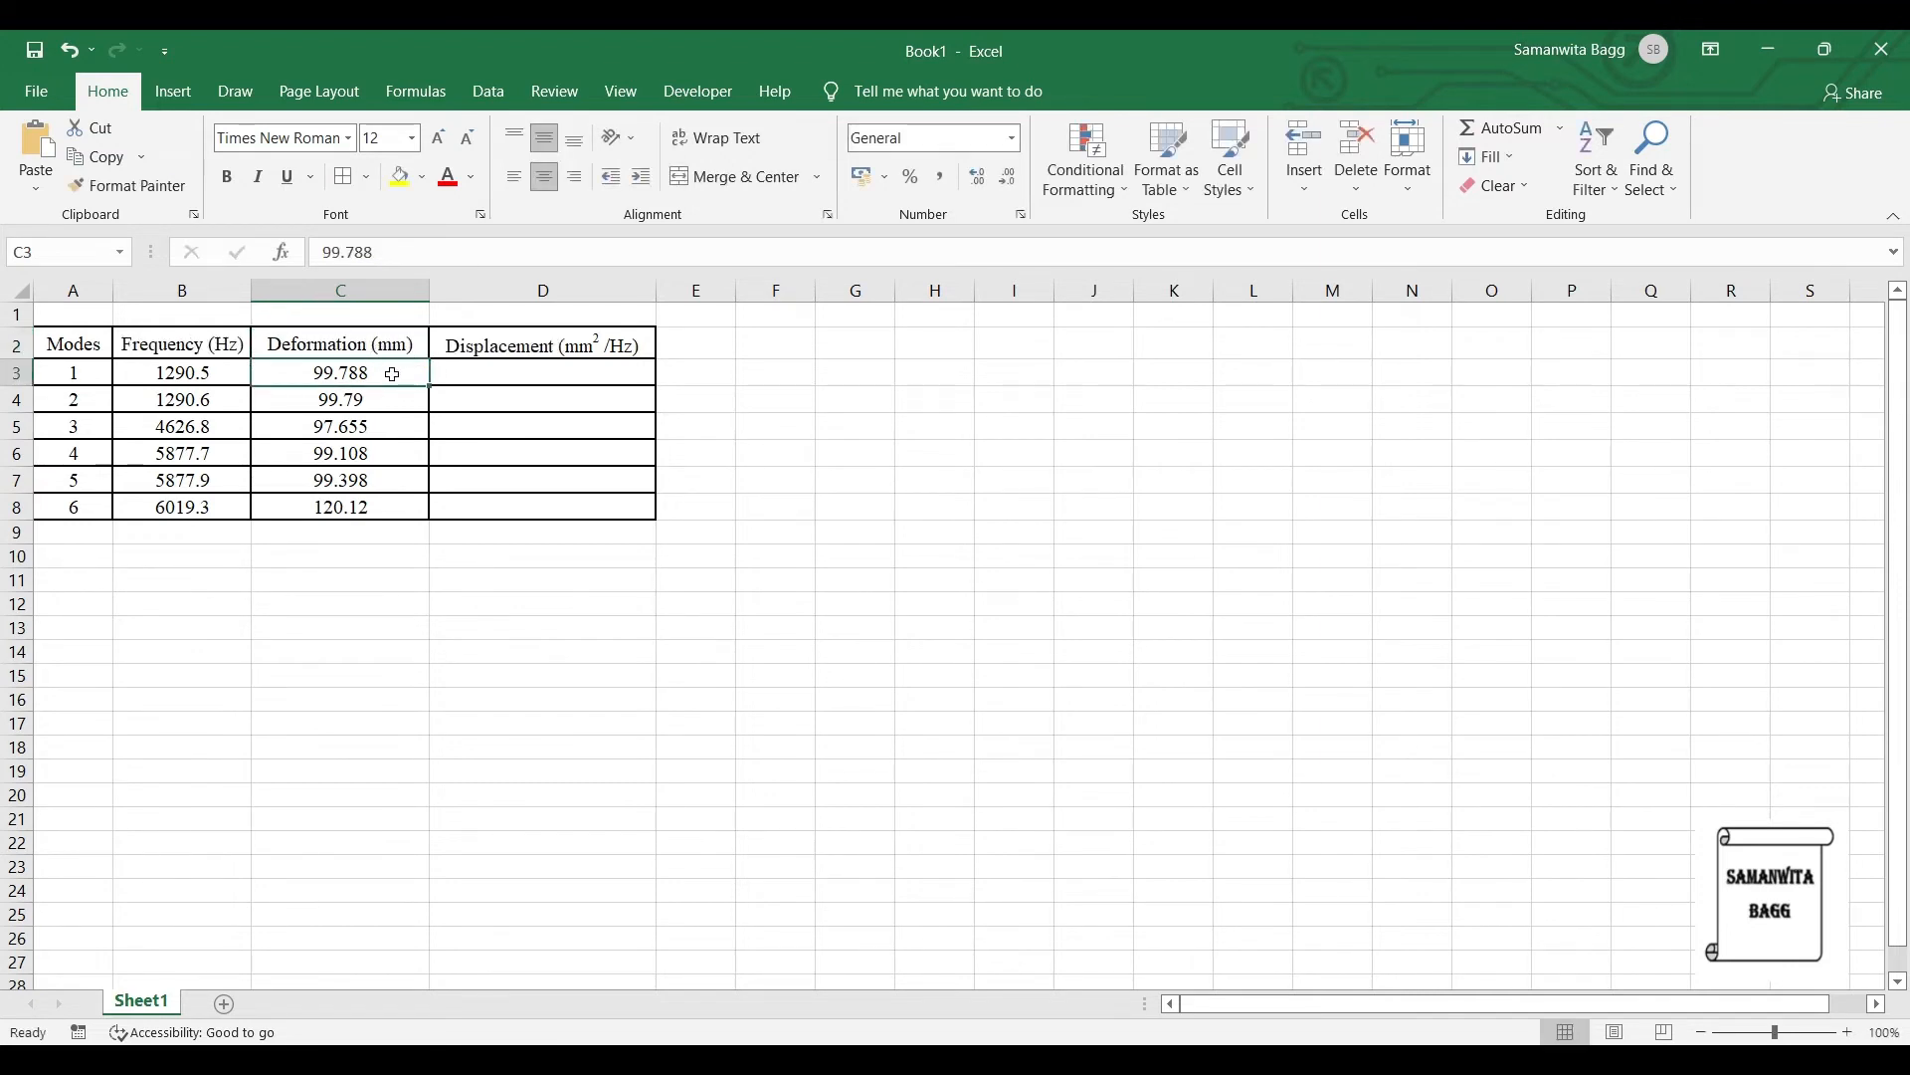
left_click(542, 372)
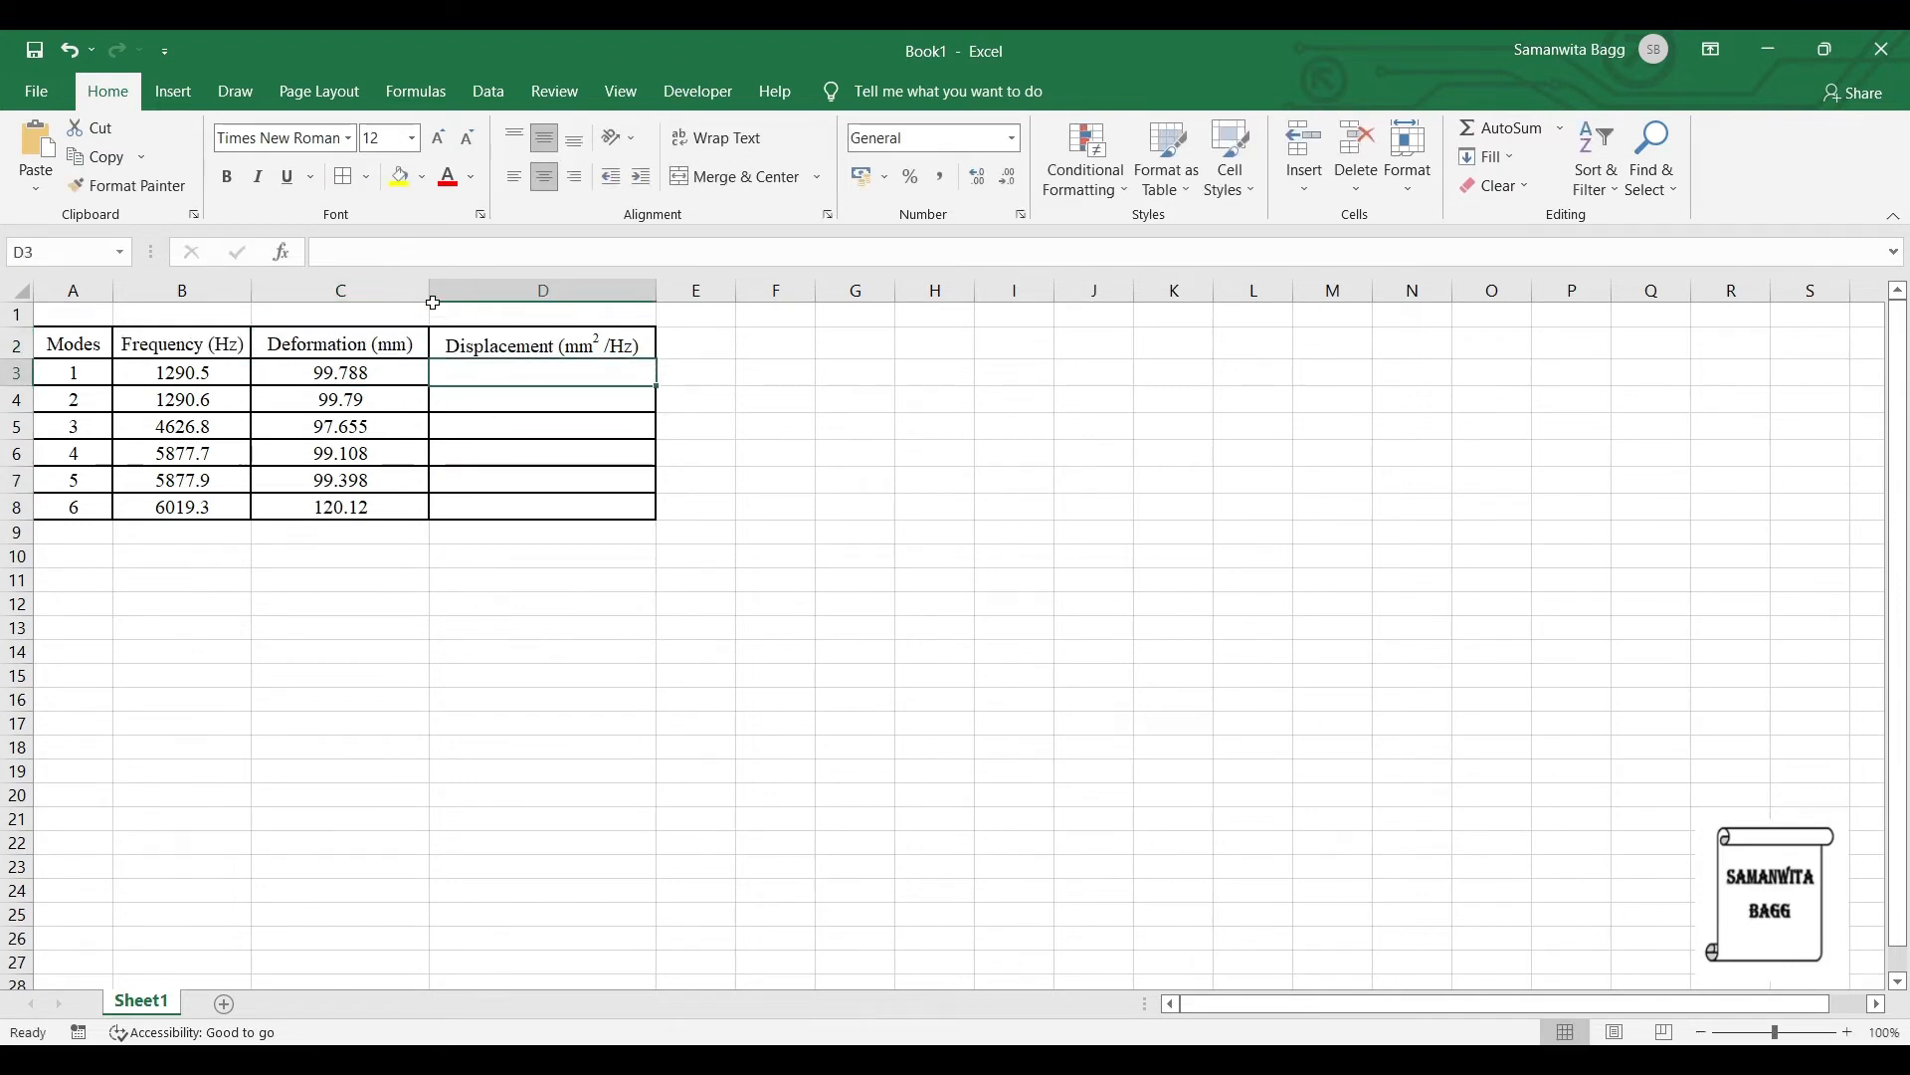
type("=")
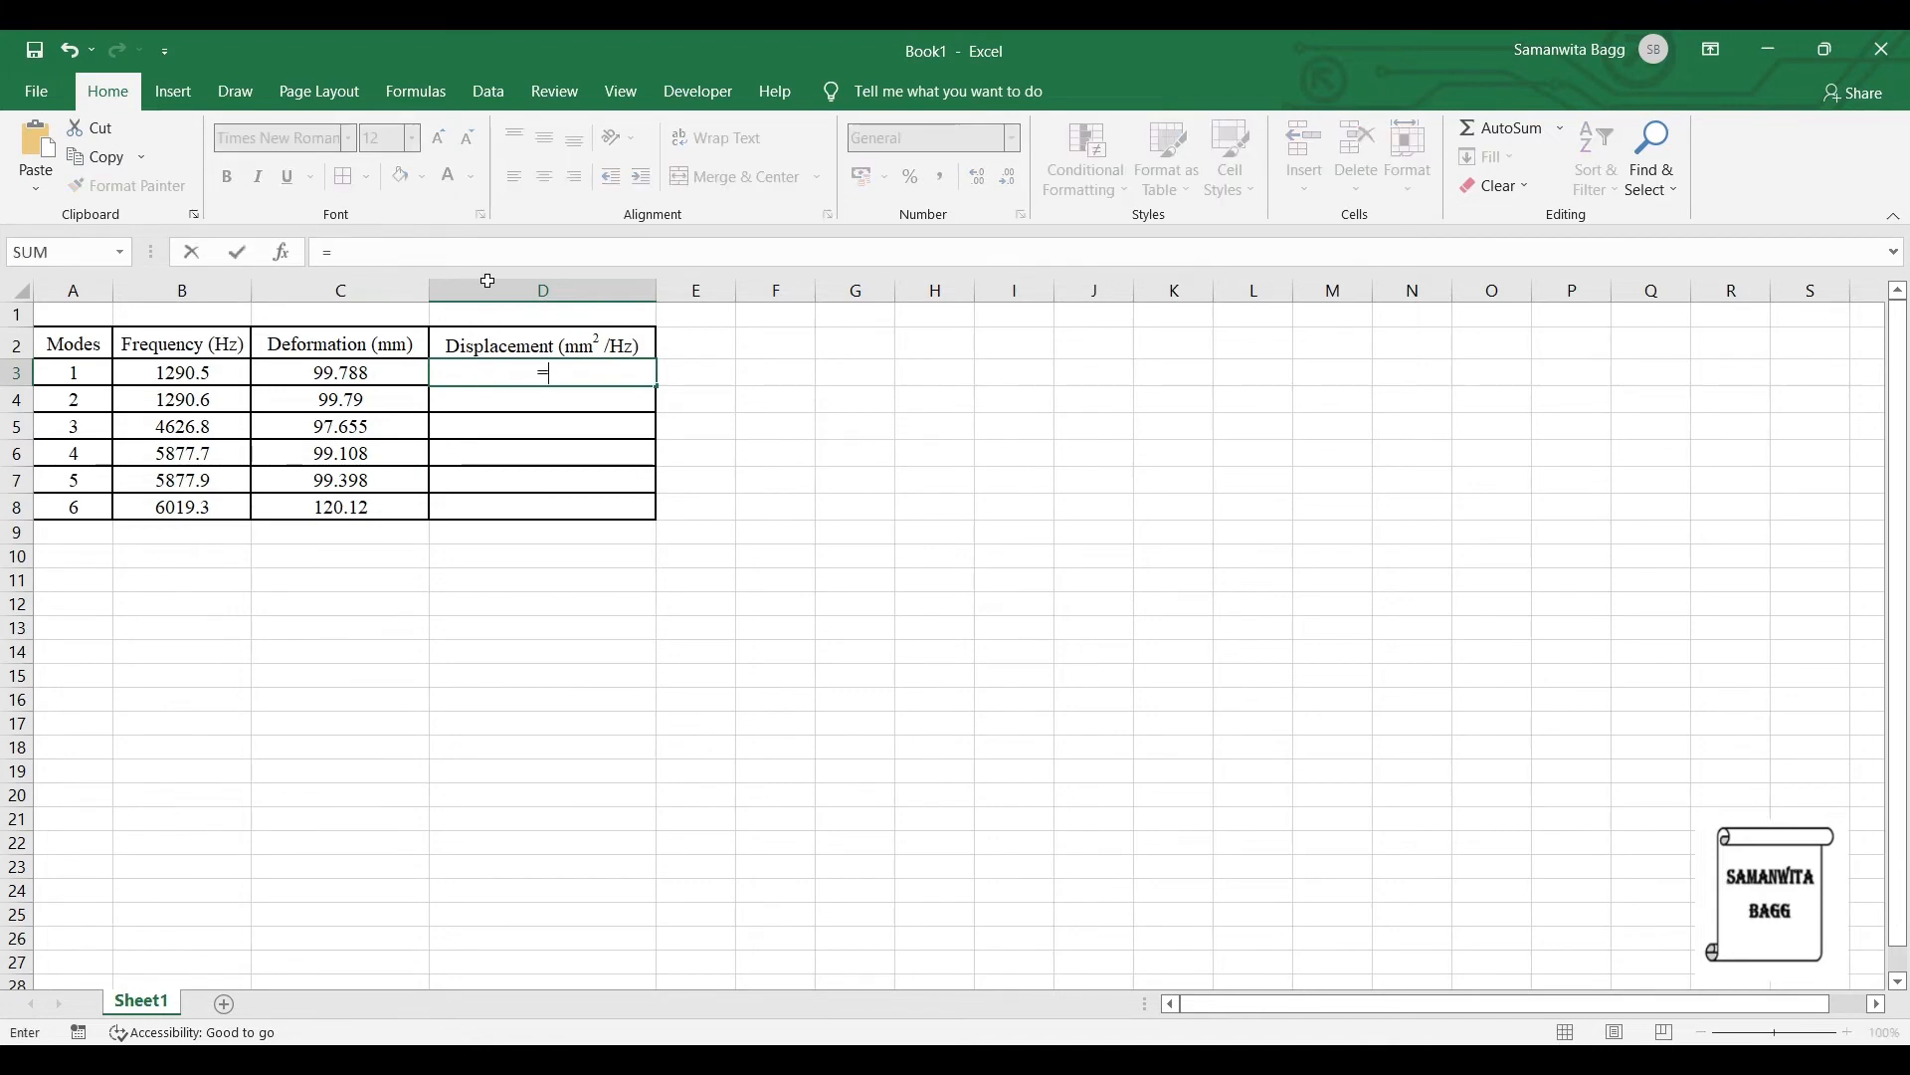
left_click(340, 372)
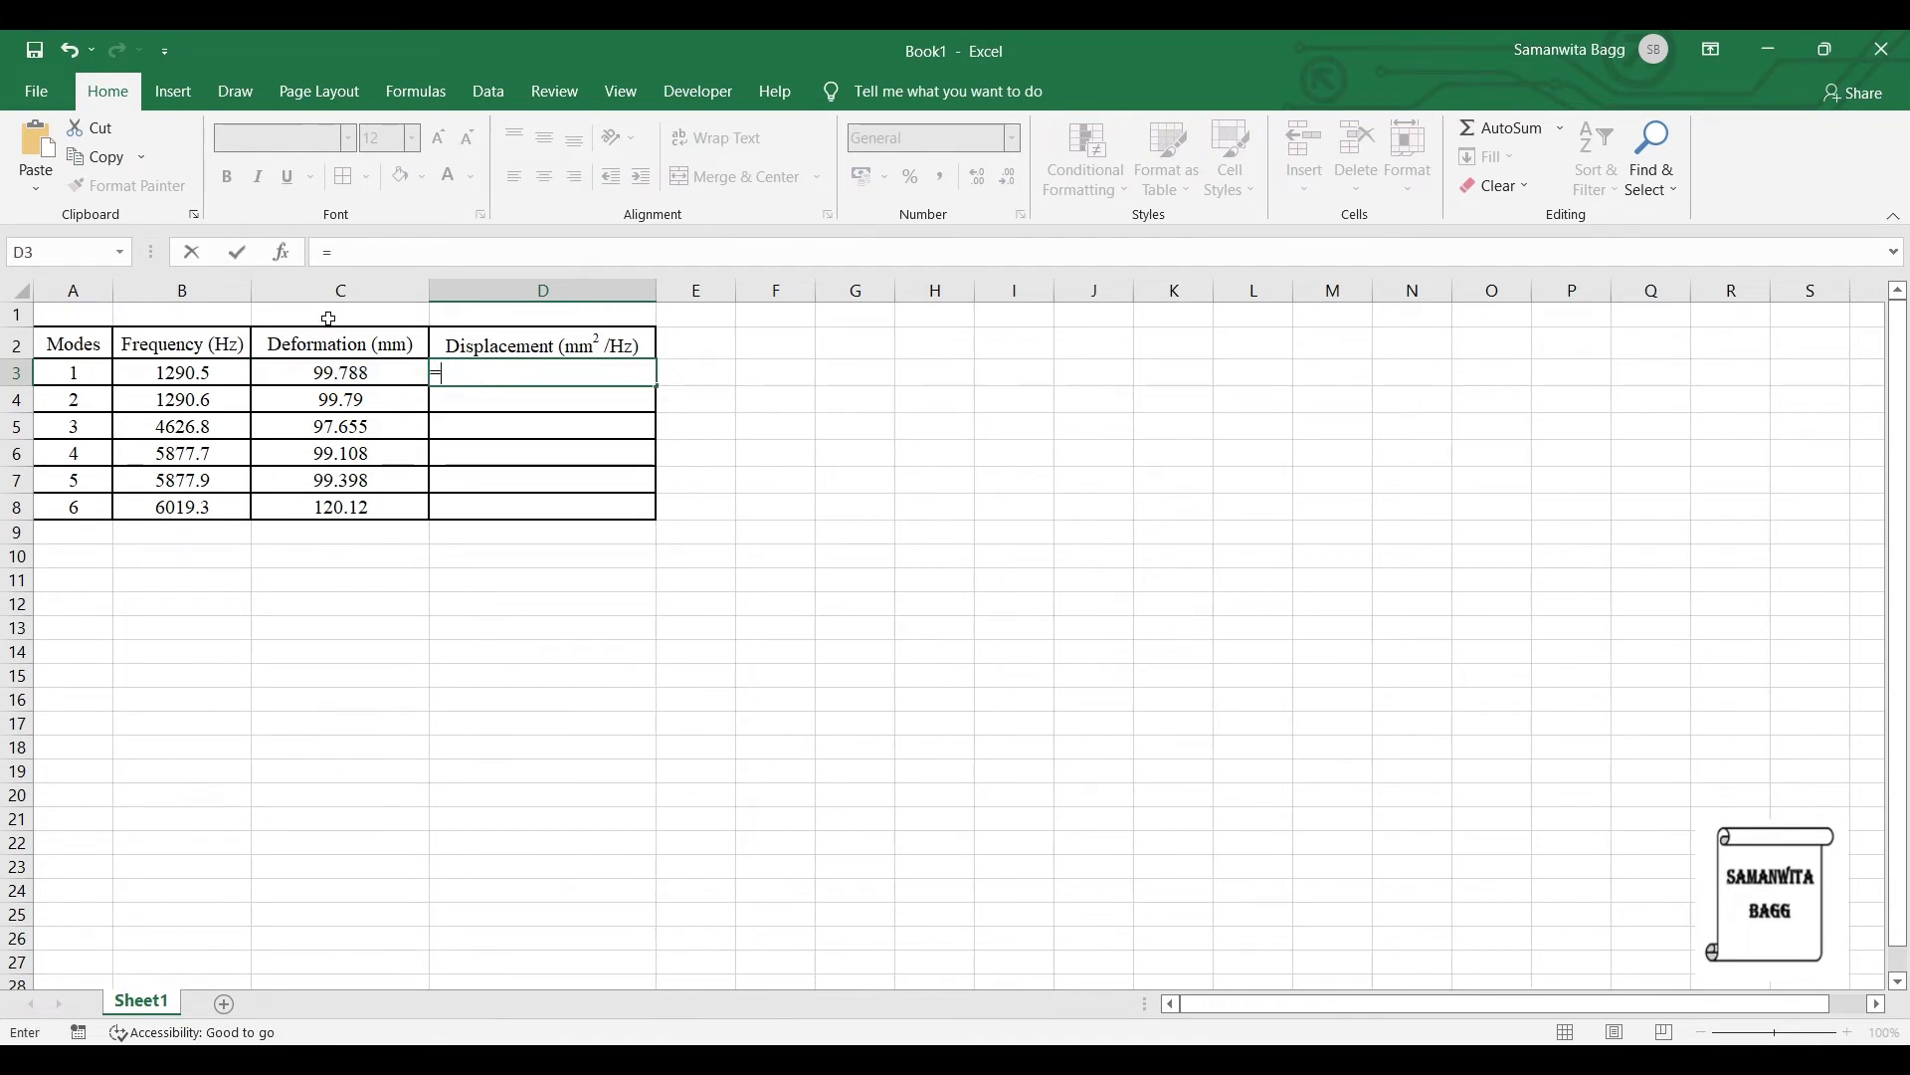
left_click(340, 372)
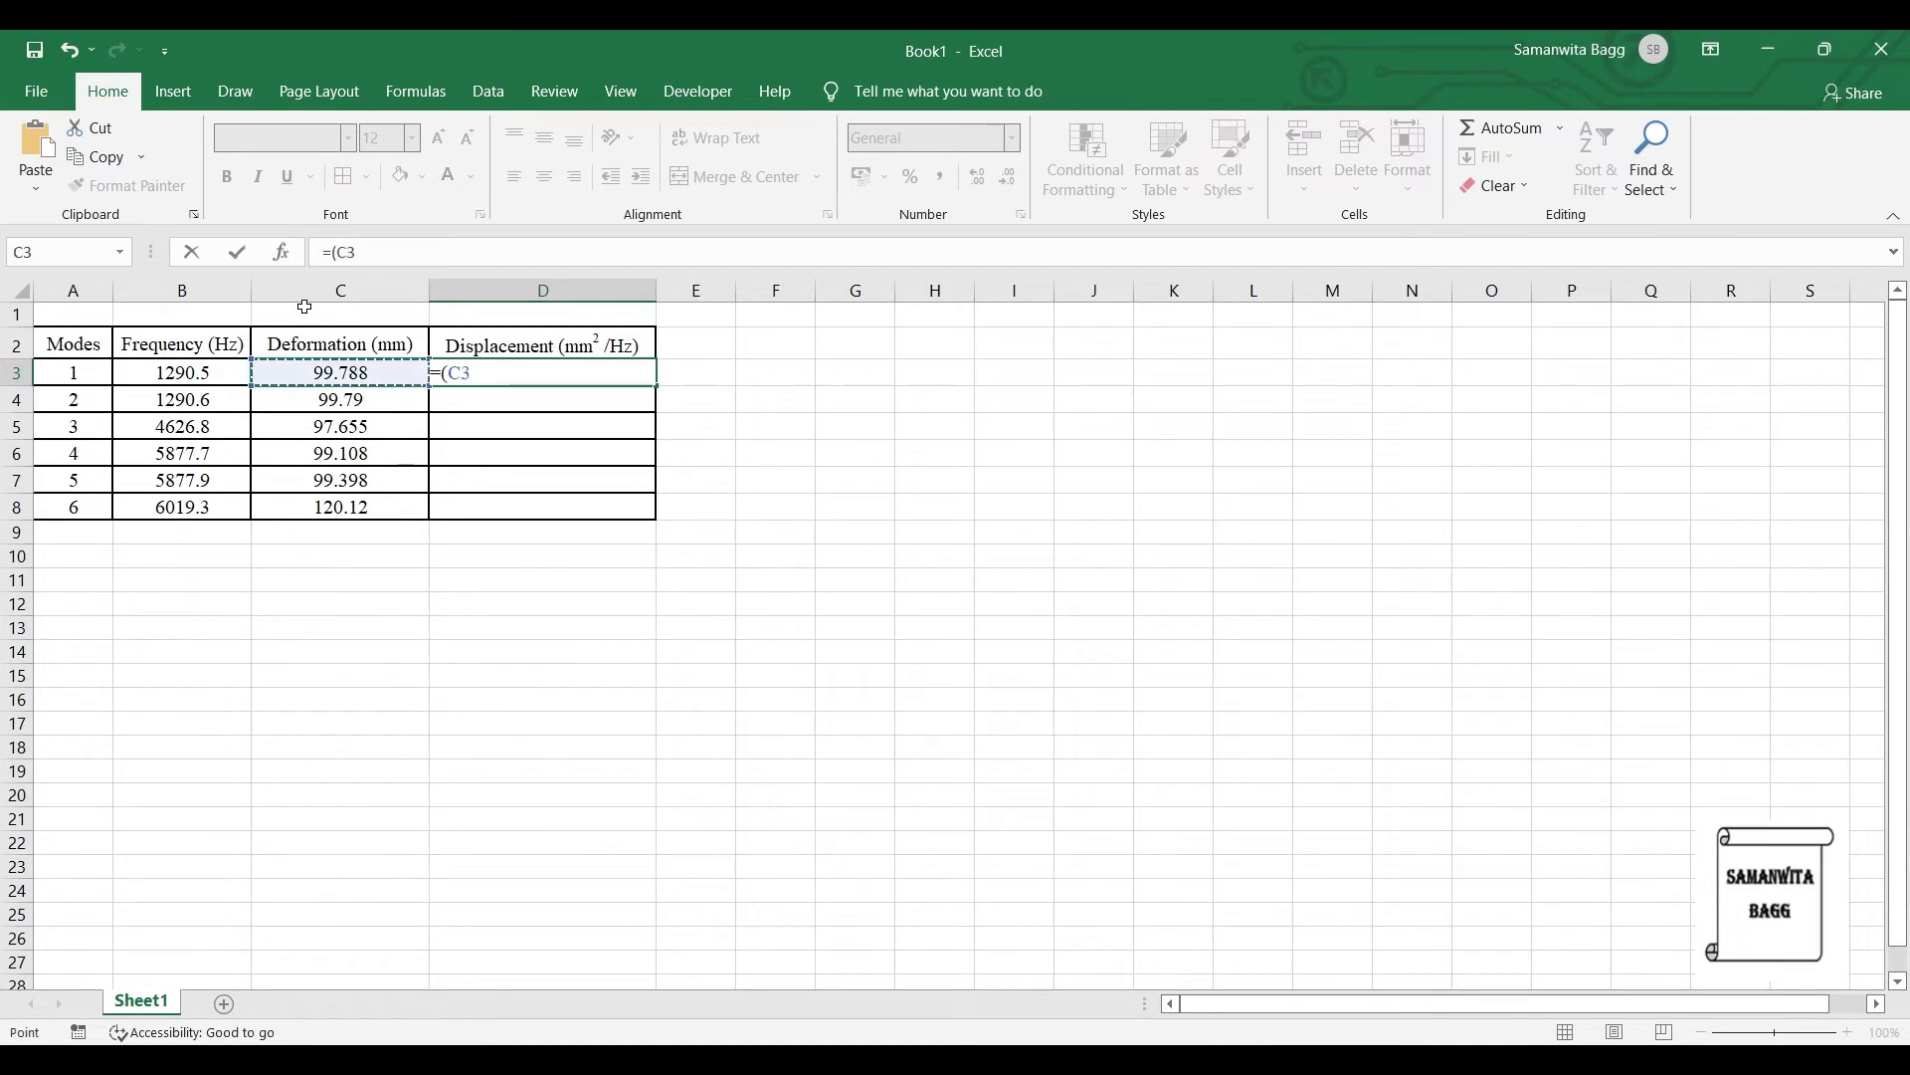
type("*")
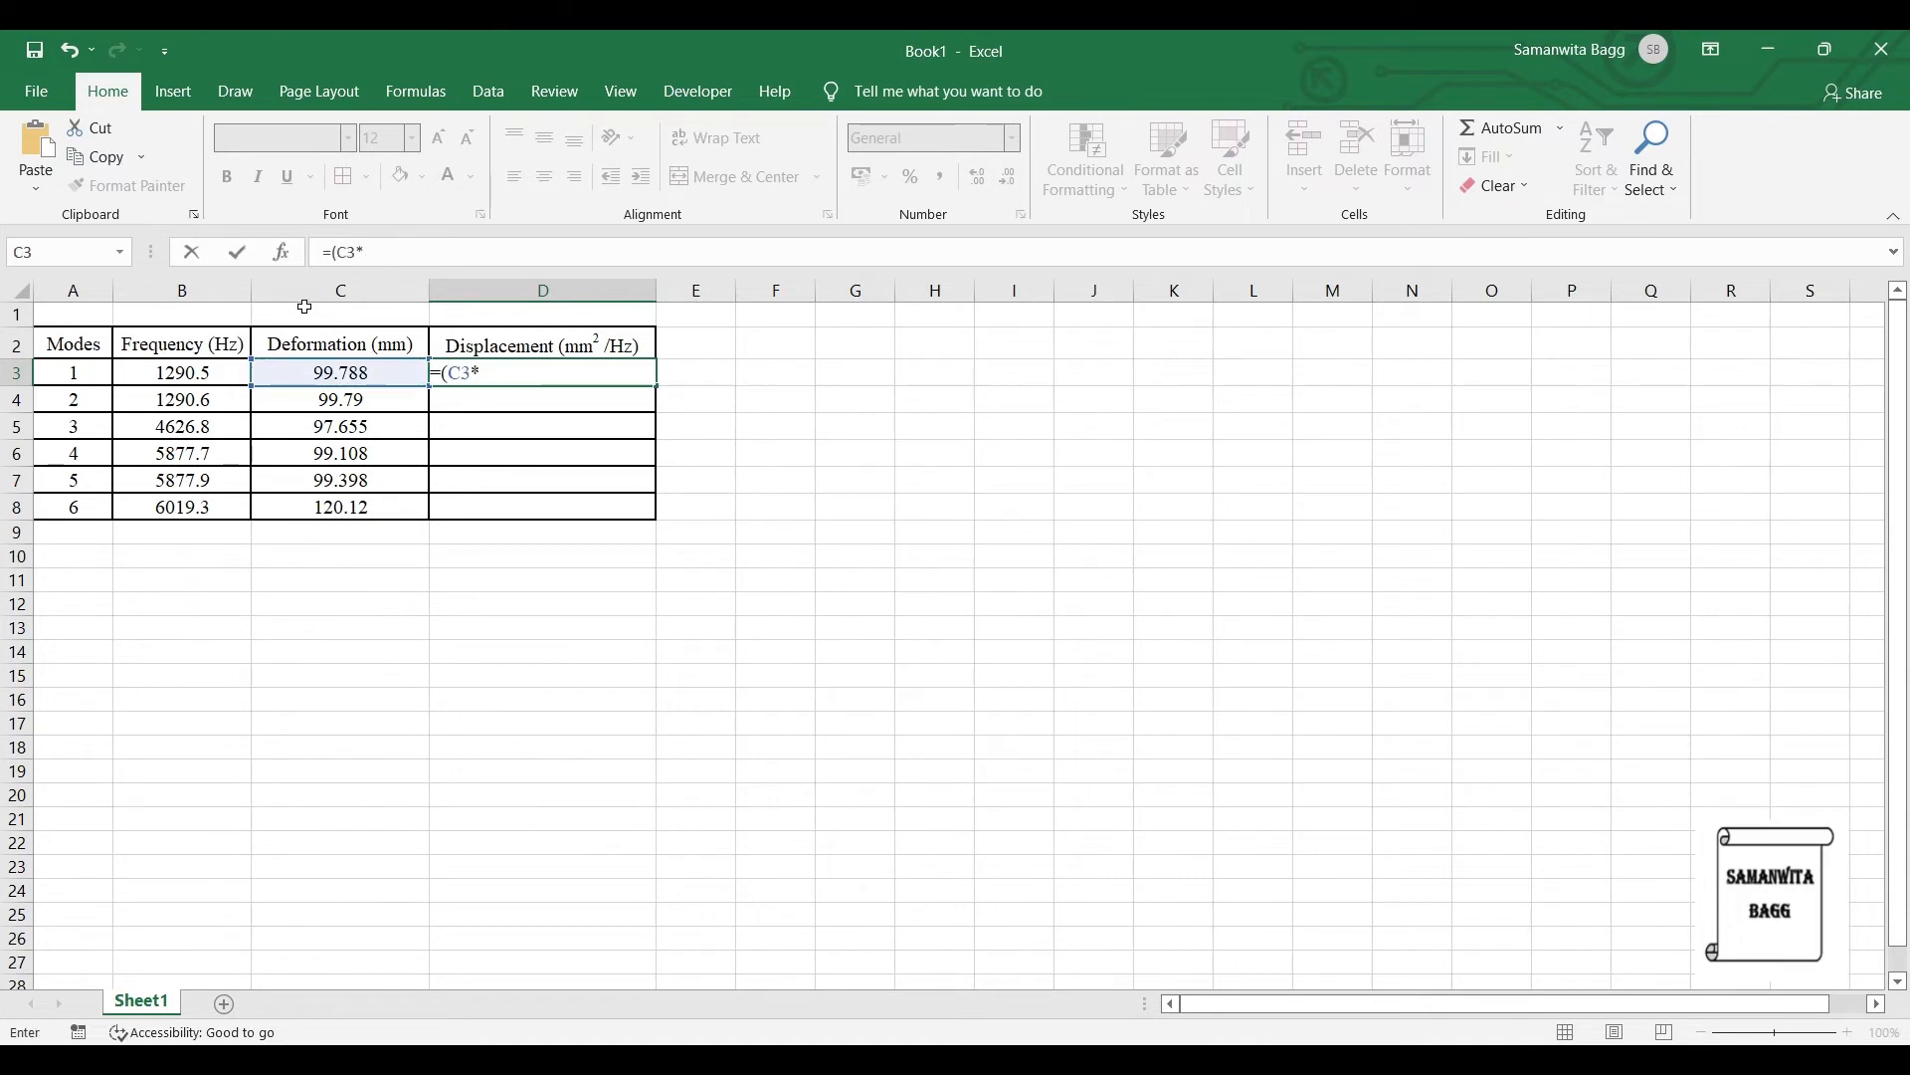
type("C3)/B3")
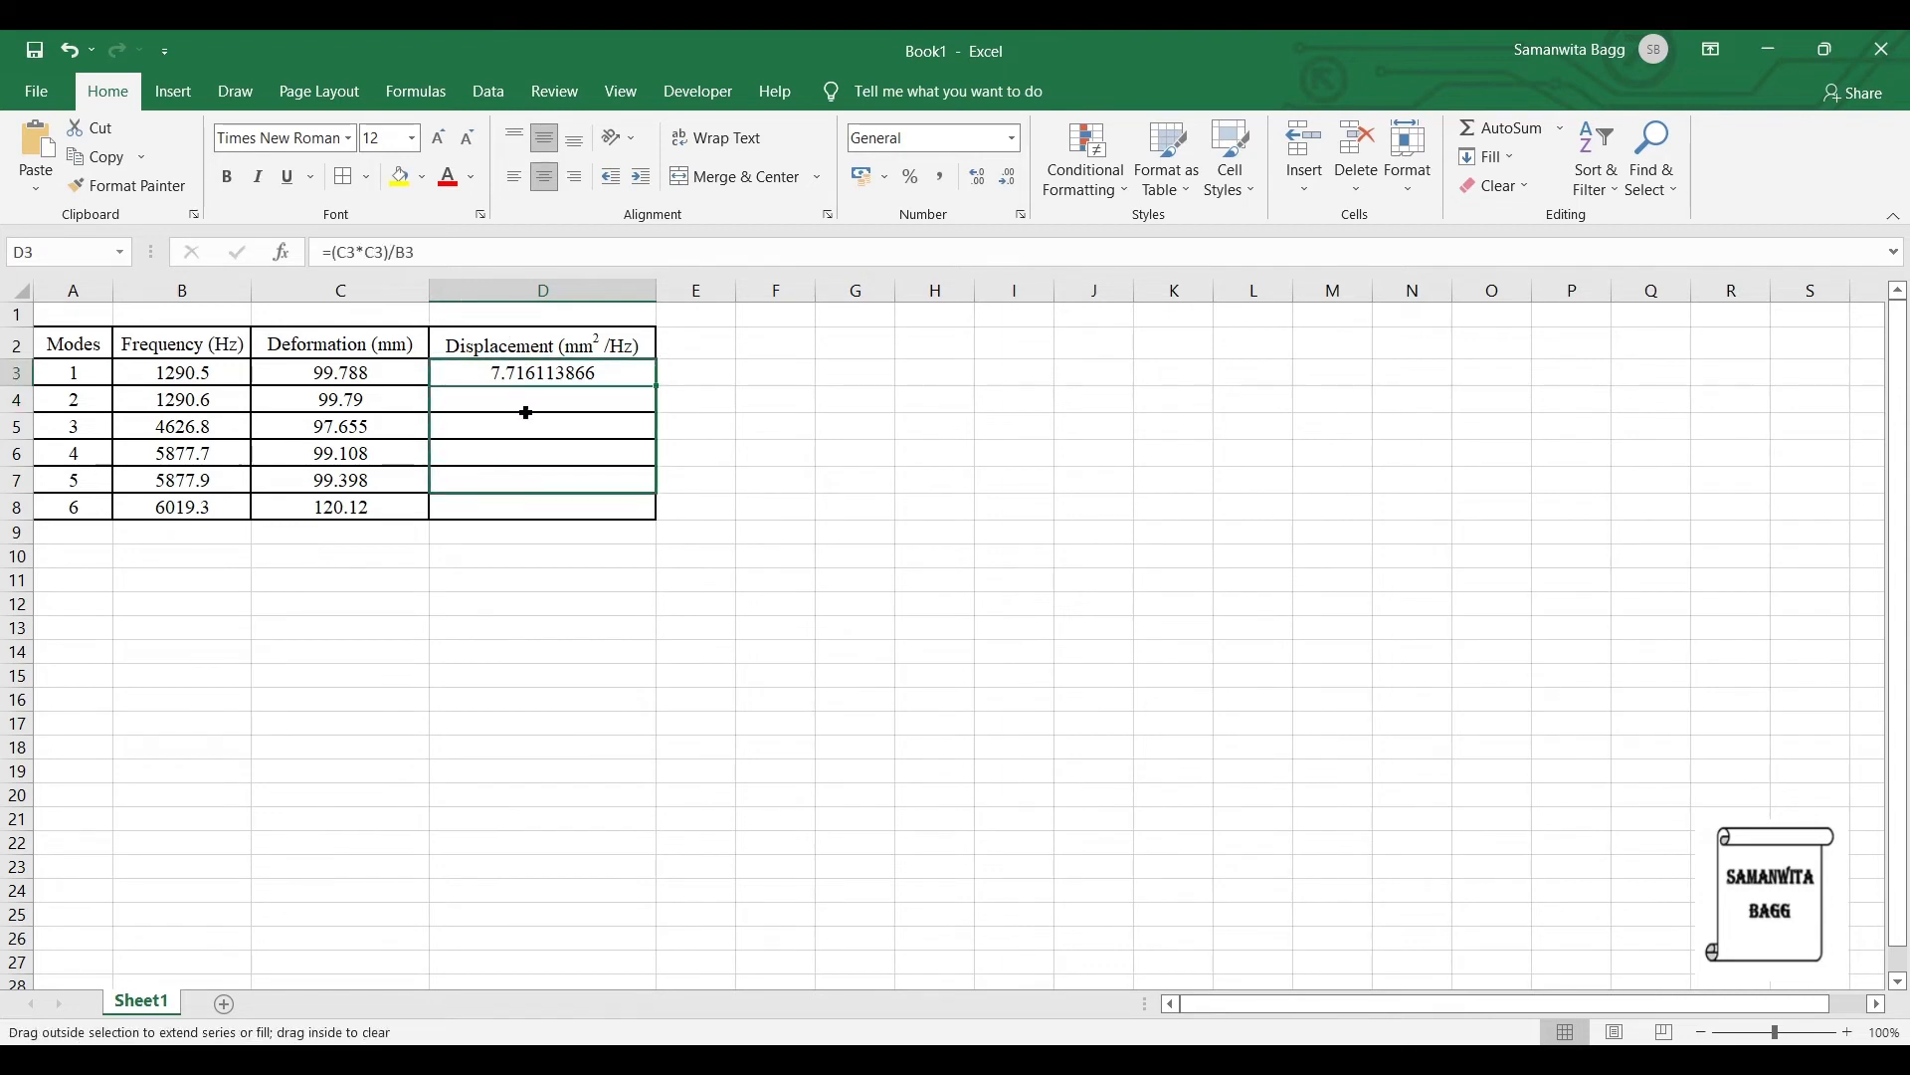
left_click_drag(523, 373, 541, 507)
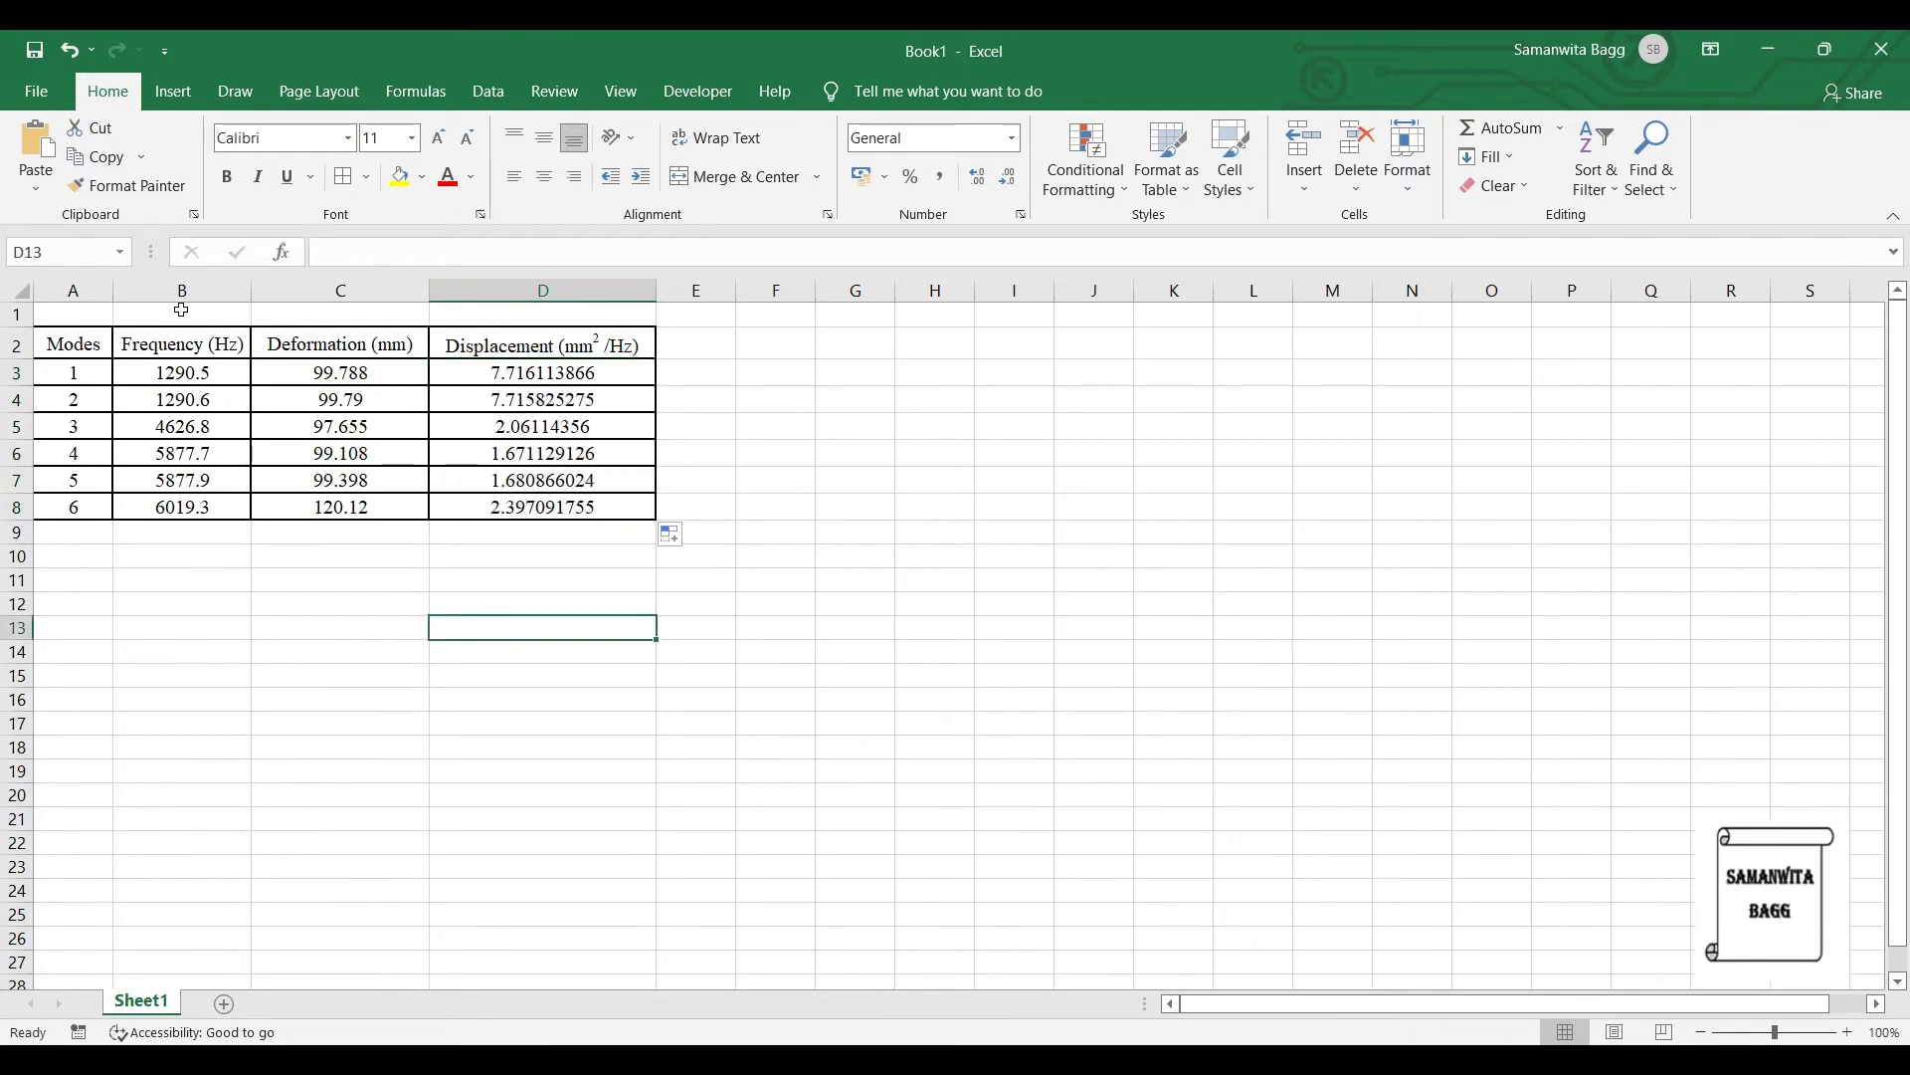
Step: Copy the six frequencies and PSD values into Mechanical's PSD Displacement tabular data
left_click_drag(181, 372, 181, 508)
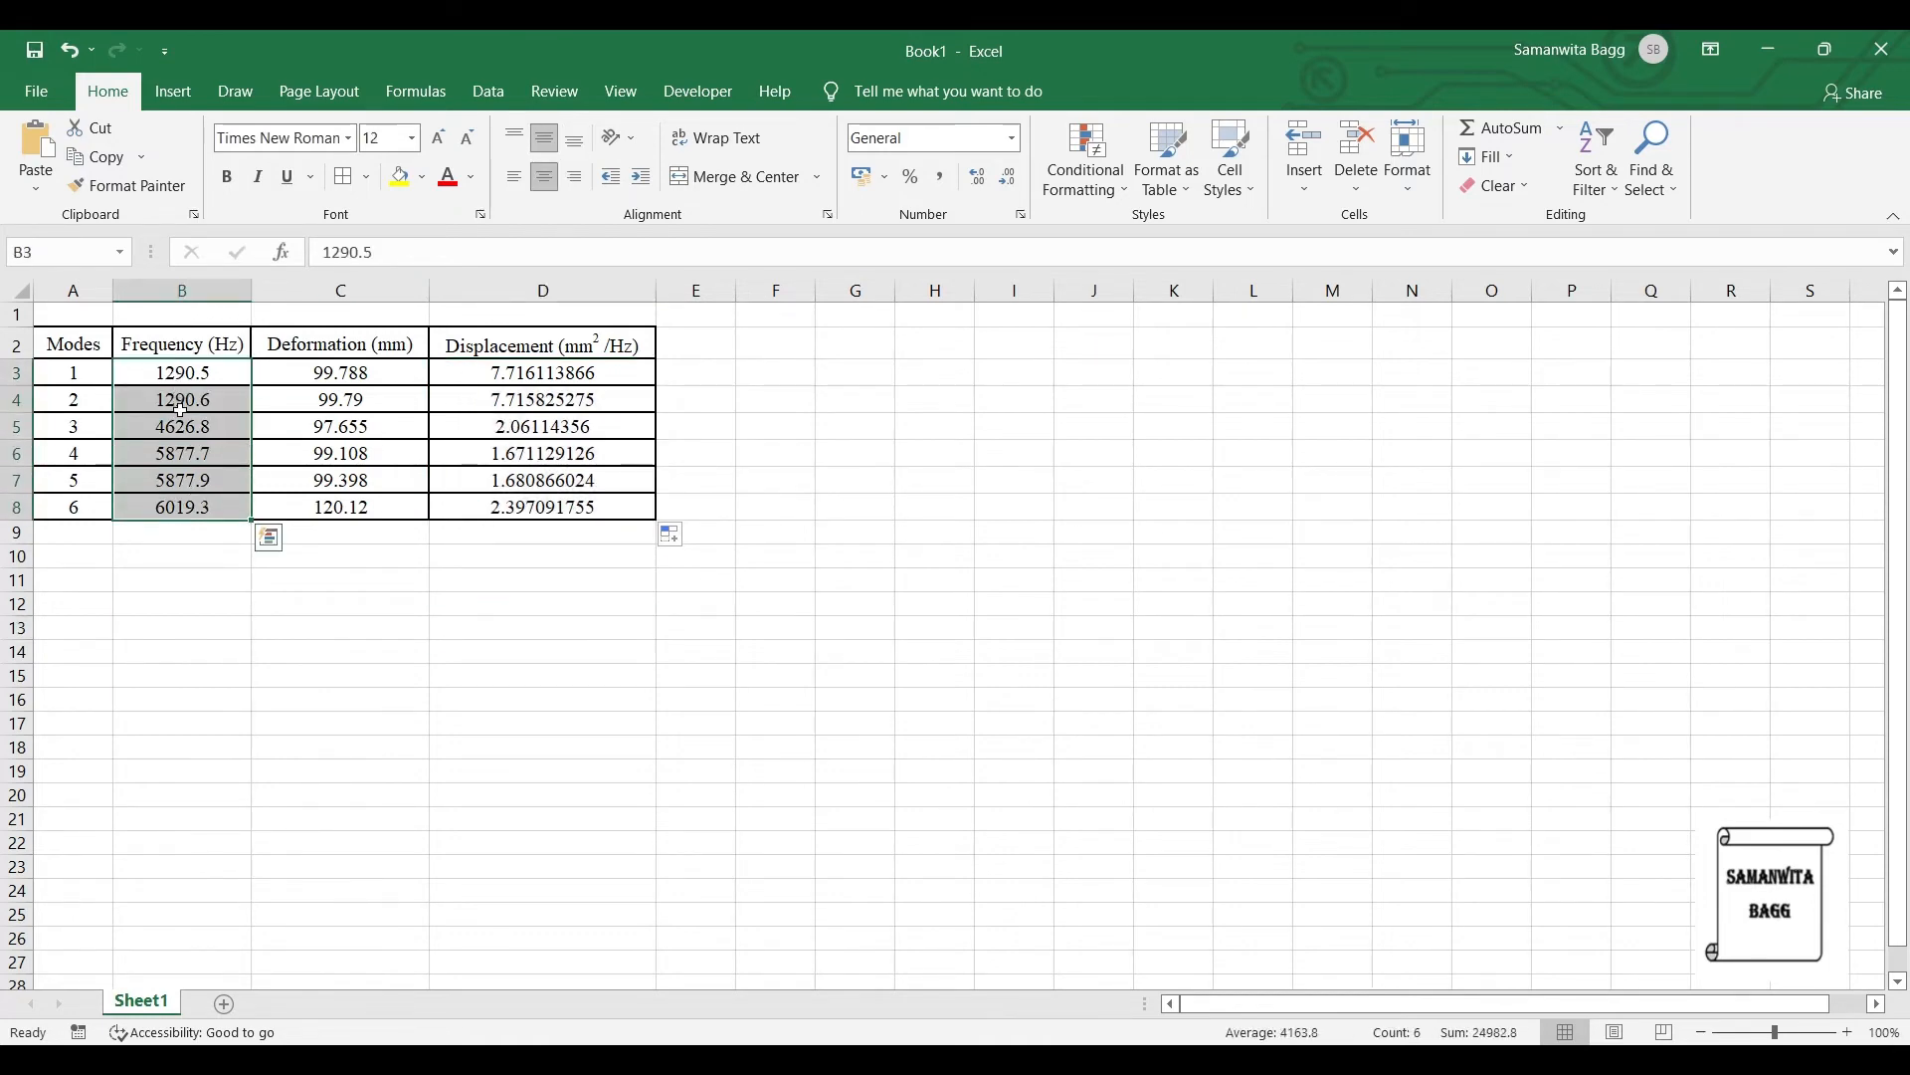
left_click(854, 372)
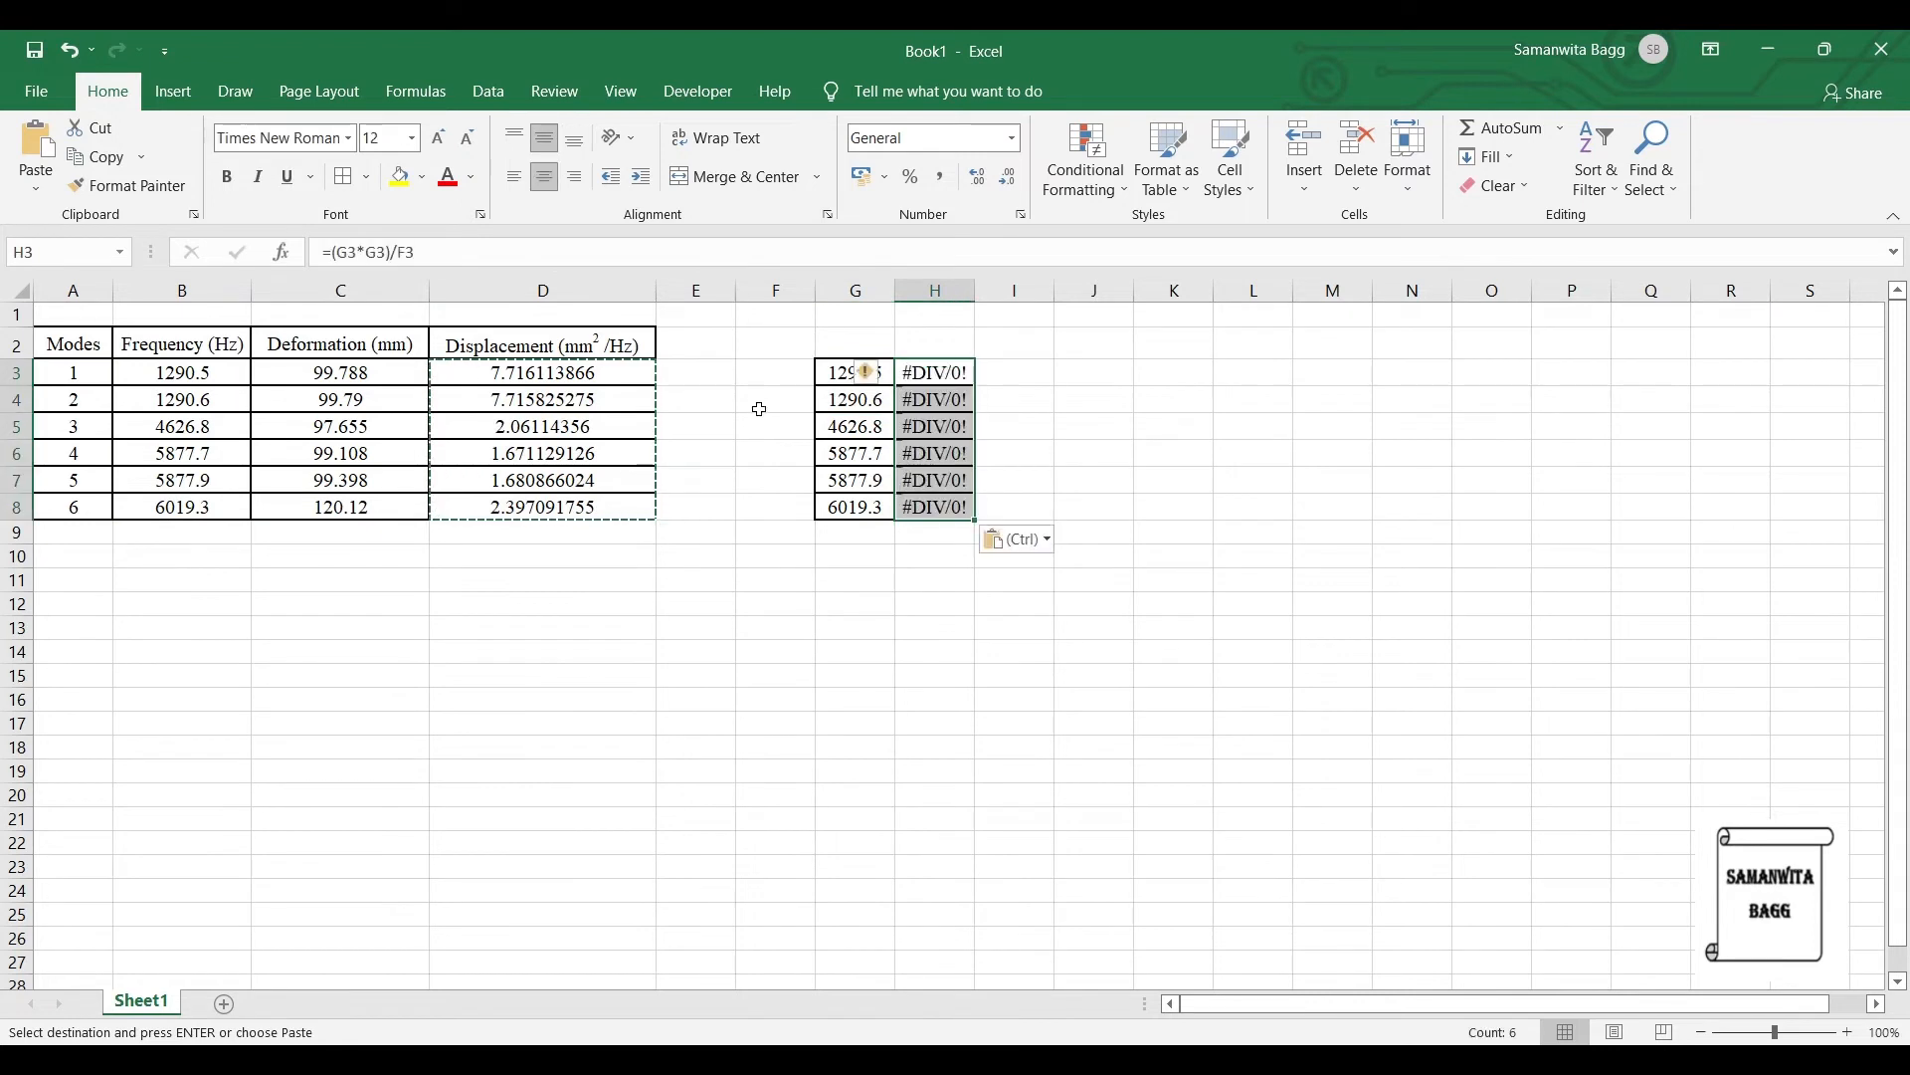
left_click(1021, 540)
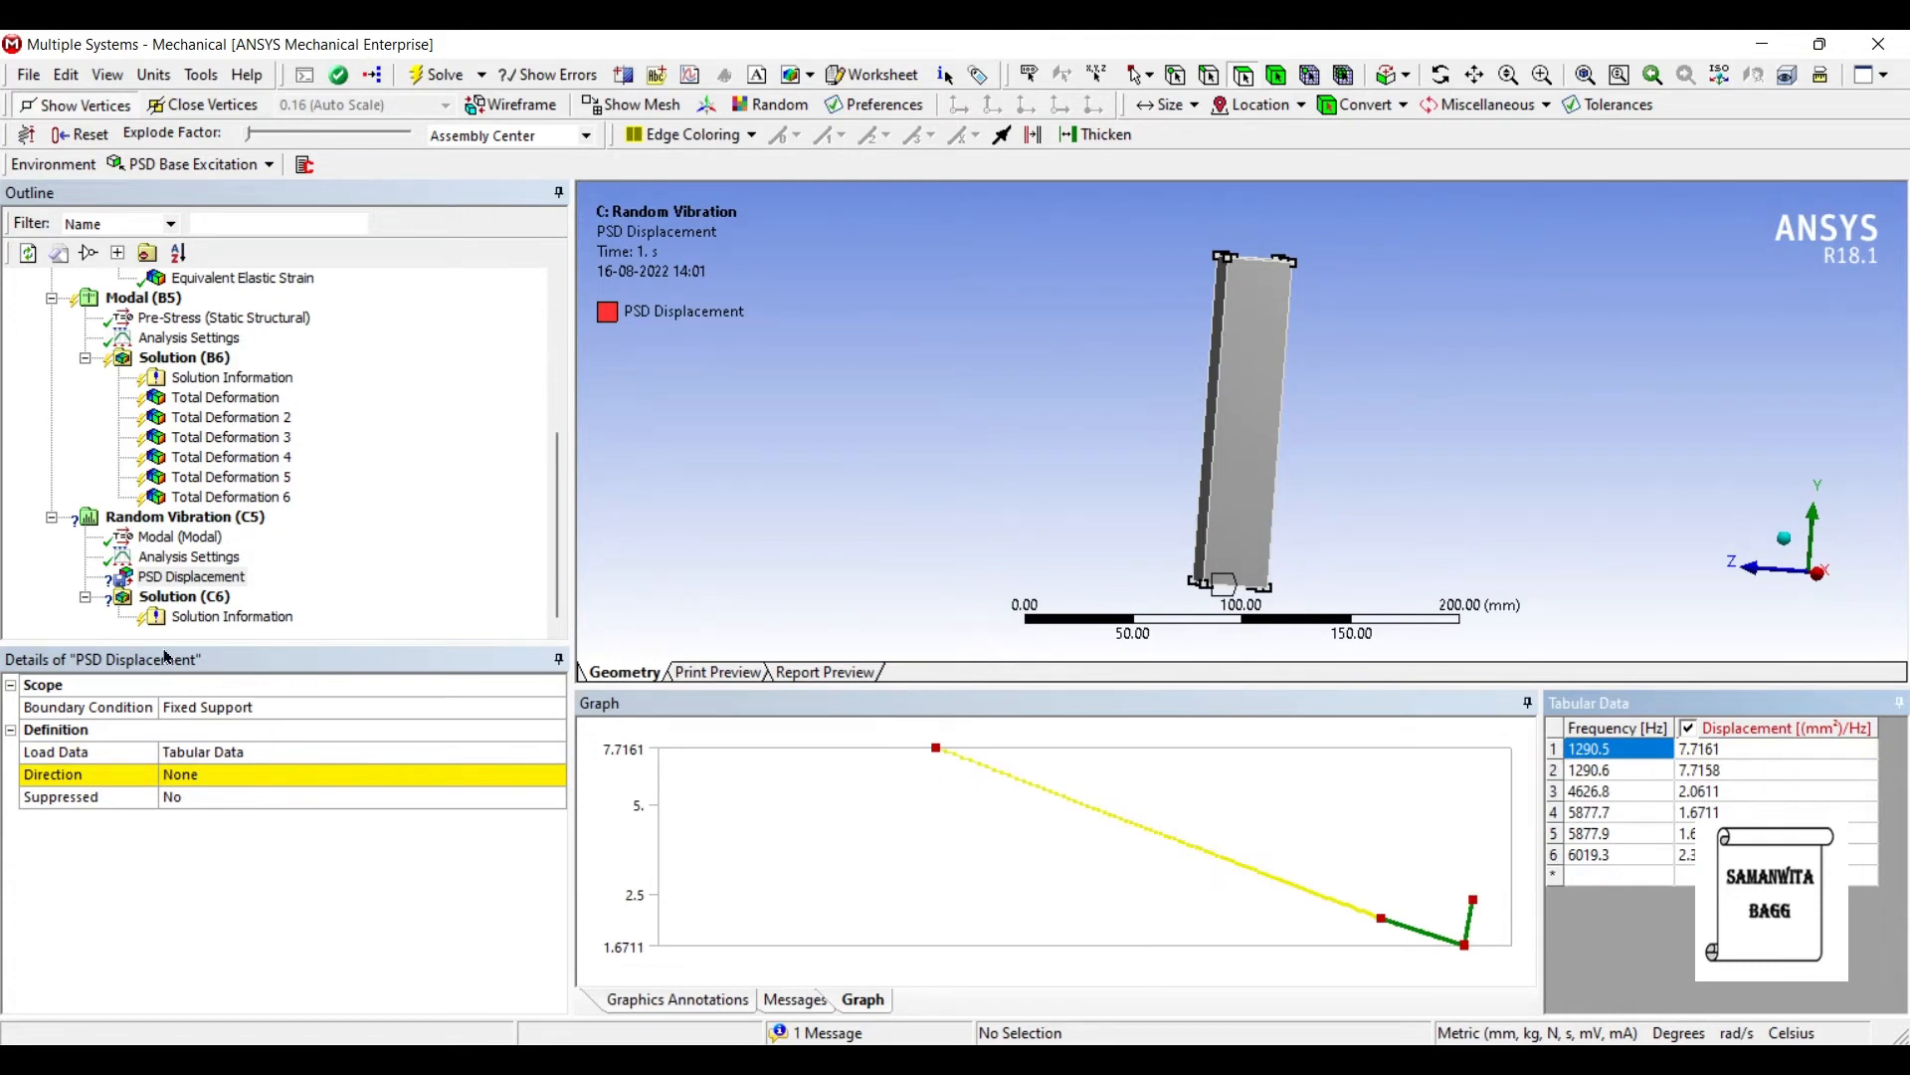
Step: Set the PSD Displacement excitation direction to the Y axis
left_click(555, 774)
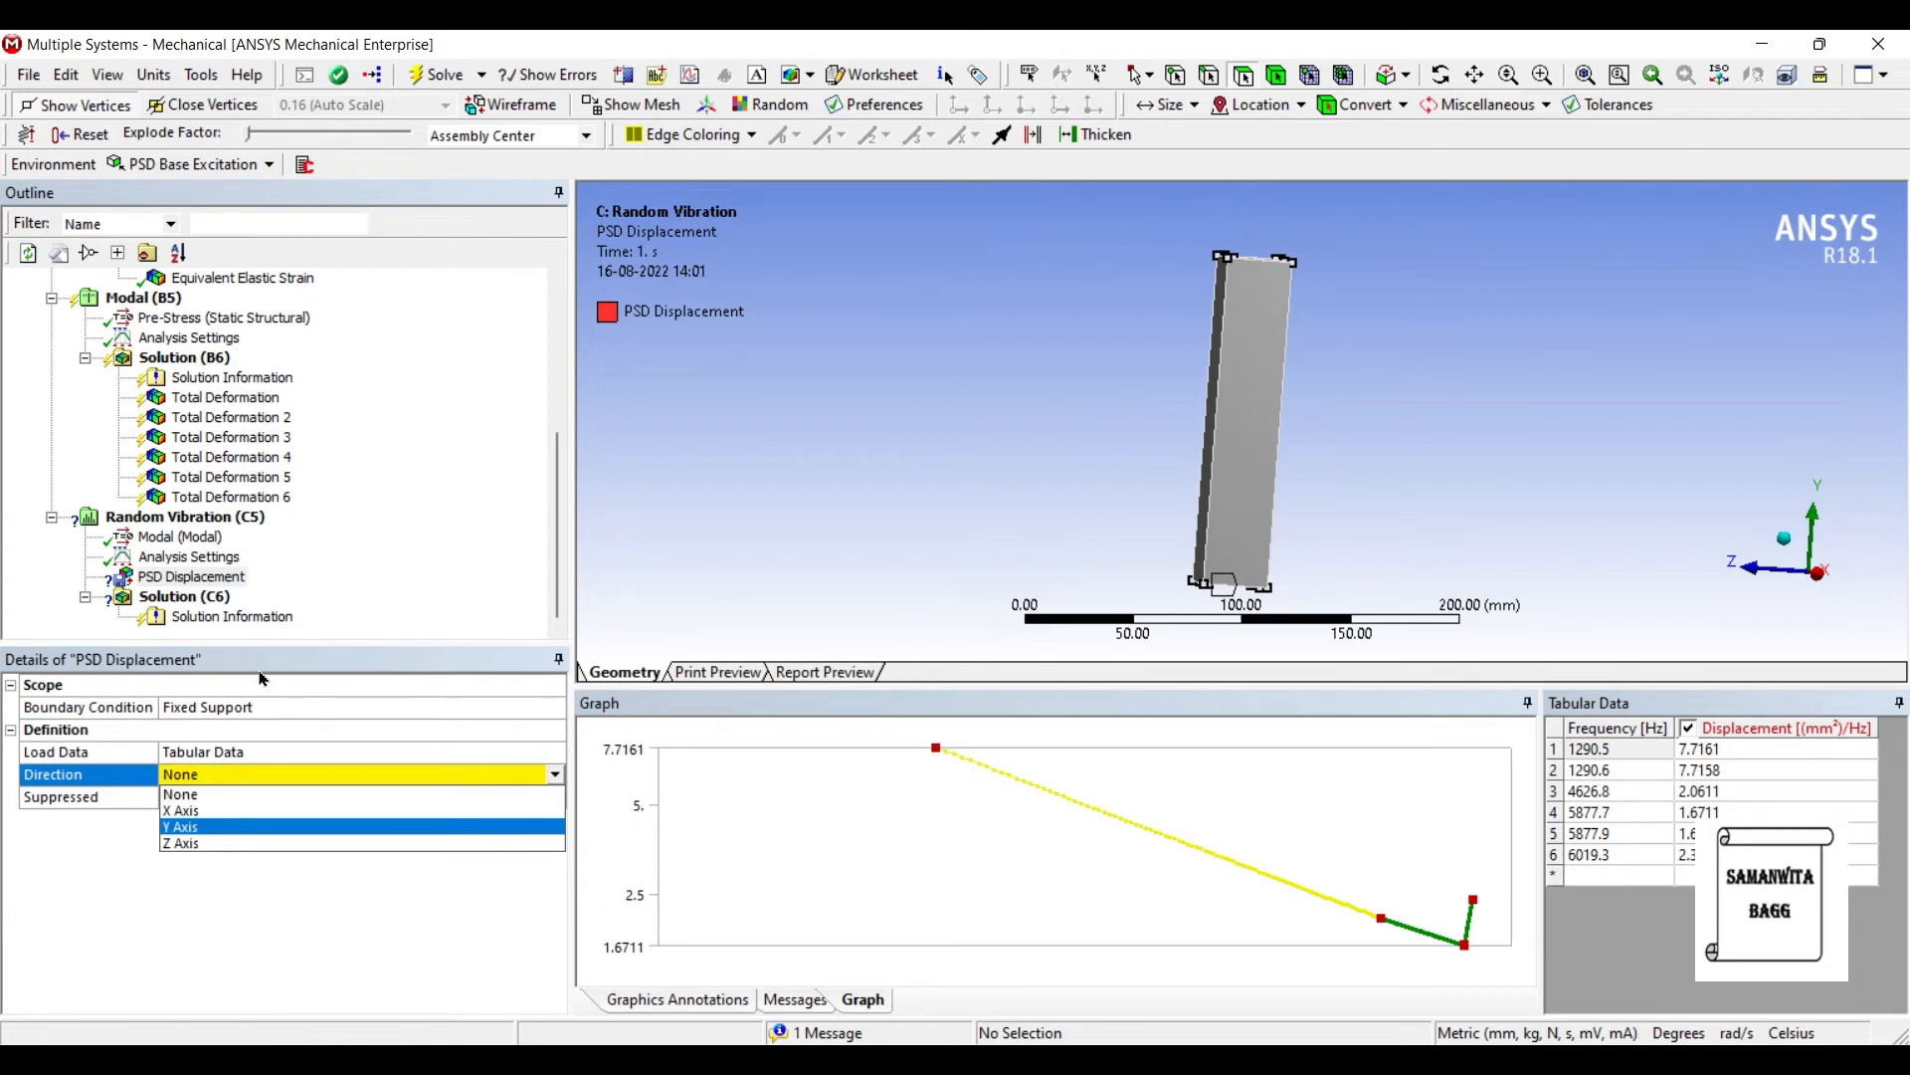
left_click(181, 826)
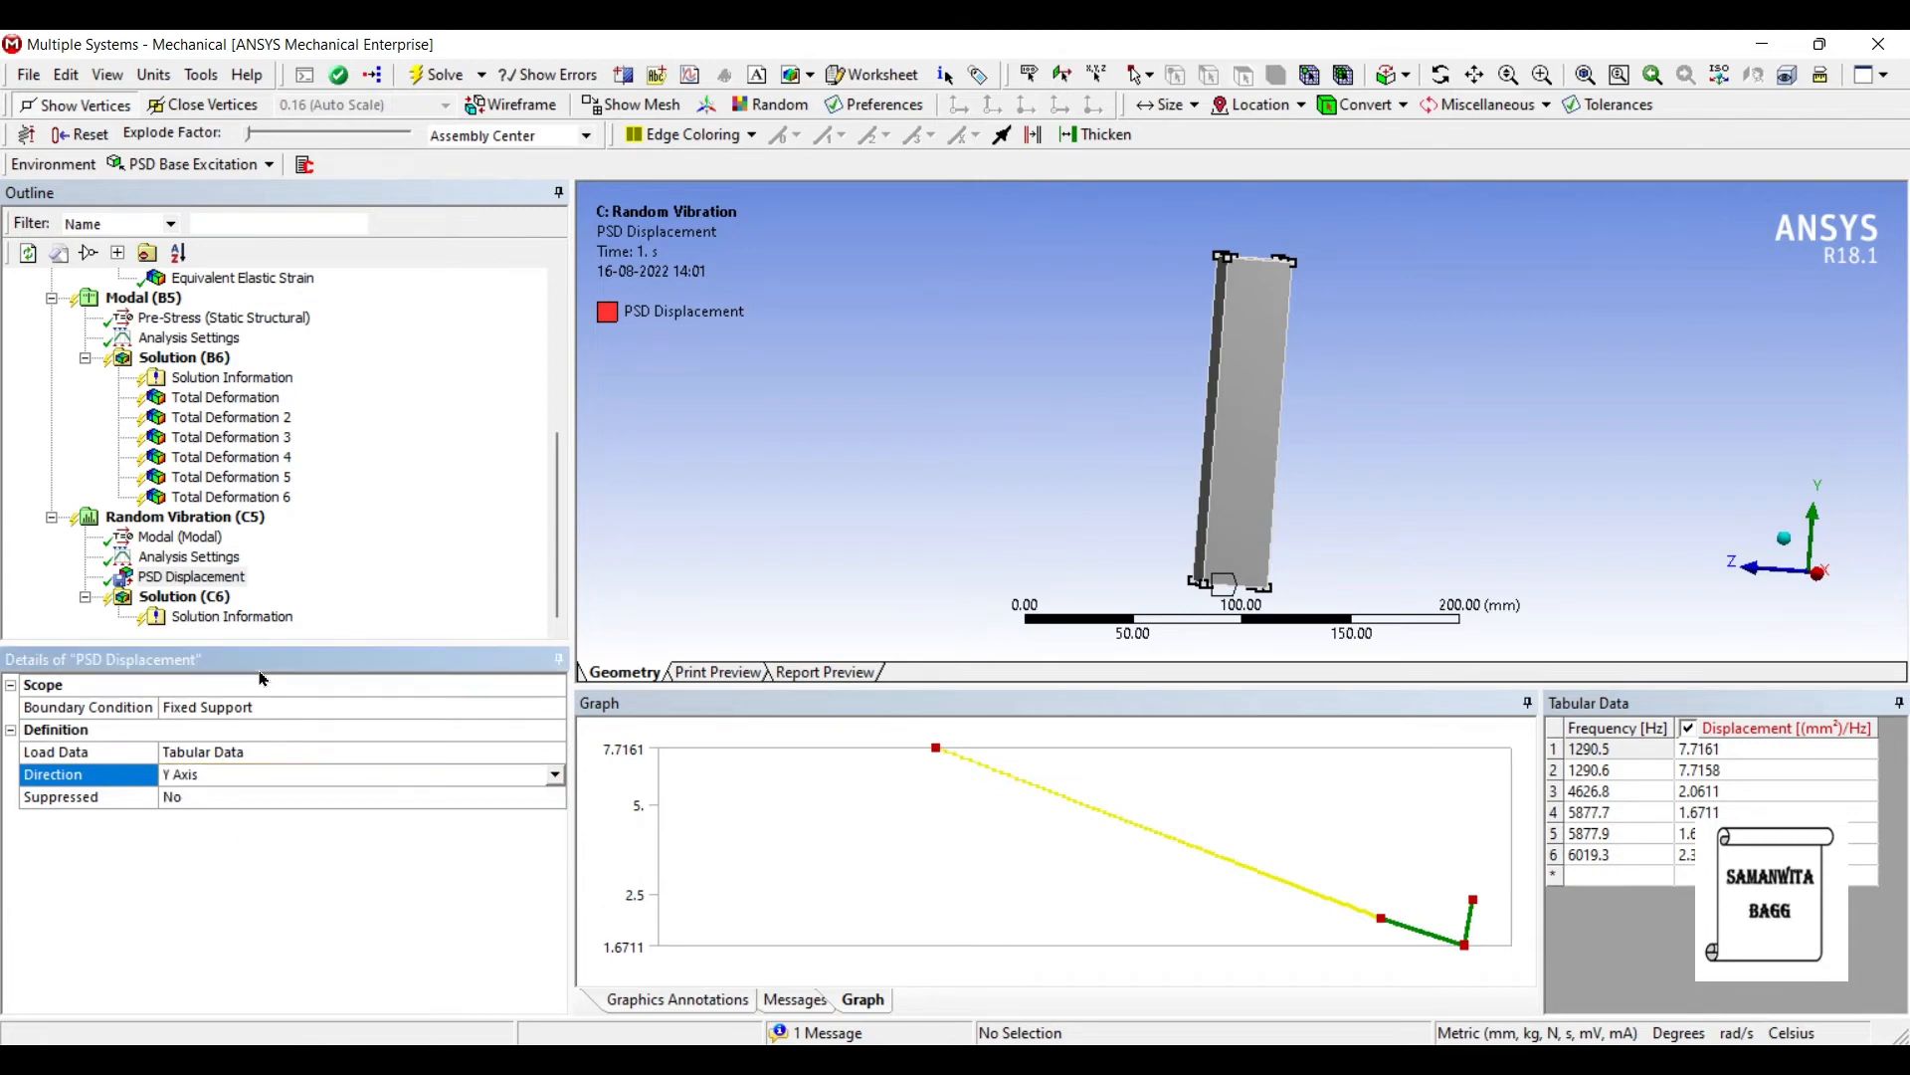
mouse_move(1456, 442)
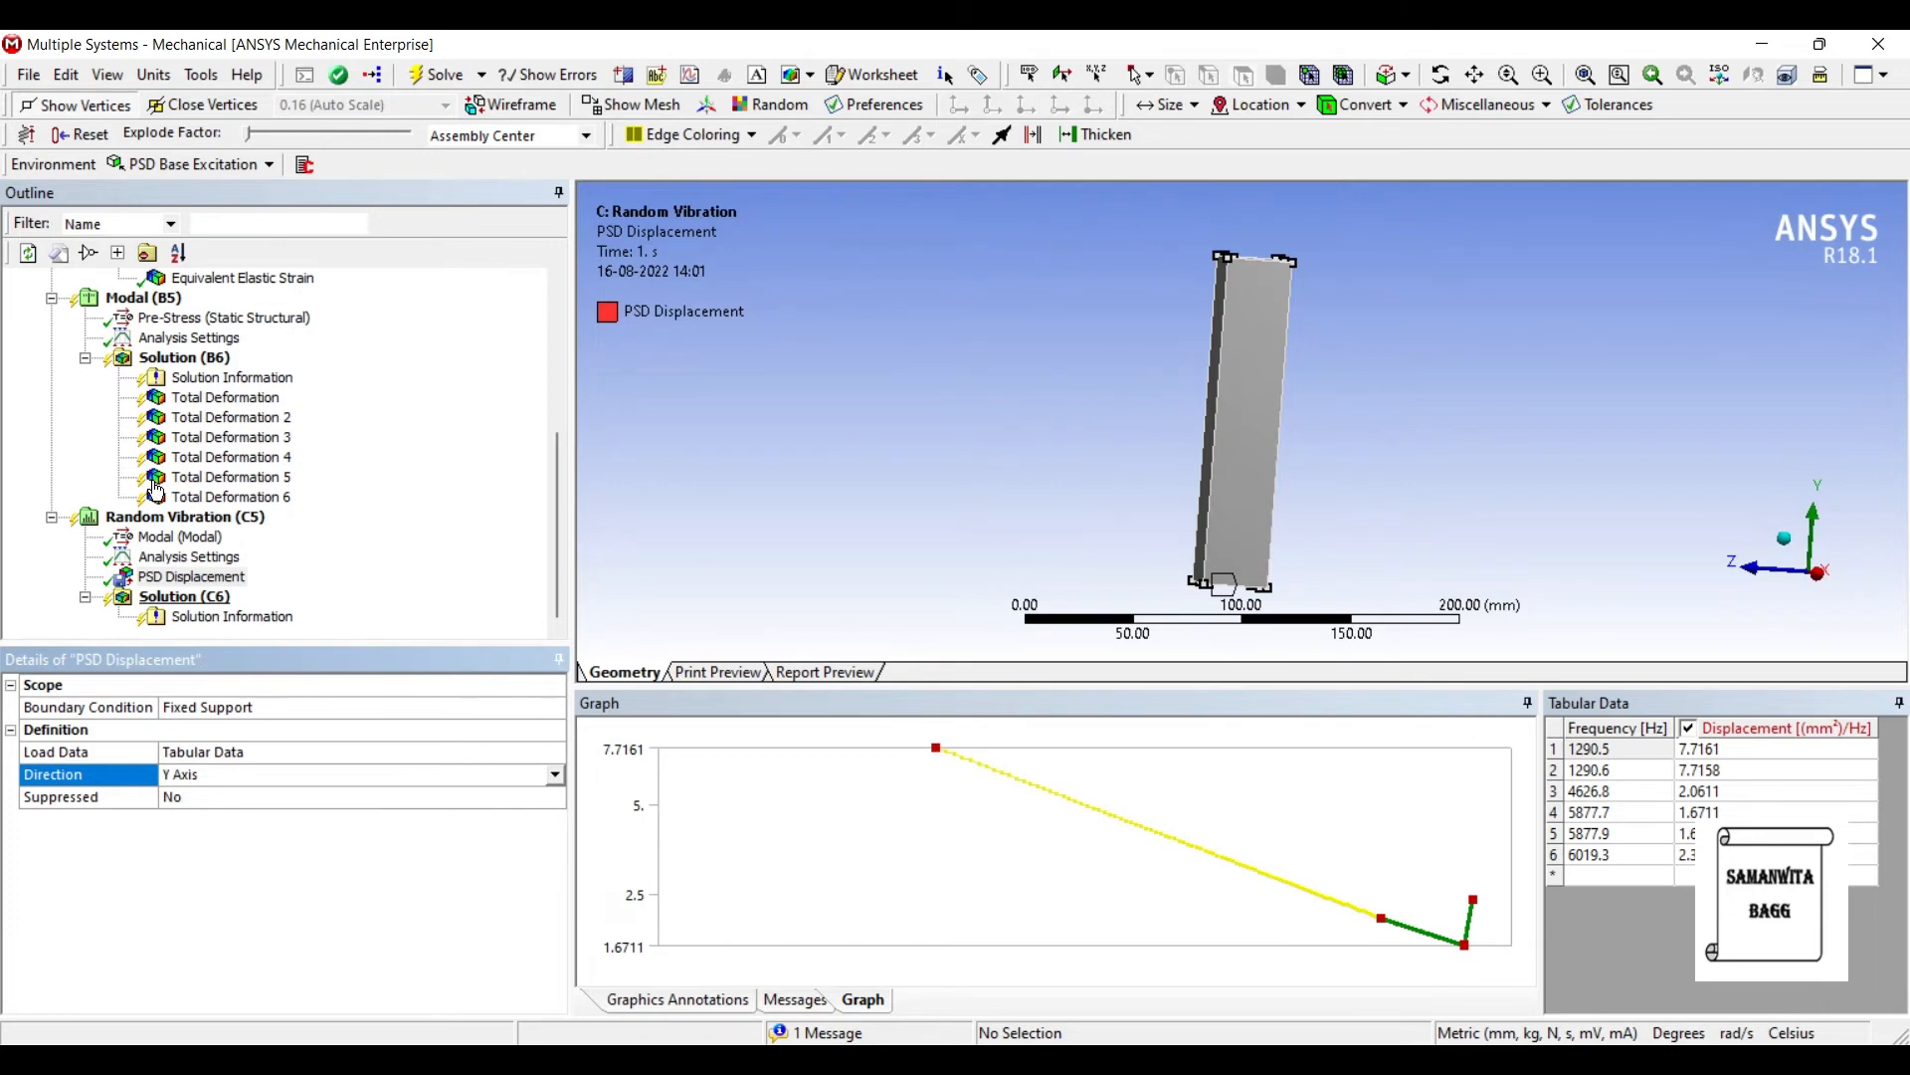
Step: Insert directional deformation results along Y and Z, then start adding an equivalent stress result
right_click(185, 595)
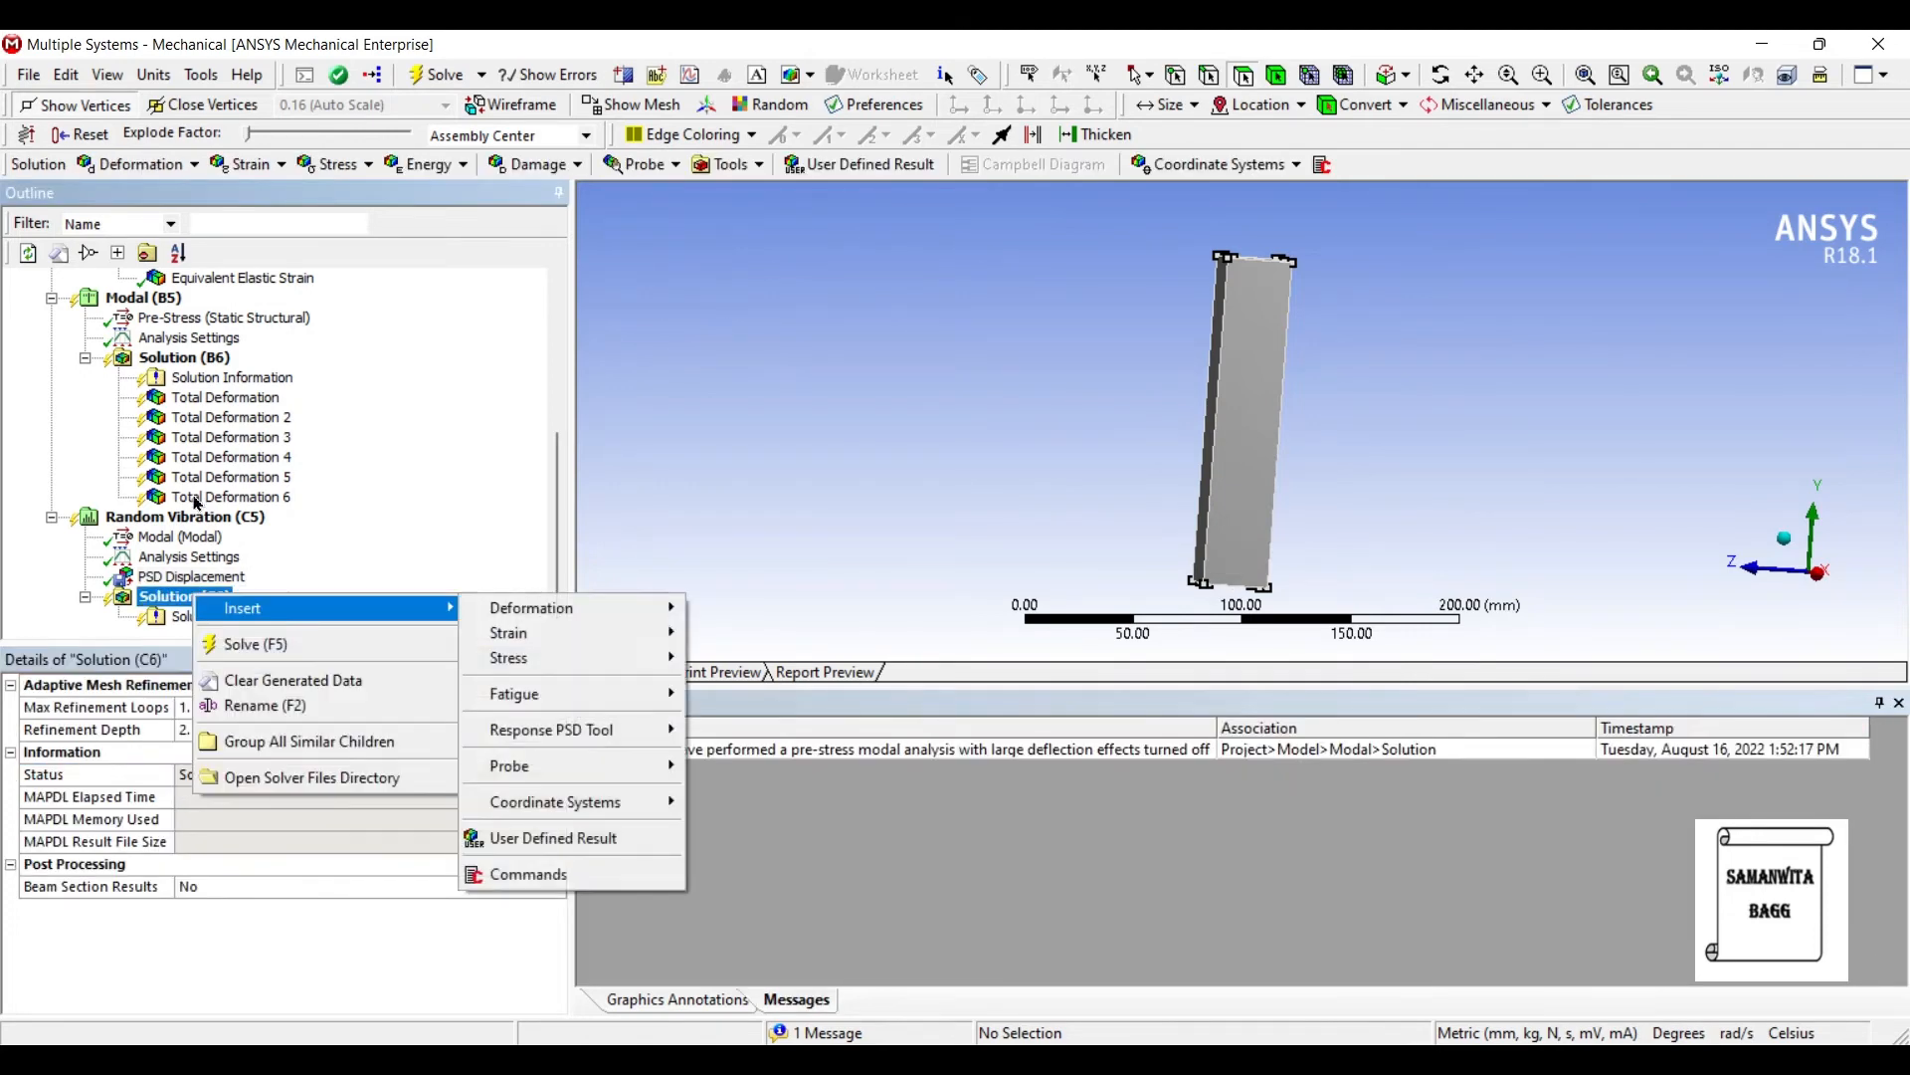
mouse_move(529, 607)
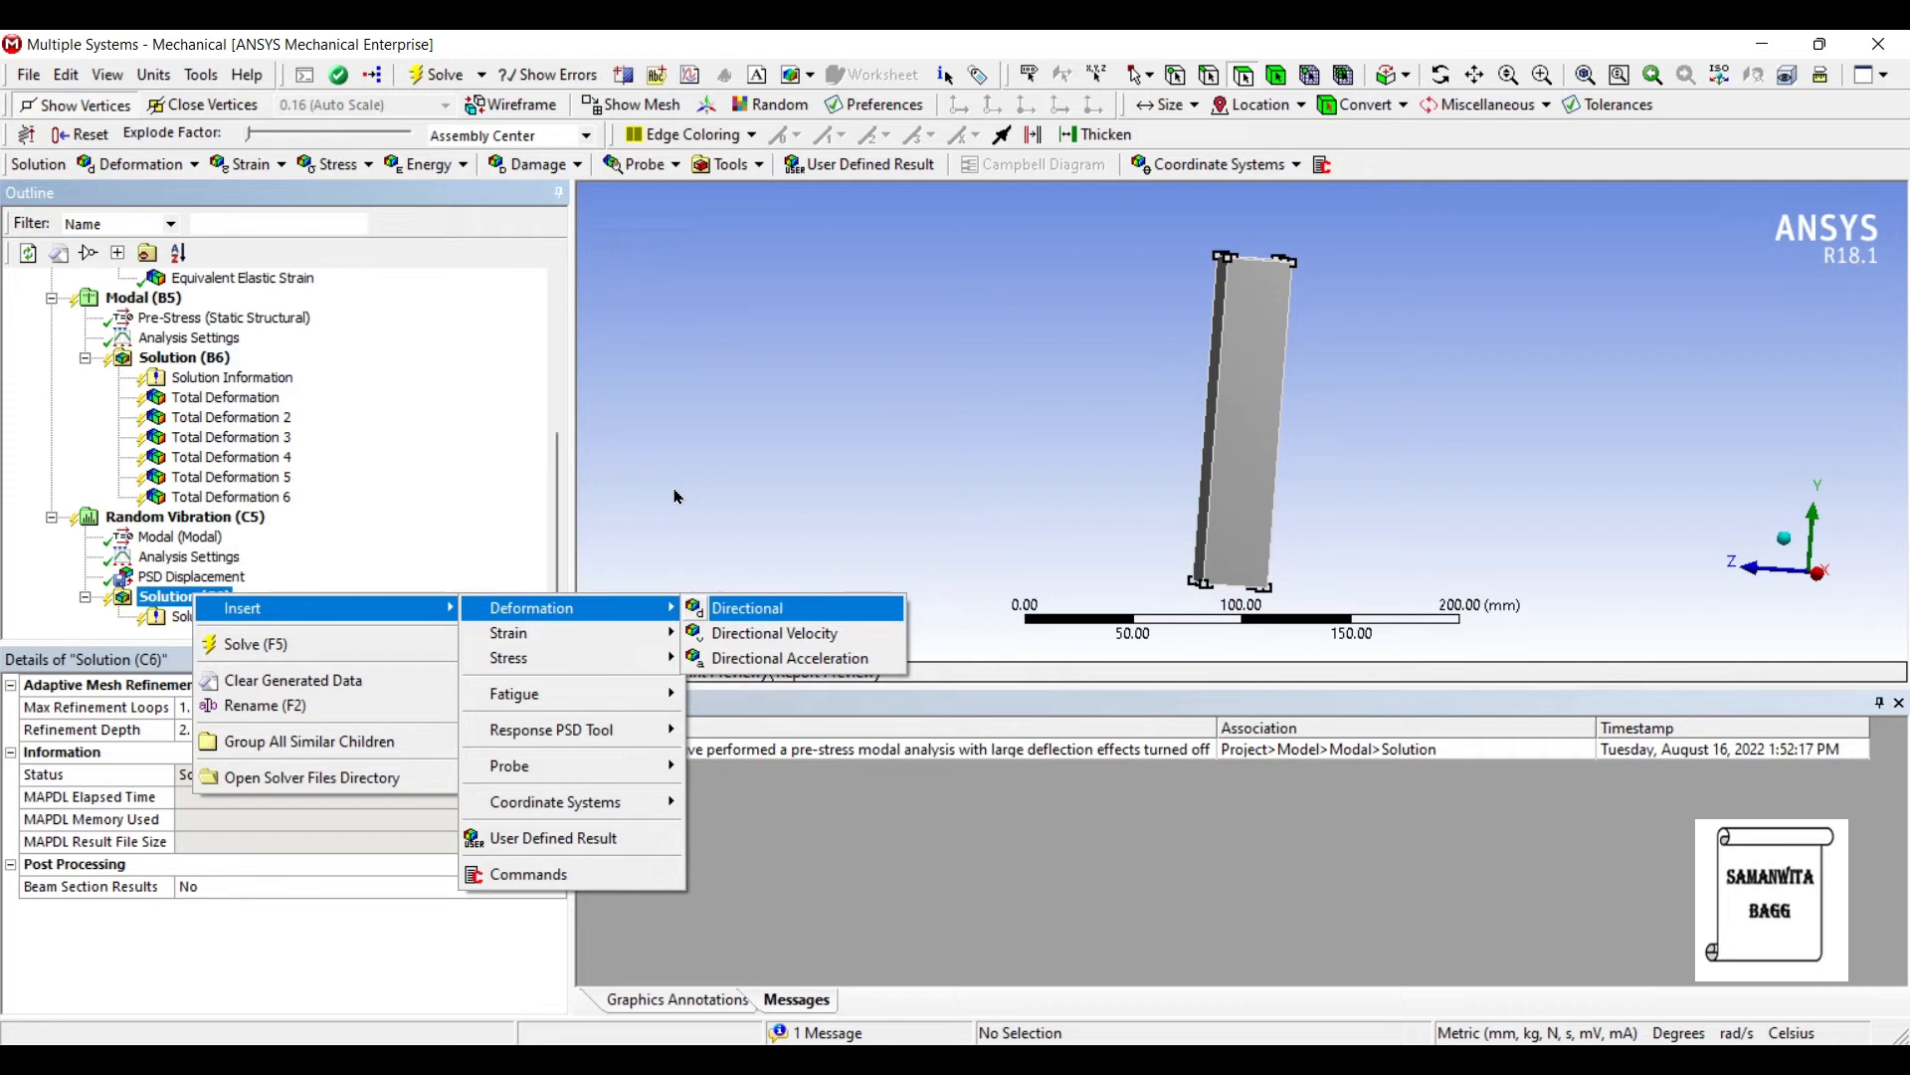
left_click(746, 607)
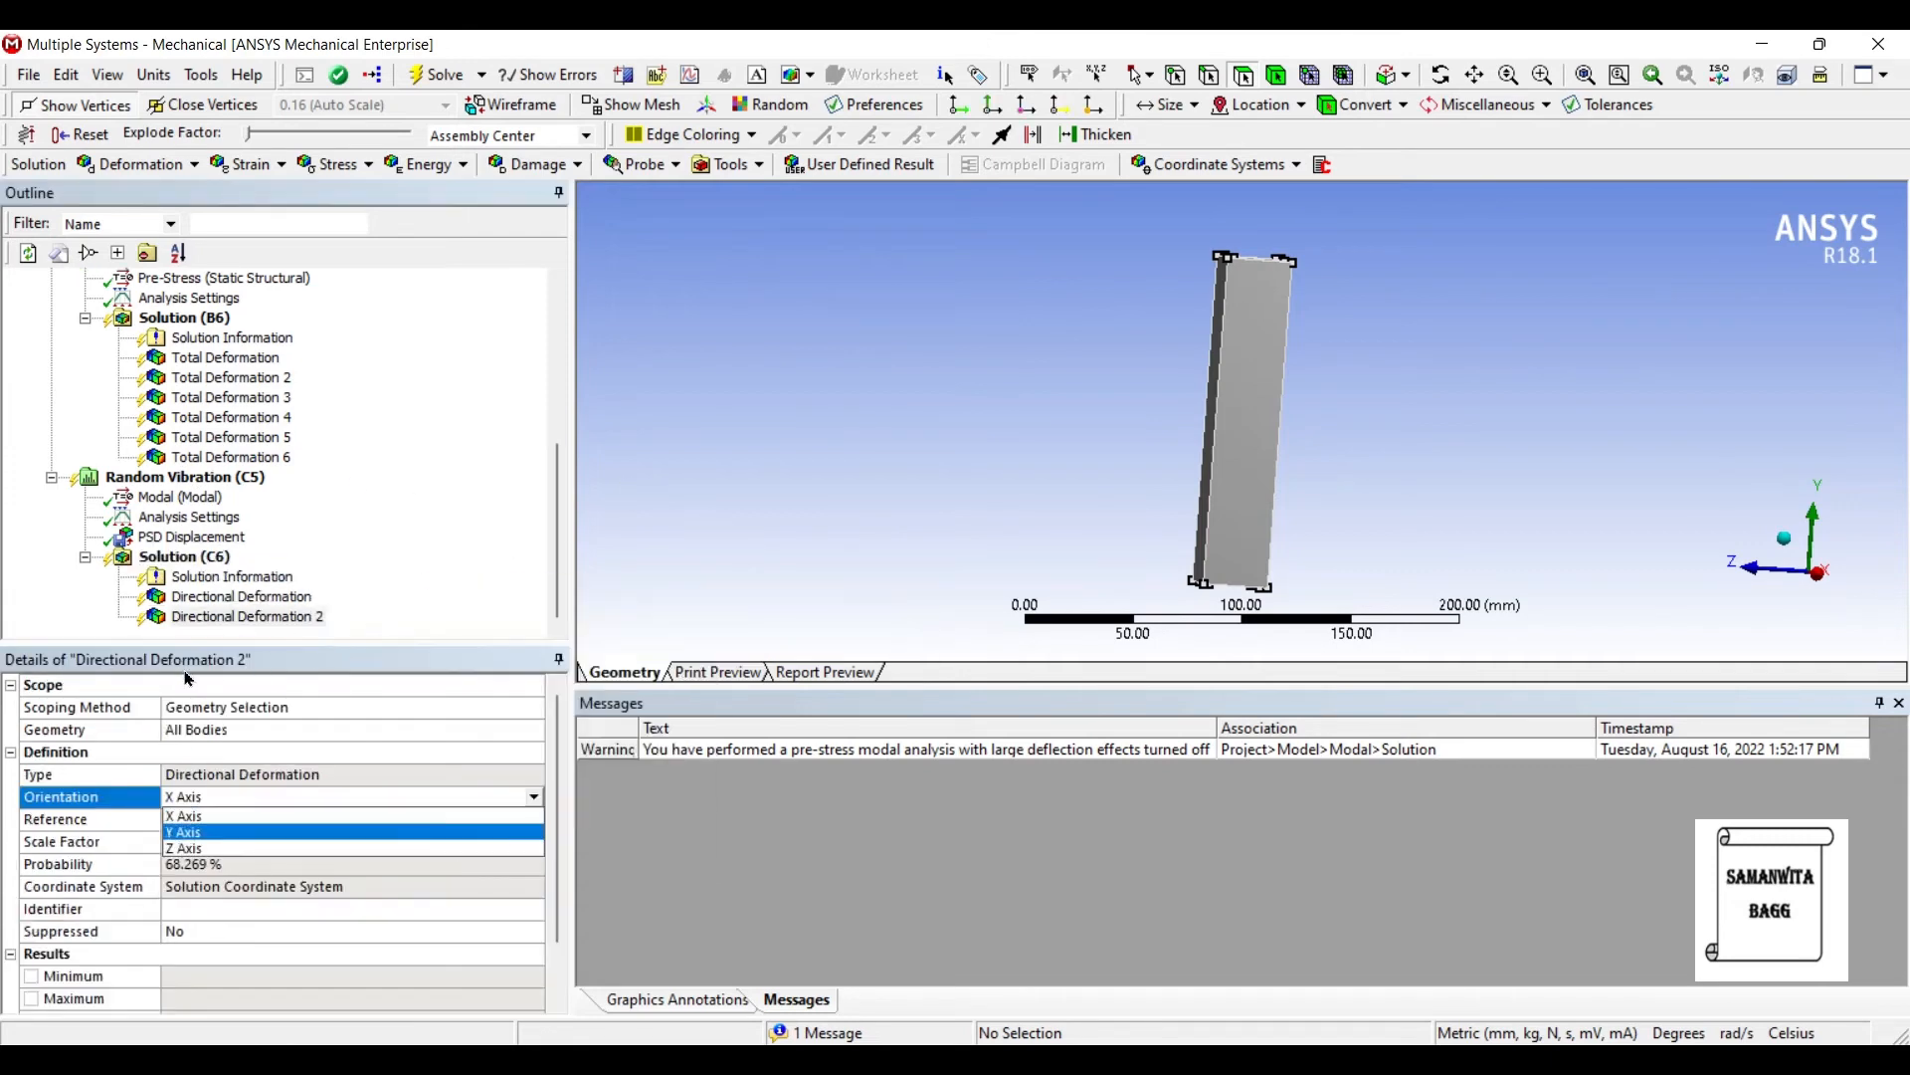
left_click(183, 831)
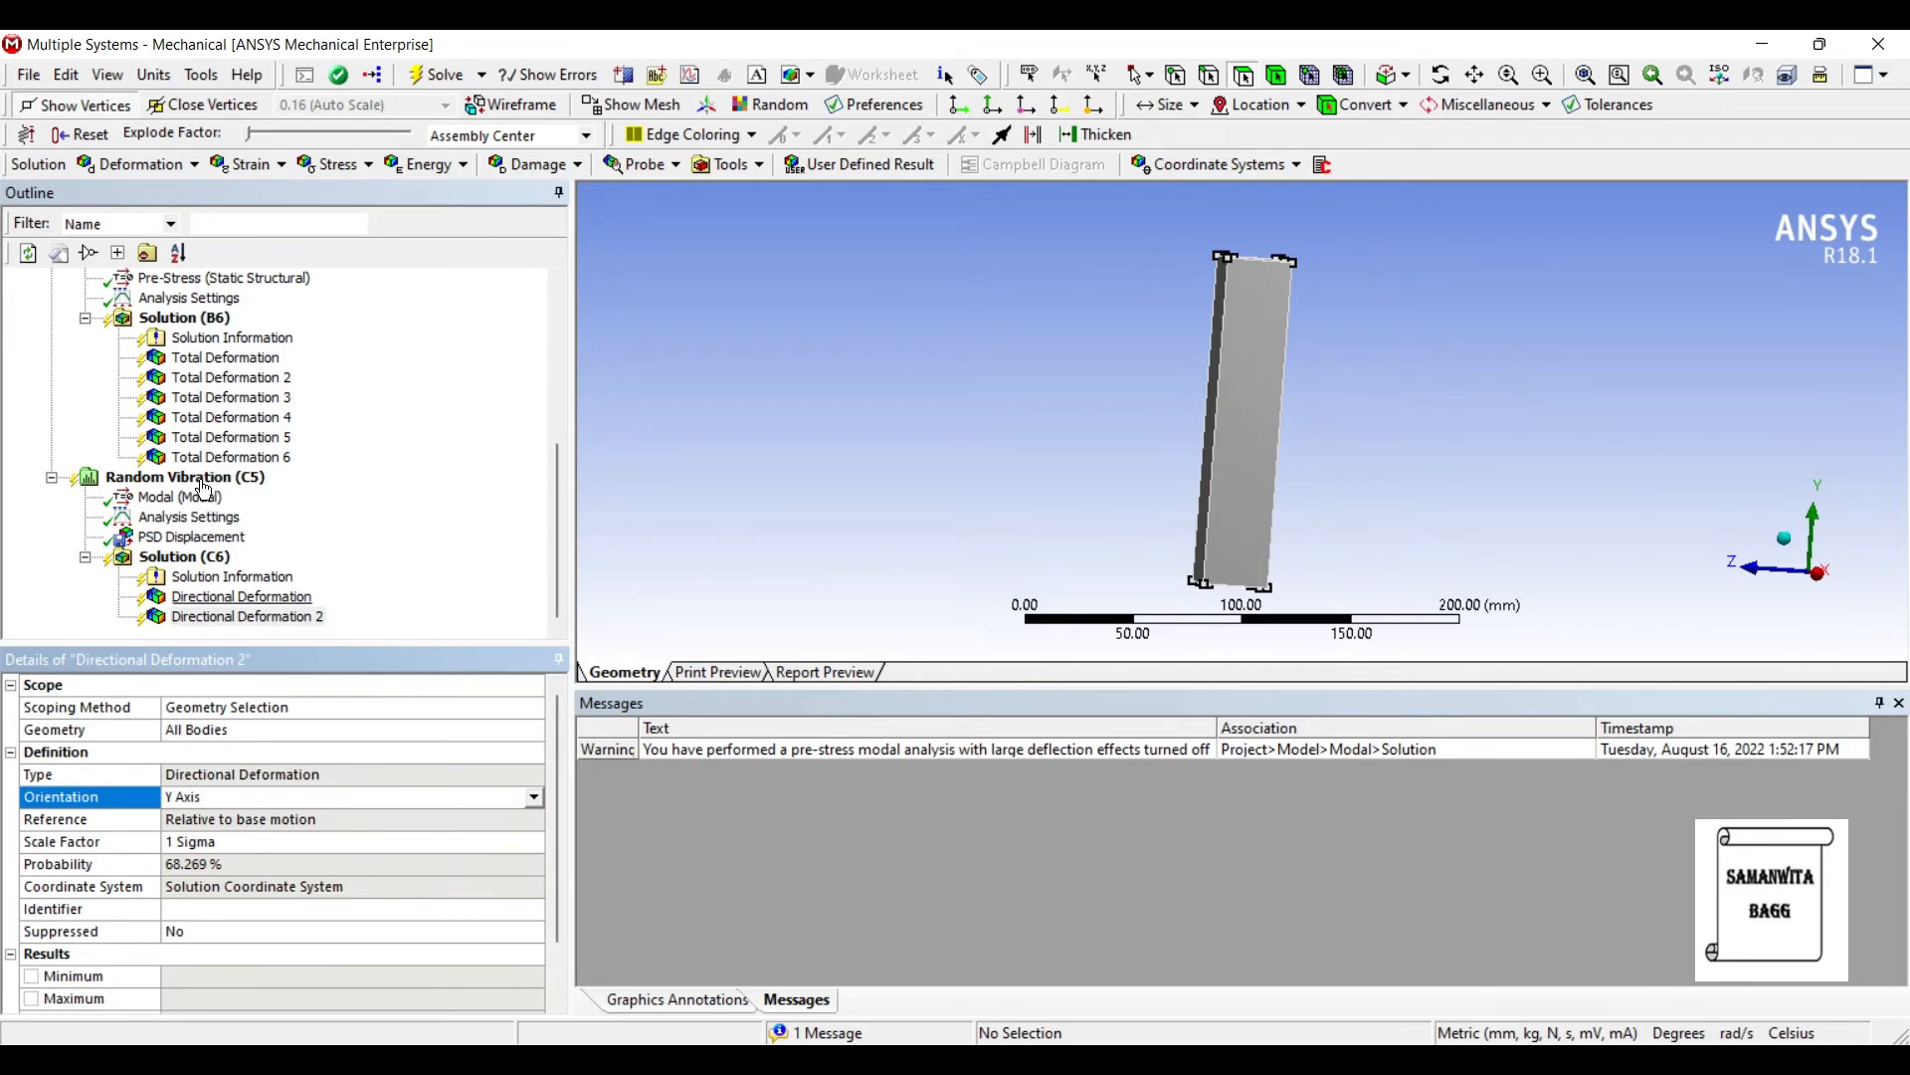
right_click(241, 595)
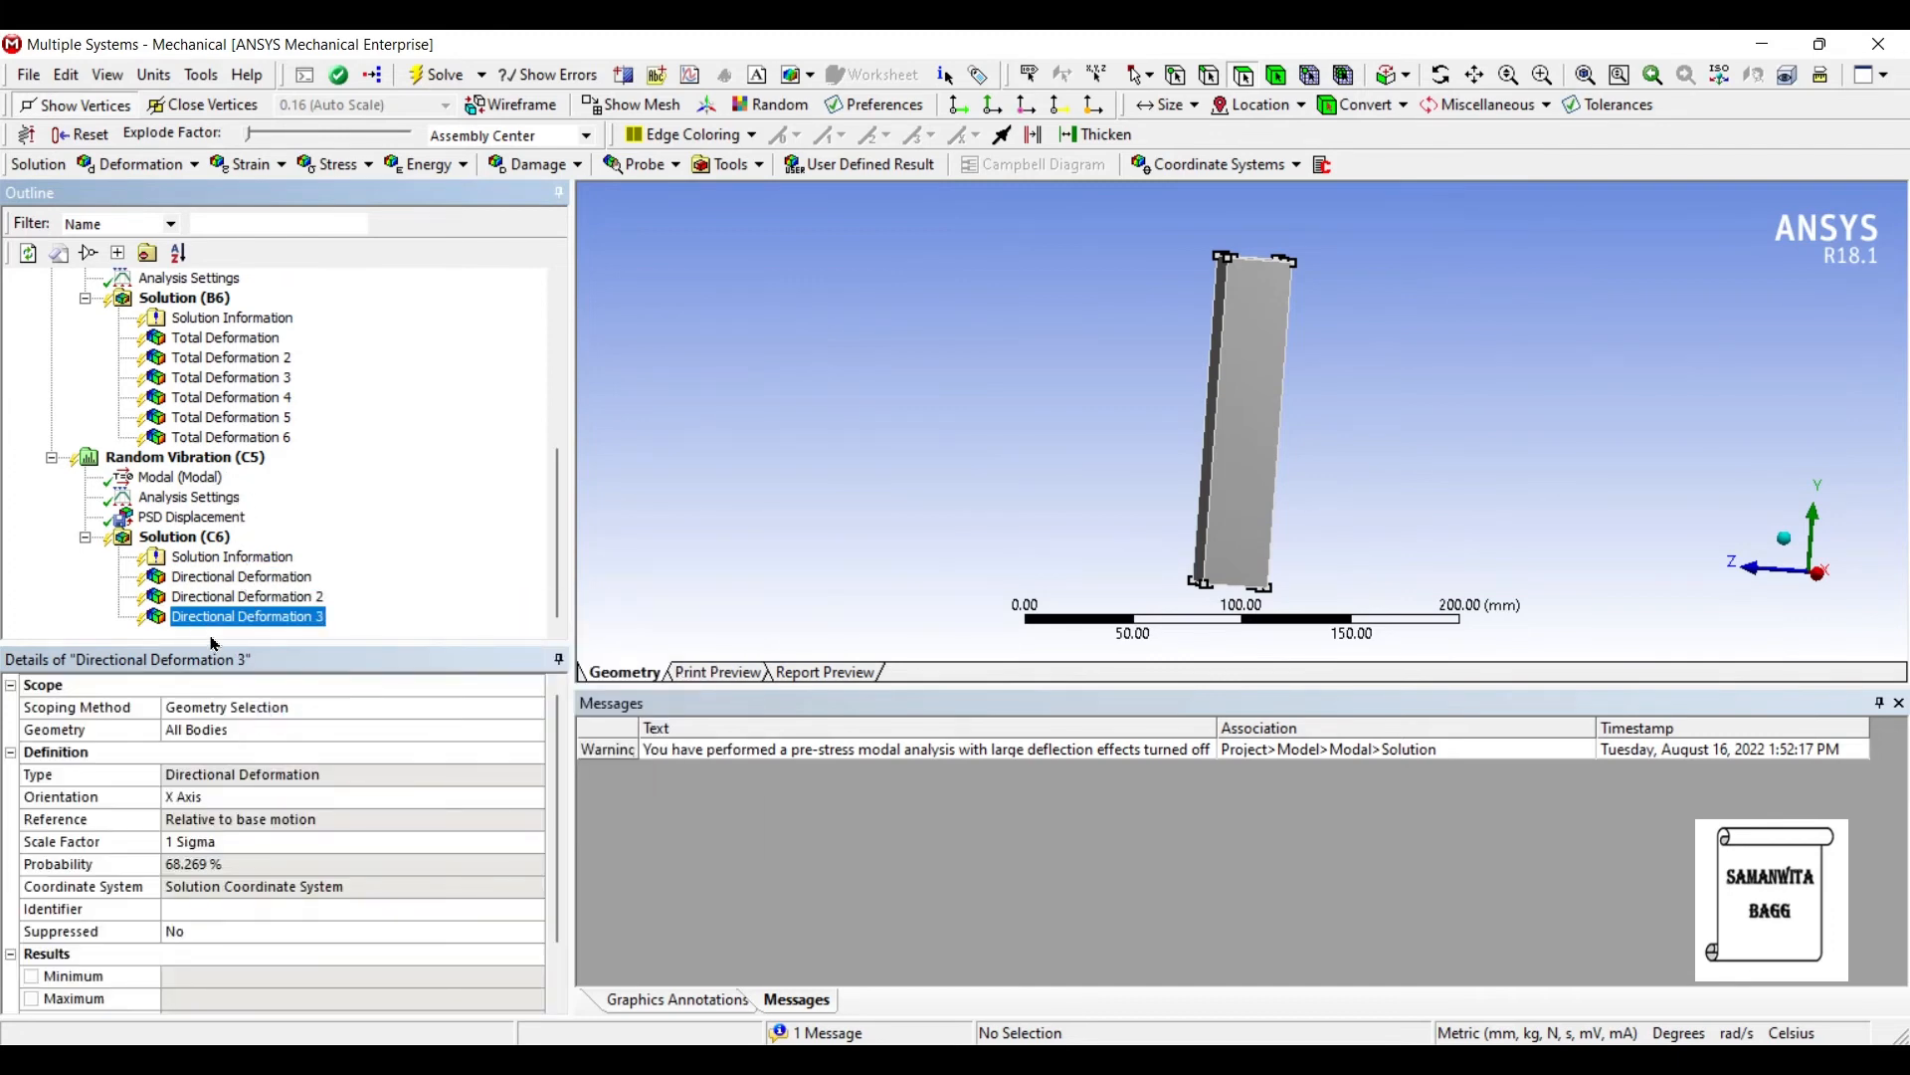
left_click(533, 796)
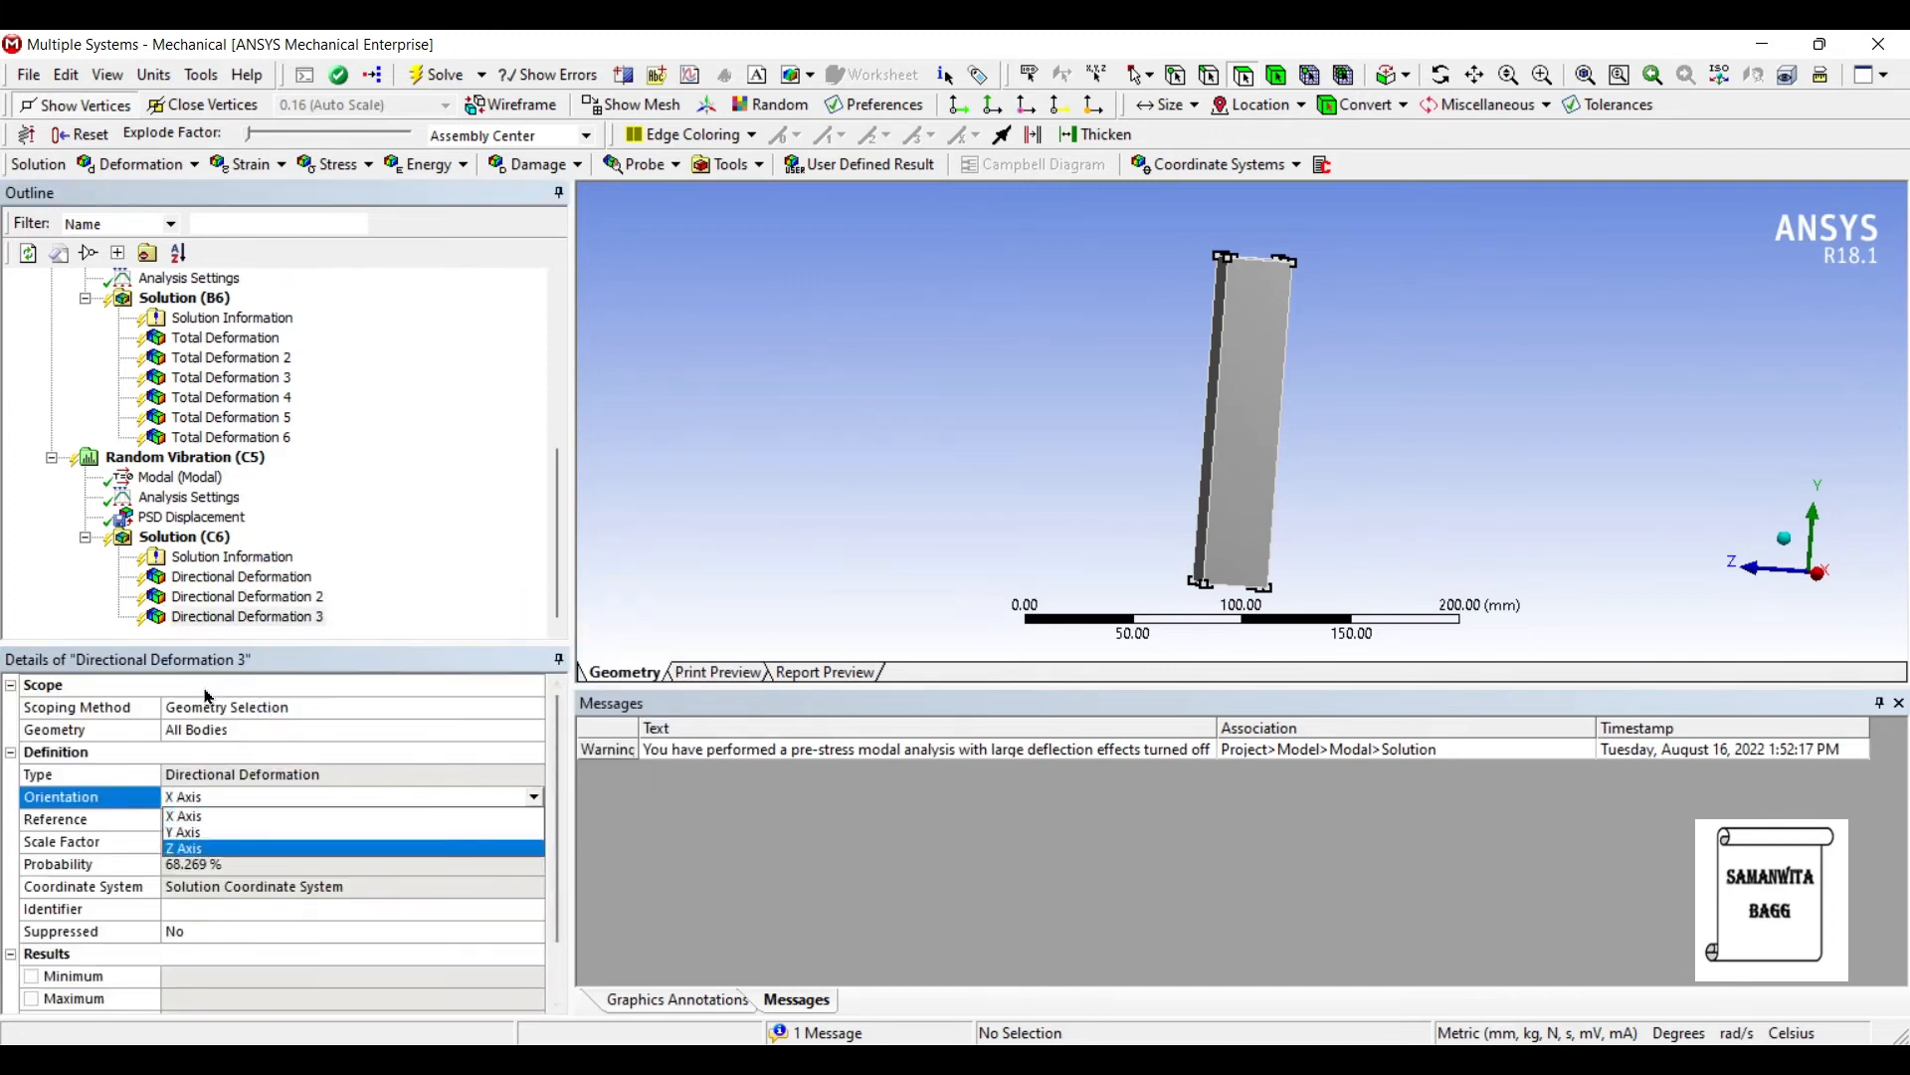
left_click(183, 848)
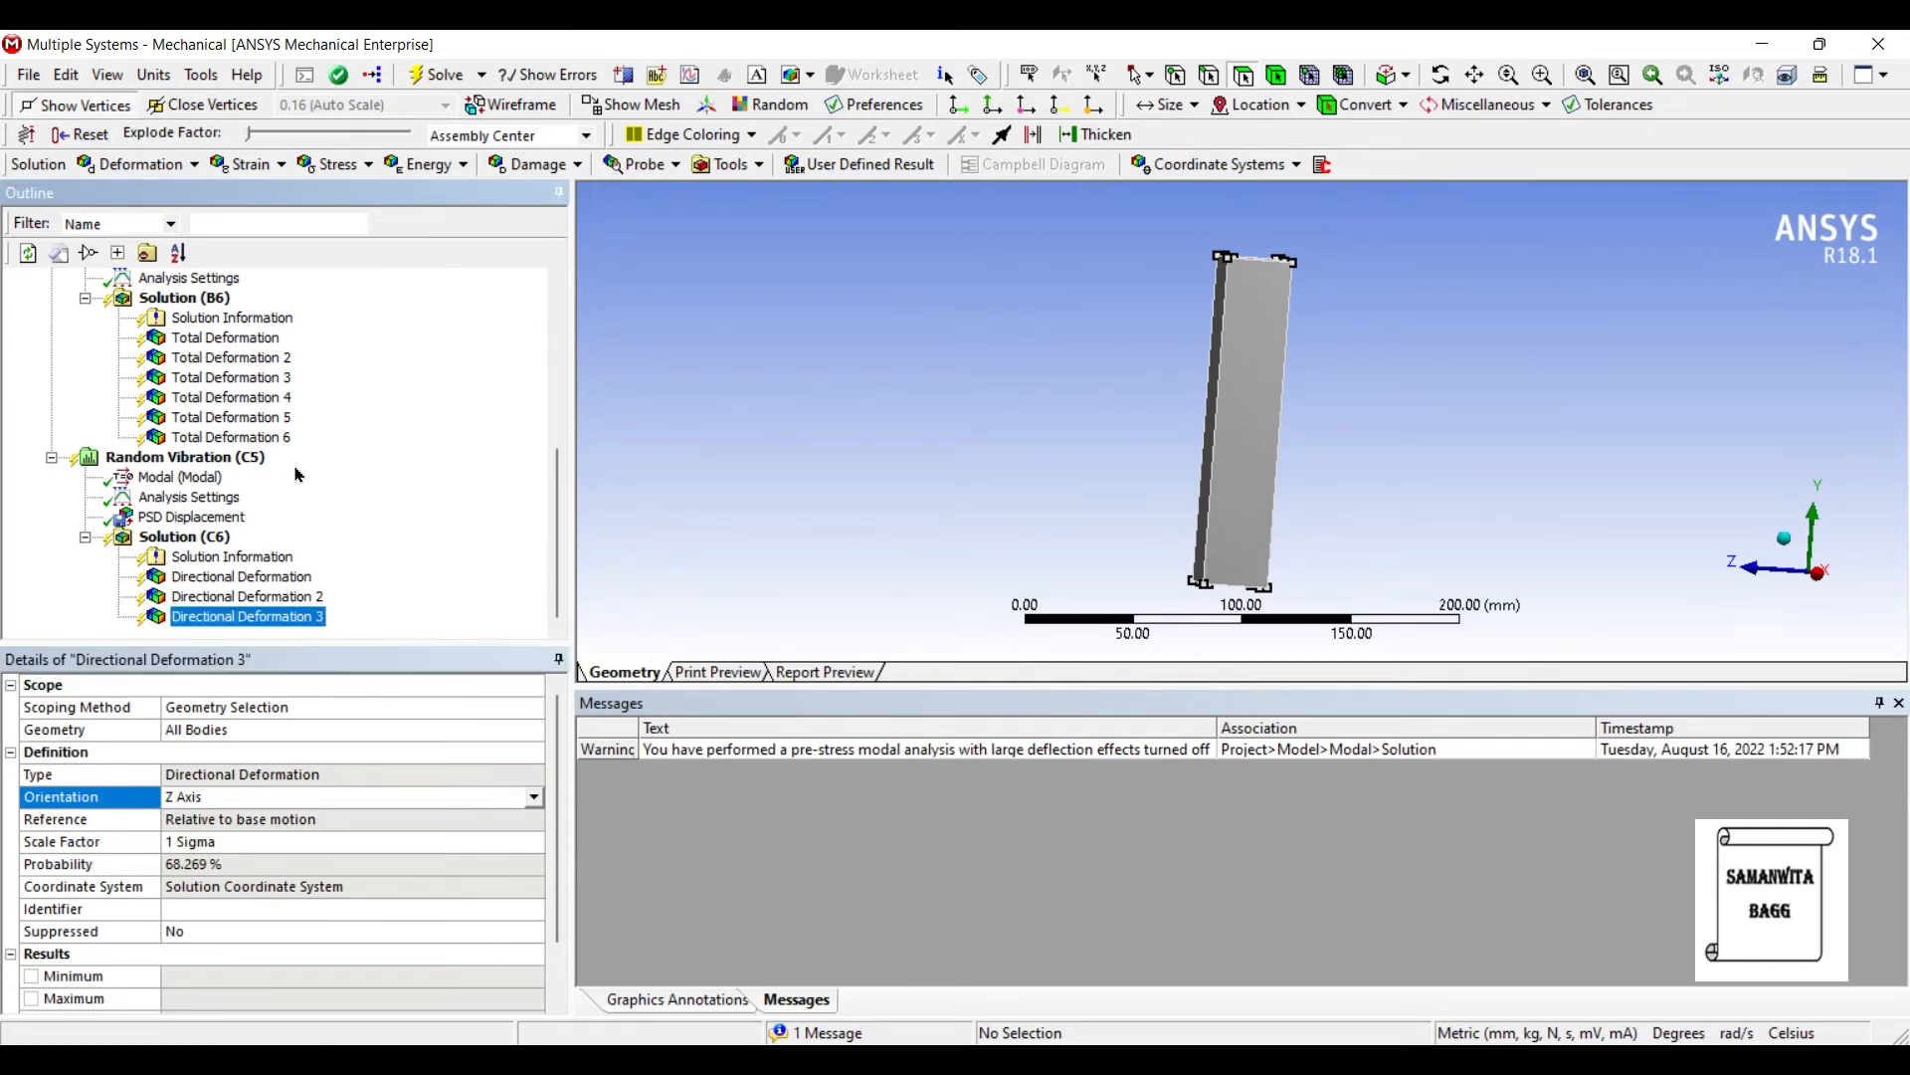
right_click(183, 536)
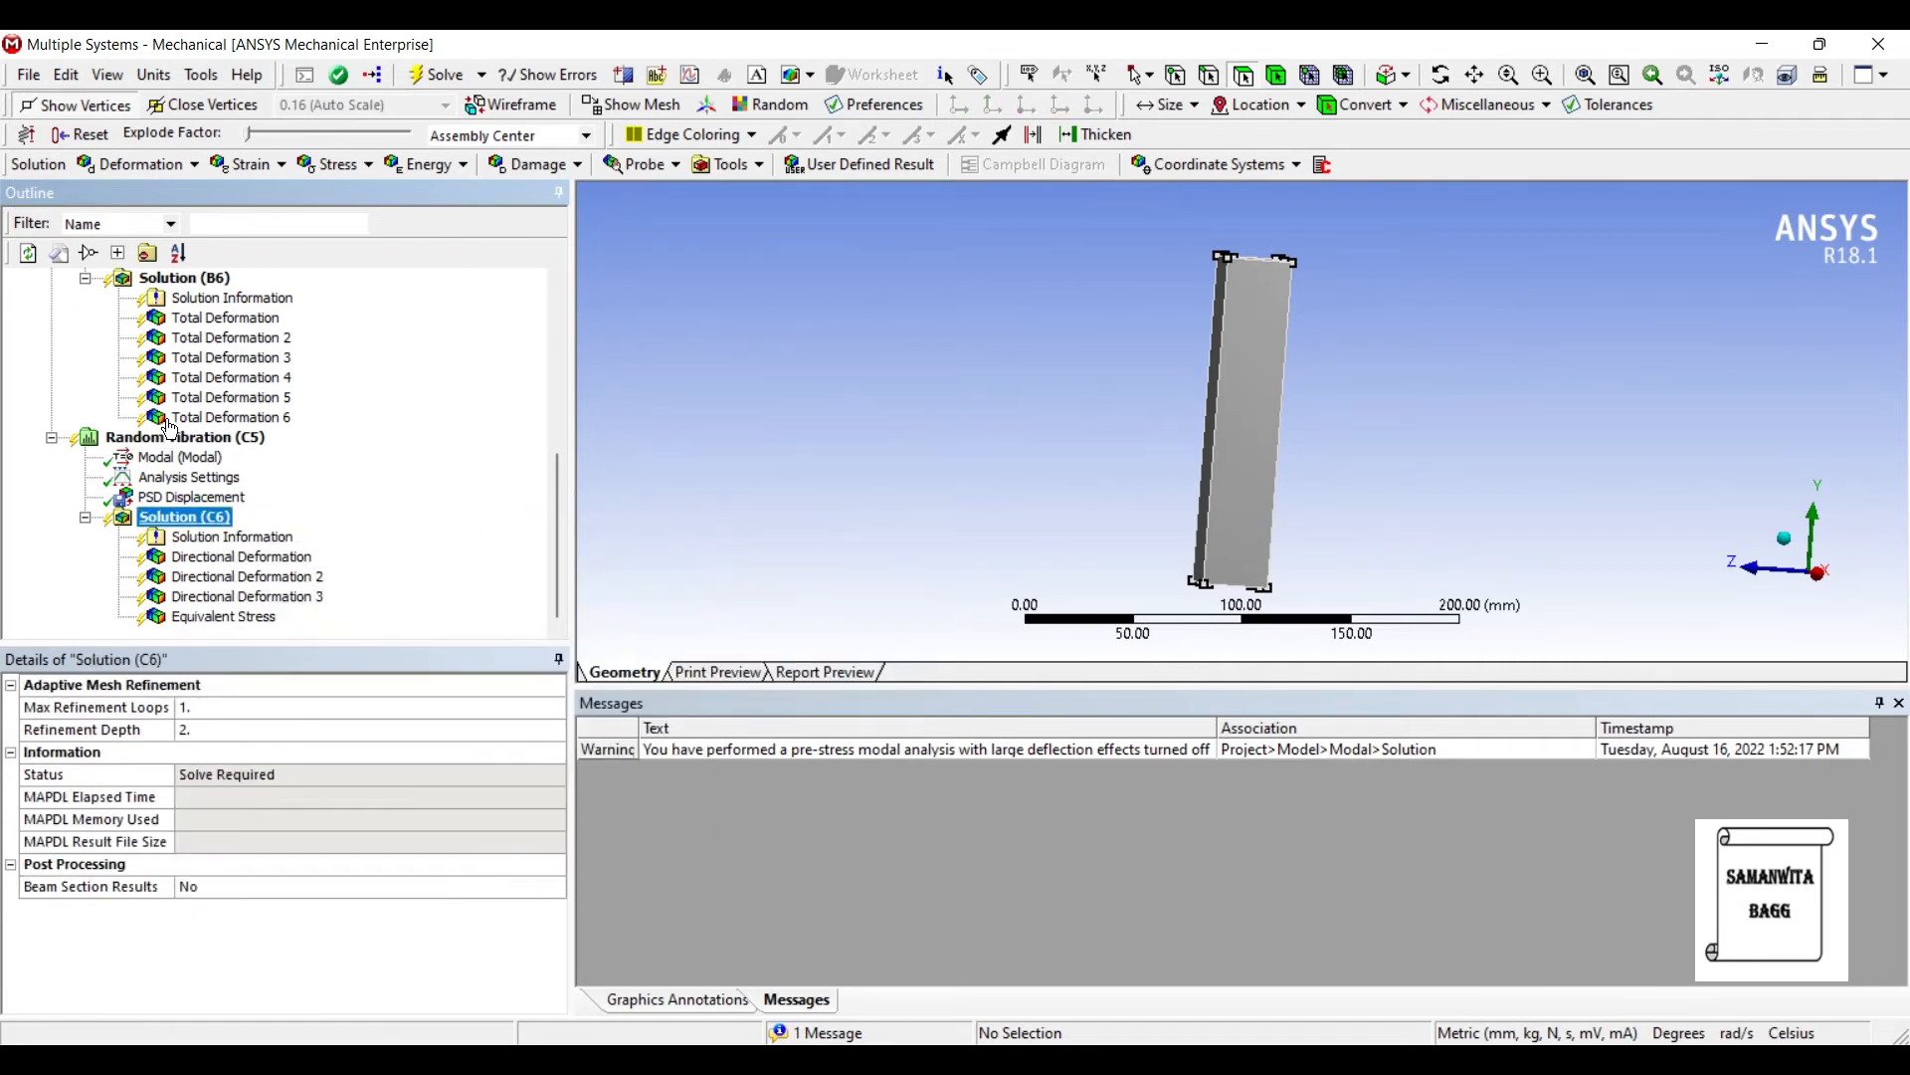
Step: Insert a Response PSD probe on the solution, scoped to one picked vertex with Y Axis displacement
right_click(184, 515)
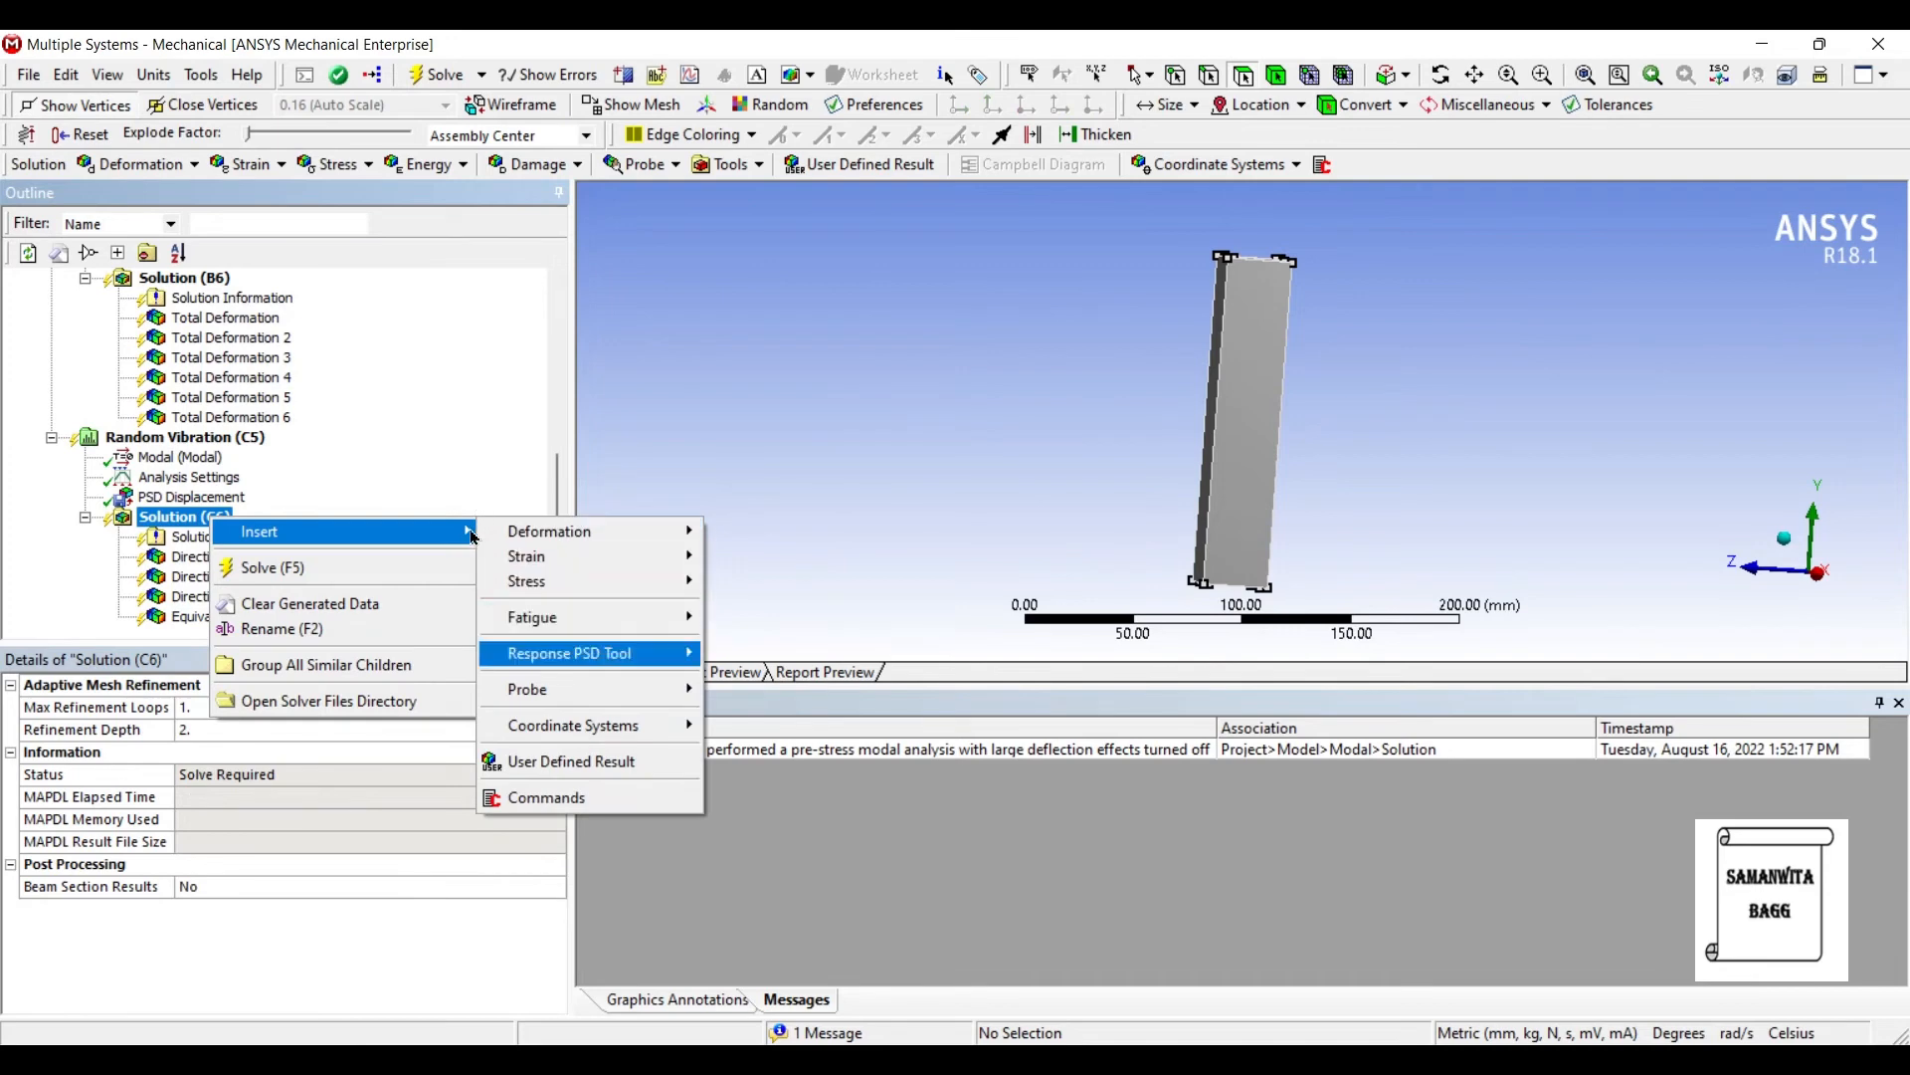
mouse_move(567, 652)
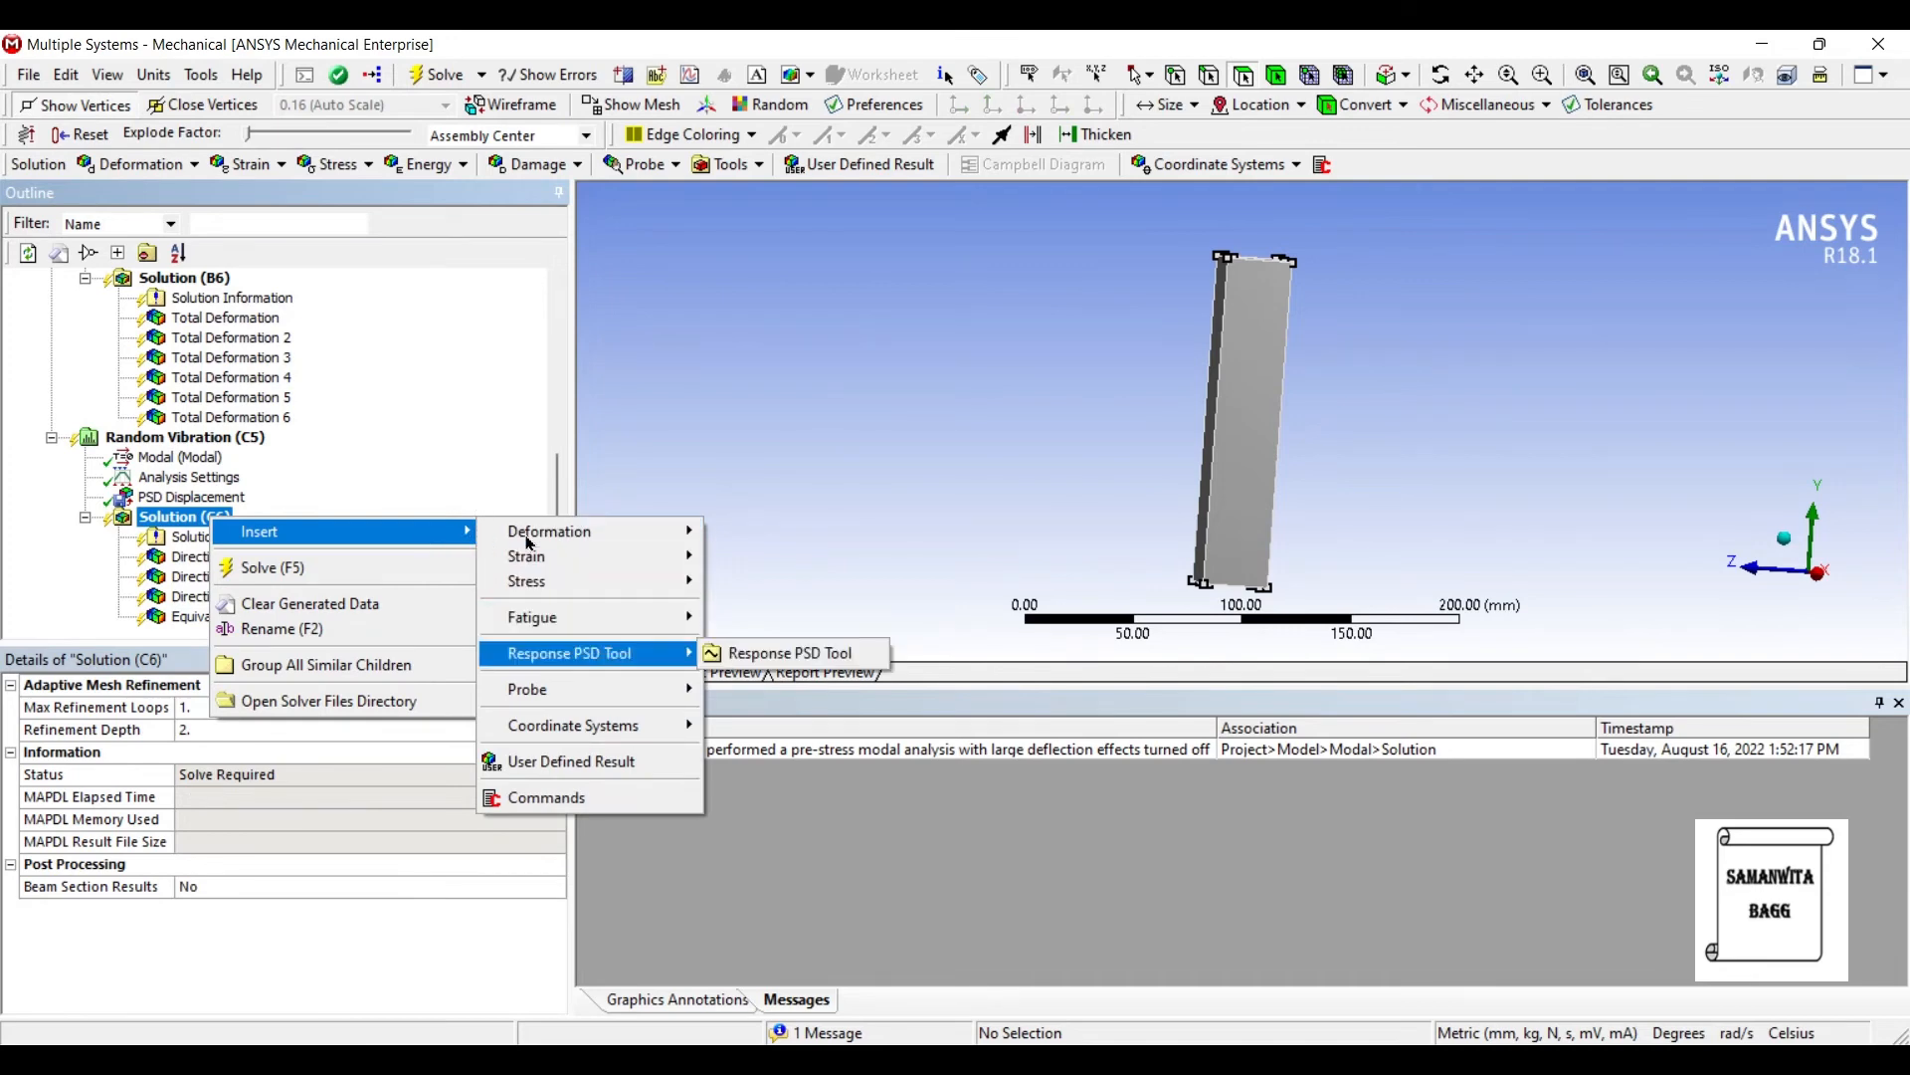
left_click(790, 653)
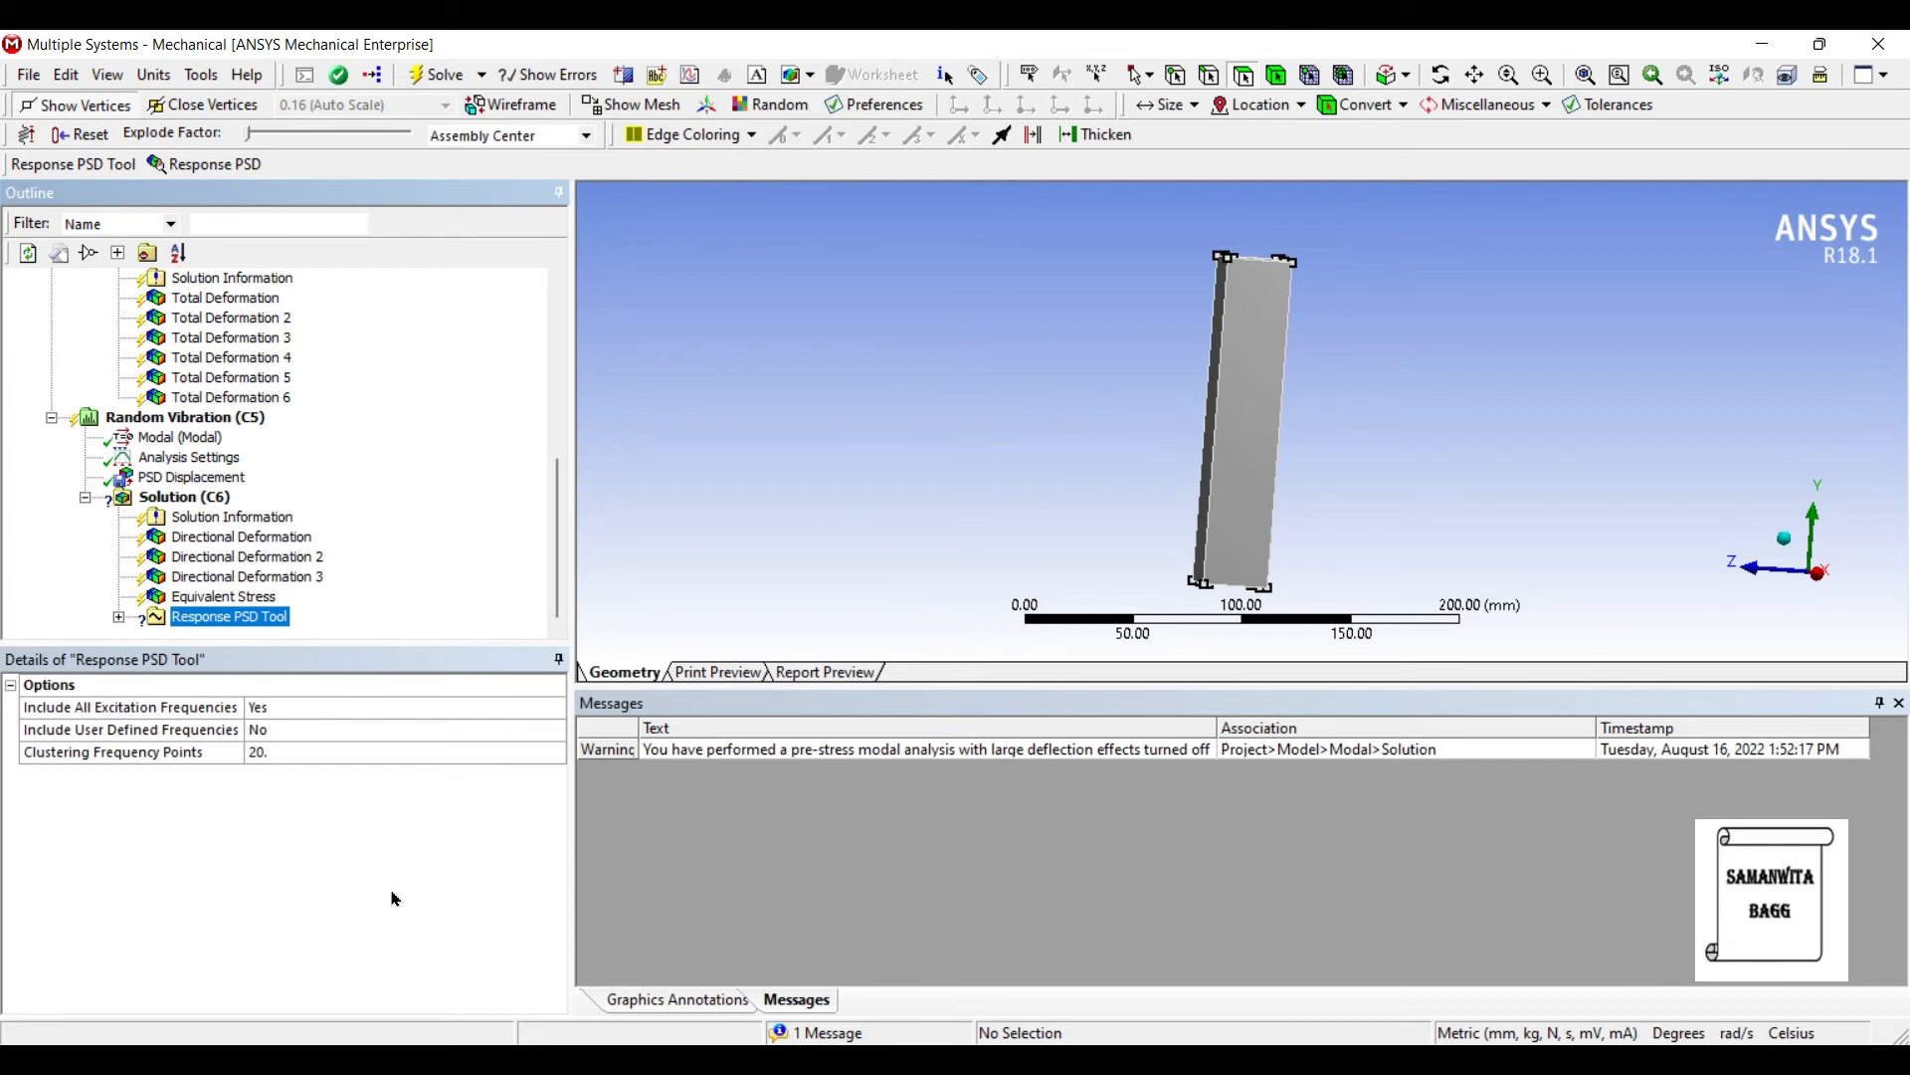
mouse_move(883, 366)
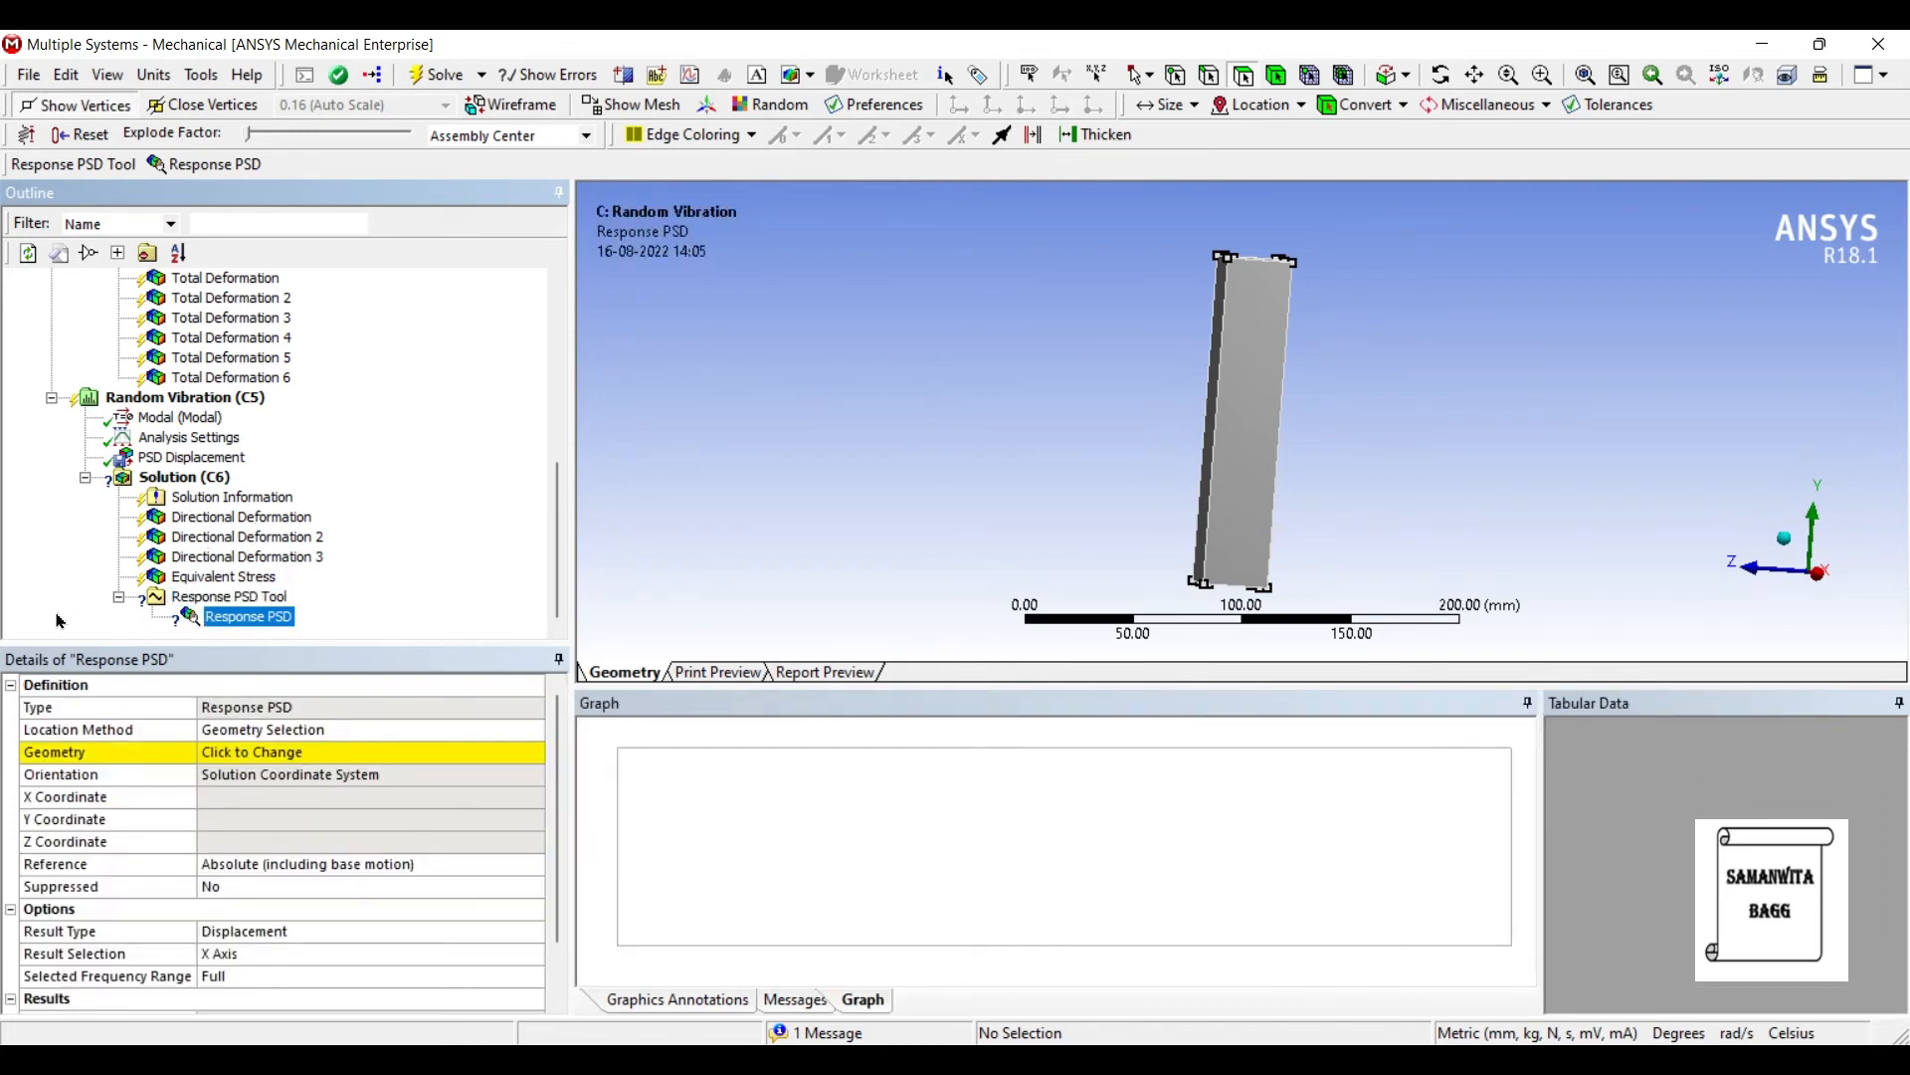
left_click(250, 752)
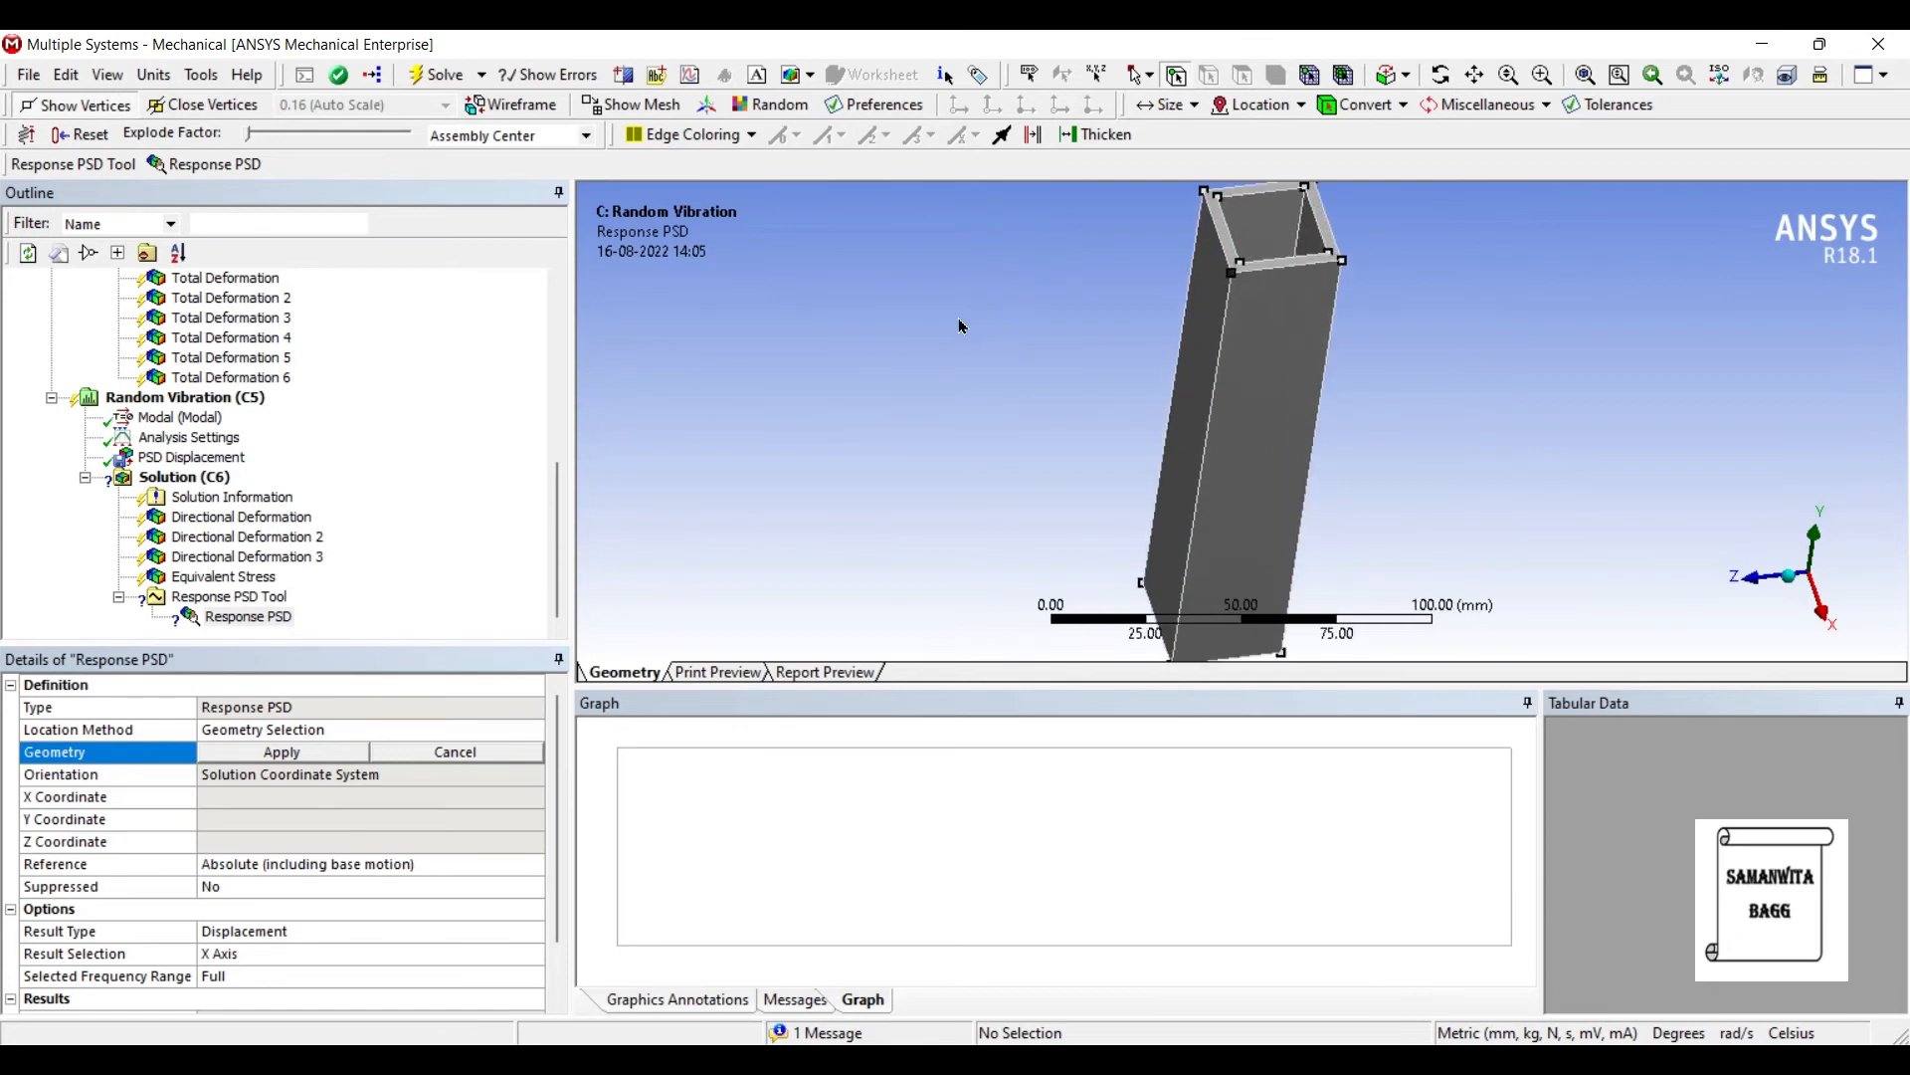
mouse_move(999, 237)
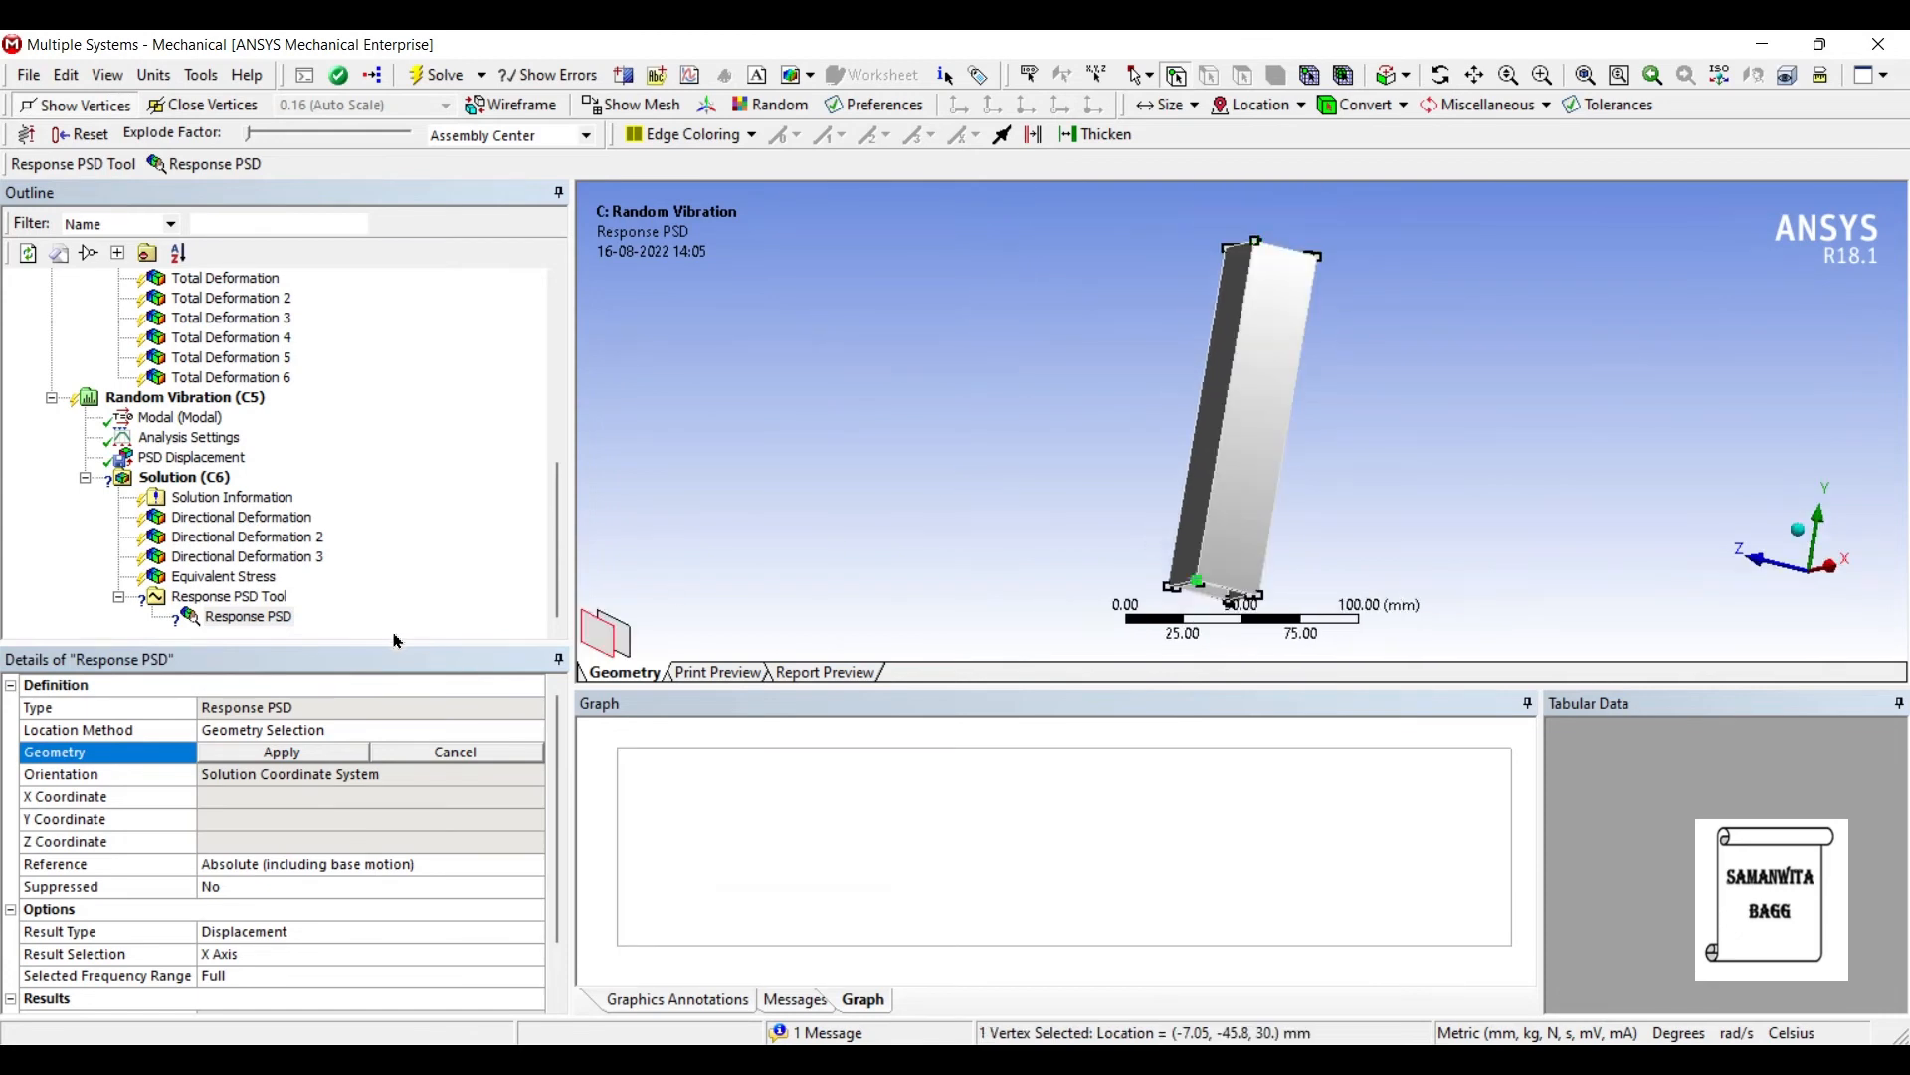
left_click(281, 753)
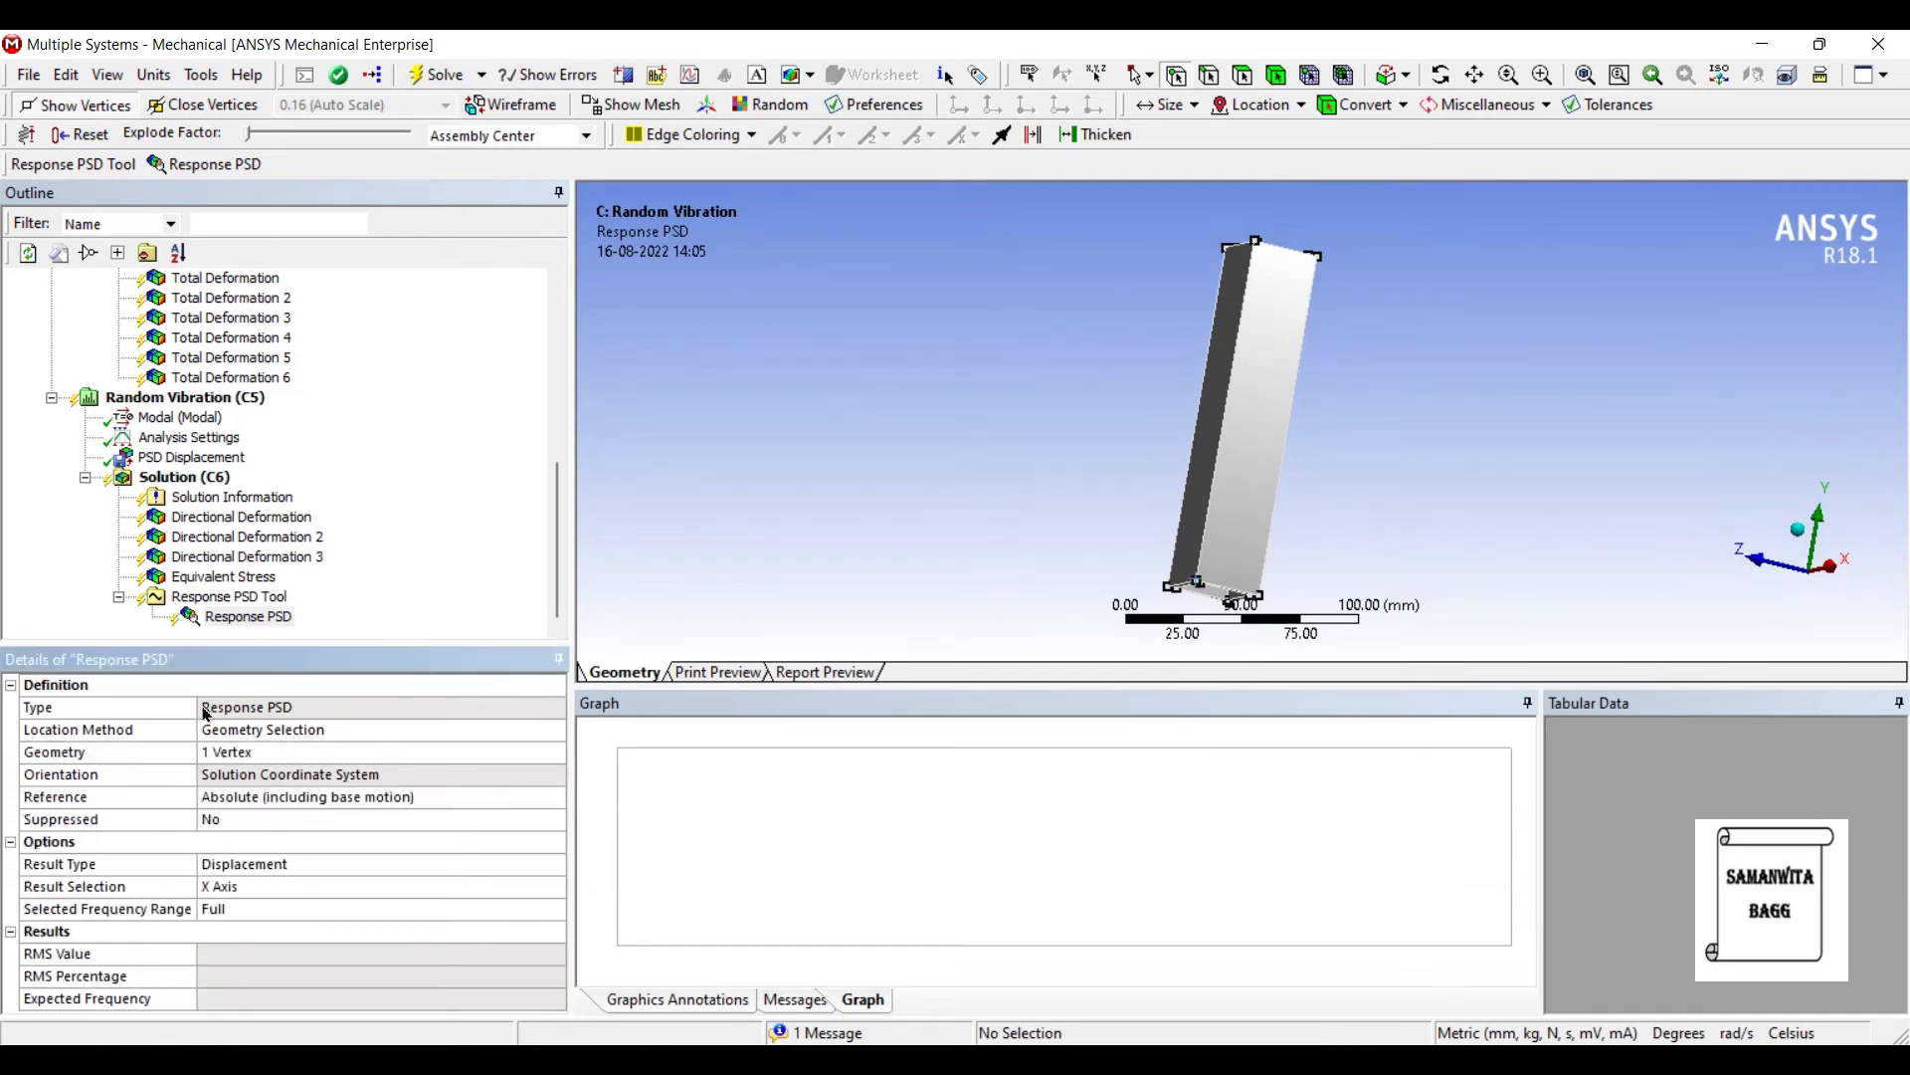
mouse_move(252, 686)
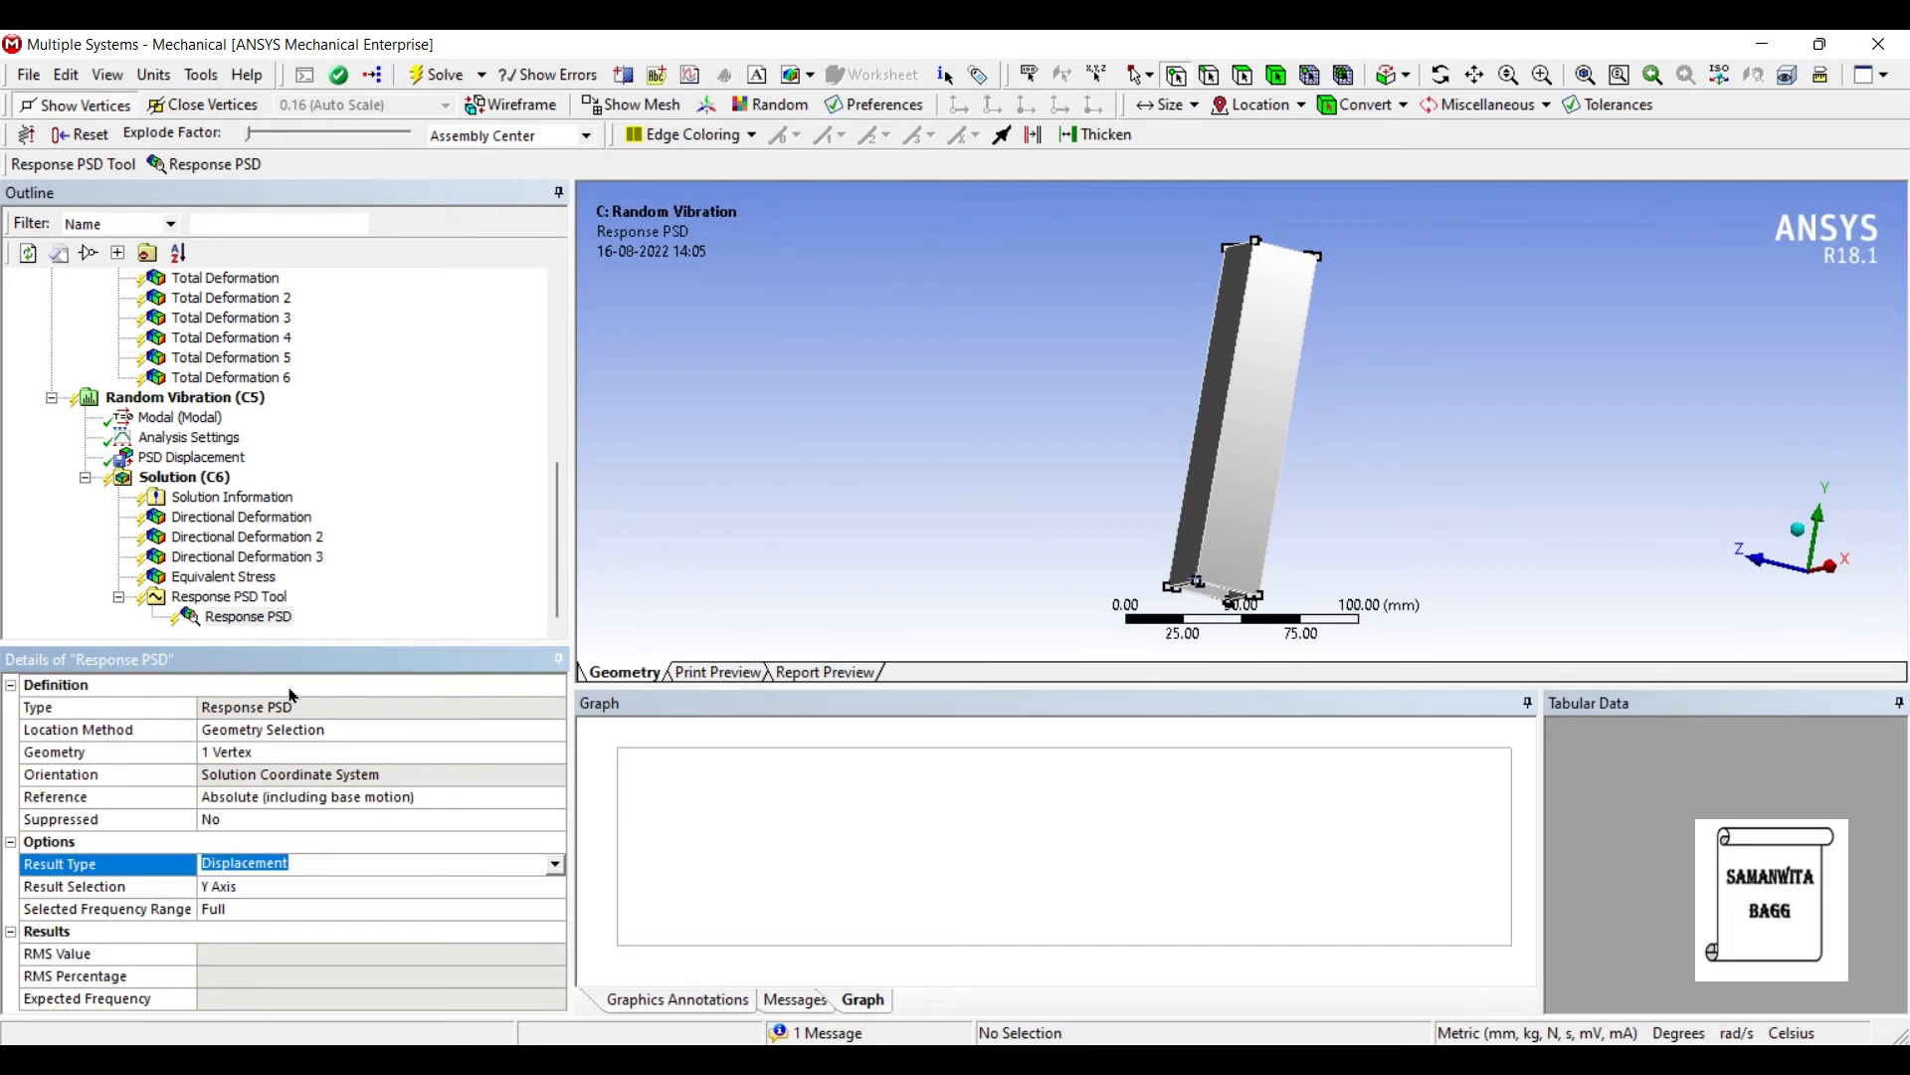
left_click(247, 615)
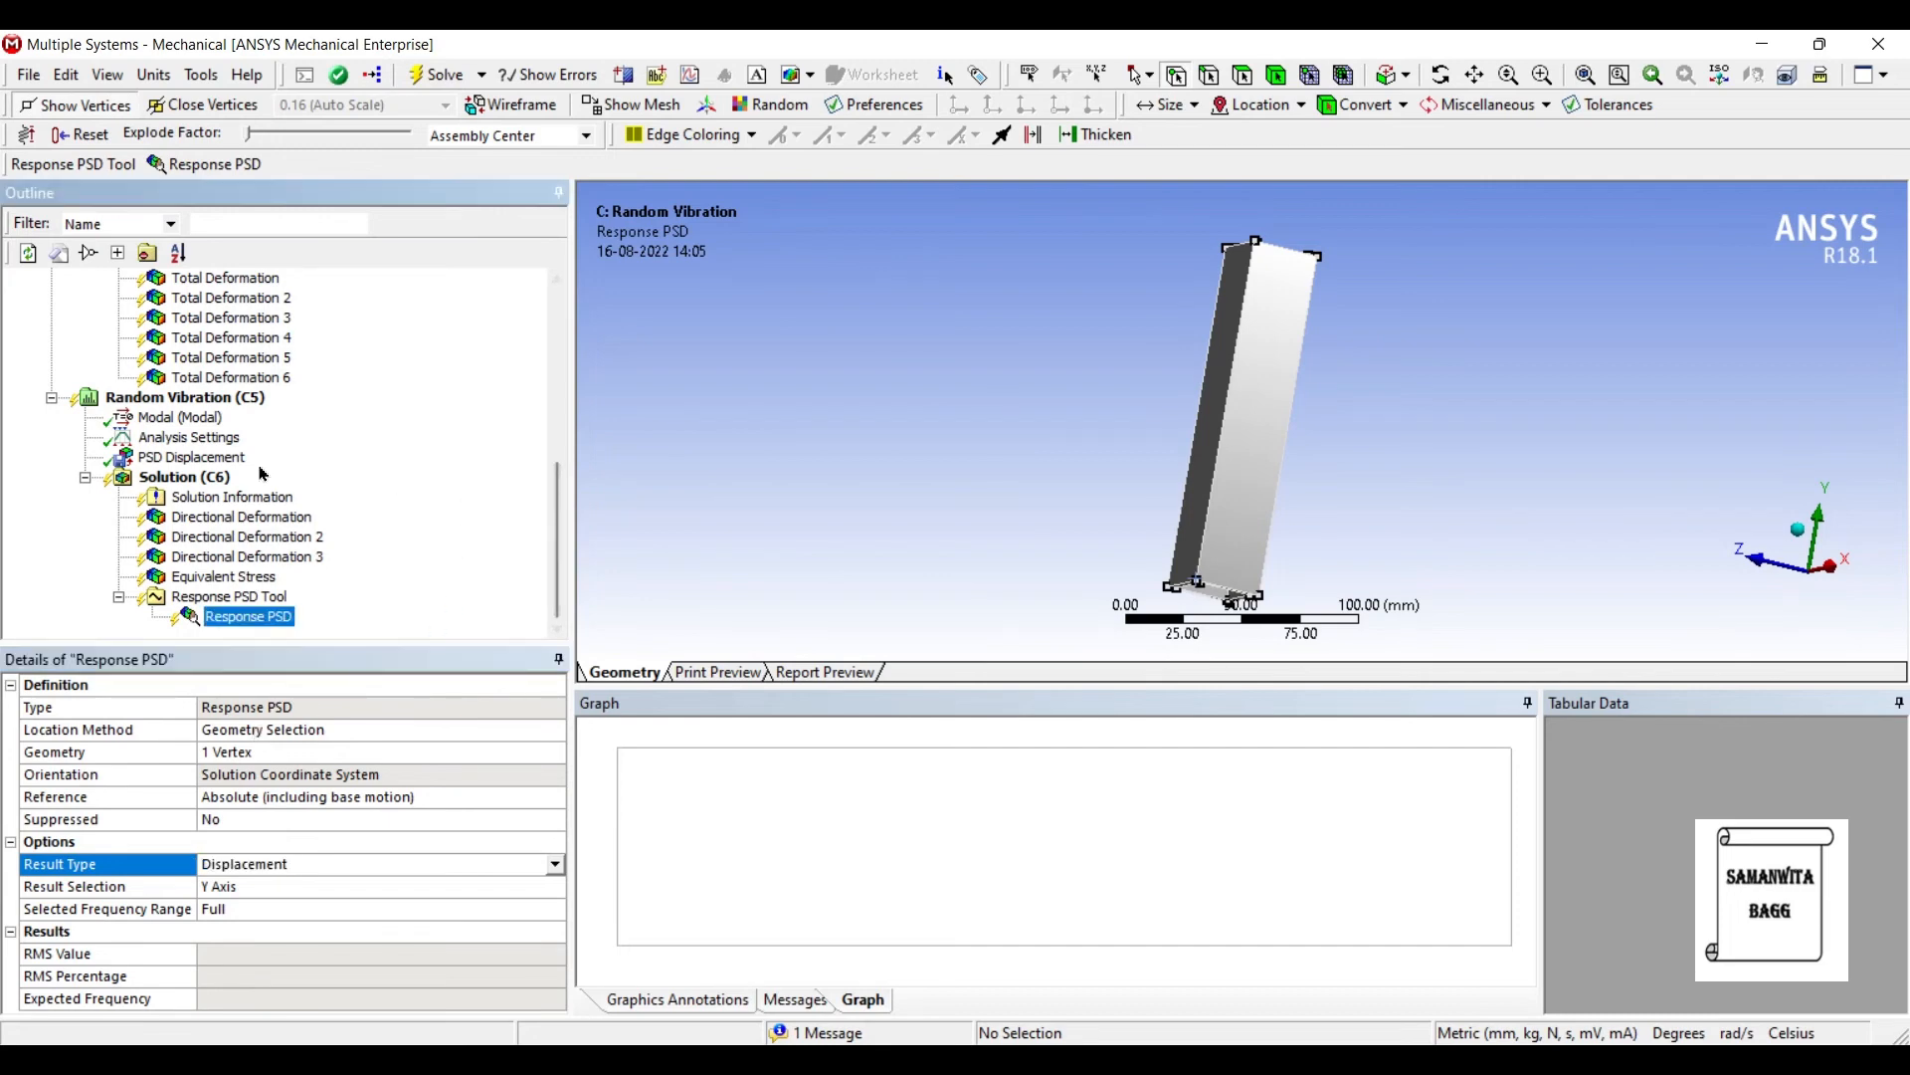
Step: Solve the Random Vibration analysis from the Solution node
left_click(183, 476)
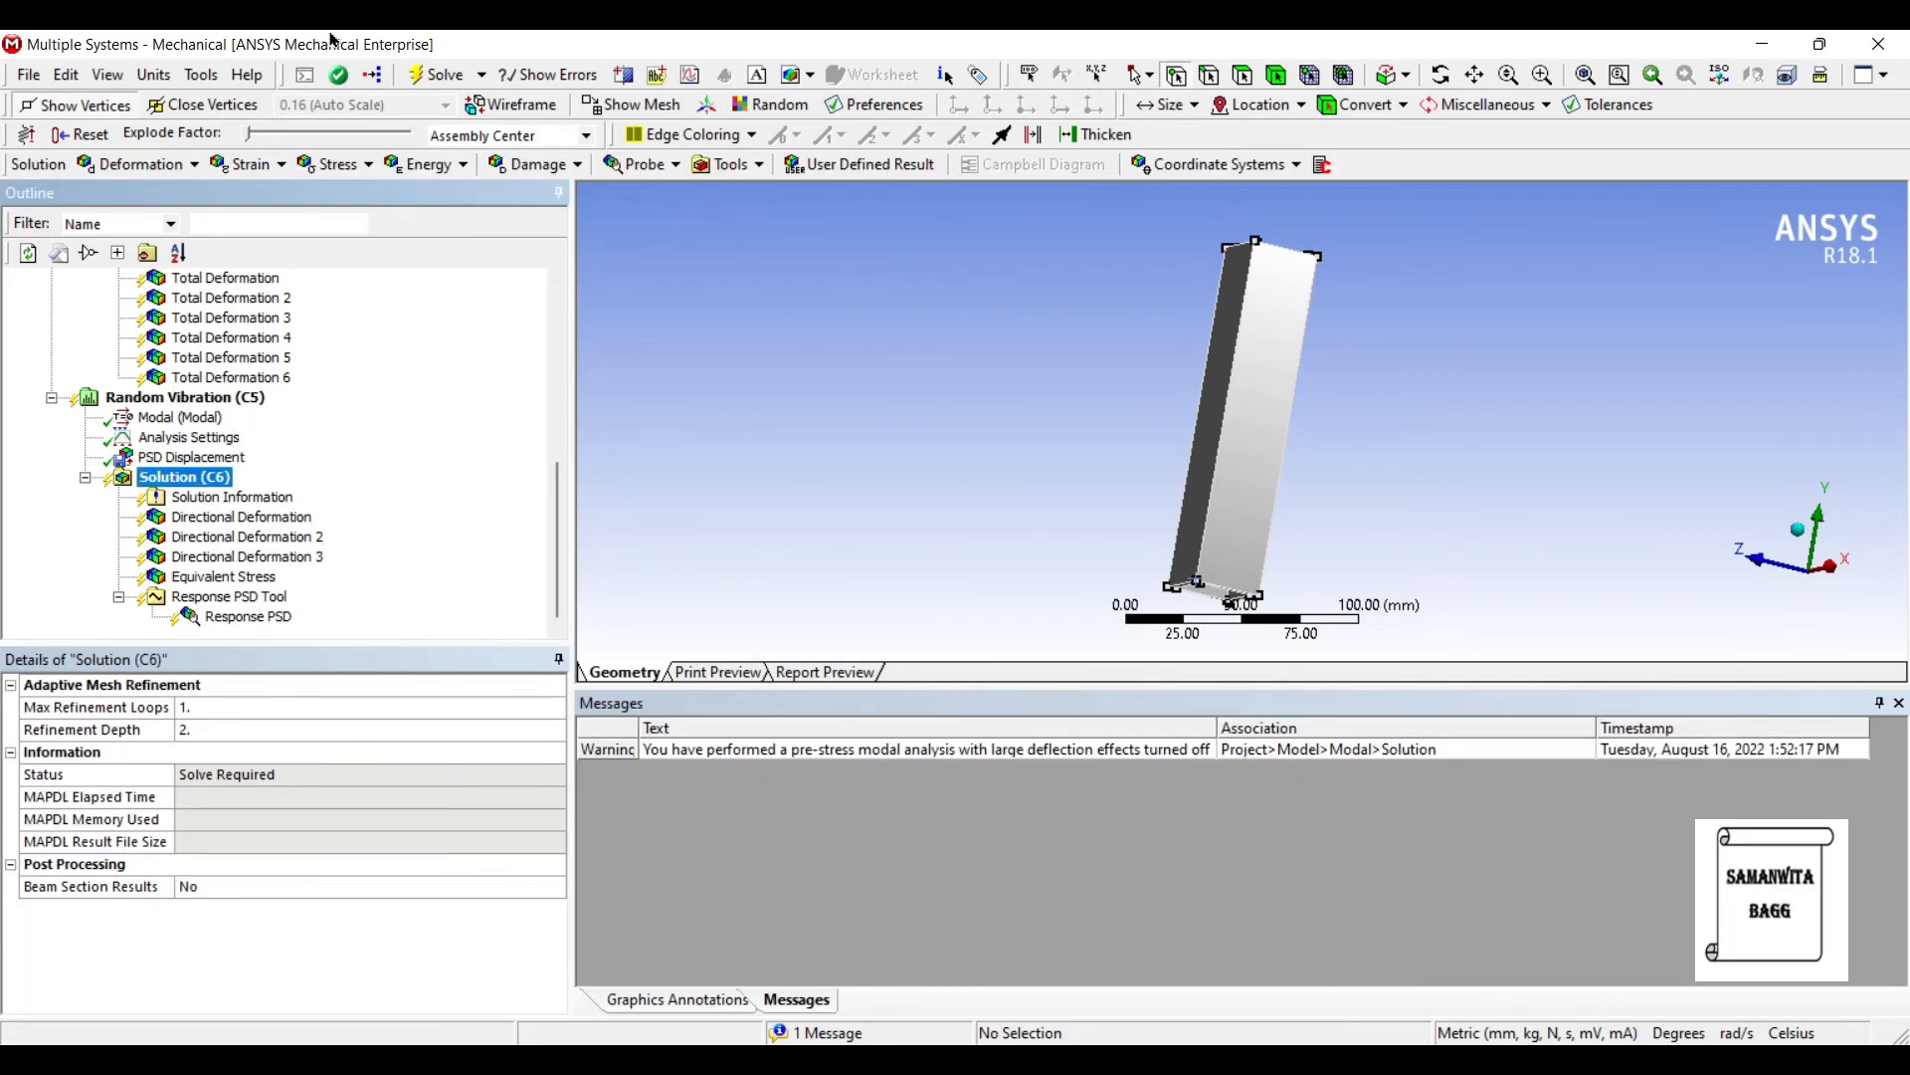
left_click(241, 515)
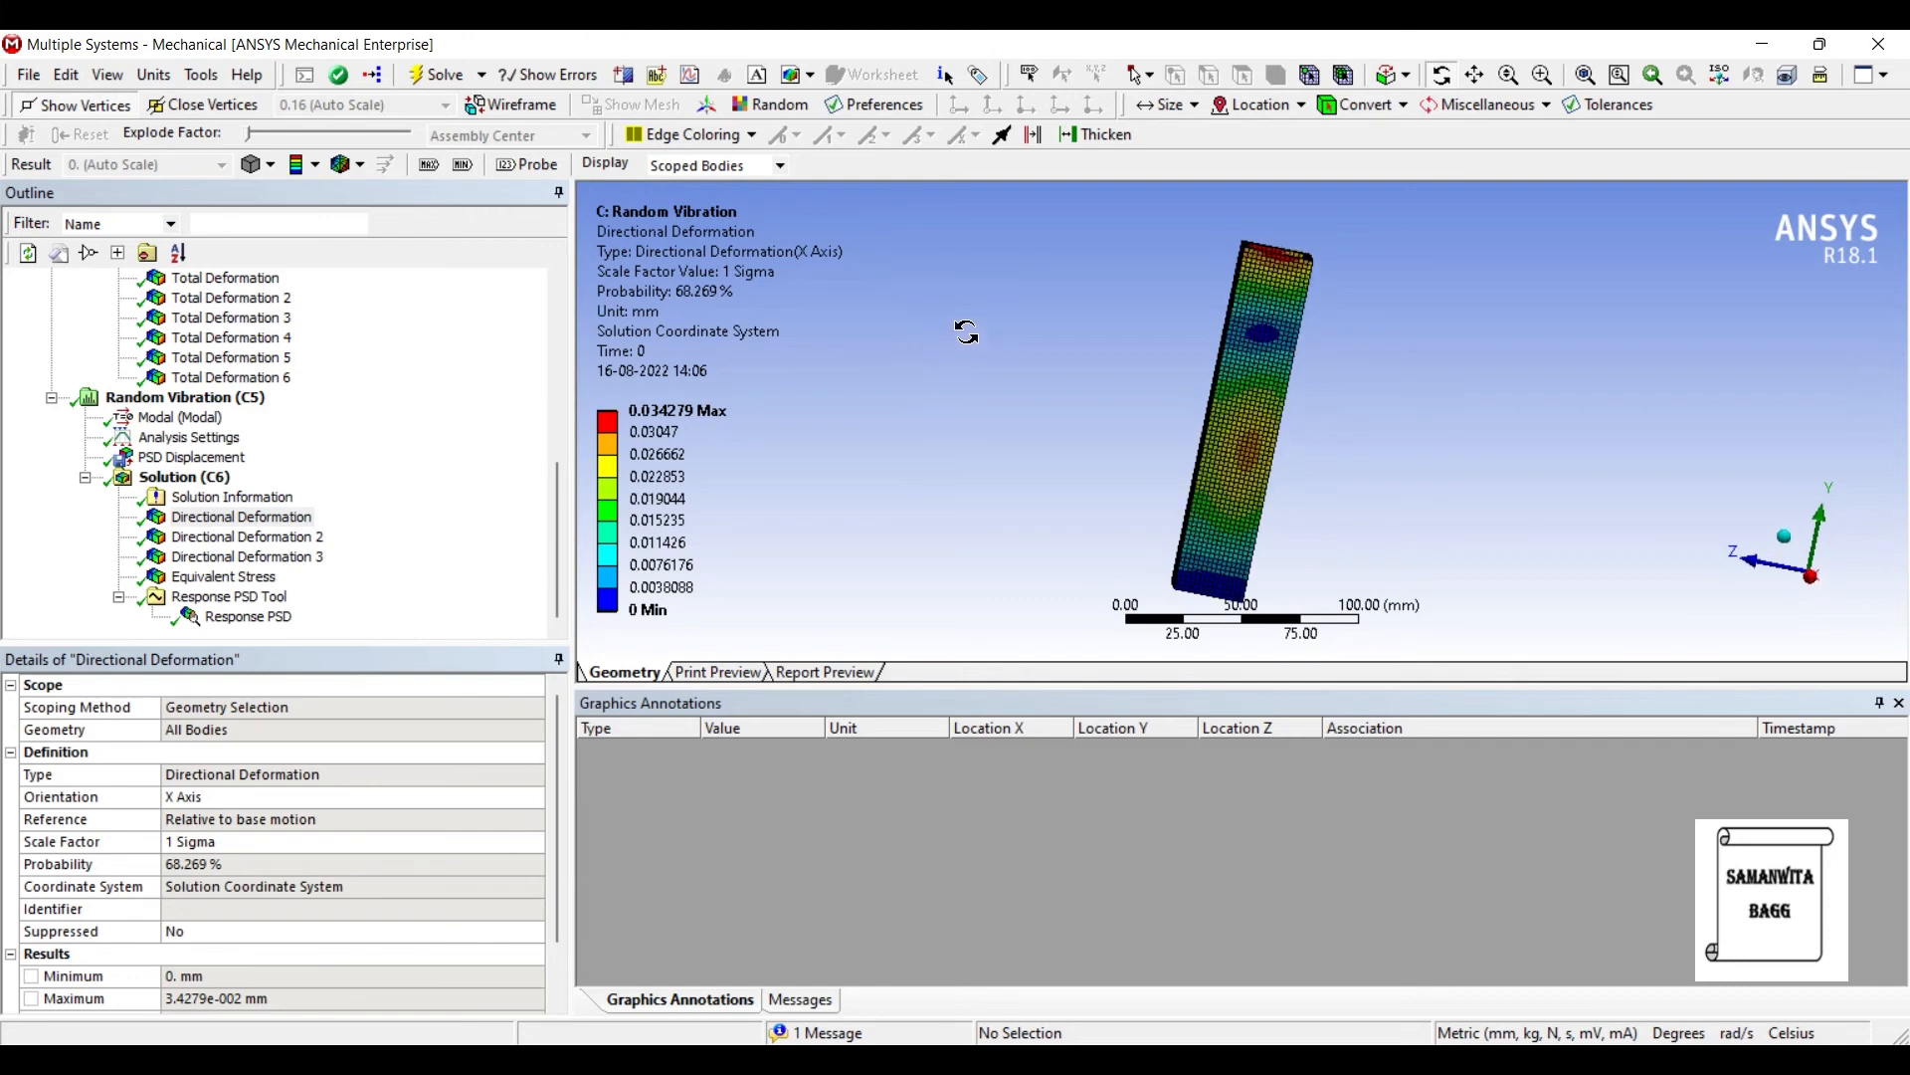
Step: Review the Y and Z directional deformations, the 264.25 MPa equivalent stress and the Response PSD result
left_click(247, 535)
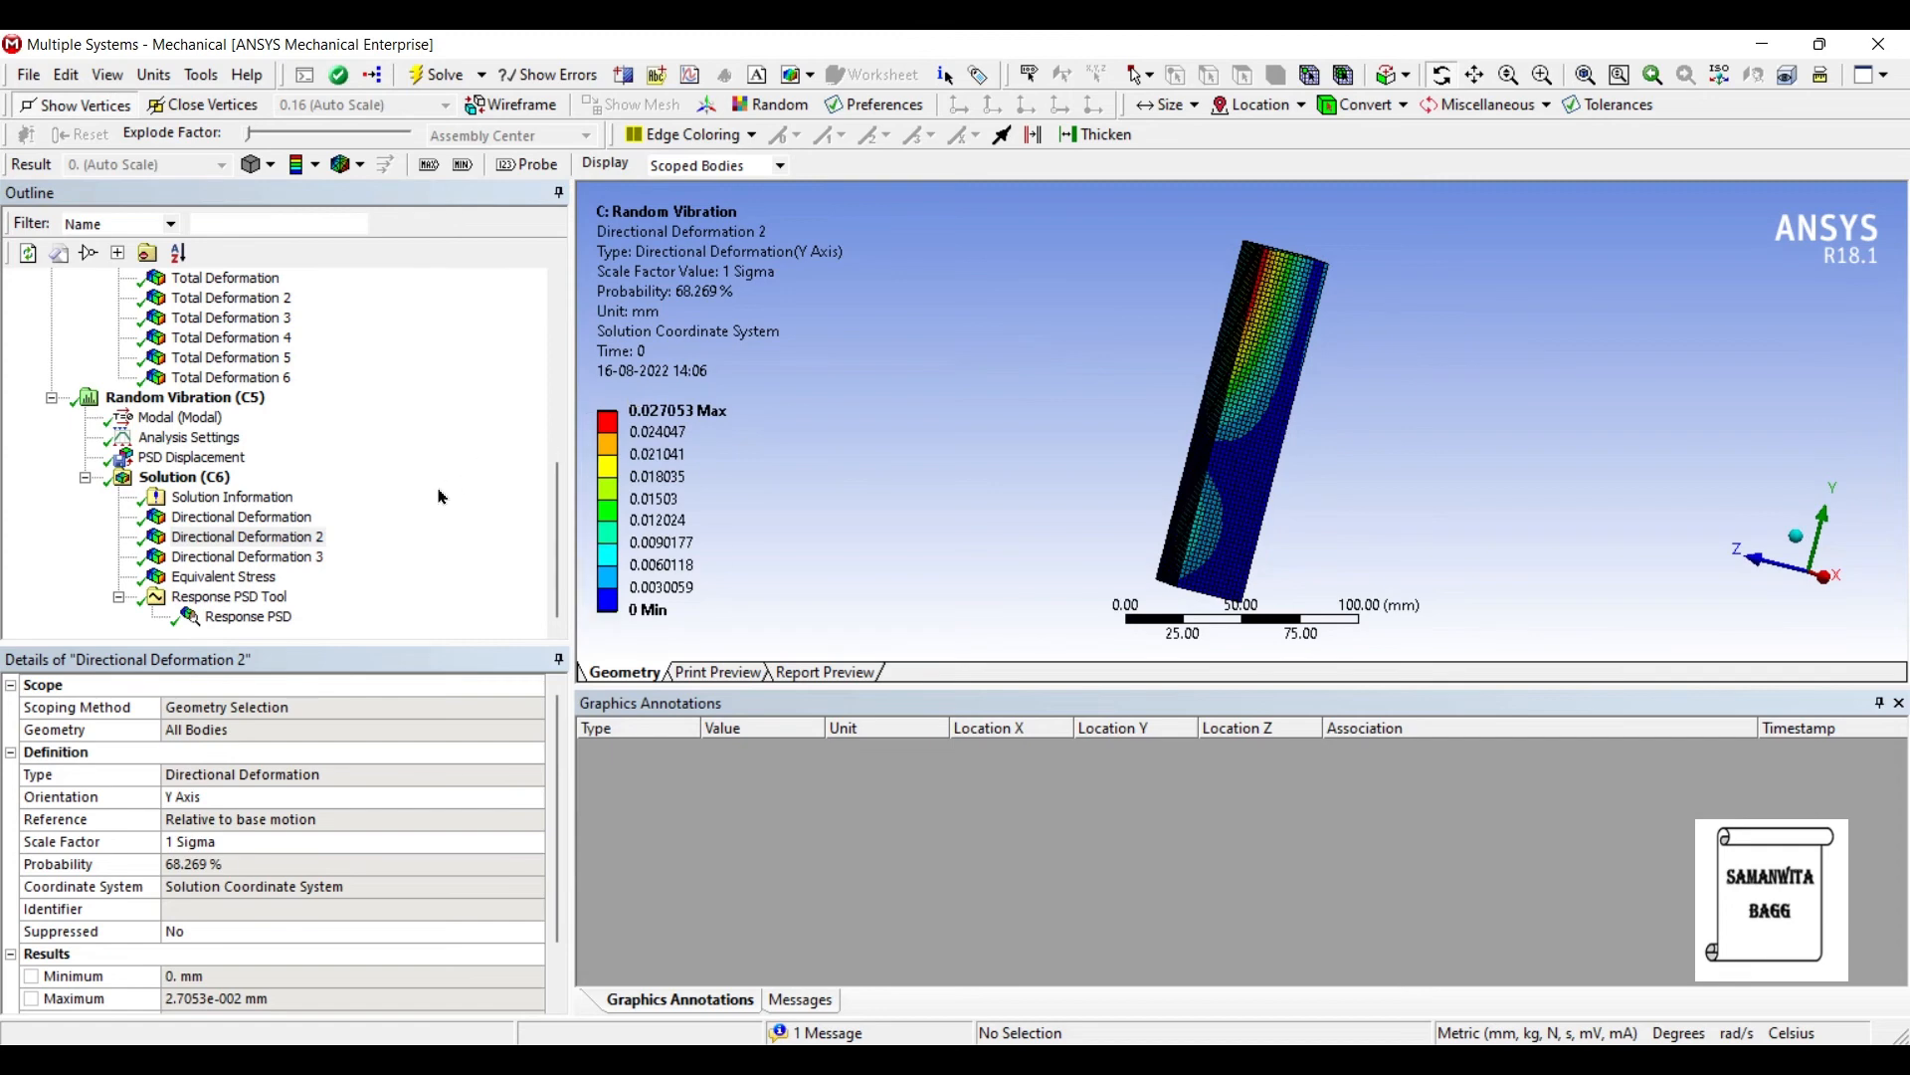
left_click(246, 555)
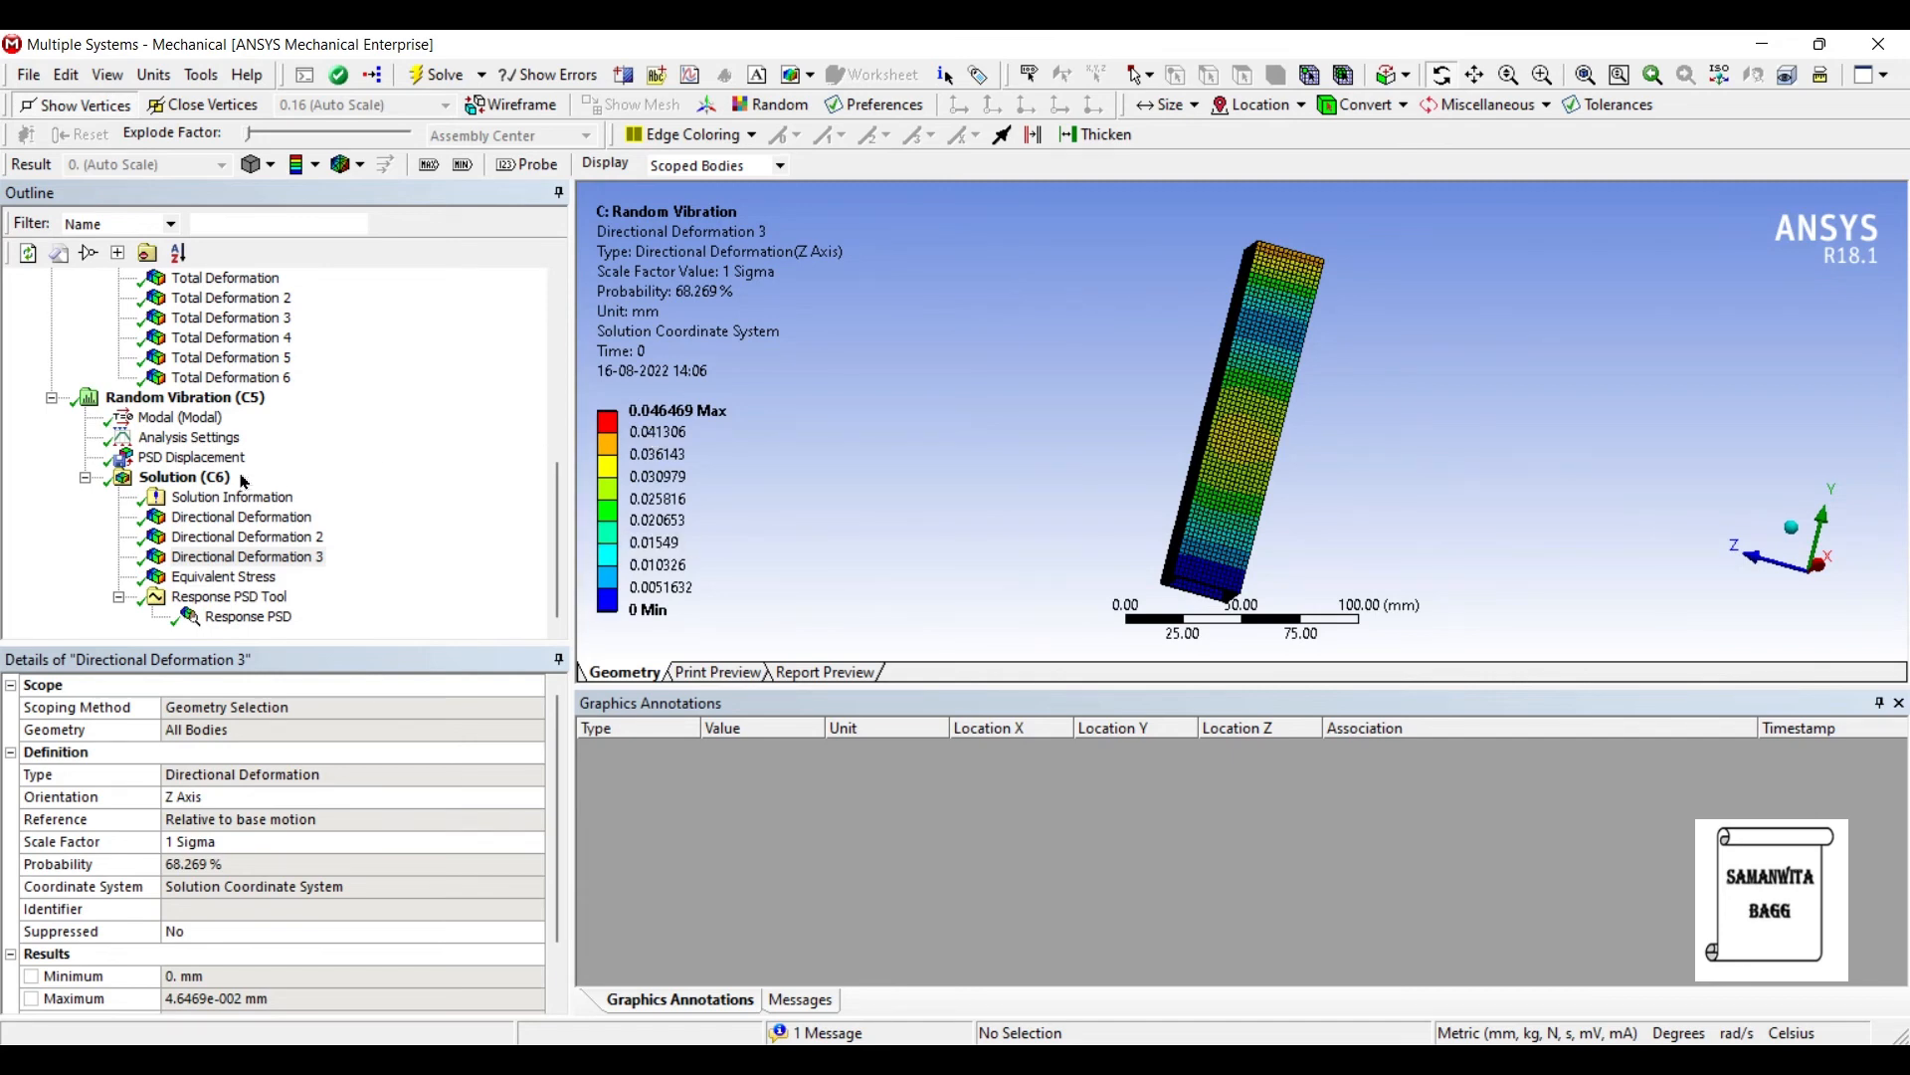
left_click(222, 575)
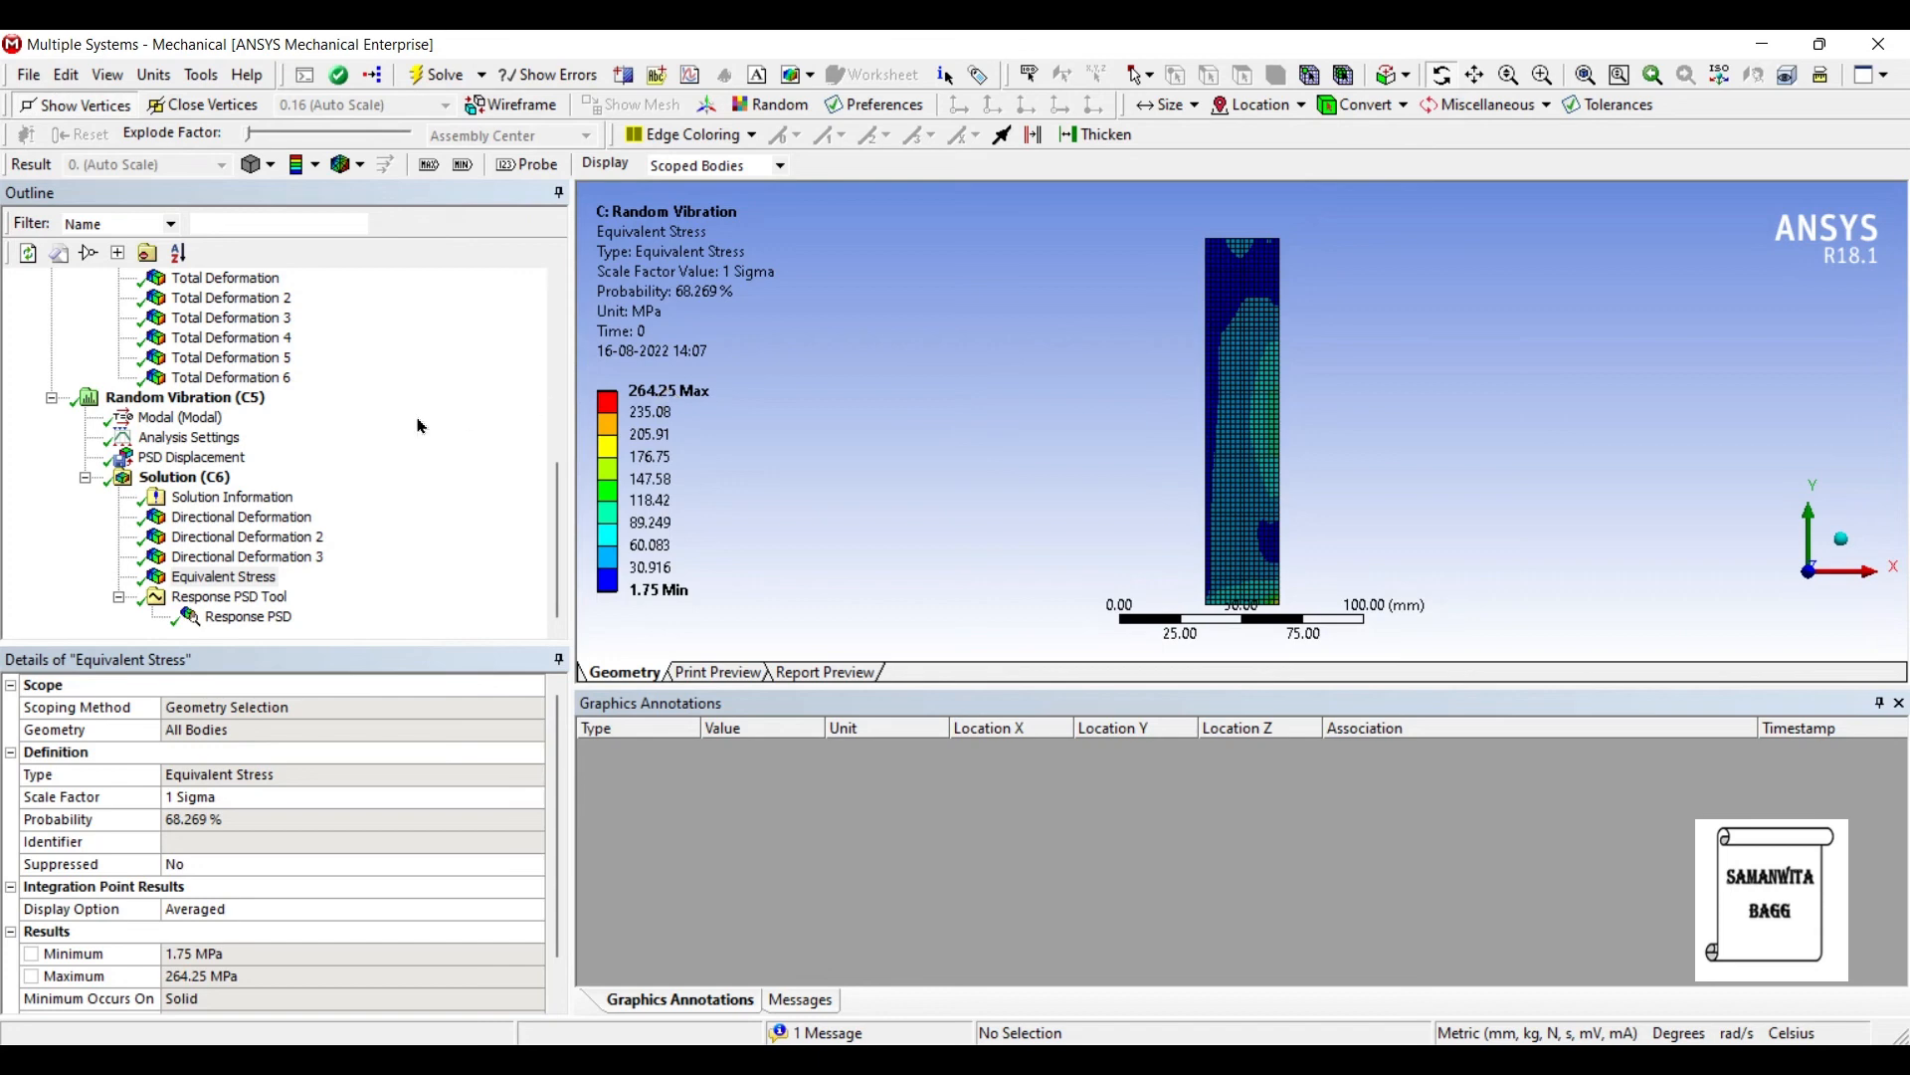
left_click(247, 615)
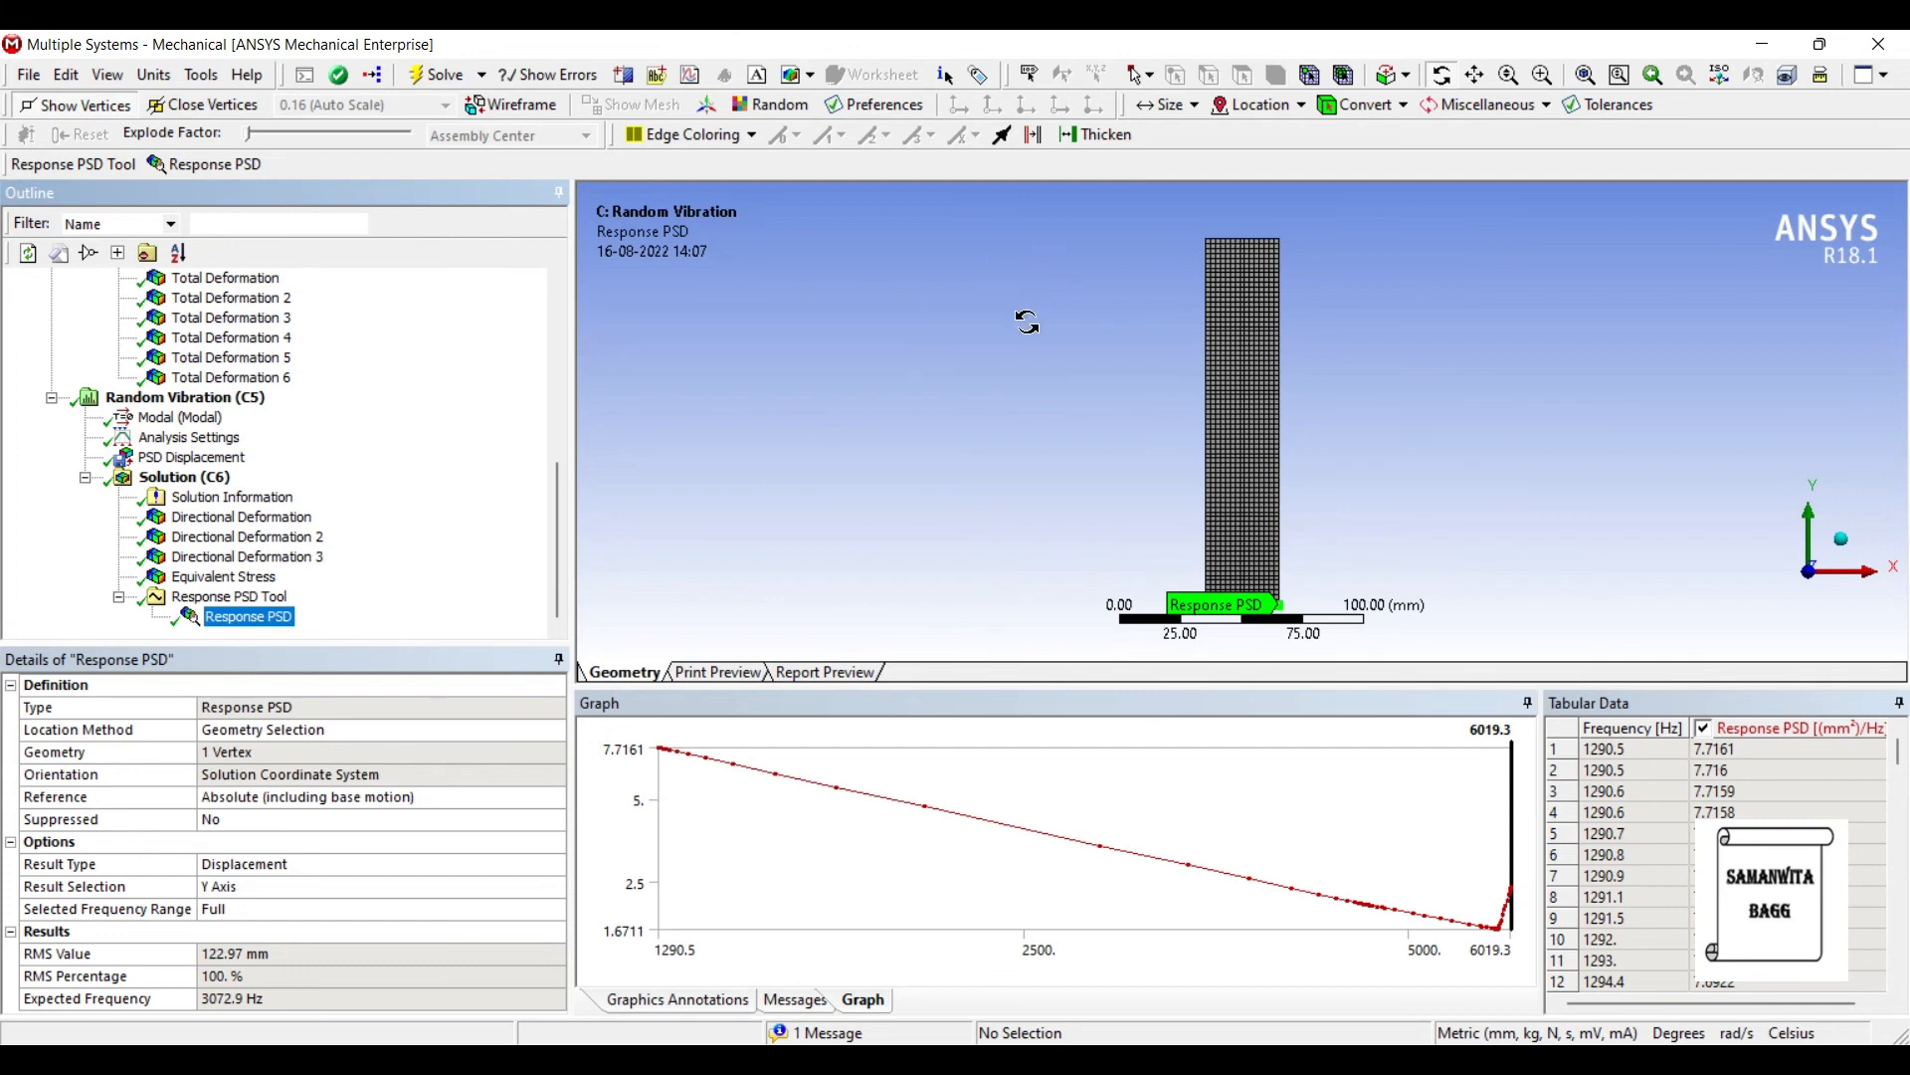
mouse_move(1040, 475)
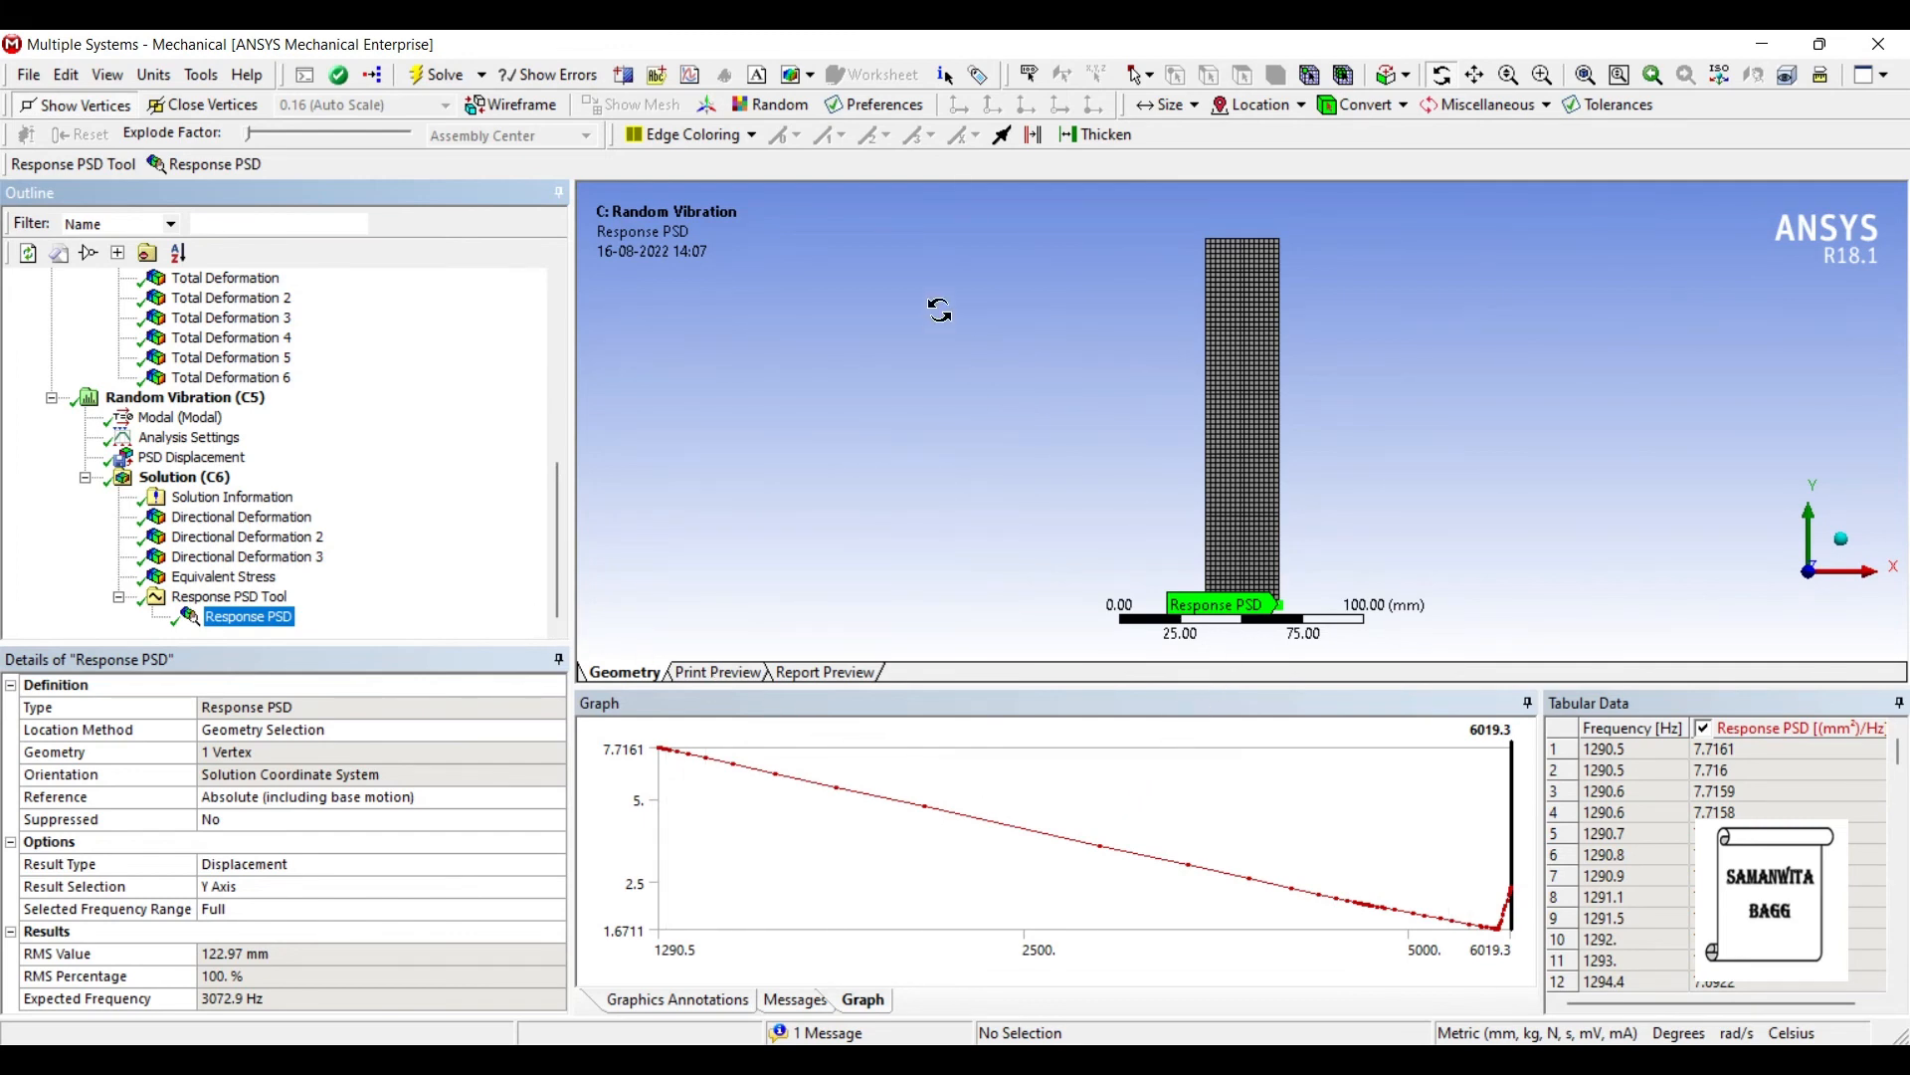
mouse_move(1316, 612)
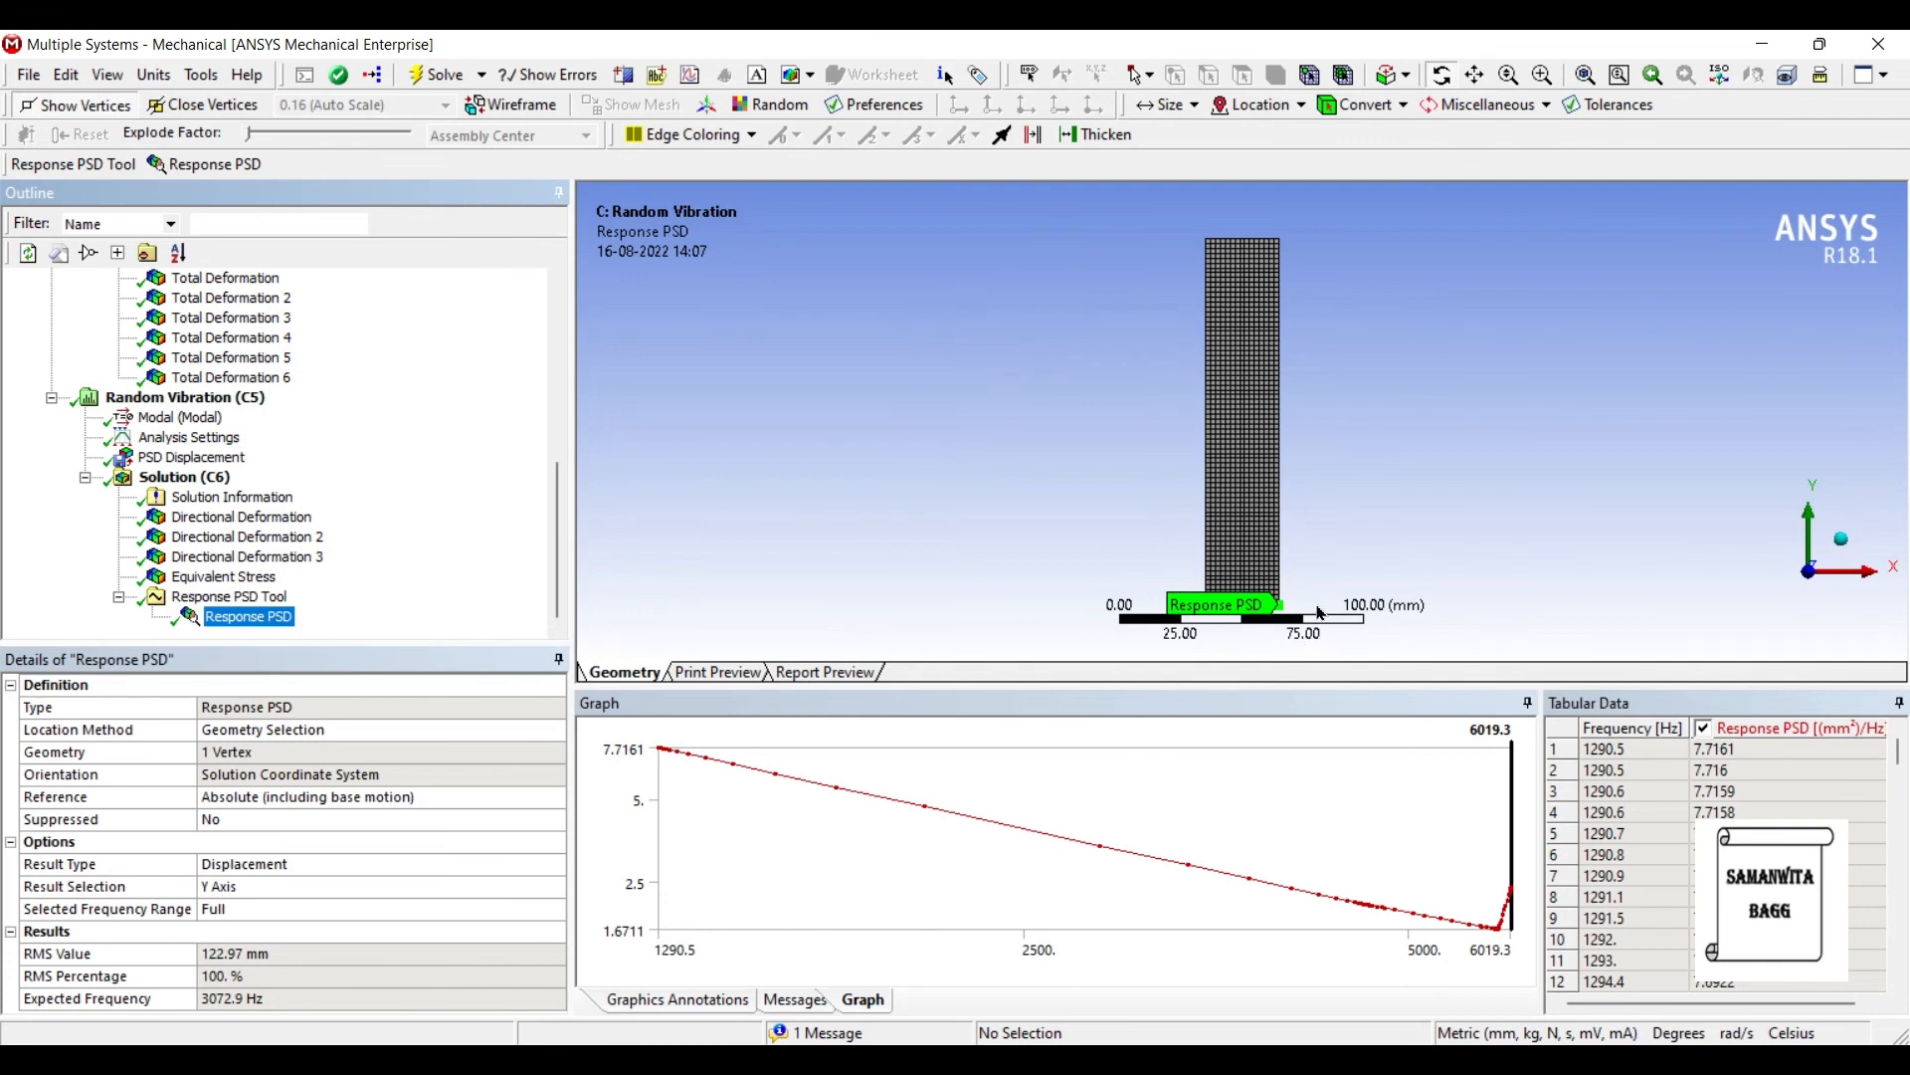
Step: Scroll through the Response PSD frequency table for the chosen vertex
scroll("down", 3)
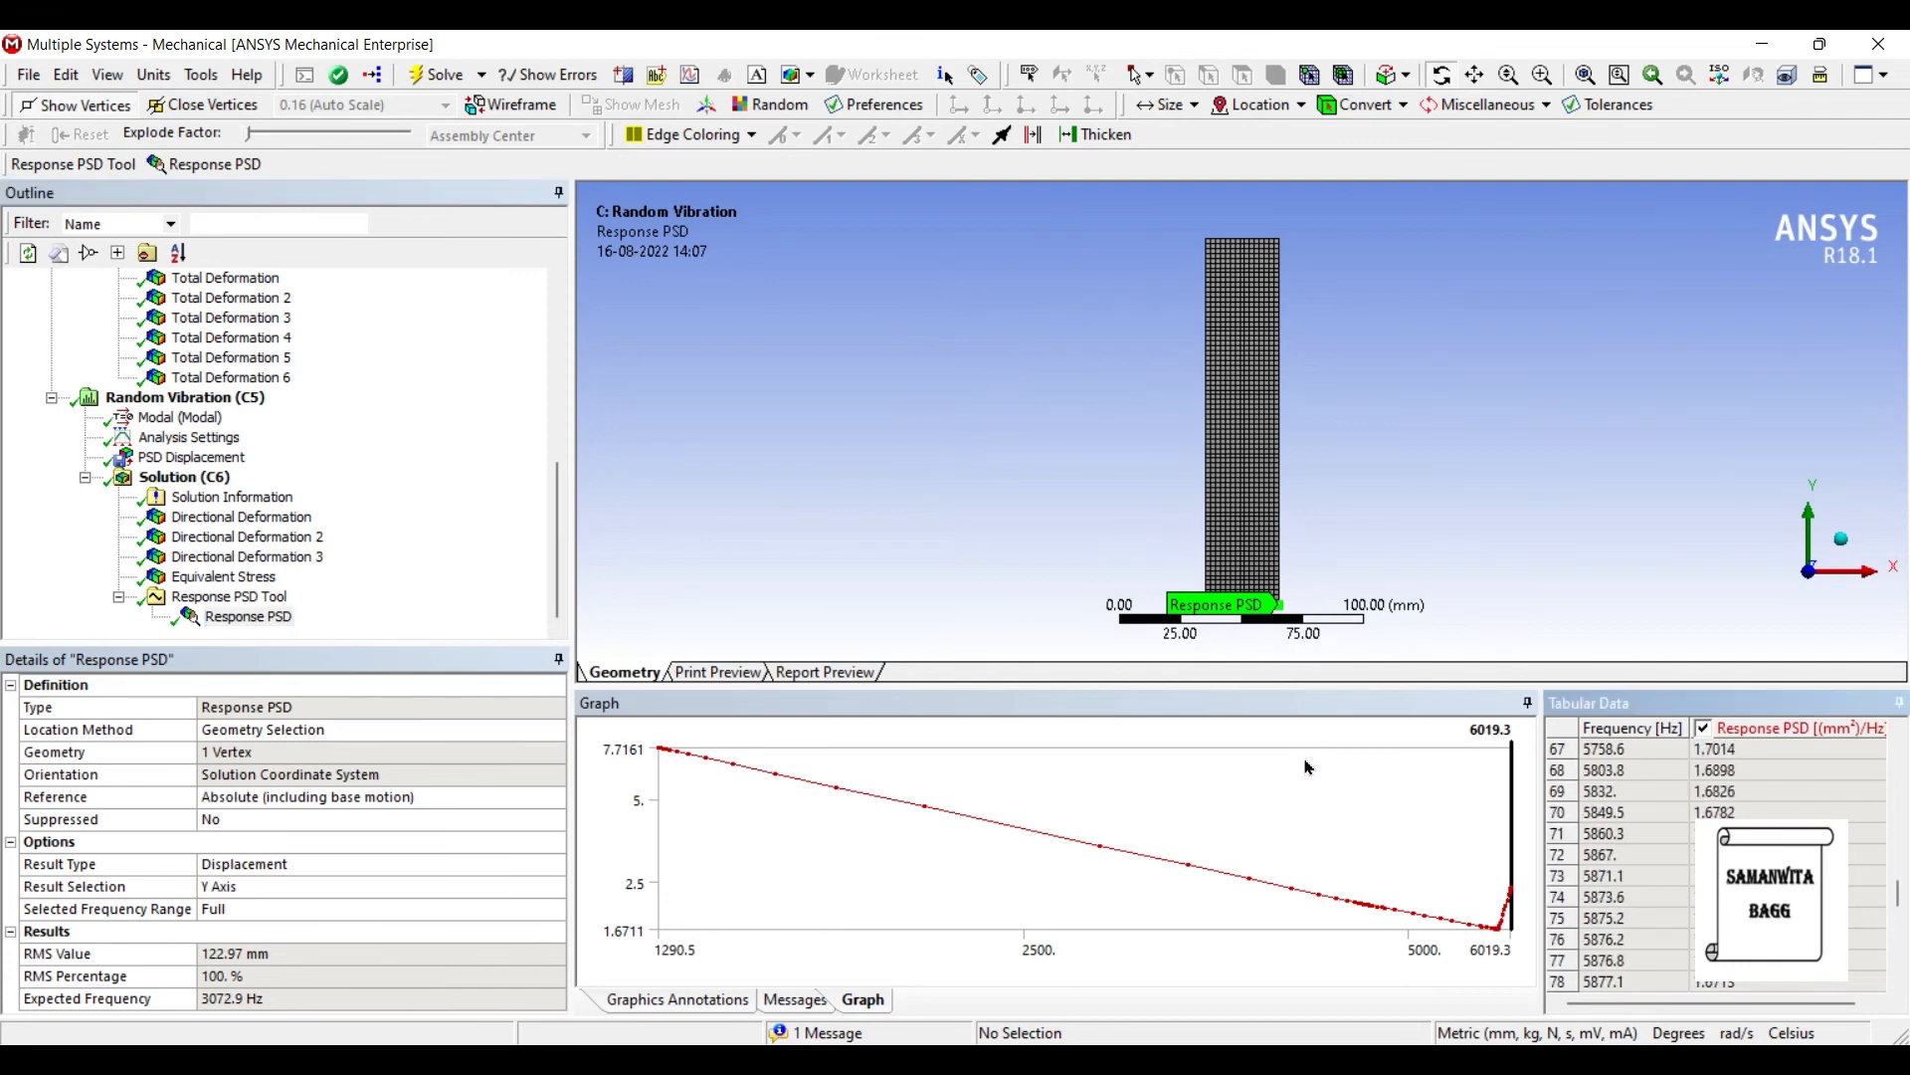
scroll("down", 3)
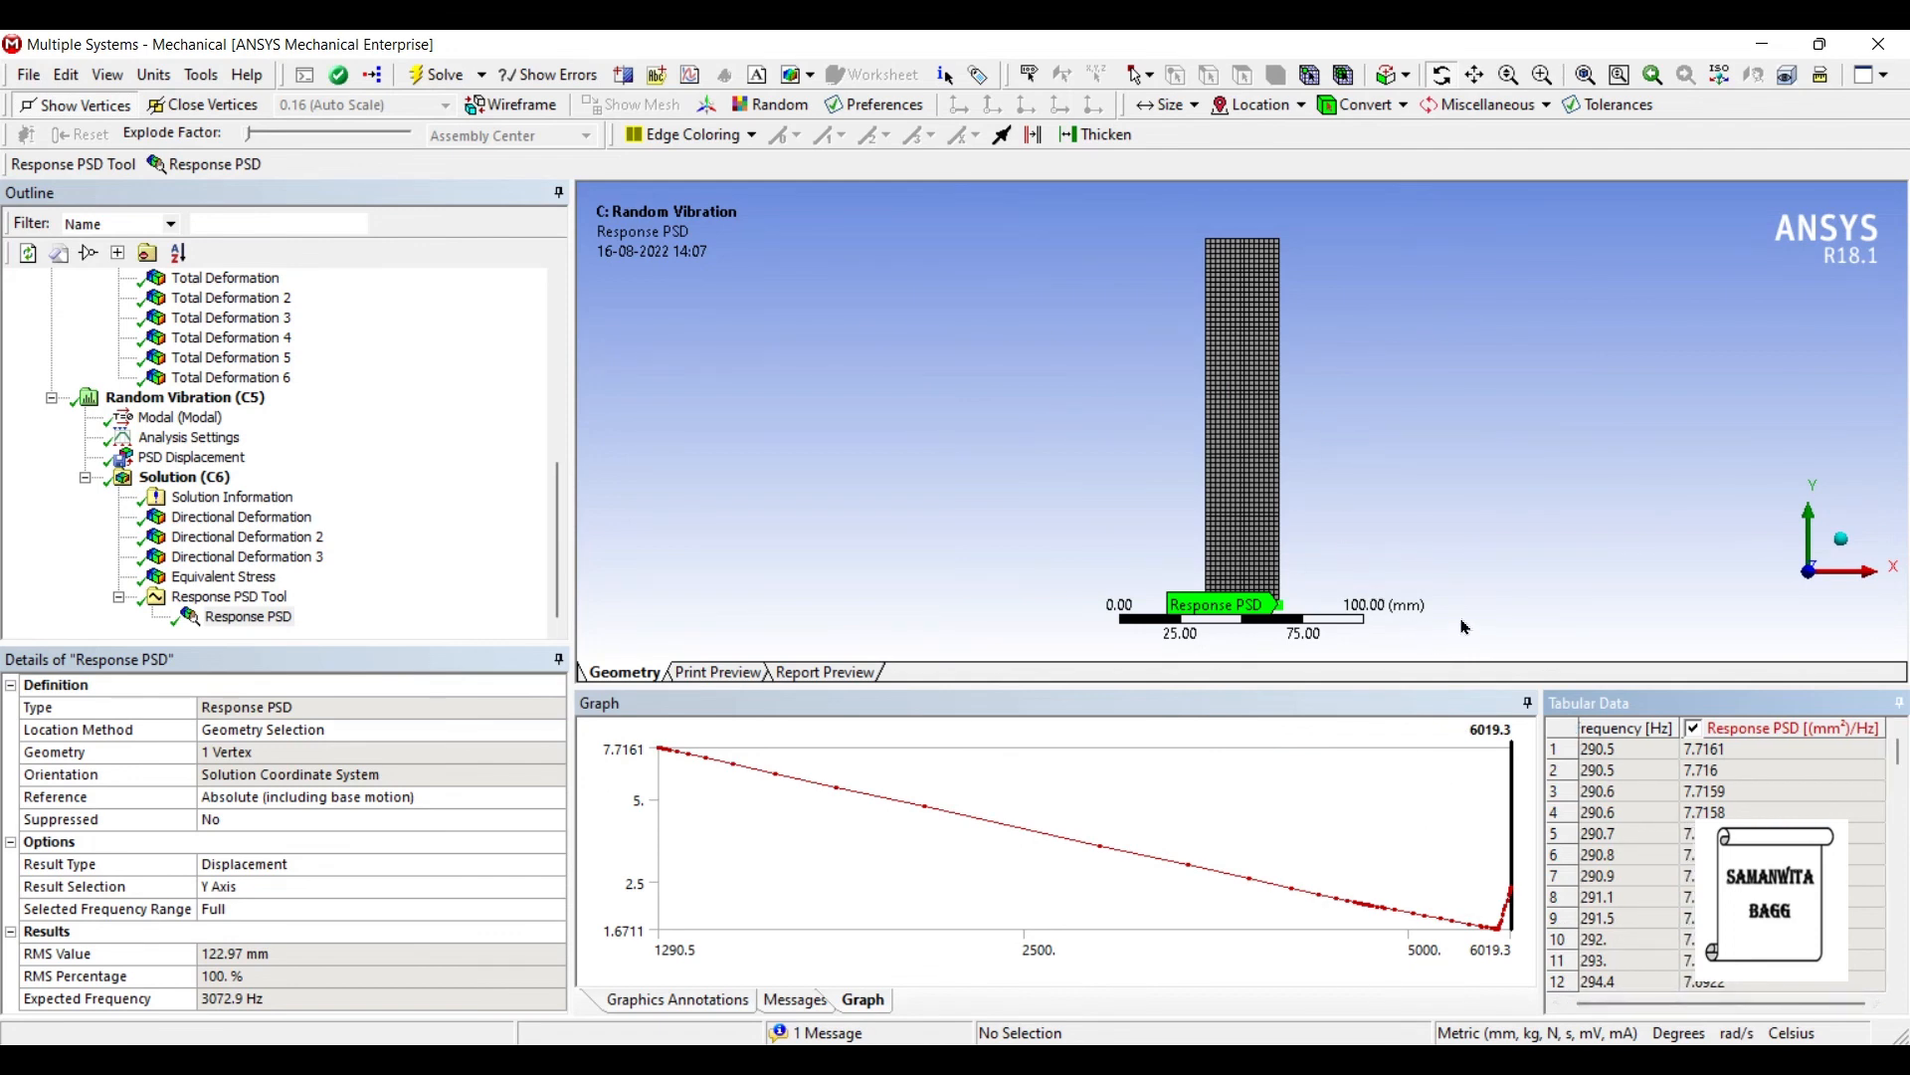
mouse_move(1516, 599)
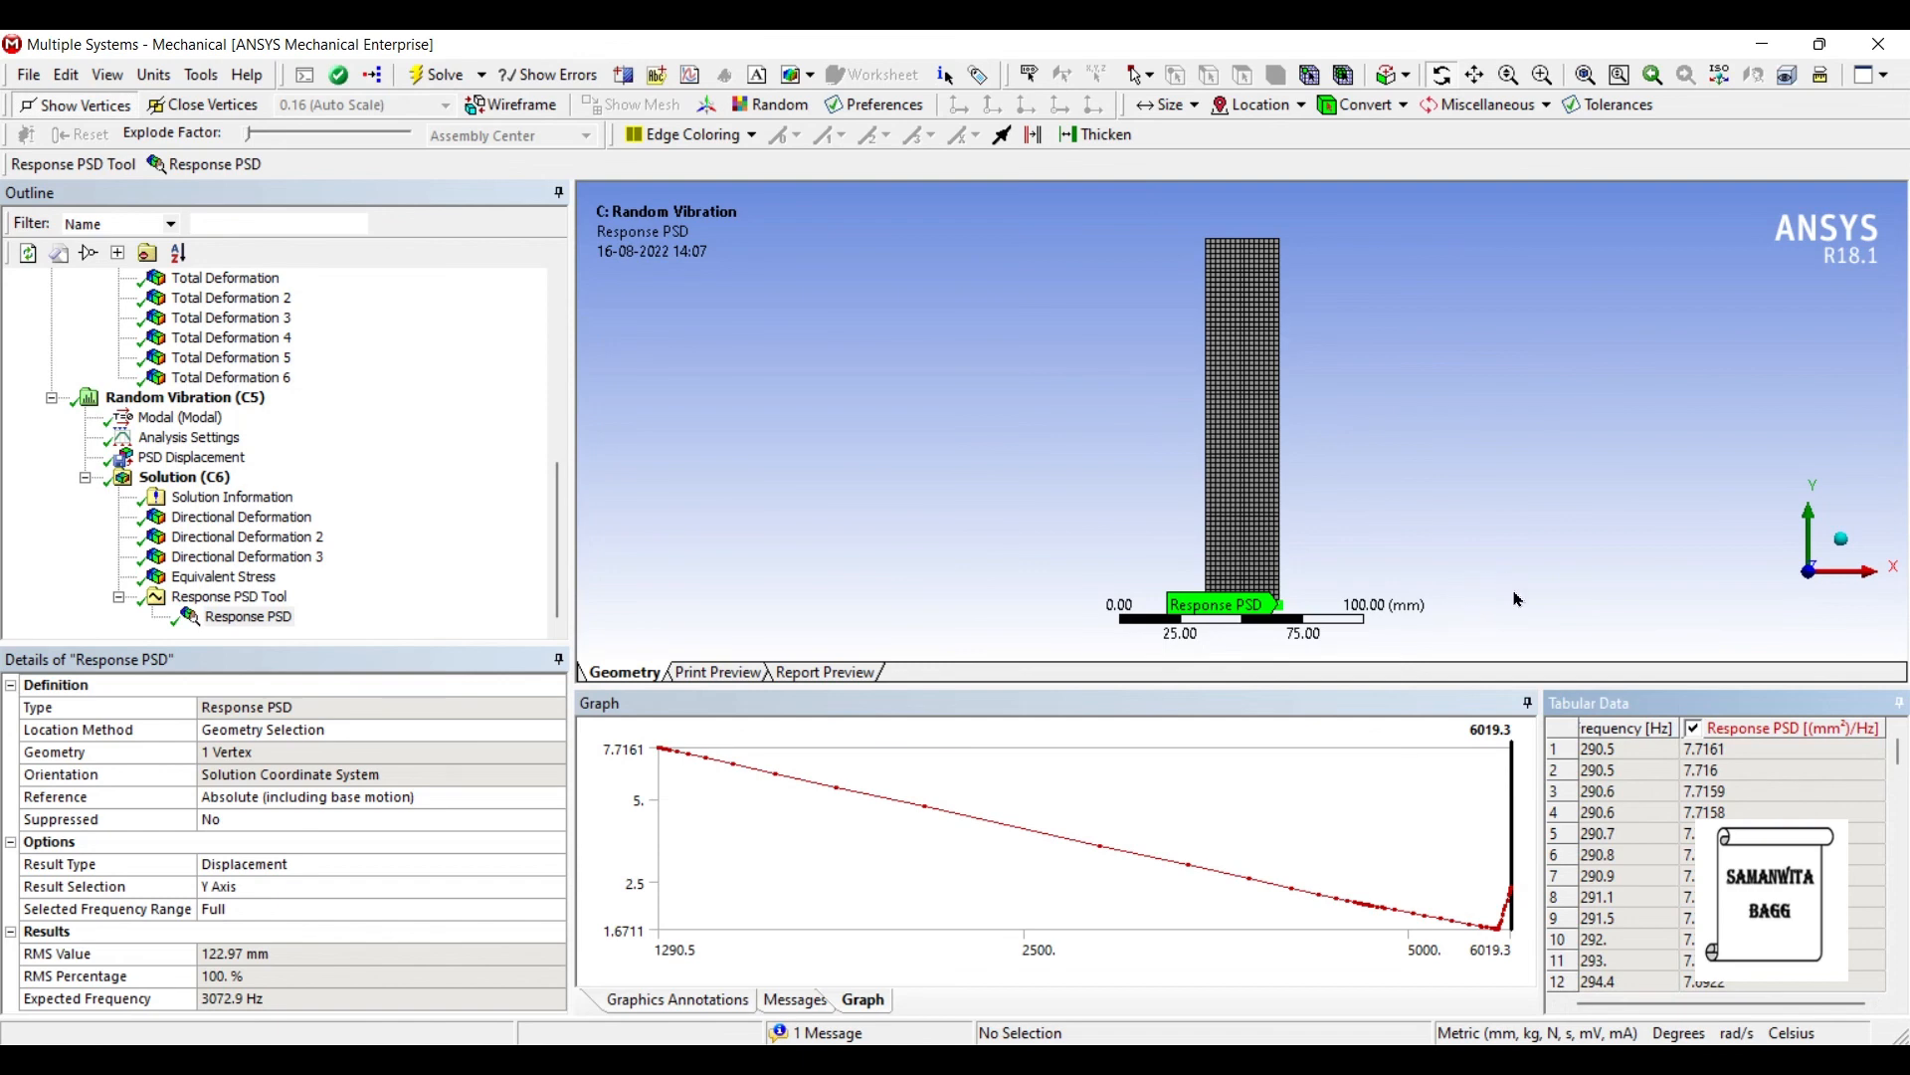
mouse_move(1471, 613)
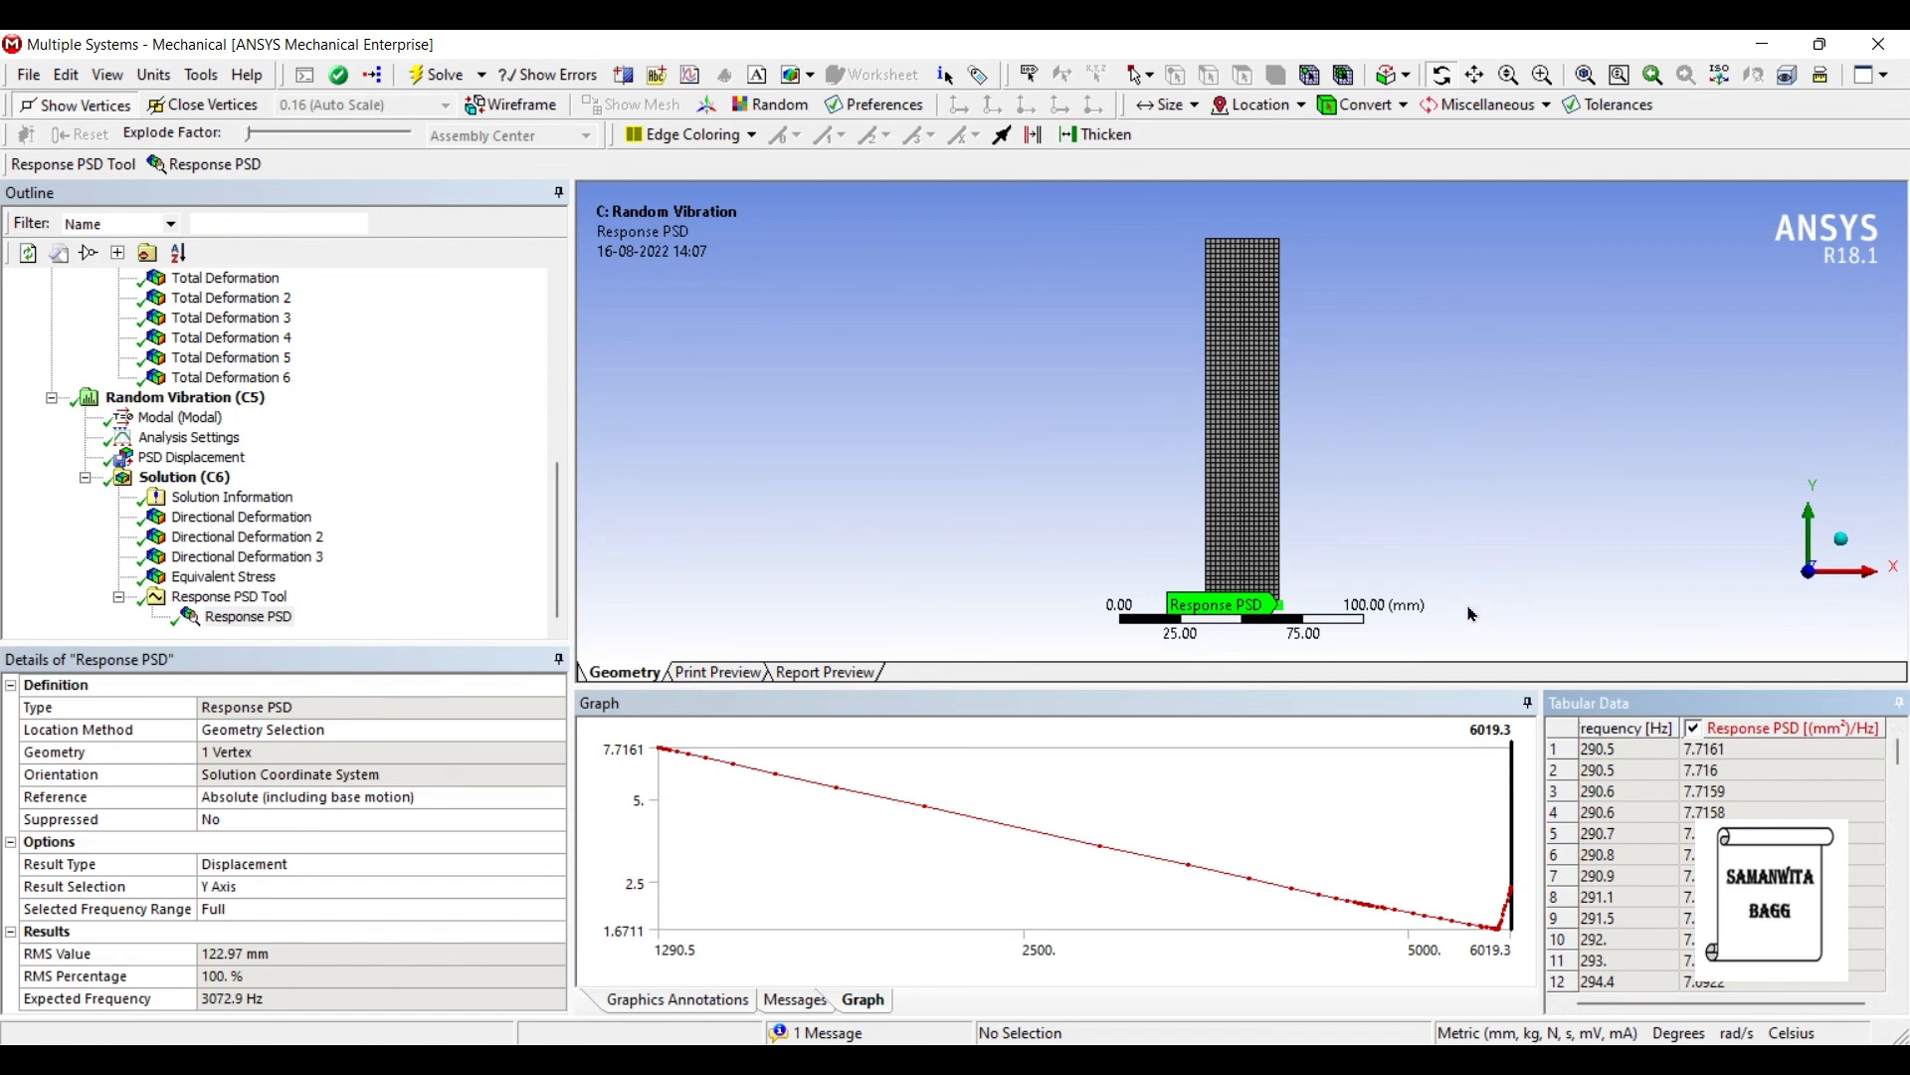
scroll("down", 3)
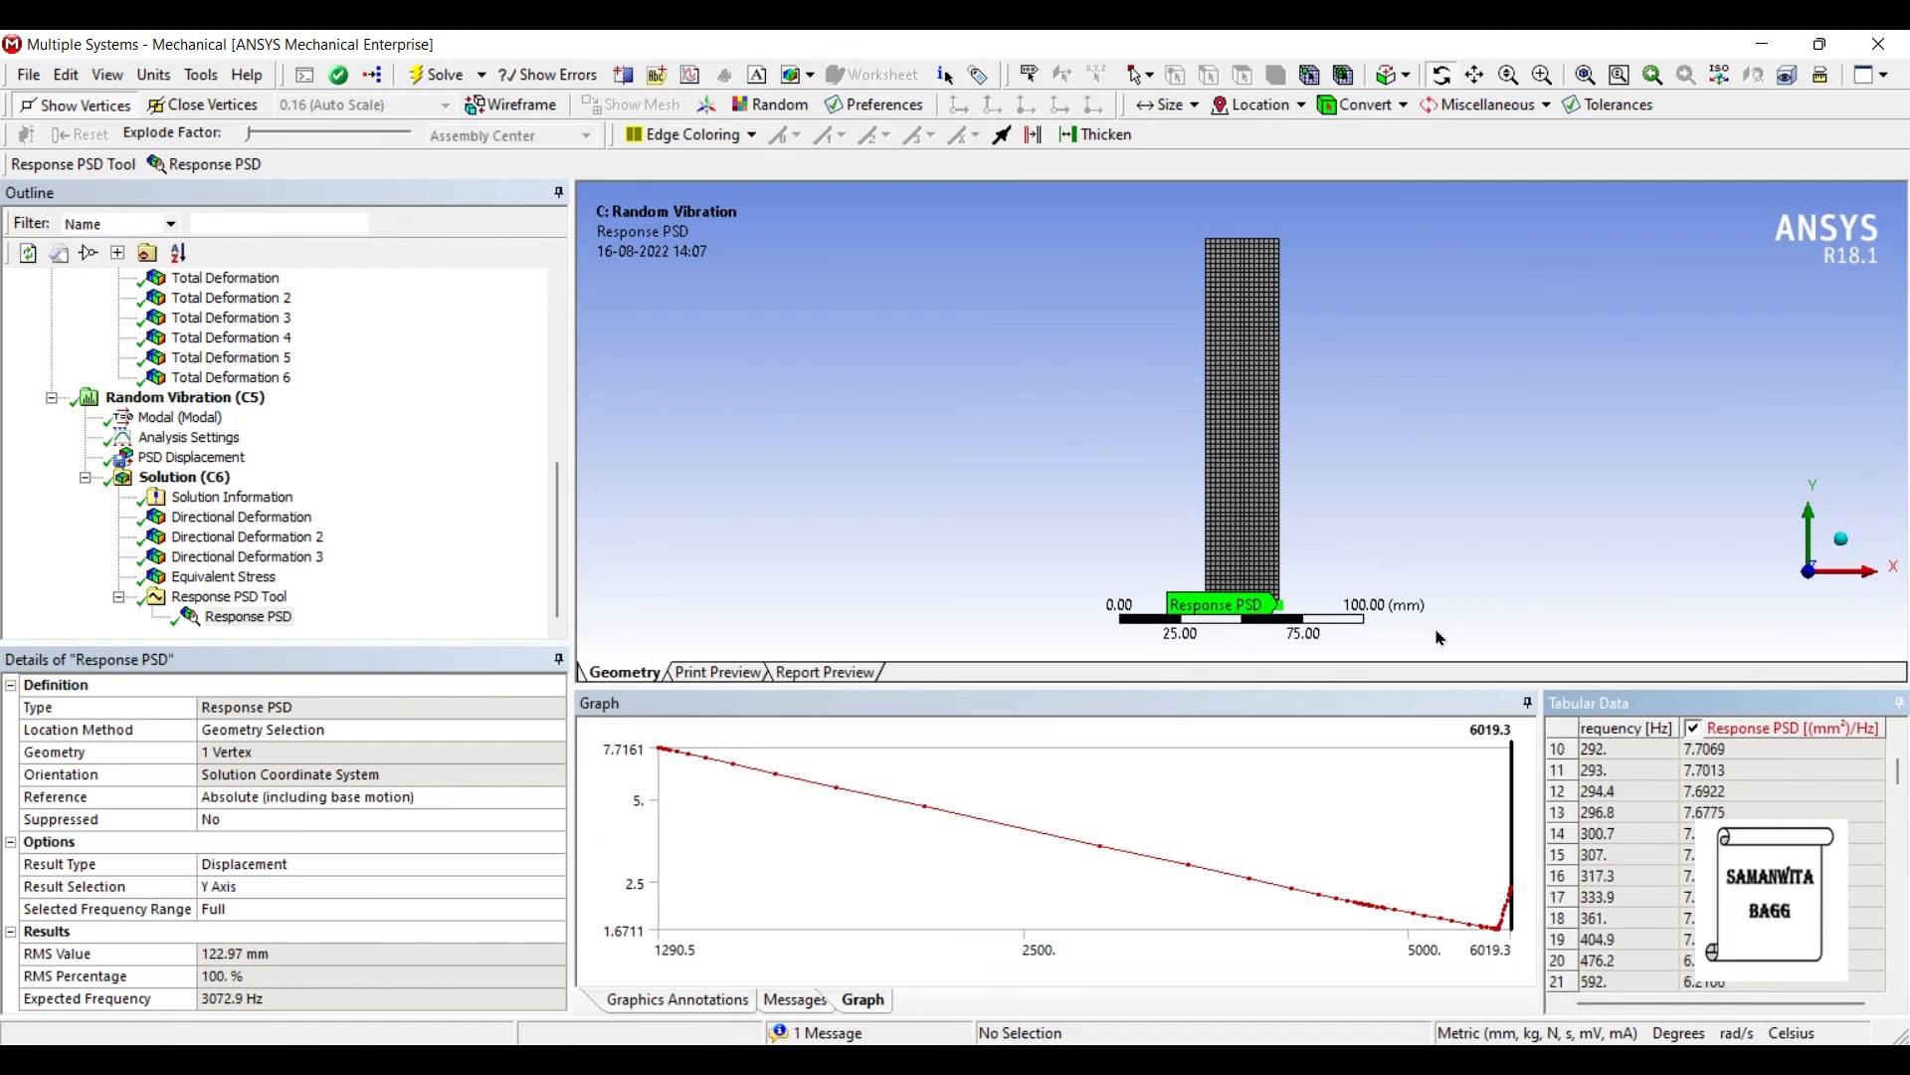
scroll("down", 3)
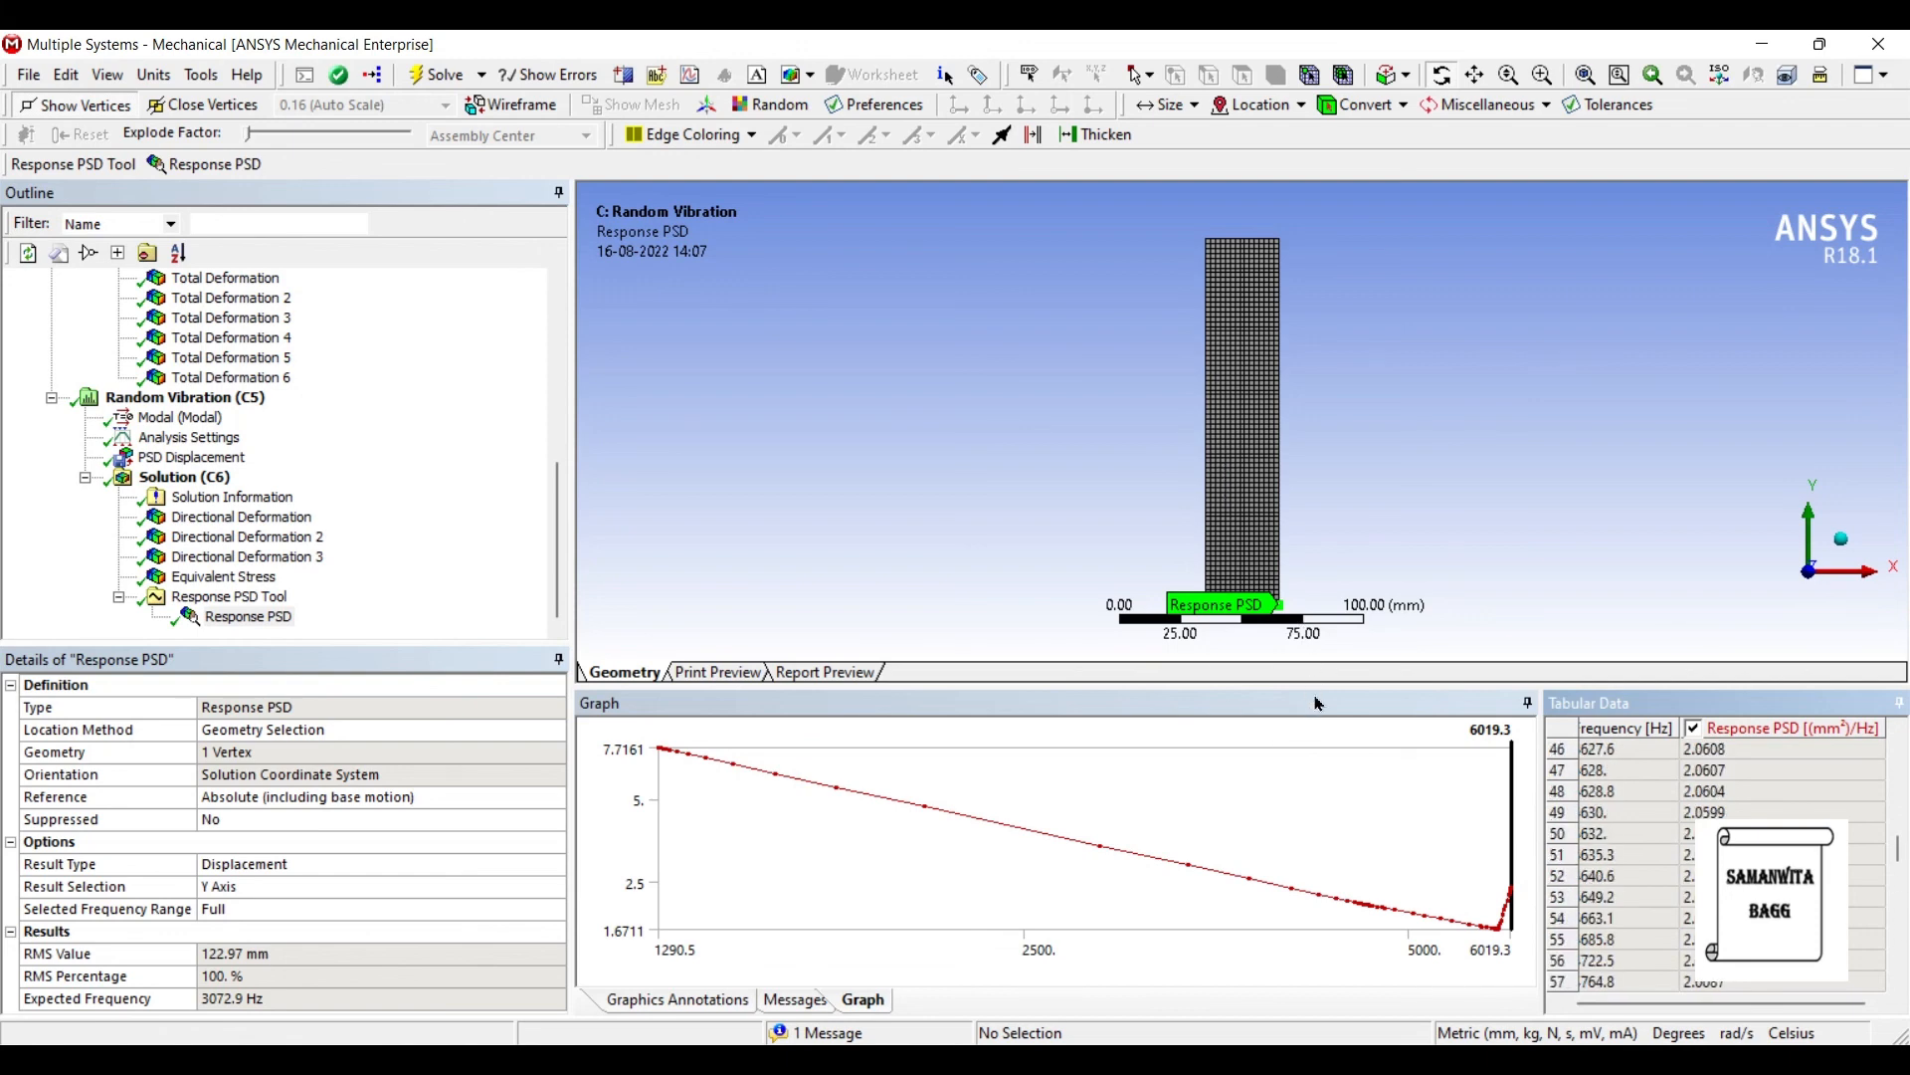
scroll("down", 3)
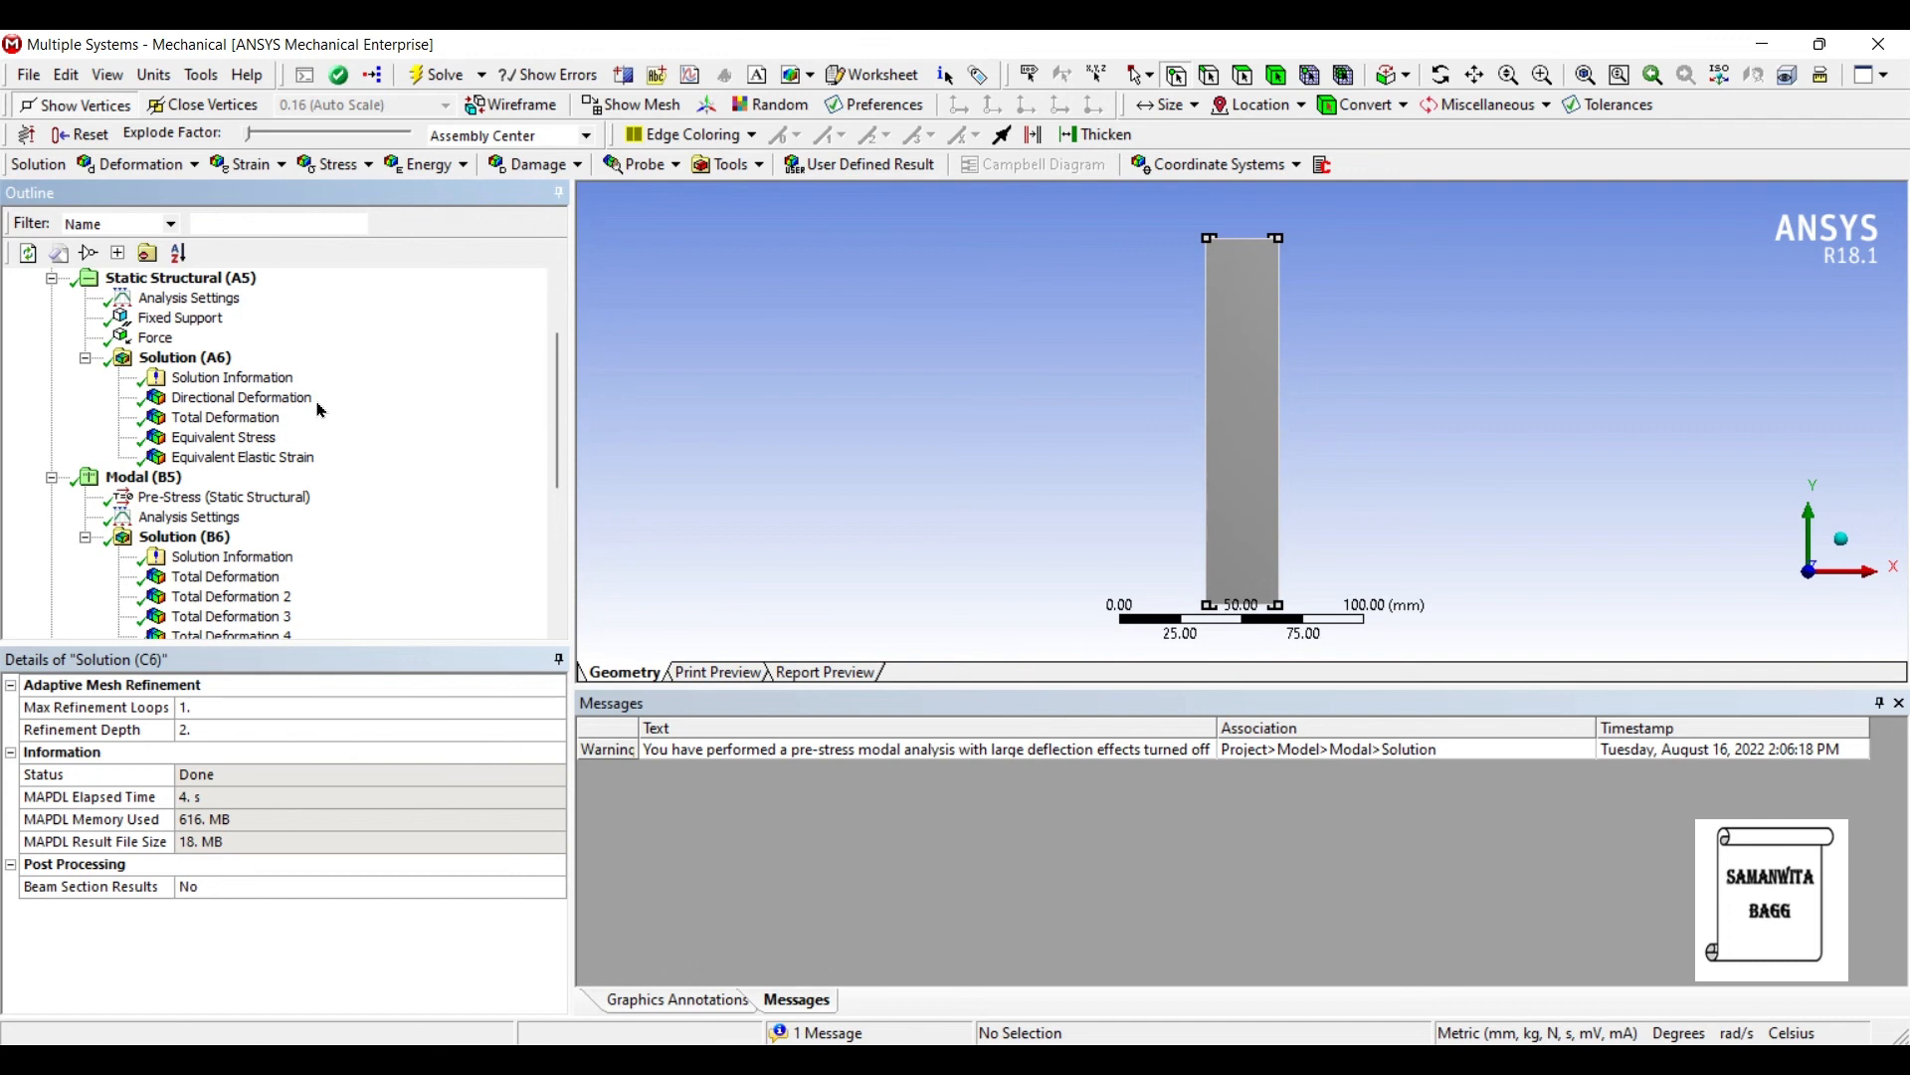
mouse_move(346, 404)
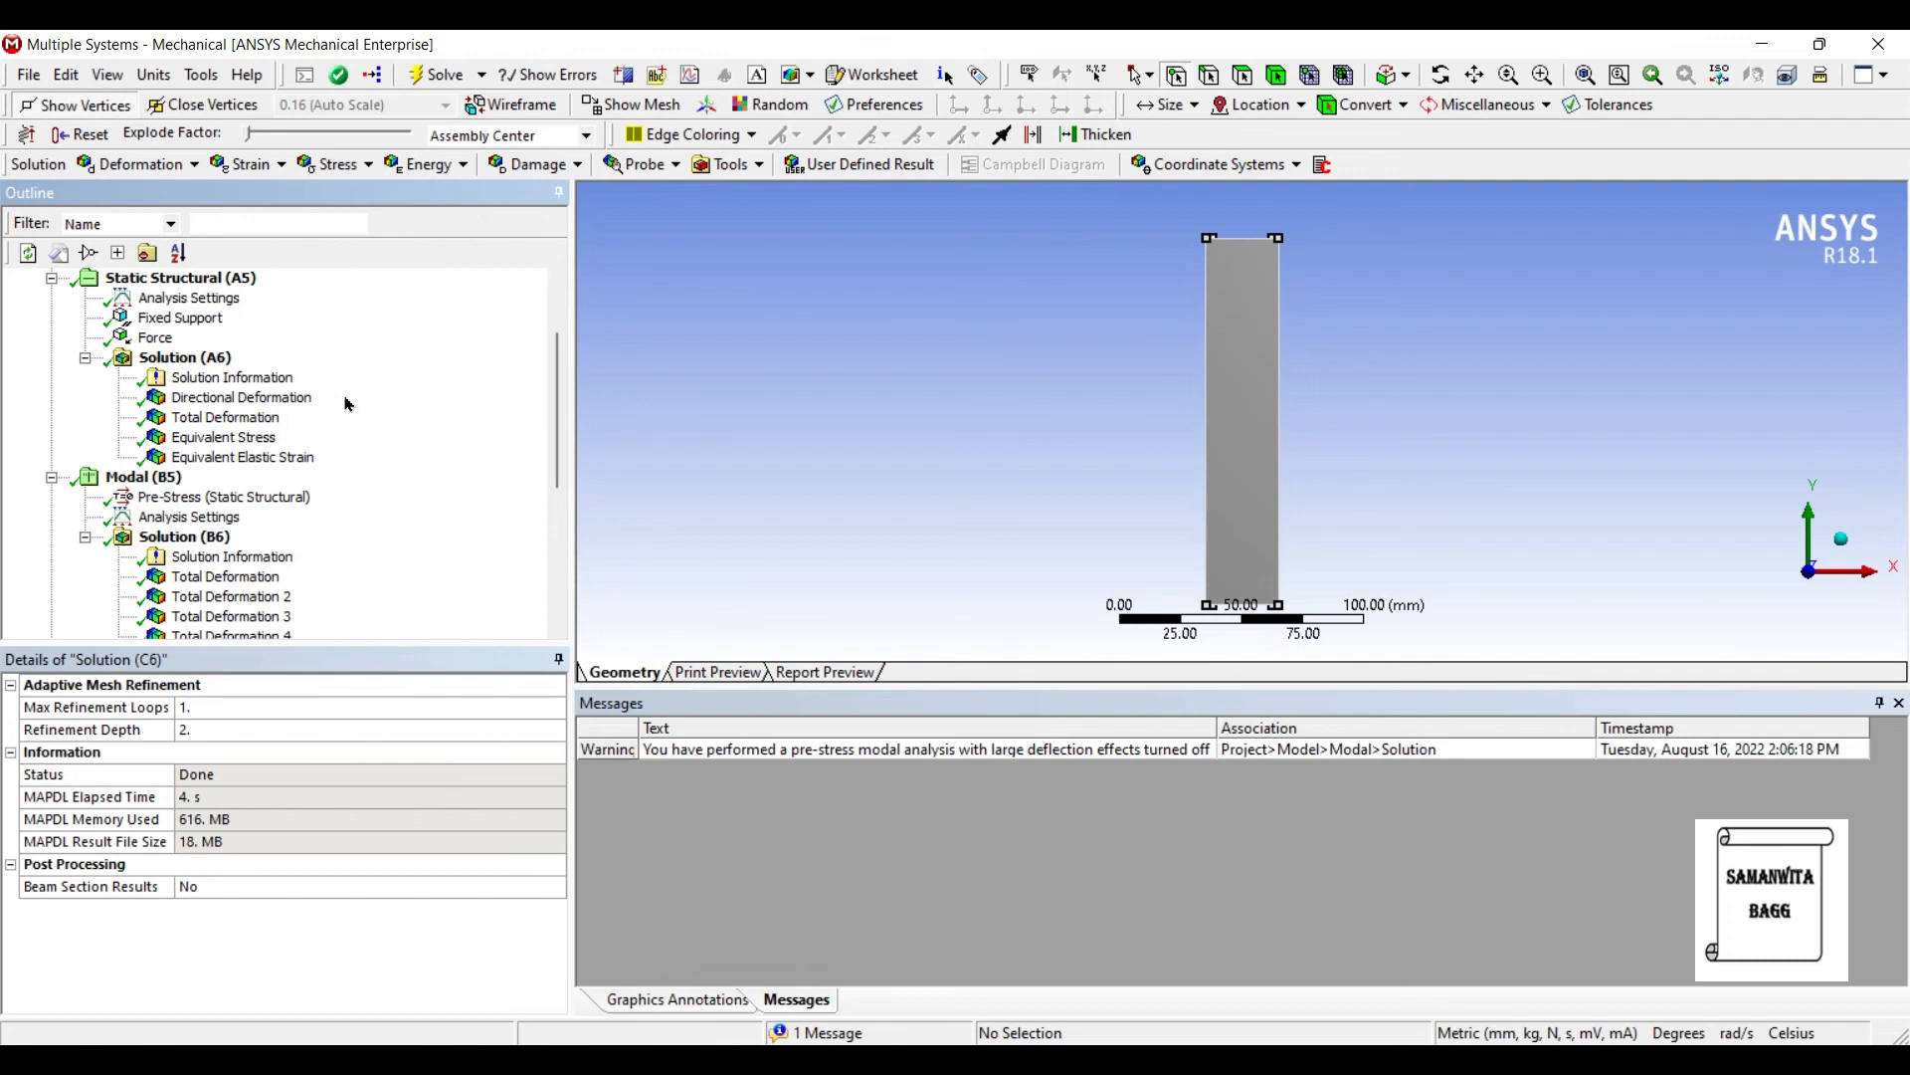